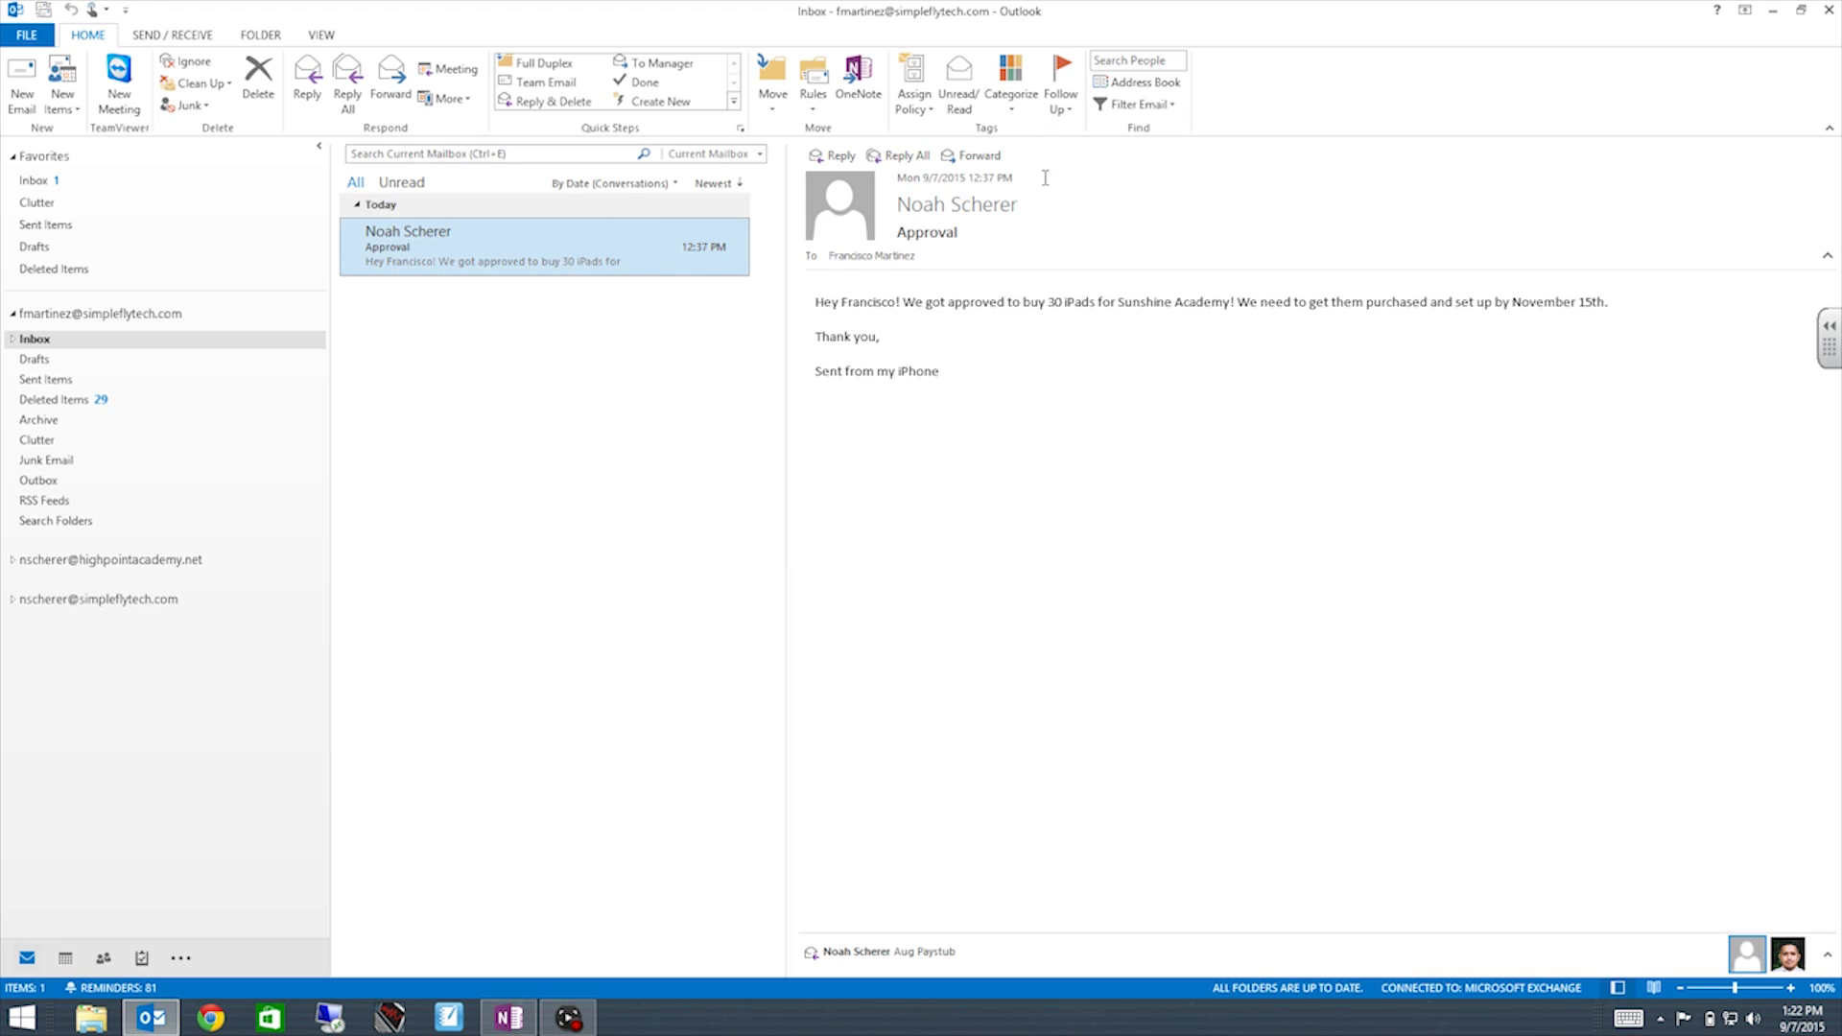
{"action": "mouse_move", "coordinate": [1063, 130]}
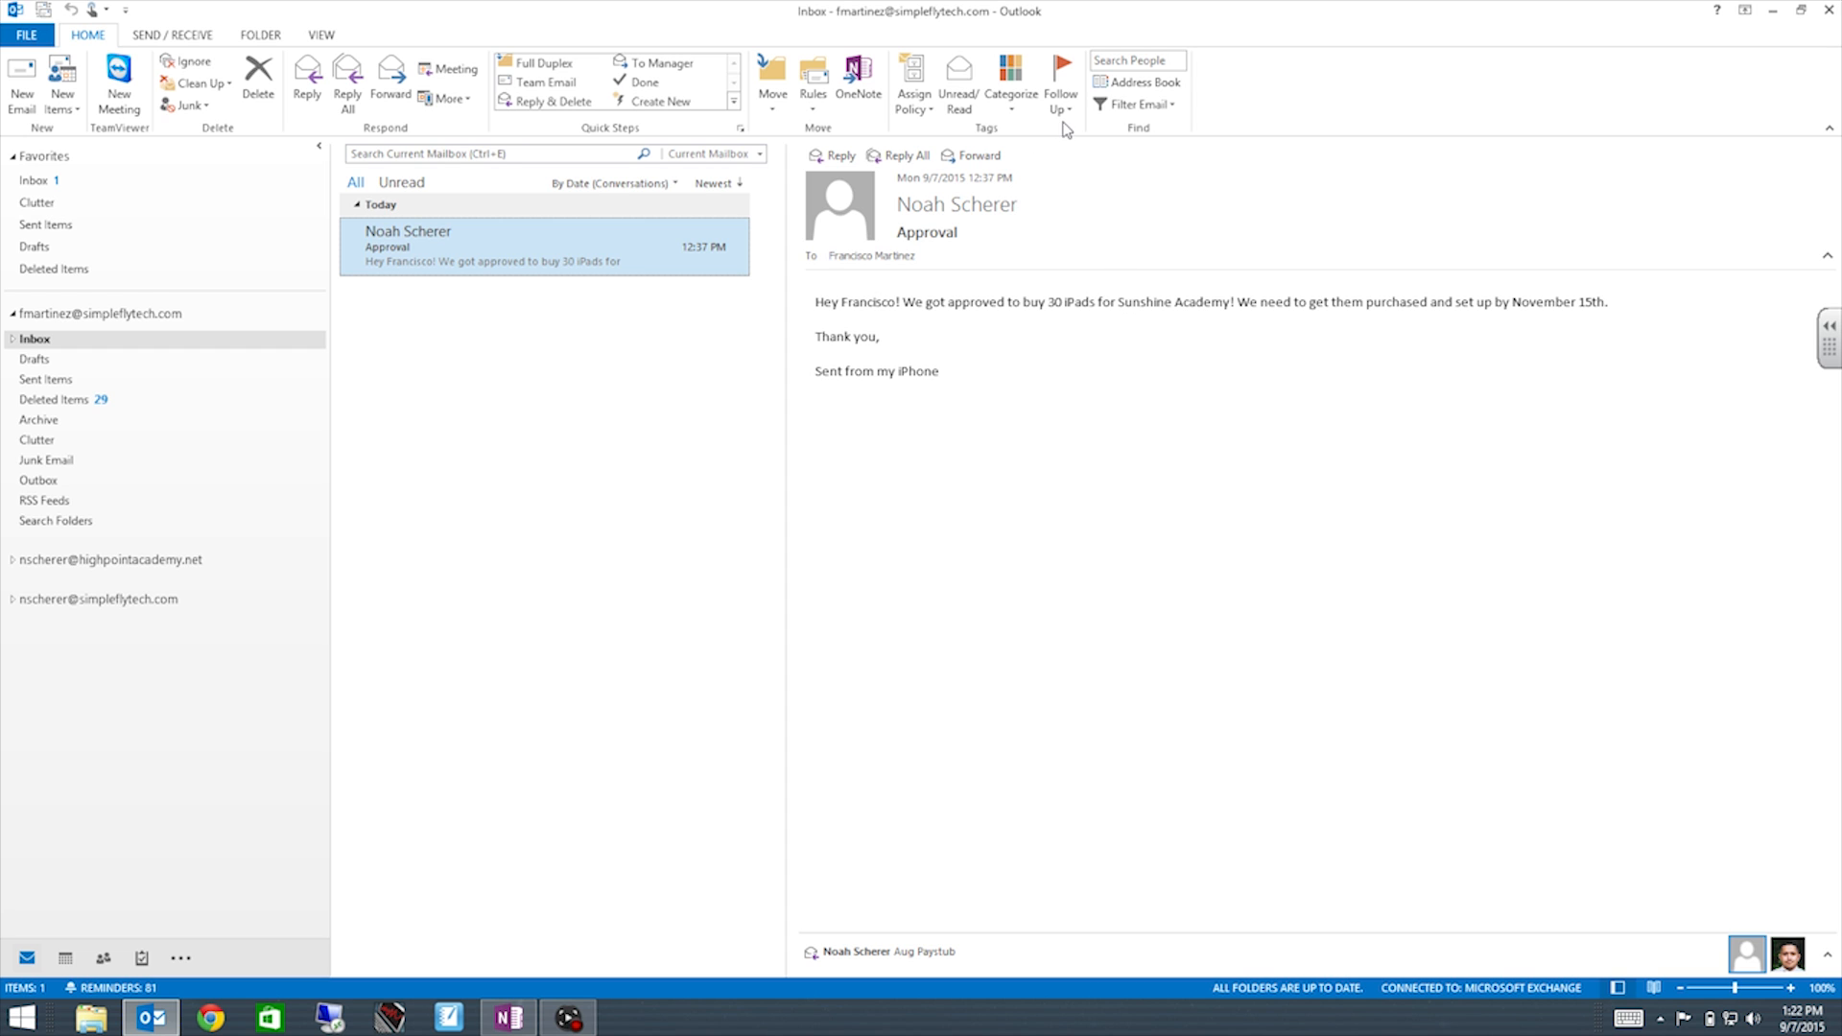
{"action": "mouse_move", "coordinate": [1010, 83]}
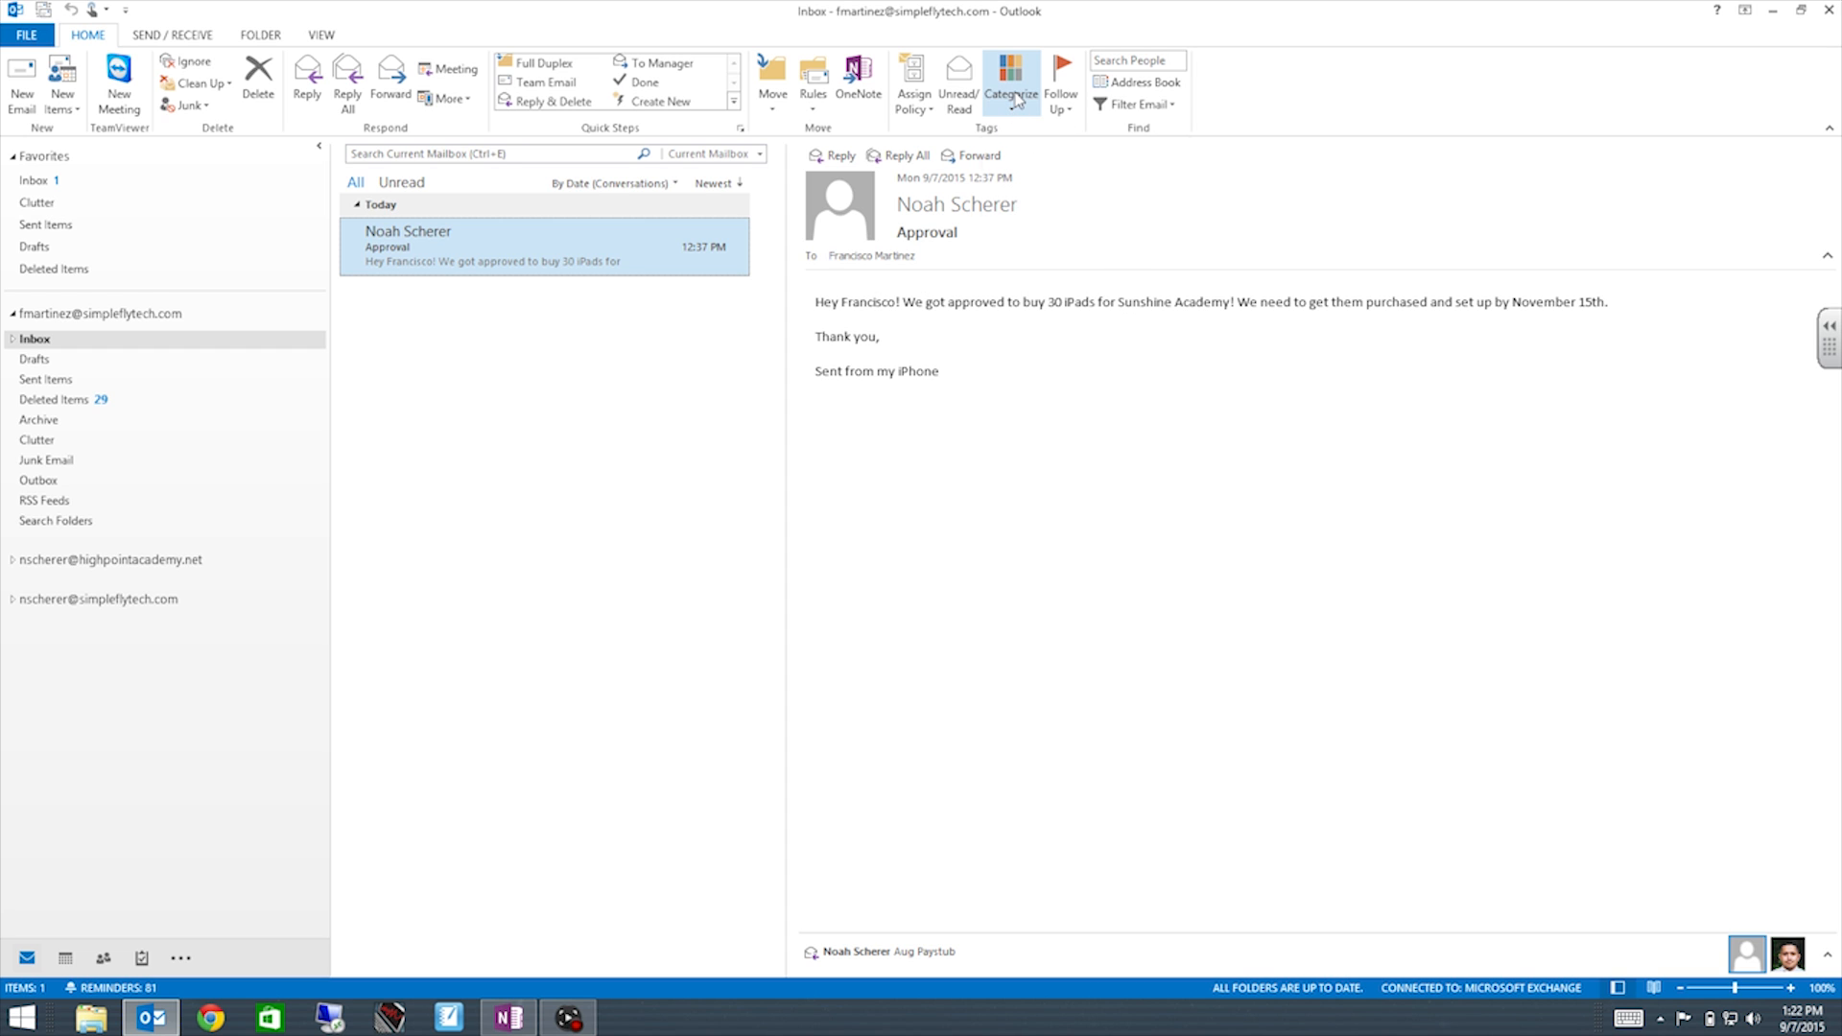
Open the Color Categories dialog from Categorize > All Categories for Noah's Approval email.
{"action": "left_click", "coordinate": [1010, 88]}
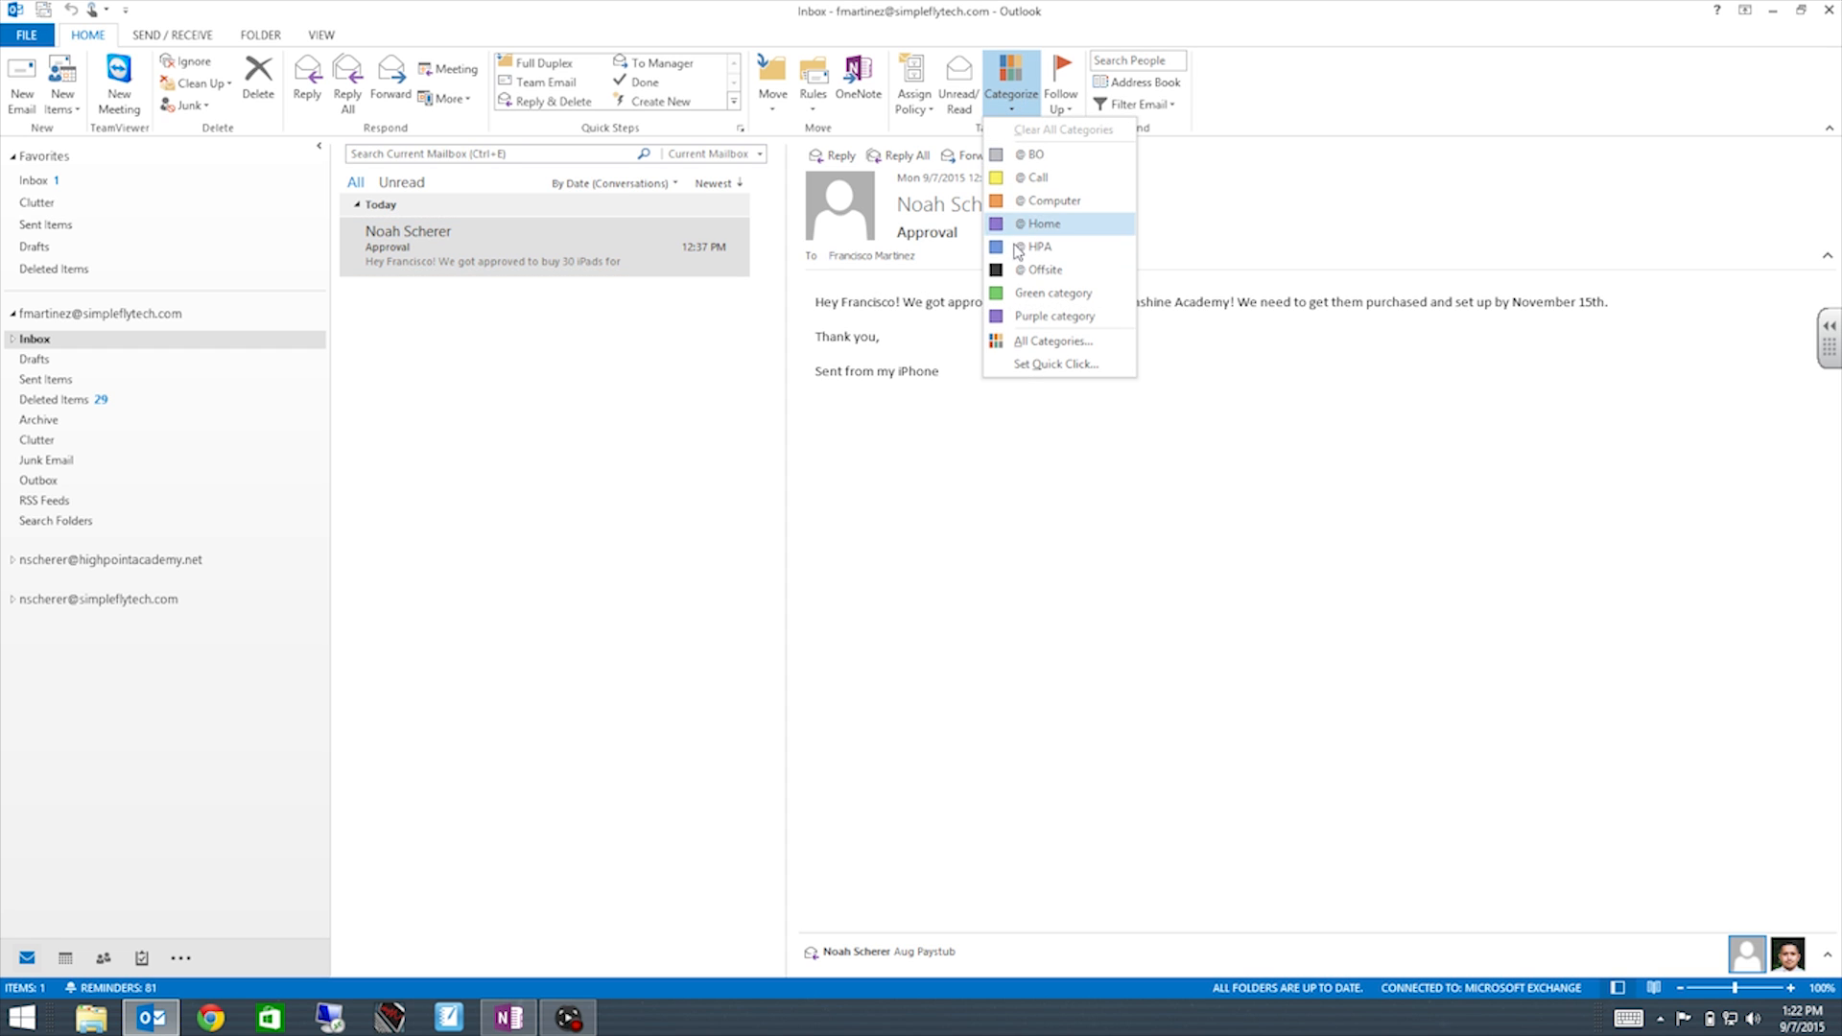
{"action": "left_click", "coordinate": [1052, 341]}
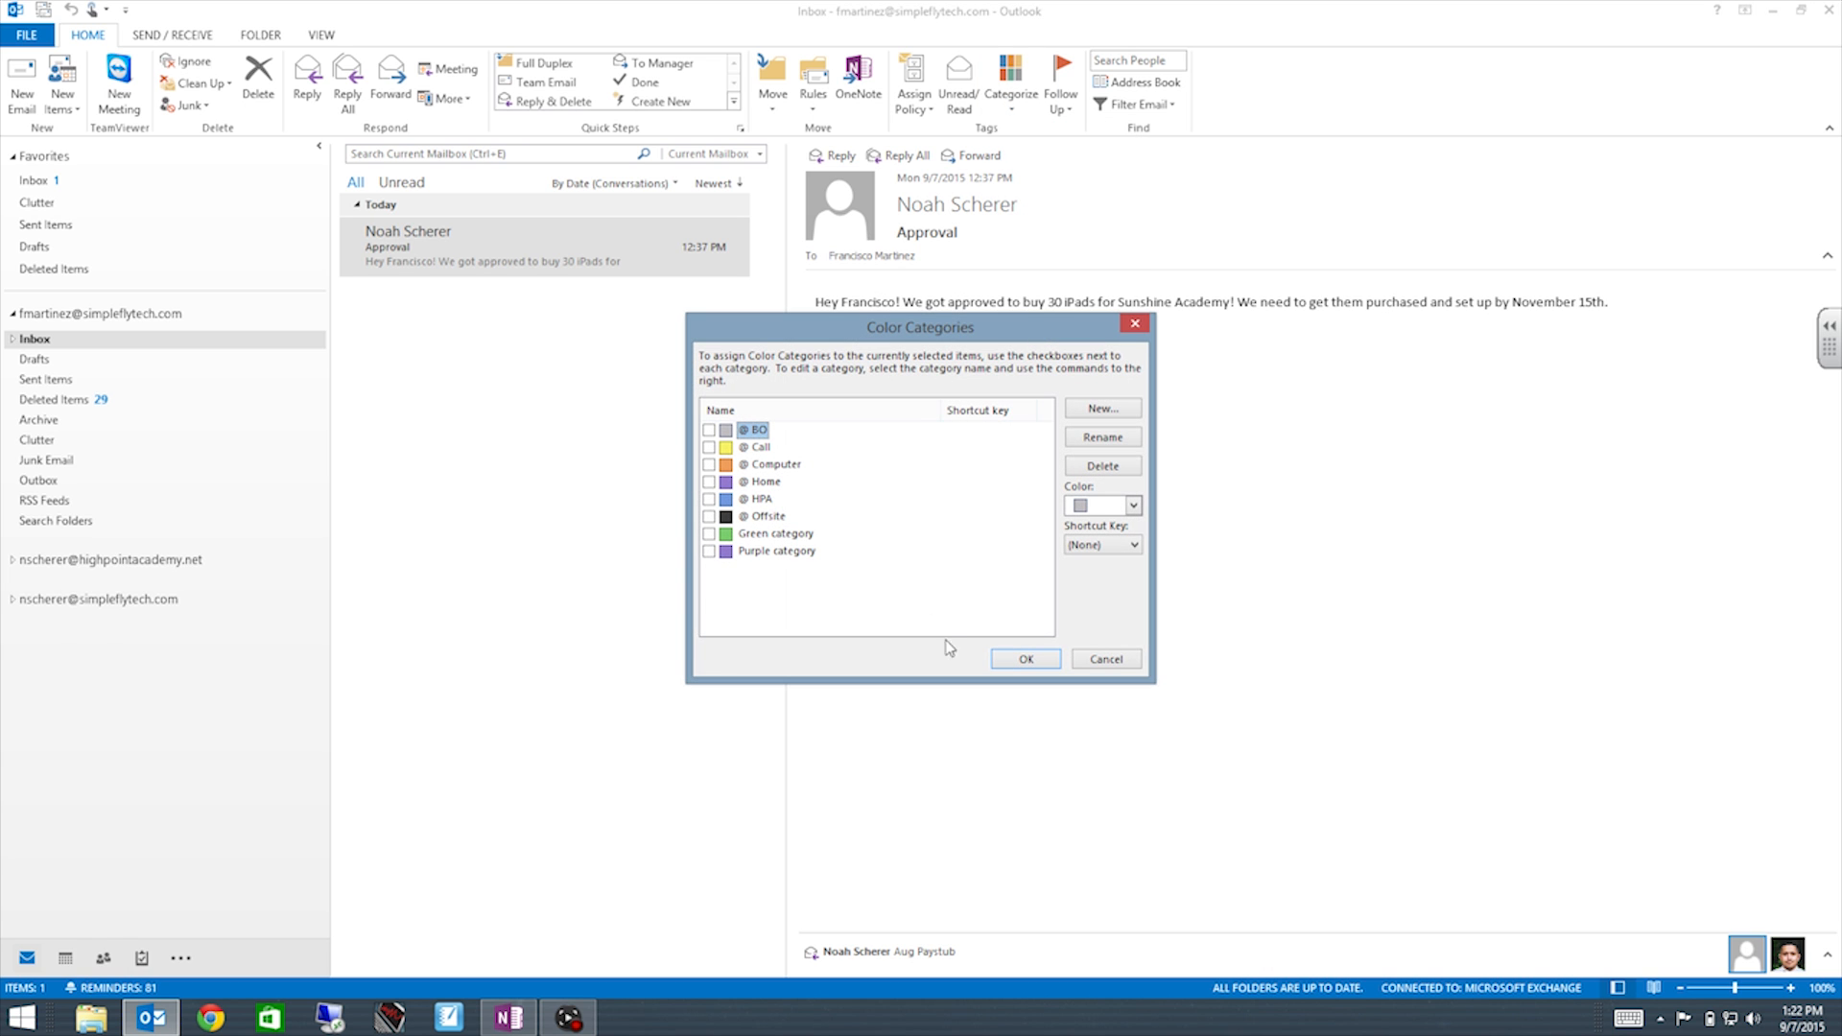
{"action": "mouse_move", "coordinate": [940, 456]}
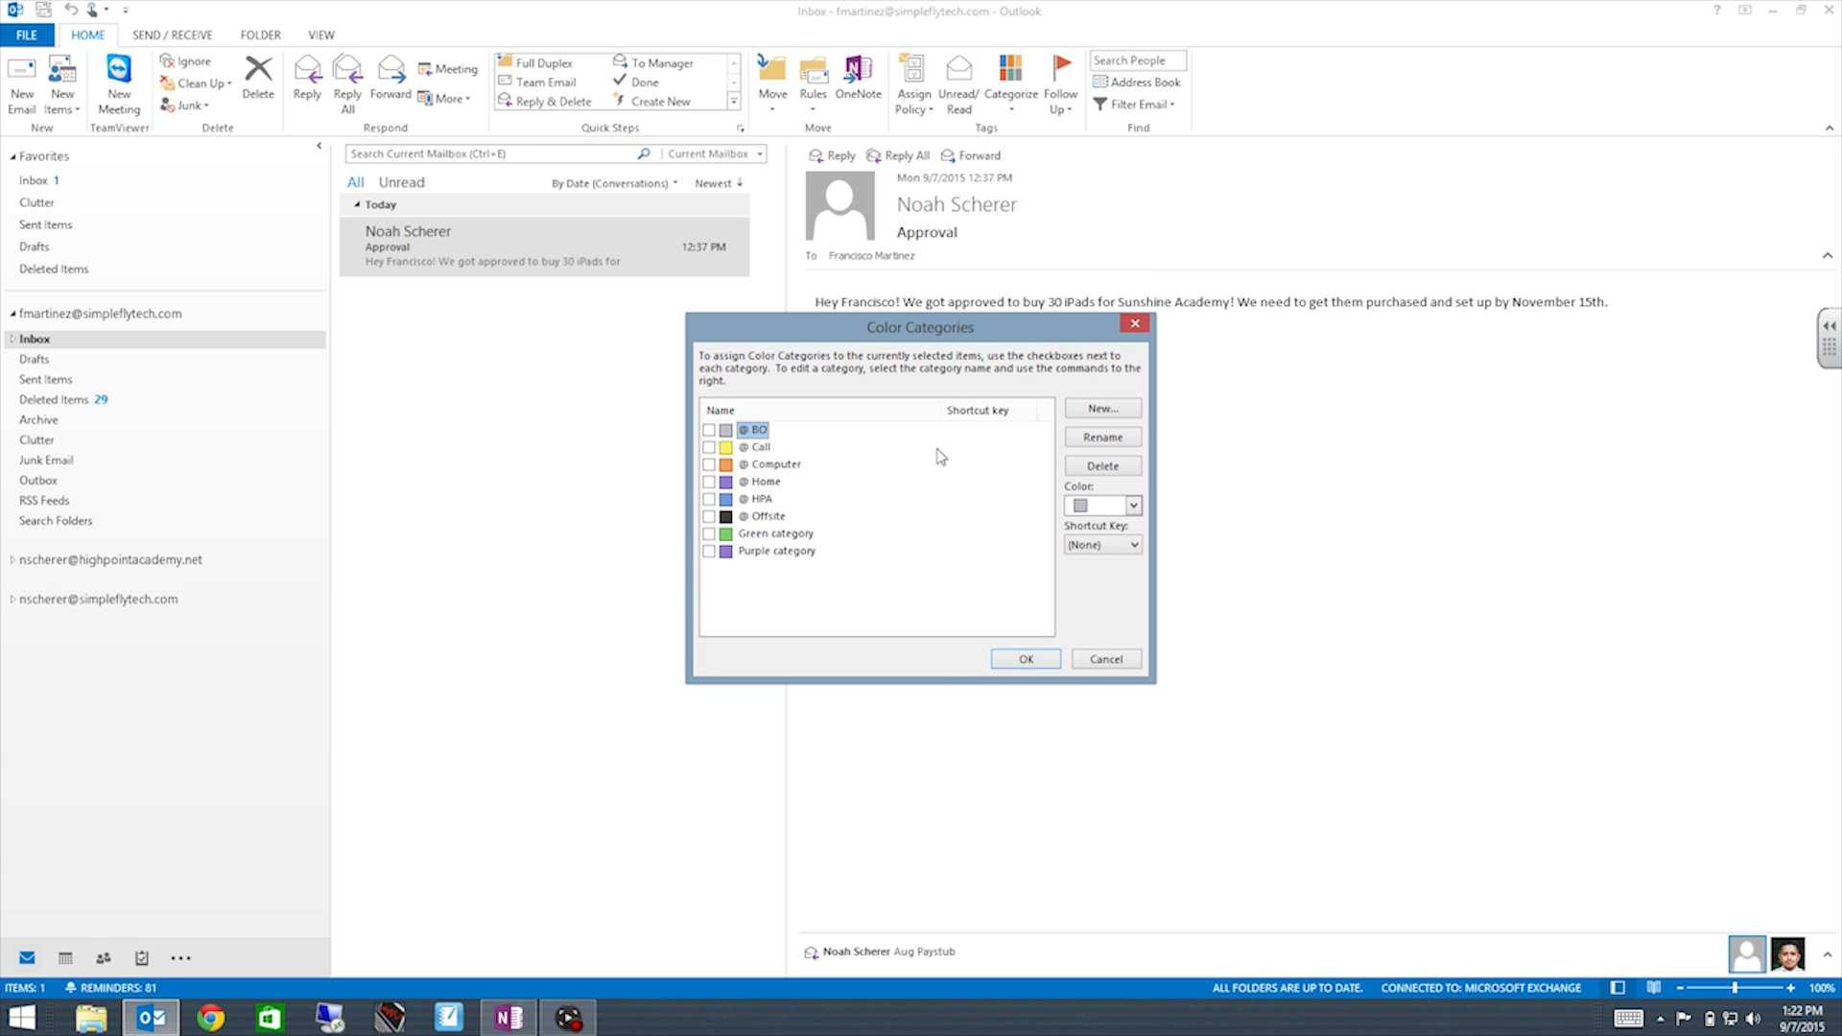
{"action": "mouse_move", "coordinate": [808, 495]}
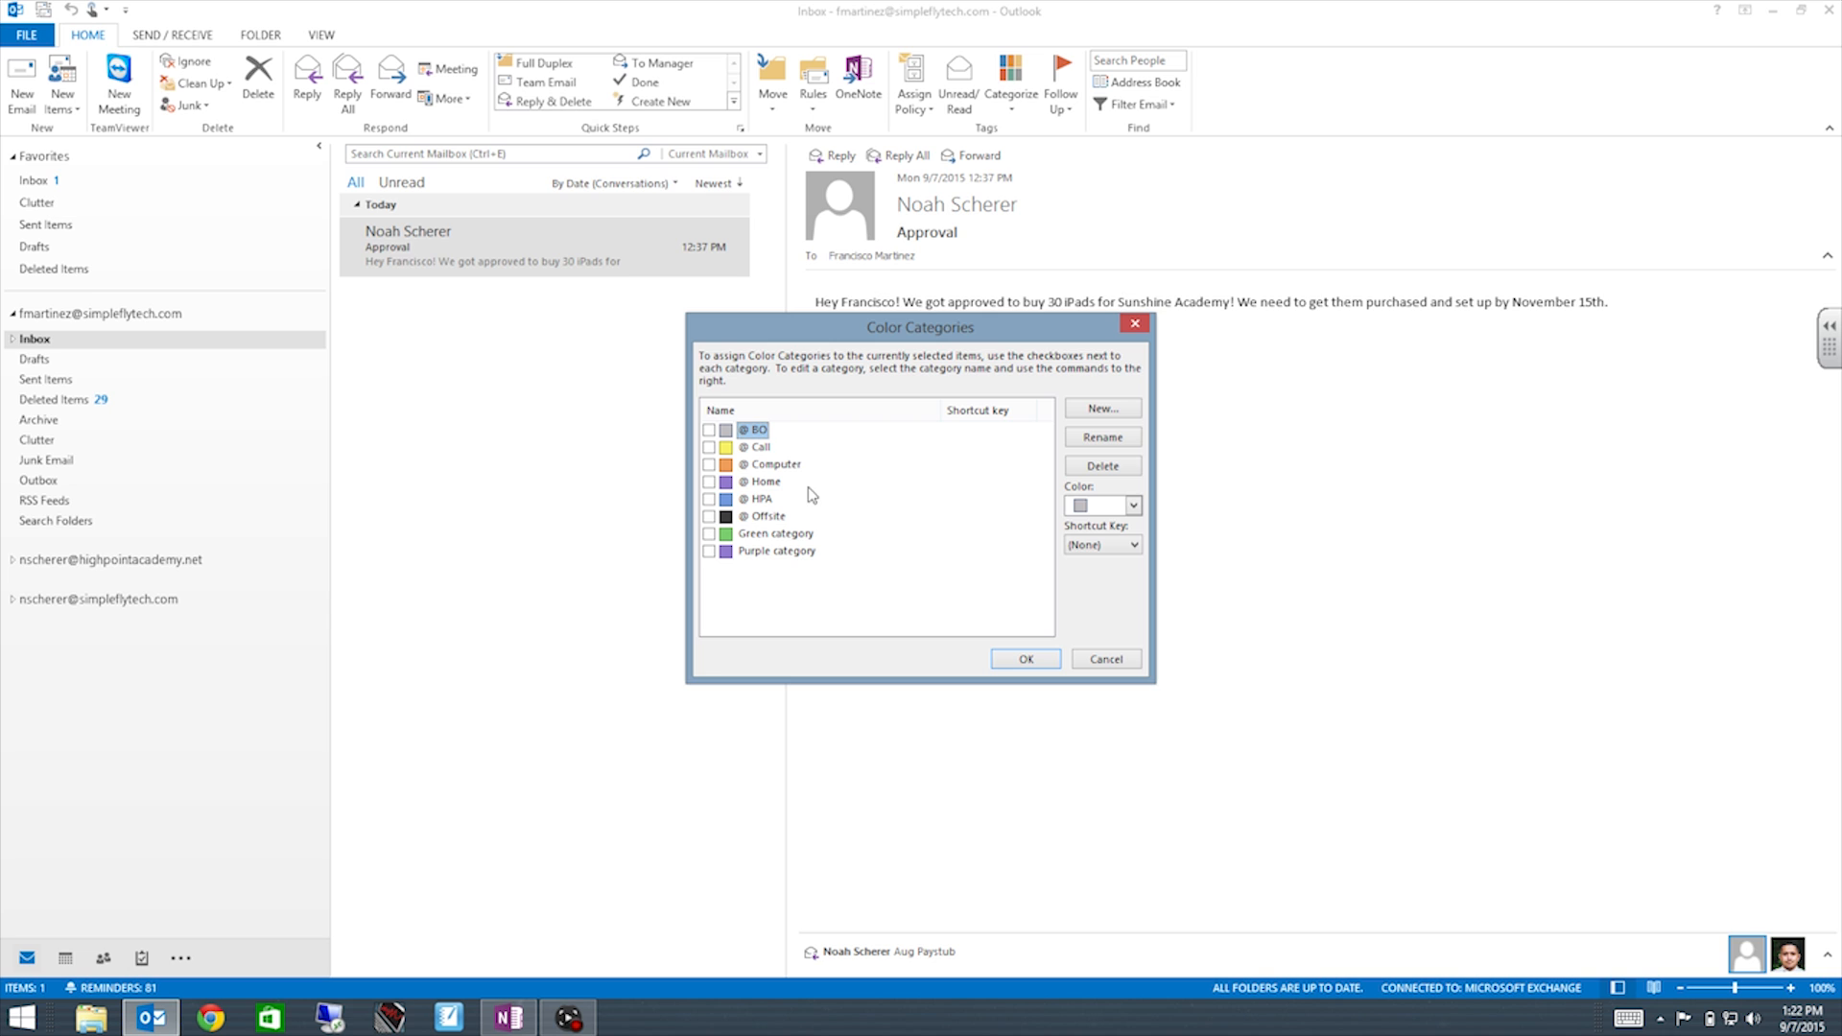
{"action": "mouse_move", "coordinate": [729, 464]}
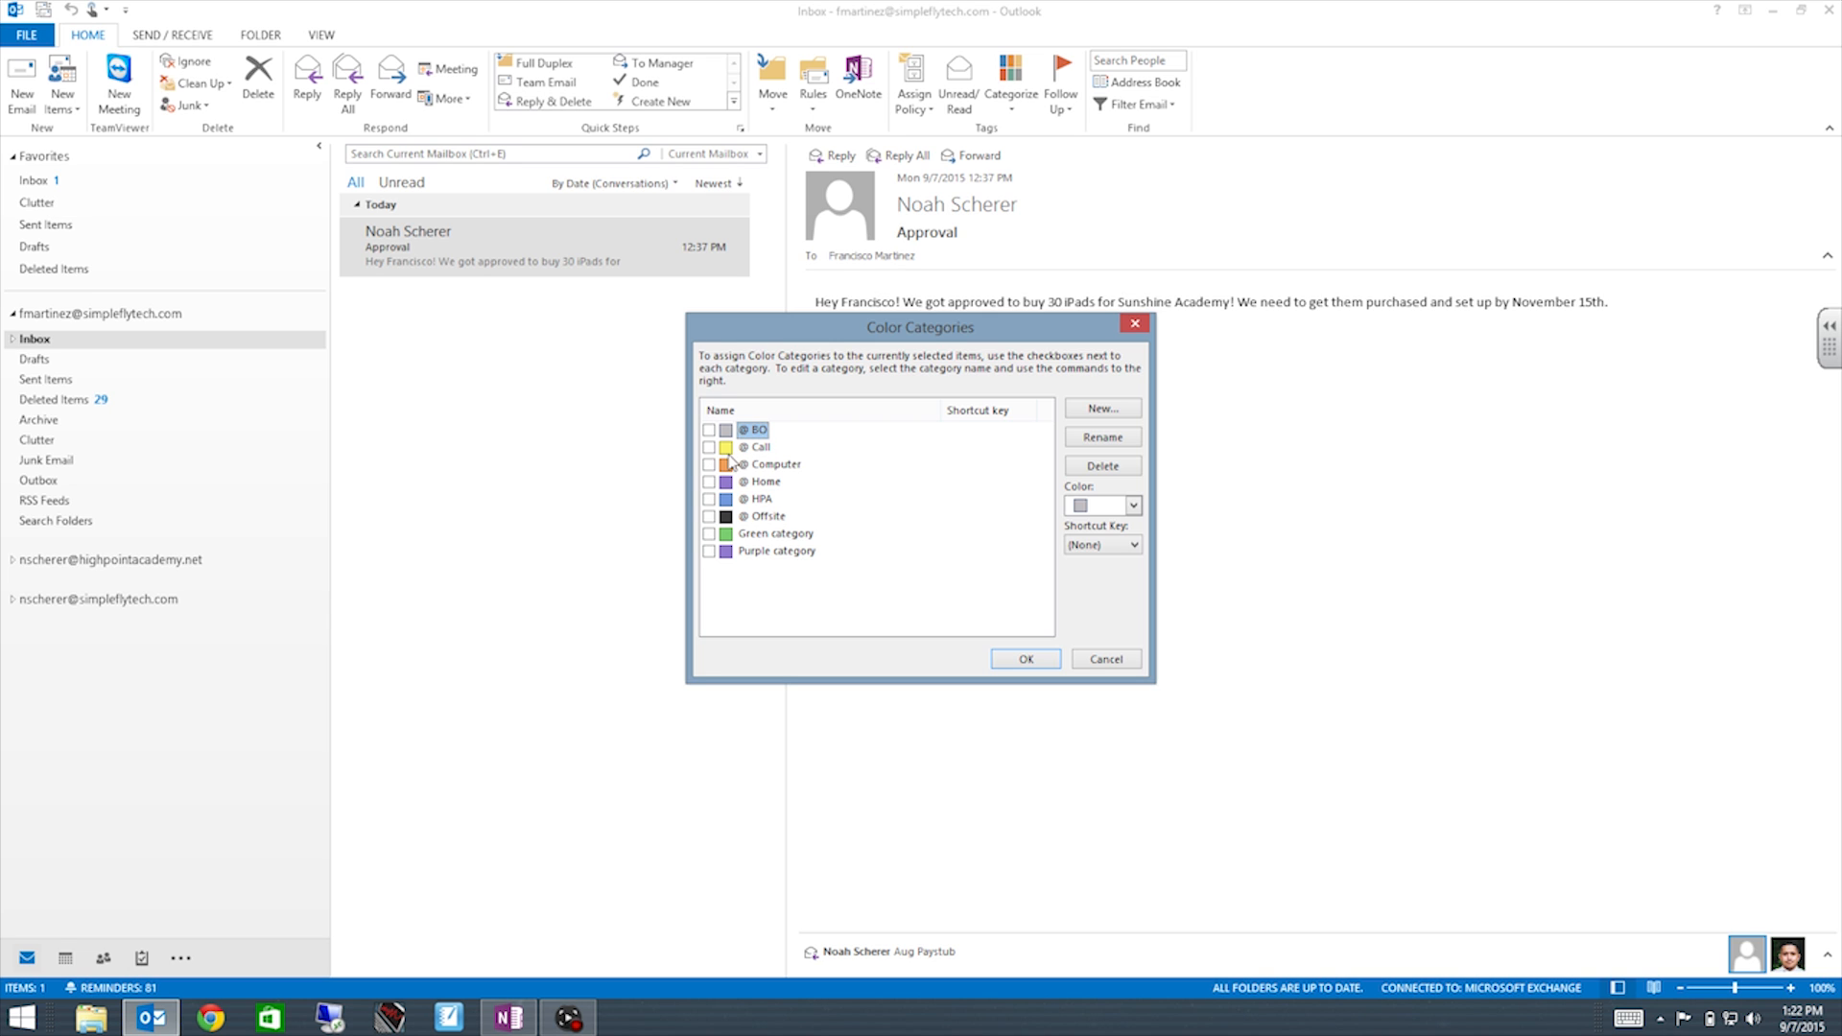
{"action": "mouse_move", "coordinate": [726, 481]}
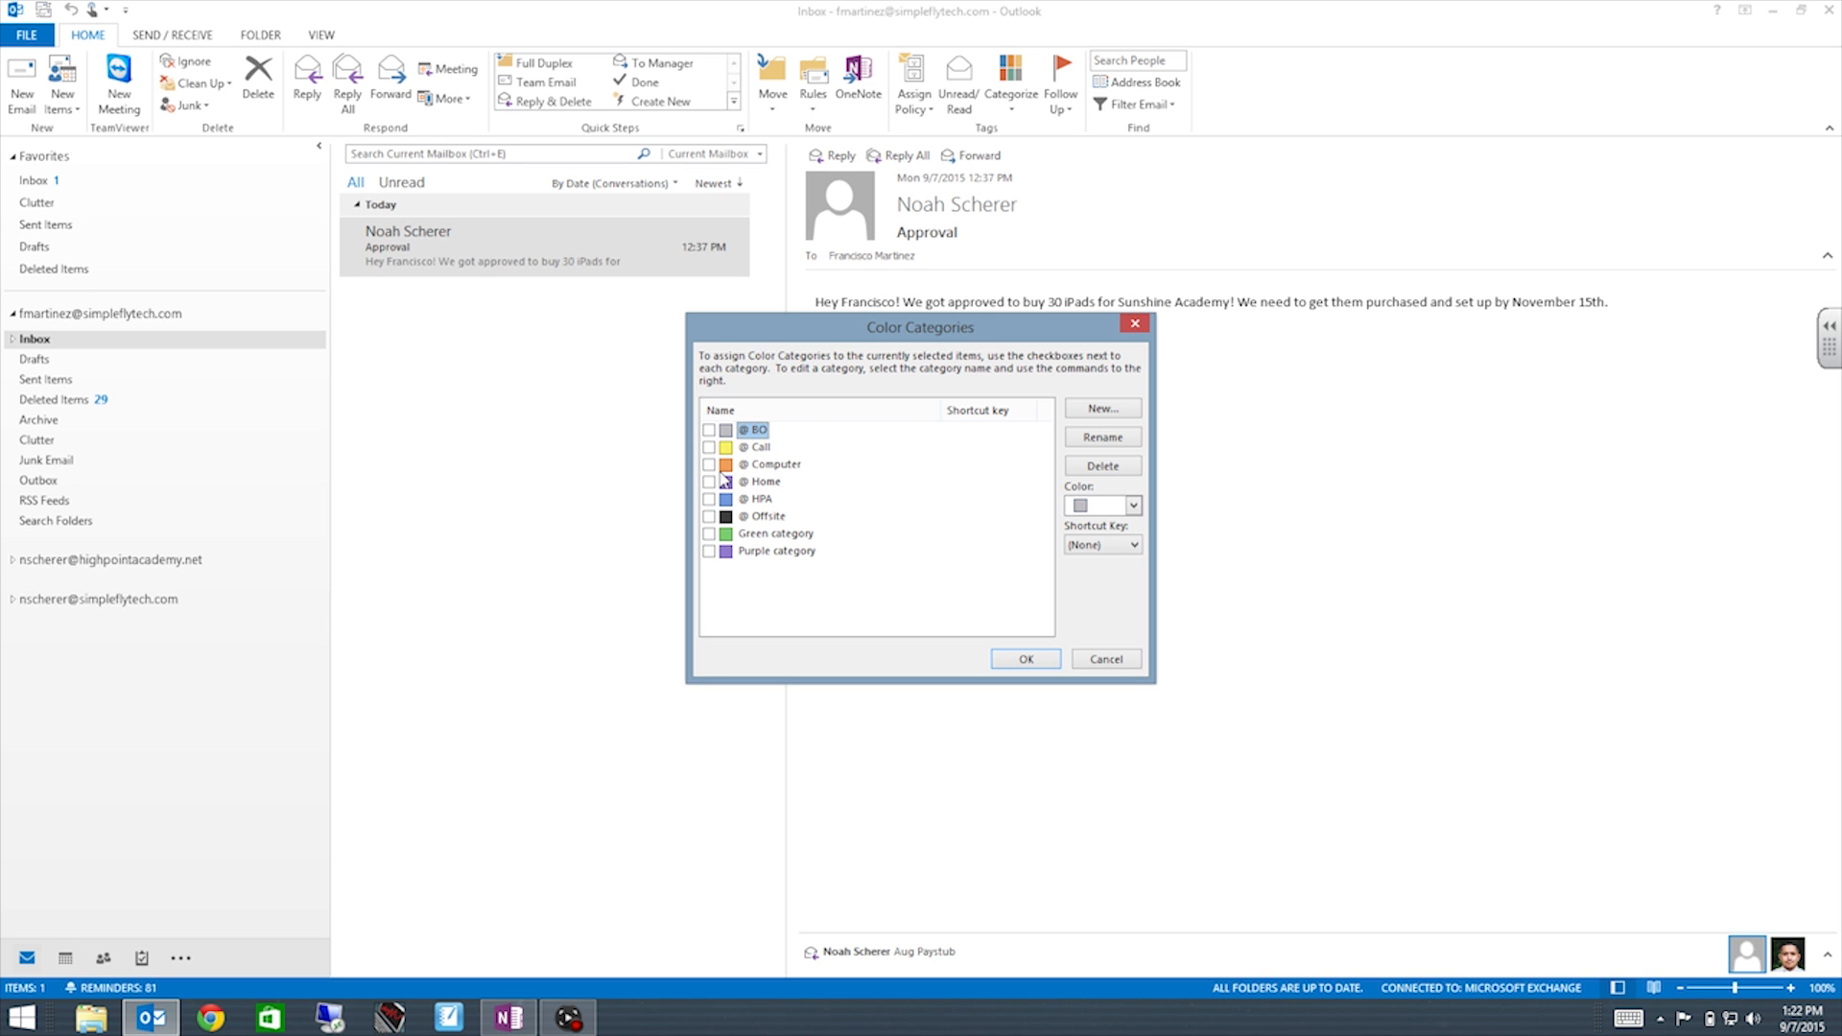
{"action": "mouse_move", "coordinate": [792, 622]}
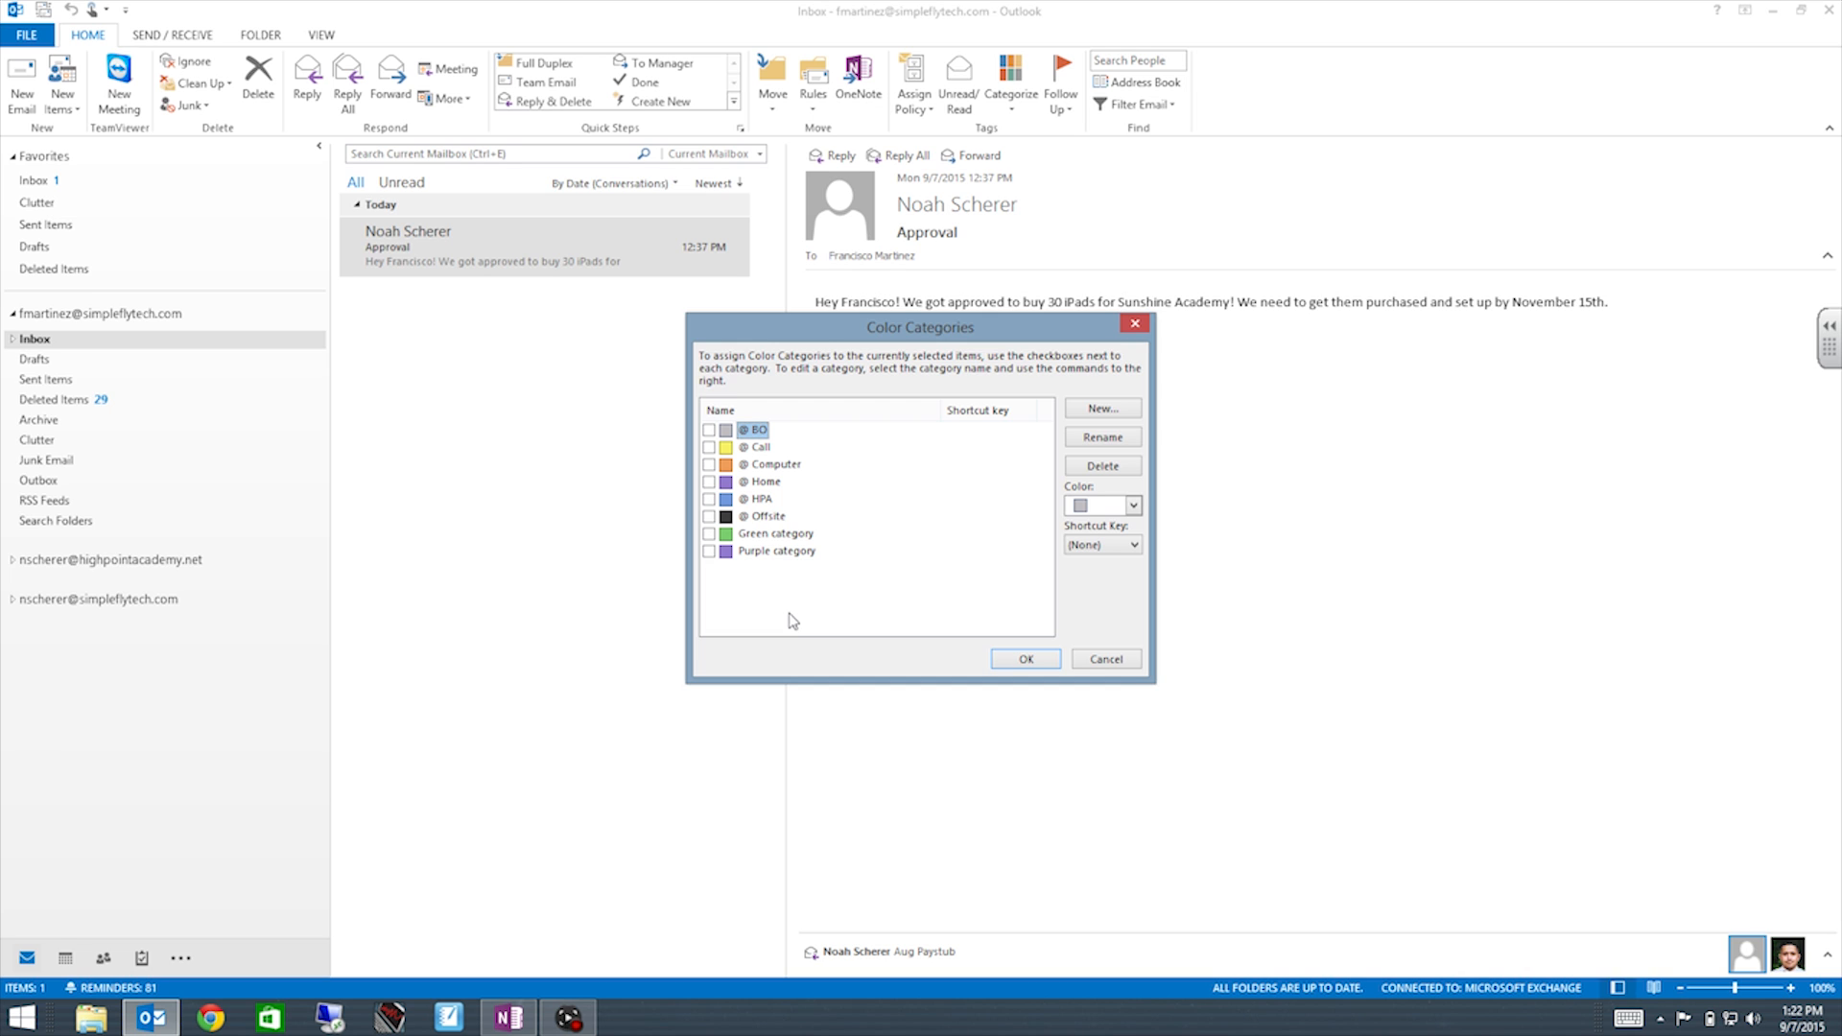
{"action": "mouse_move", "coordinate": [1007, 411]}
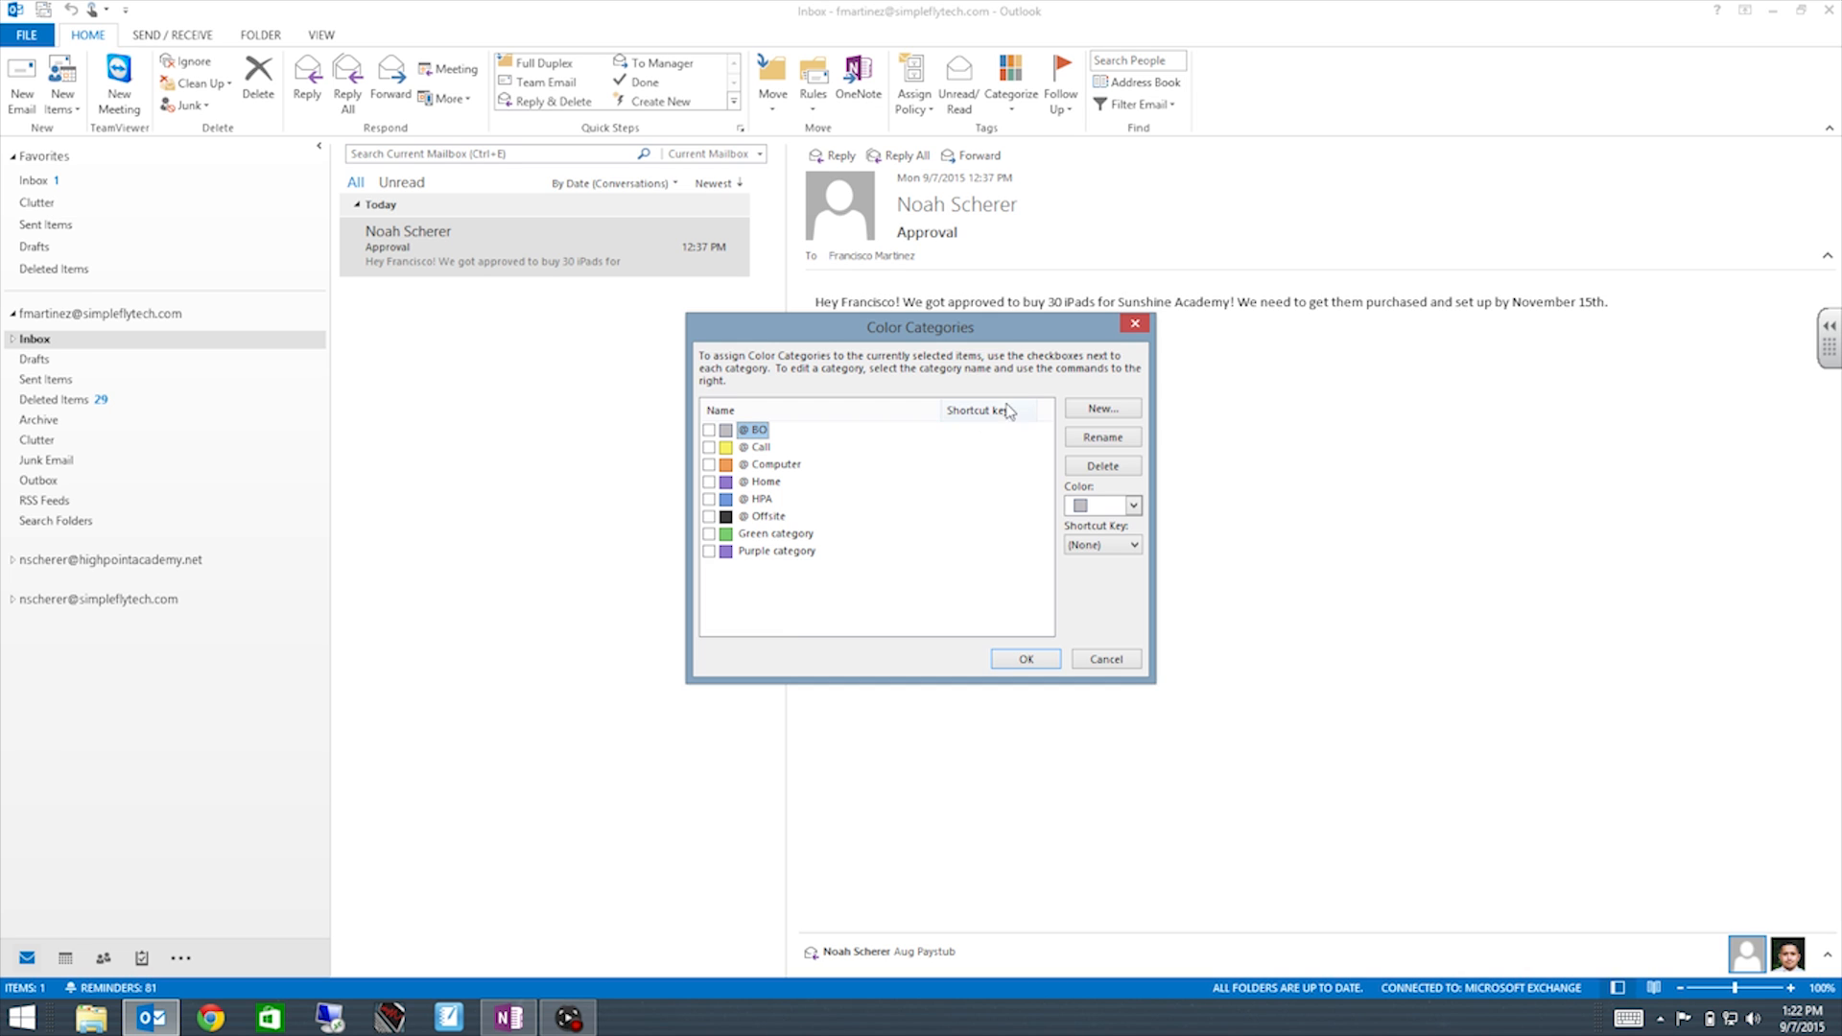
Create a new category and name it @ Read.
{"action": "left_click", "coordinate": [1099, 408]}
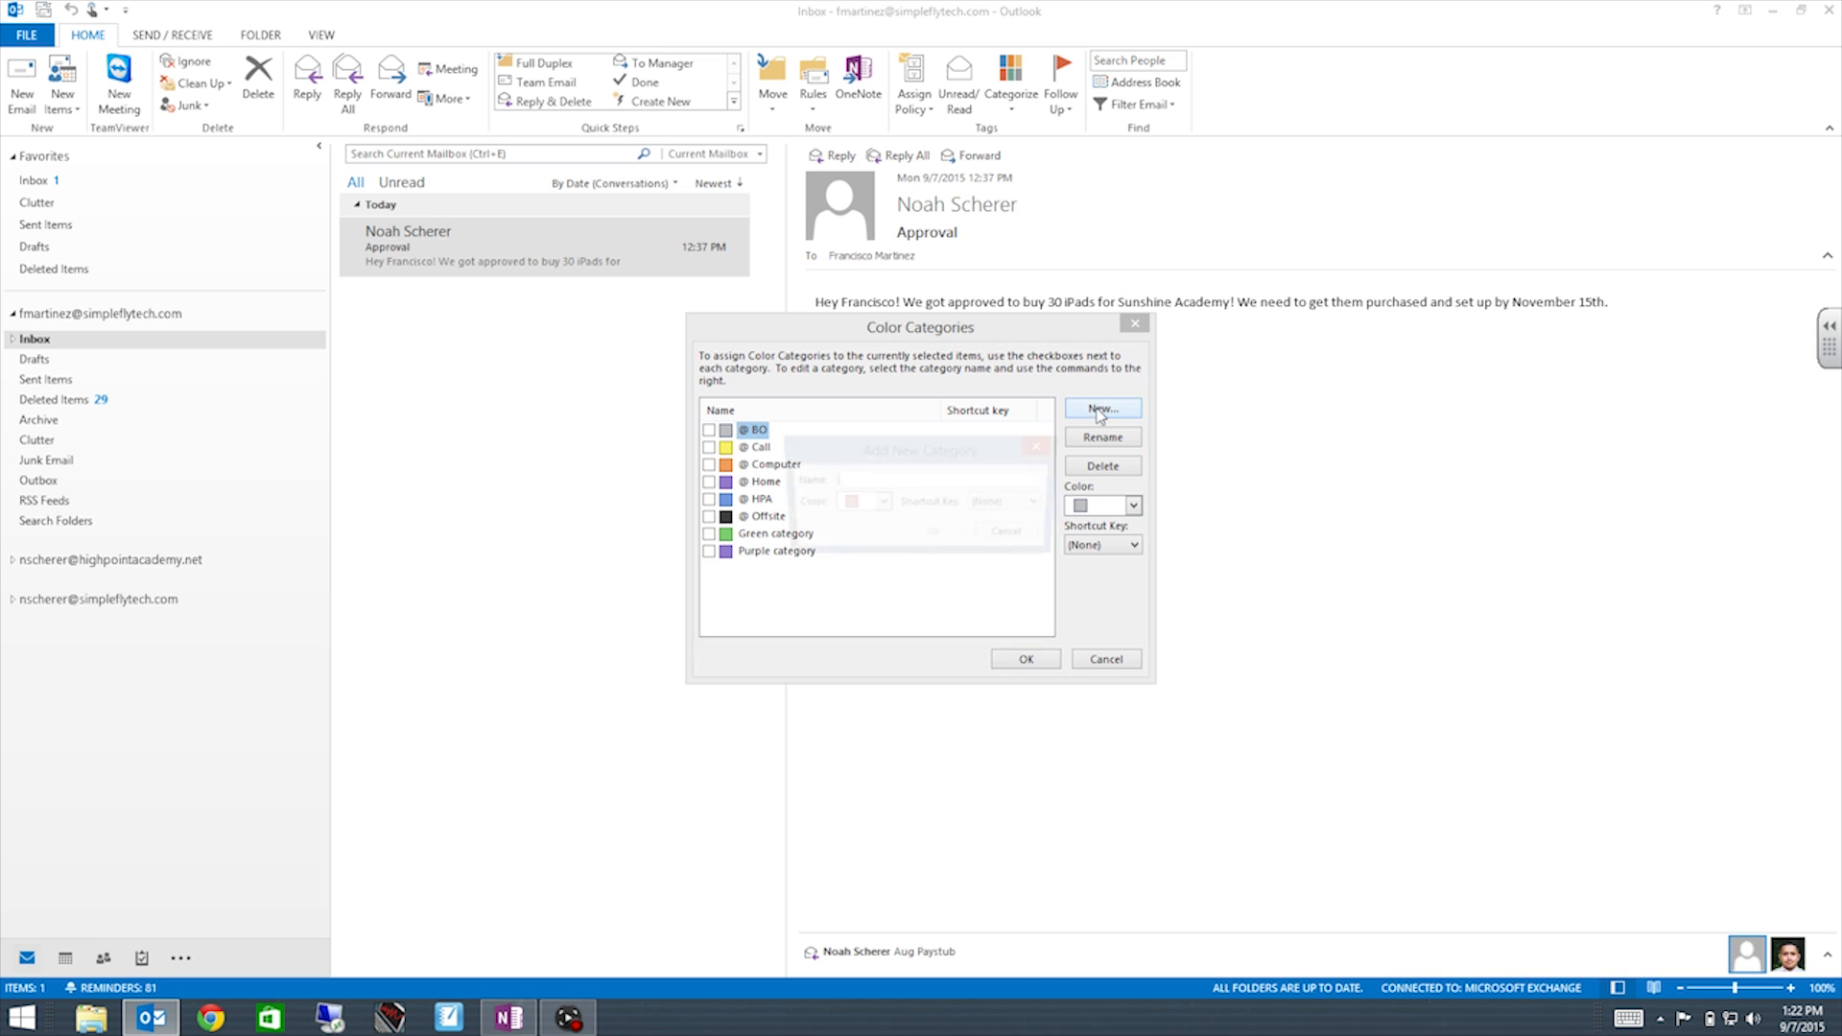
{"action": "left_click", "coordinate": [1101, 408]}
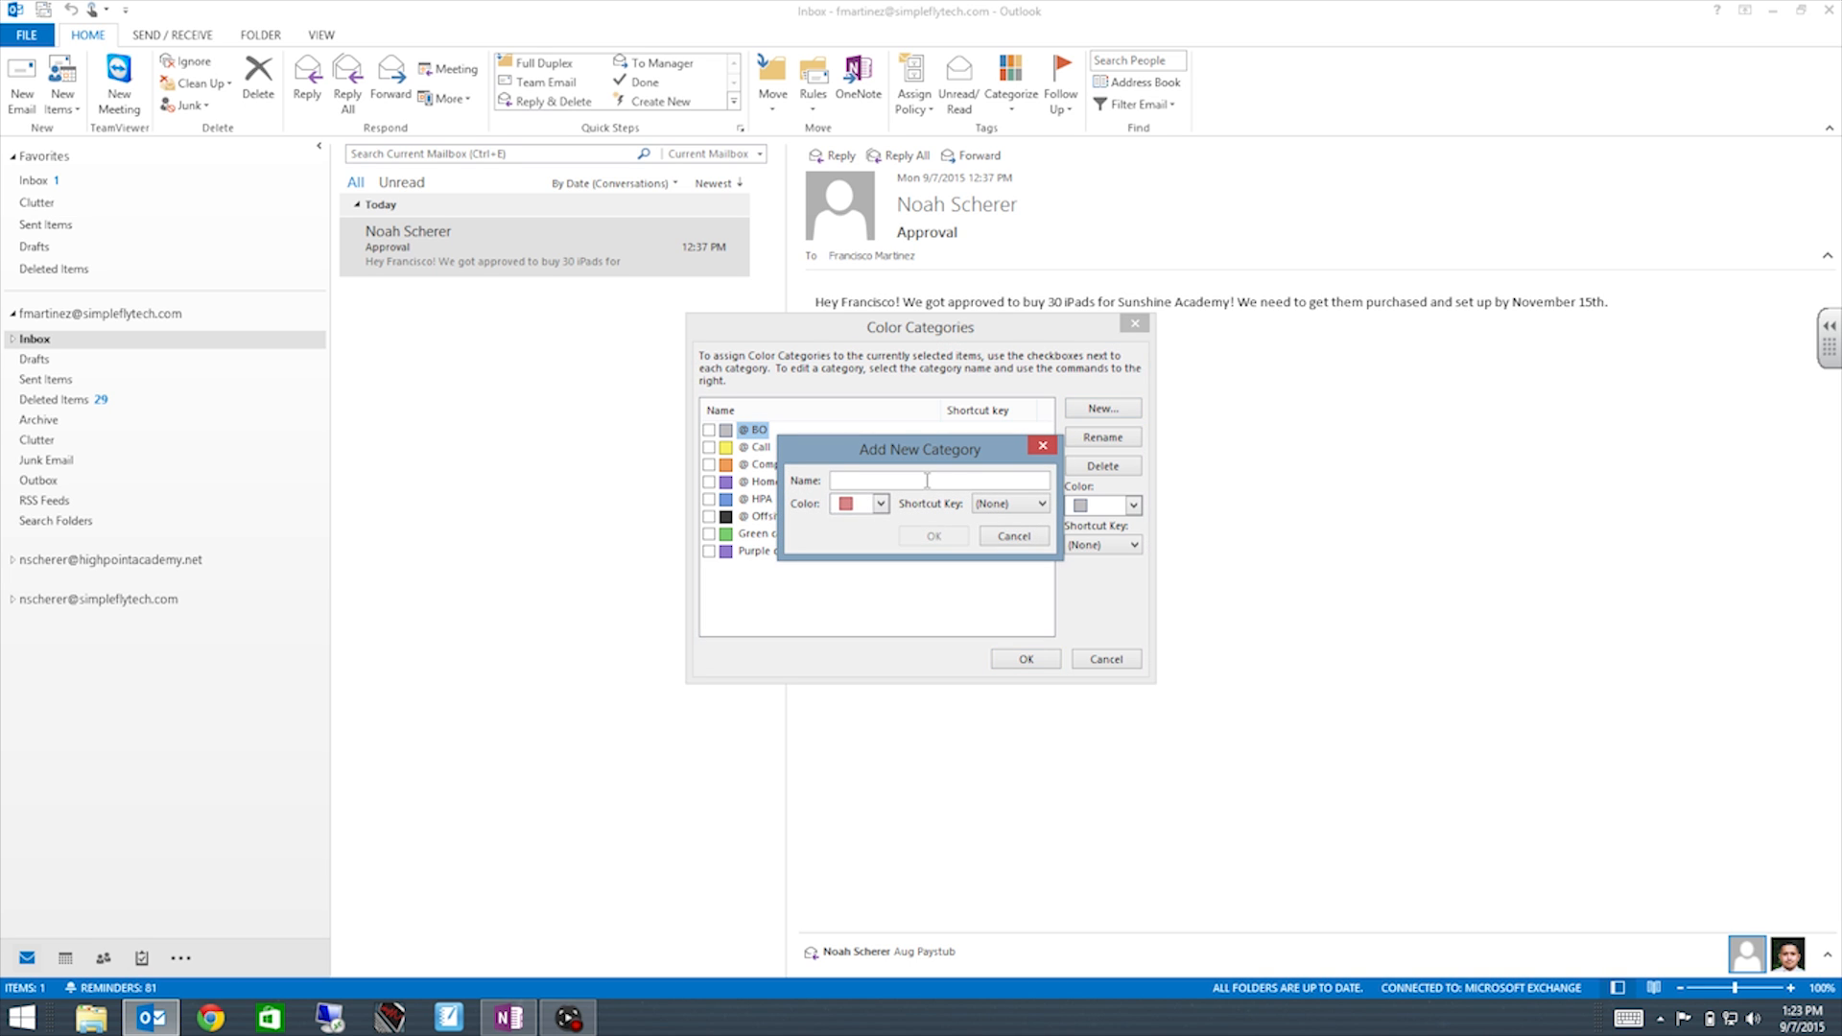
{"action": "type", "text": "@"}
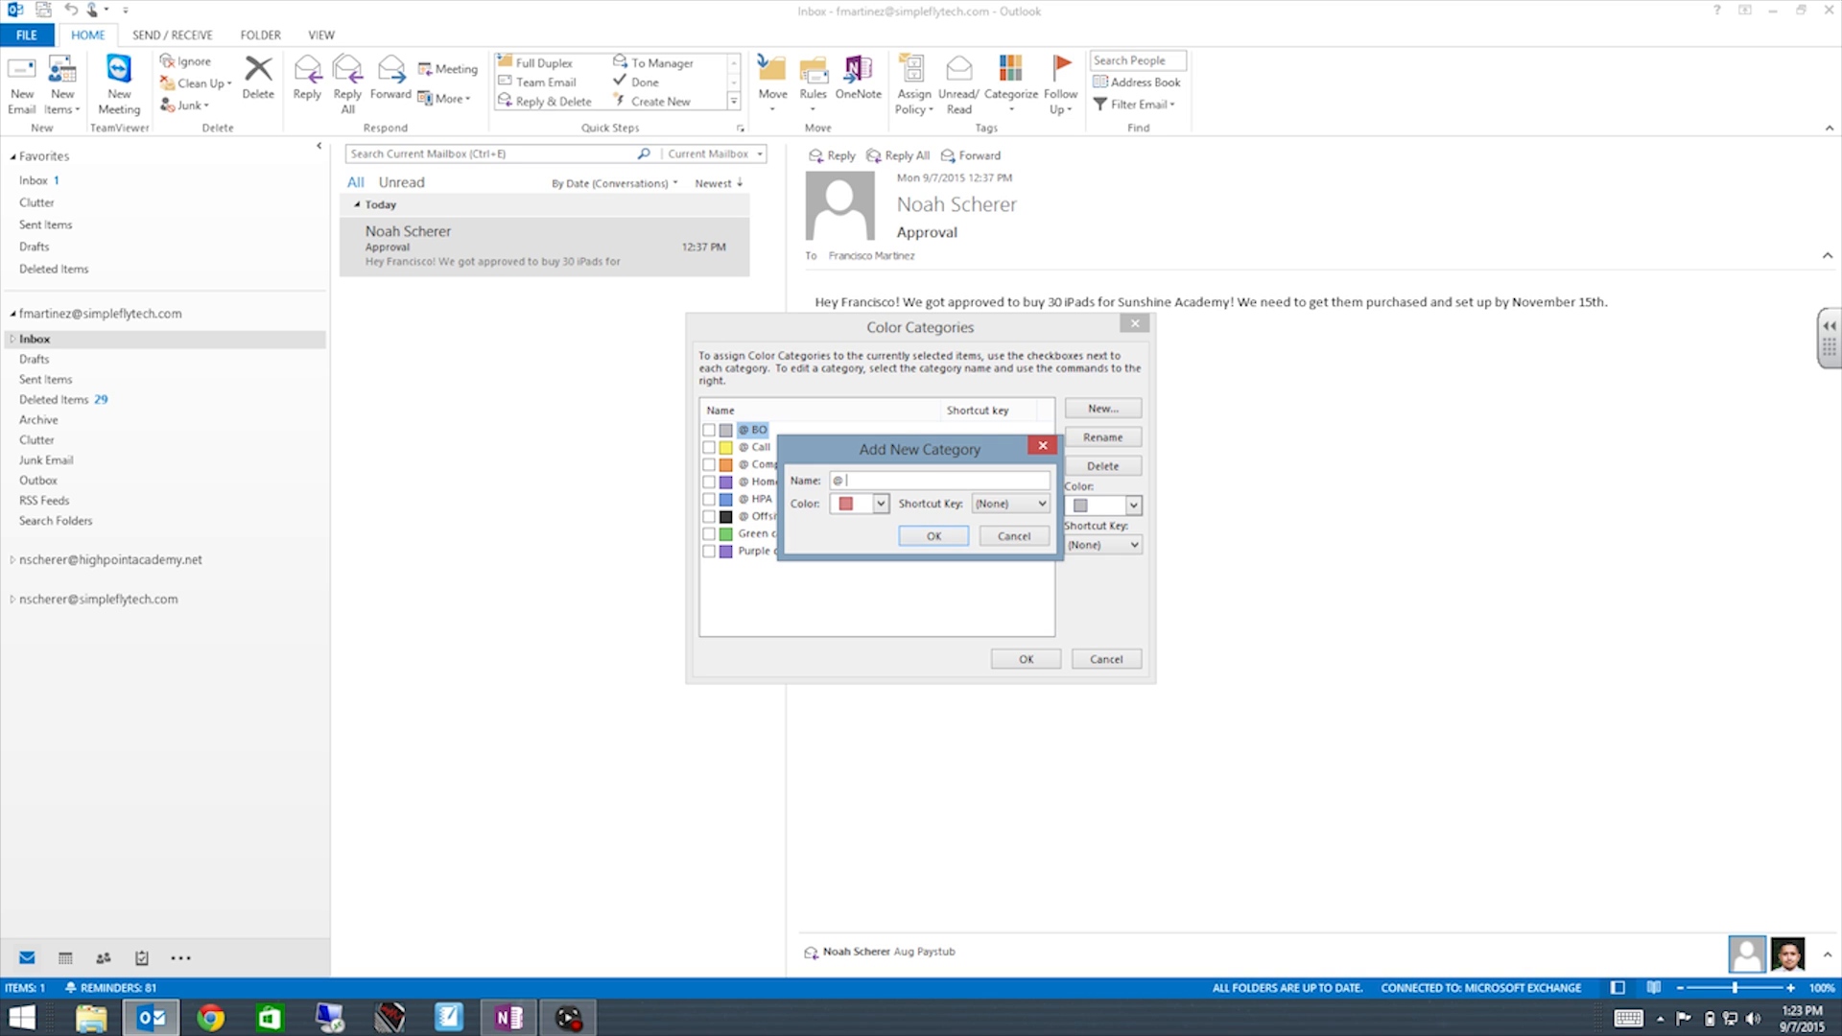
{"action": "type", "text": "Read"}
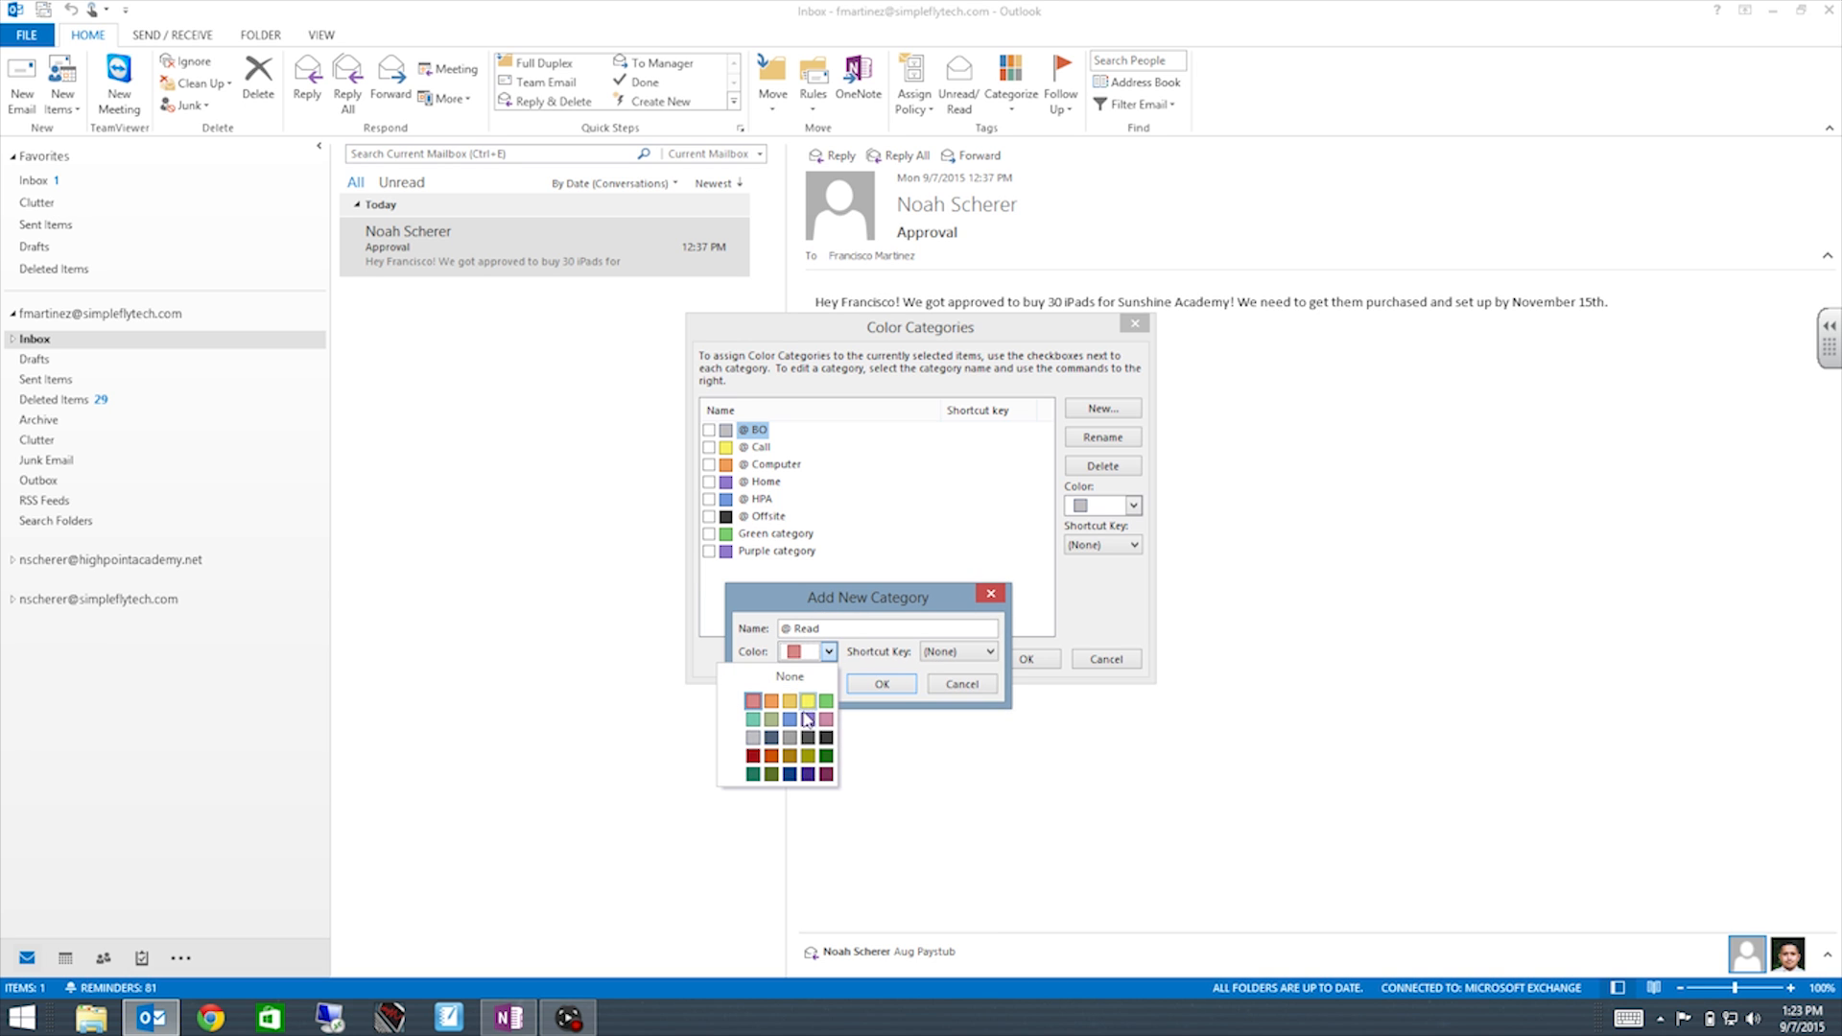
{"action": "mouse_move", "coordinate": [815, 719]}
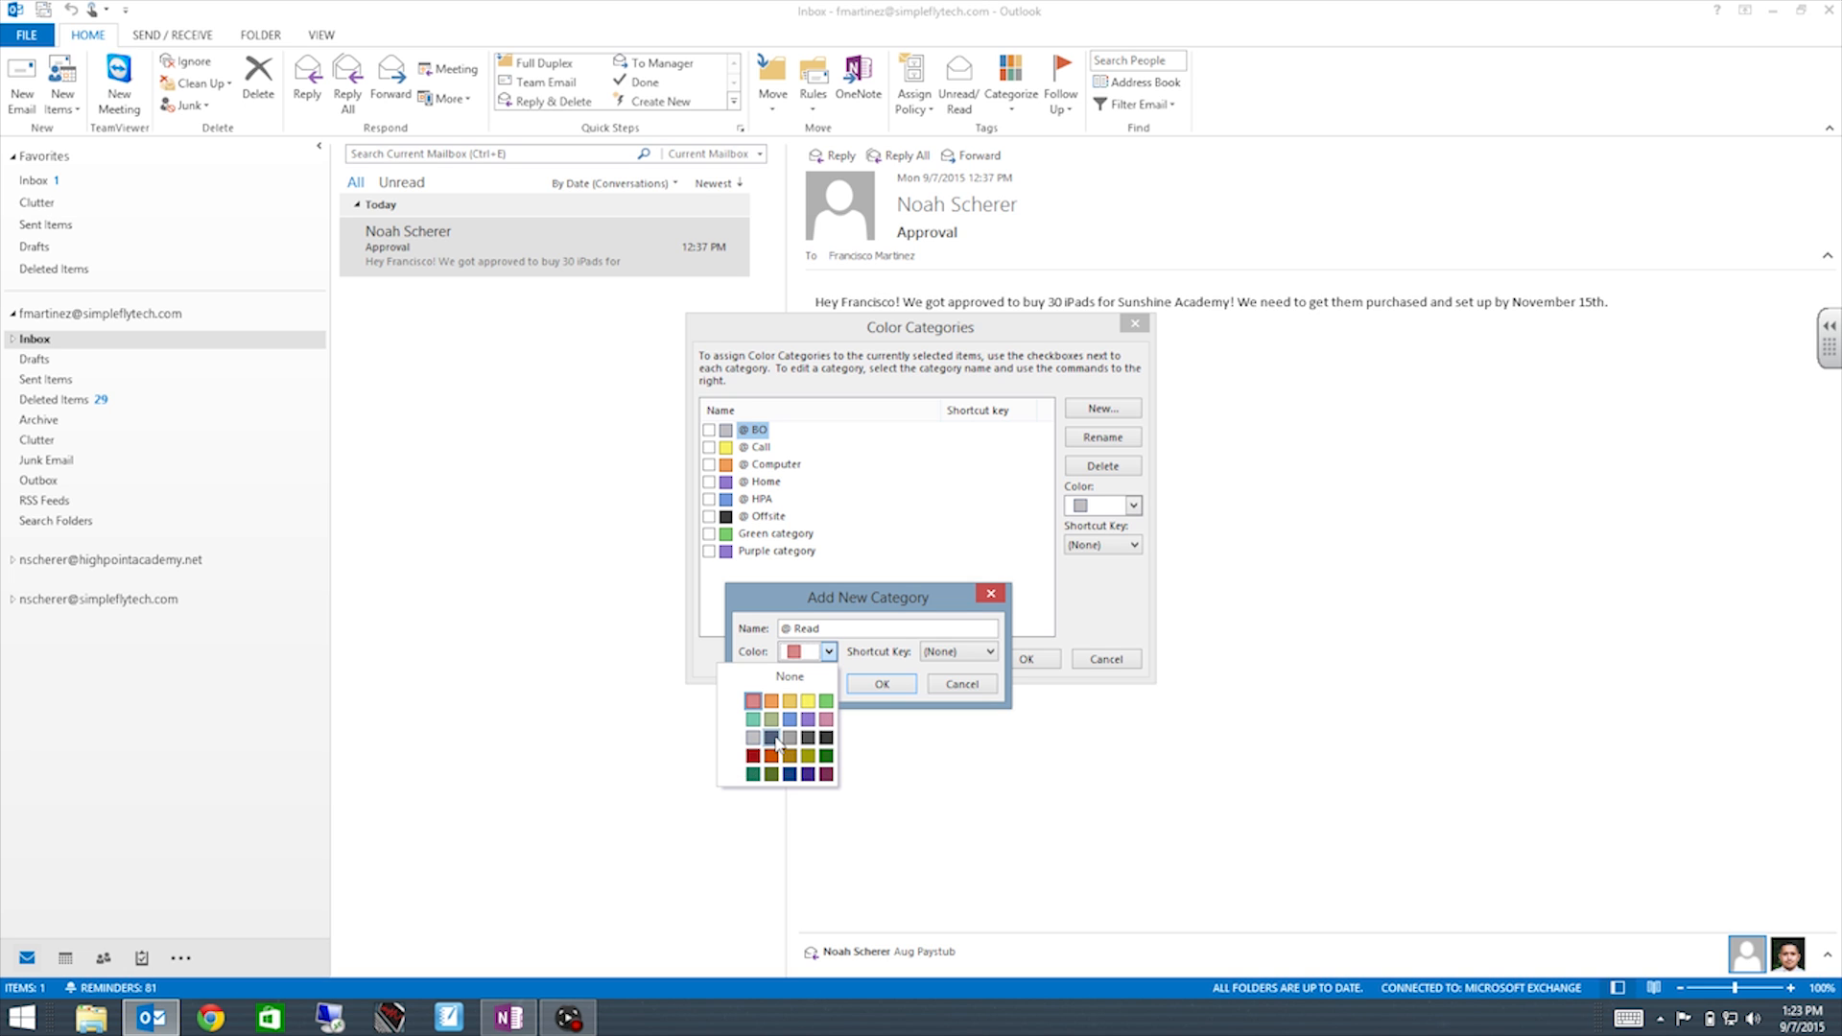
{"action": "mouse_move", "coordinate": [807, 774]}
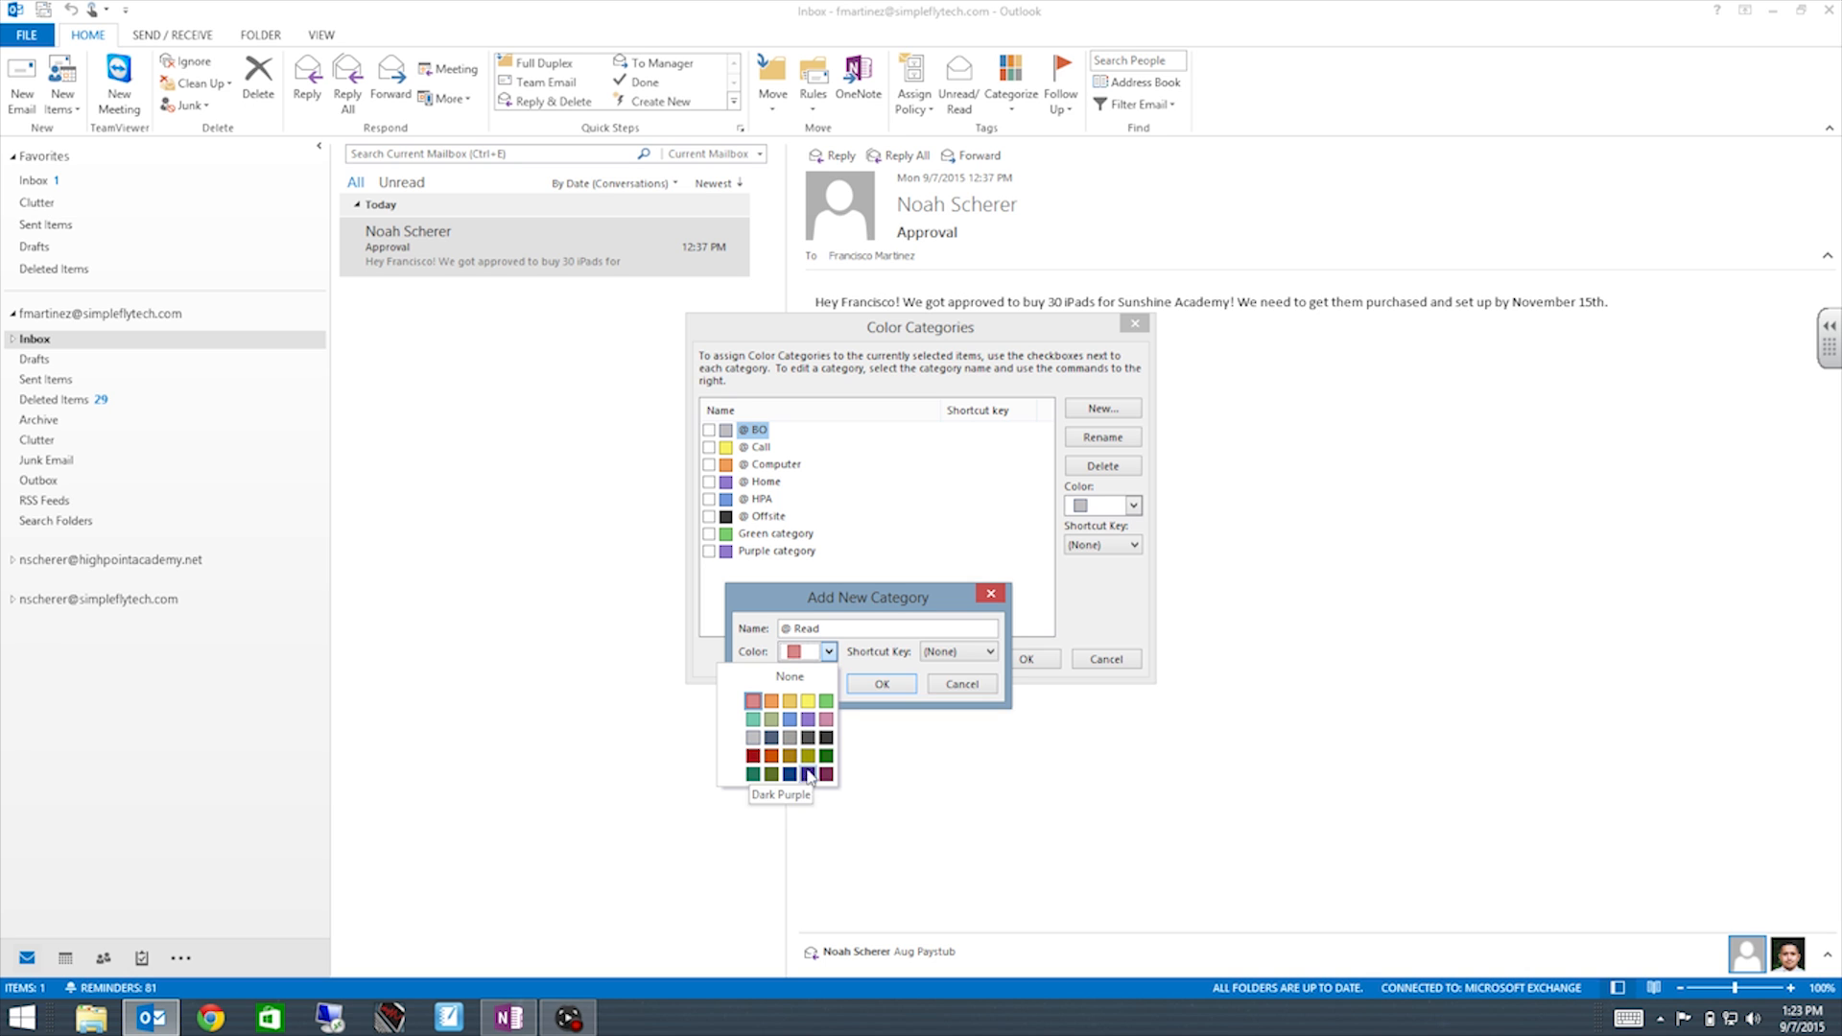
{"action": "mouse_move", "coordinate": [753, 758]}
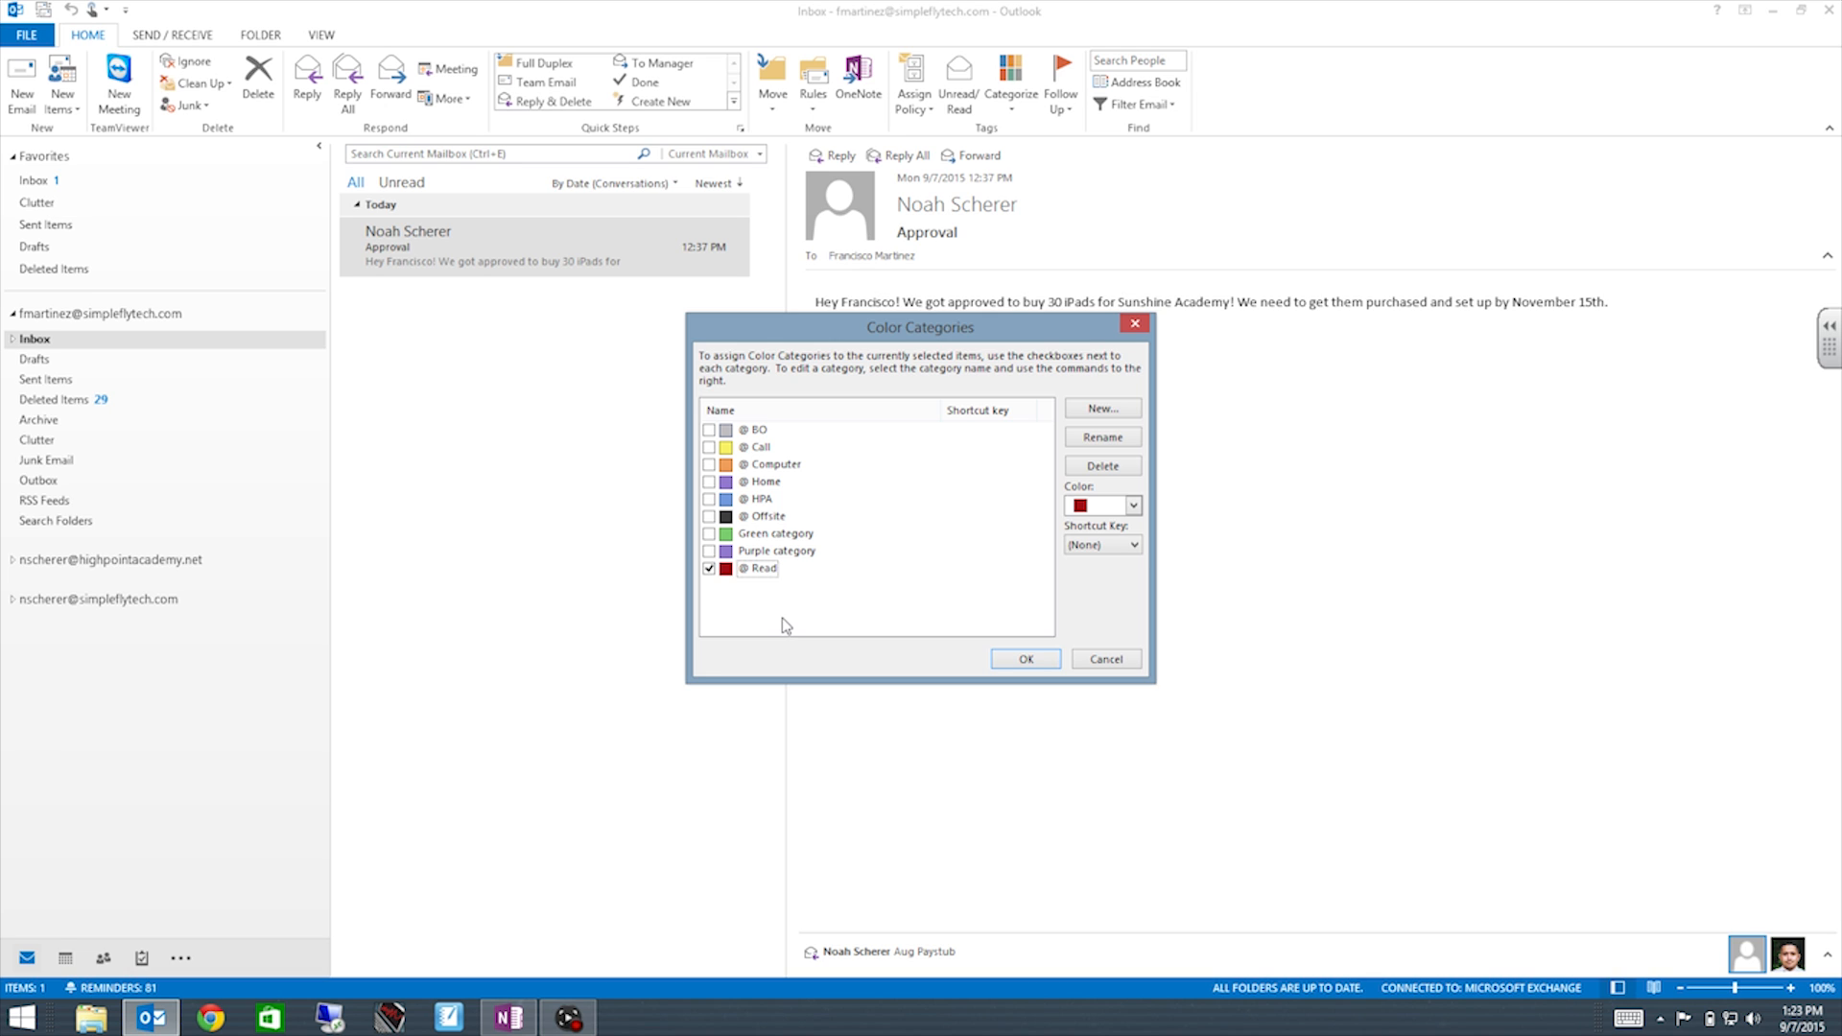
{"action": "mouse_move", "coordinate": [723, 576]}
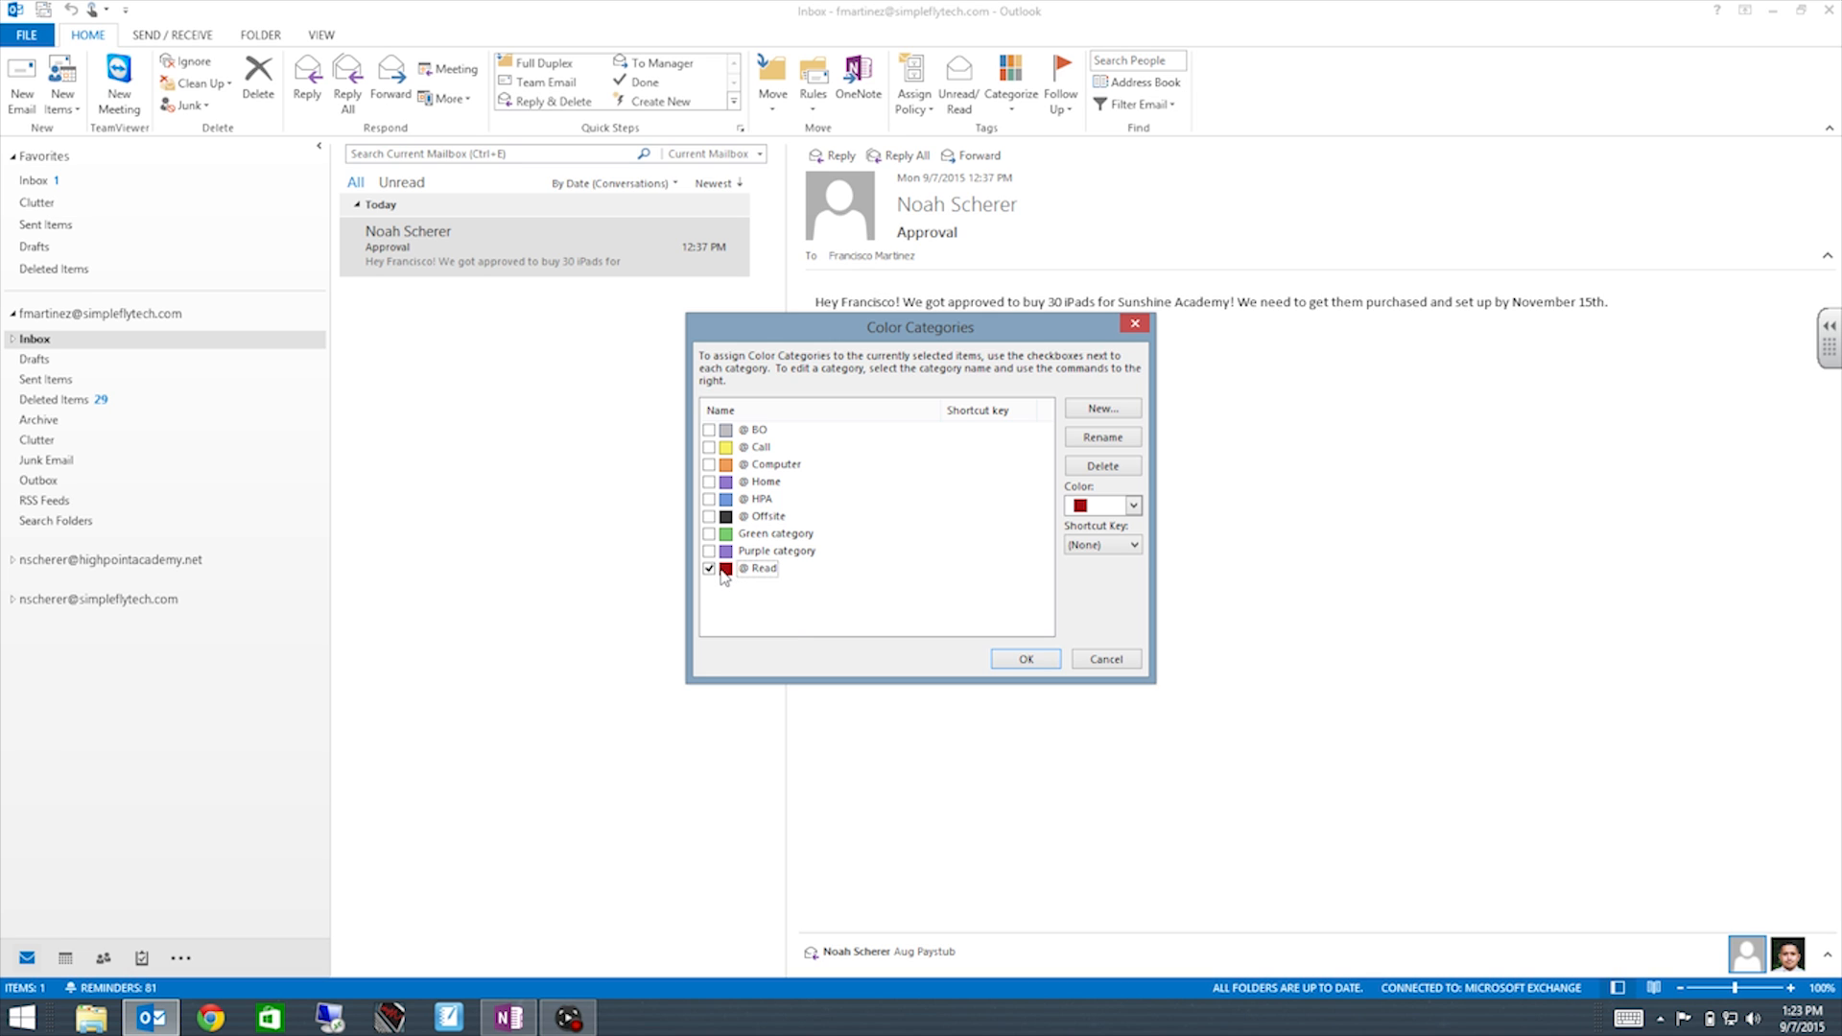
{"action": "mouse_move", "coordinate": [1027, 650]}
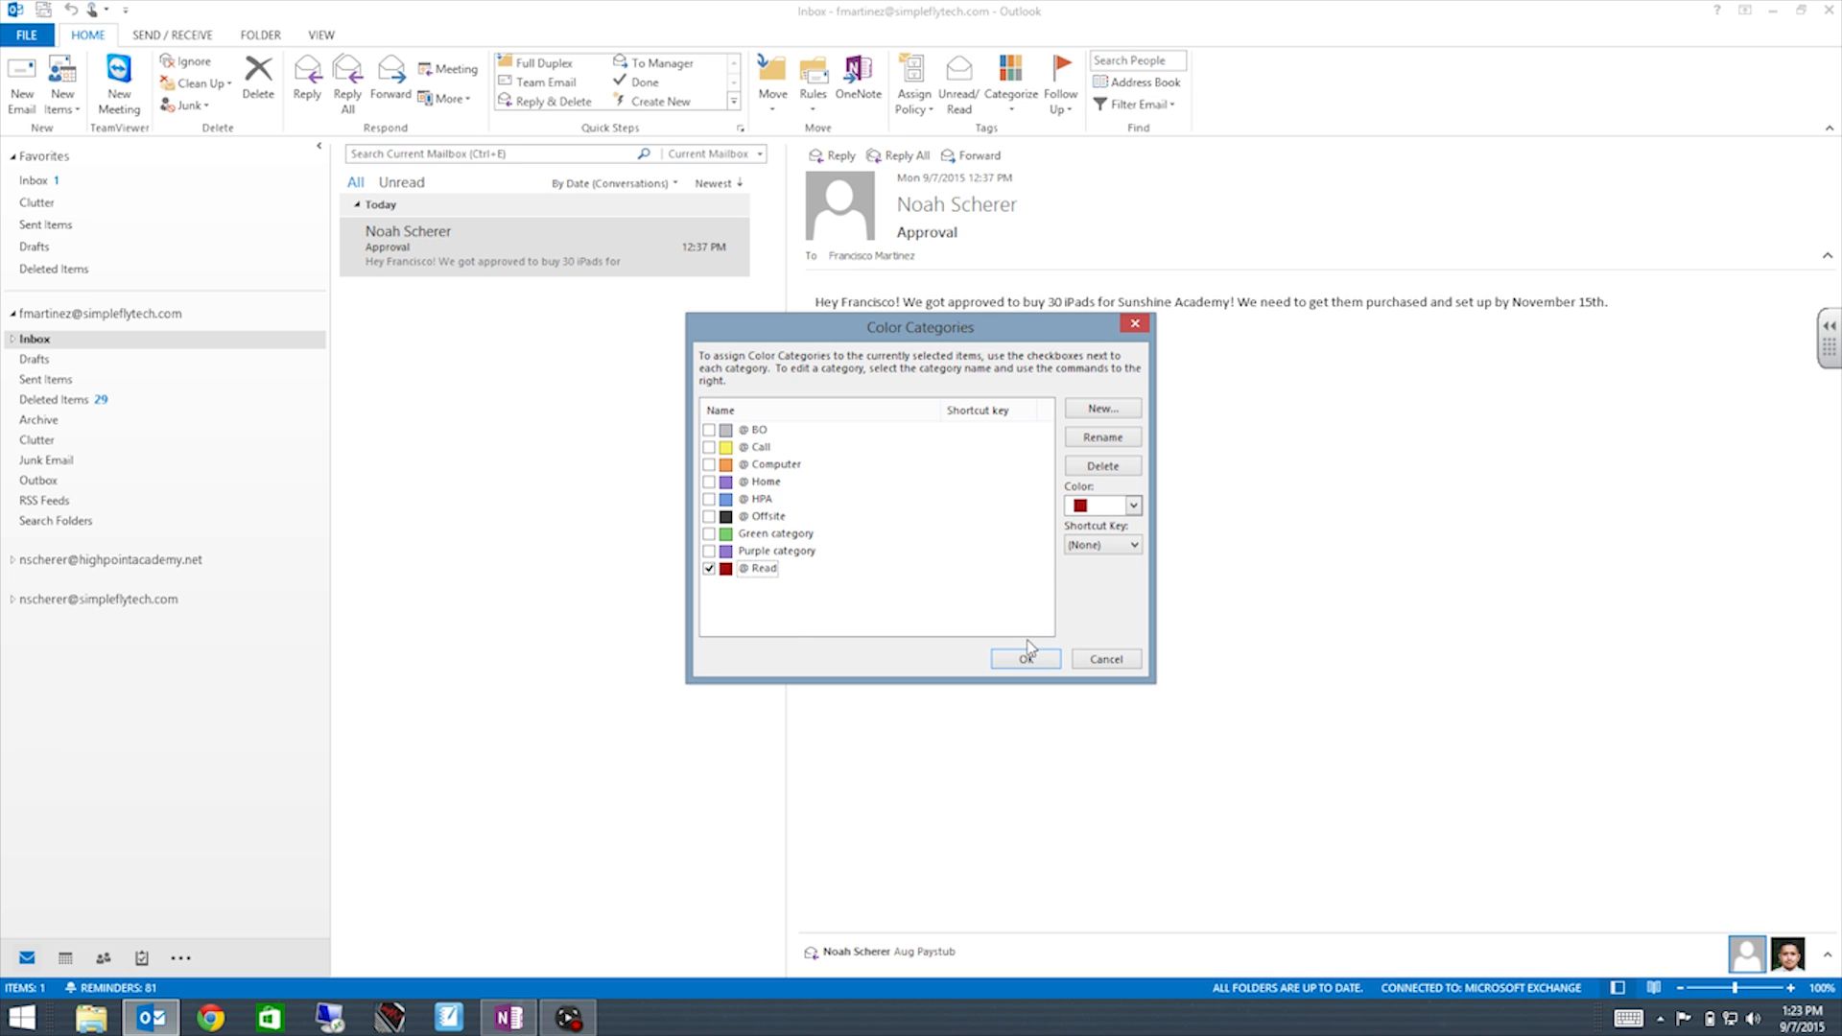
Confirm the @ Read tag on the Approval email, then clear all its categories.
{"action": "left_click", "coordinate": [1024, 658]}
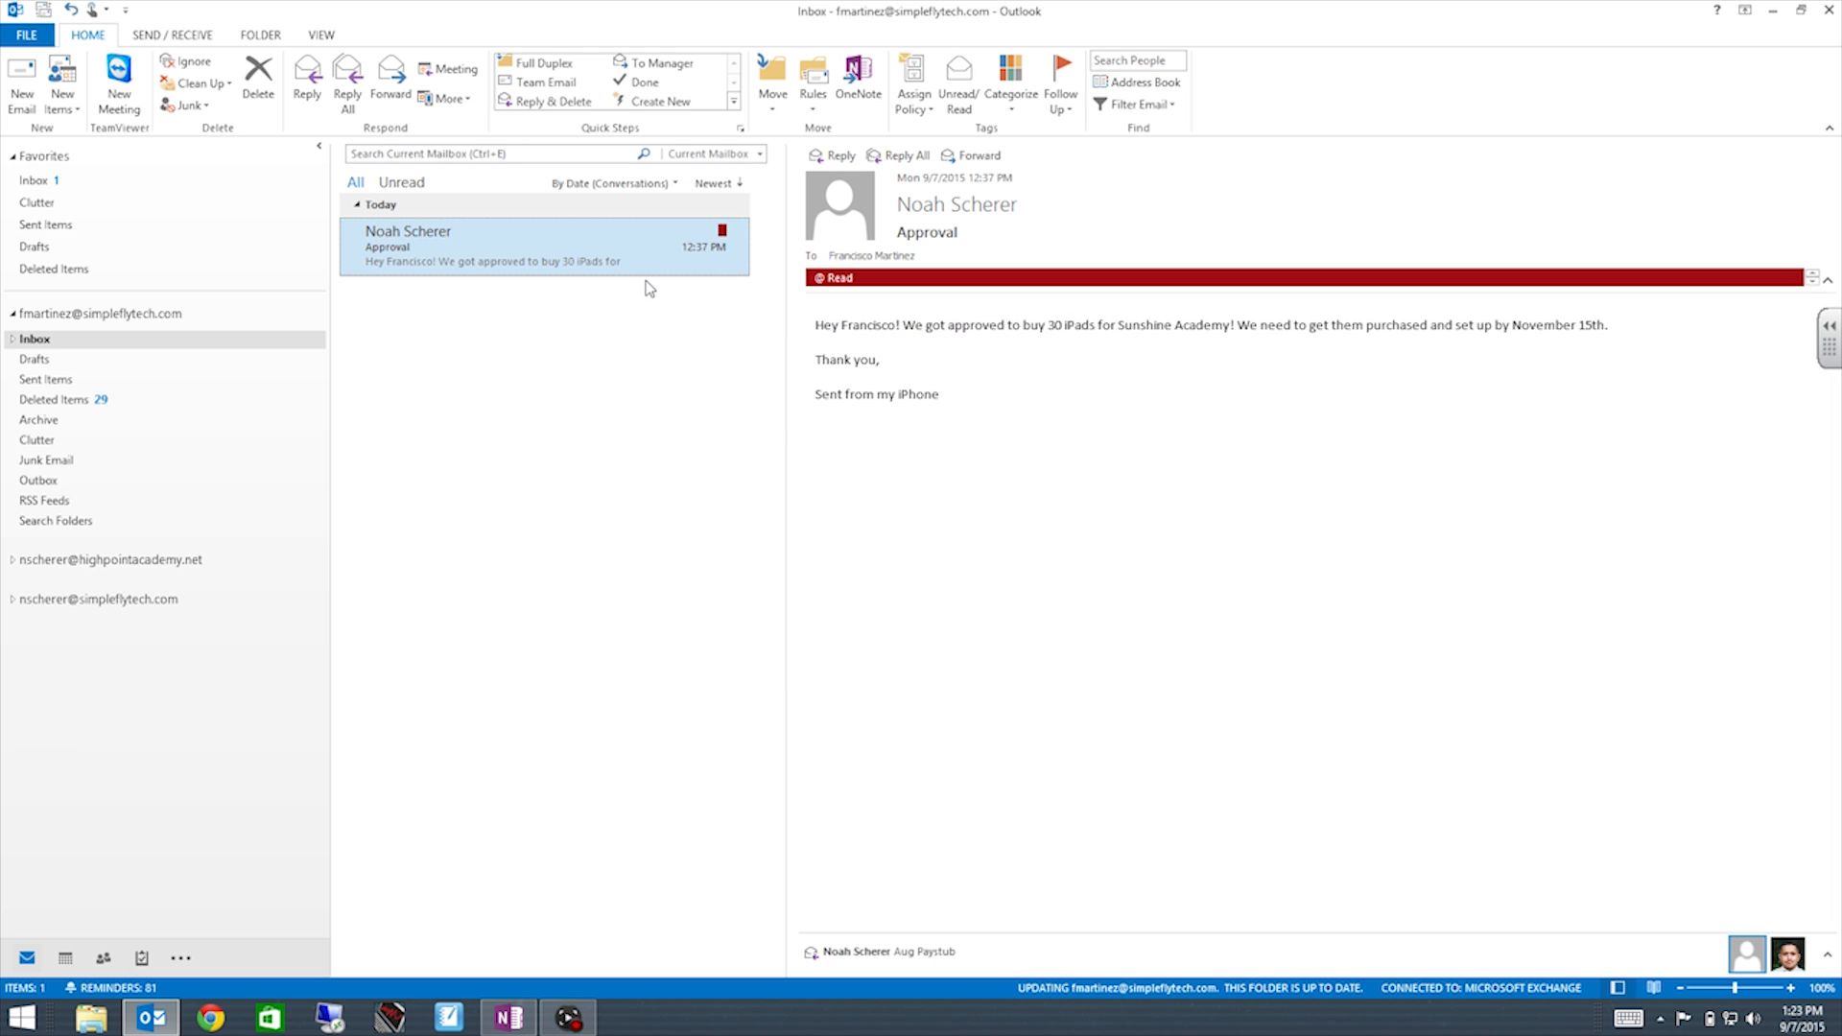
{"action": "mouse_move", "coordinate": [623, 237]}
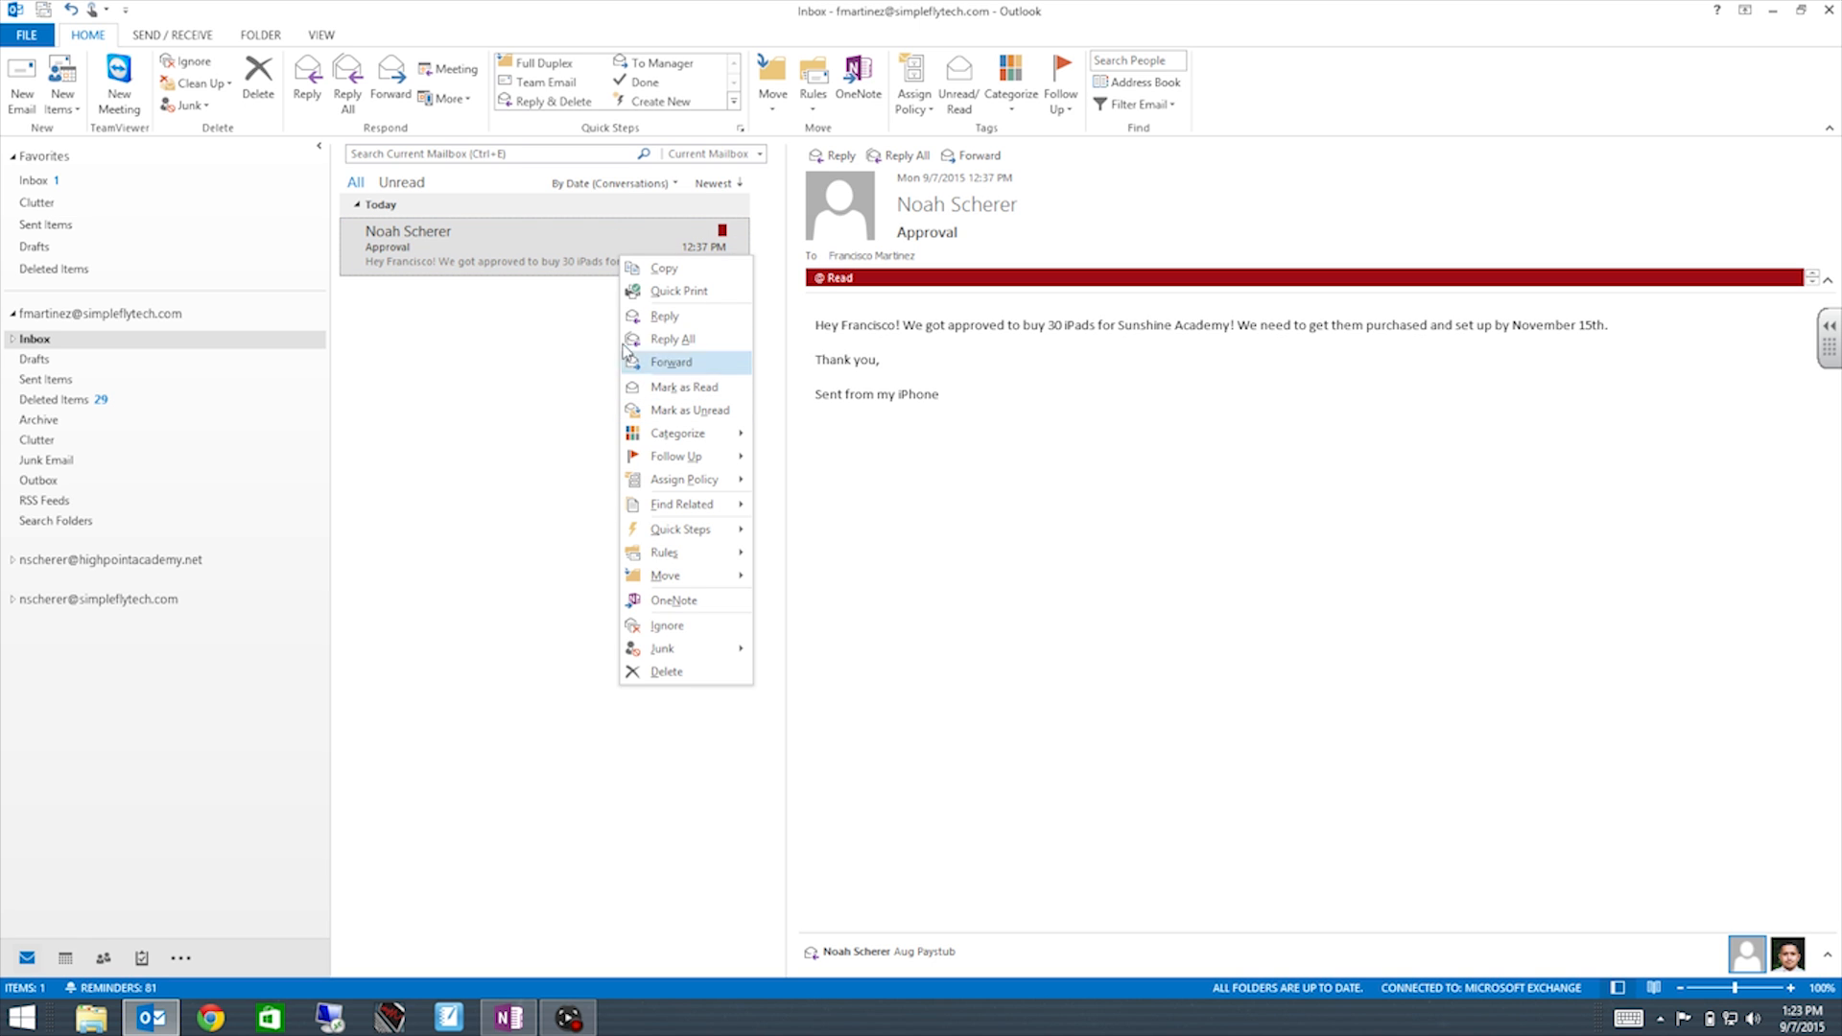
{"action": "mouse_move", "coordinate": [668, 250]}
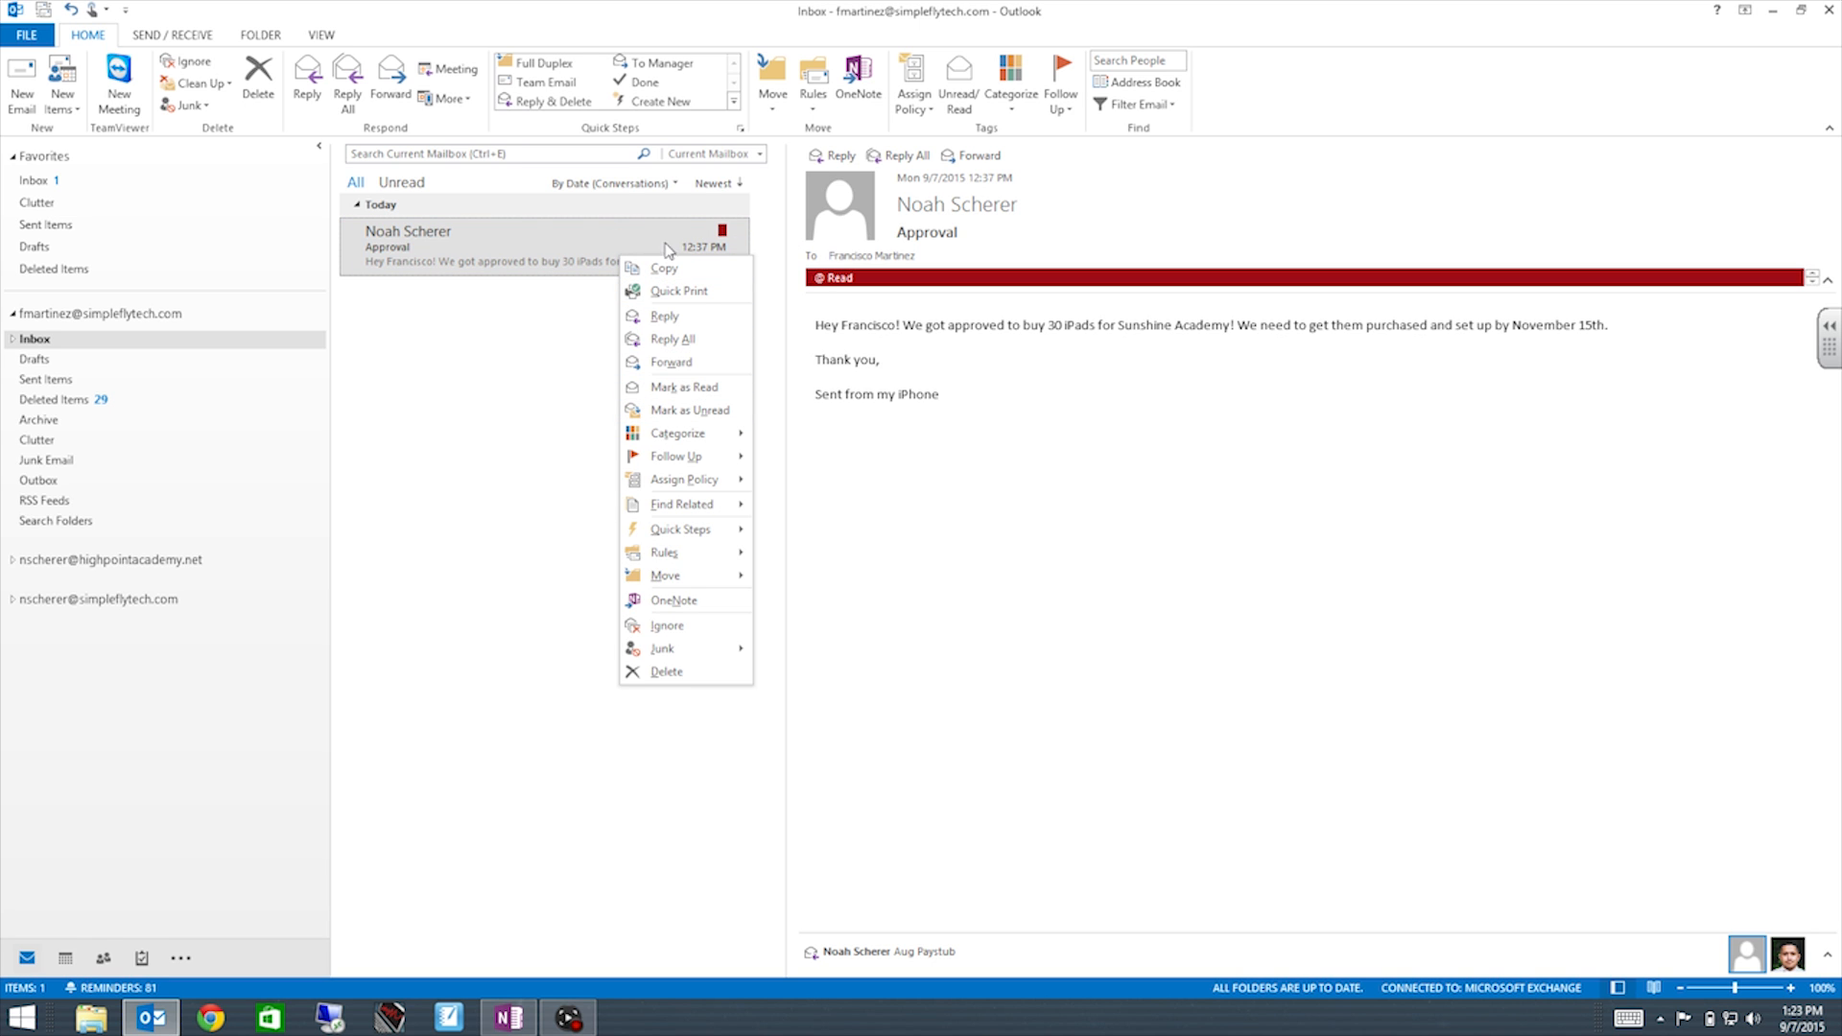
{"action": "mouse_move", "coordinate": [664, 315]}
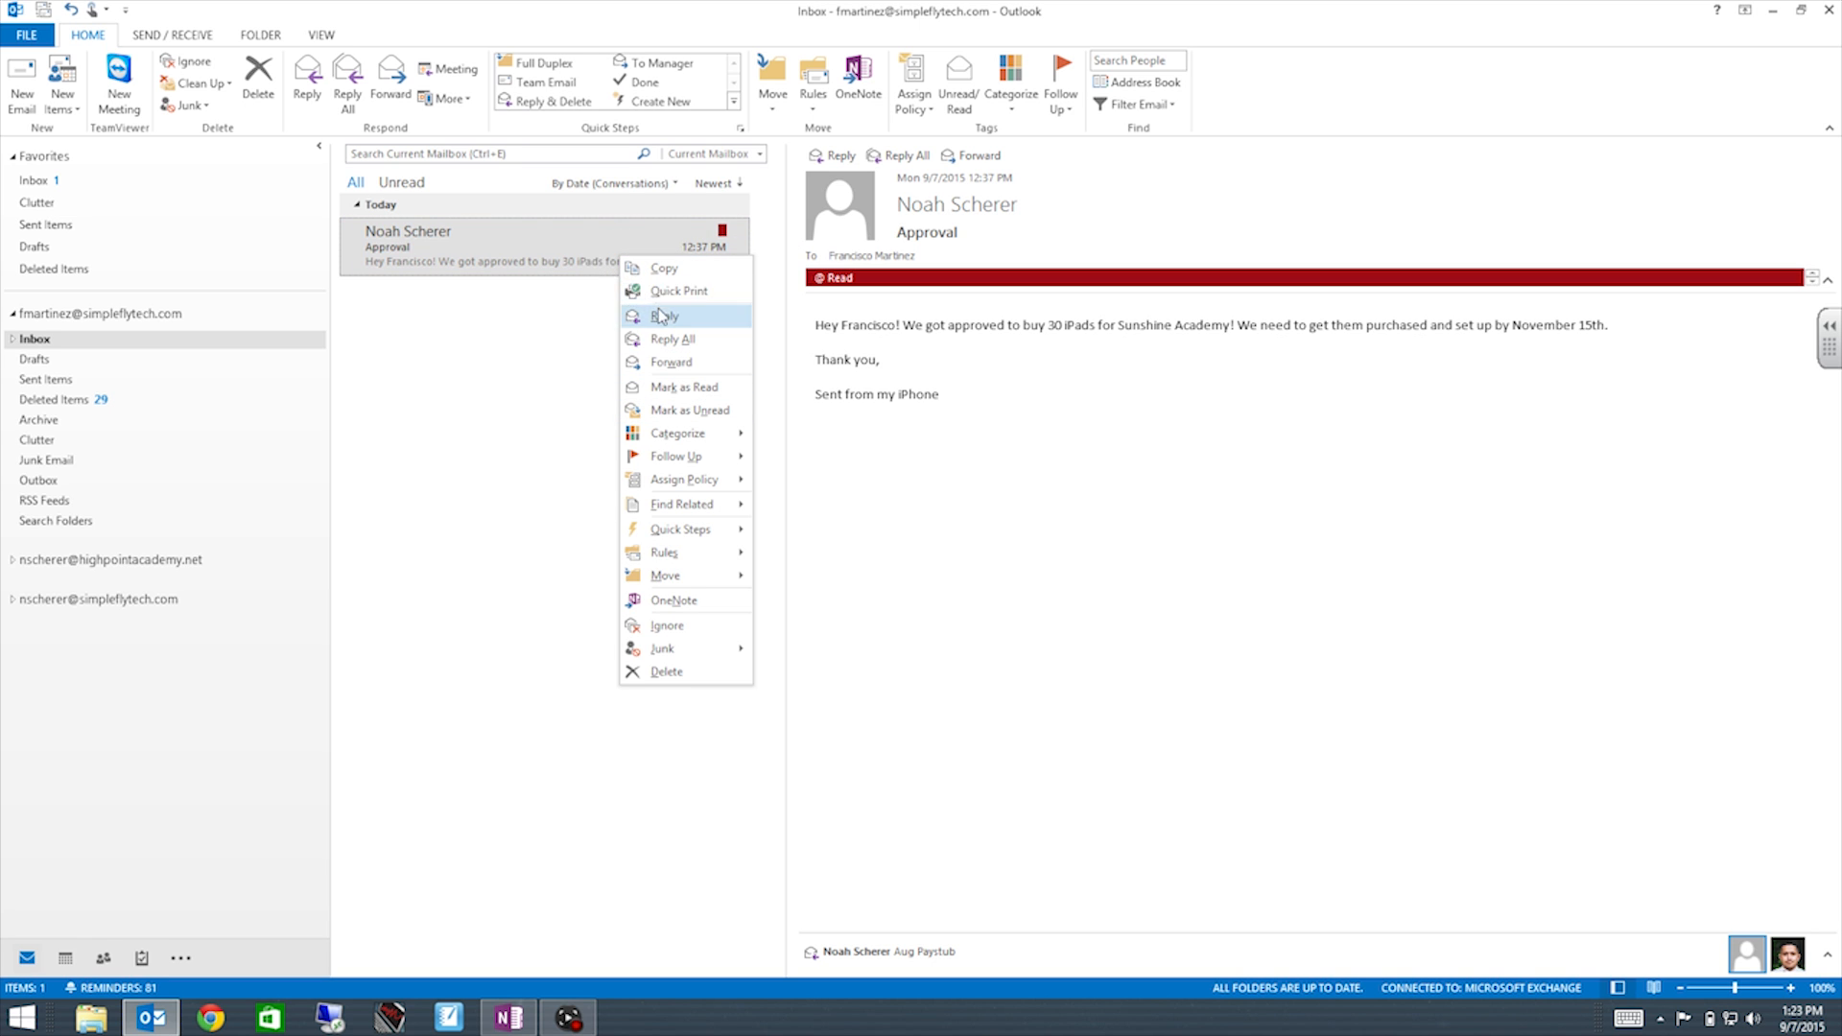
{"action": "mouse_move", "coordinate": [676, 456]}
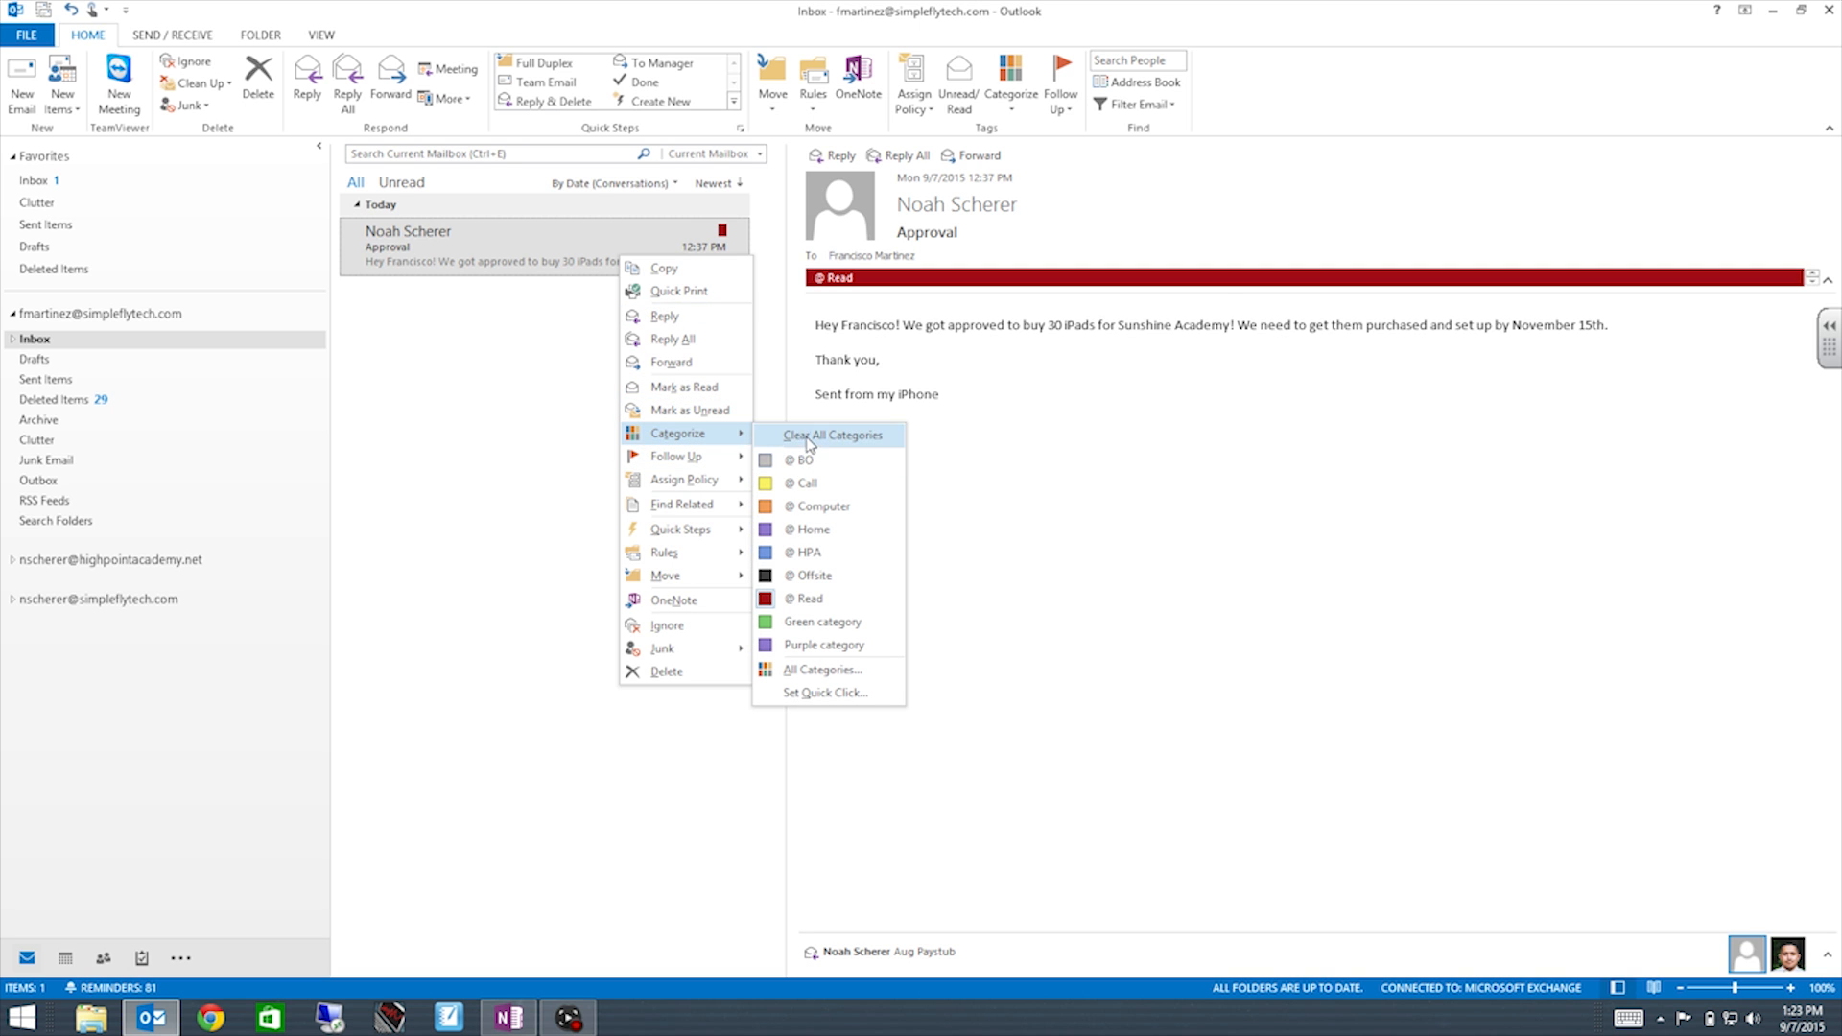
{"action": "left_click", "coordinate": [832, 435]}
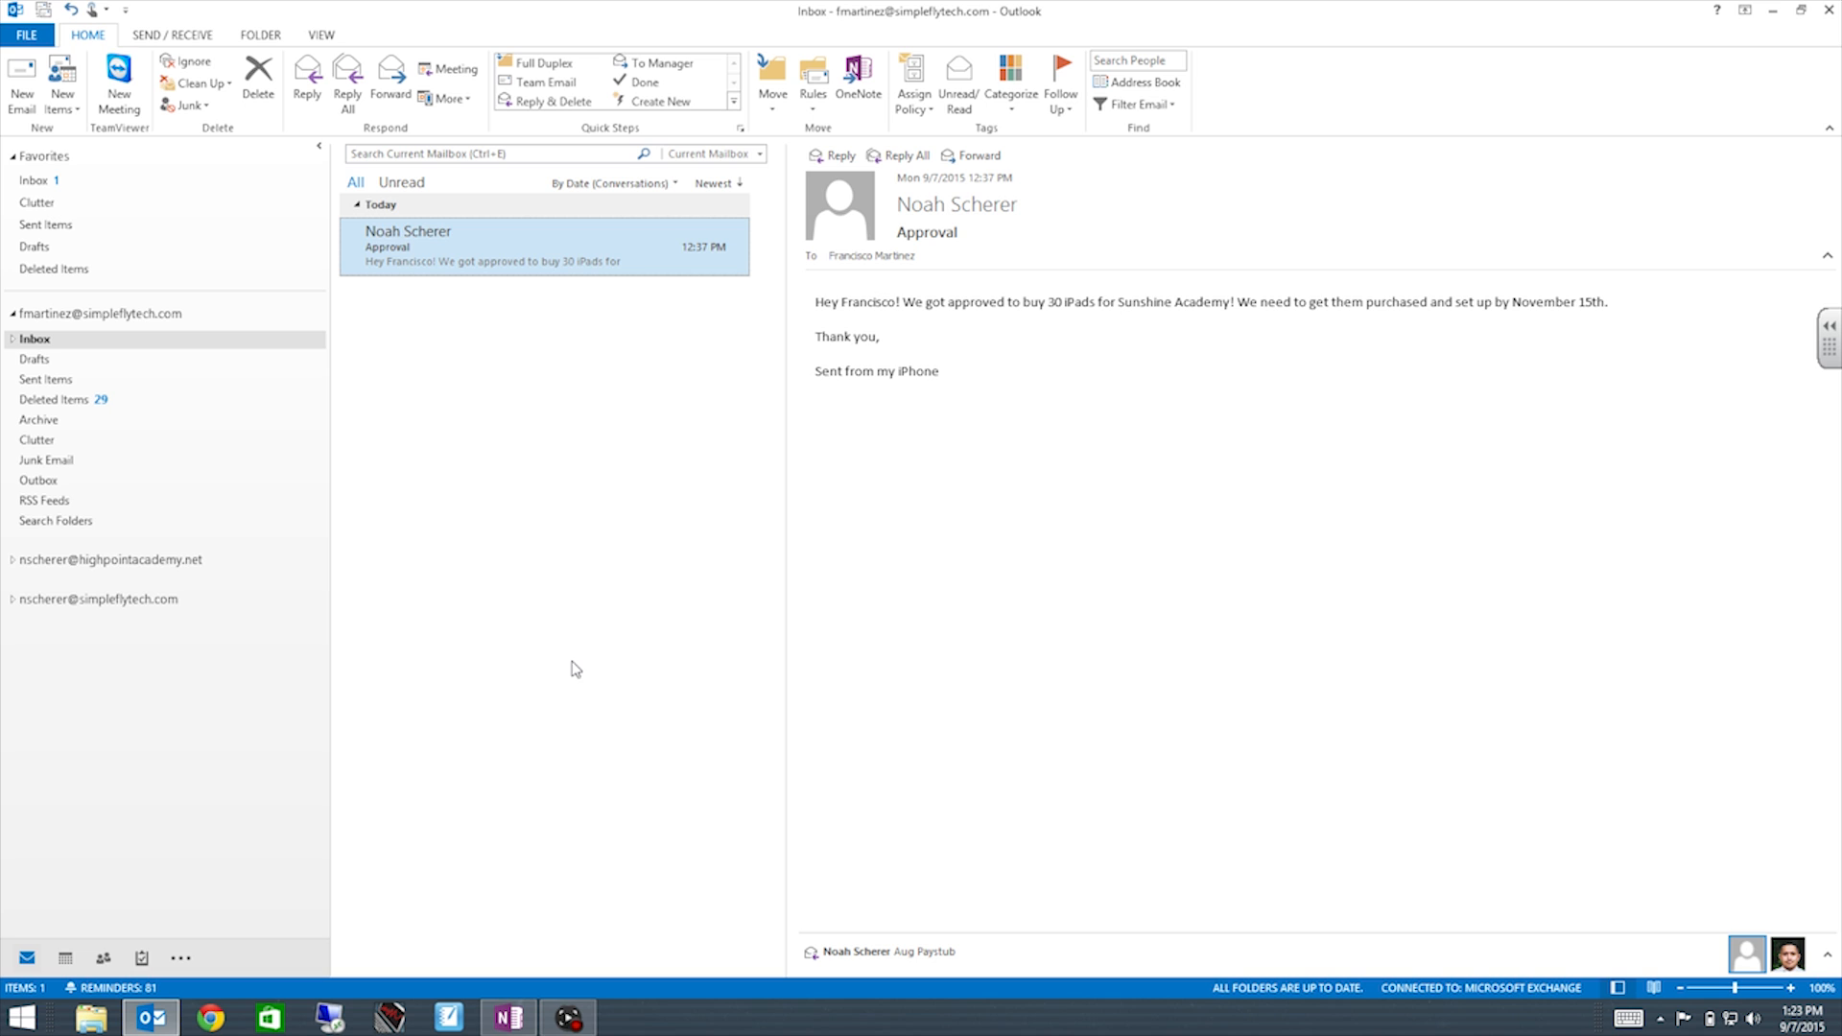
{"action": "mouse_move", "coordinate": [576, 380]}
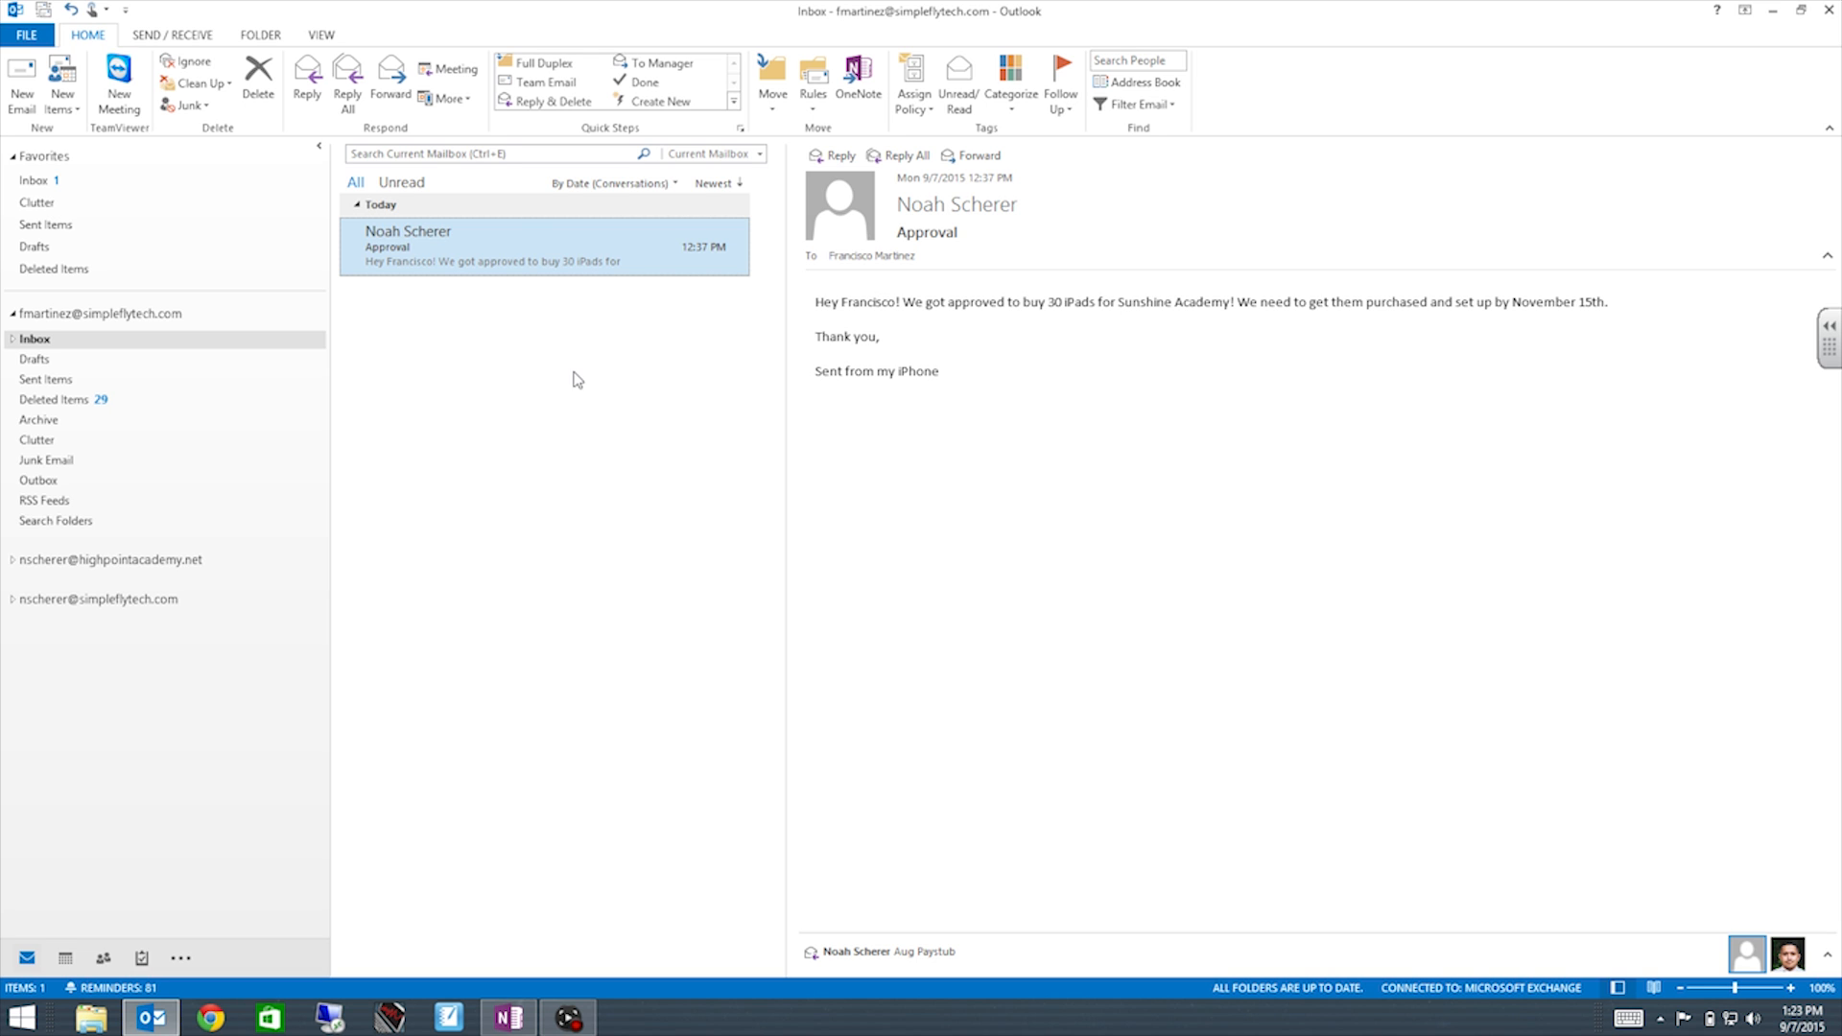
{"action": "mouse_move", "coordinate": [619, 503]}
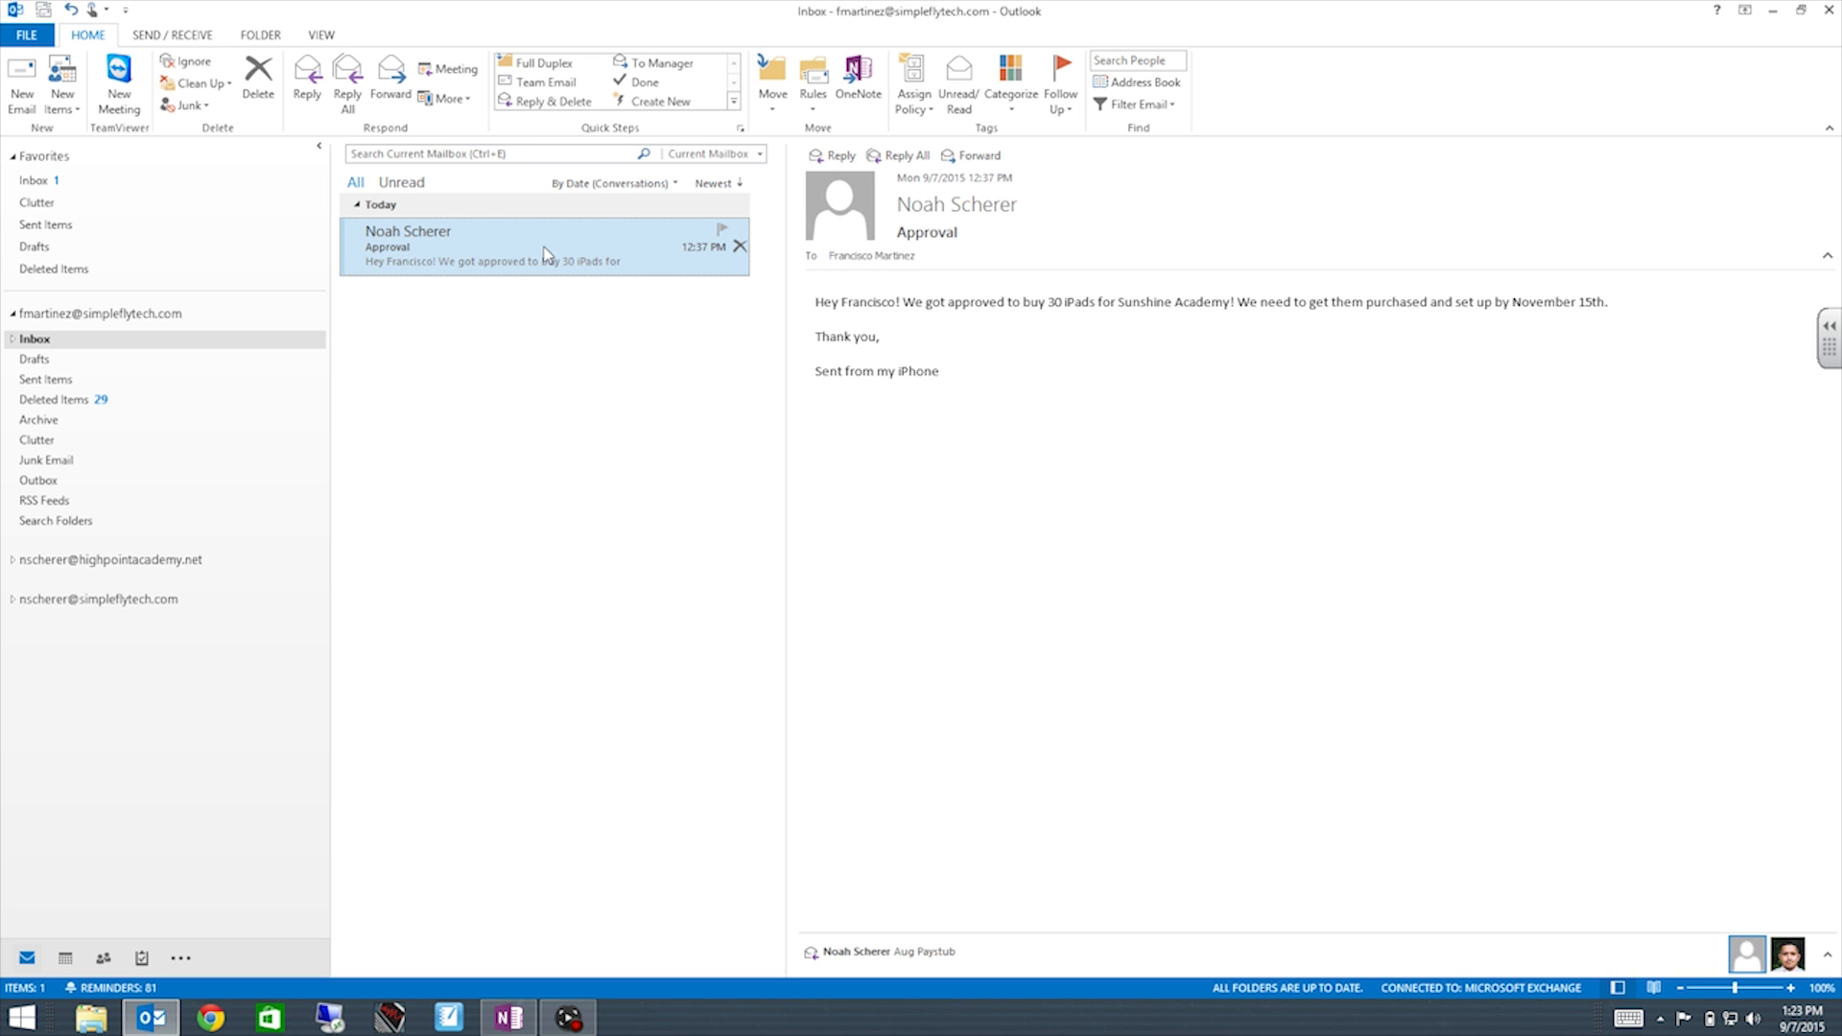
Open the Approval message from the Inbox in its own window.
{"action": "double_click", "coordinate": [405, 246]}
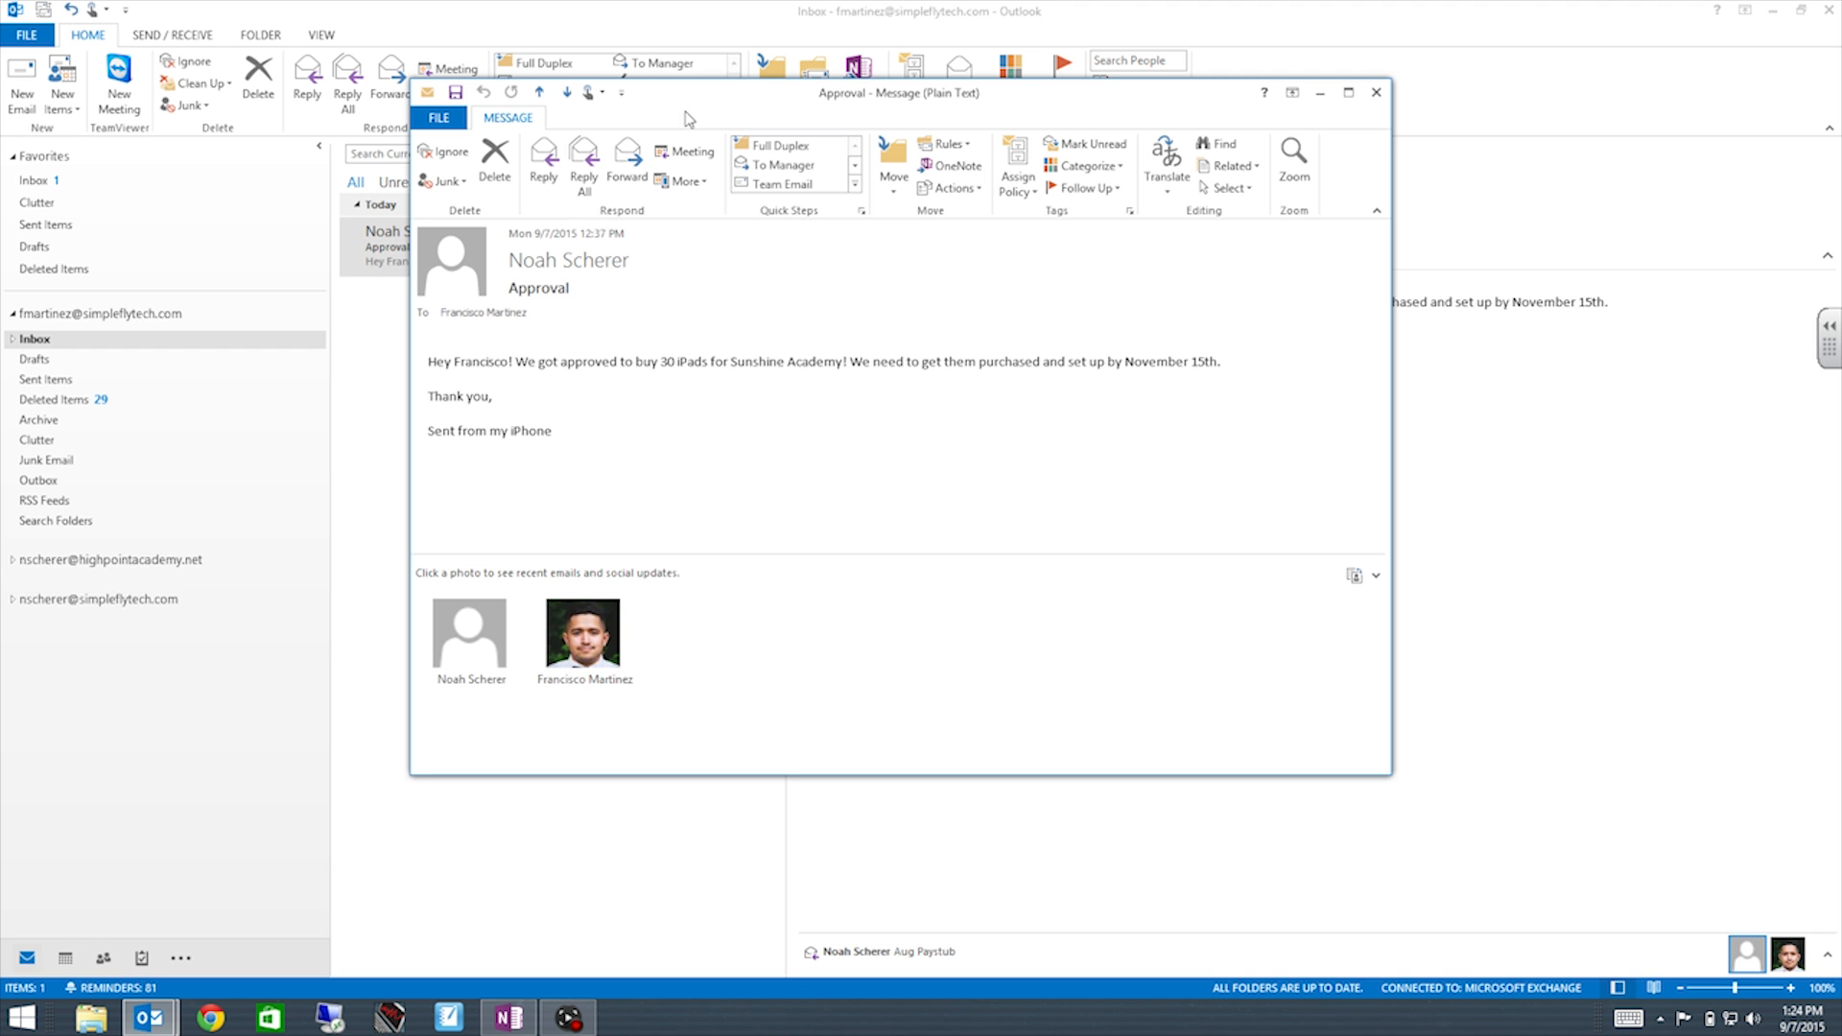
{"action": "mouse_move", "coordinate": [766, 105]}
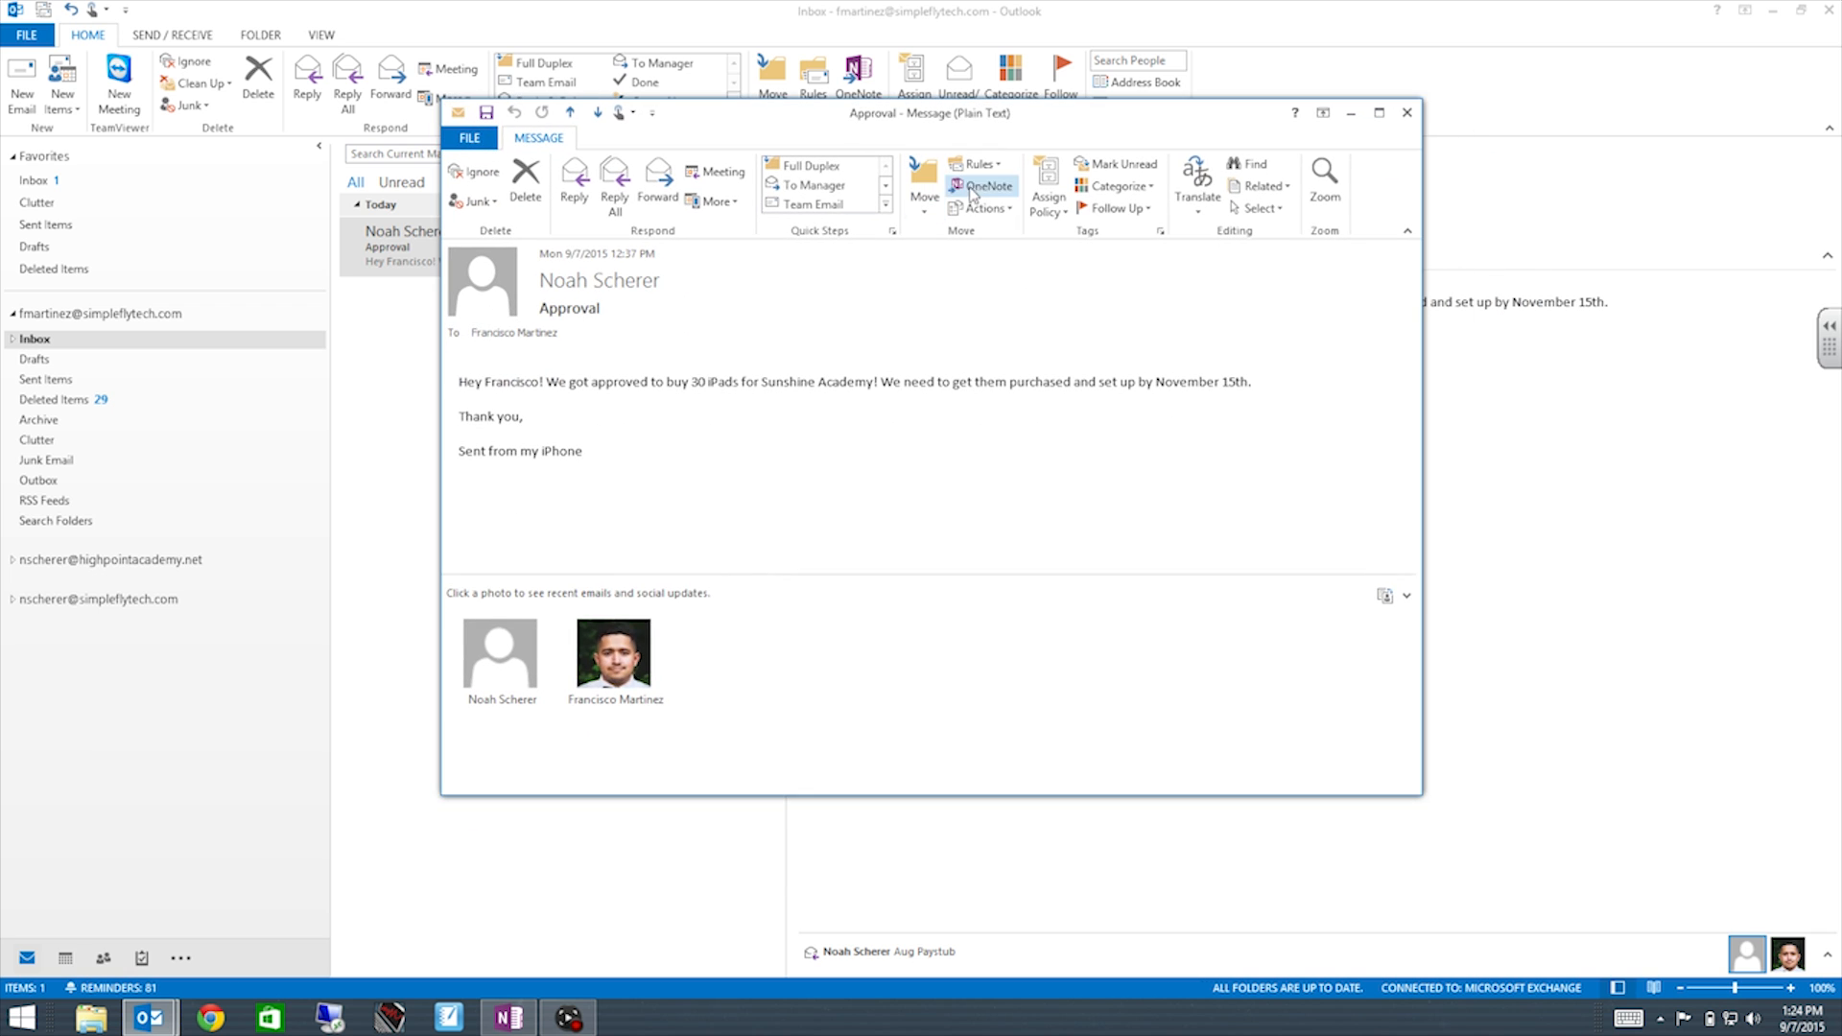
{"action": "mouse_move", "coordinate": [956, 409]}
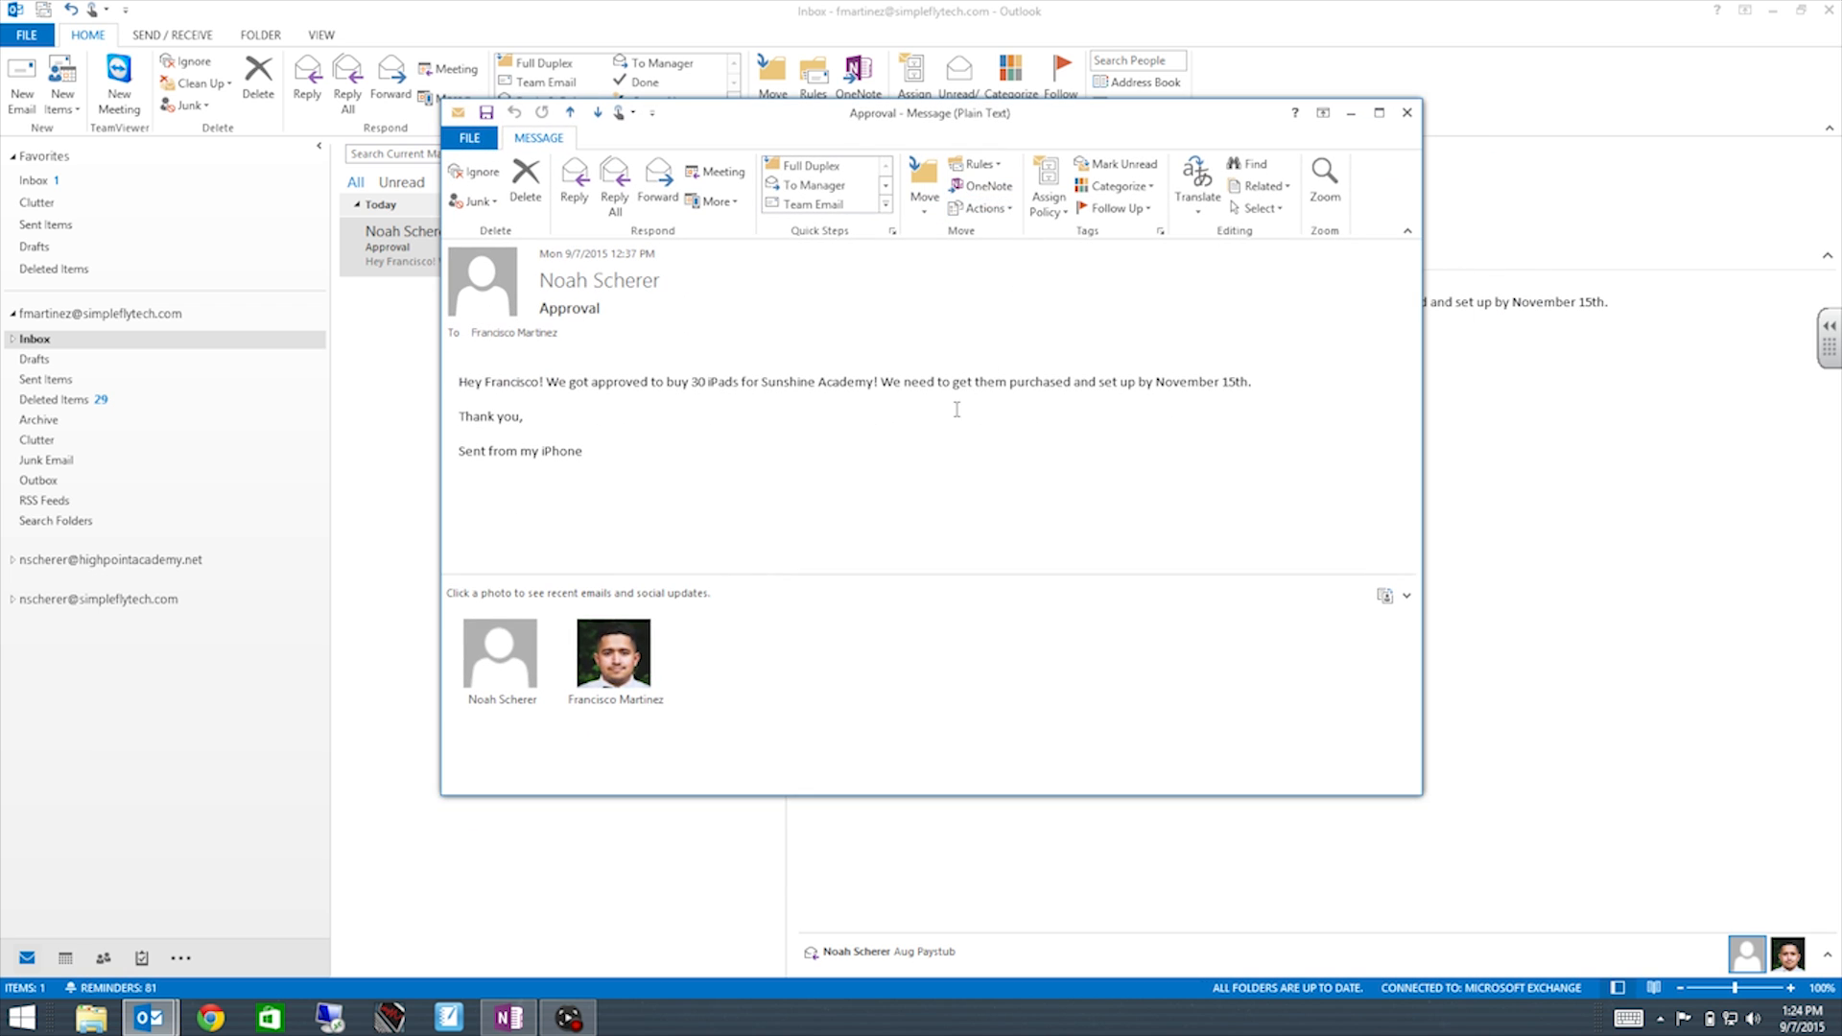
{"action": "mouse_move", "coordinate": [985, 187]}
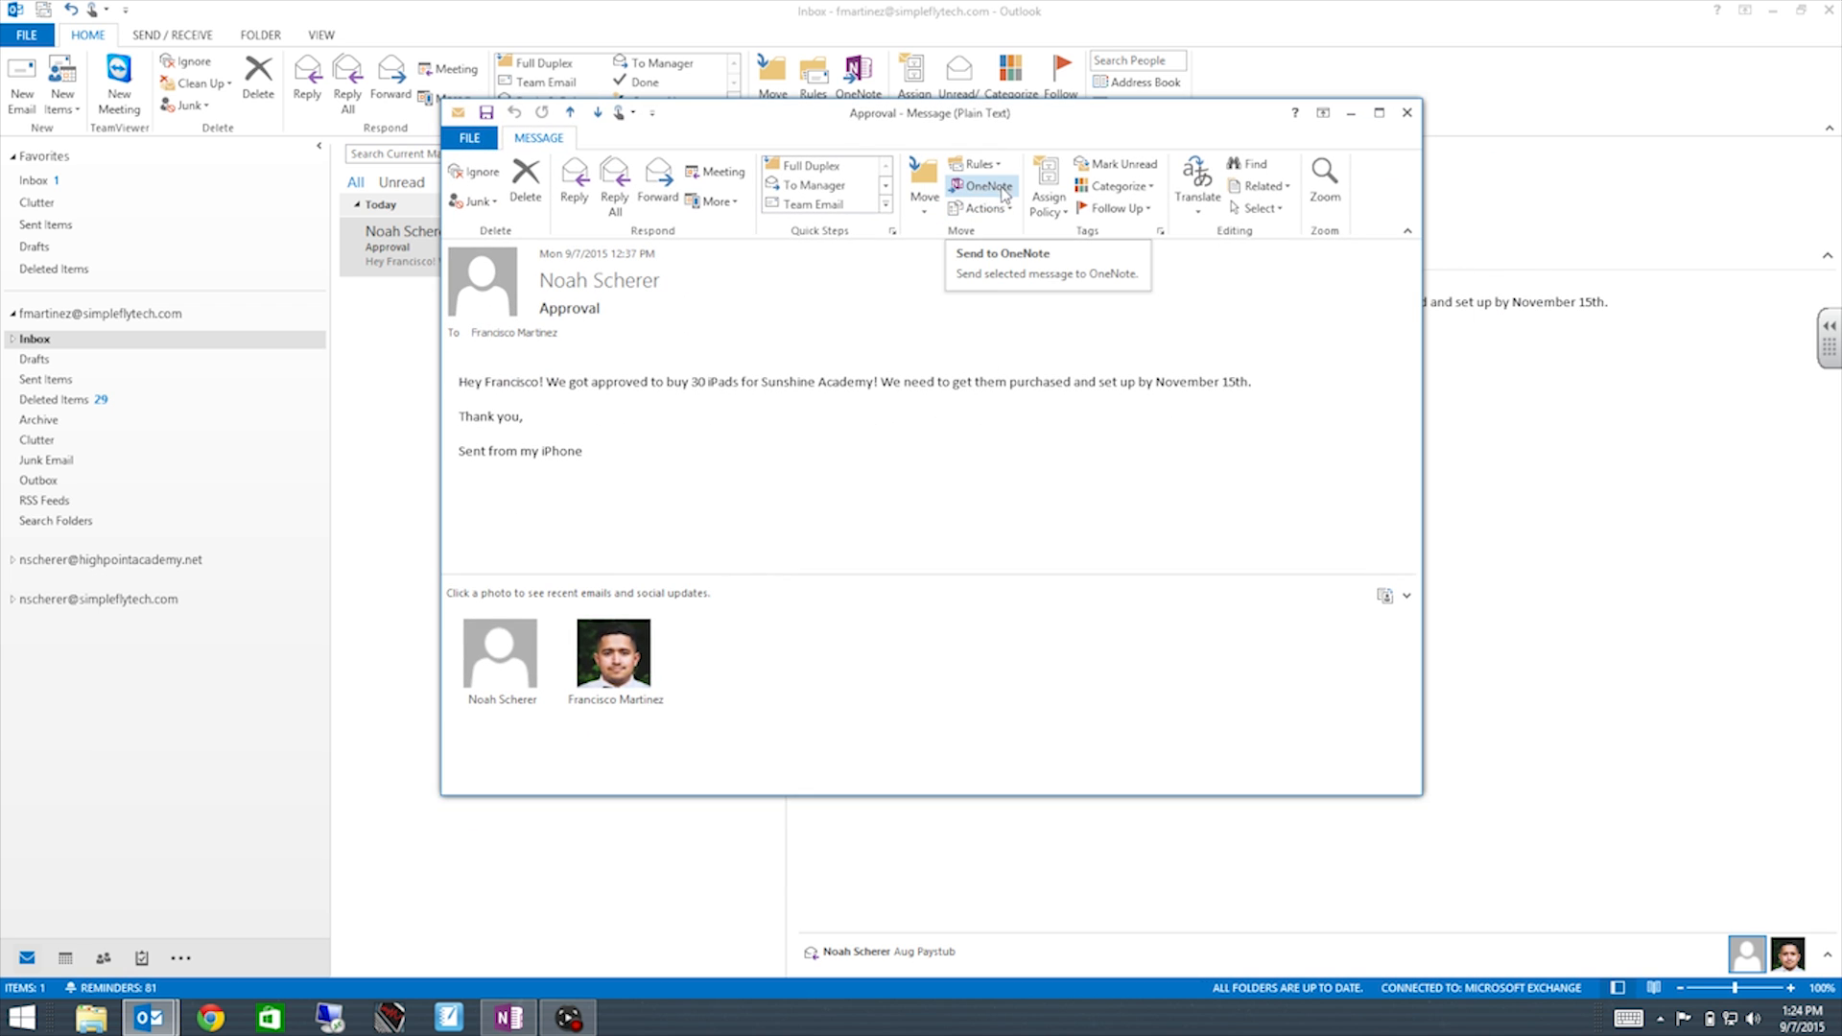
{"action": "mouse_move", "coordinate": [999, 194]}
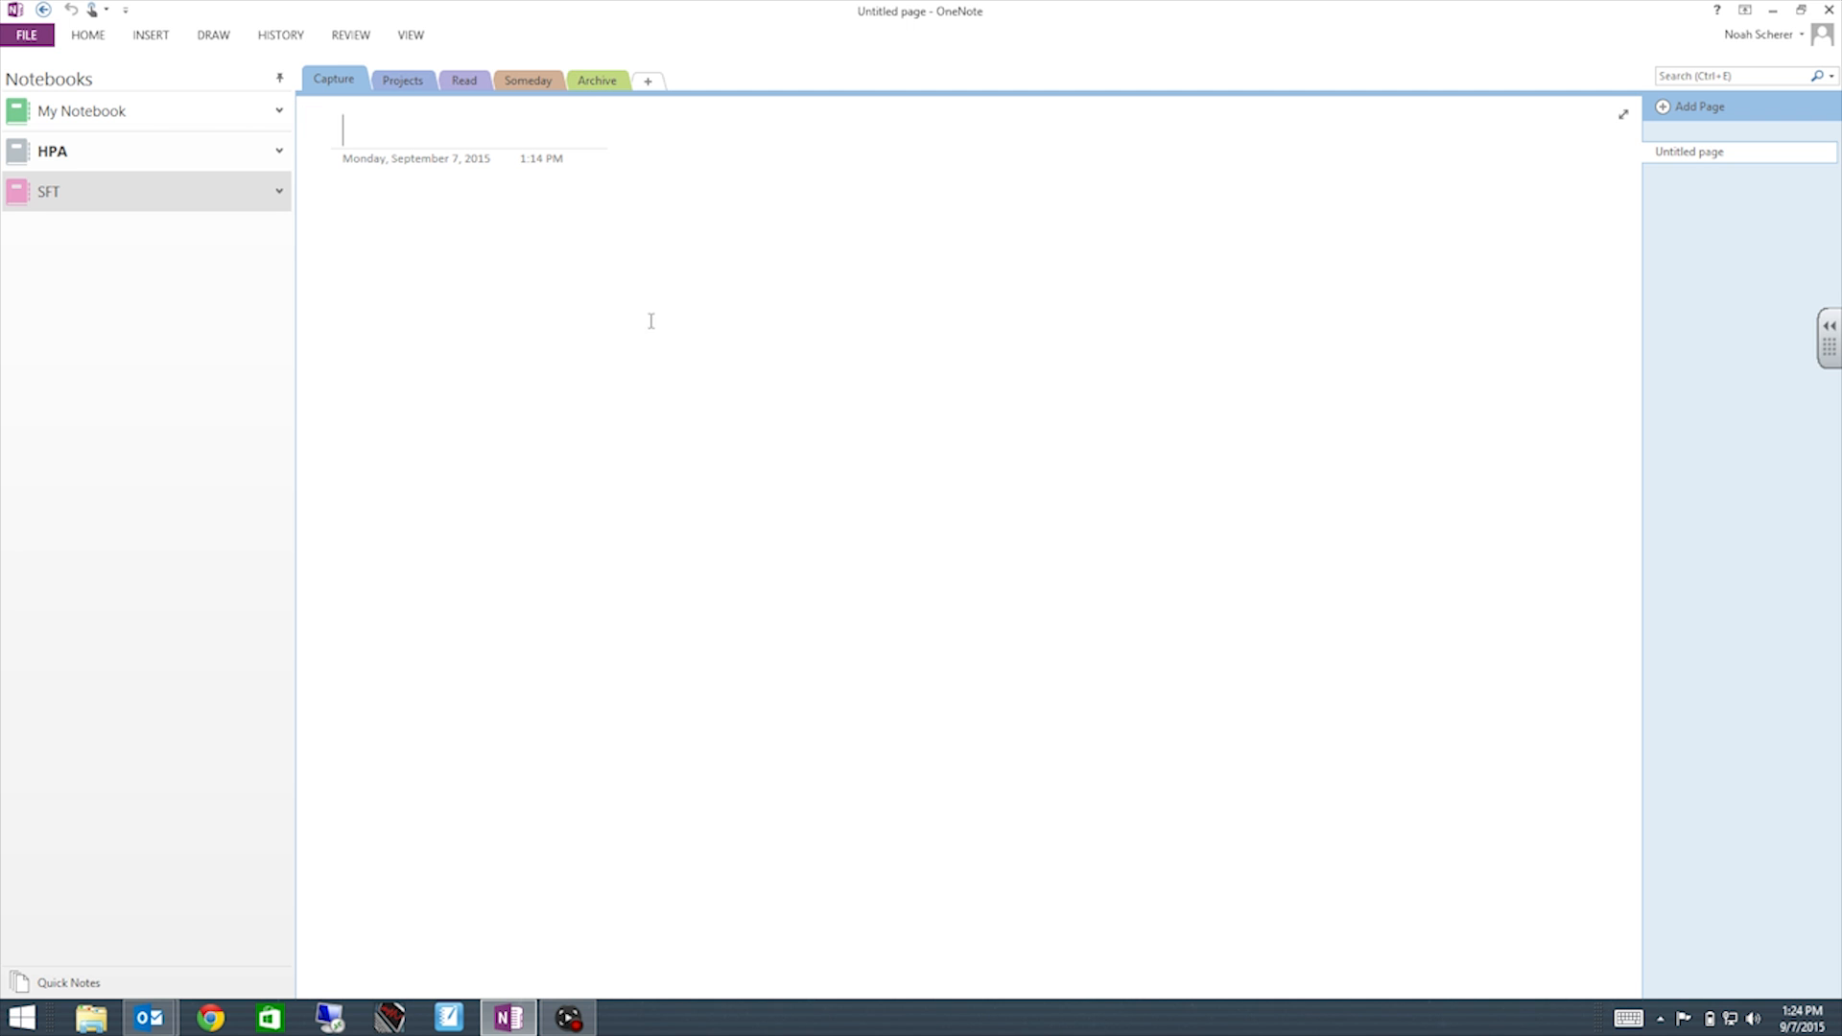
{"action": "mouse_move", "coordinate": [633, 183]}
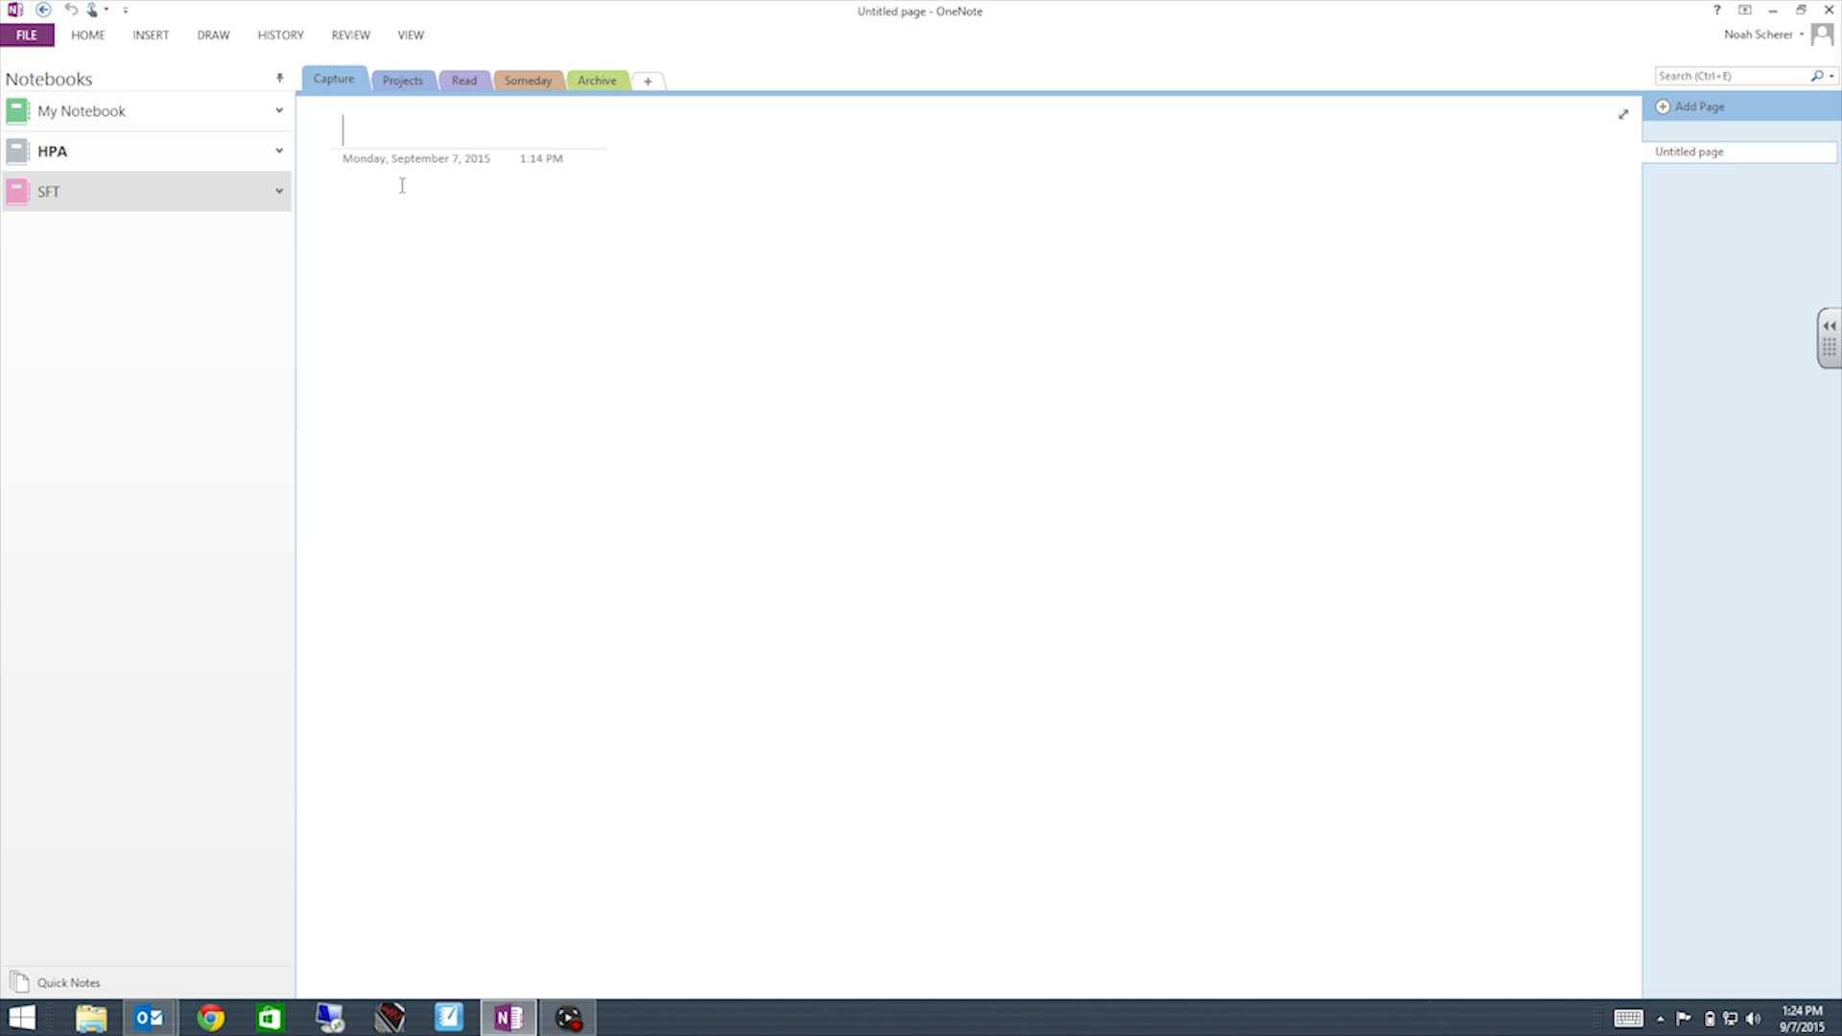
{"action": "mouse_move", "coordinate": [647, 80]}
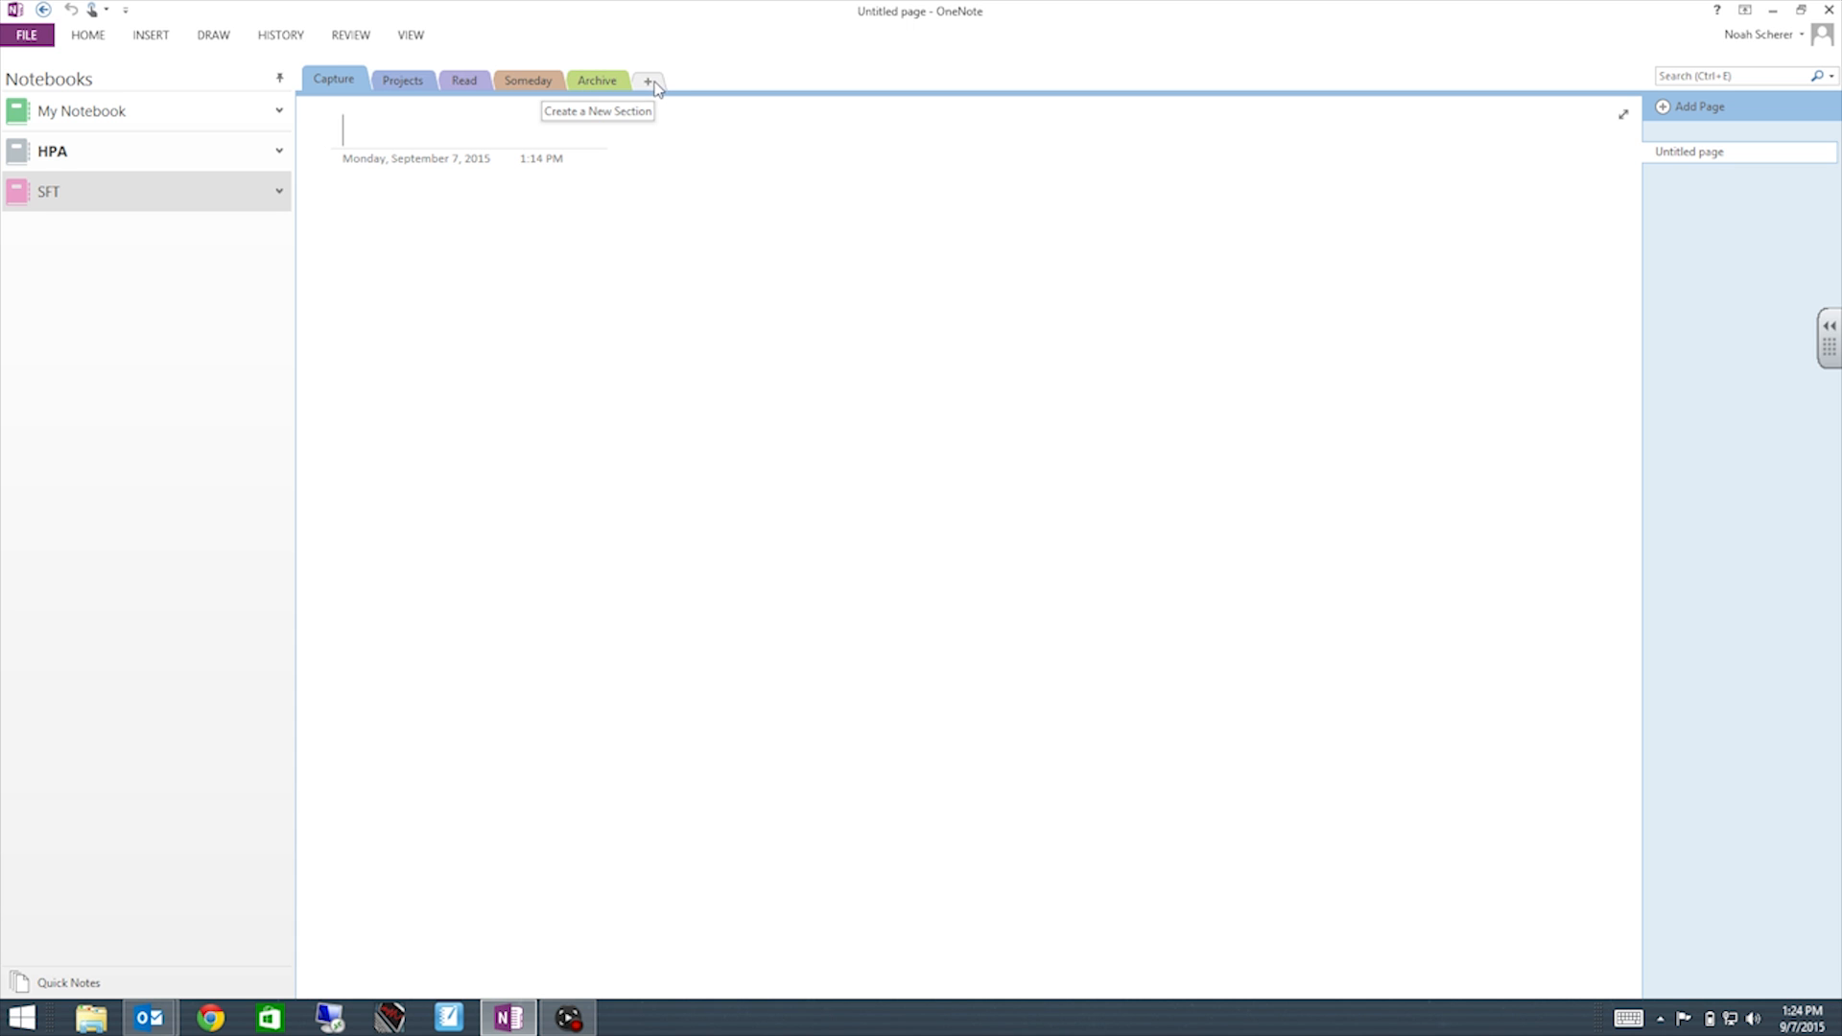
Add a new section to the SFT notebook and name it Example.
{"action": "left_click", "coordinate": [648, 80]}
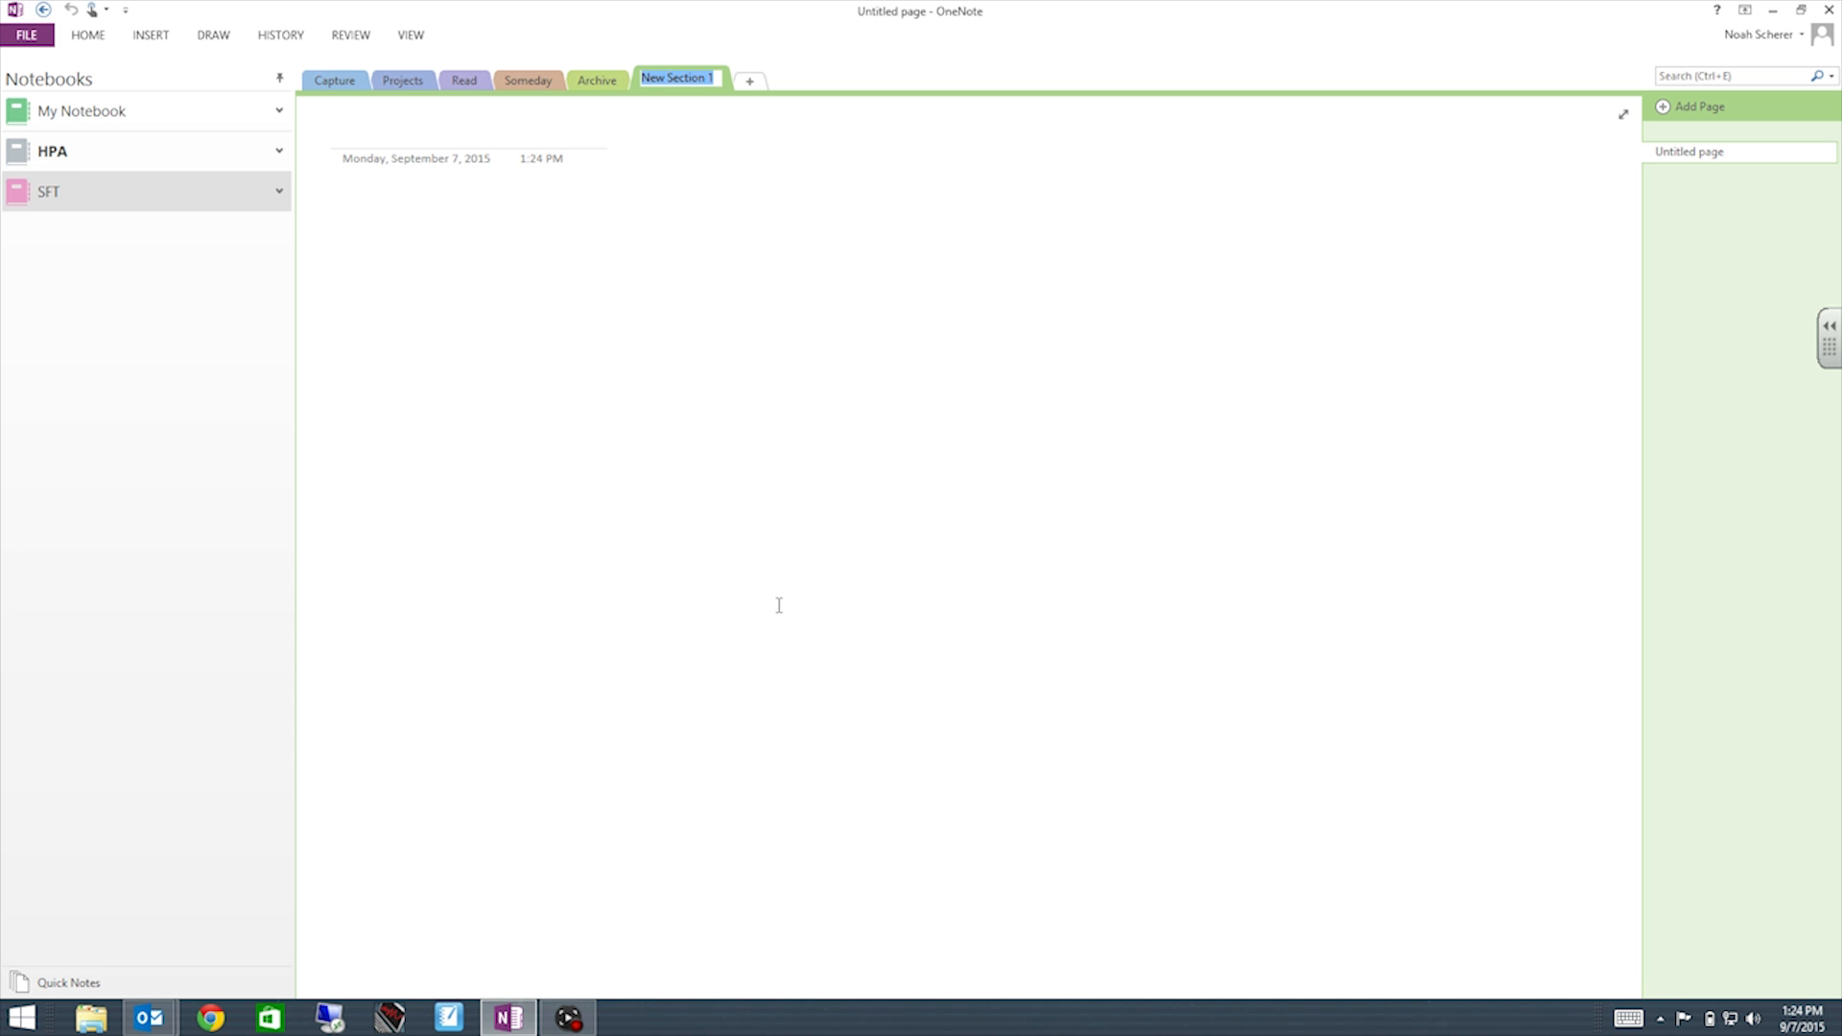
{"action": "type", "text": "Ex"}
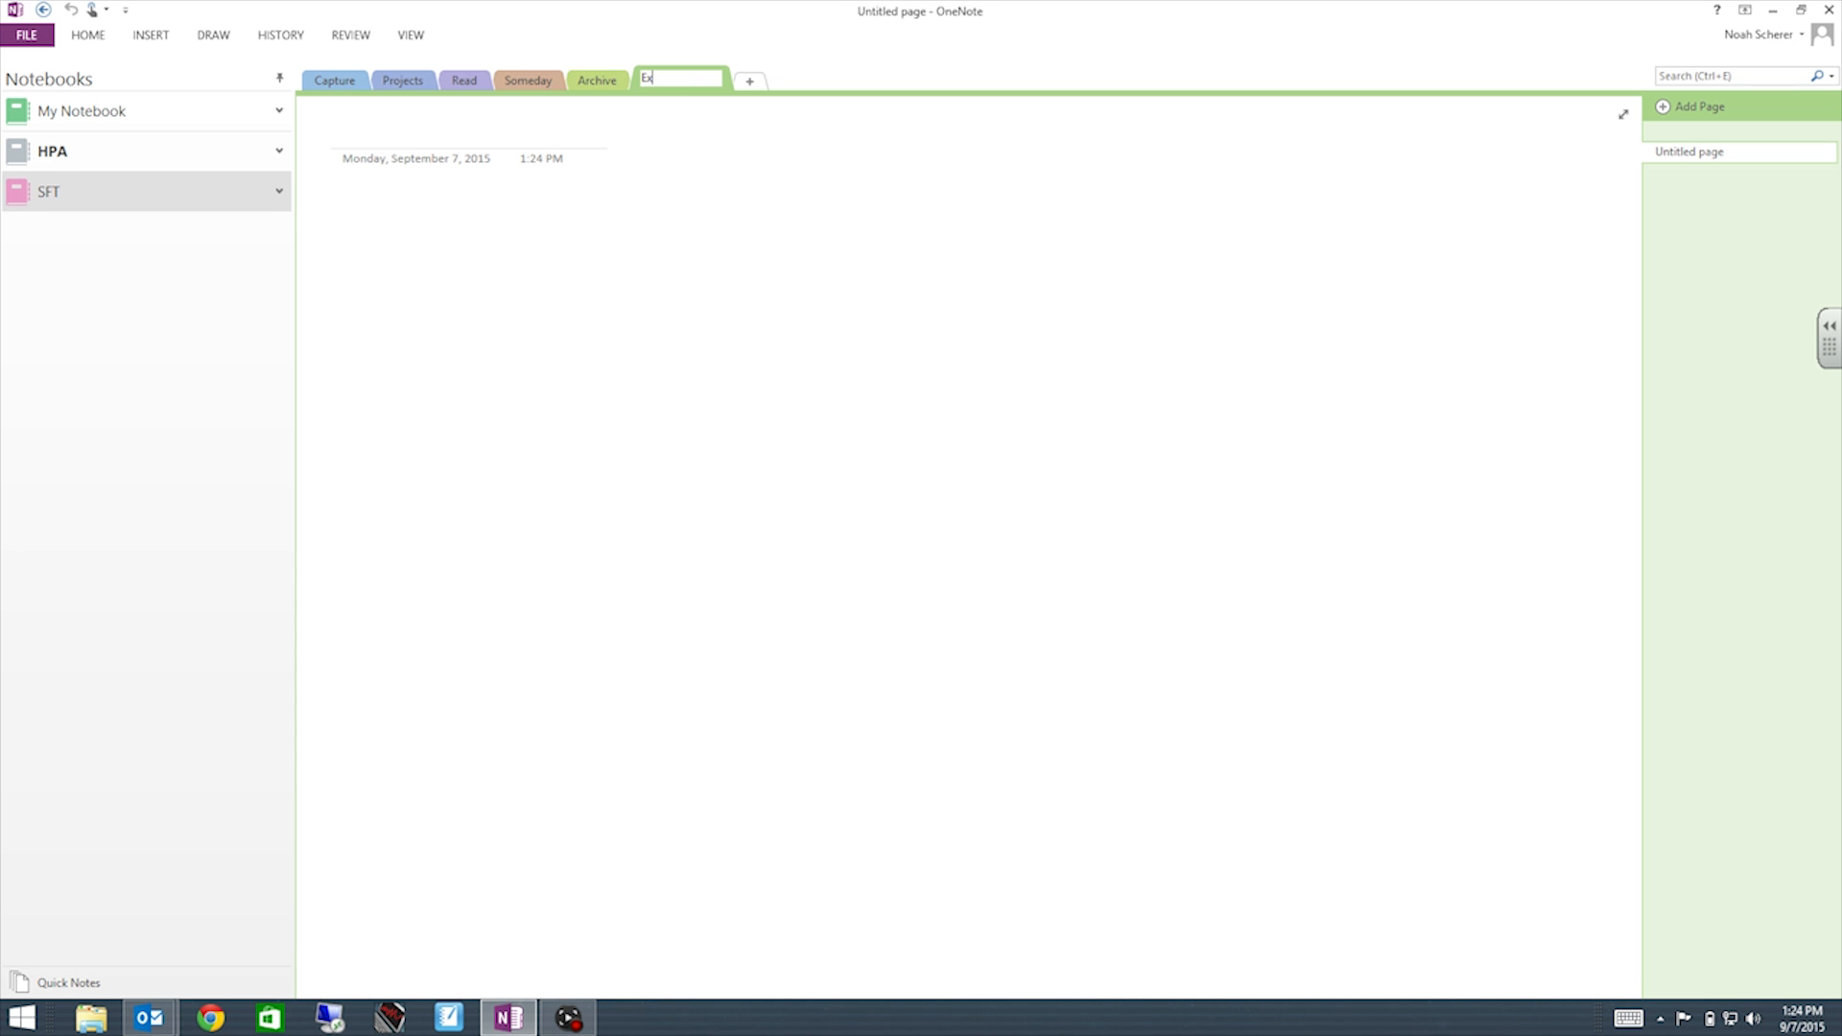
{"action": "type", "text": "ma"}
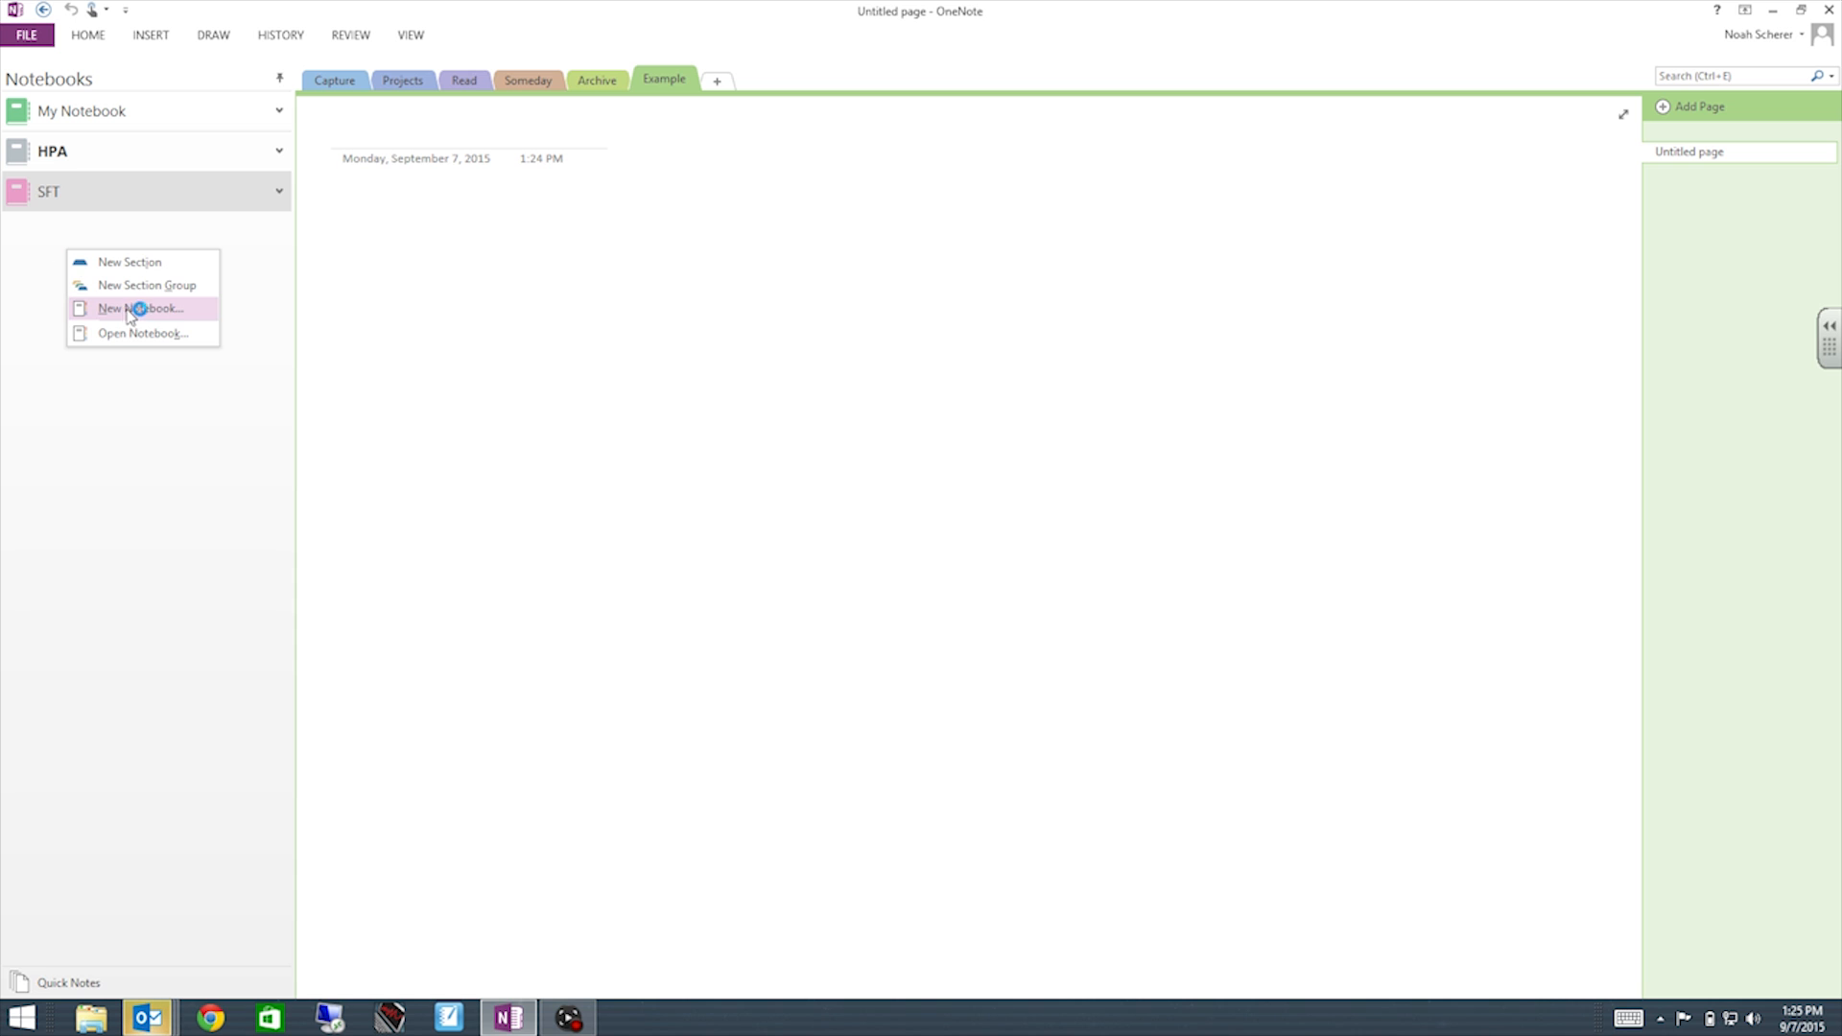
{"action": "mouse_move", "coordinate": [358, 328]}
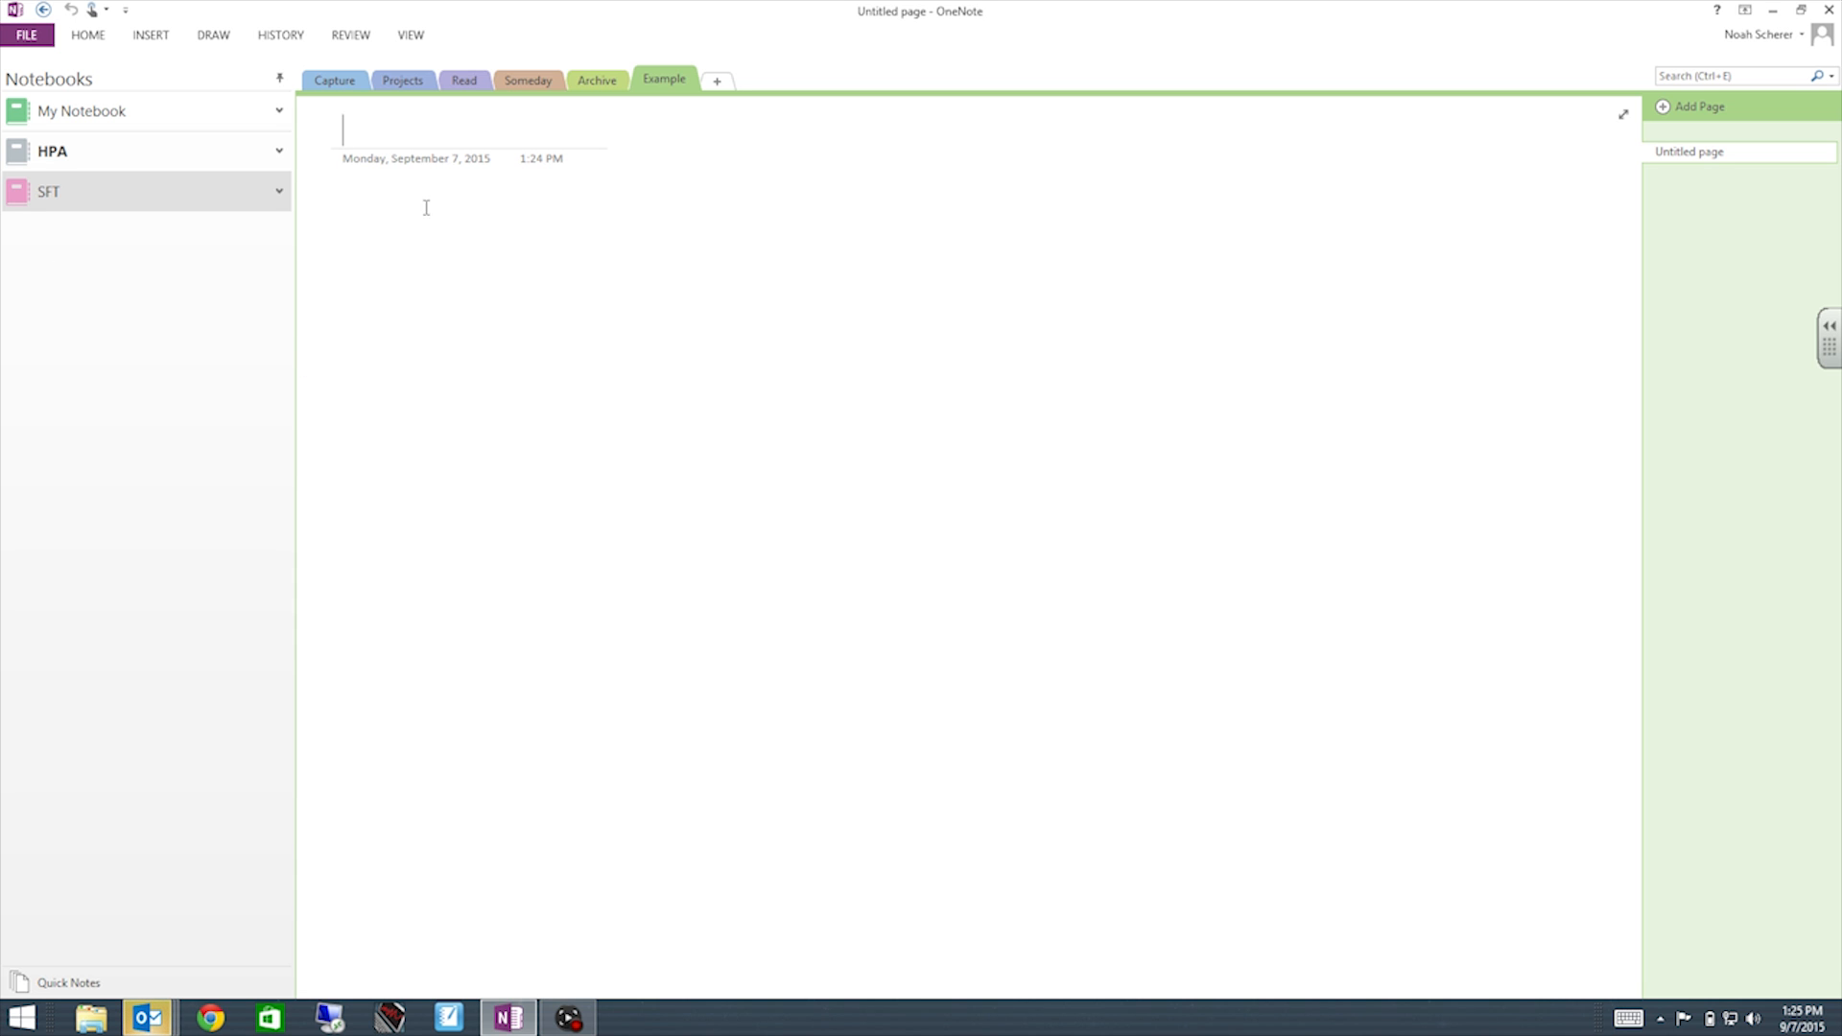
Switch to the Capture section and add a second untitled page.
{"action": "left_click", "coordinate": [333, 80]}
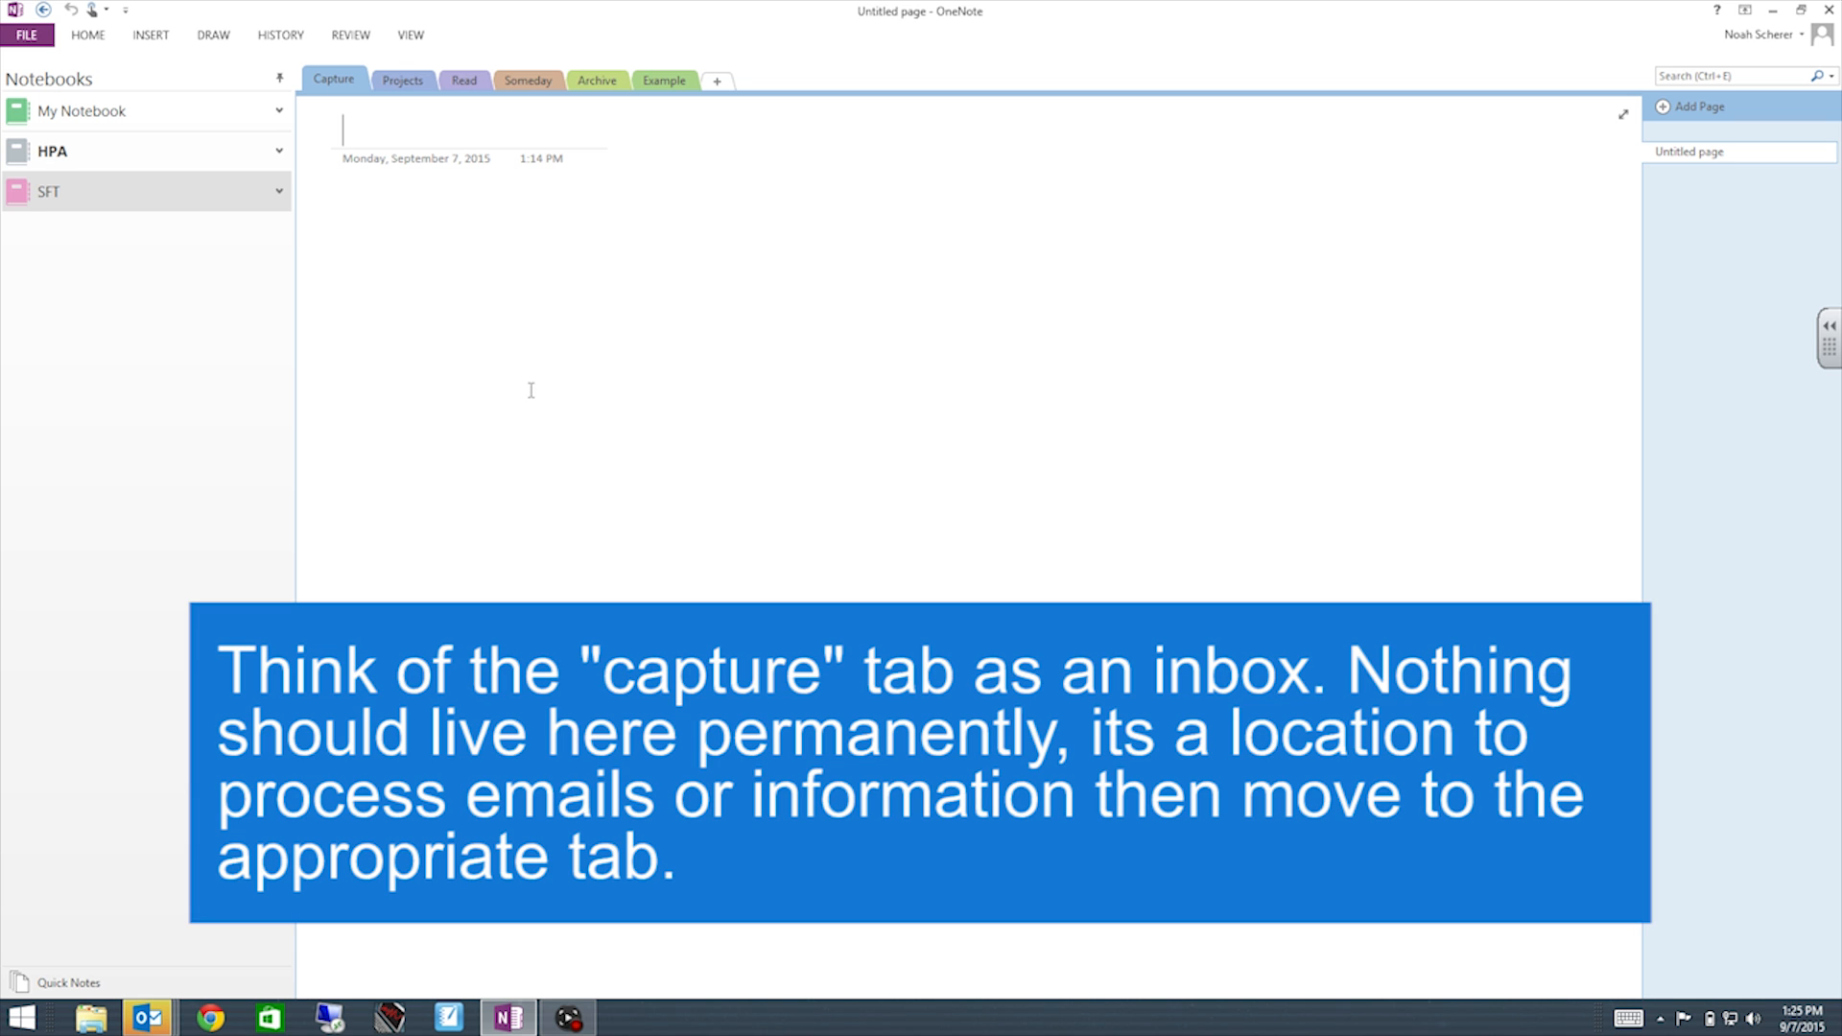
{"action": "mouse_move", "coordinate": [1382, 205]}
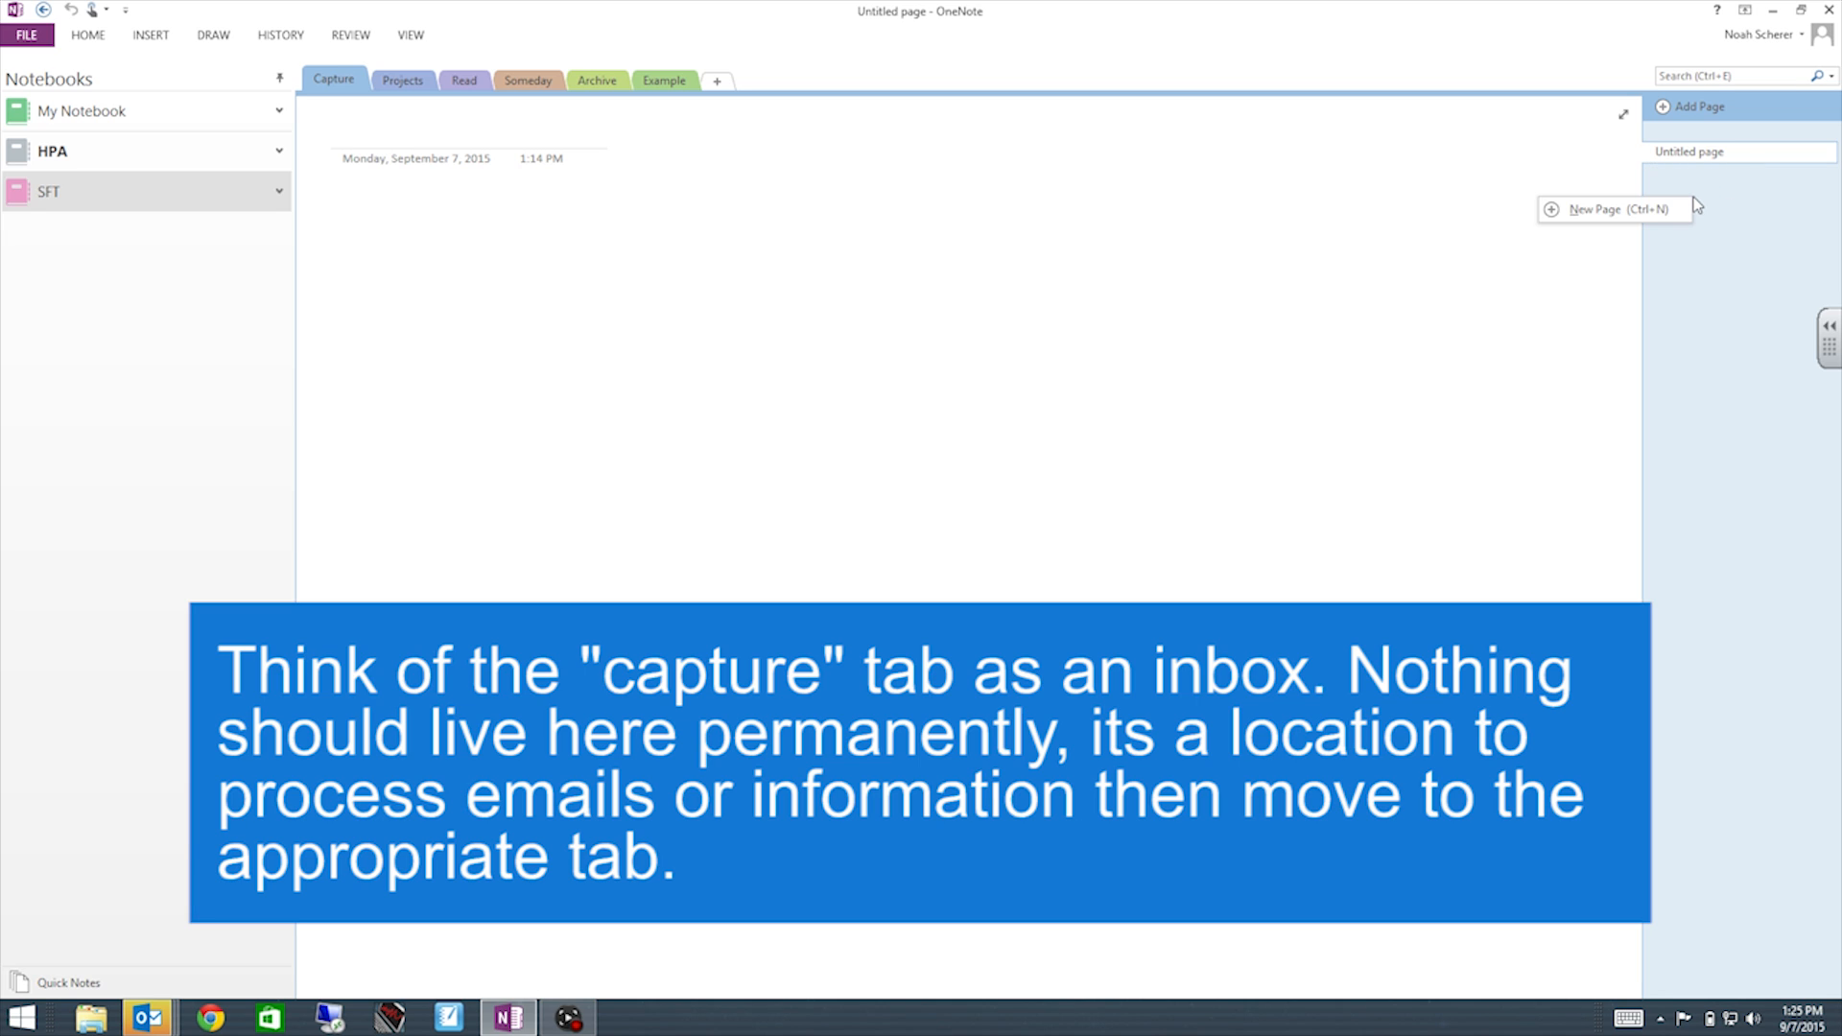
{"action": "left_click", "coordinate": [1696, 106]}
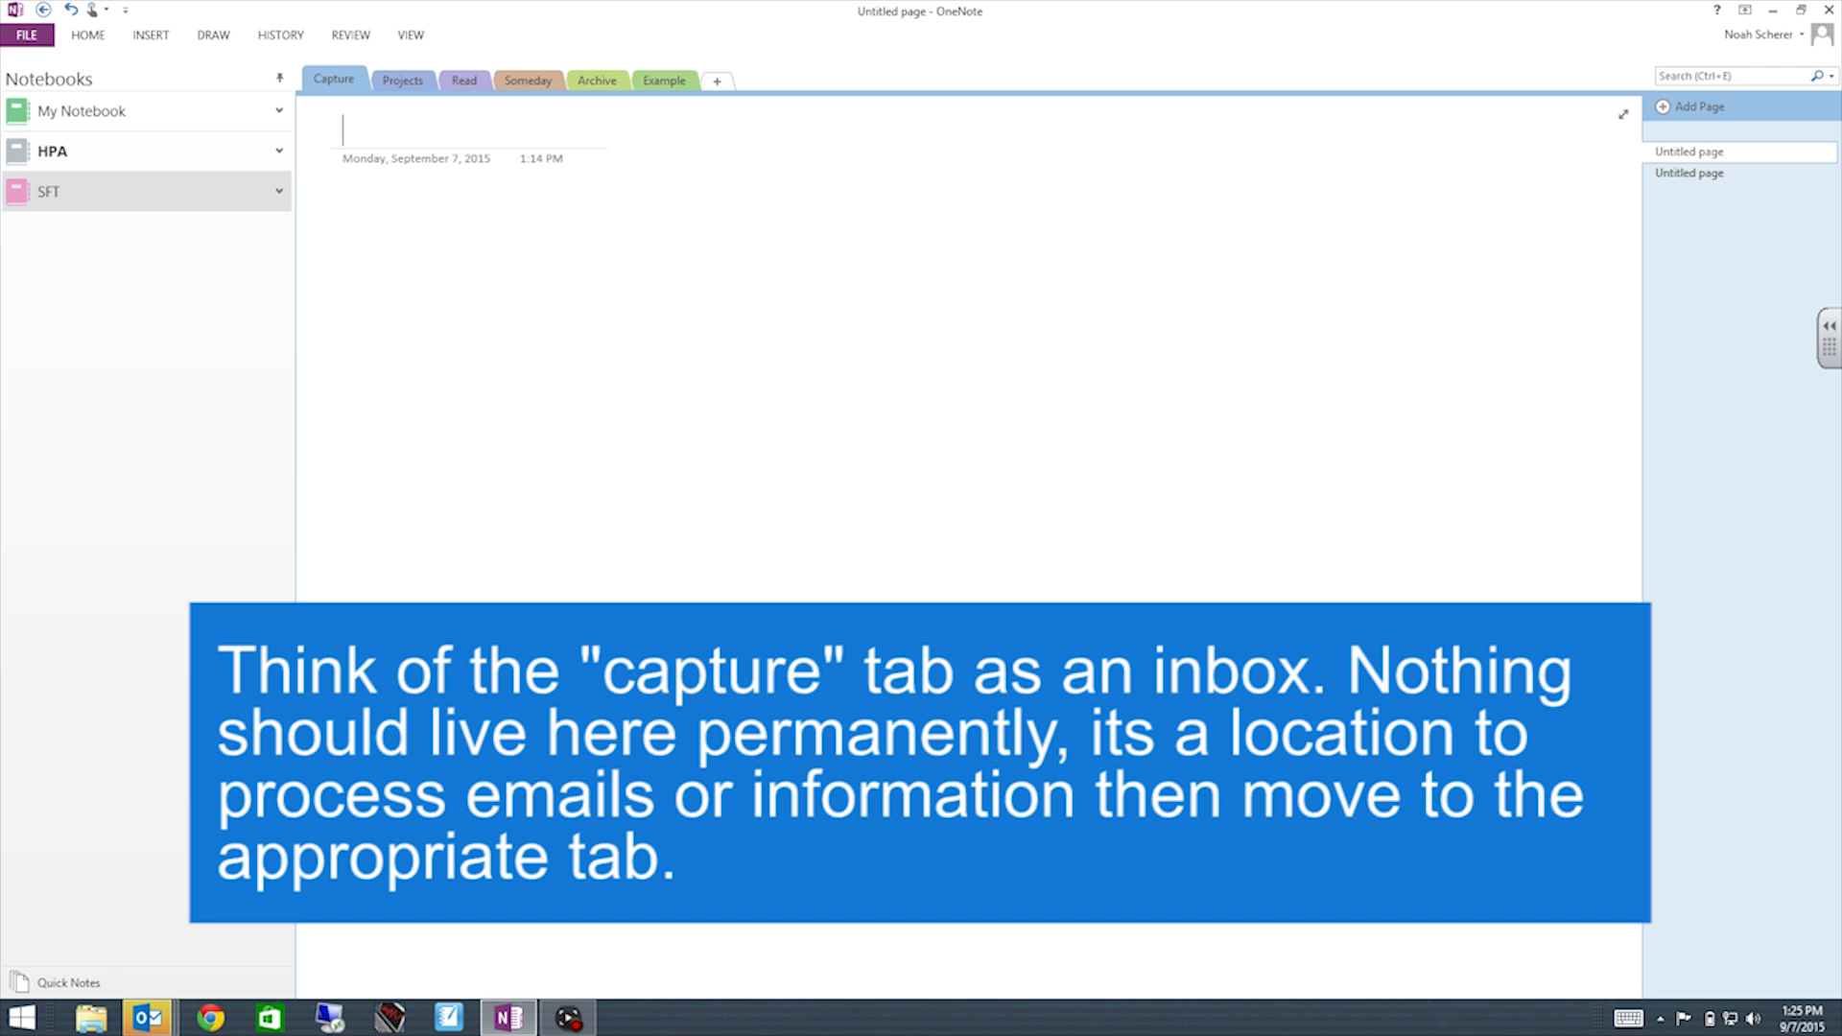
{"action": "mouse_move", "coordinate": [146, 1016]}
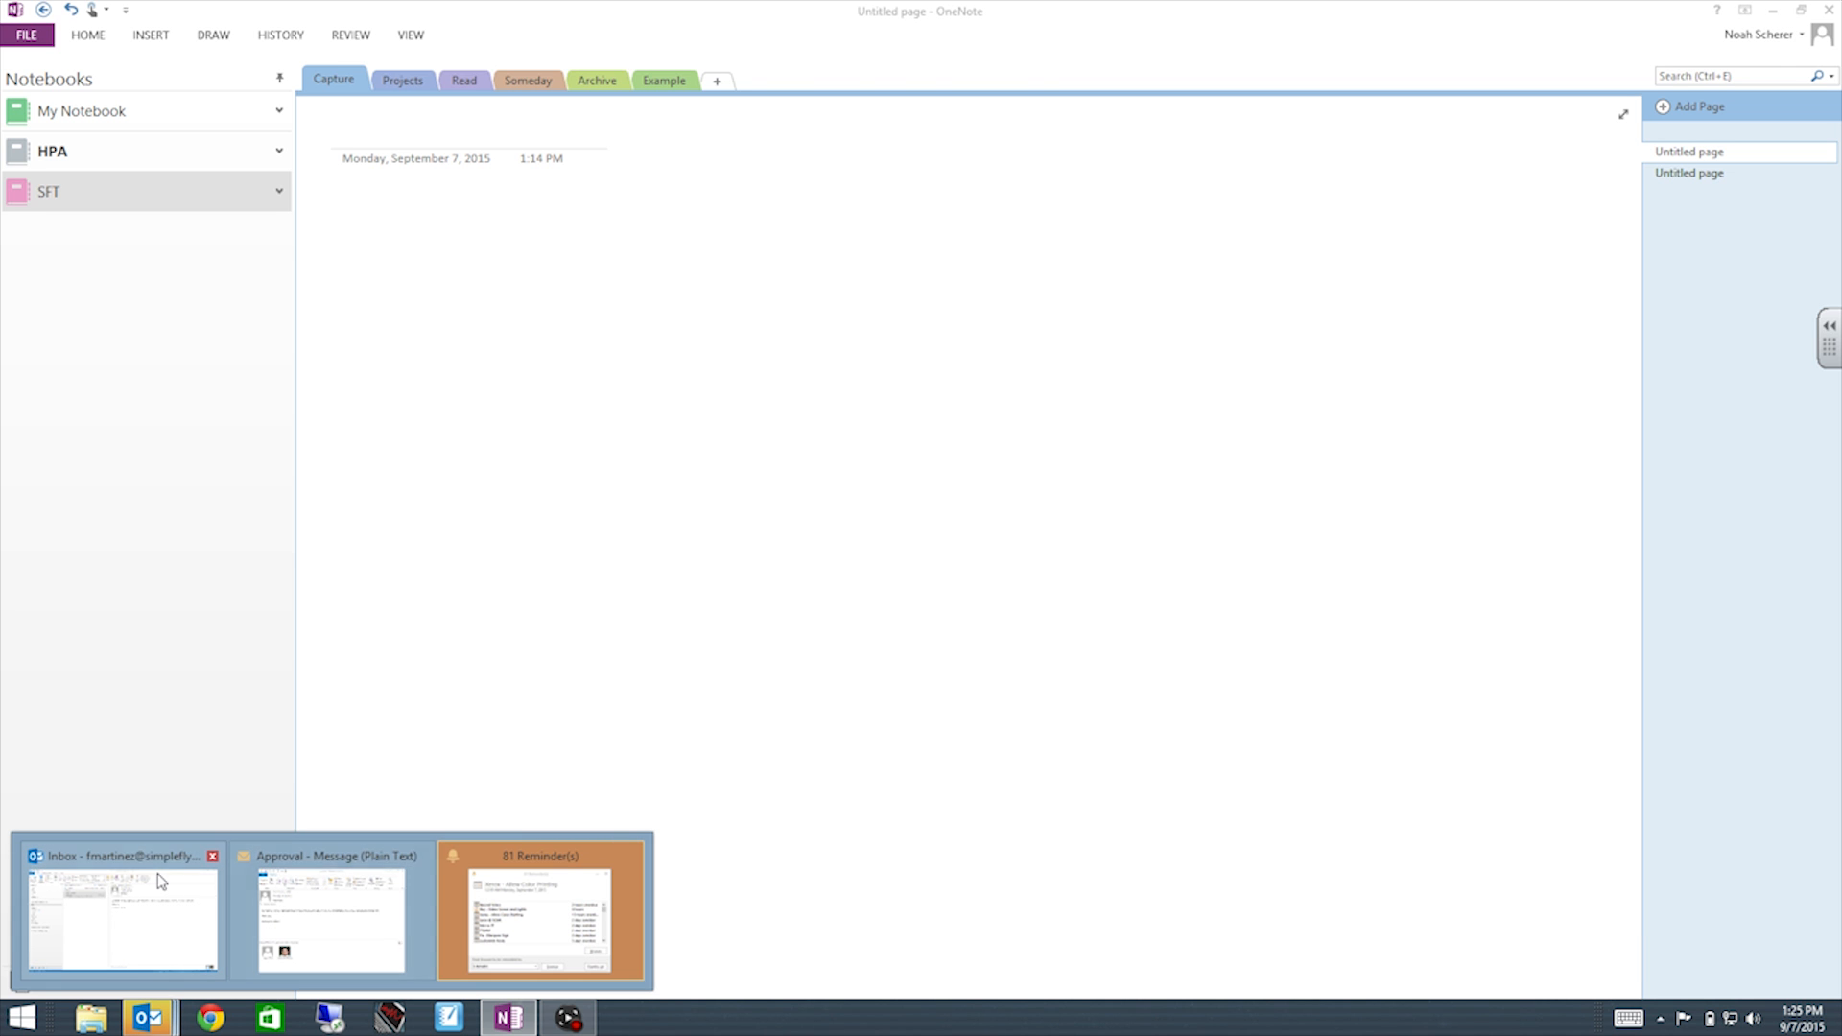
Send the Approval message to OneNote's current untitled Capture page.
{"action": "left_click", "coordinate": [333, 920]}
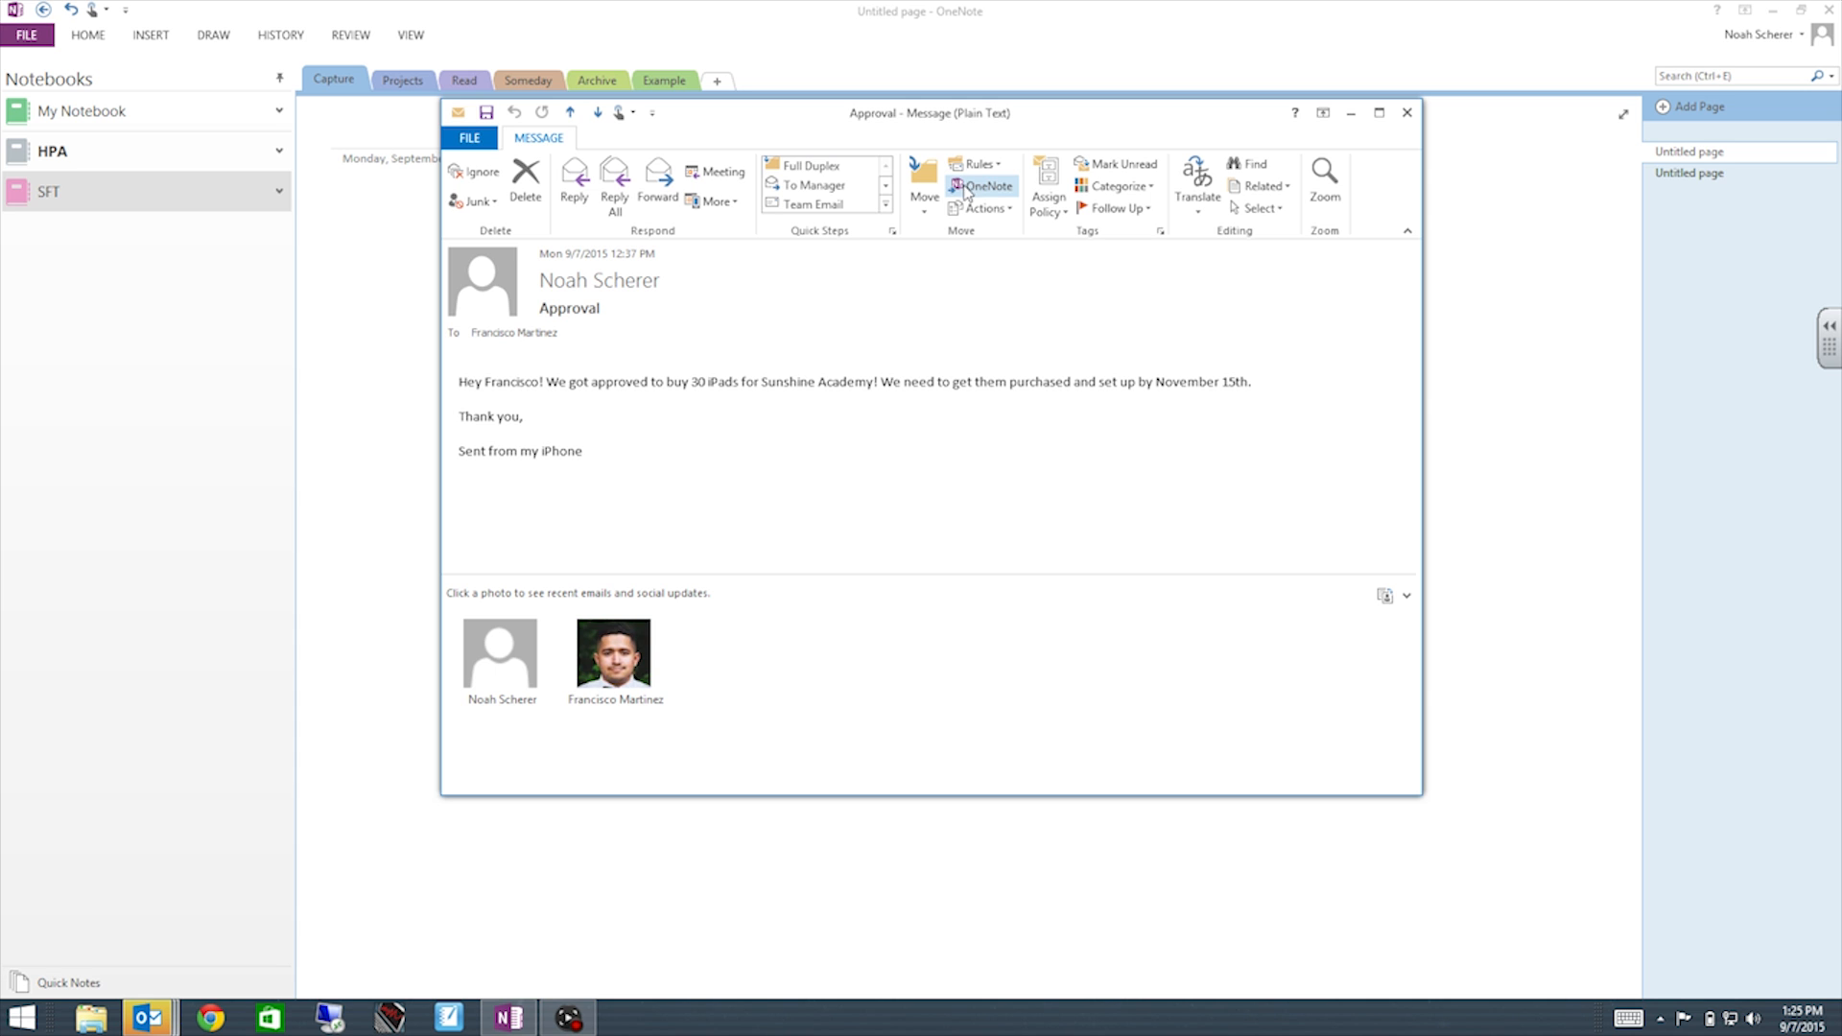
{"action": "left_click", "coordinate": [987, 185]}
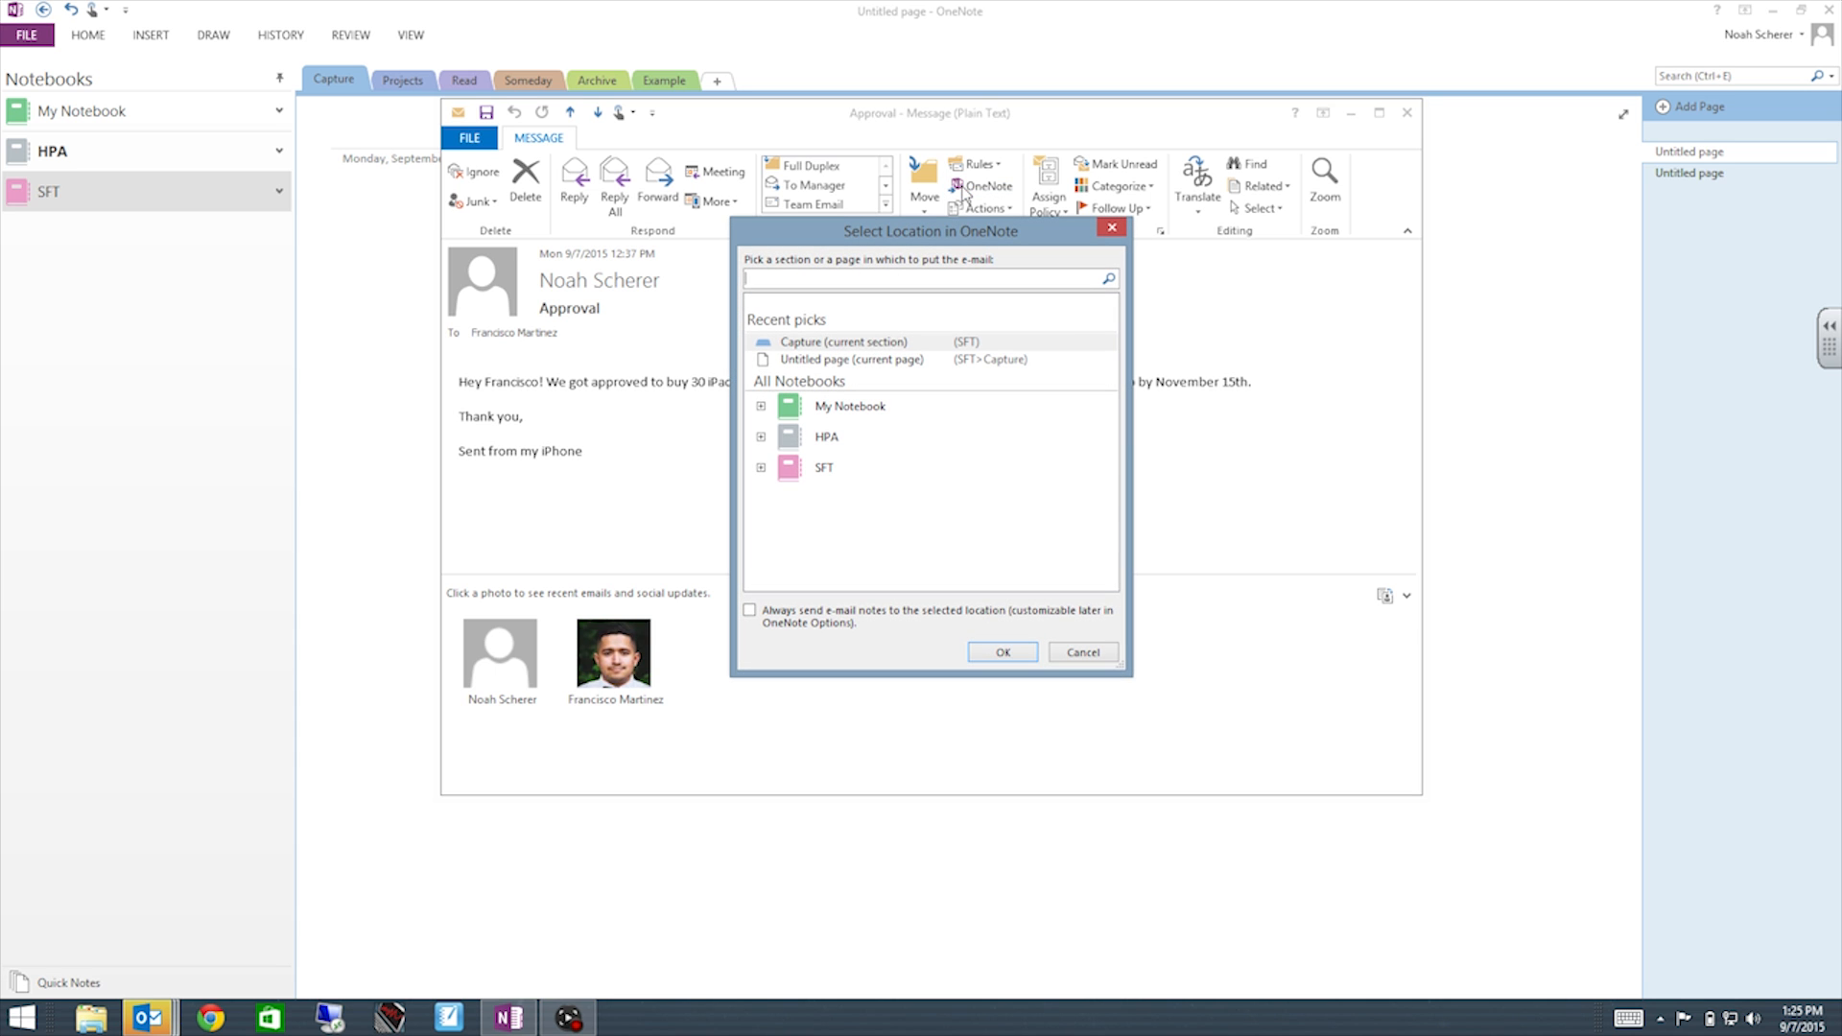
{"action": "mouse_move", "coordinate": [848, 363]}
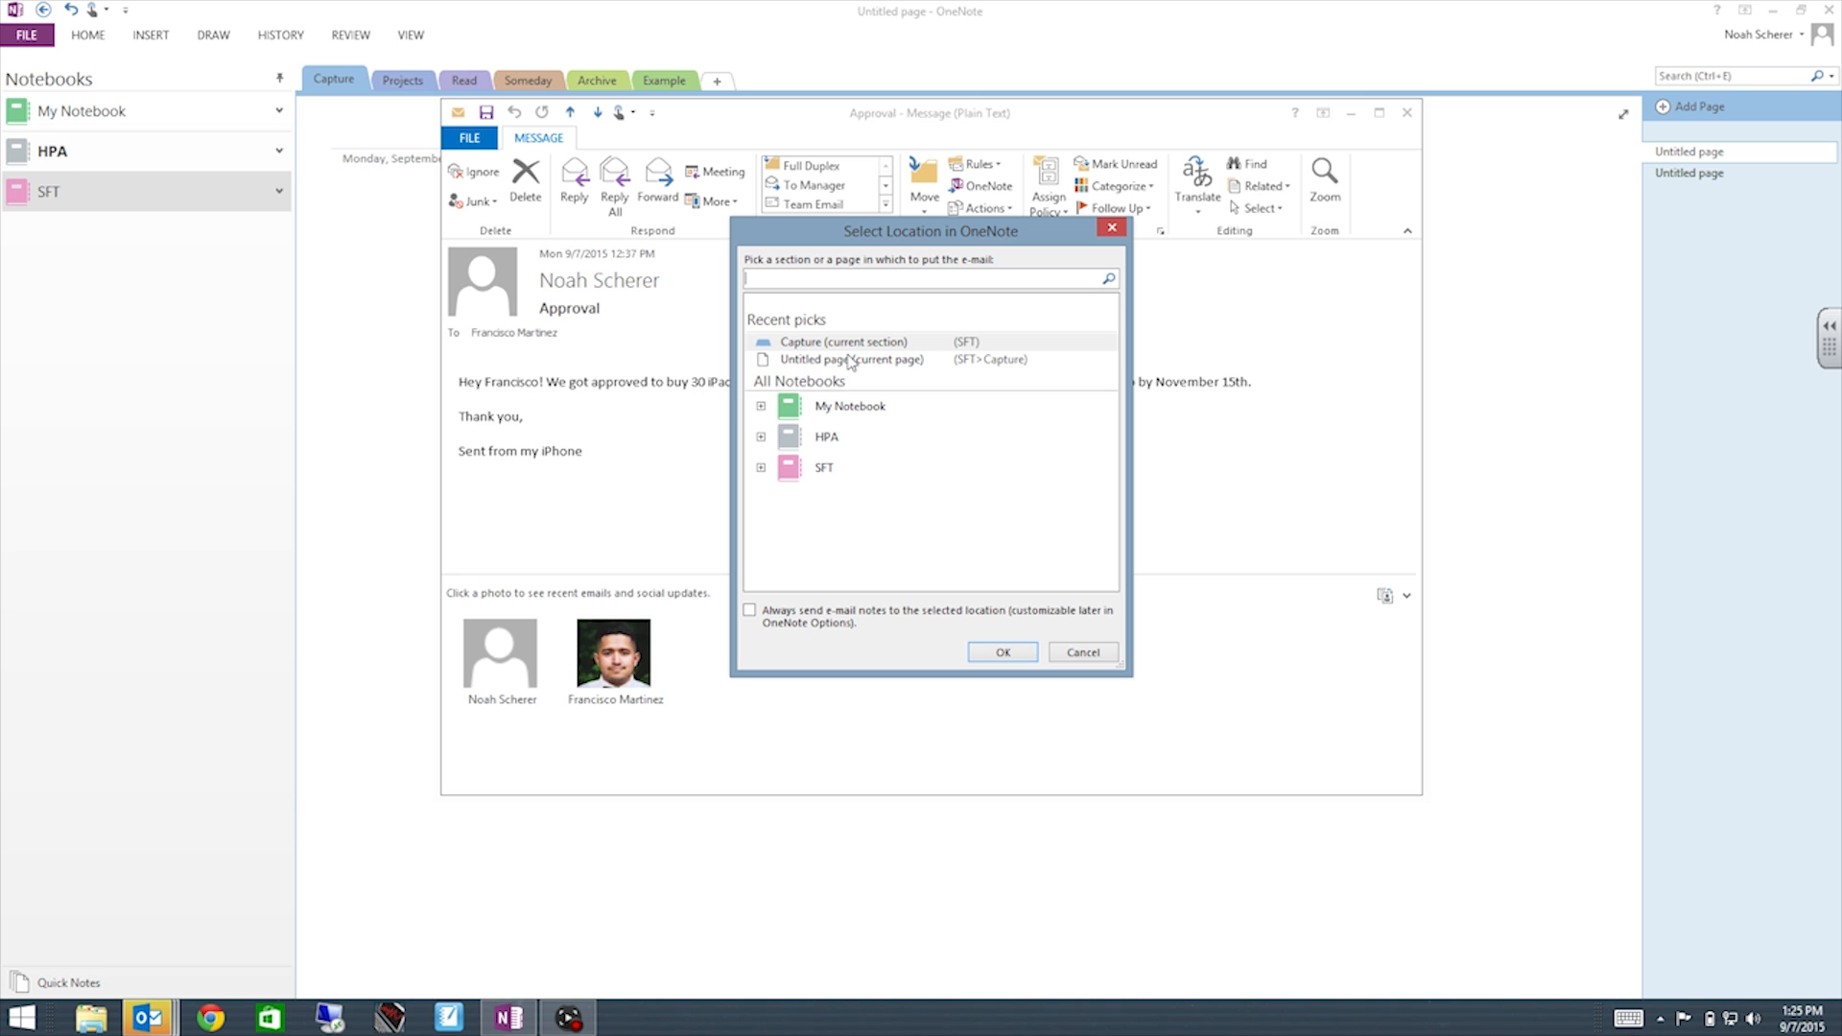
{"action": "mouse_move", "coordinate": [852, 359]}
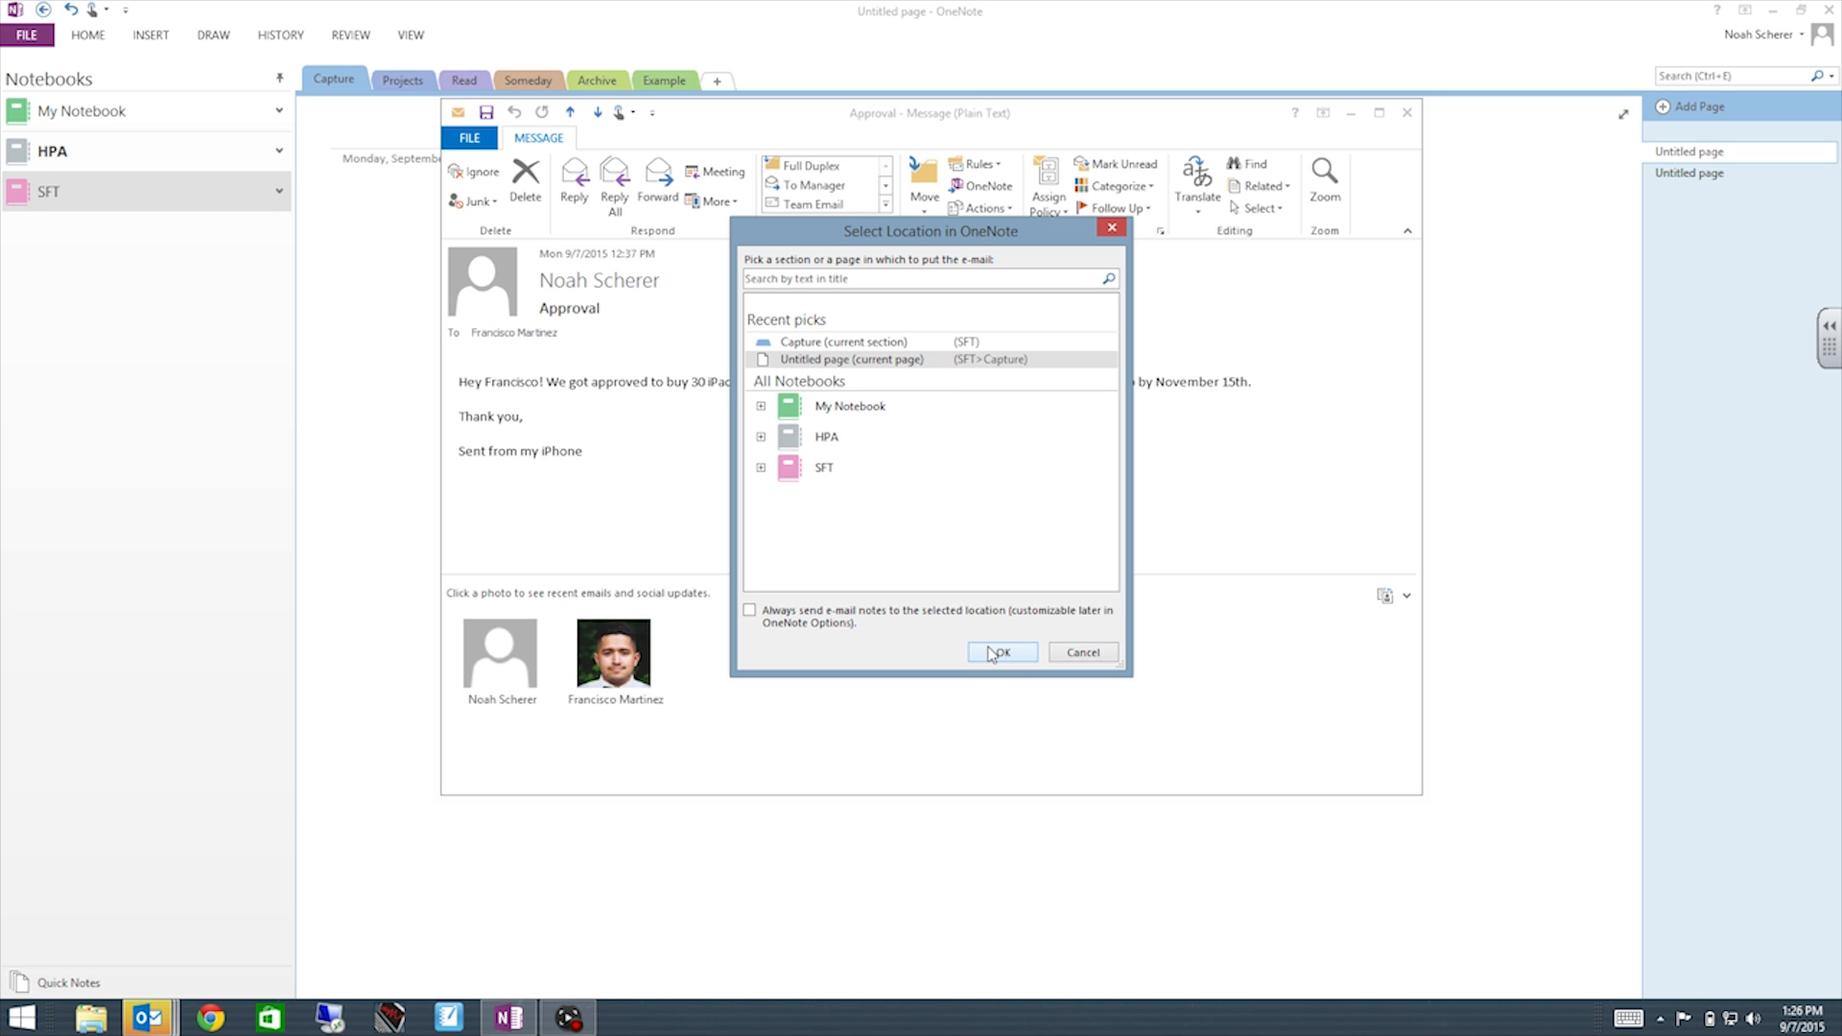
{"action": "left_click", "coordinate": [999, 653]}
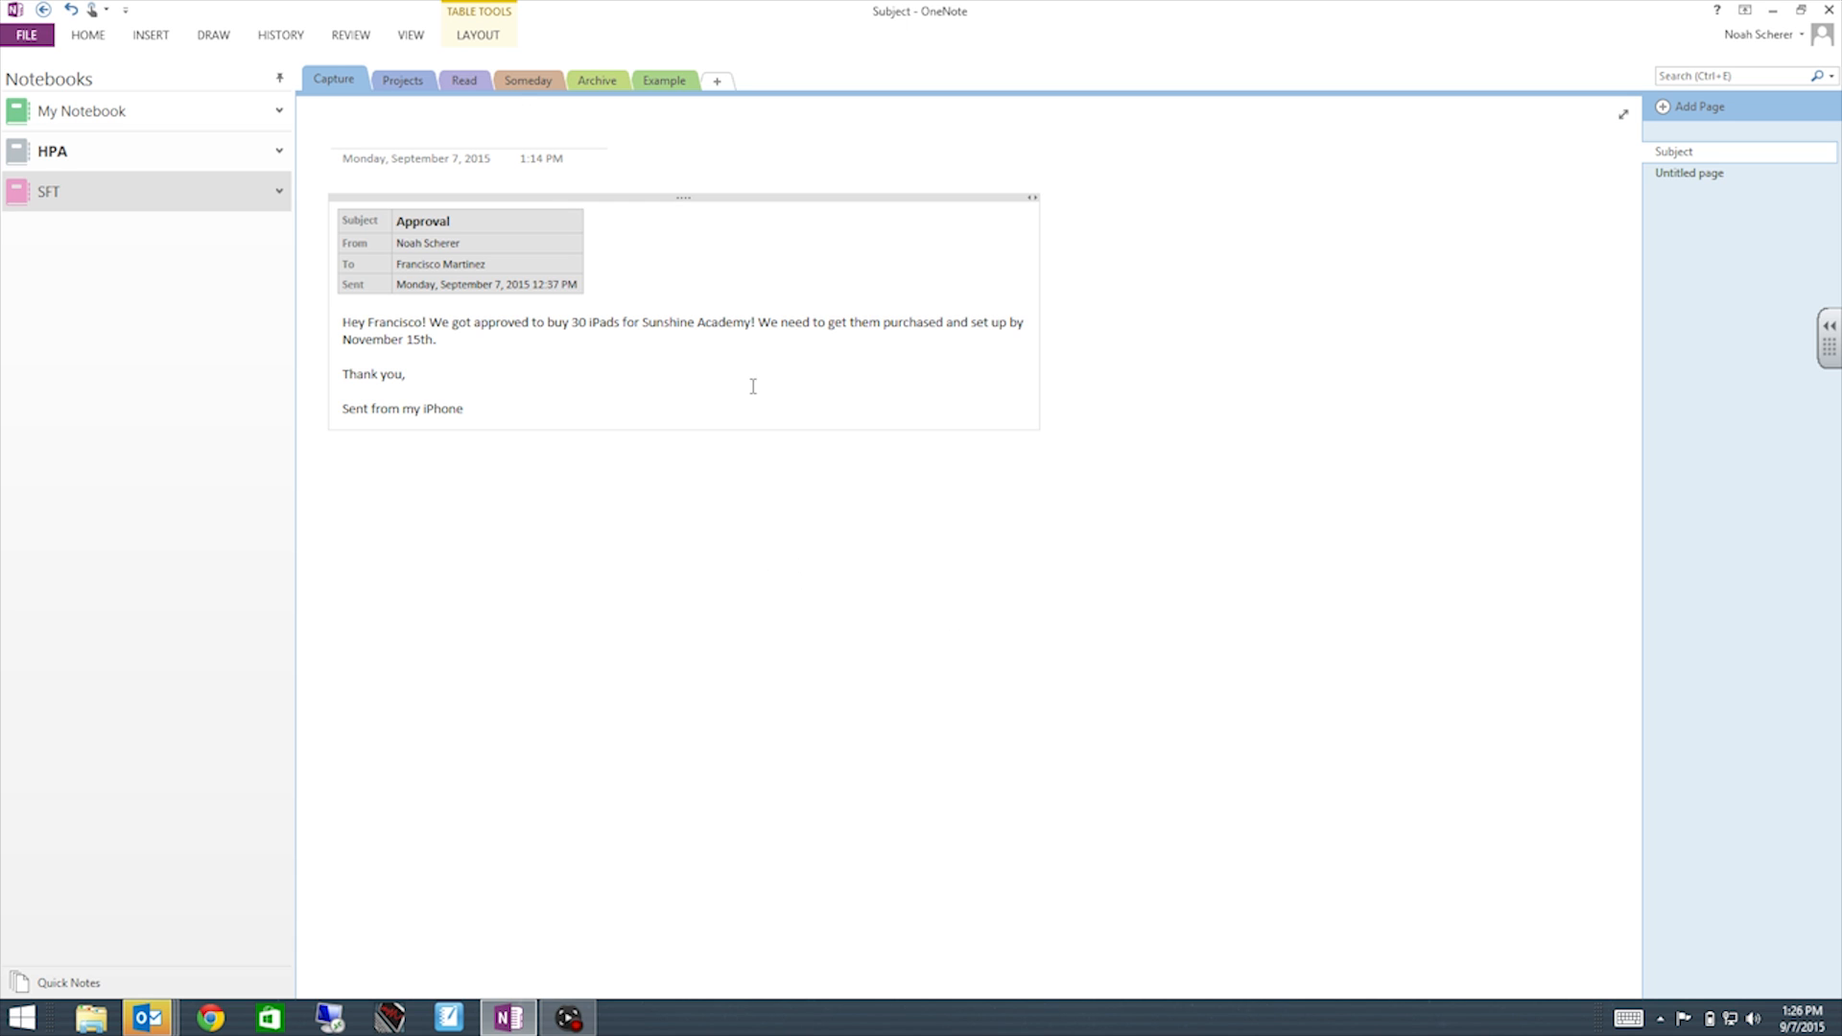
{"action": "mouse_move", "coordinate": [900, 302]}
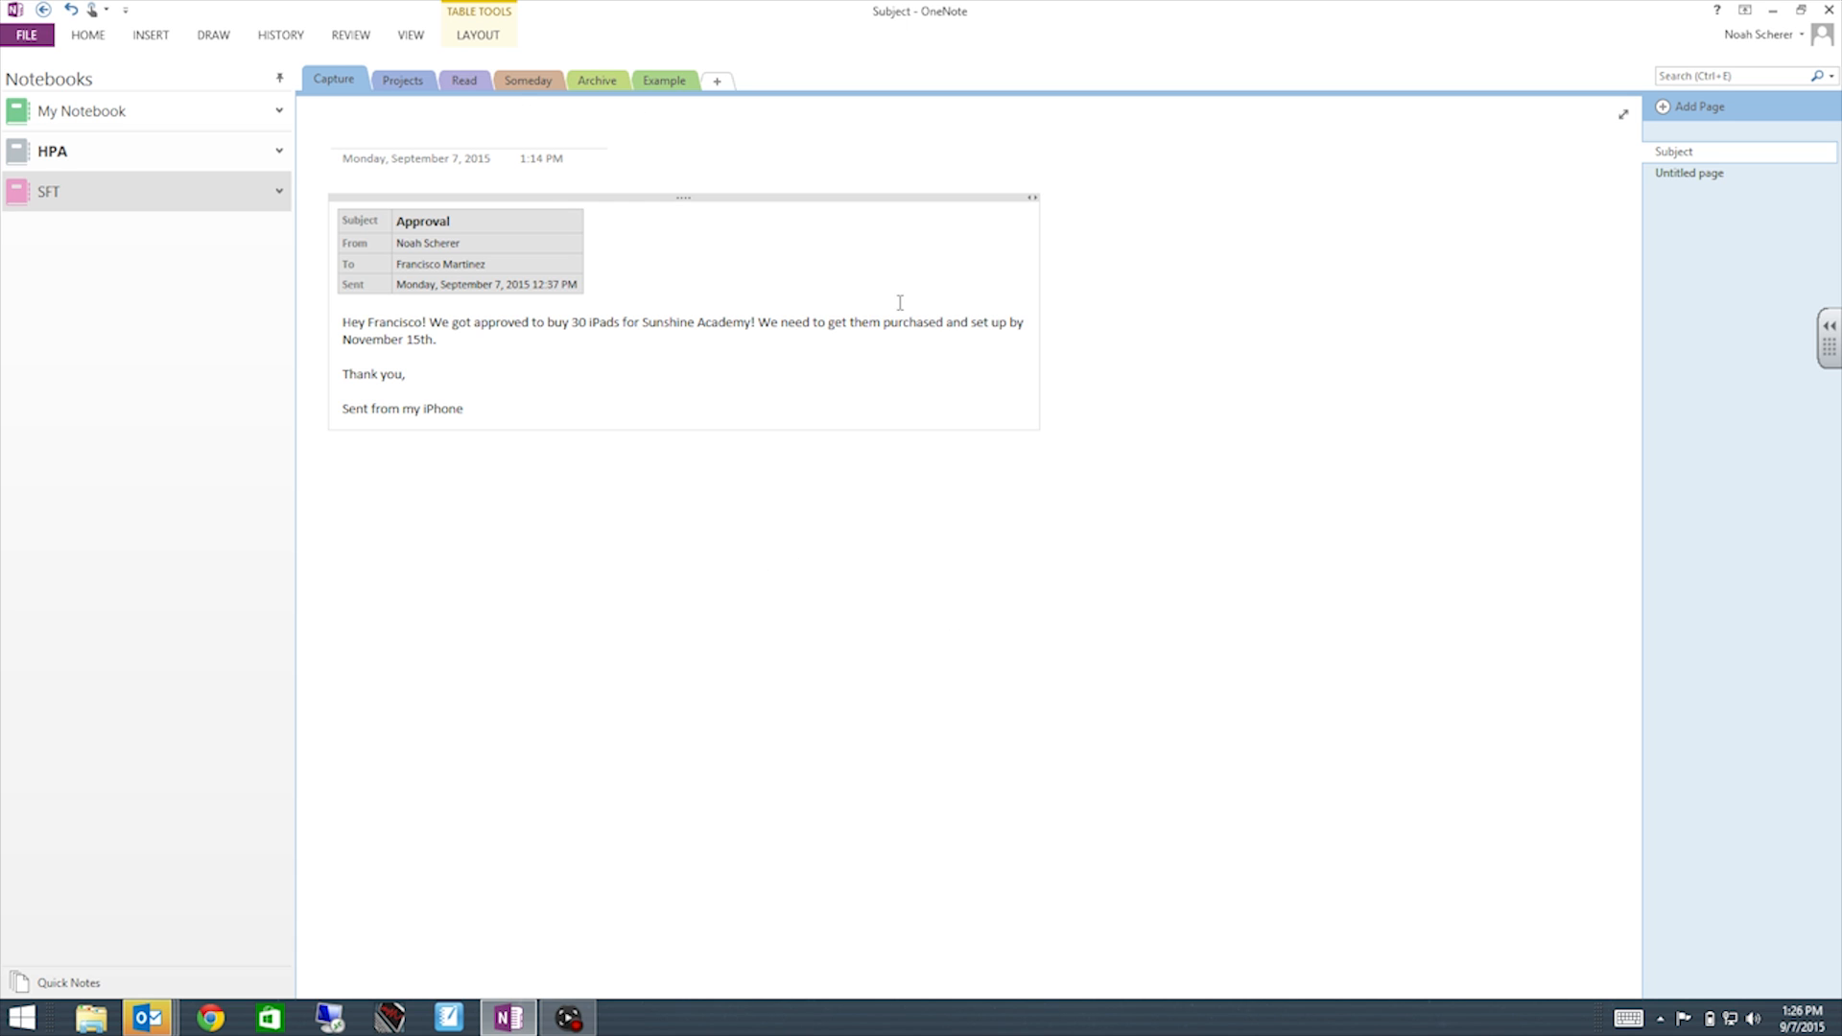
Title the page holding the email 'Sunshine Academy - iPad Project'.
{"action": "left_click", "coordinate": [949, 602]}
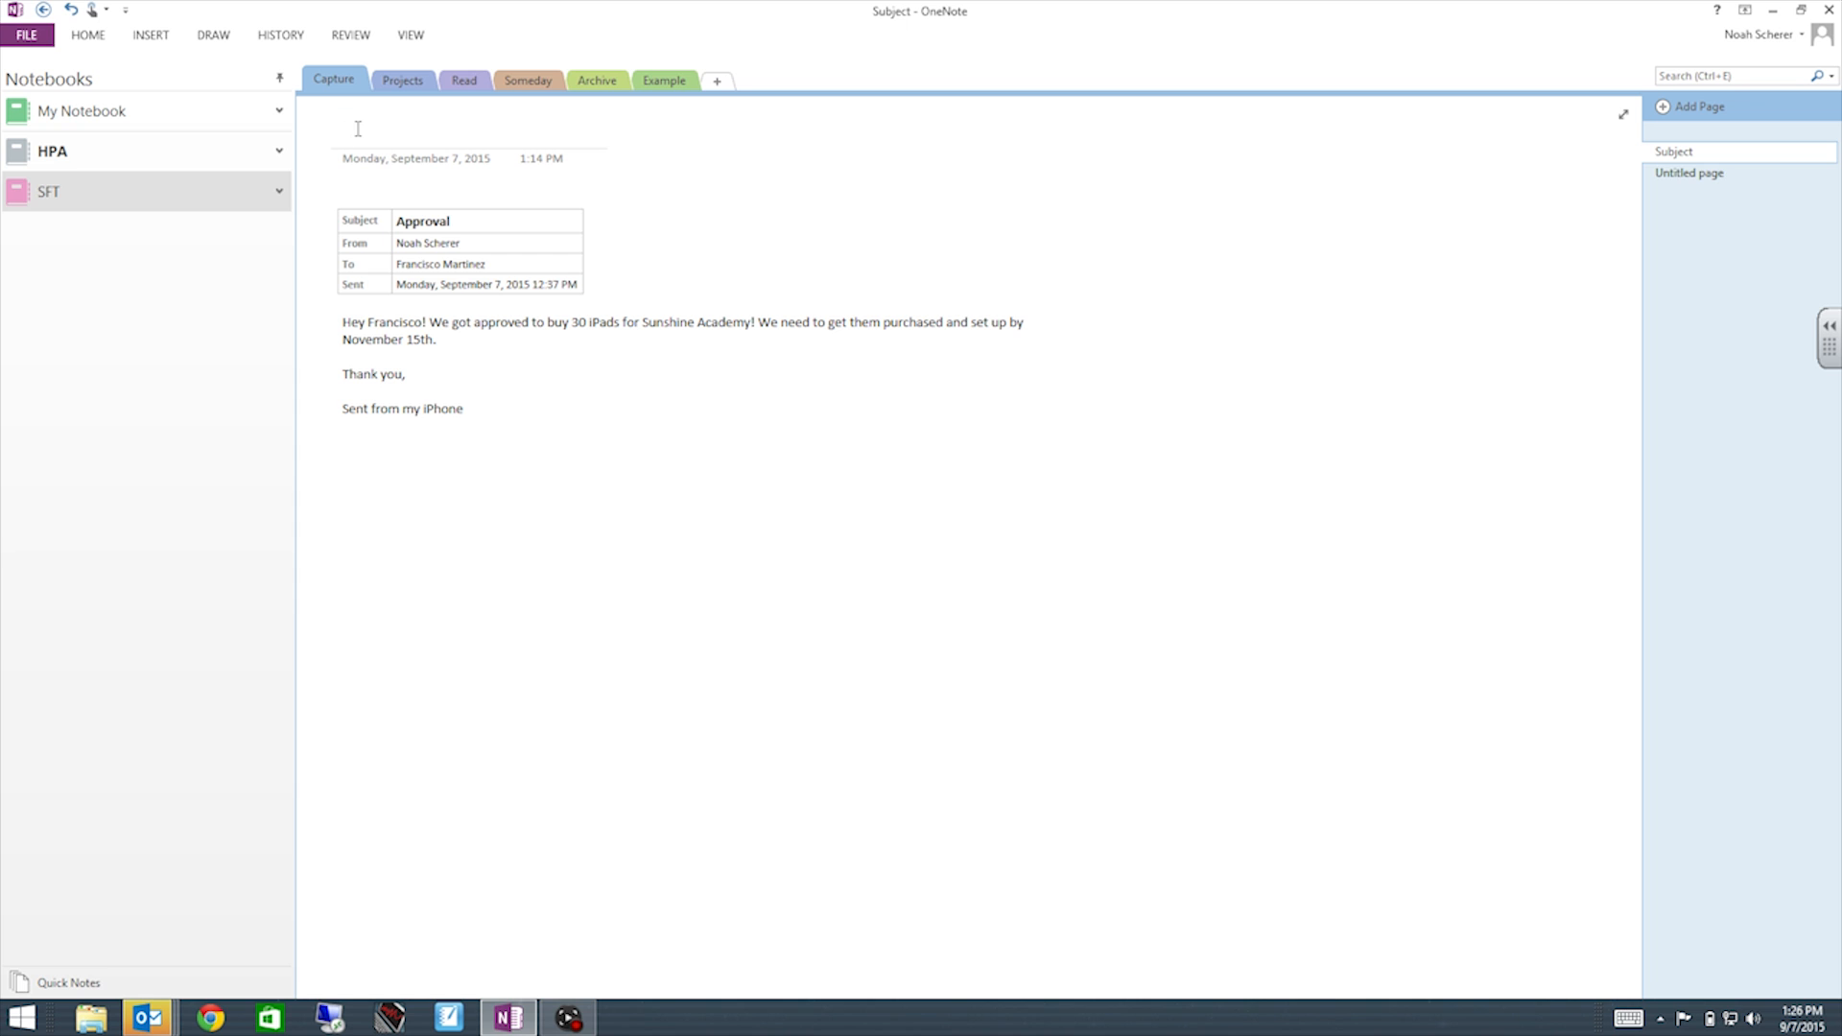
{"action": "type", "text": "S"}
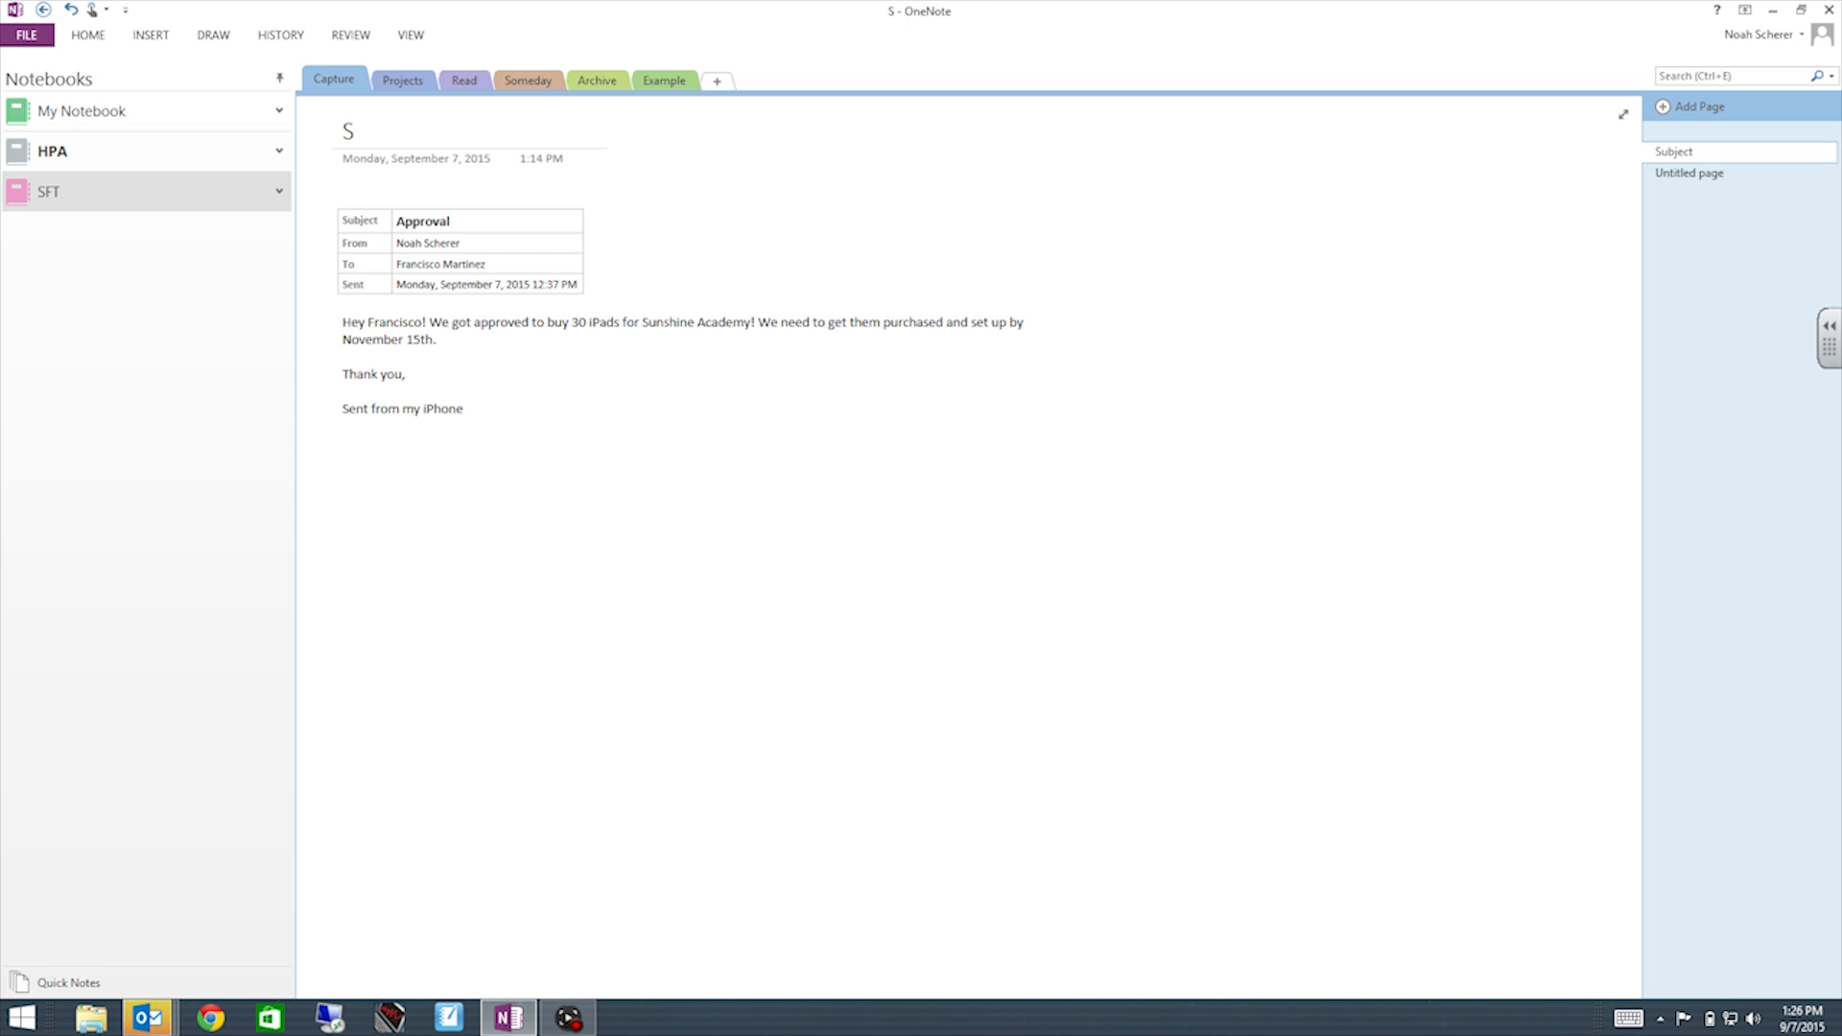
{"action": "type", "text": "unshine Academy - i"}
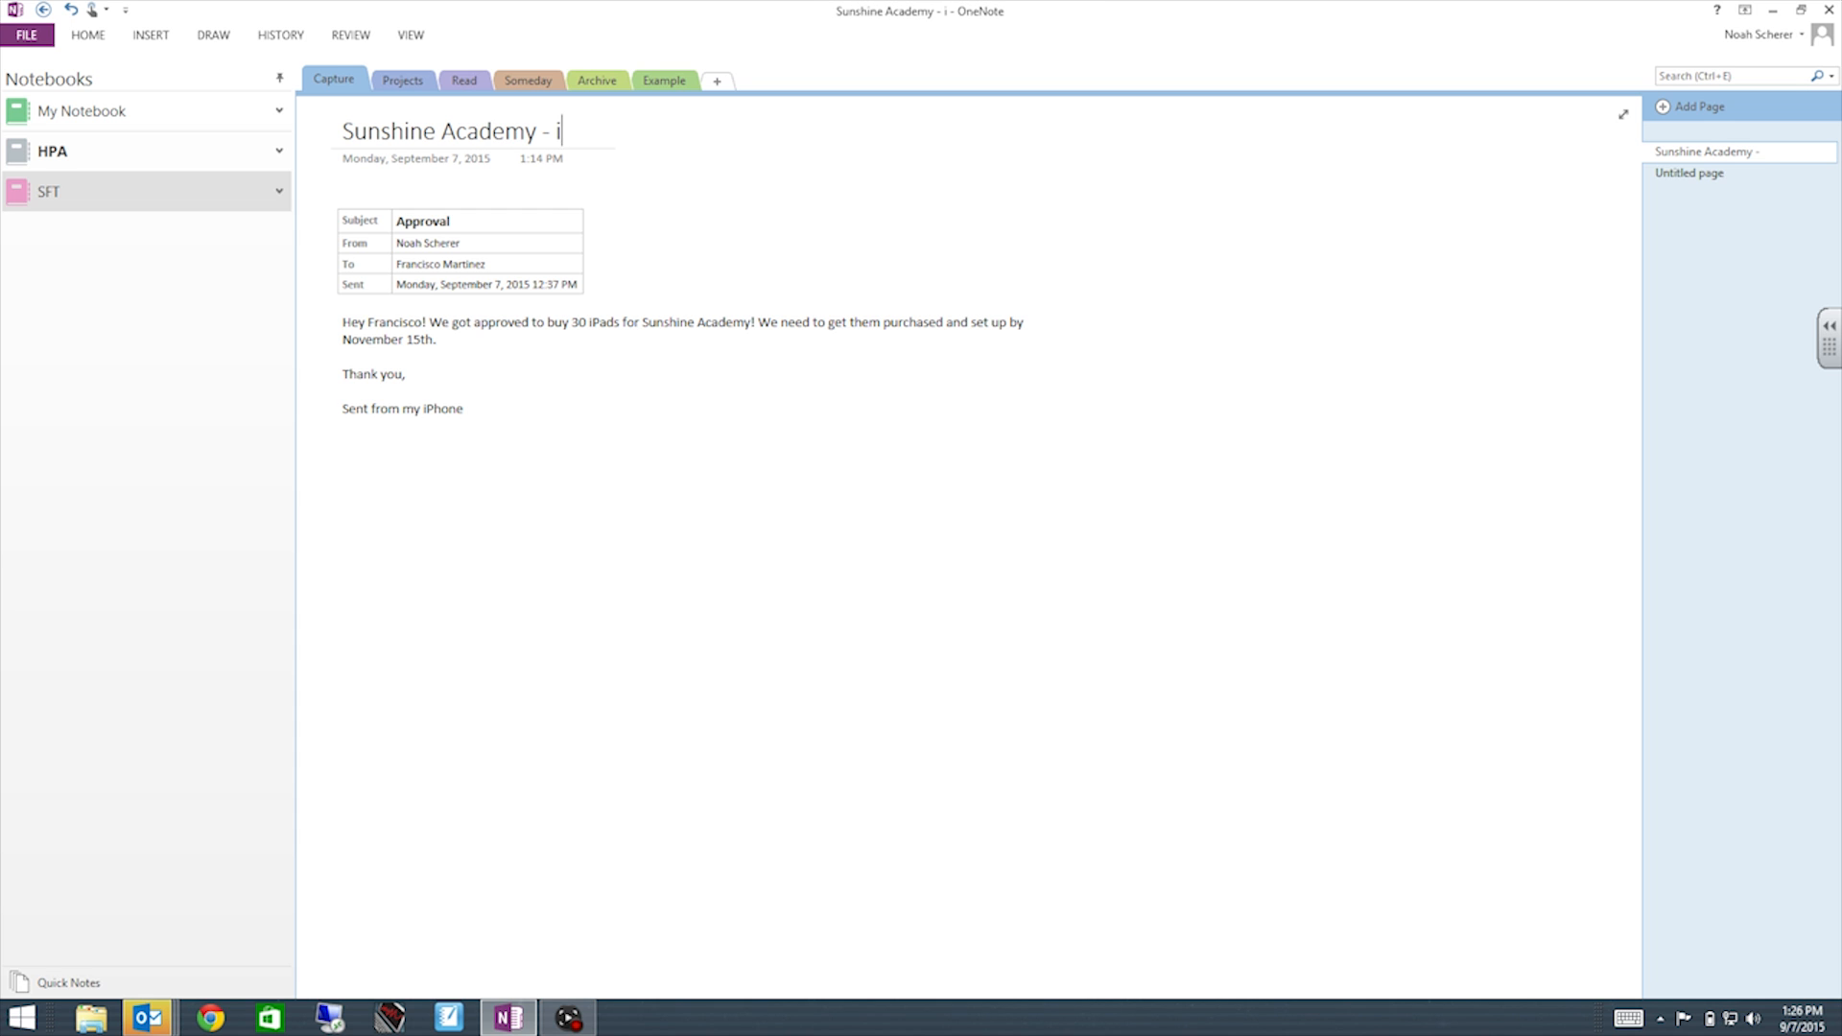
{"action": "type", "text": "Pad"}
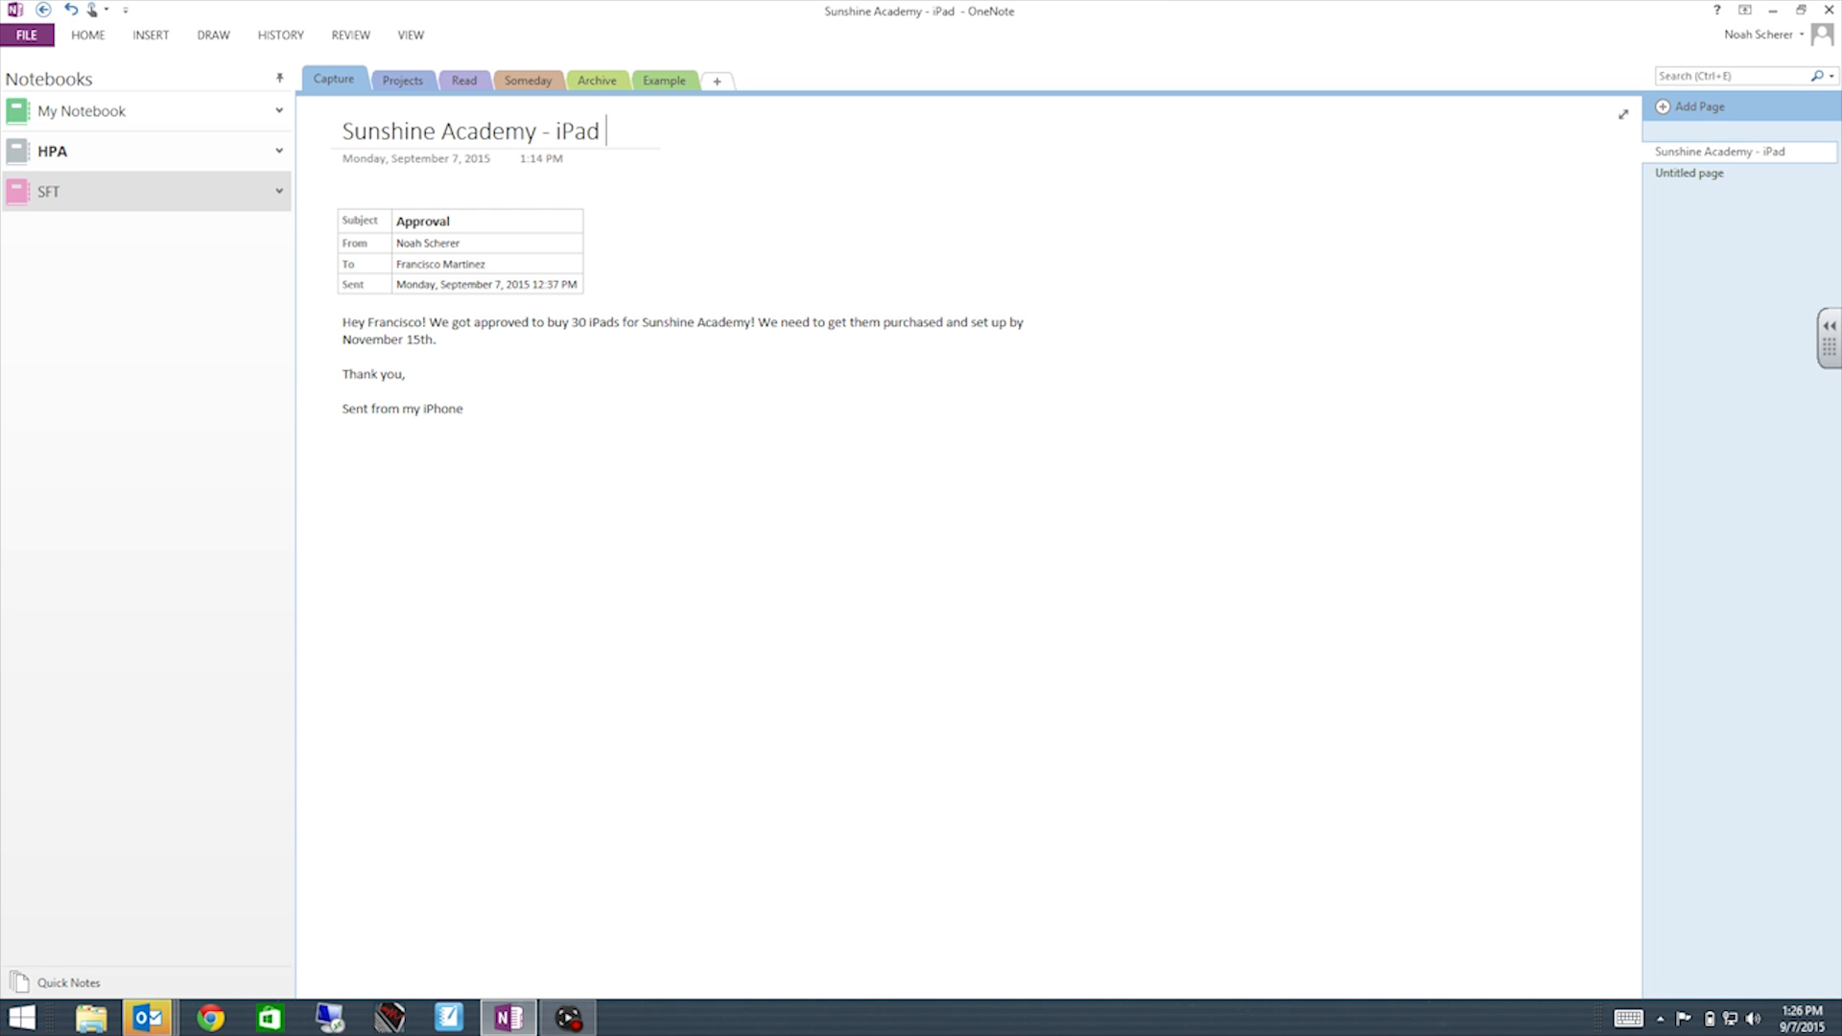
{"action": "type", "text": "Project"}
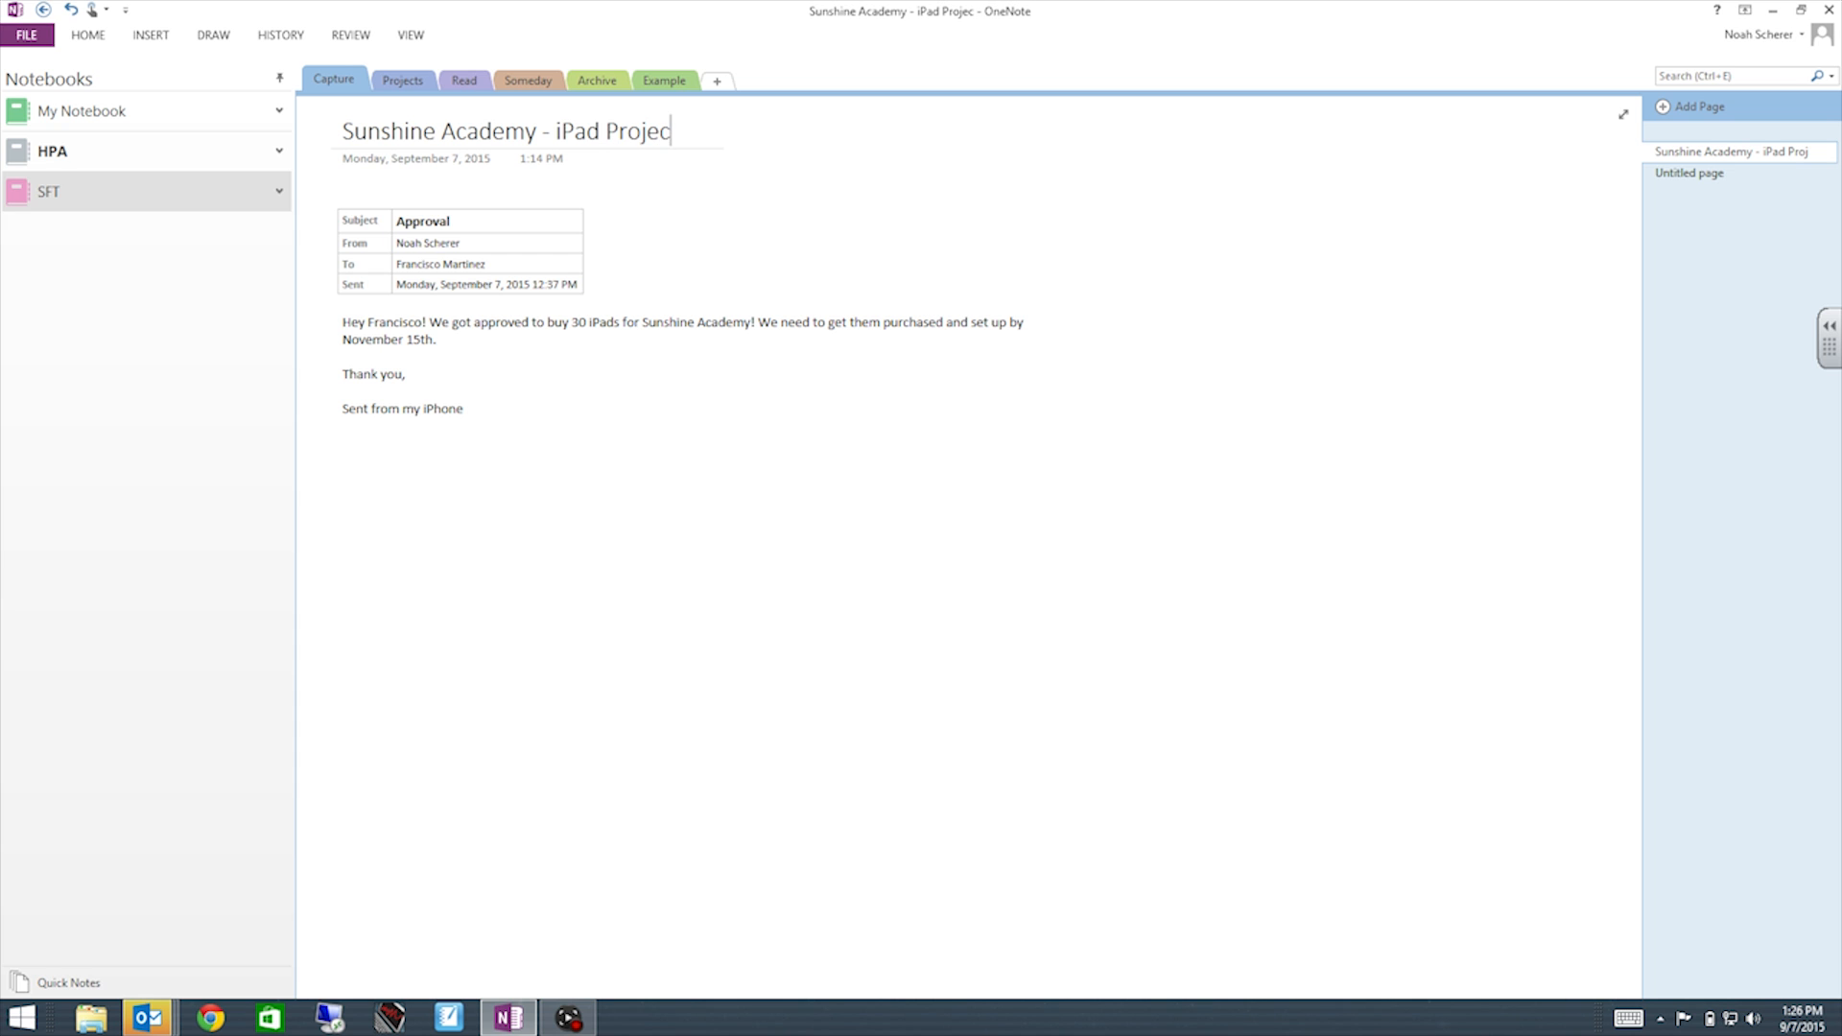
{"action": "type", "text": "t"}
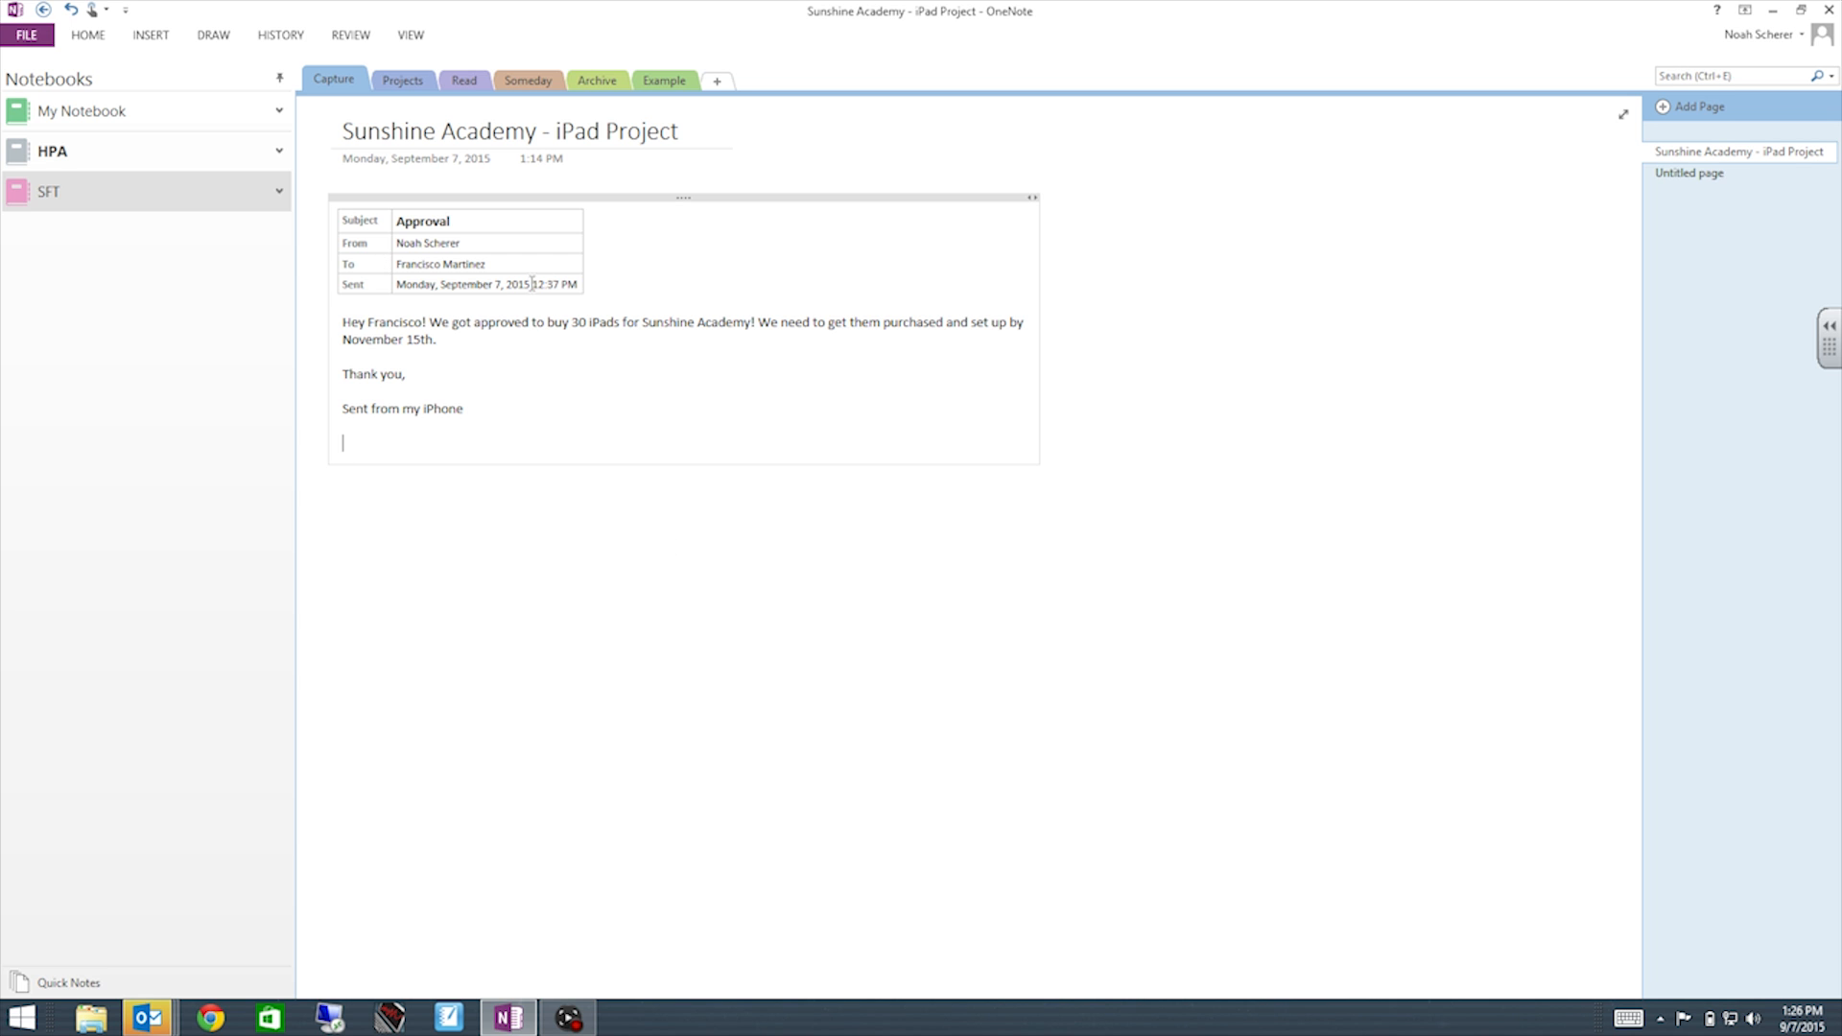
{"action": "mouse_move", "coordinate": [685, 194]}
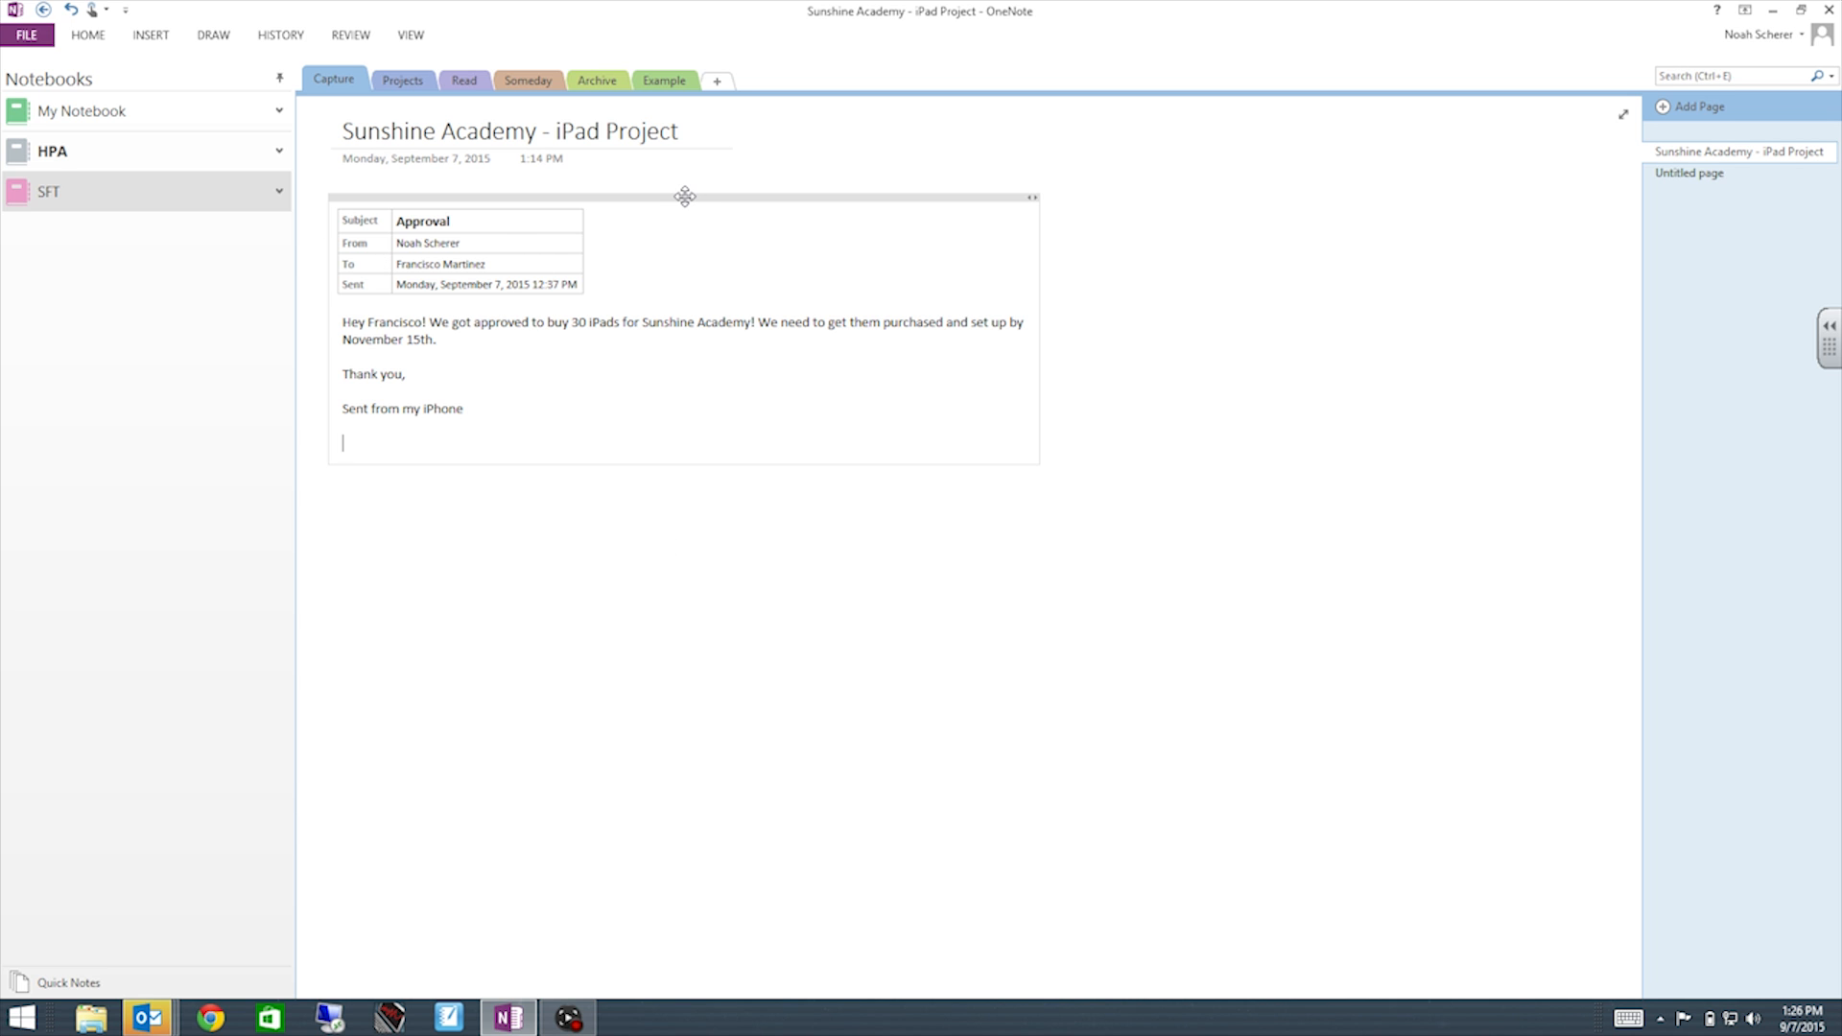
Move the email down and write a Steps note with item 1 'Research prices on iPads.'.
{"action": "left_click_drag", "start_coordinate": [685, 196], "coordinate": [685, 227]}
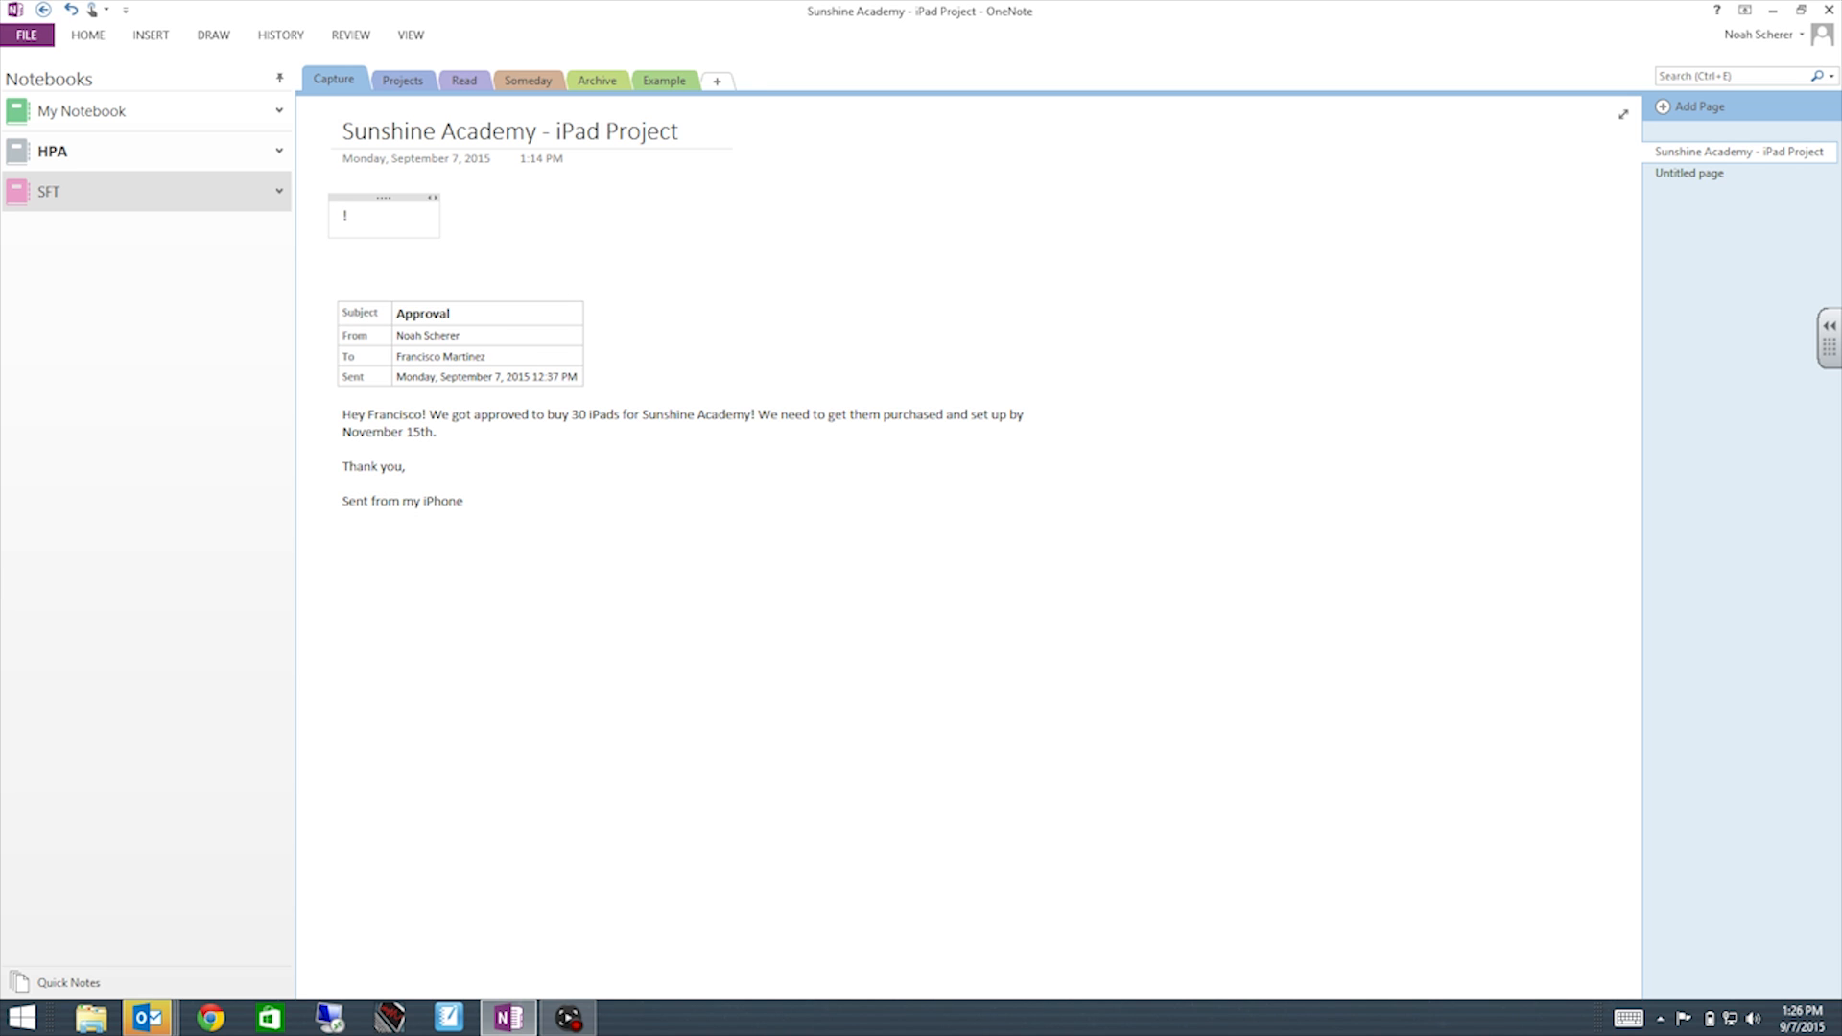
{"action": "type", "text": "1."}
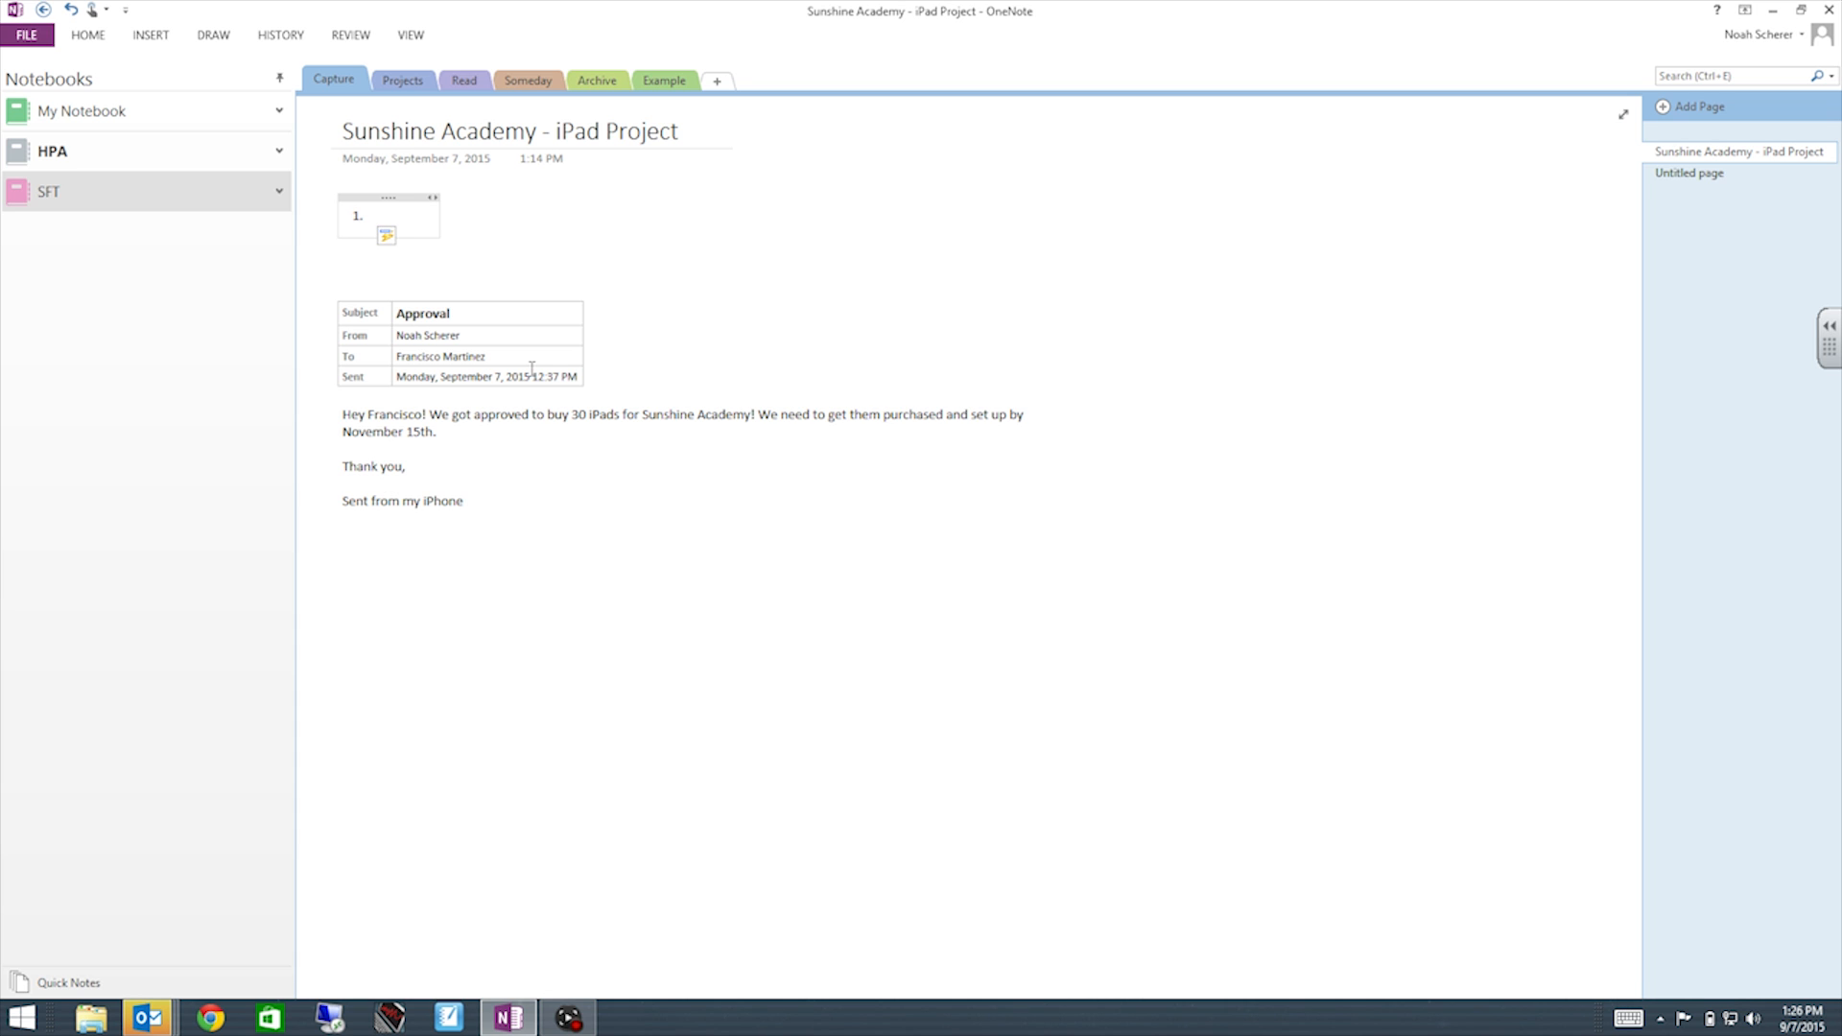
{"action": "type", "text": "s"}
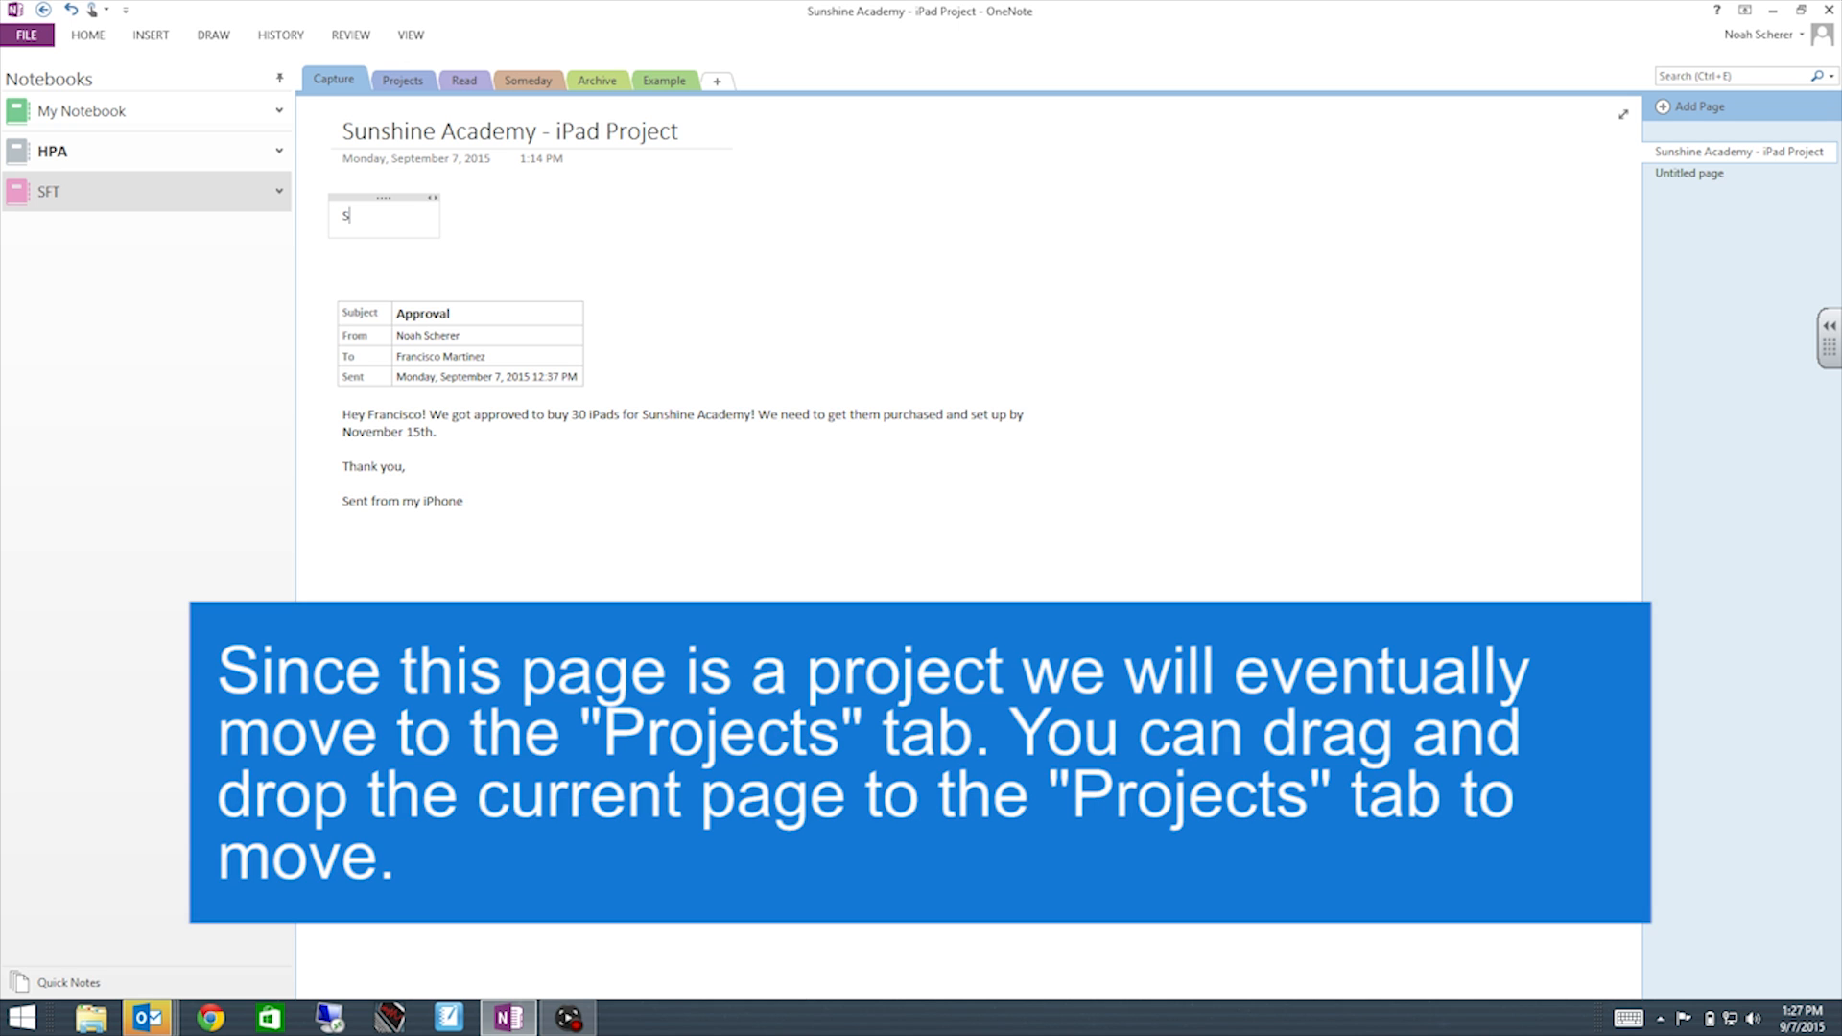
{"action": "type", "text": "teps"}
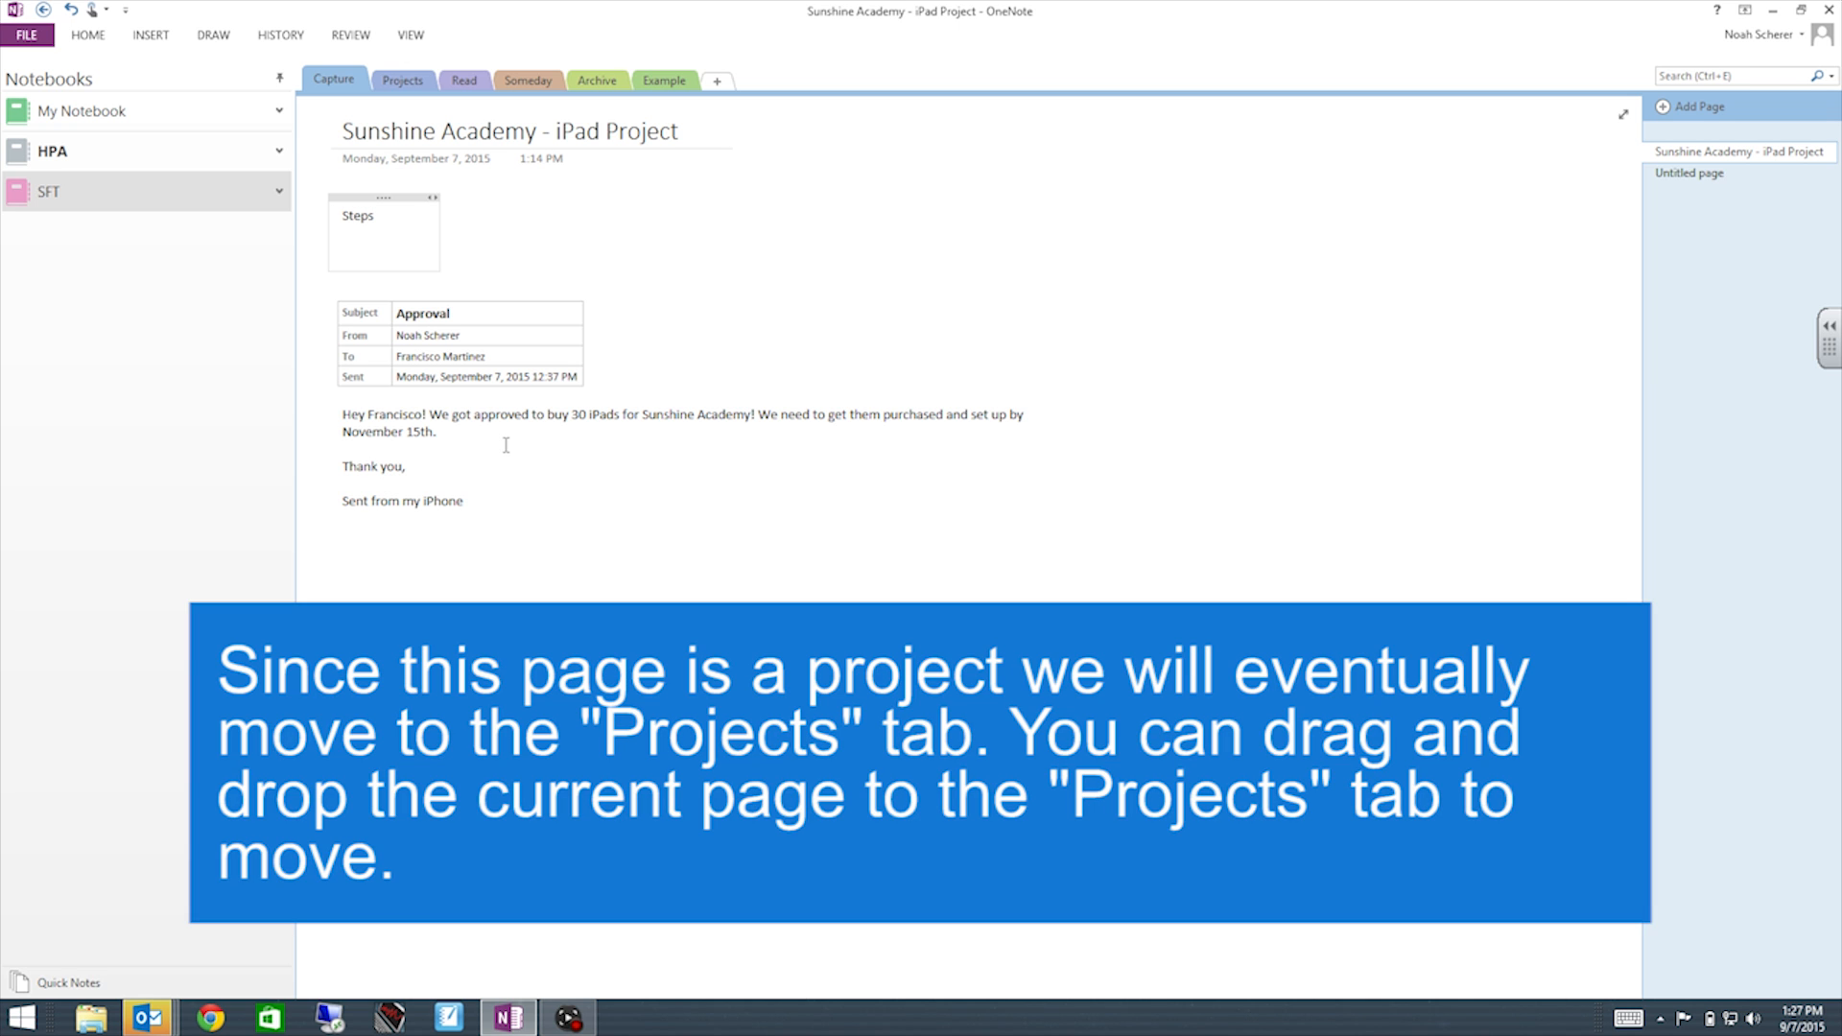
{"action": "type", "text": "1. E"}
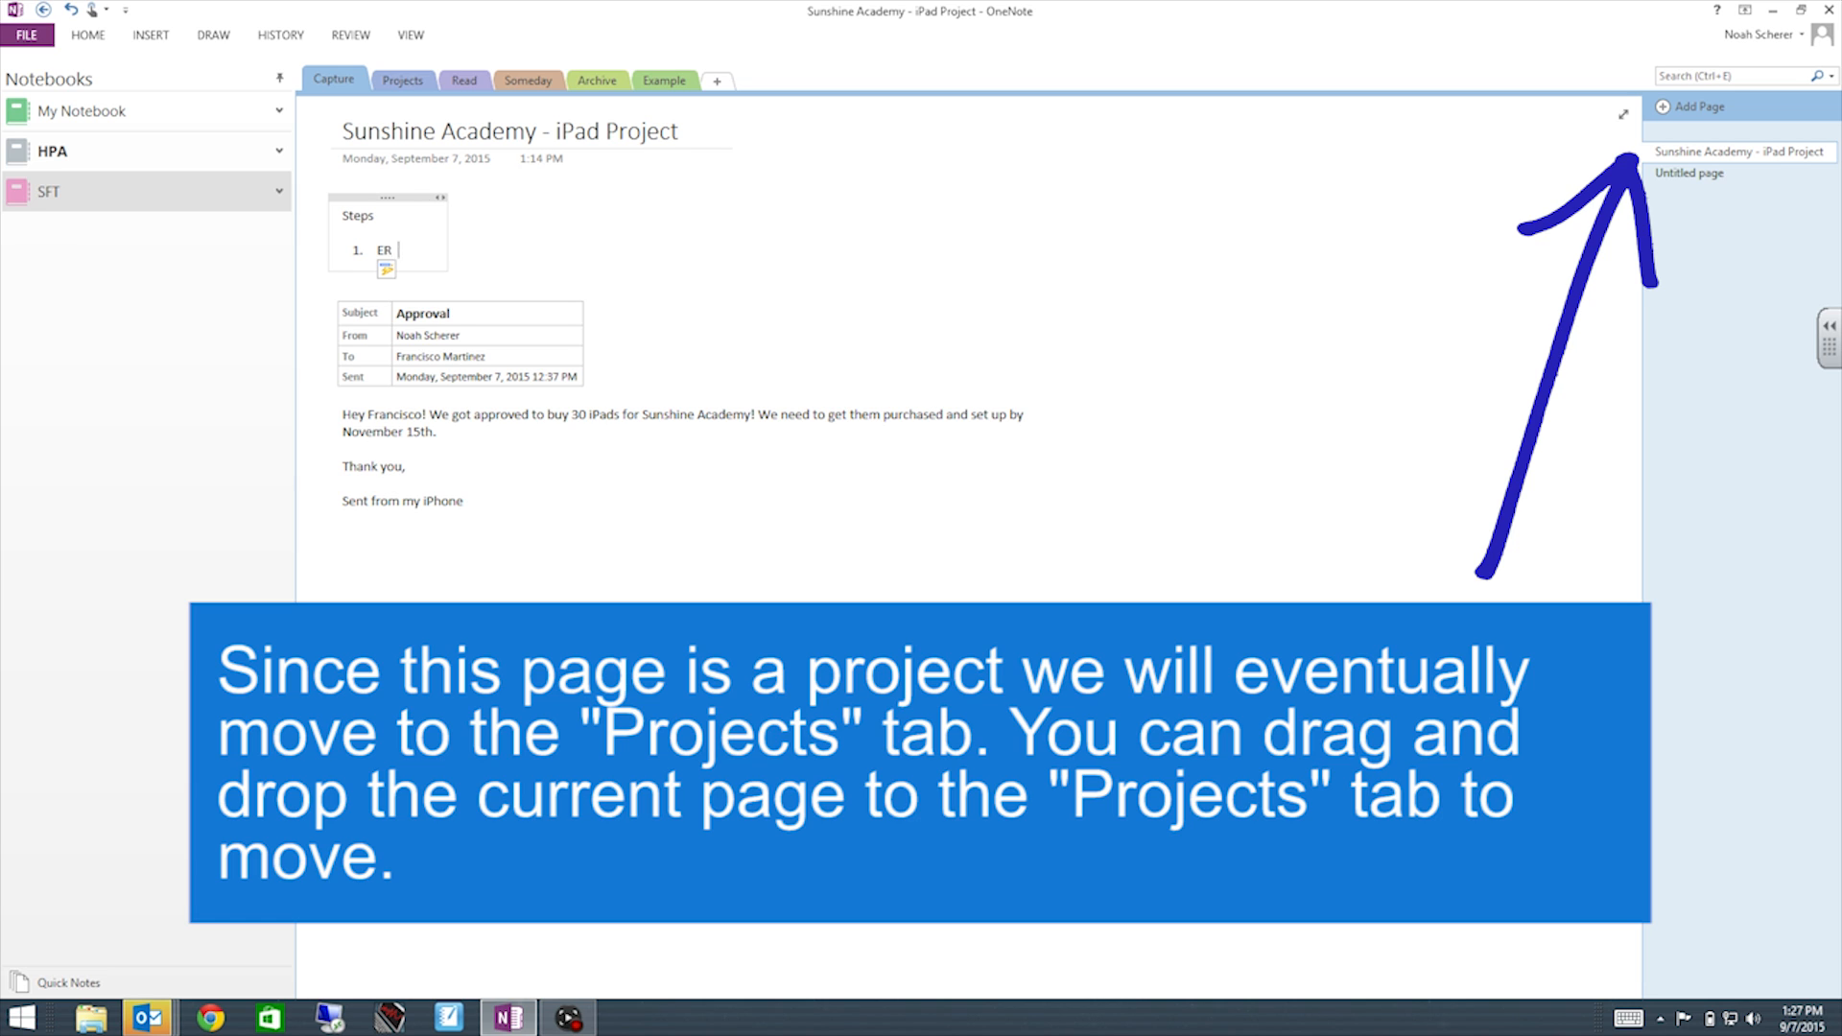
{"action": "type", "text": "Reasearch prices on iPads"}
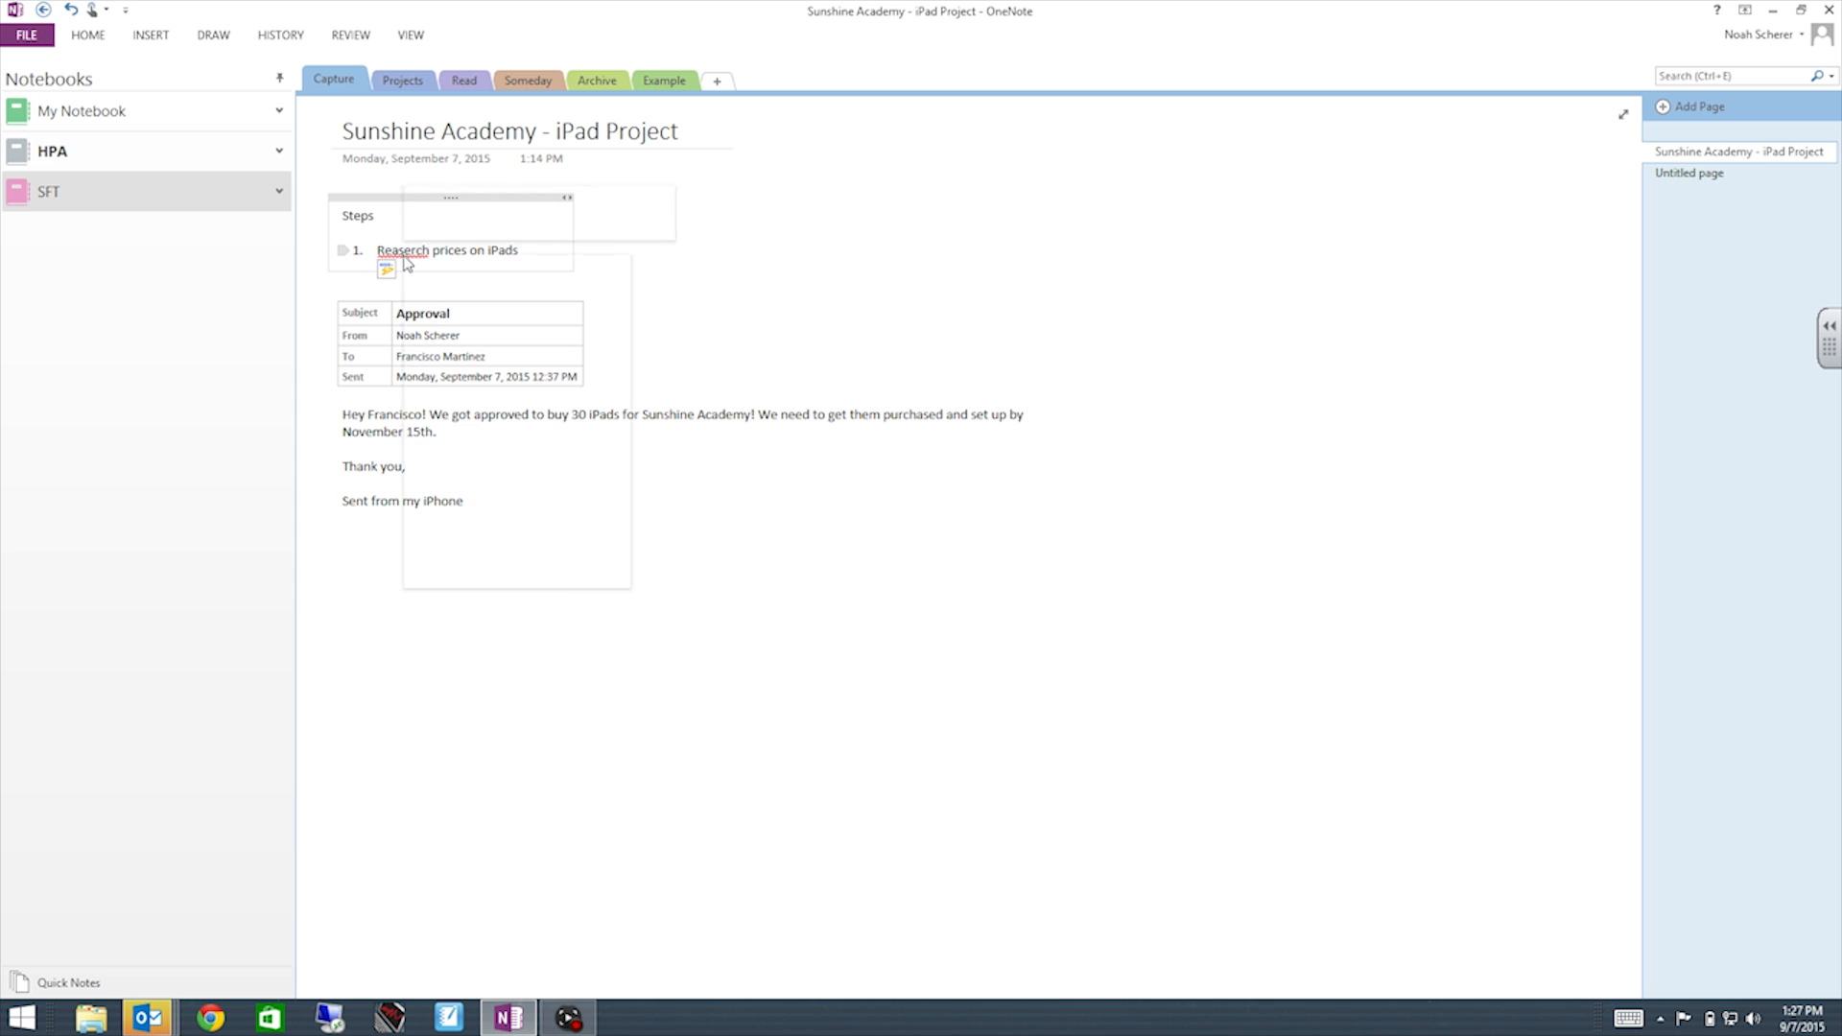
{"action": "type", "text": "Research"}
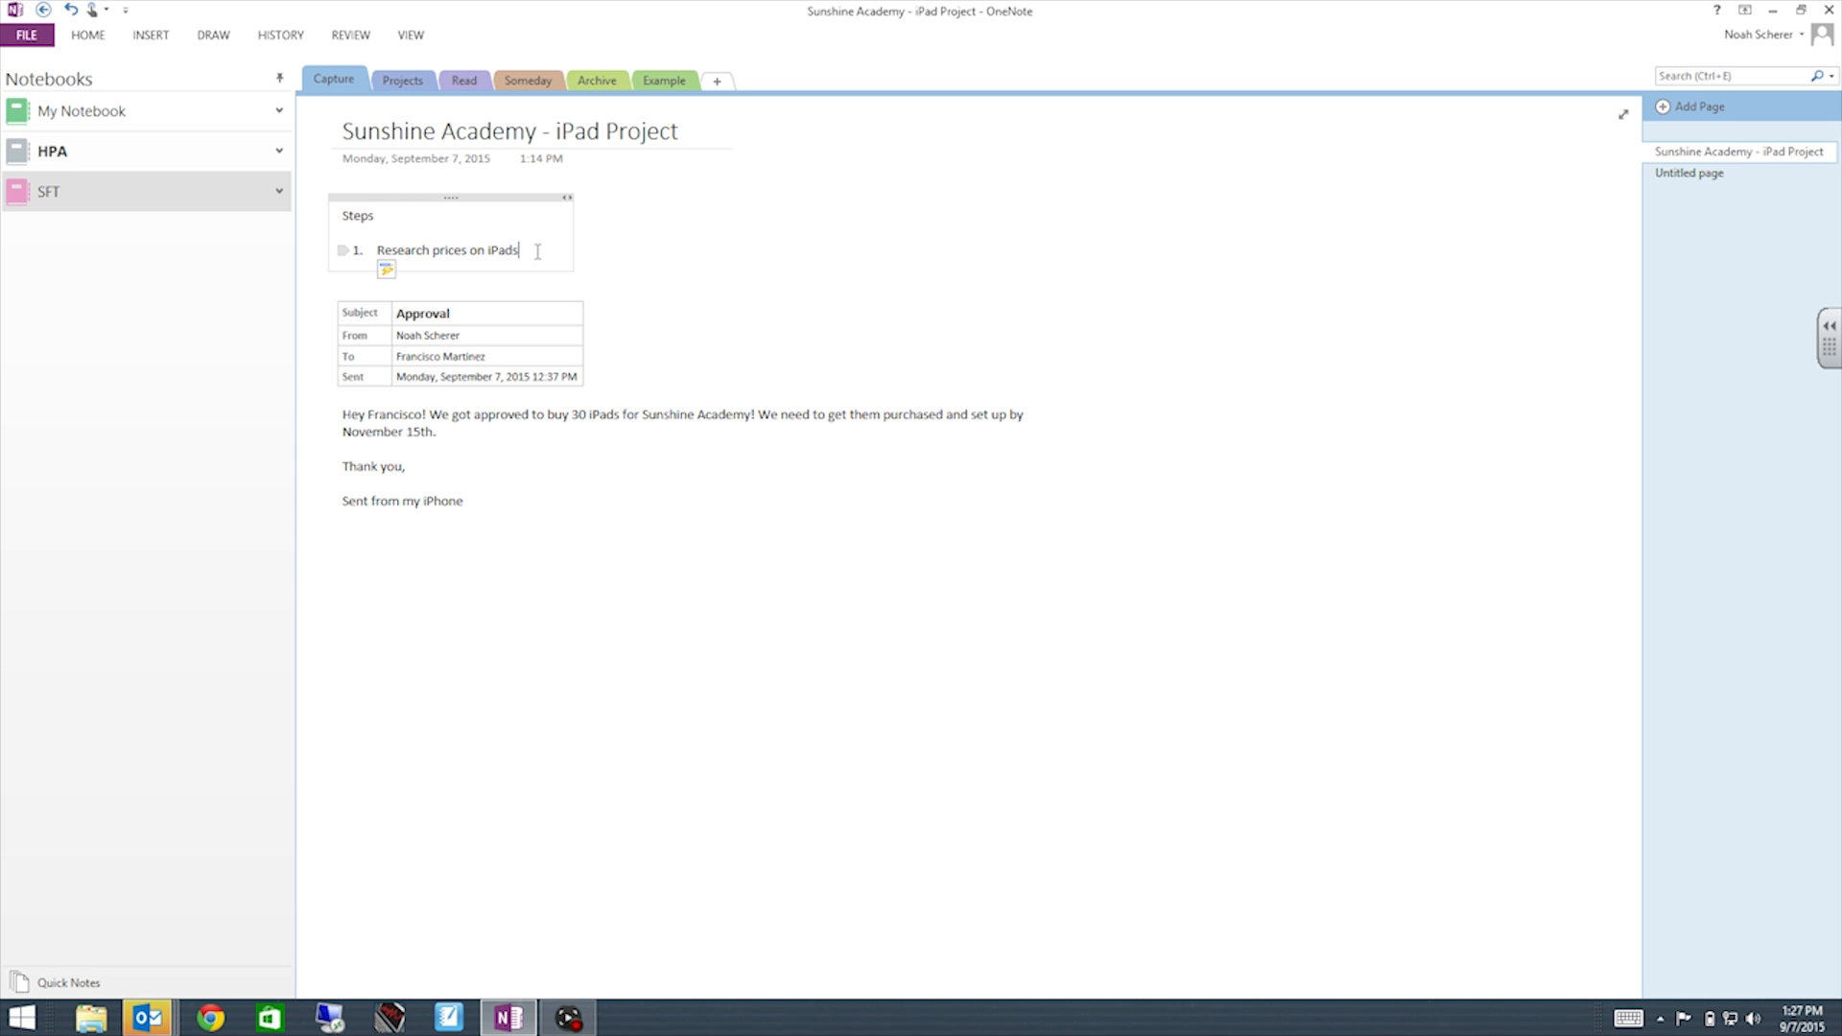
{"action": "type", "text": "."}
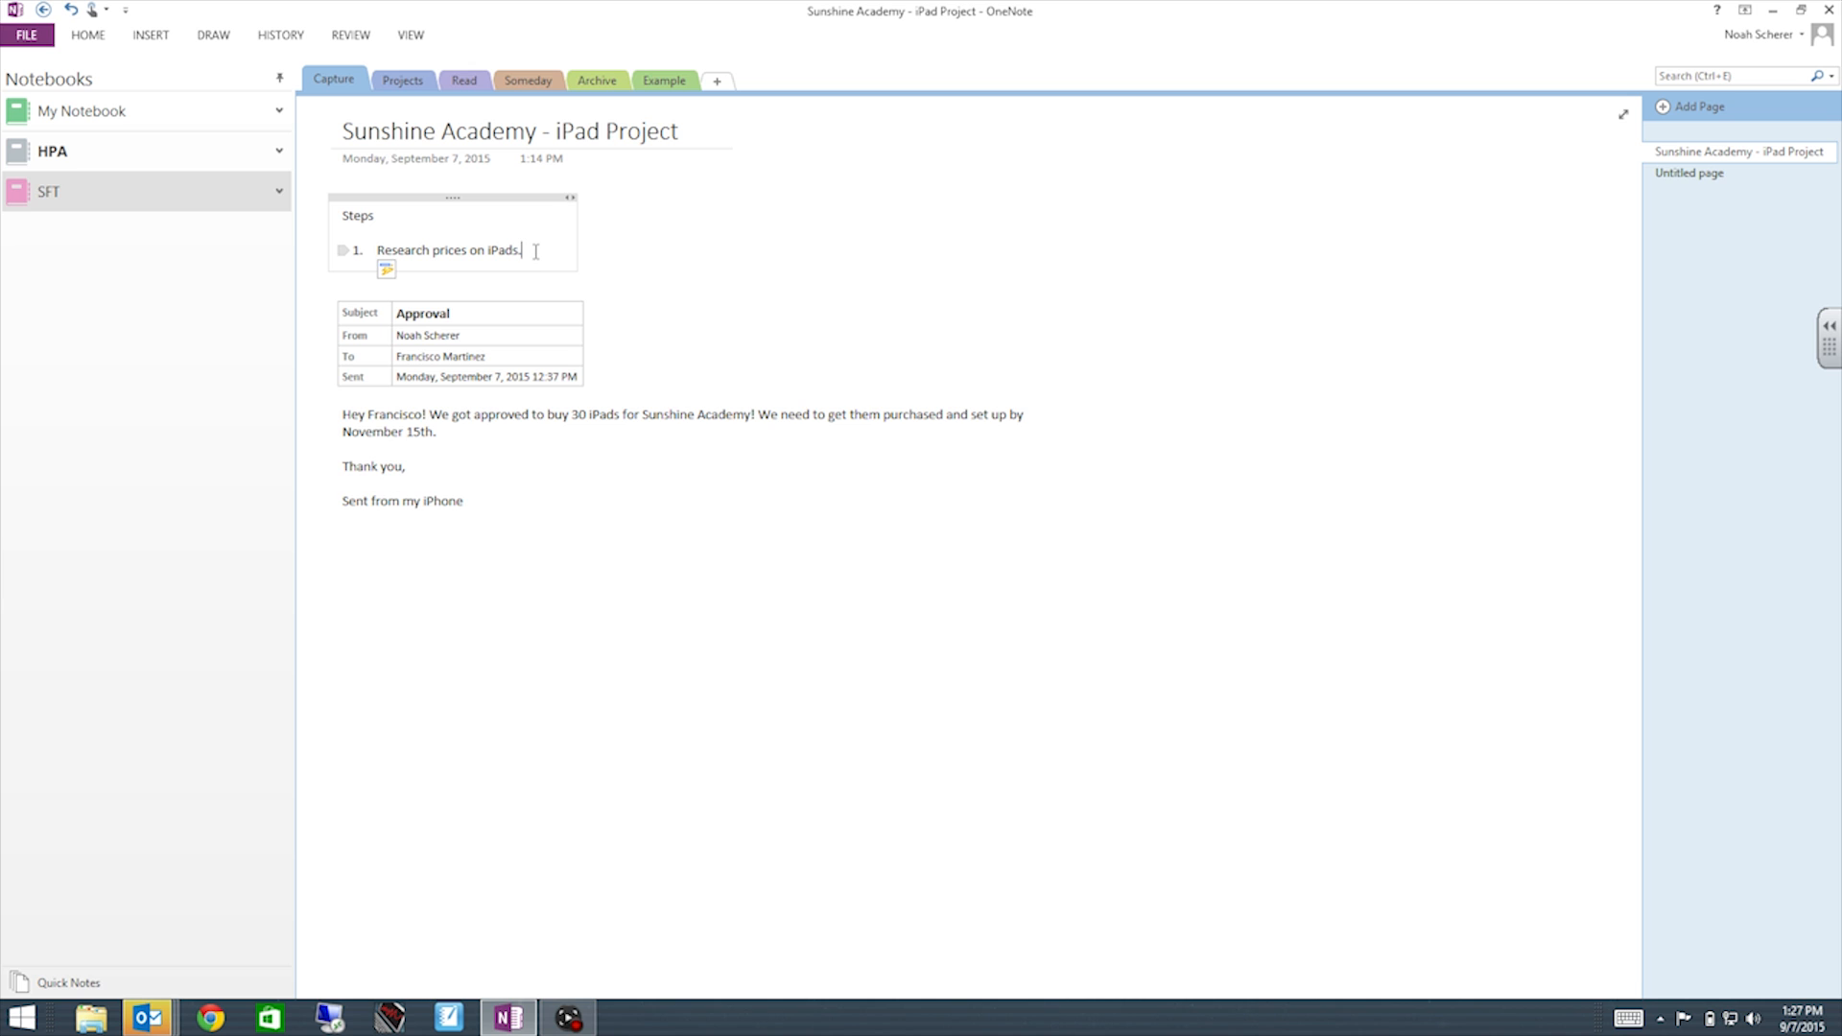
Add step 2 'Approved for purchase.' and step 3 'Received the iPads and Setup'.
{"action": "key", "text": "enter"}
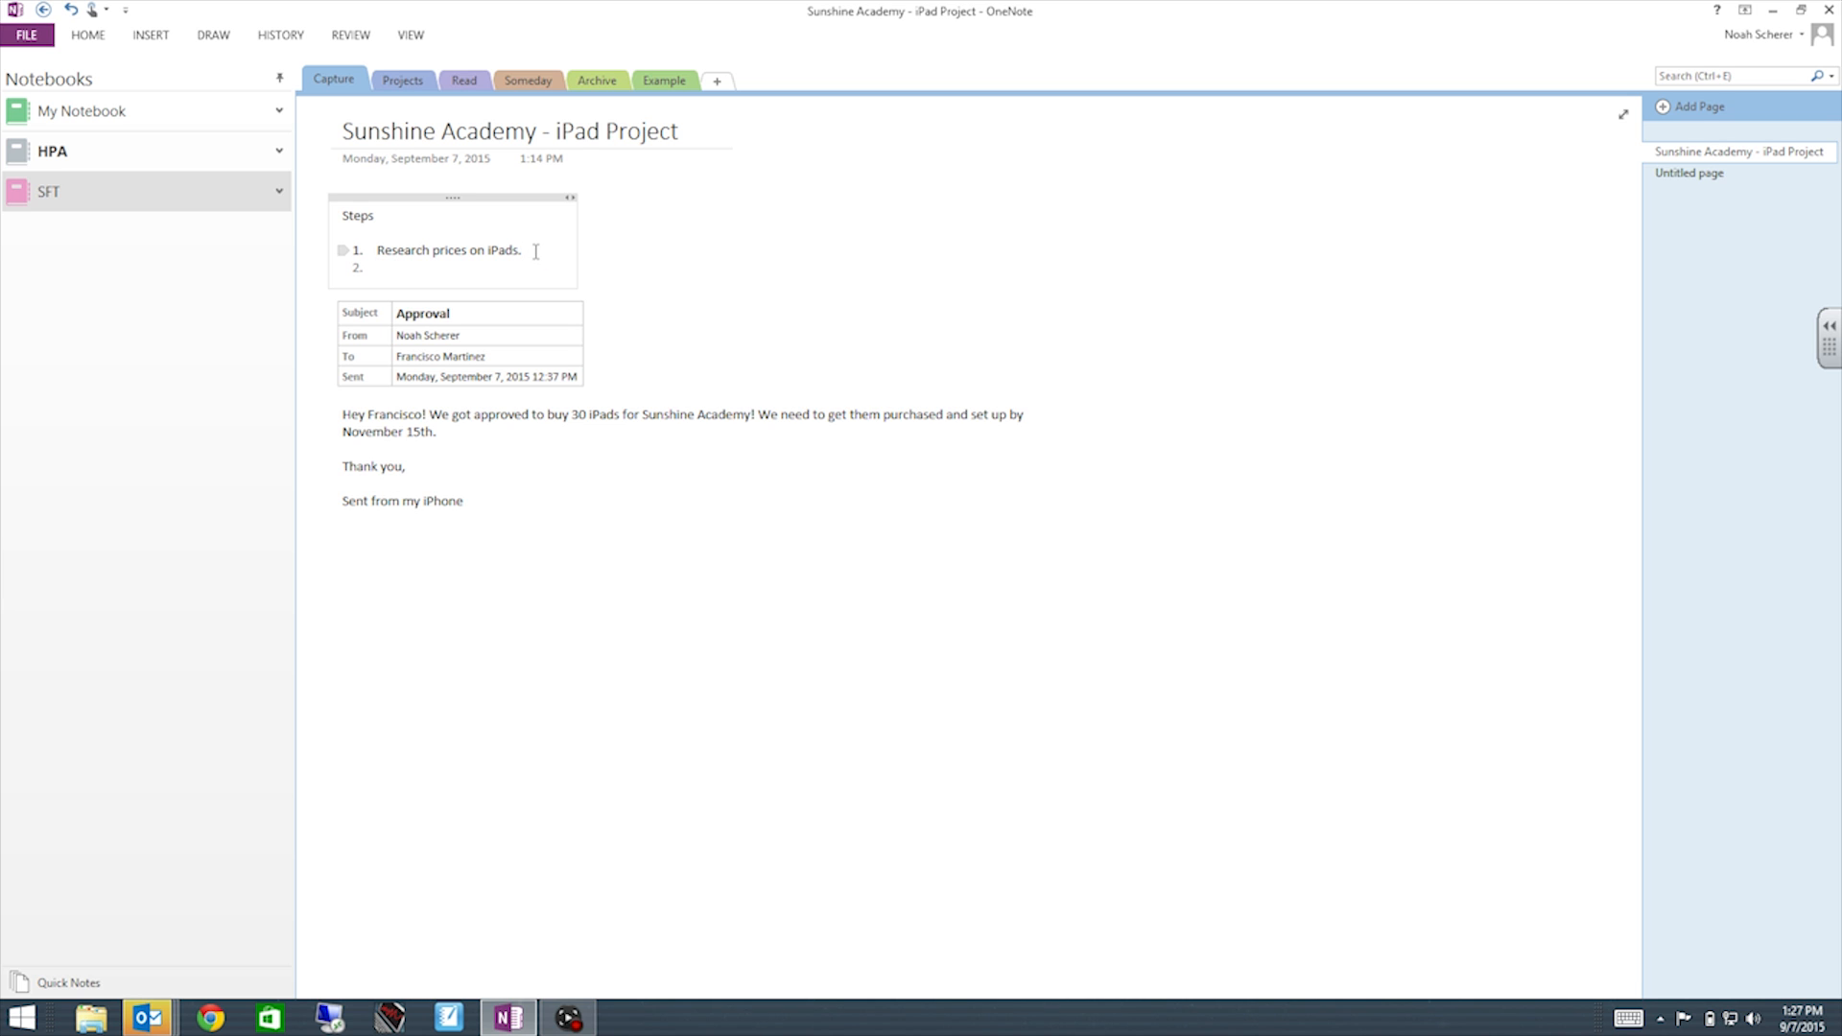
{"action": "type", "text": "Approved for purc"}
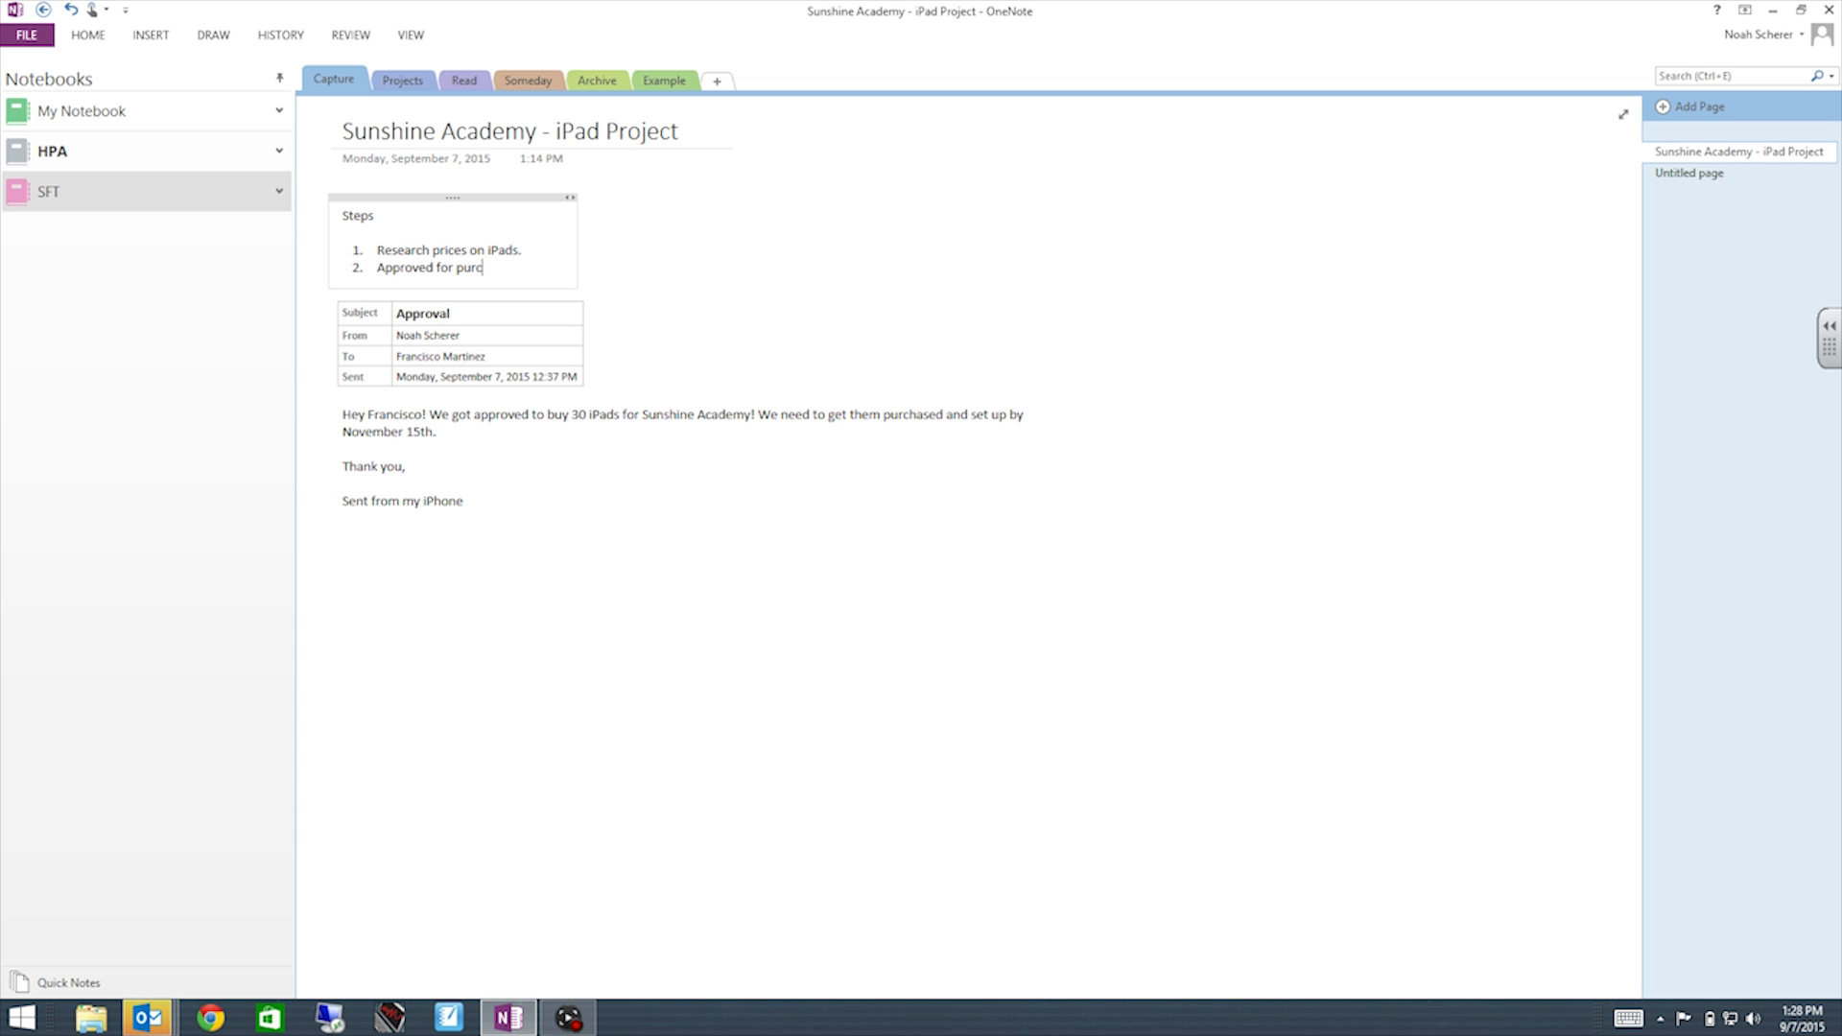
{"action": "type", "text": "hase."}
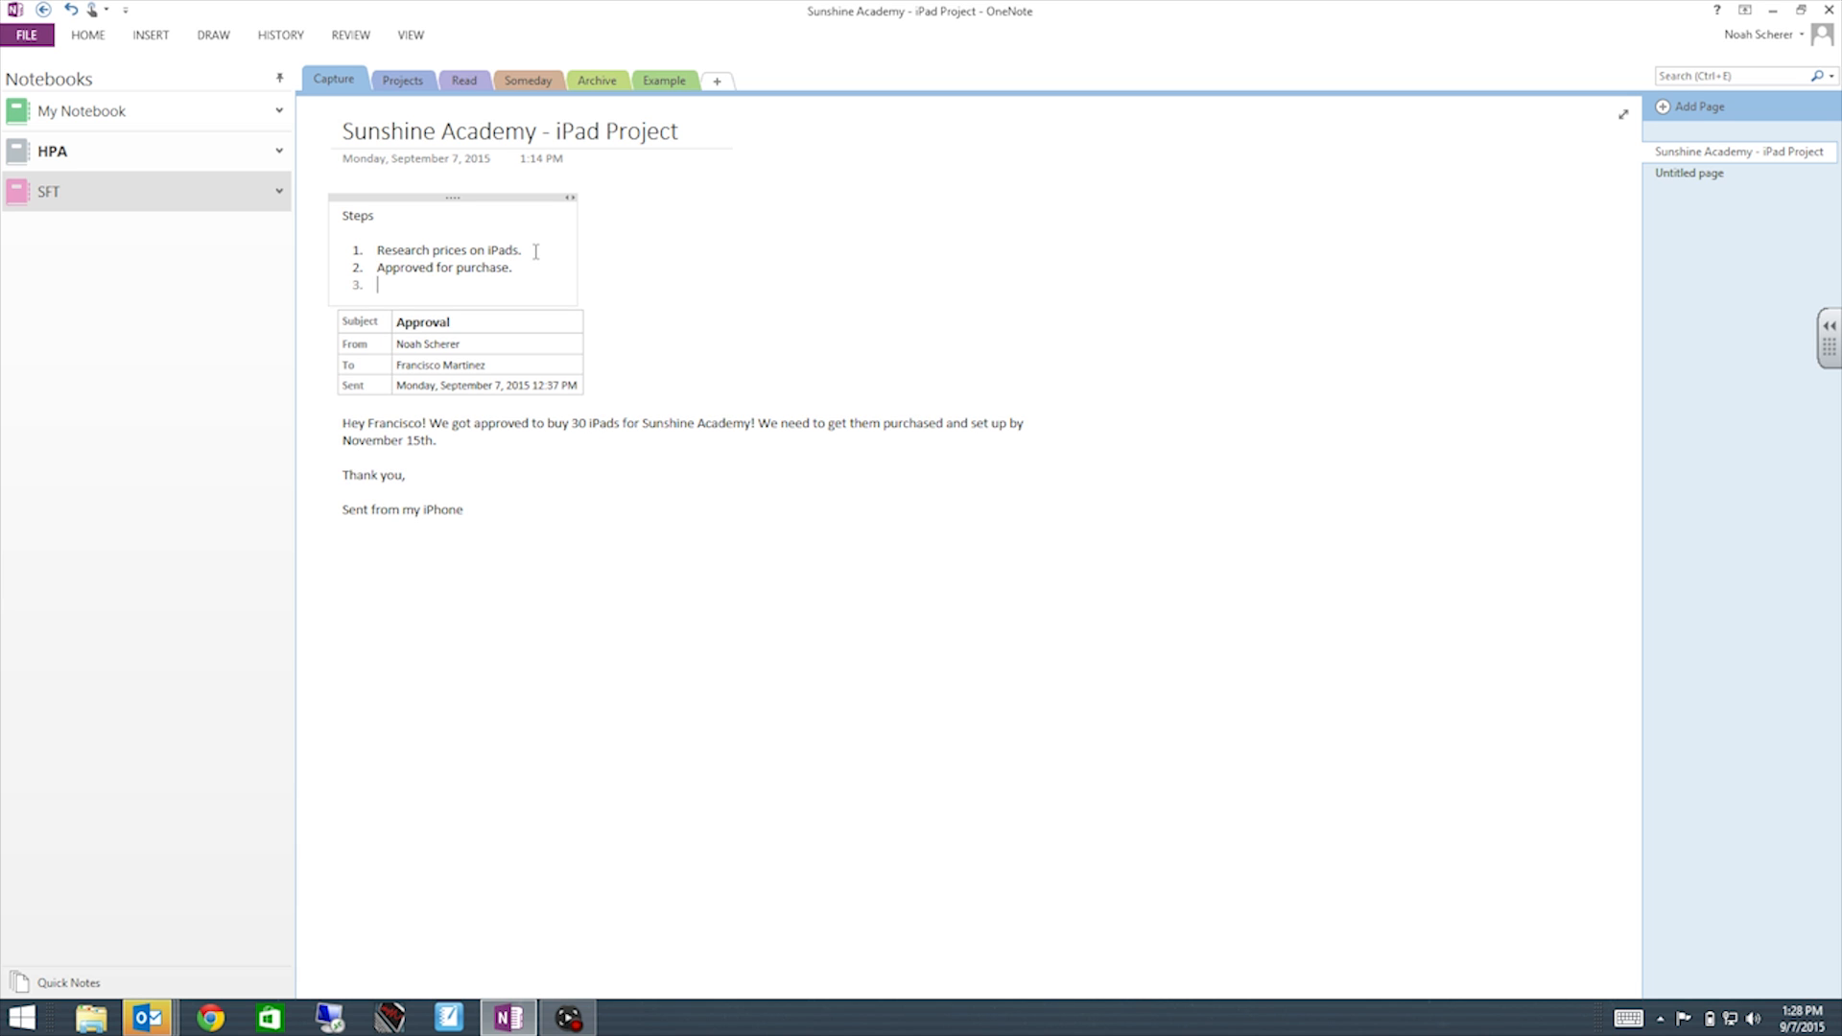
{"action": "type", "text": "Rec"}
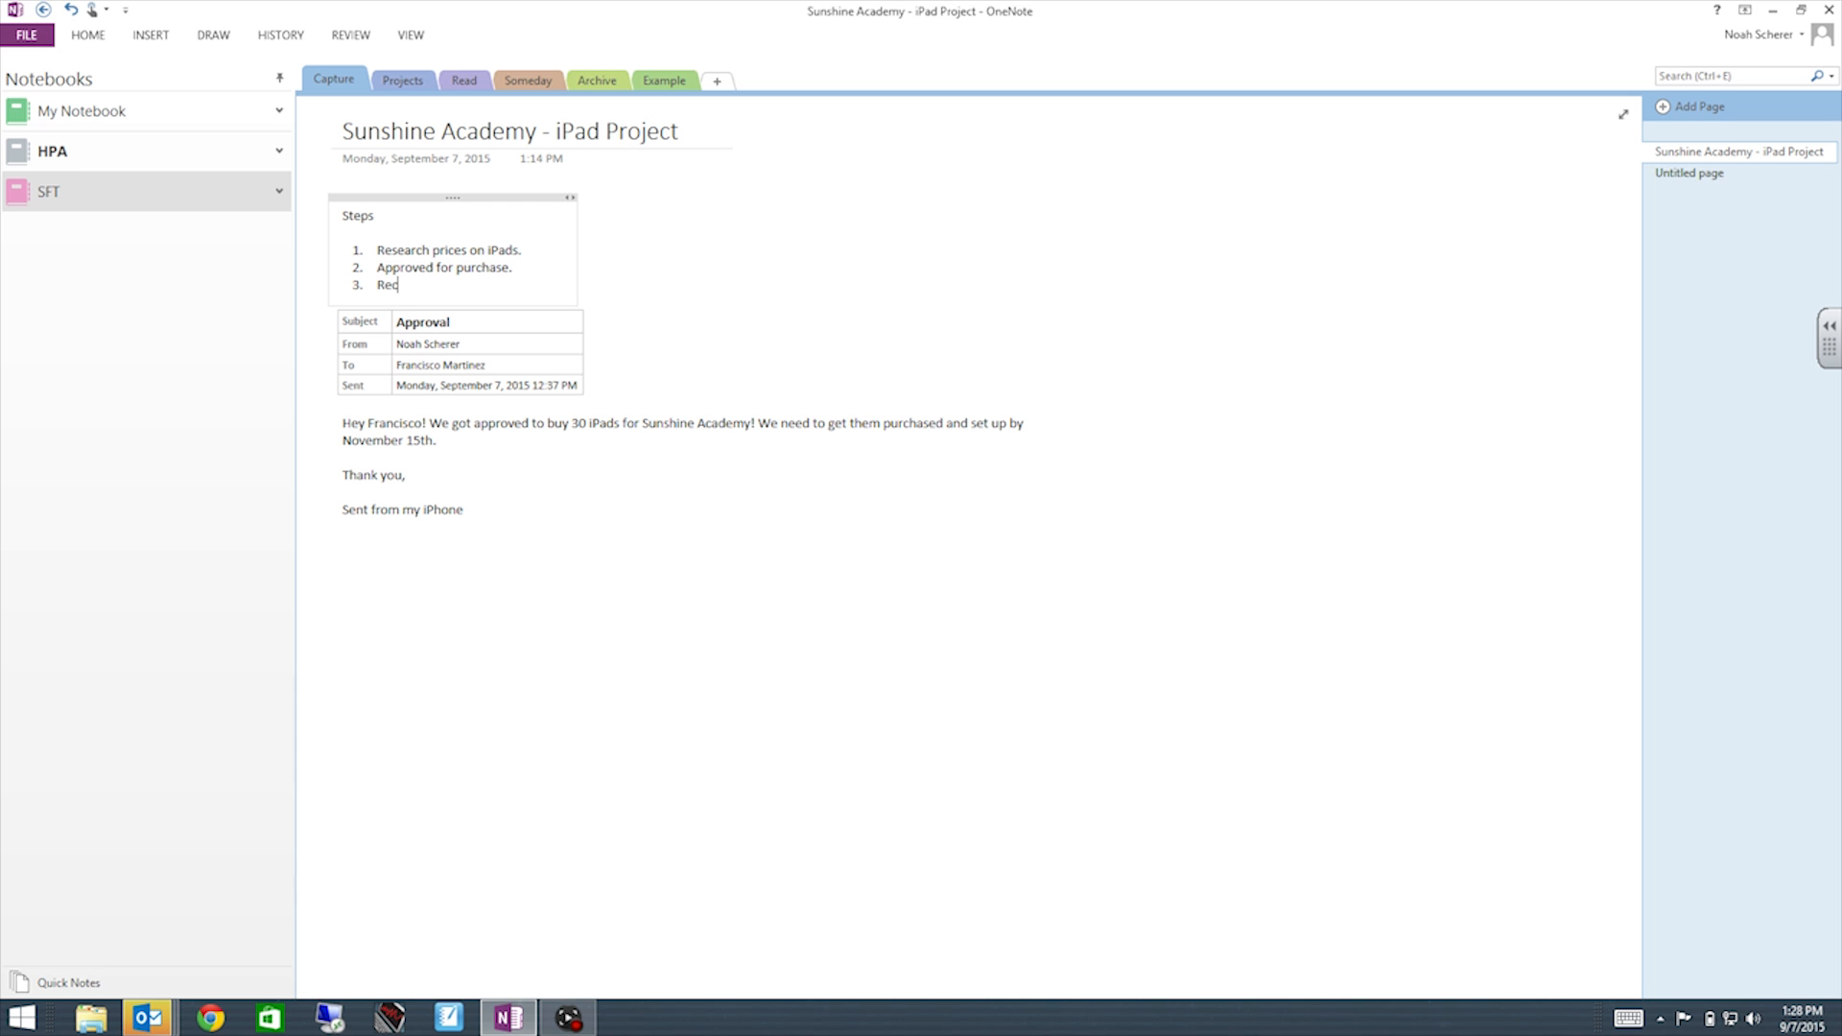
{"action": "type", "text": "eived t"}
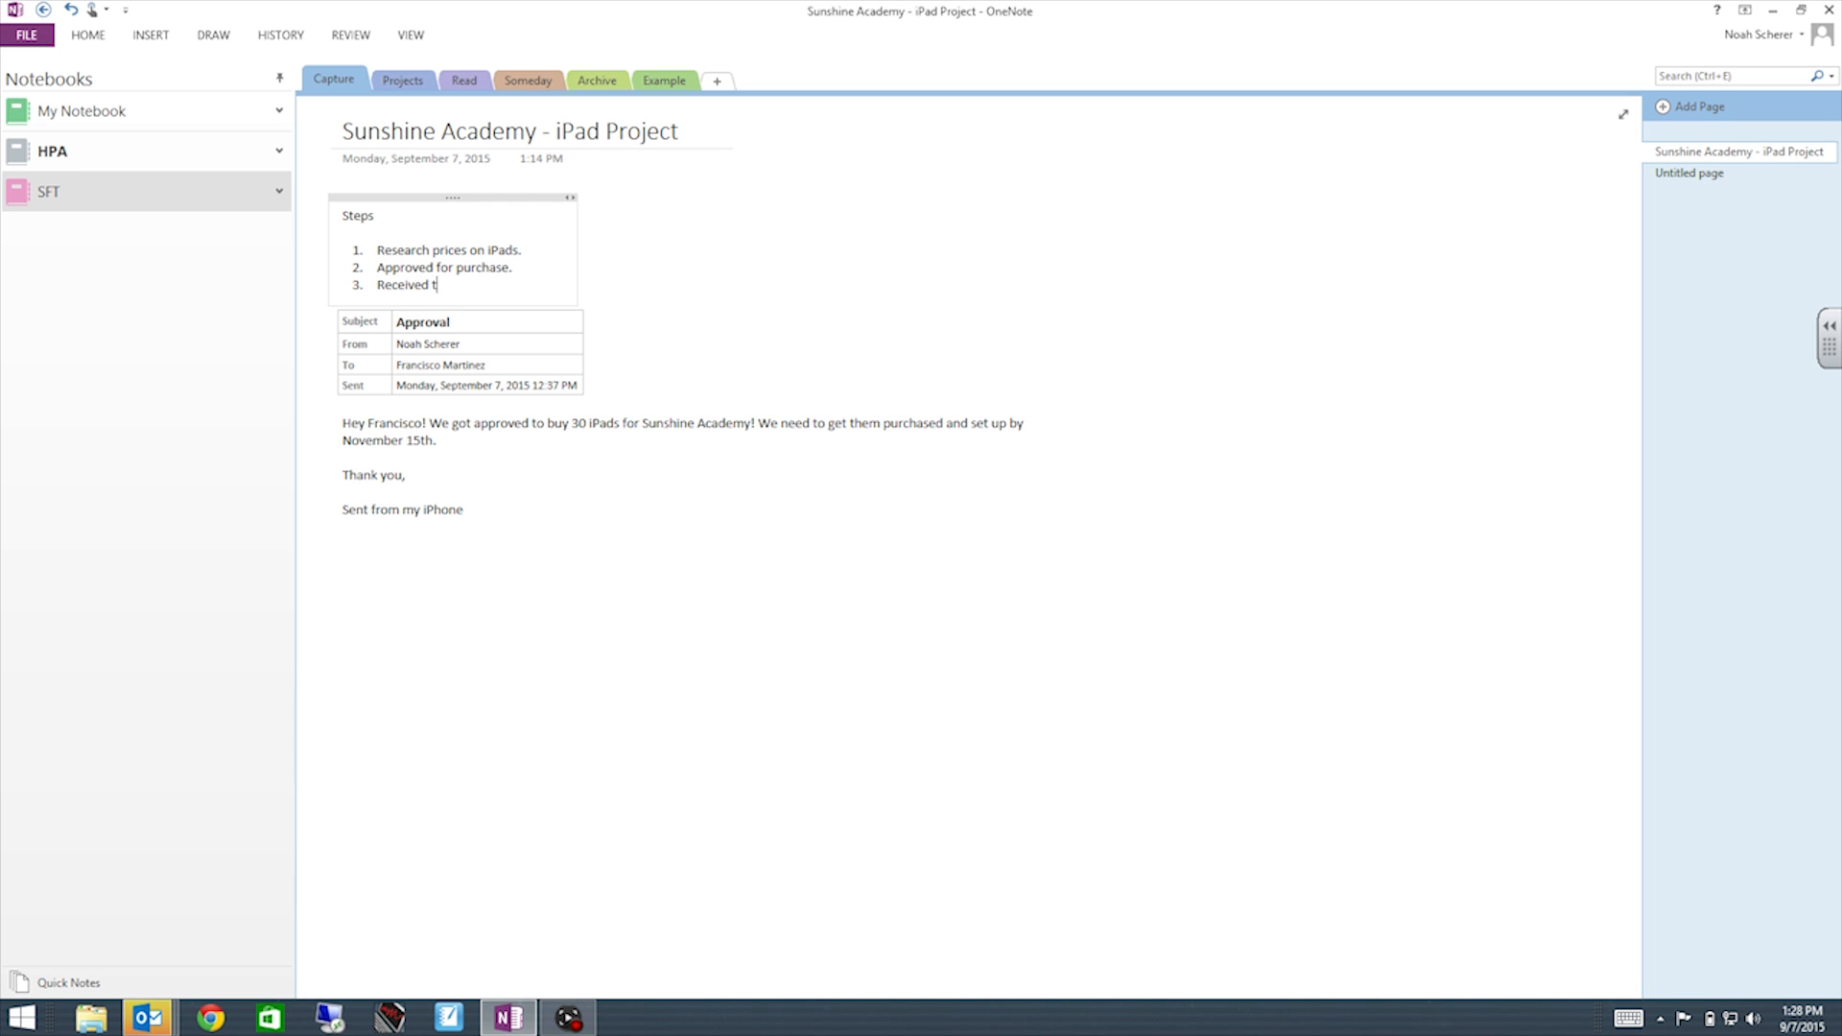
{"action": "type", "text": "the iPads an"}
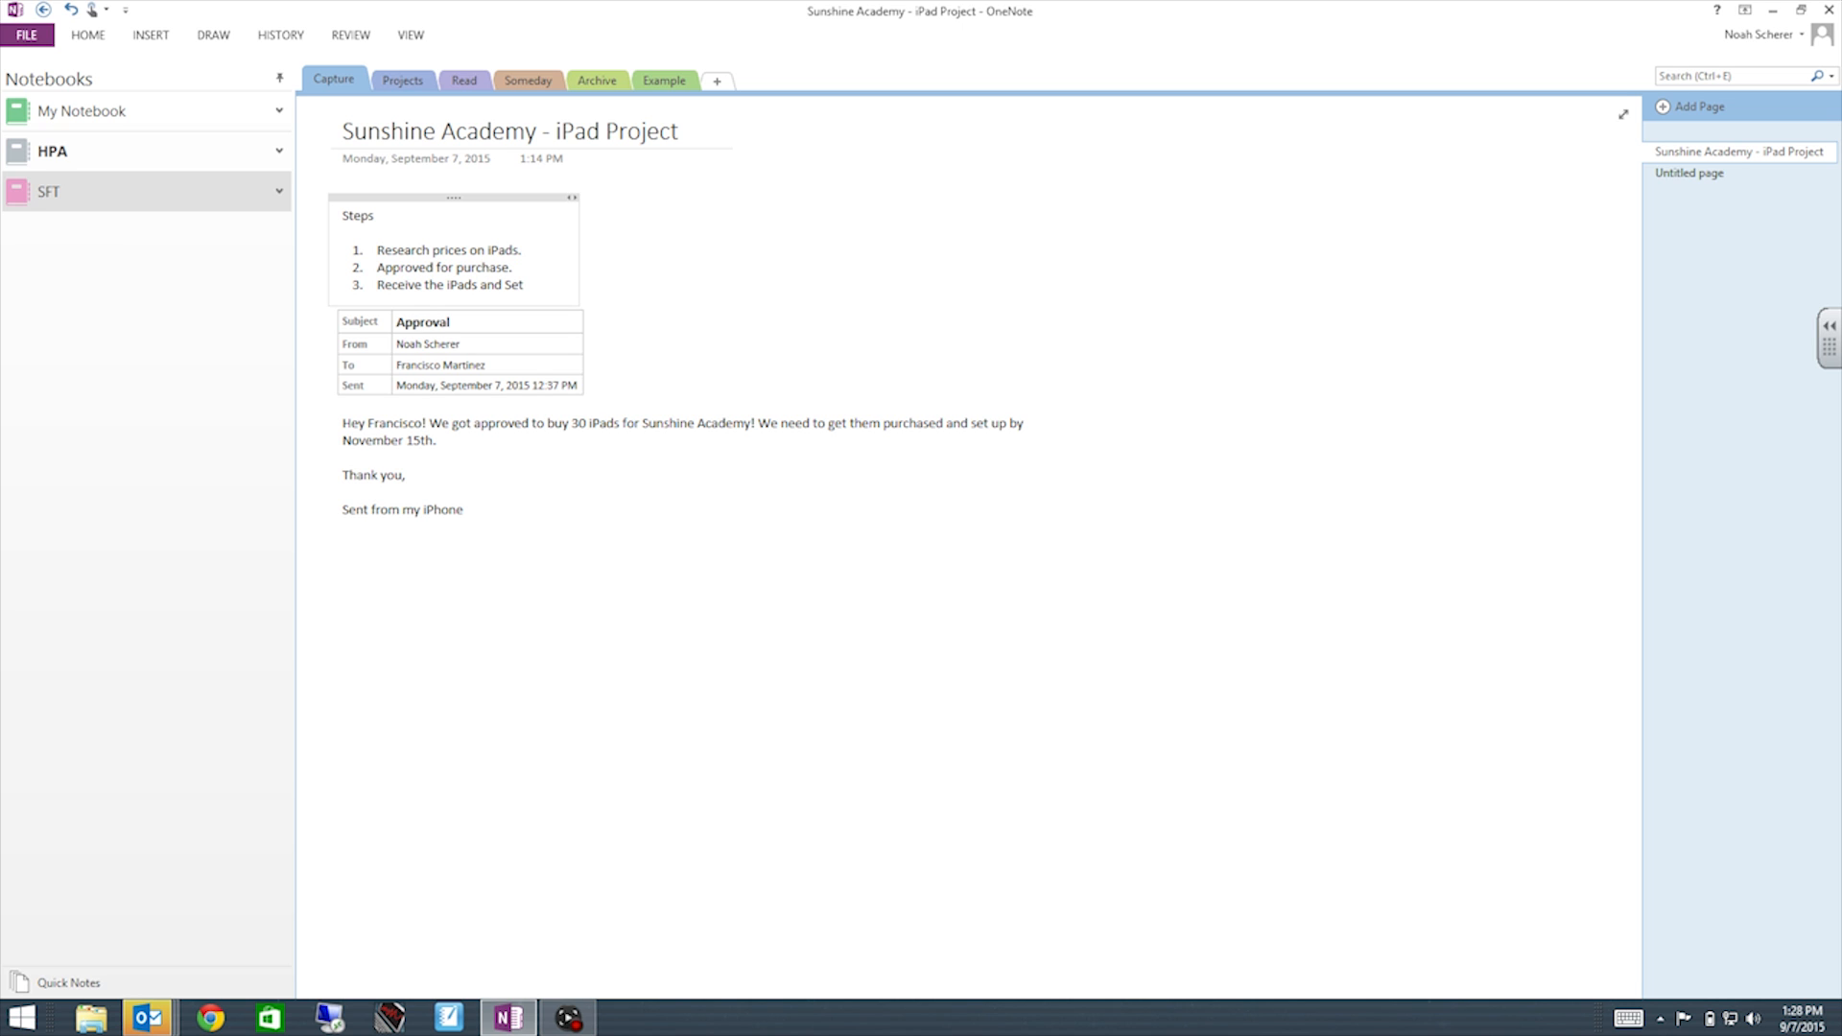
{"action": "type", "text": "up"}
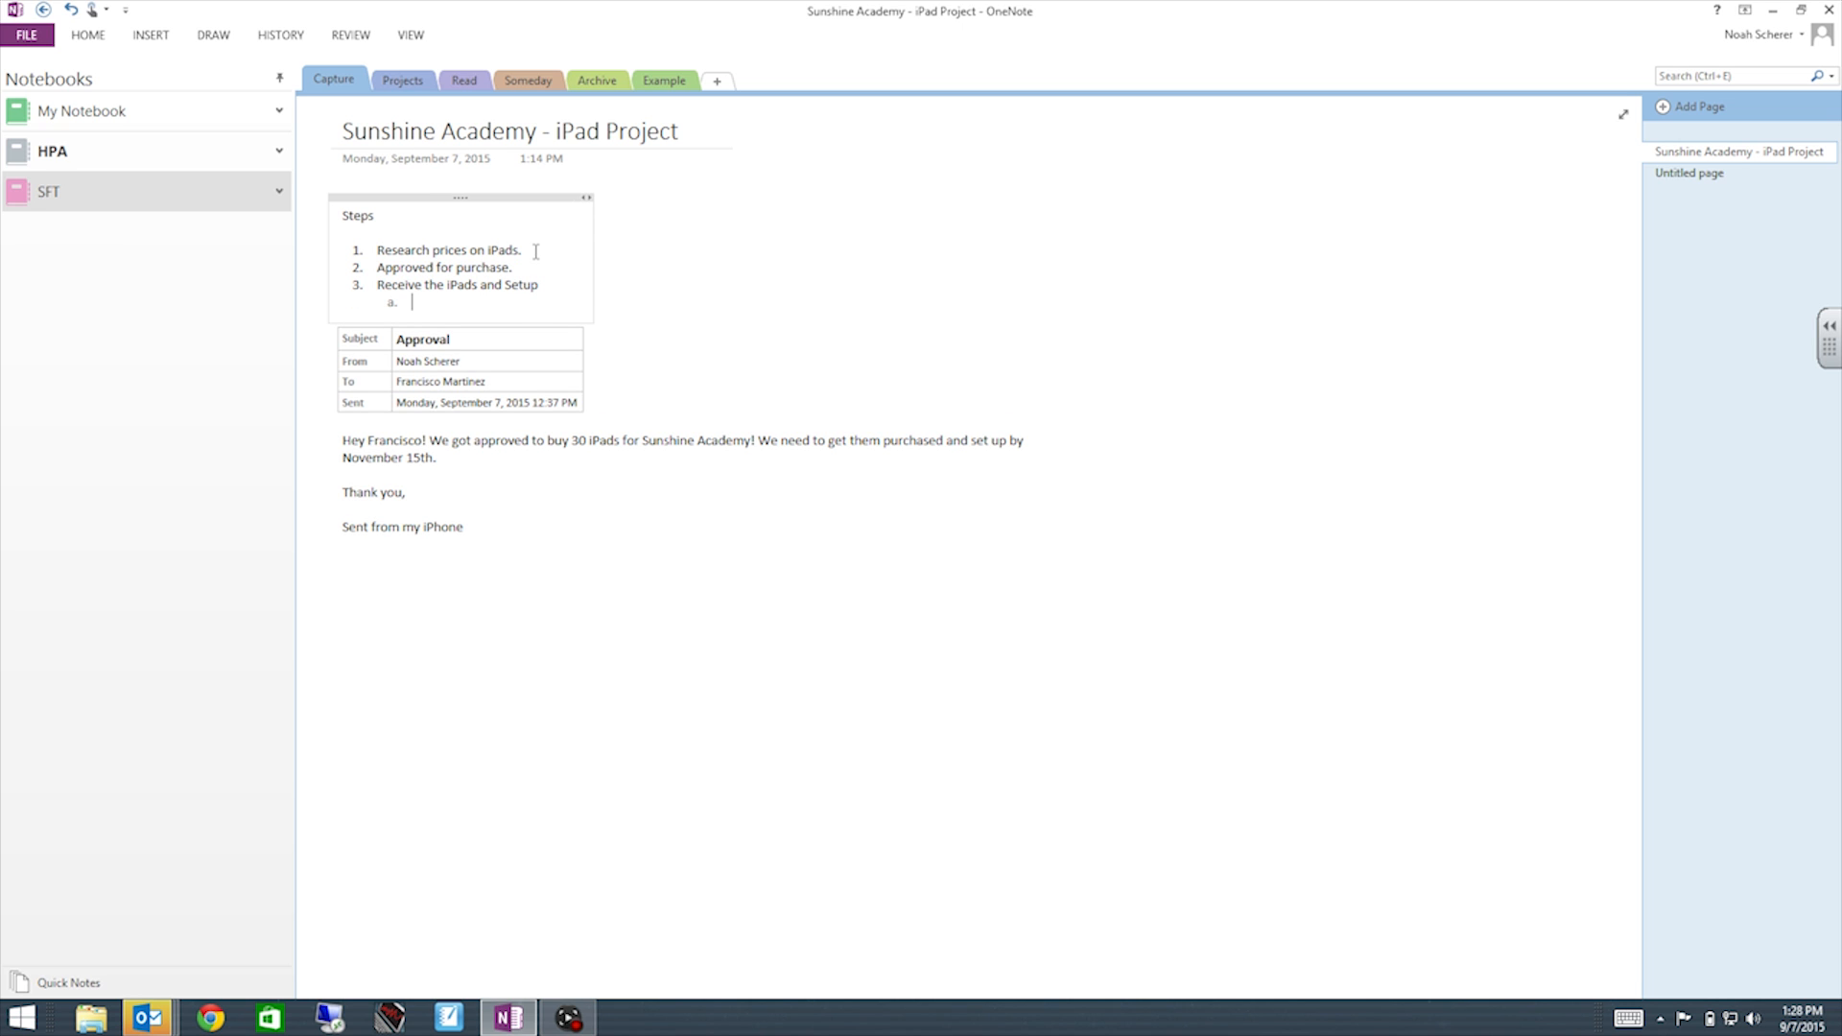
Add sub-items Inventory and Loading of software, then step 4 'Deploy iPads.'.
{"action": "type", "text": "Inventory"}
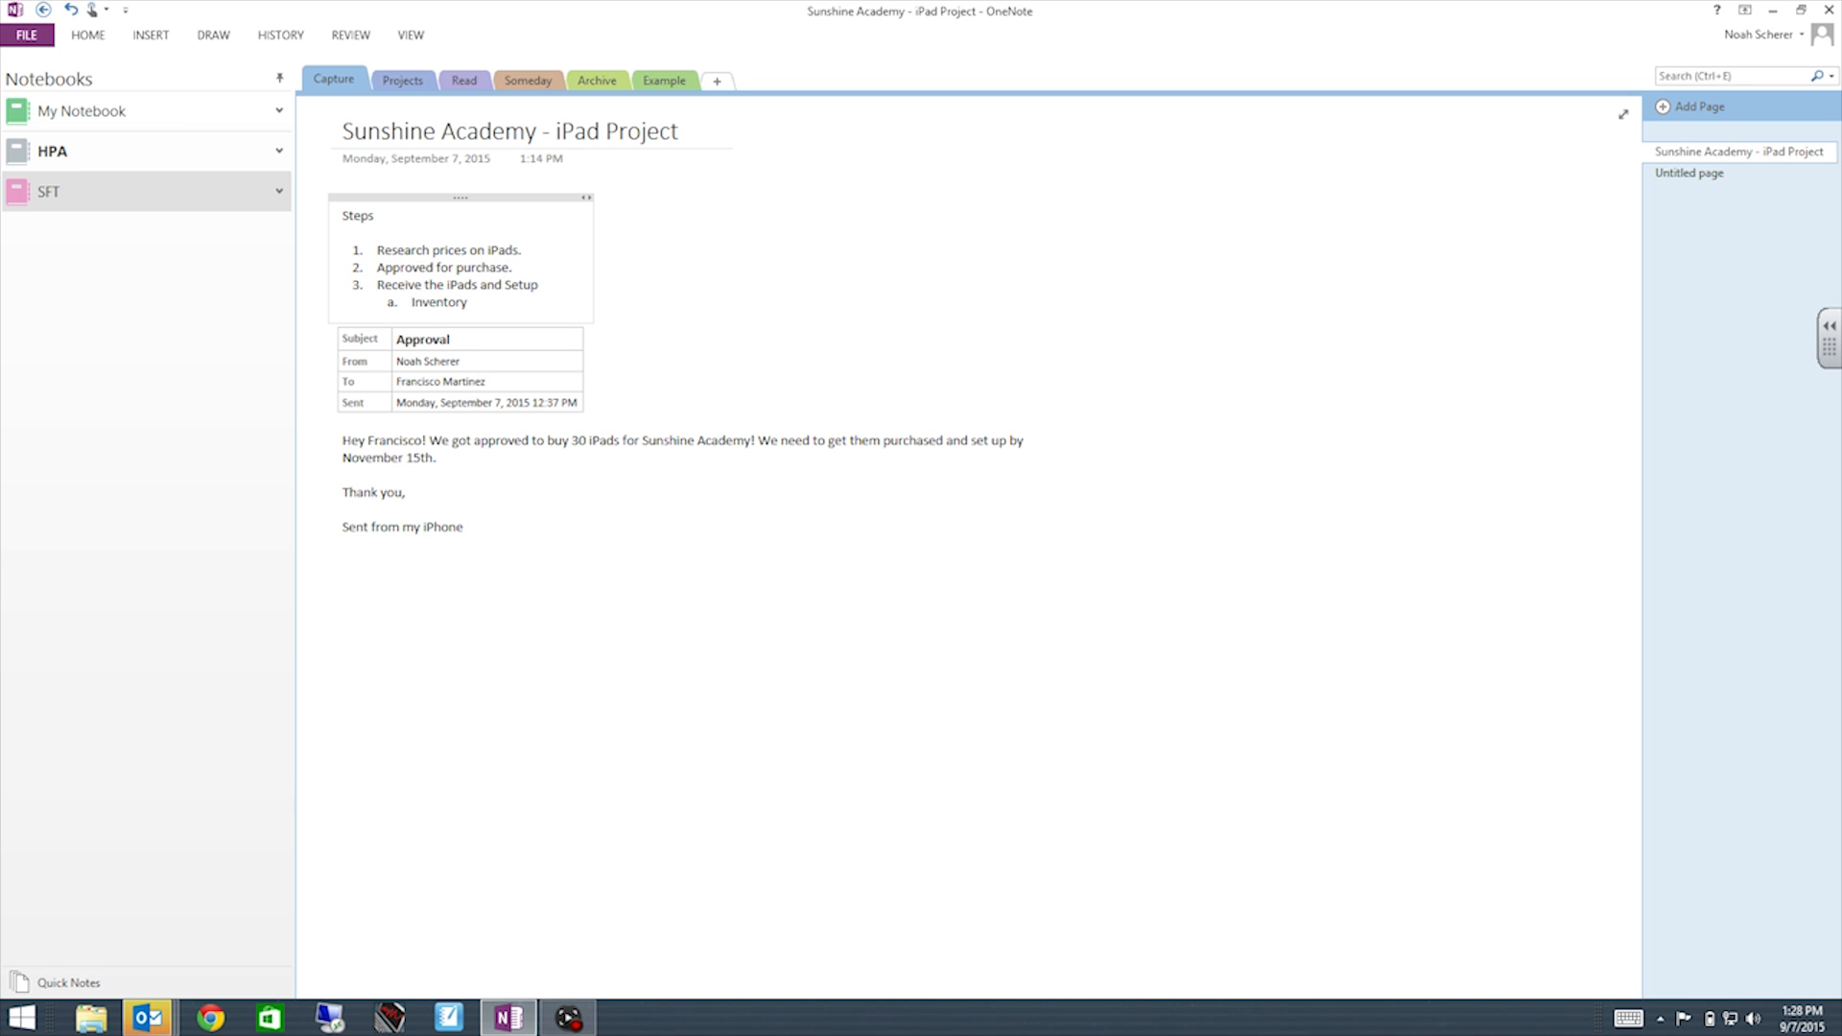
{"action": "type", "text": "L"}
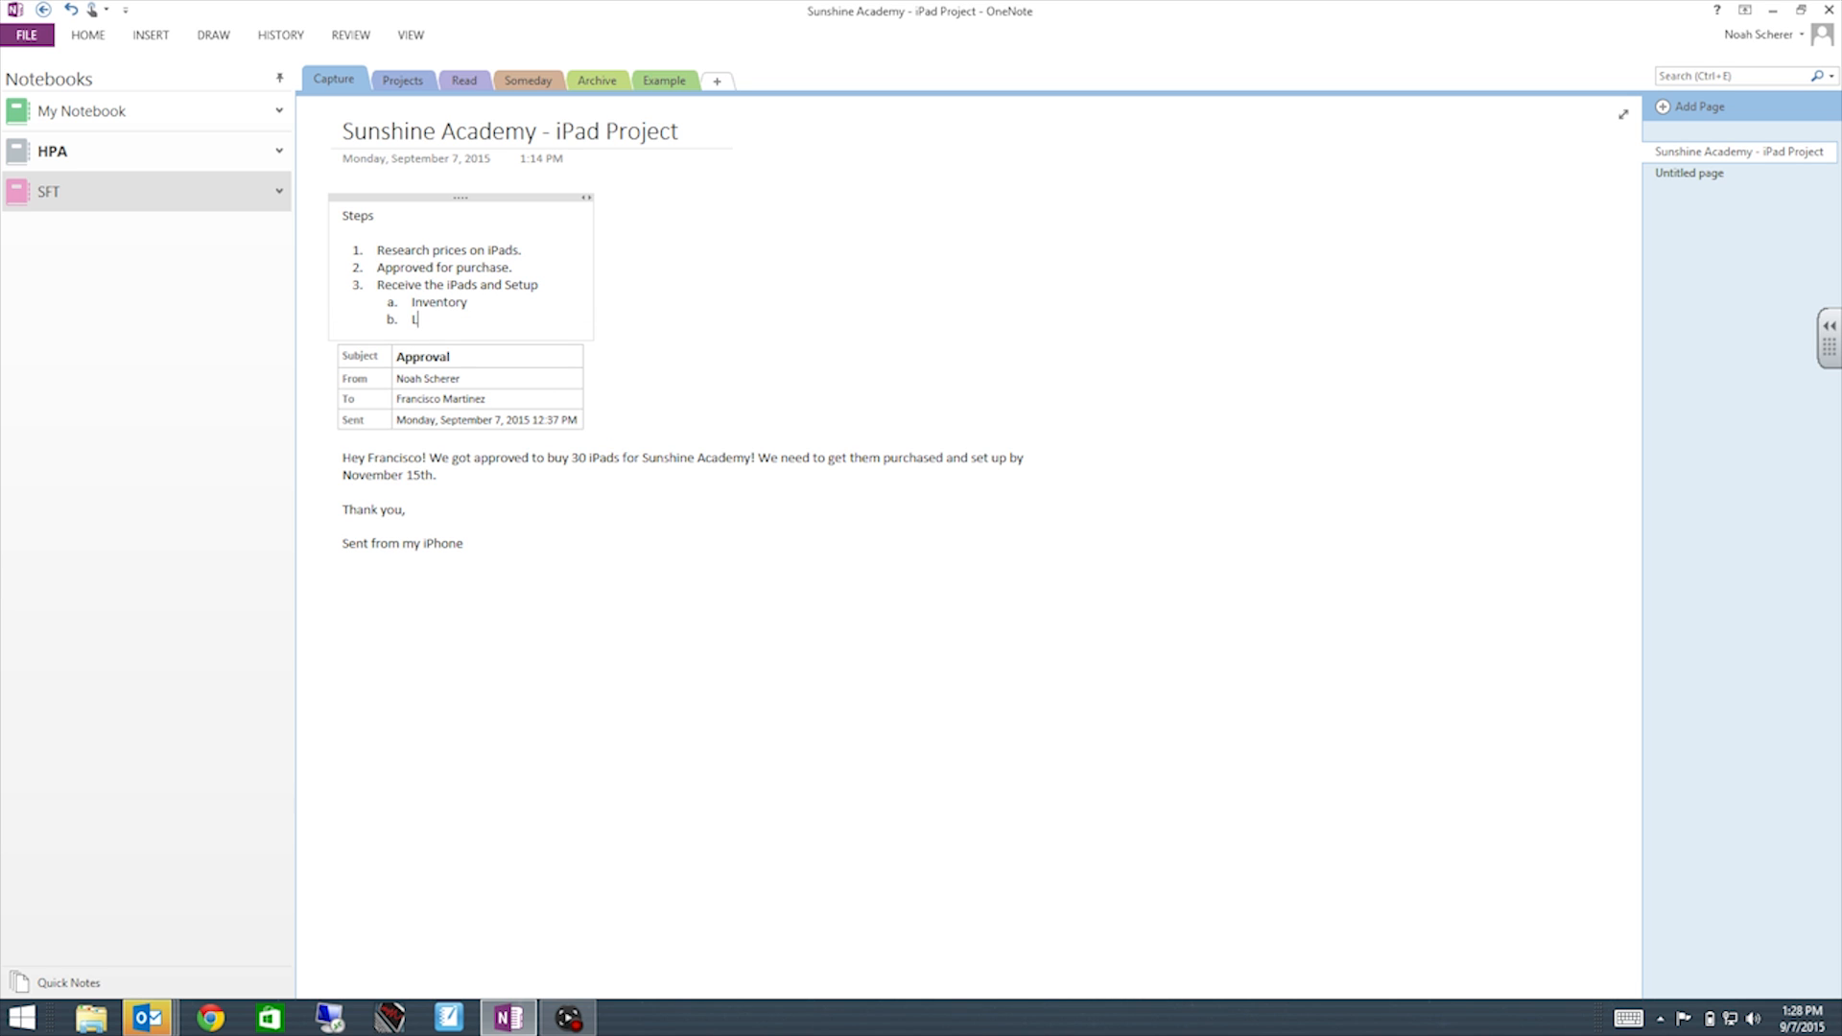
{"action": "type", "text": "Loading of soft"}
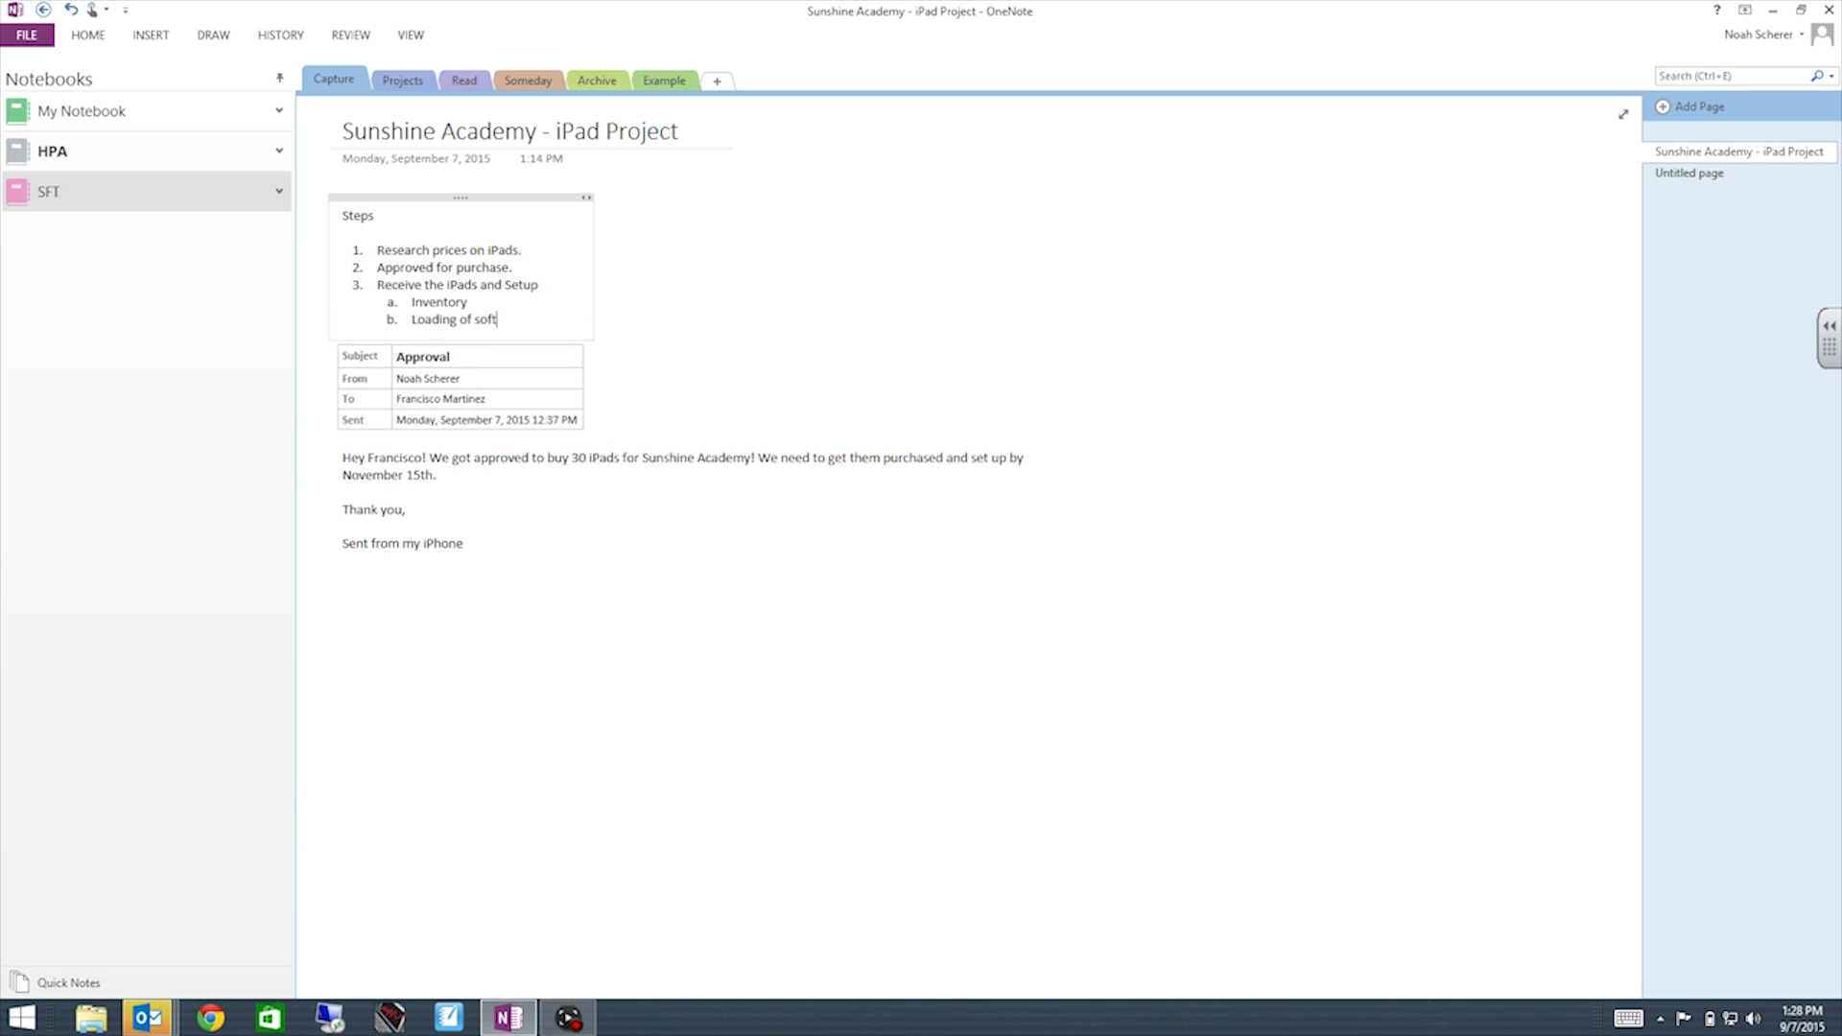
{"action": "type", "text": "ware"}
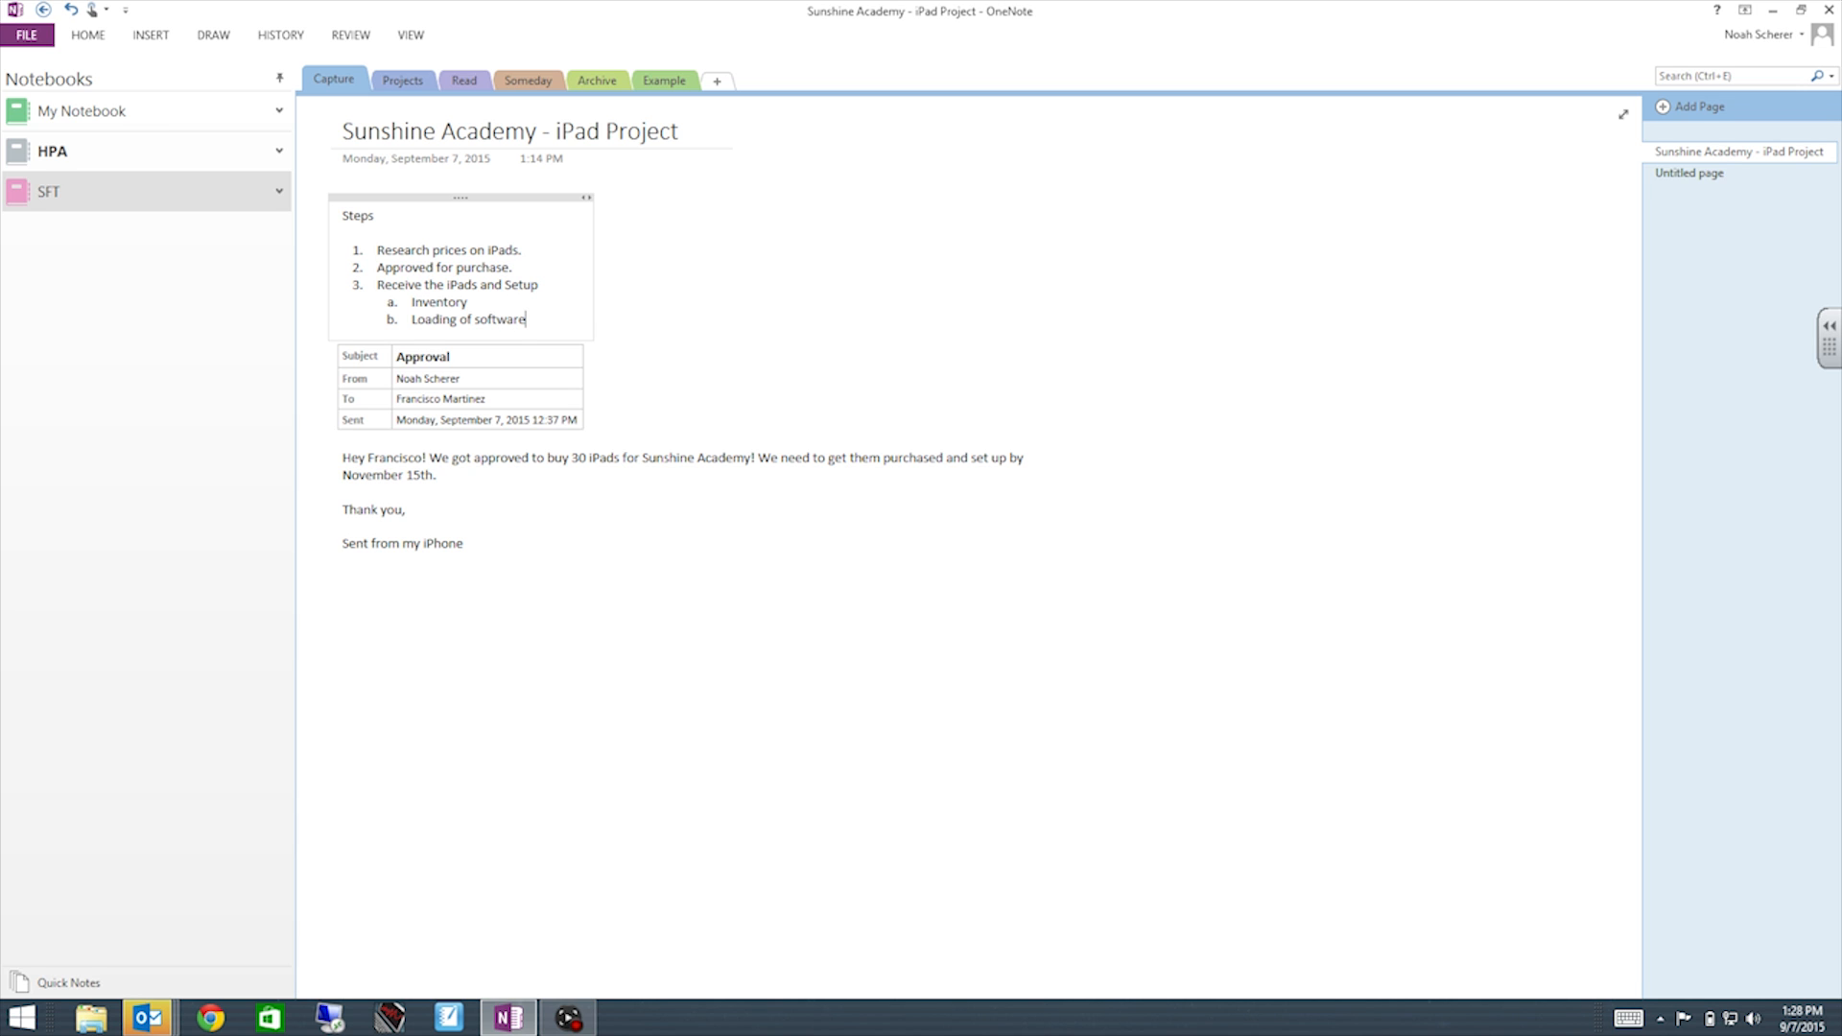
{"action": "key", "text": "enter"}
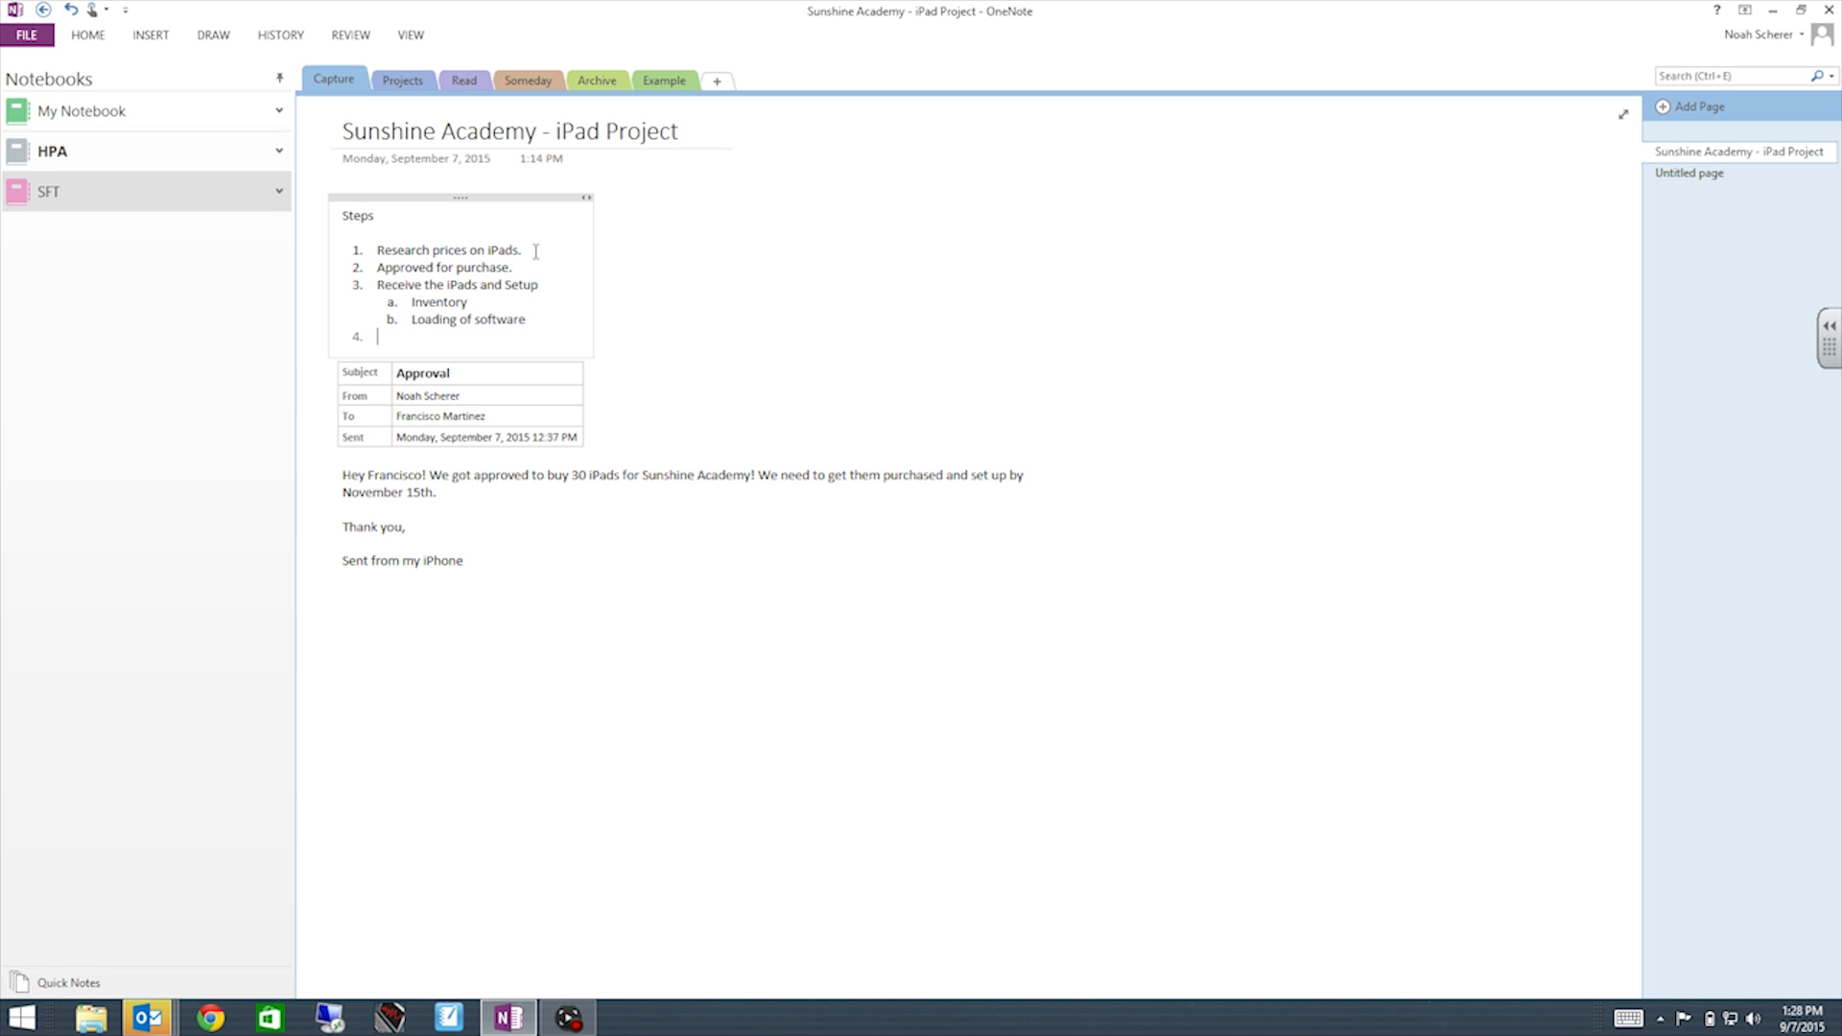
{"action": "type", "text": "DEploy iPads"}
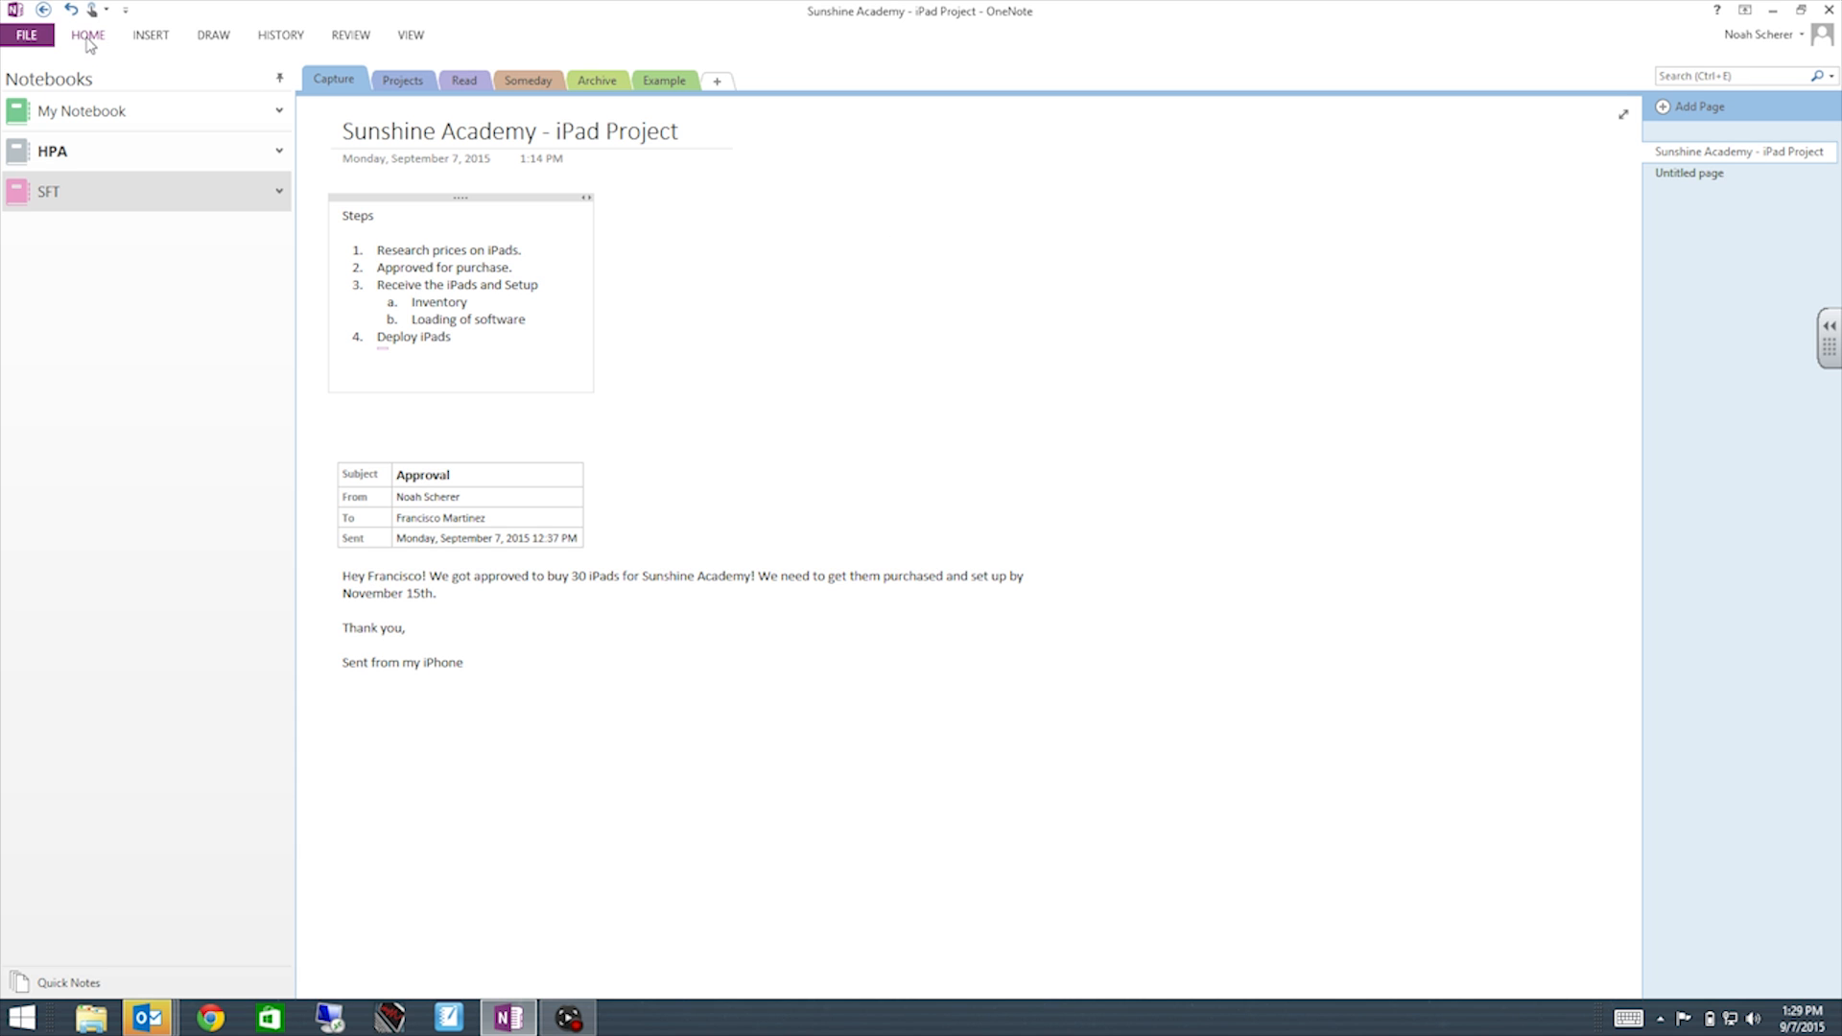
Show the Home ribbon with its formatting and tagging commands above the iPad Project page.
{"action": "left_click", "coordinate": [87, 35]}
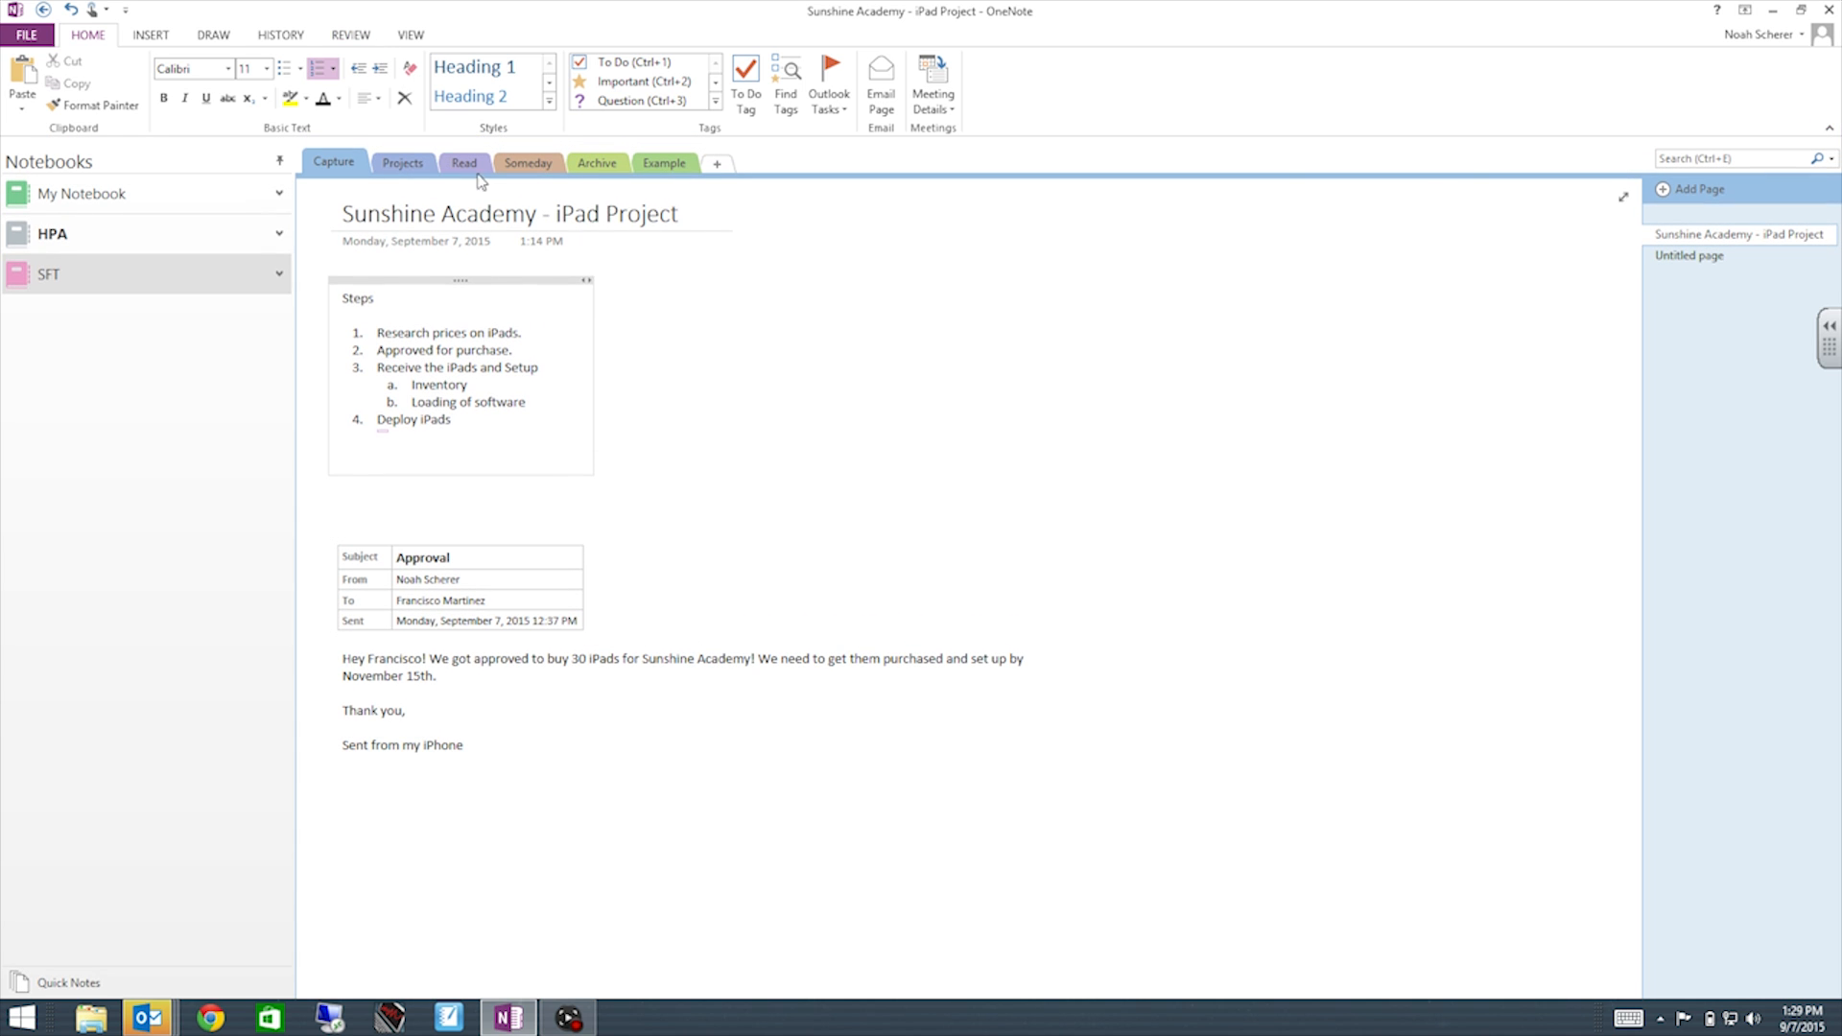
{"action": "mouse_move", "coordinate": [491, 332]}
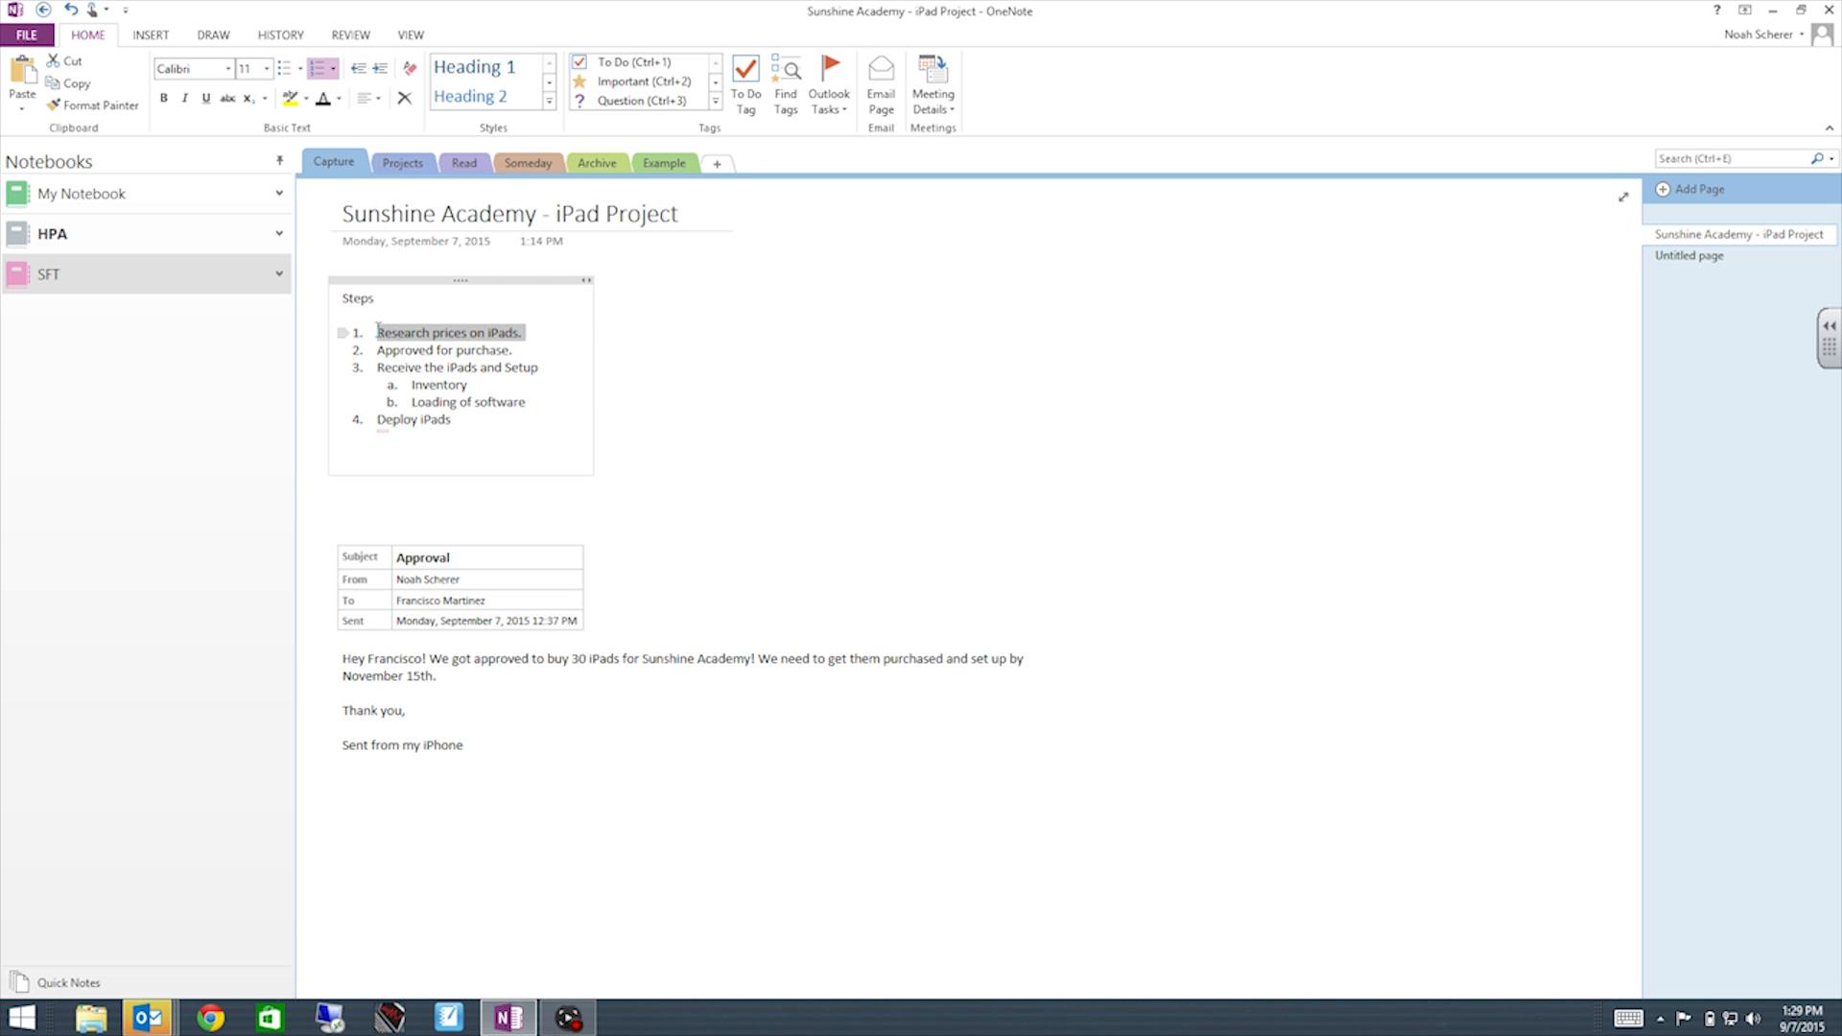
{"action": "mouse_move", "coordinate": [828, 84]}
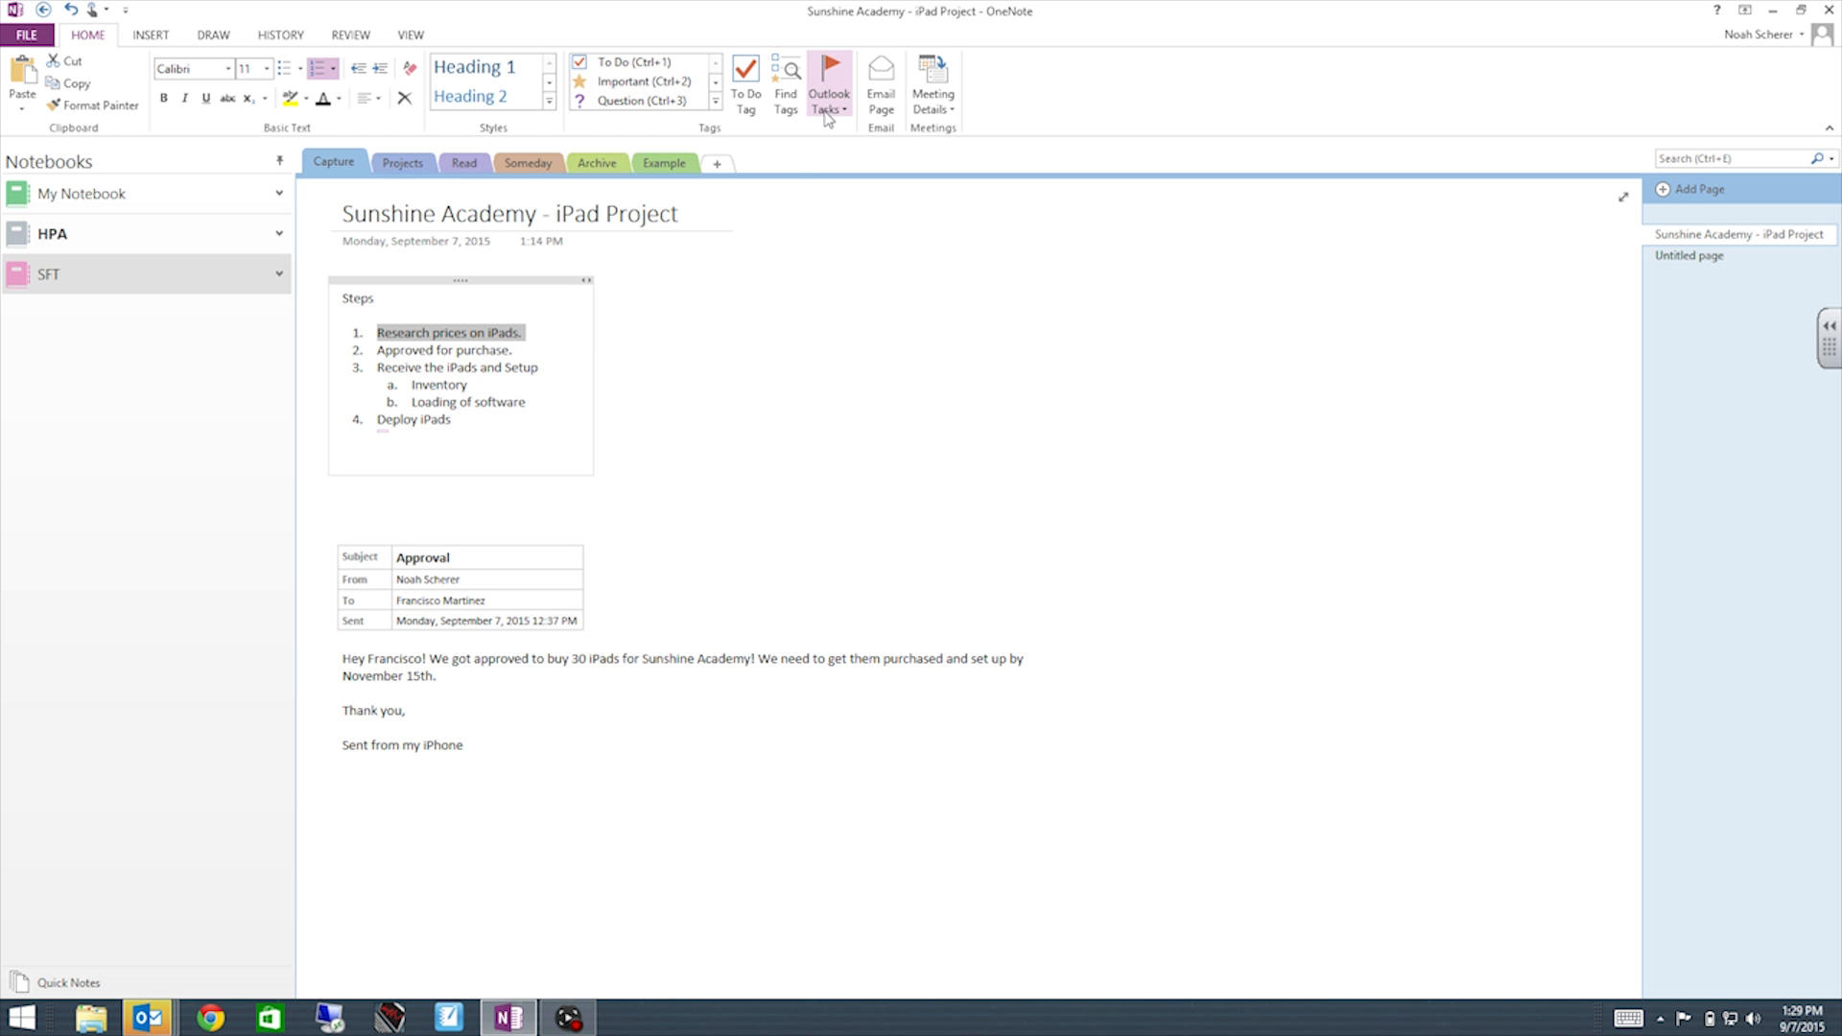
Turn the first step into the Outlook task 'Research - Prices on iPads' and categorize it @ Computer.
{"action": "left_click", "coordinate": [828, 85]}
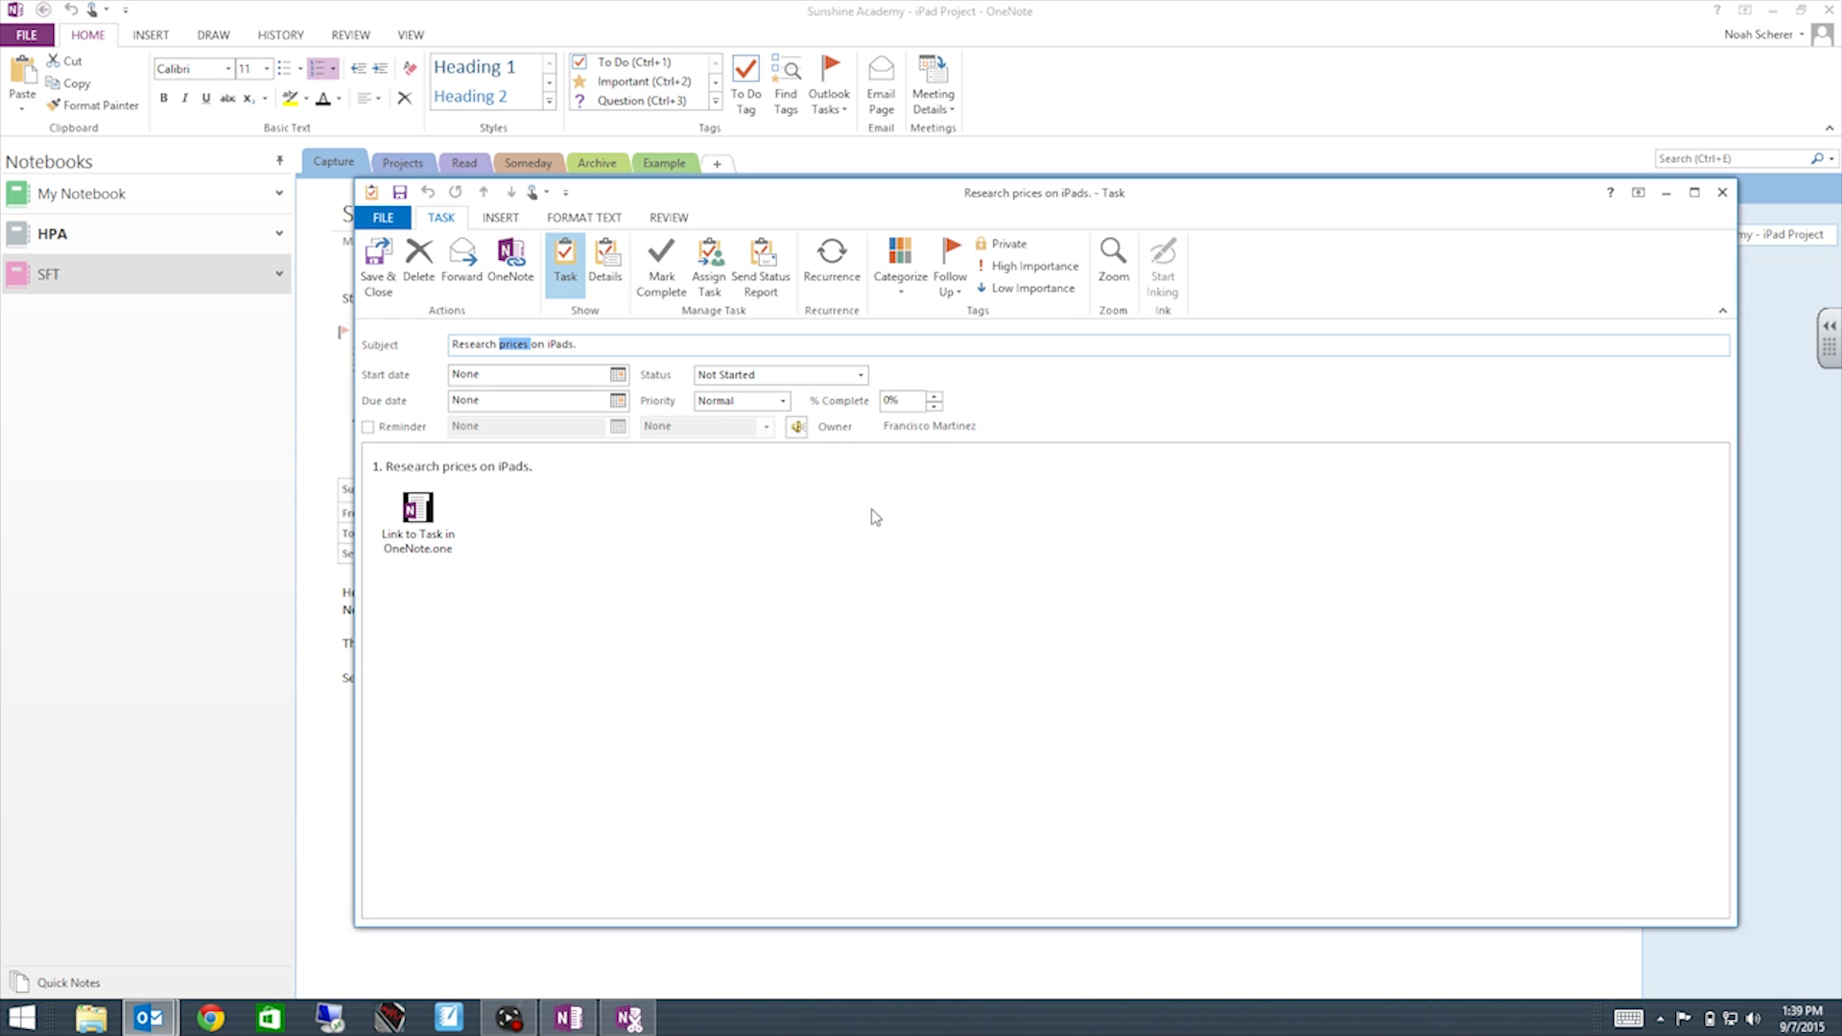
{"action": "key", "text": "Delete"}
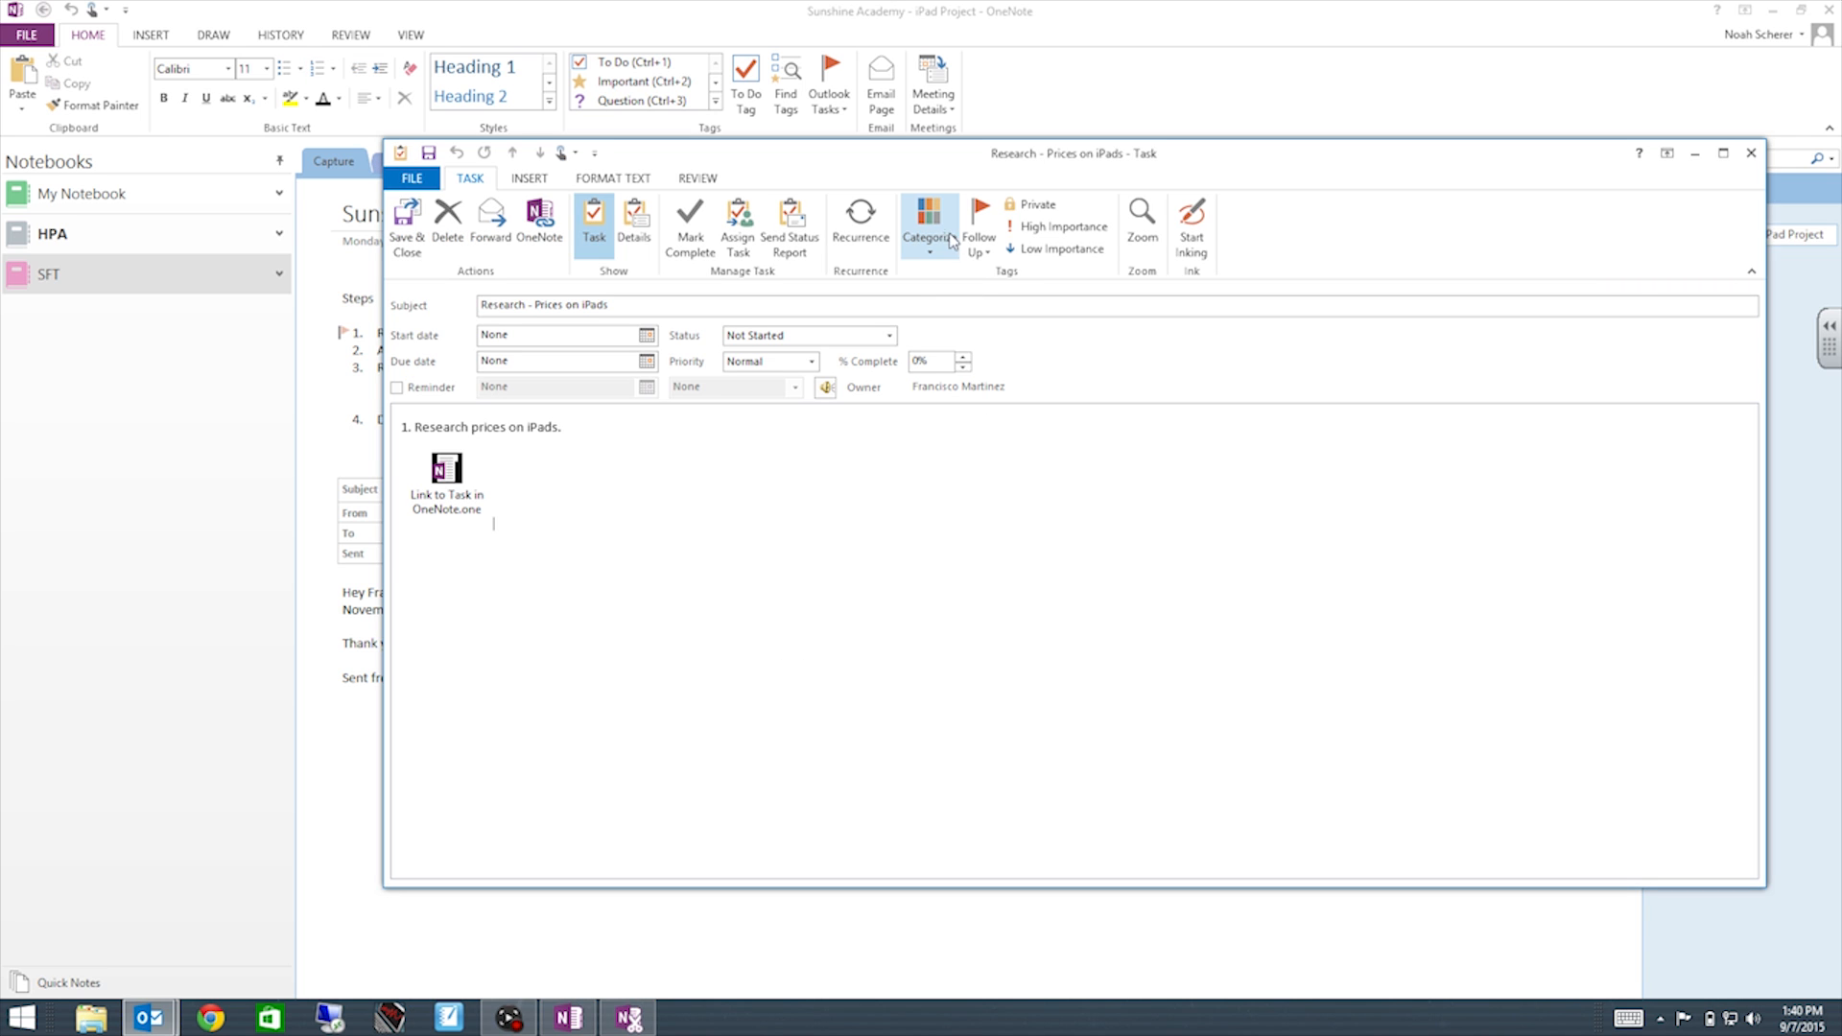
{"action": "mouse_move", "coordinate": [951, 241]}
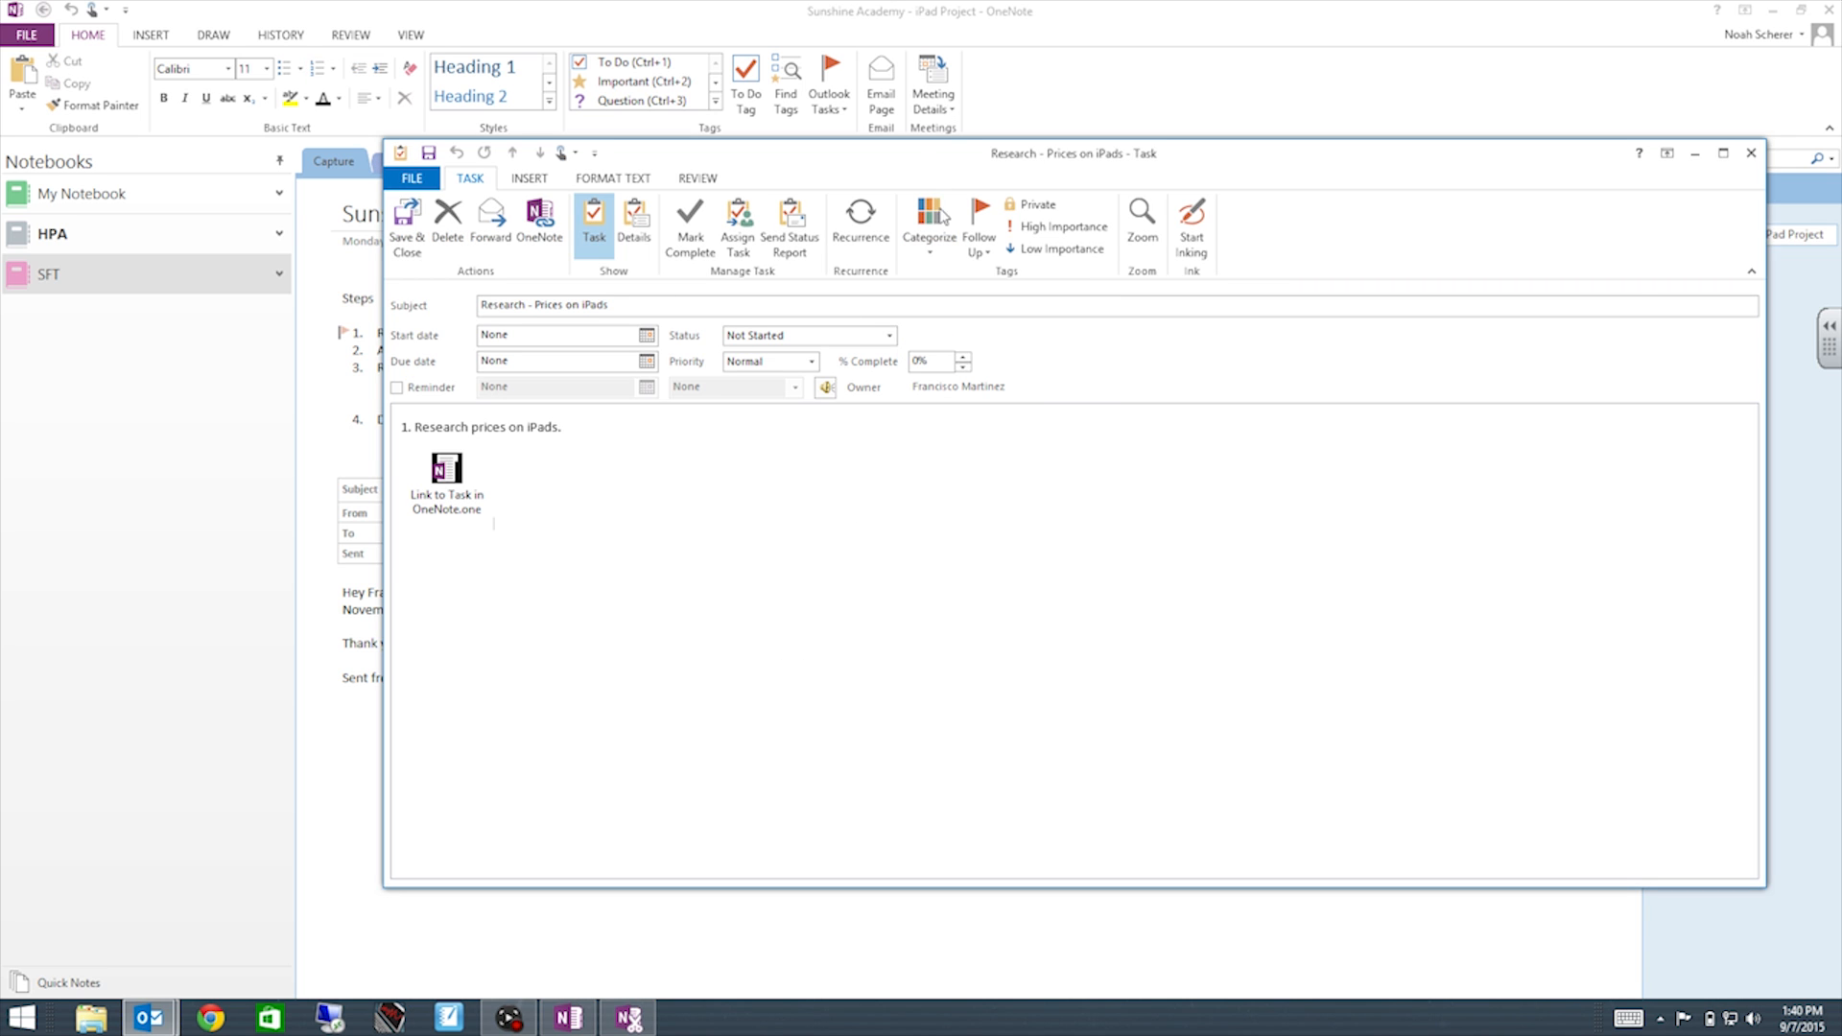
{"action": "left_click", "coordinate": [930, 224]}
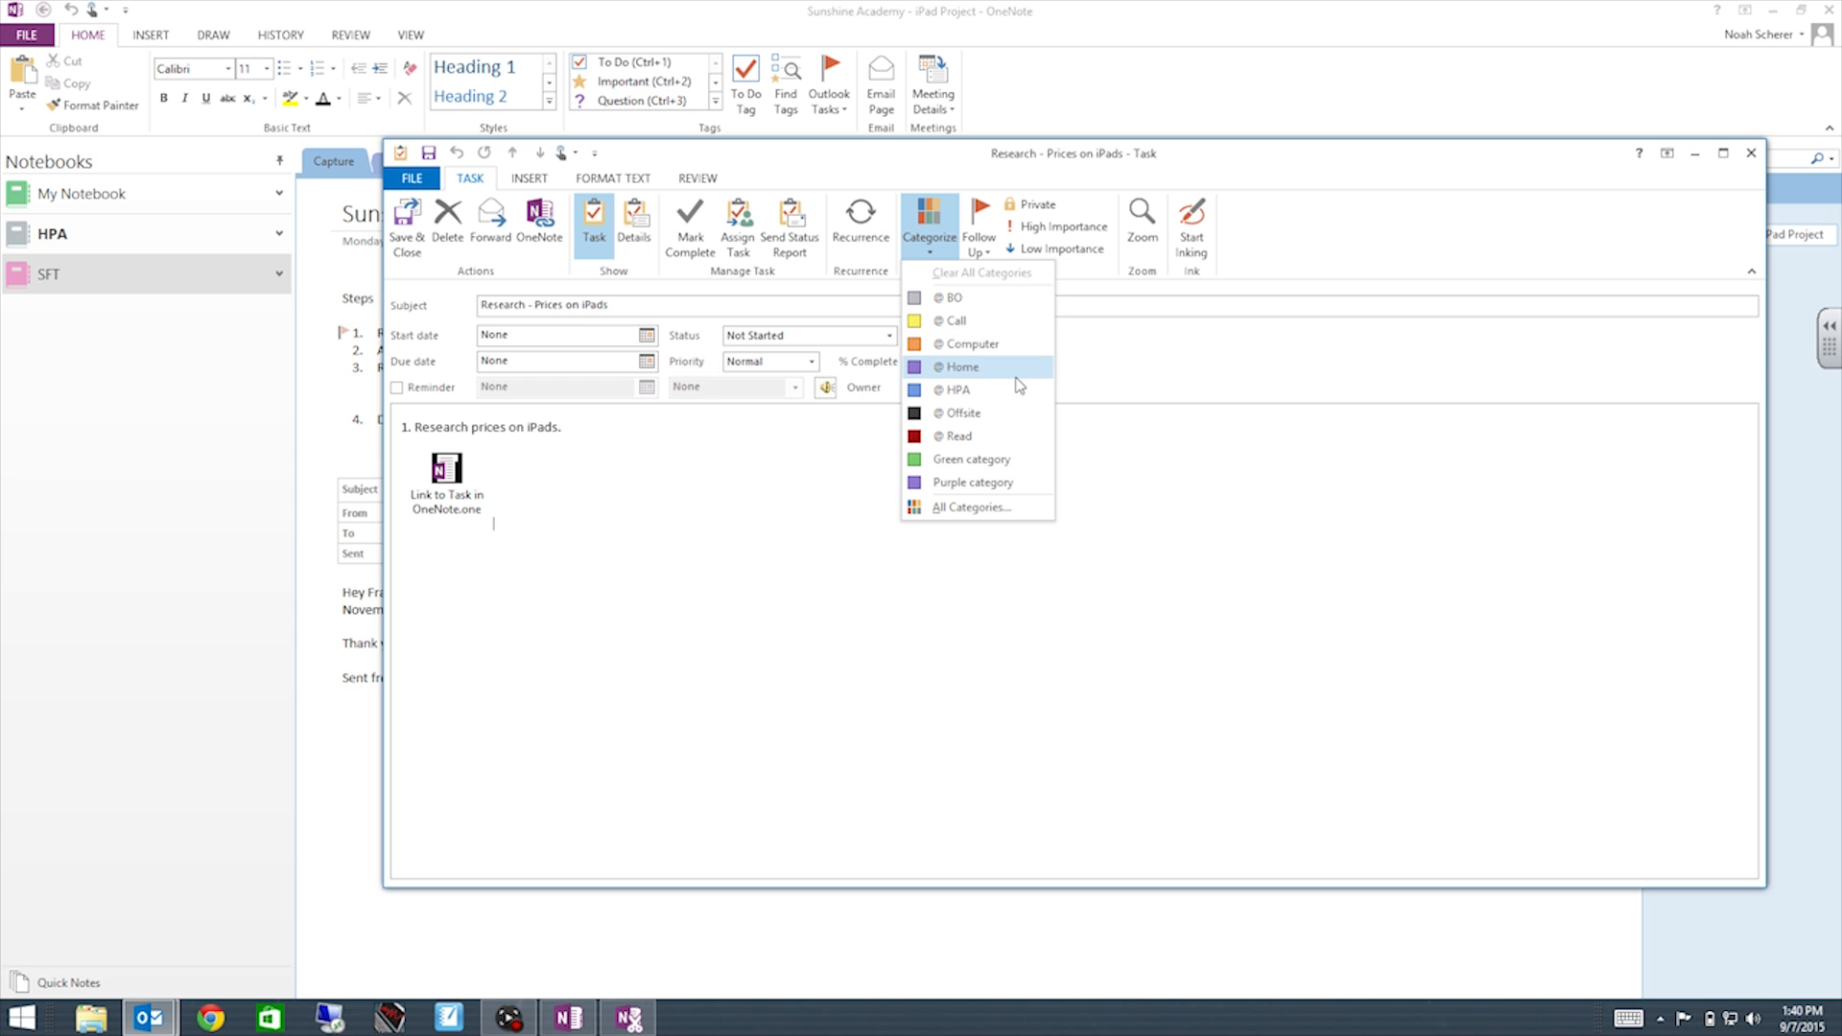
{"action": "mouse_move", "coordinate": [969, 345]}
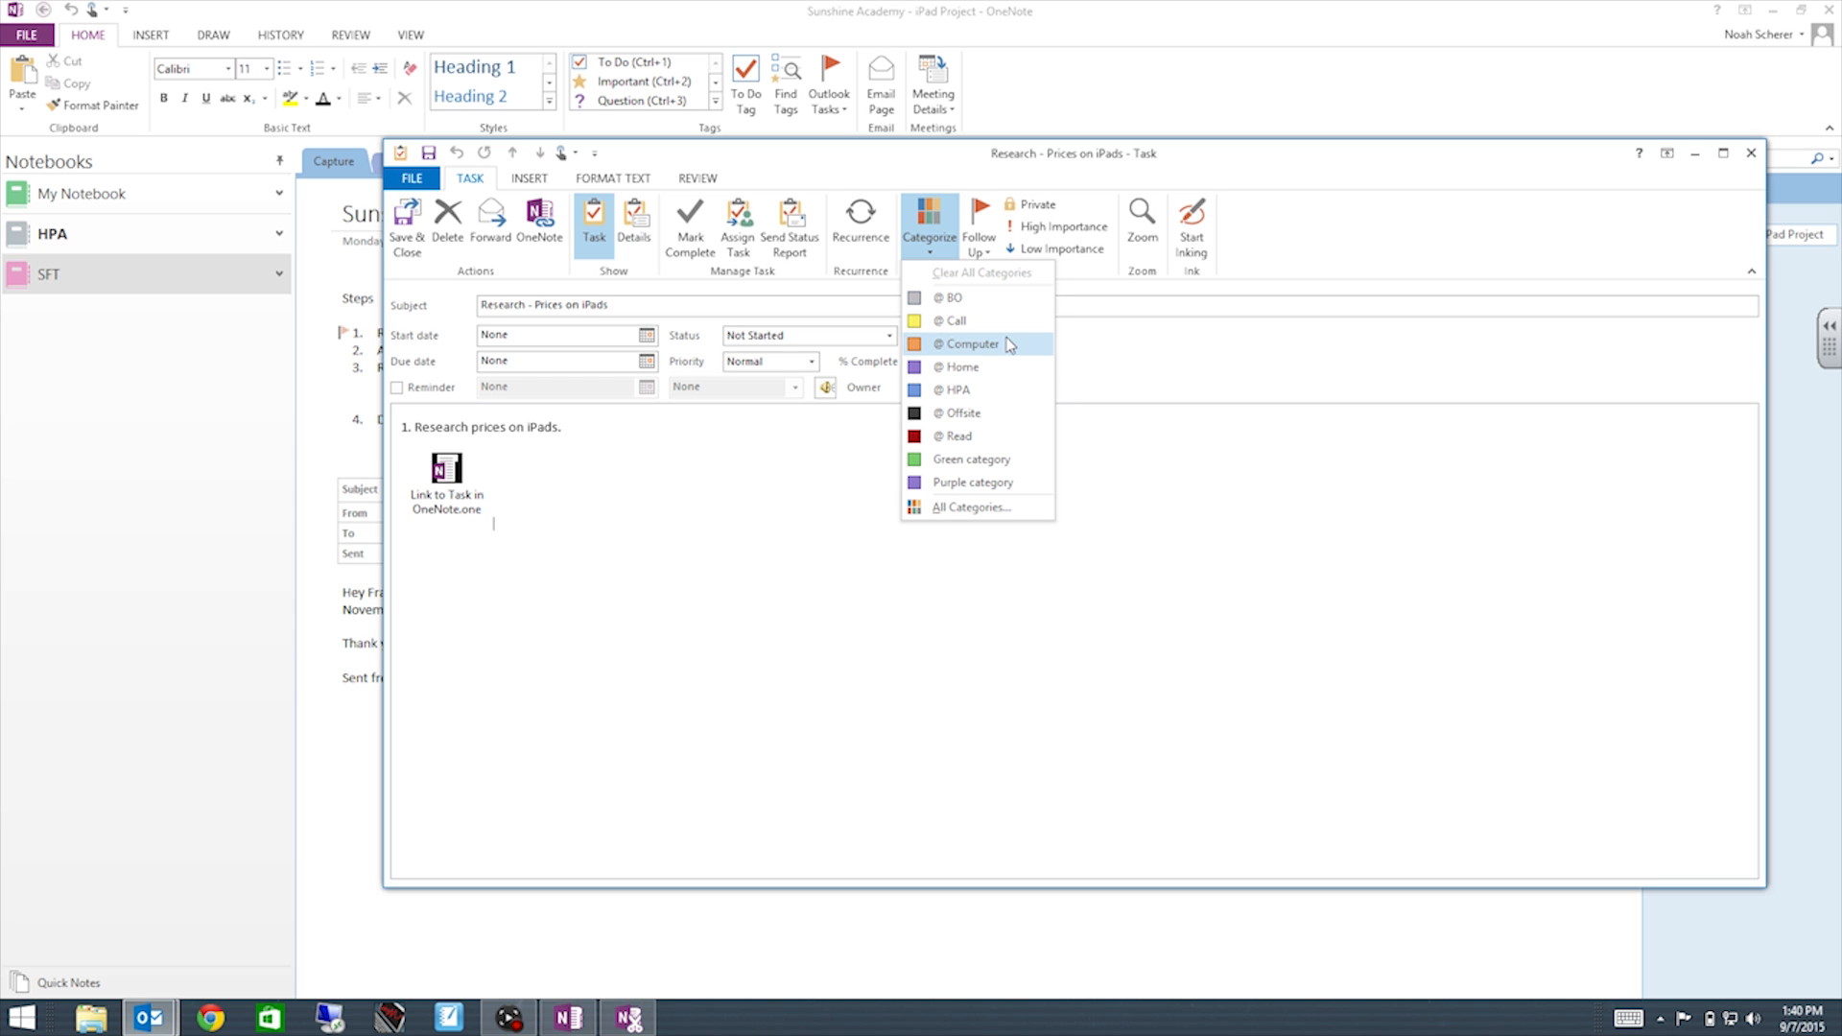
{"action": "mouse_move", "coordinate": [987, 298]}
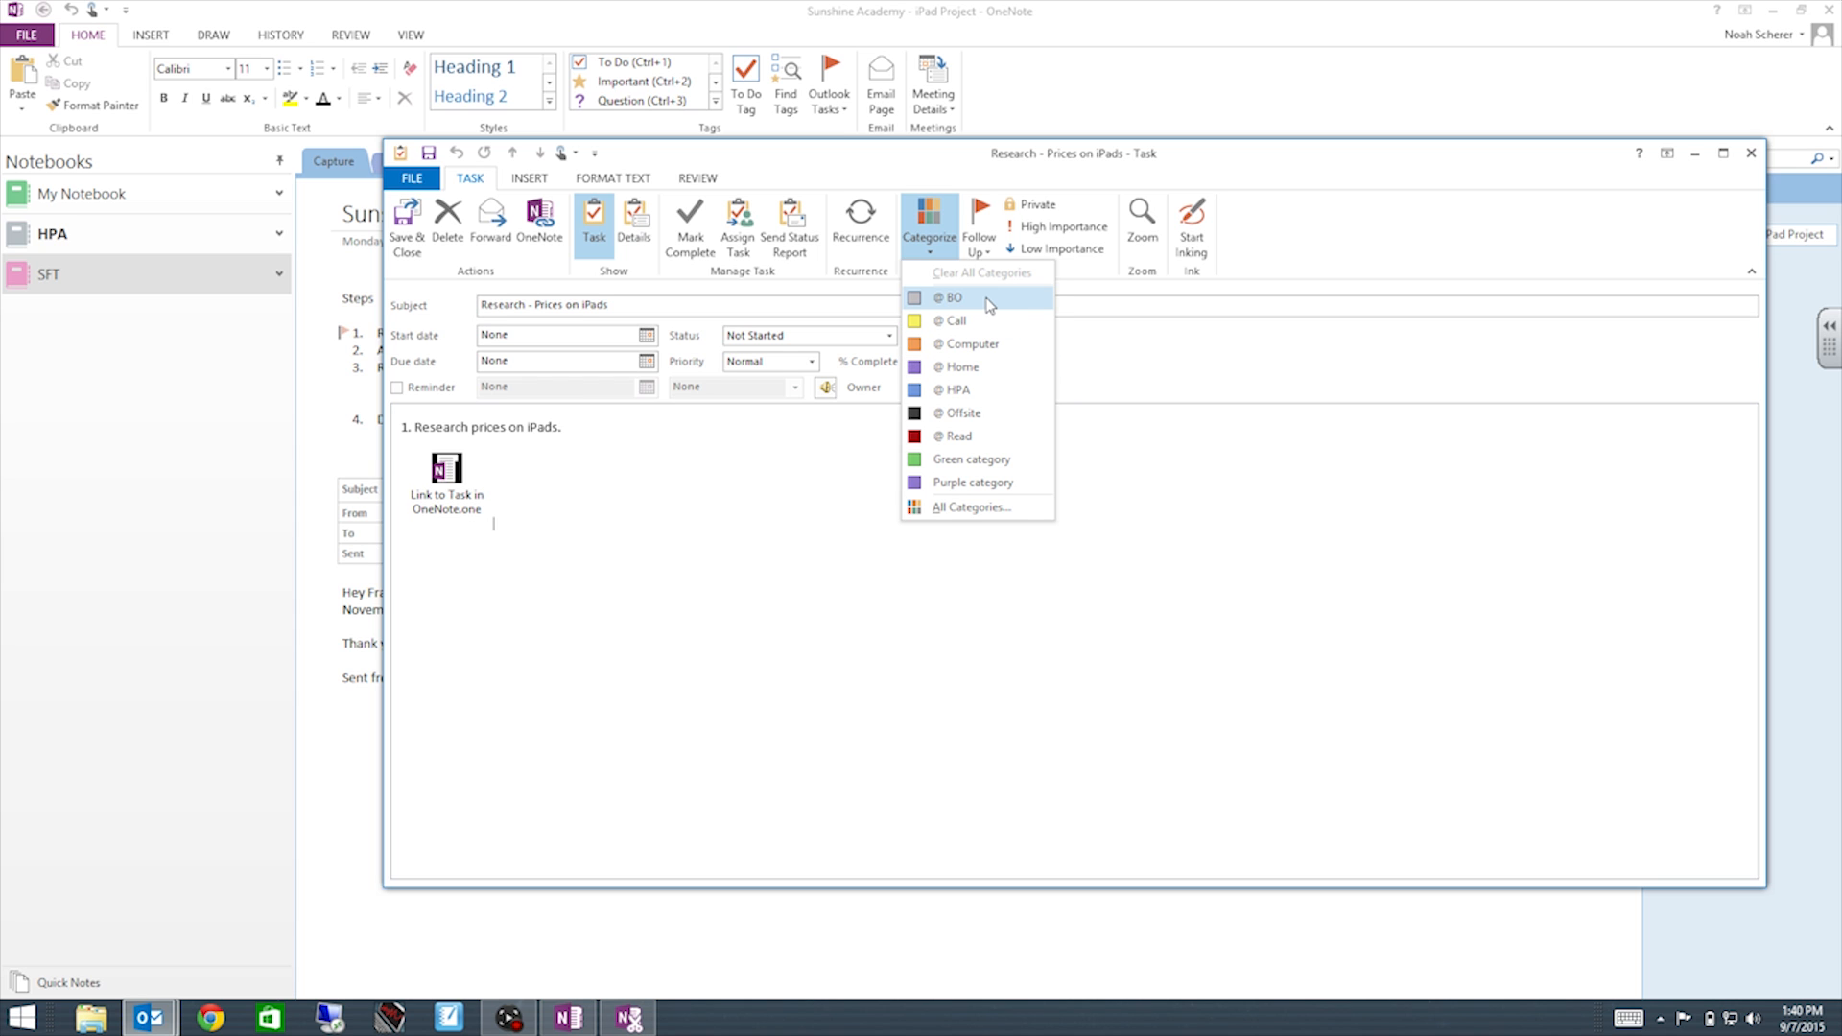
{"action": "mouse_move", "coordinate": [969, 343]}
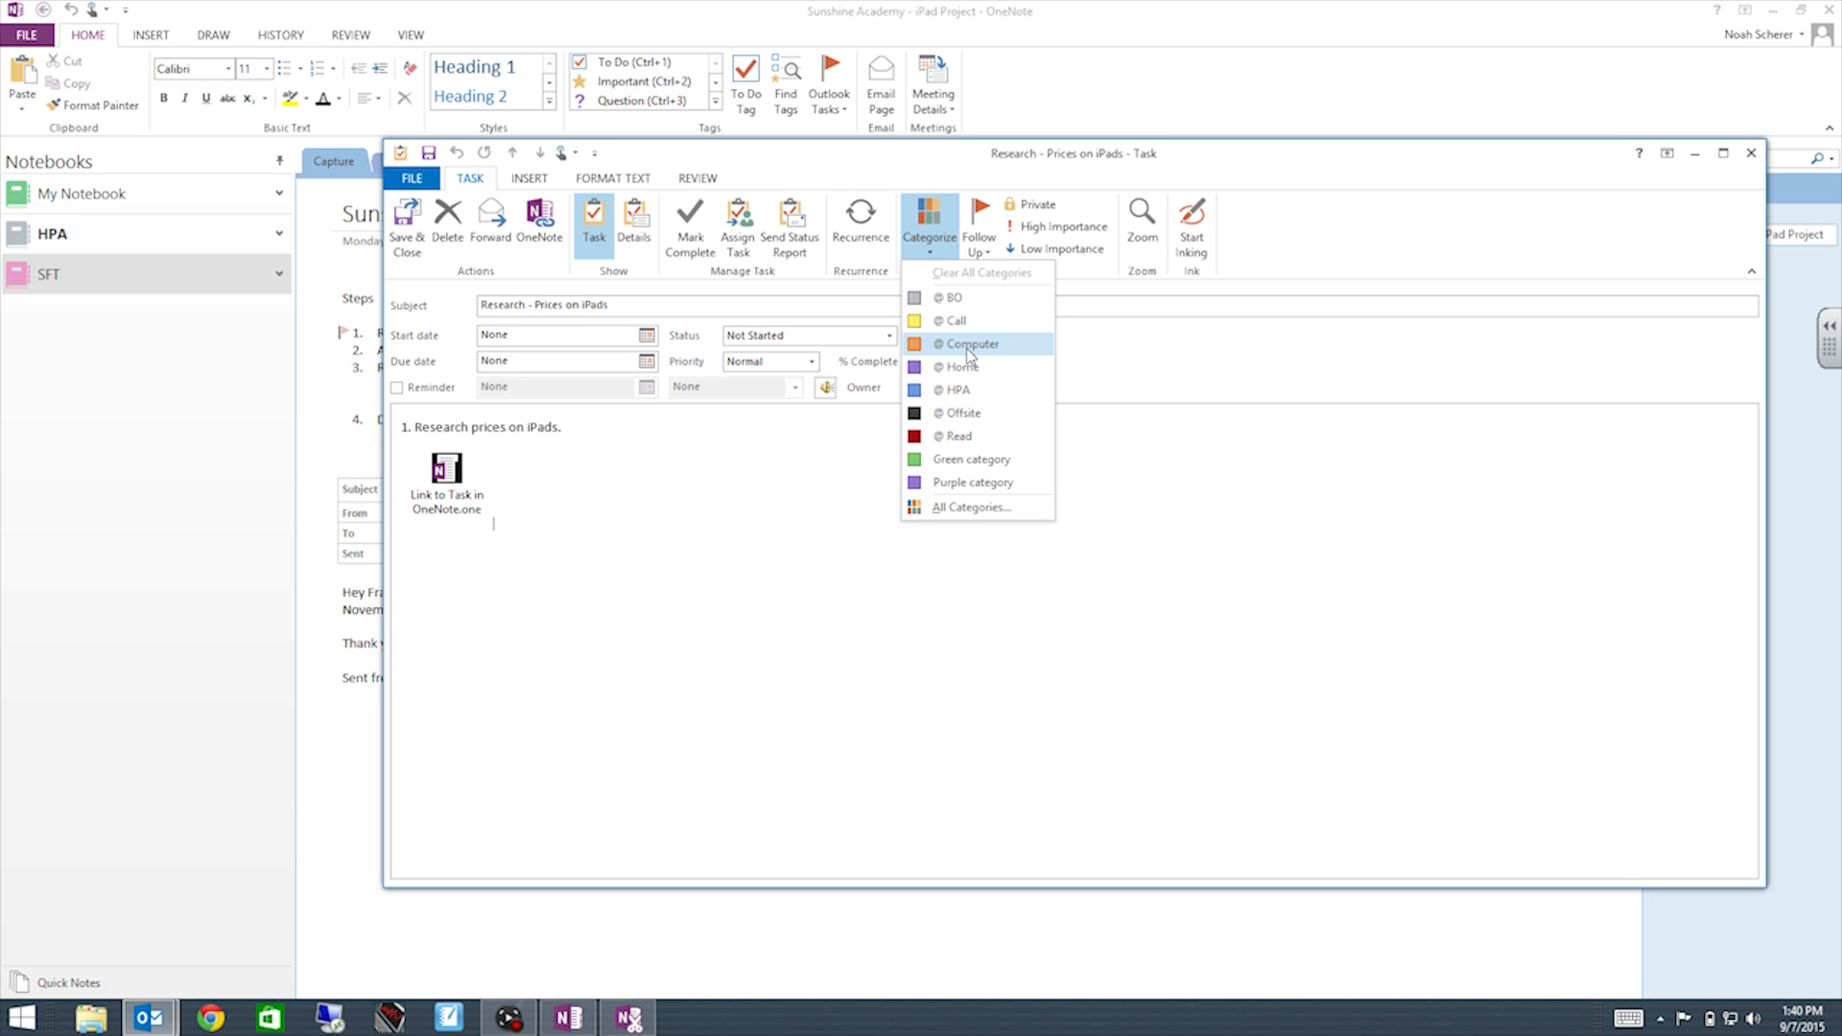
{"action": "mouse_move", "coordinate": [954, 320]}
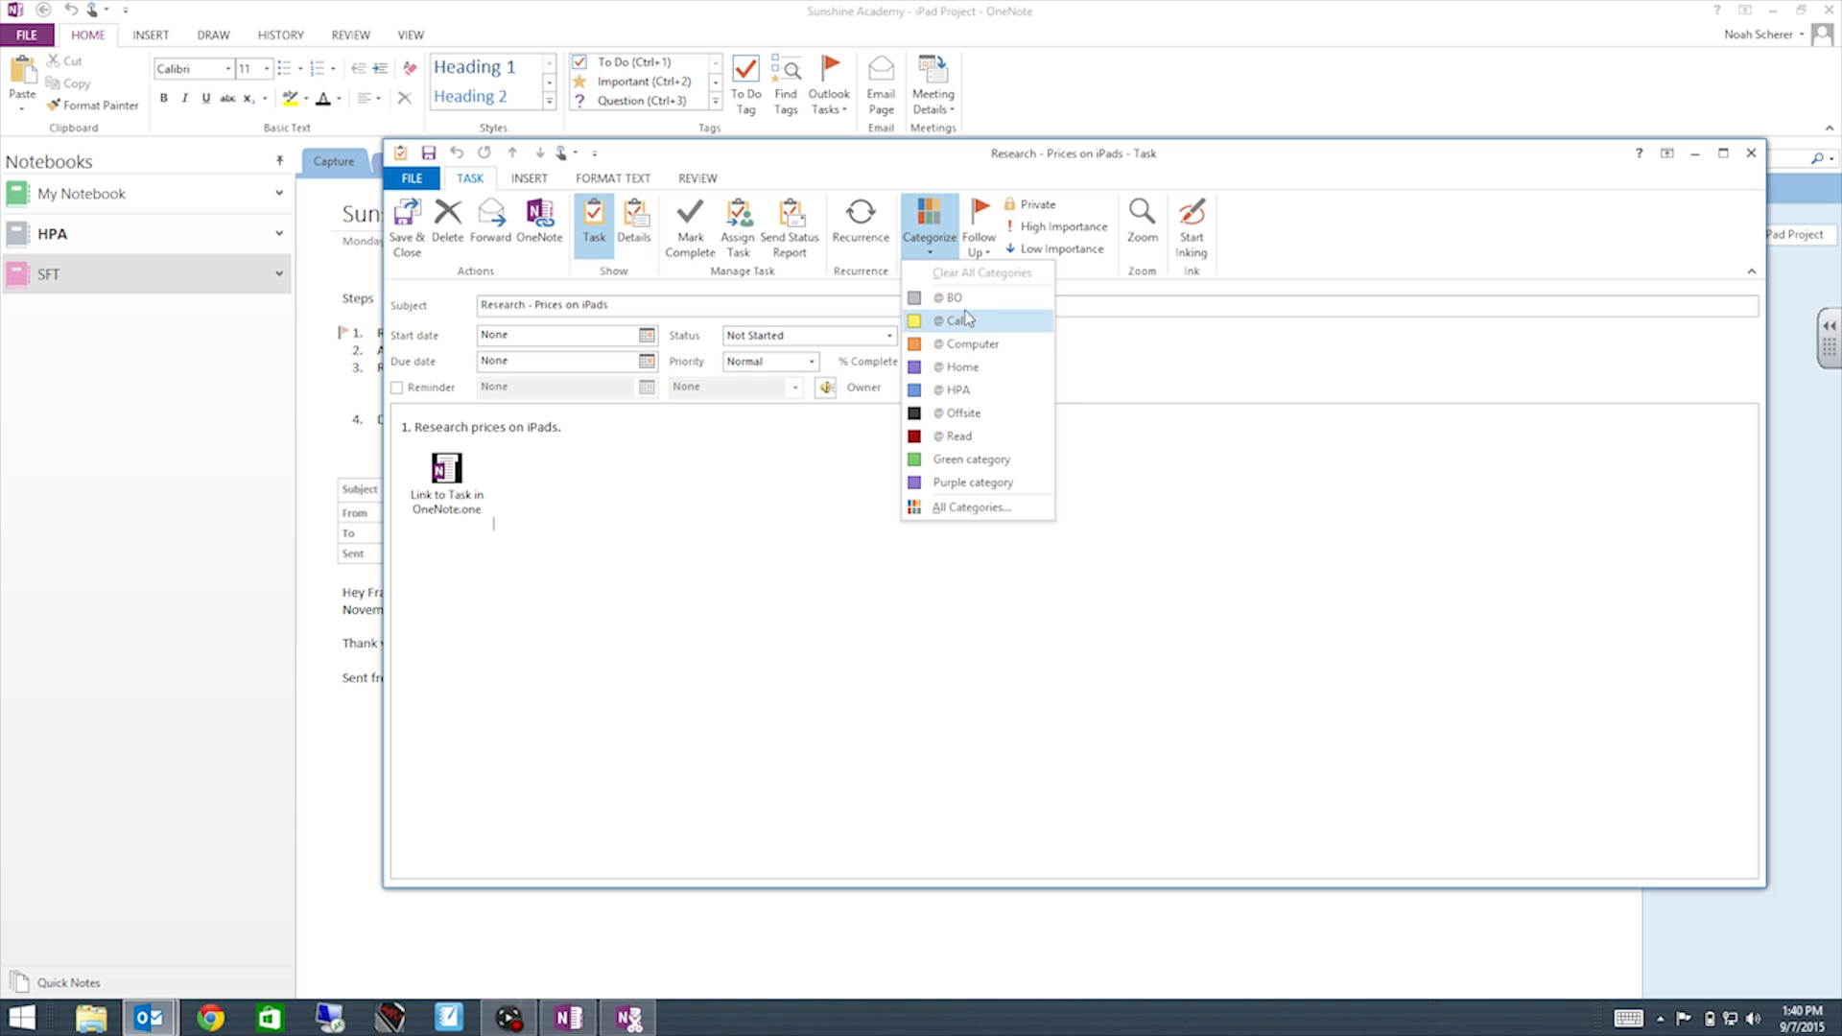
{"action": "mouse_move", "coordinate": [959, 367]}
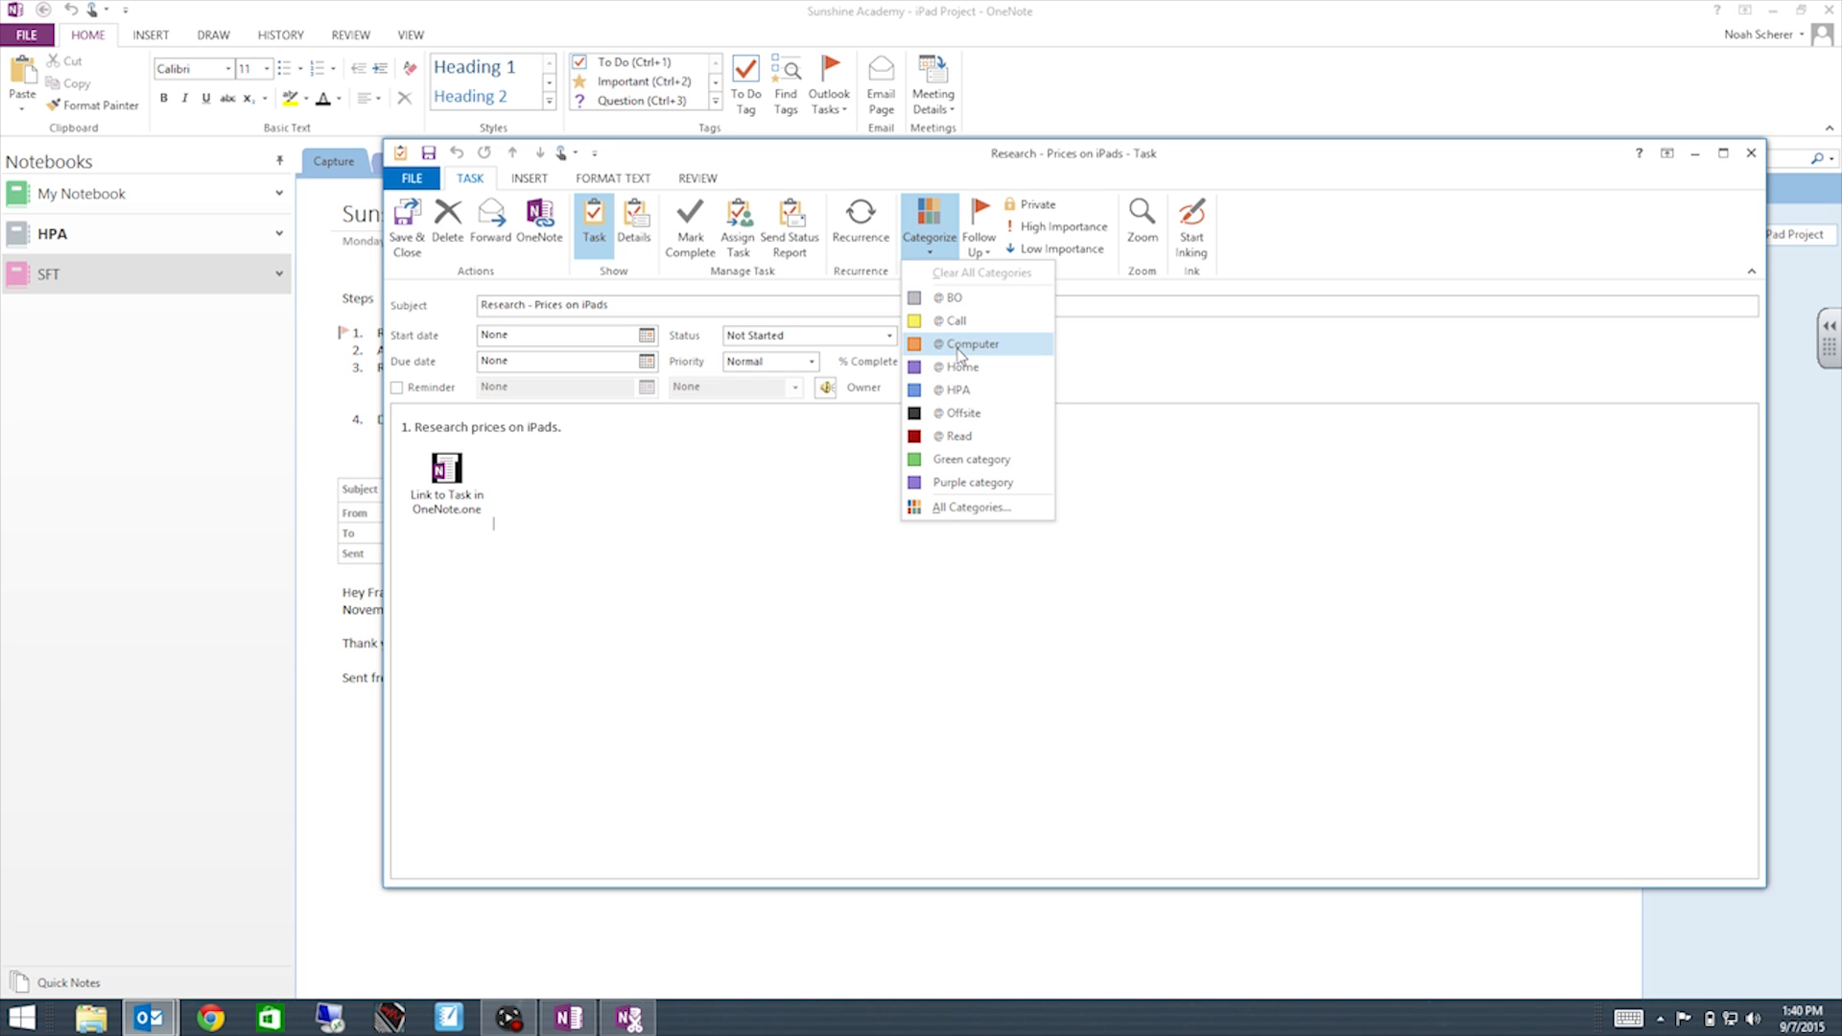
{"action": "left_click", "coordinate": [969, 344]}
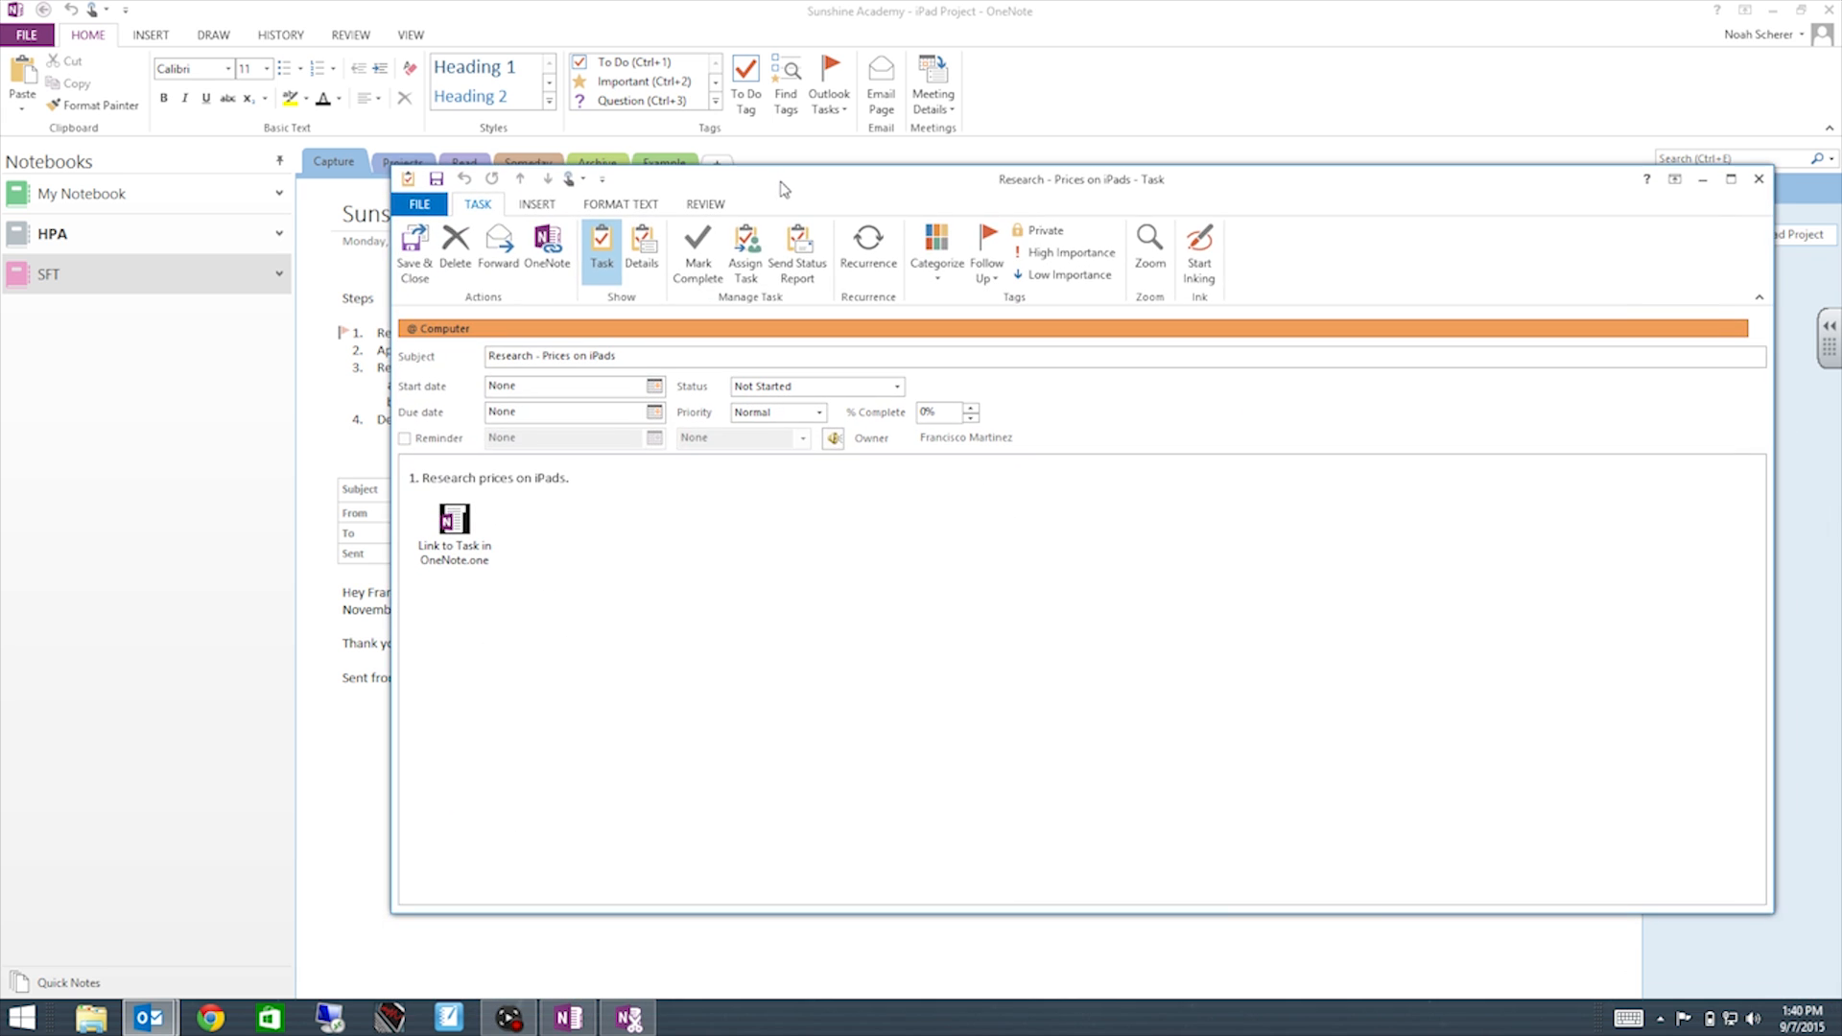
Set the task to start Mon 9/7/2015, due Tue 9/8/2015, with the reminder turned on.
{"action": "left_click", "coordinate": [655, 386]}
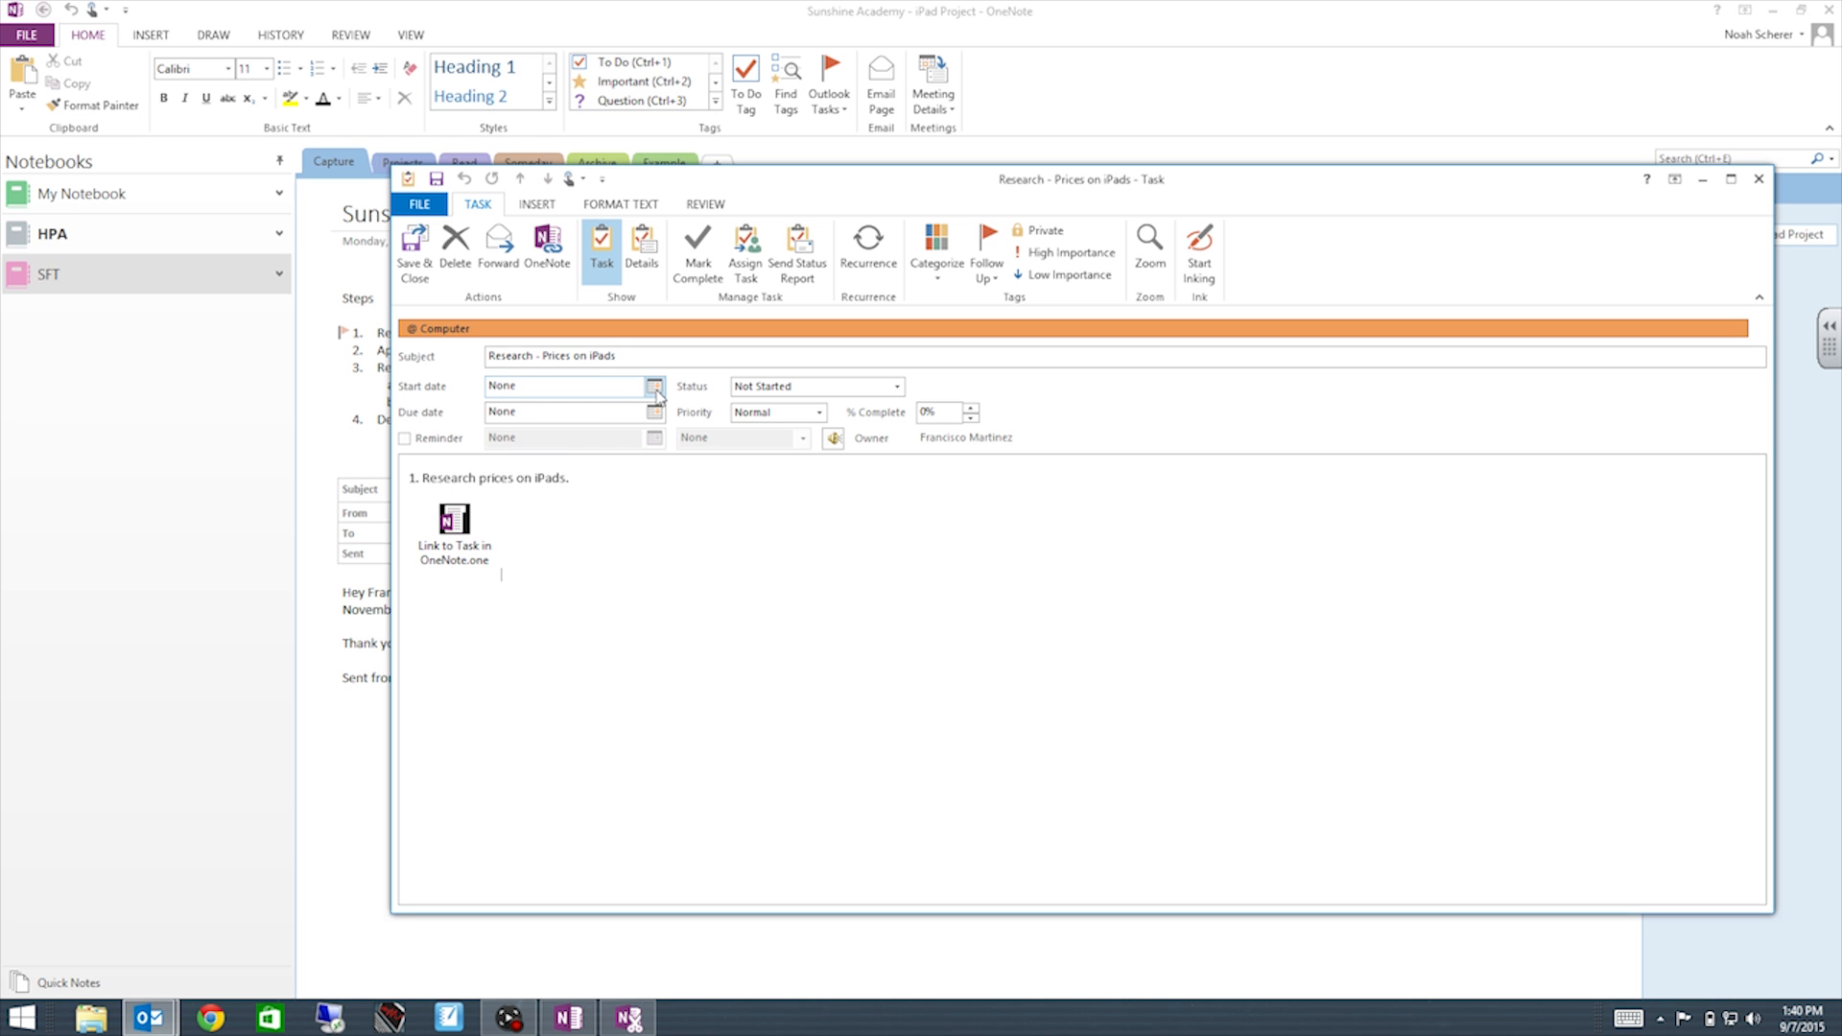
{"action": "left_click", "coordinate": [654, 386]}
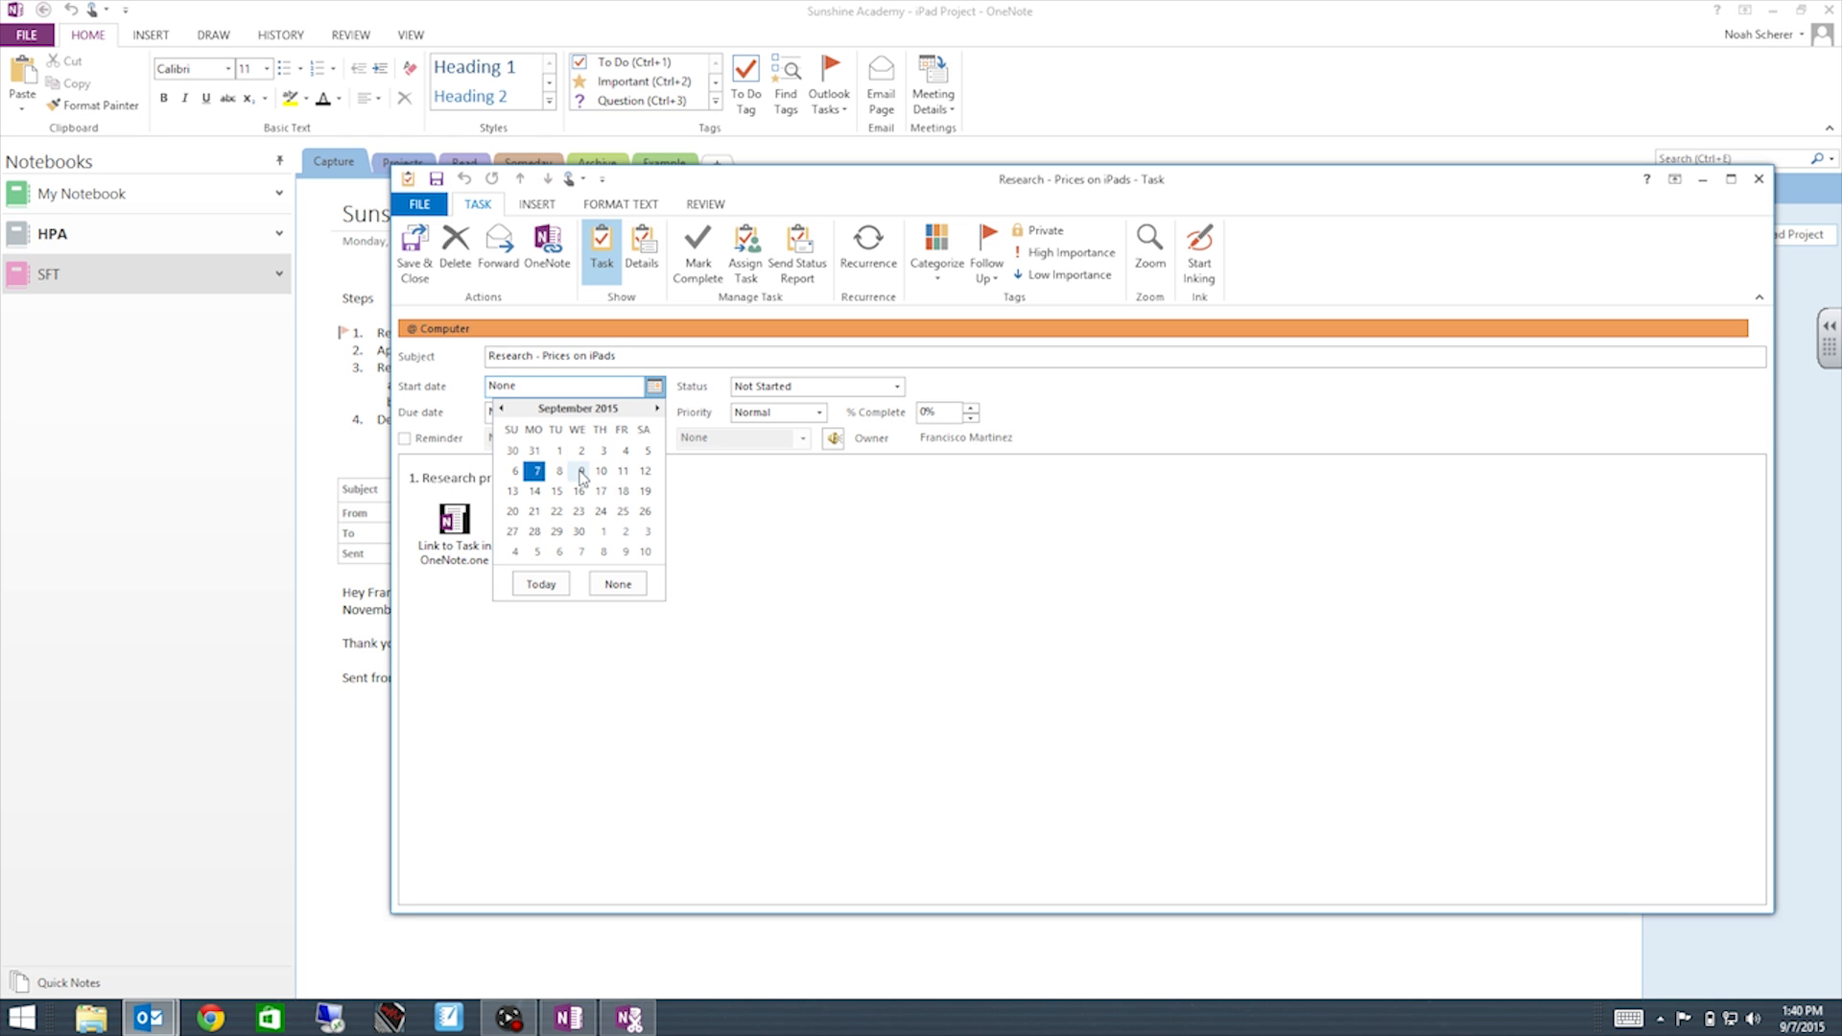
{"action": "left_click", "coordinate": [580, 471]}
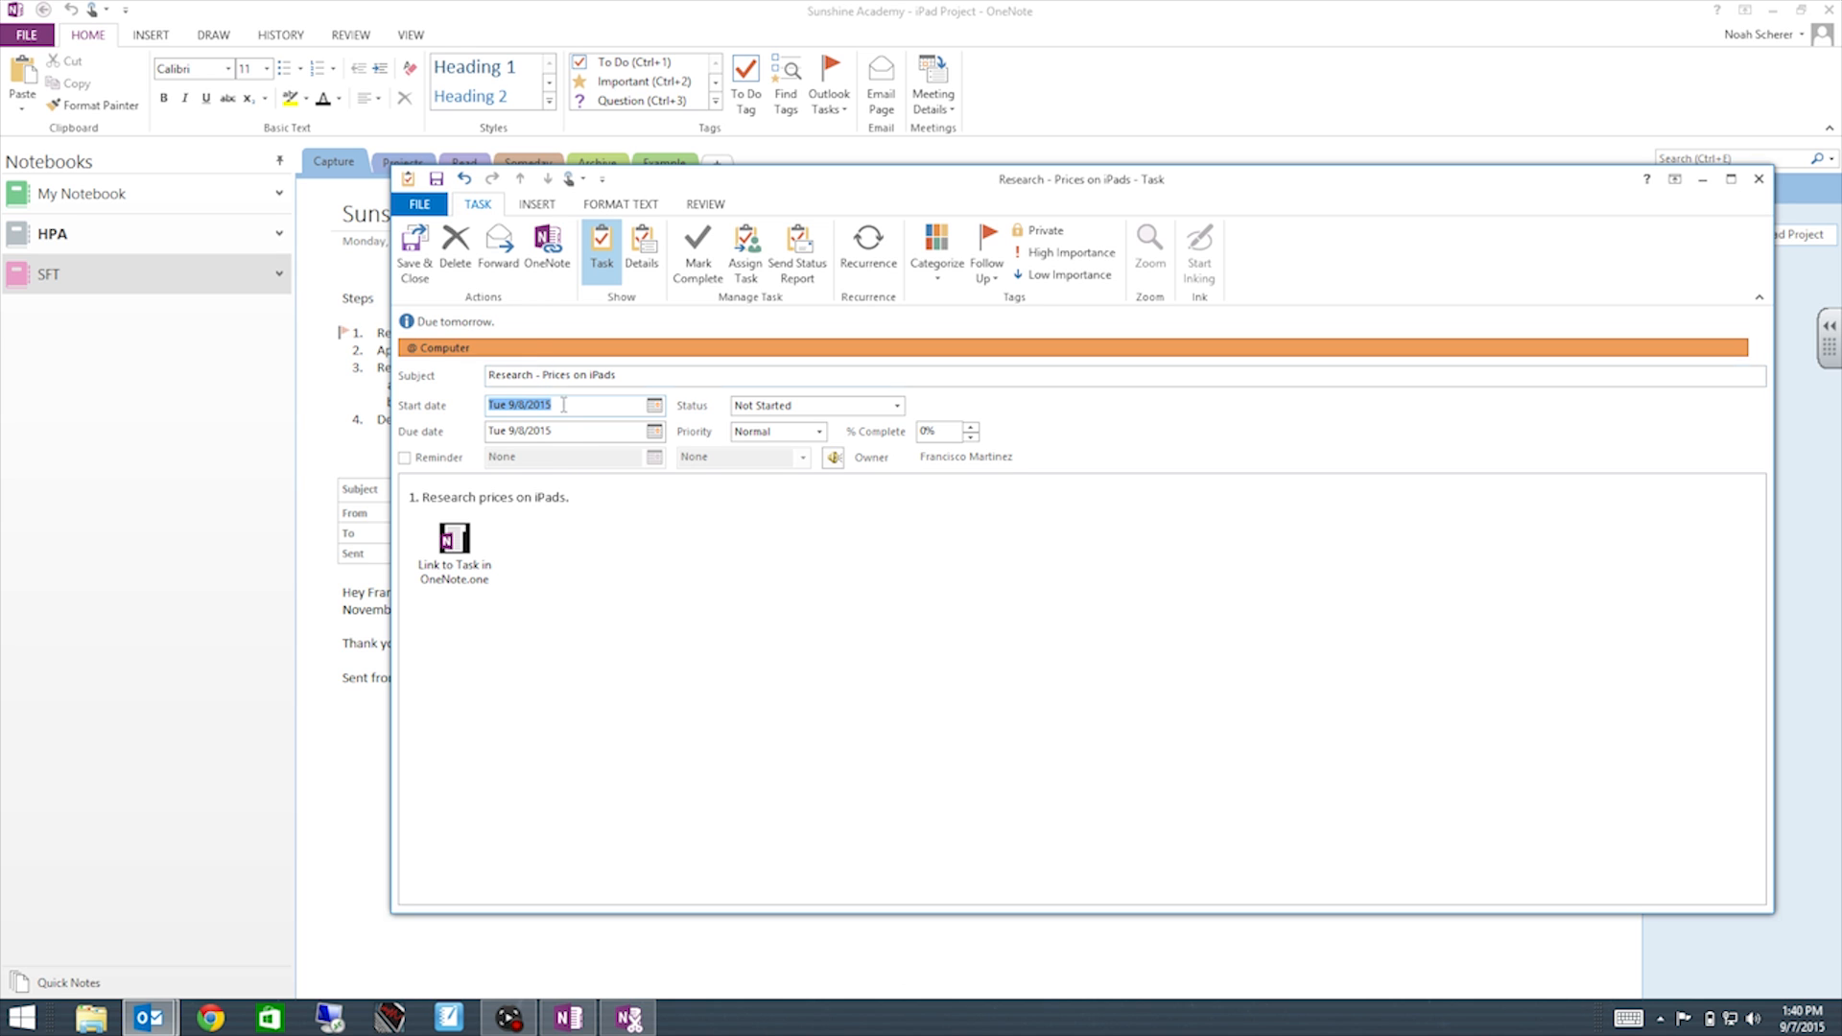
{"action": "mouse_move", "coordinate": [625, 424]}
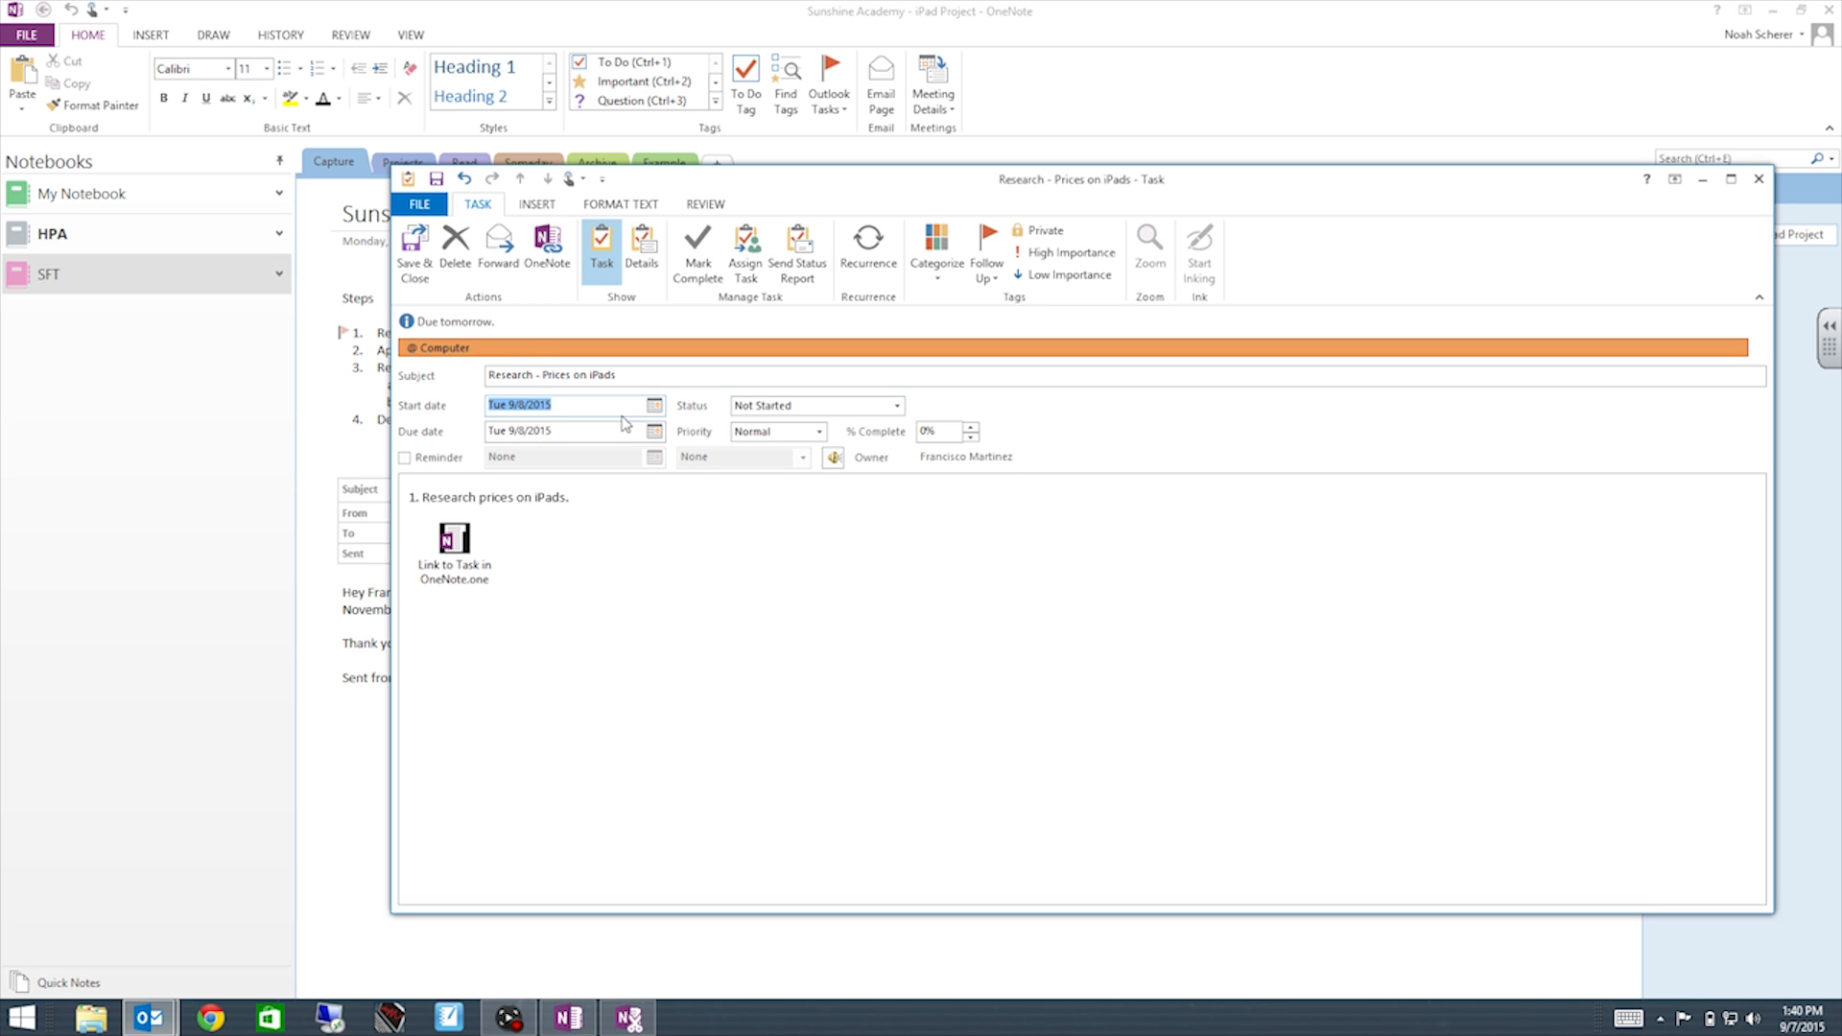
{"action": "left_click", "coordinate": [654, 405]}
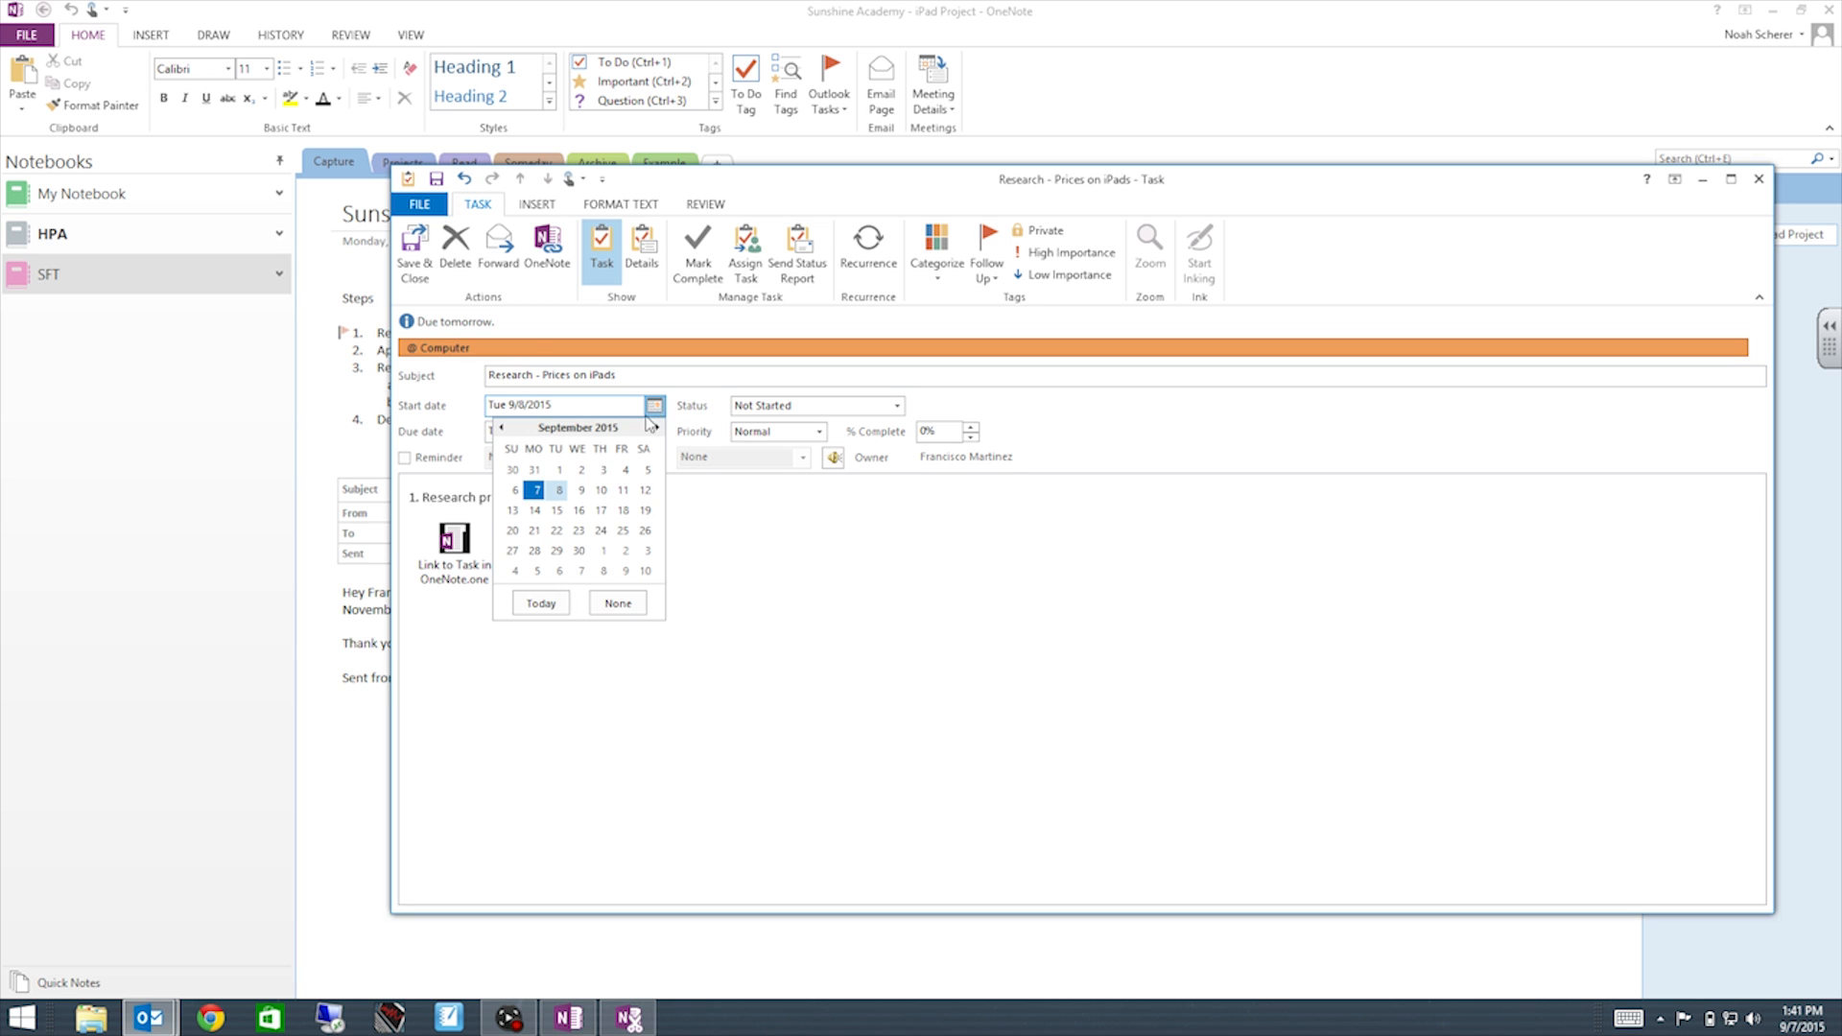
{"action": "left_click", "coordinate": [514, 491]}
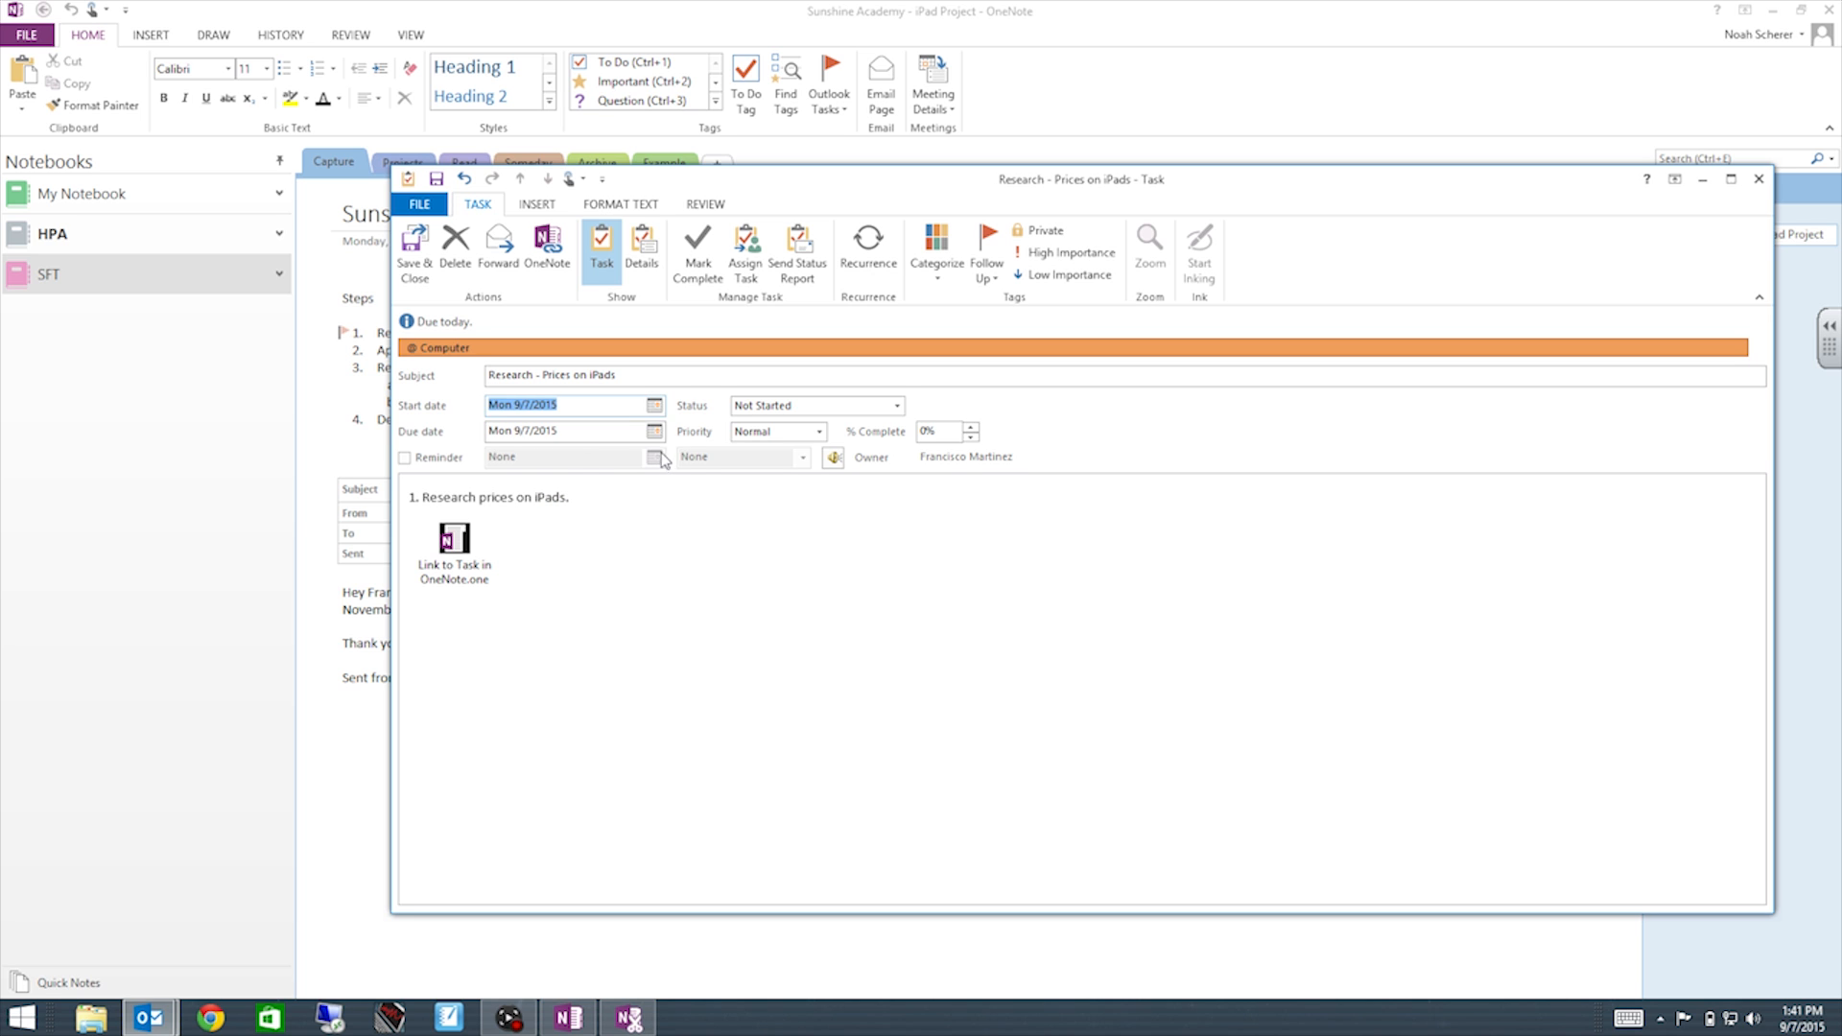
{"action": "left_click", "coordinate": [656, 431]}
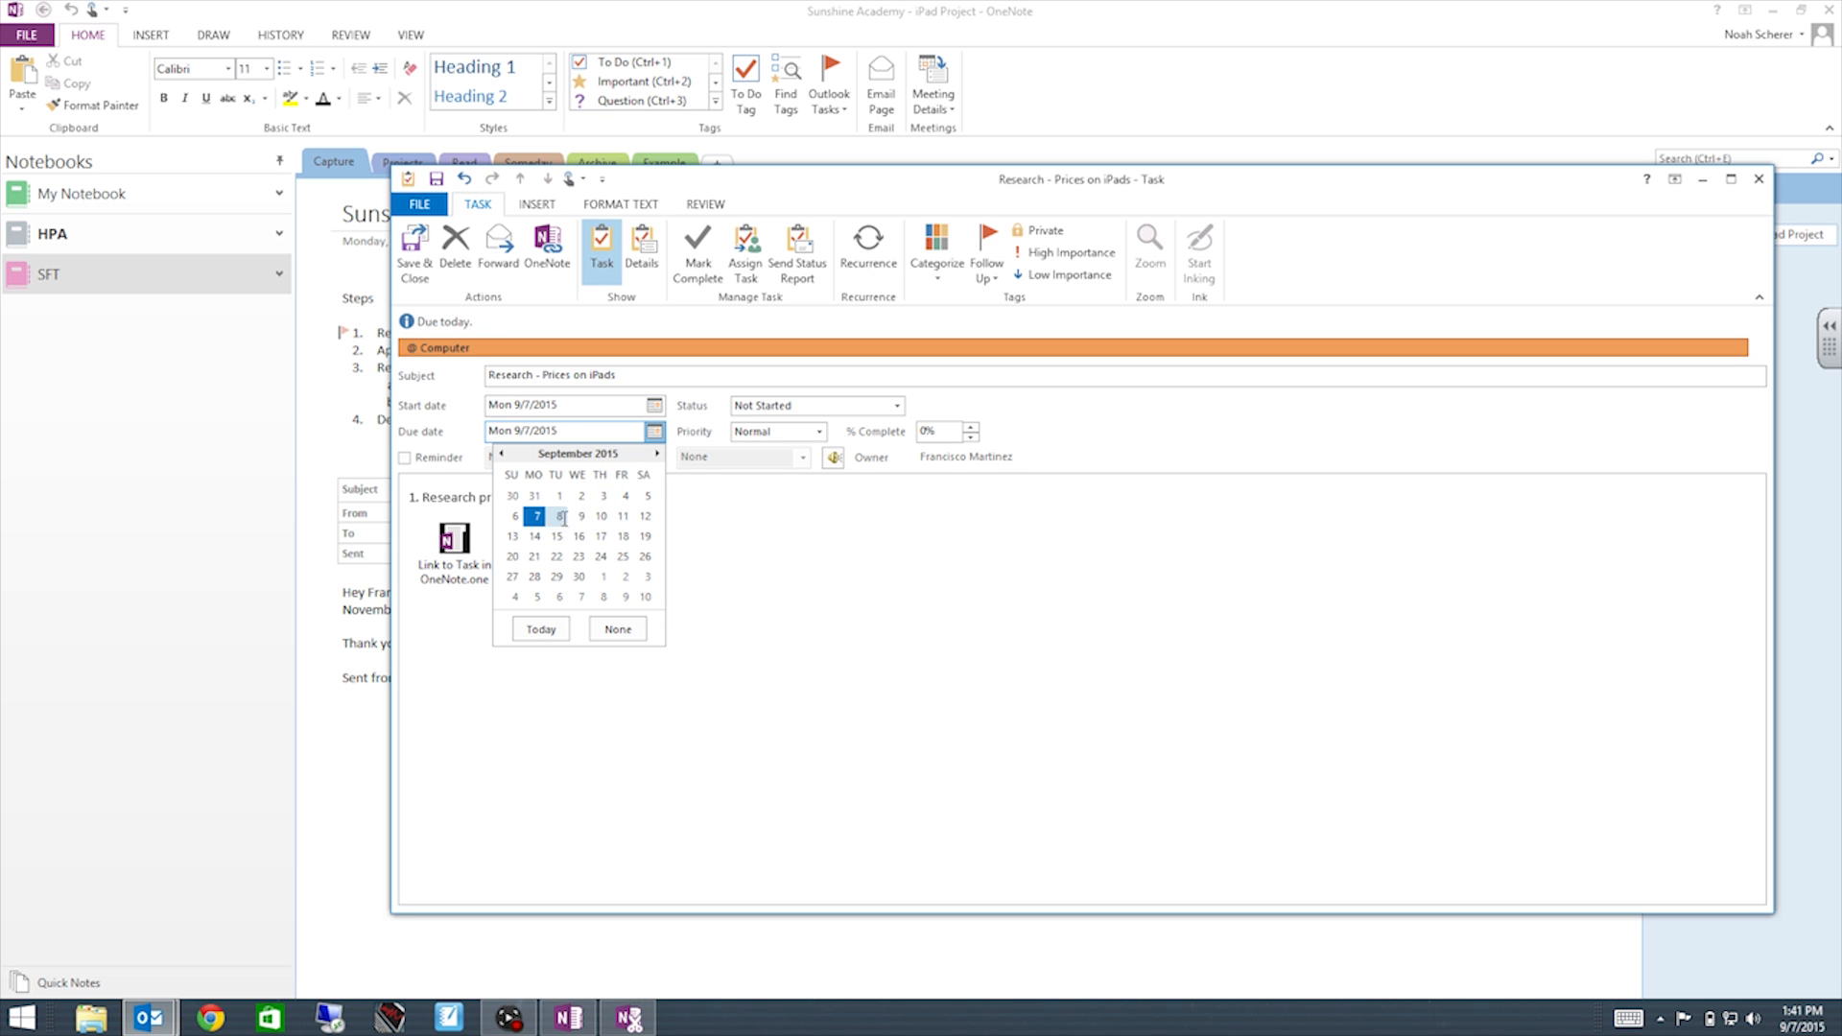
{"action": "left_click", "coordinate": [559, 517]}
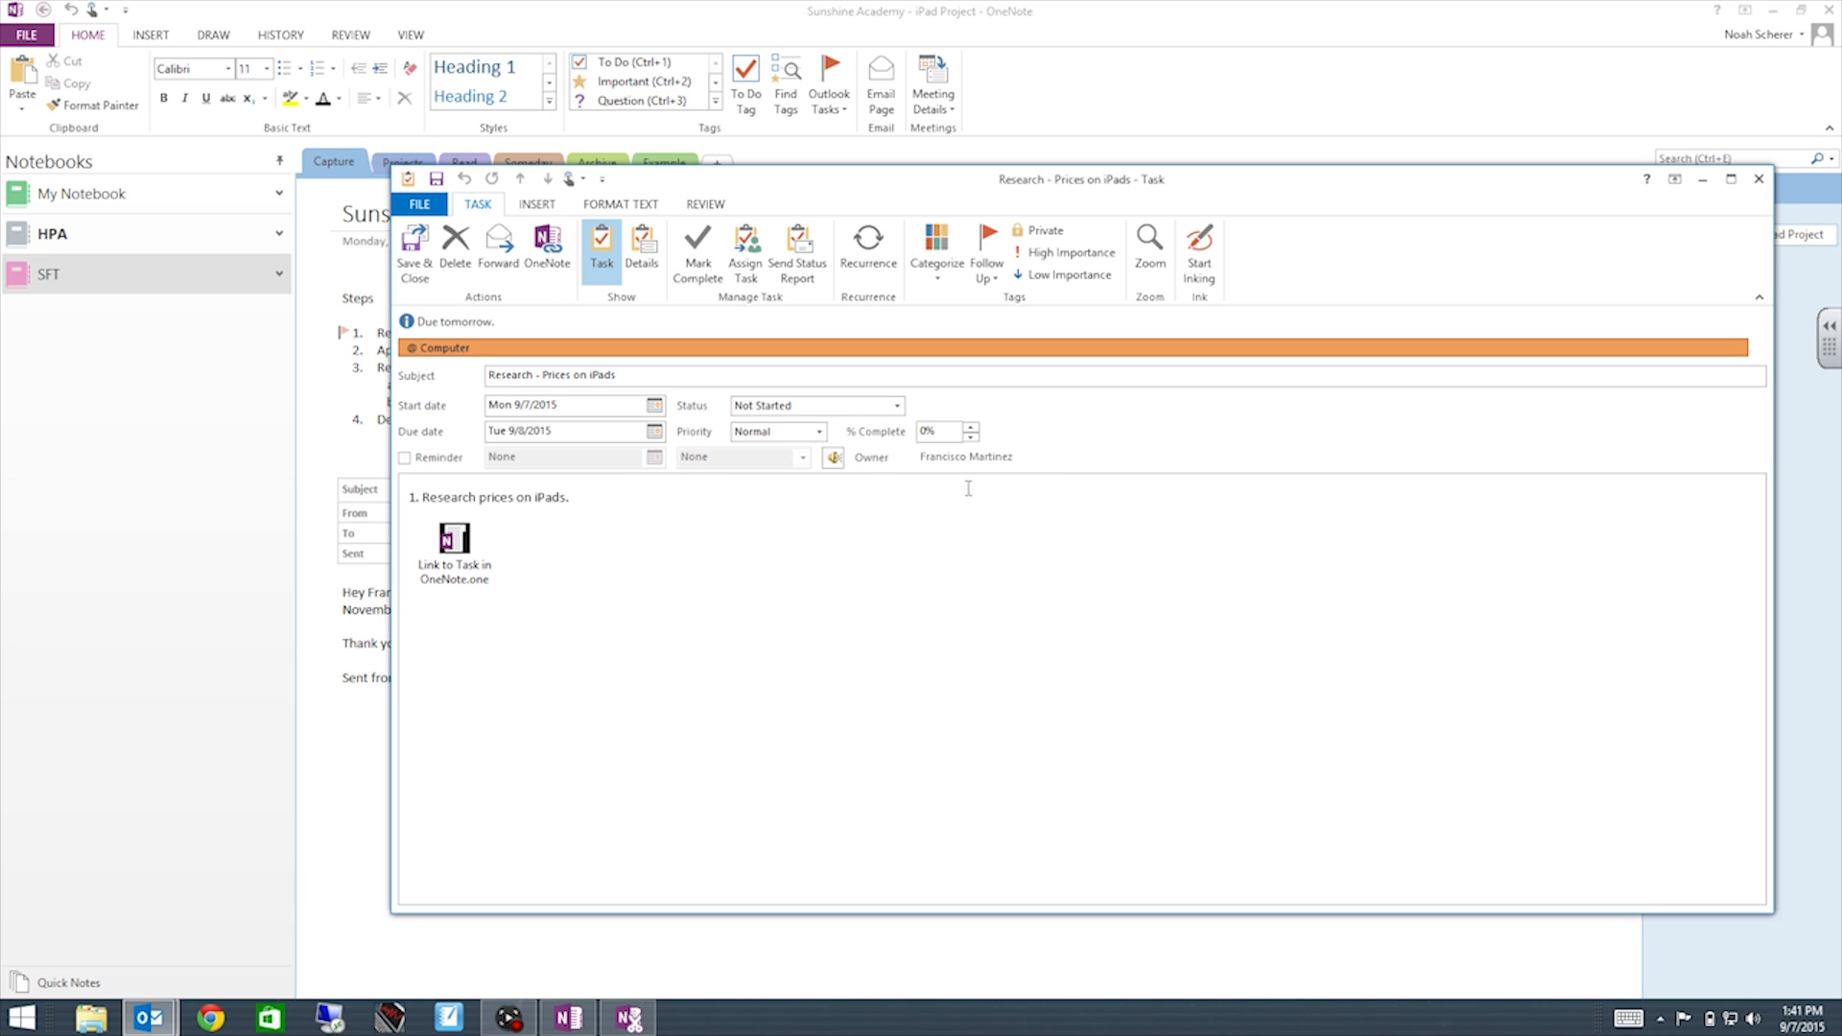
{"action": "left_click", "coordinate": [502, 592]}
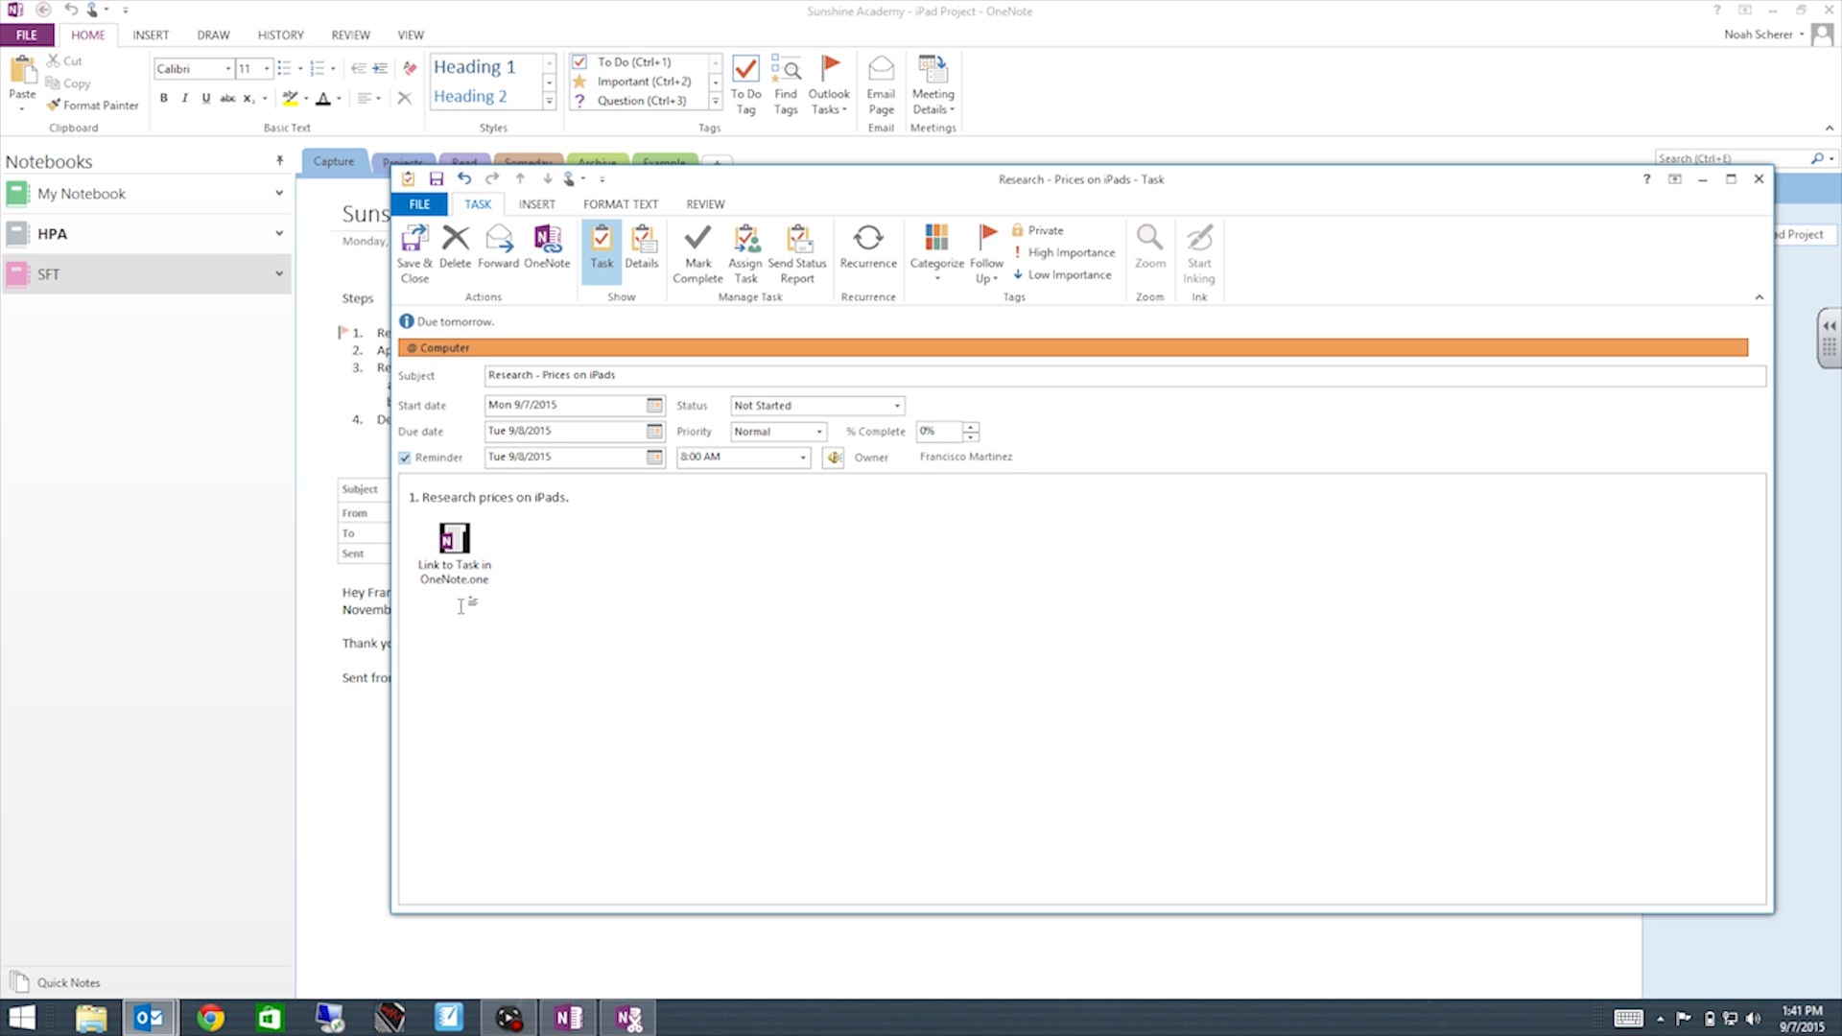
{"action": "mouse_move", "coordinate": [414, 247]}
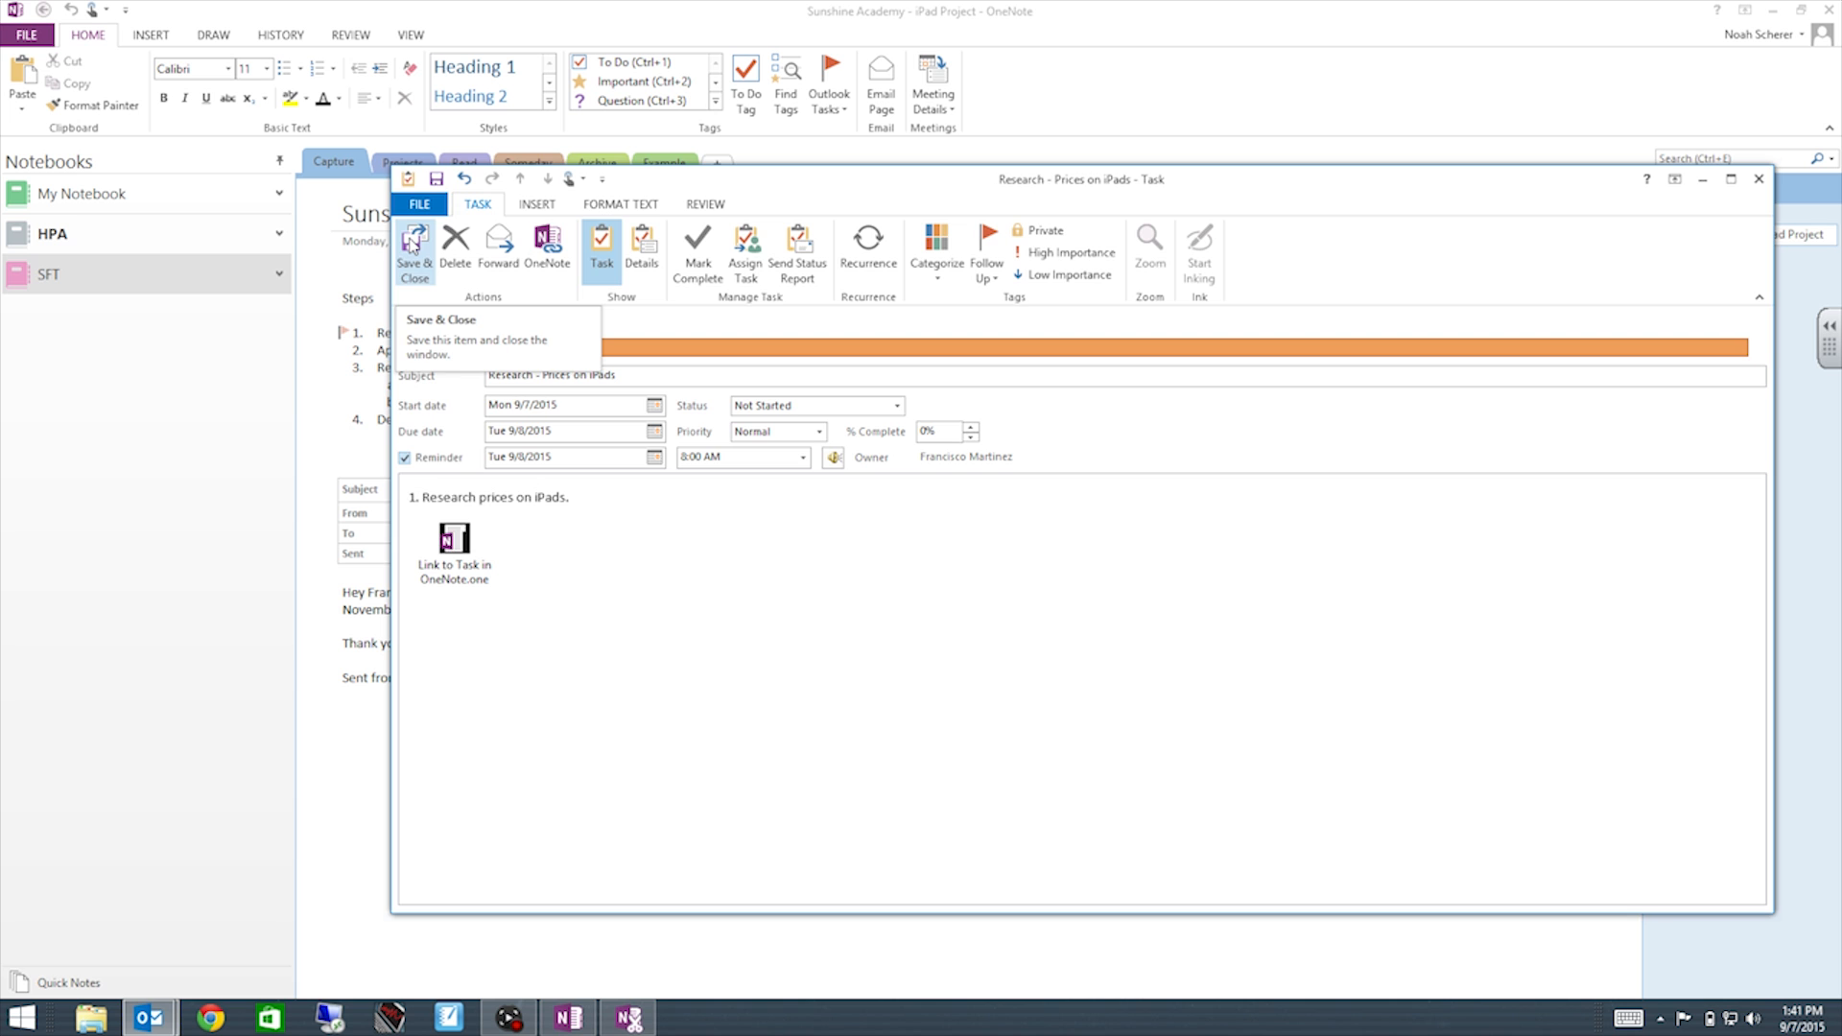
Save and close the task, then show Outlook's Tasks list.
{"action": "left_click", "coordinate": [414, 246]}
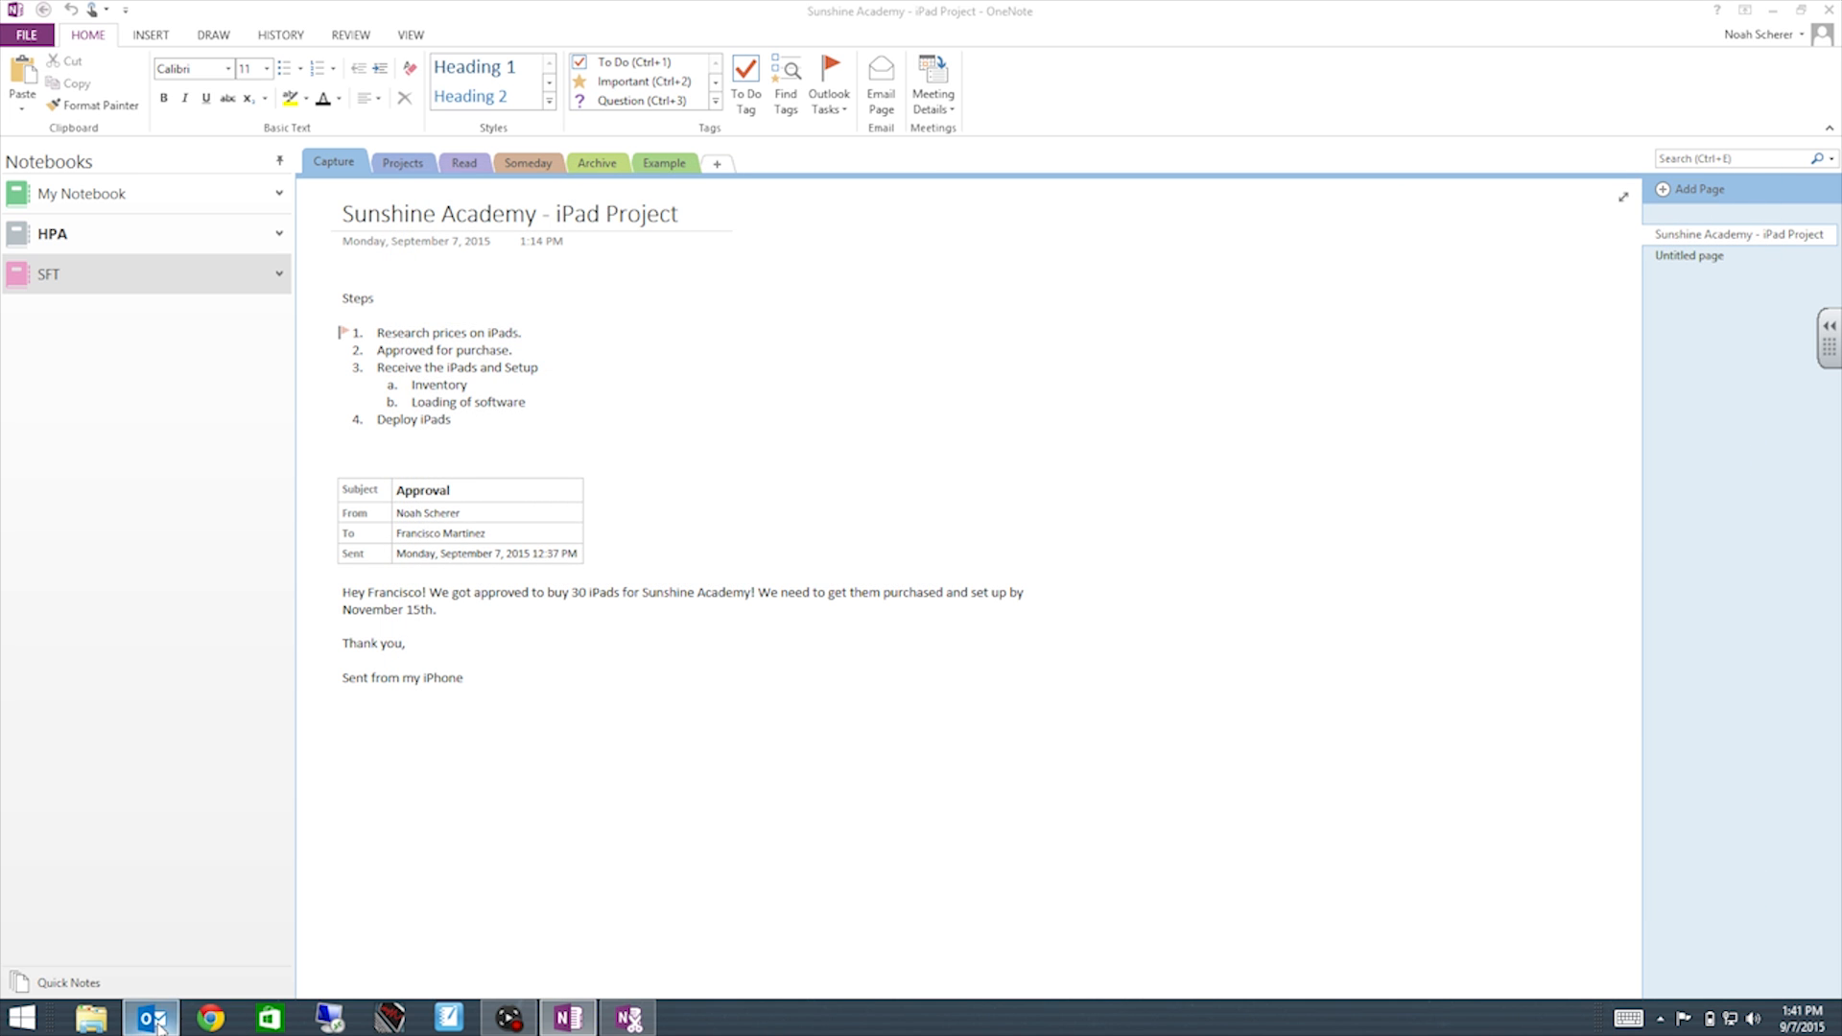
{"action": "left_click", "coordinate": [151, 1017]}
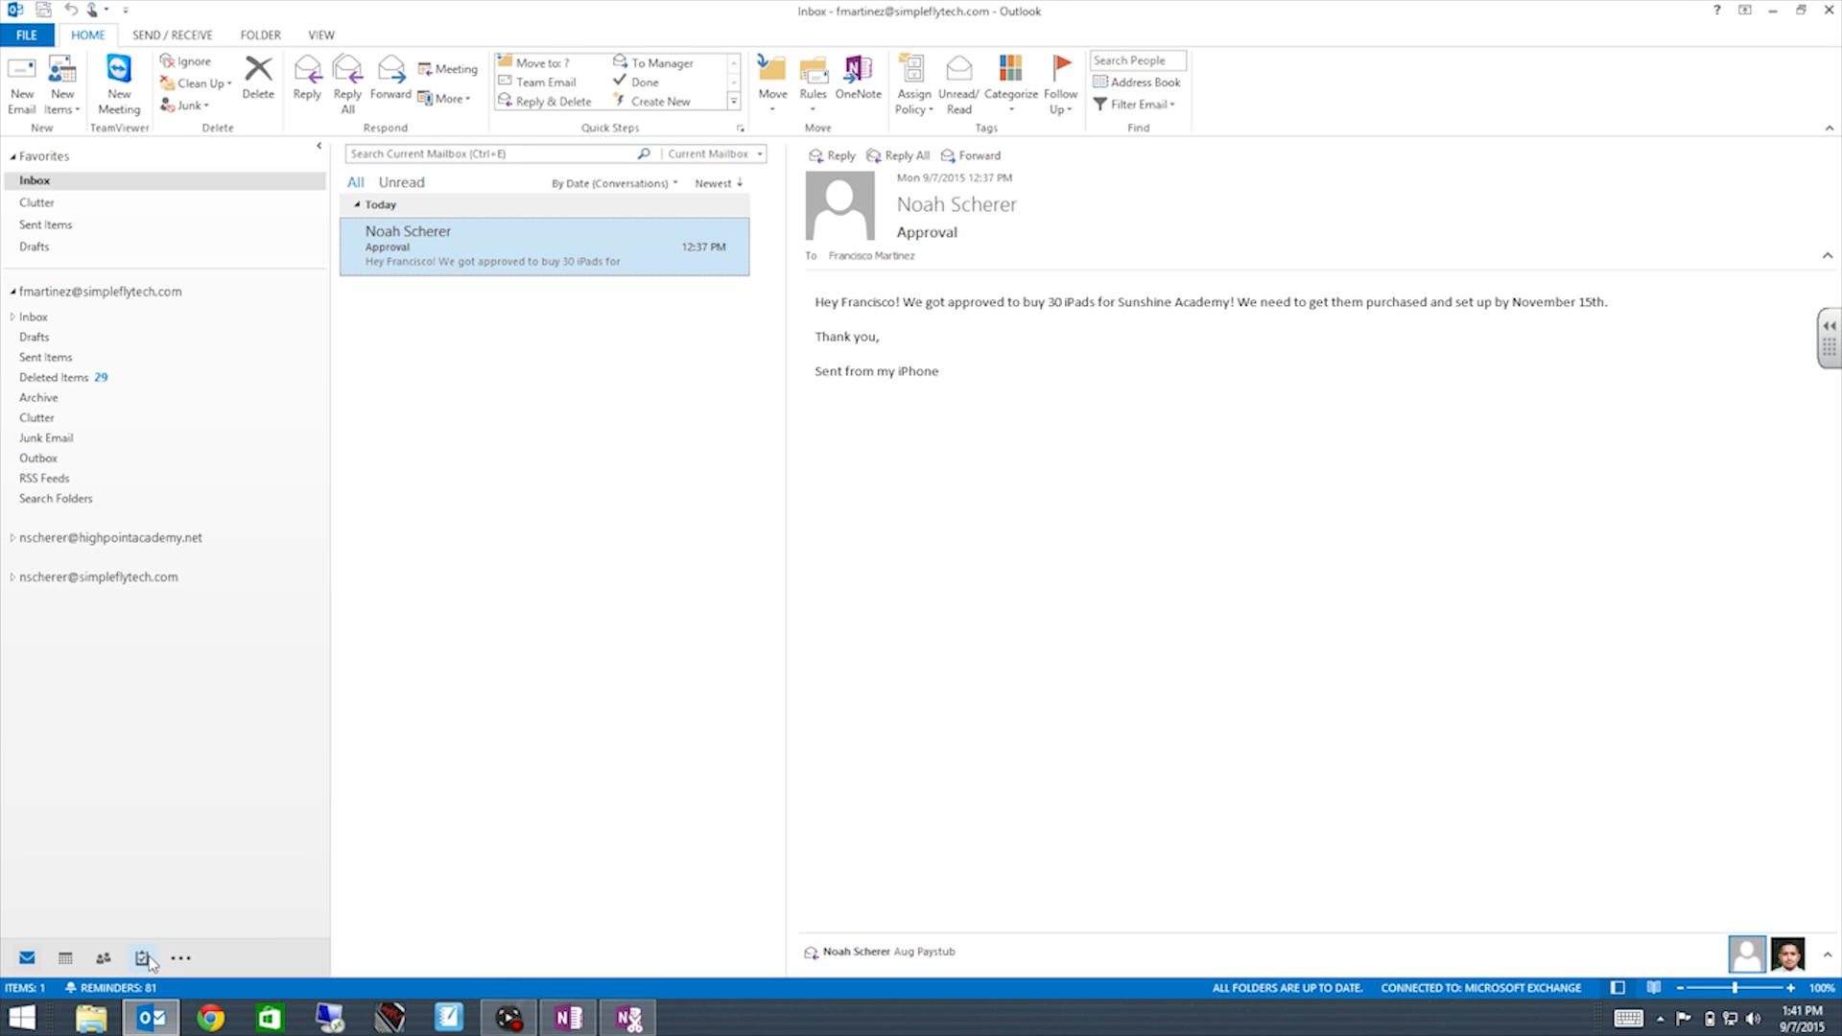
{"action": "left_click", "coordinate": [141, 958]}
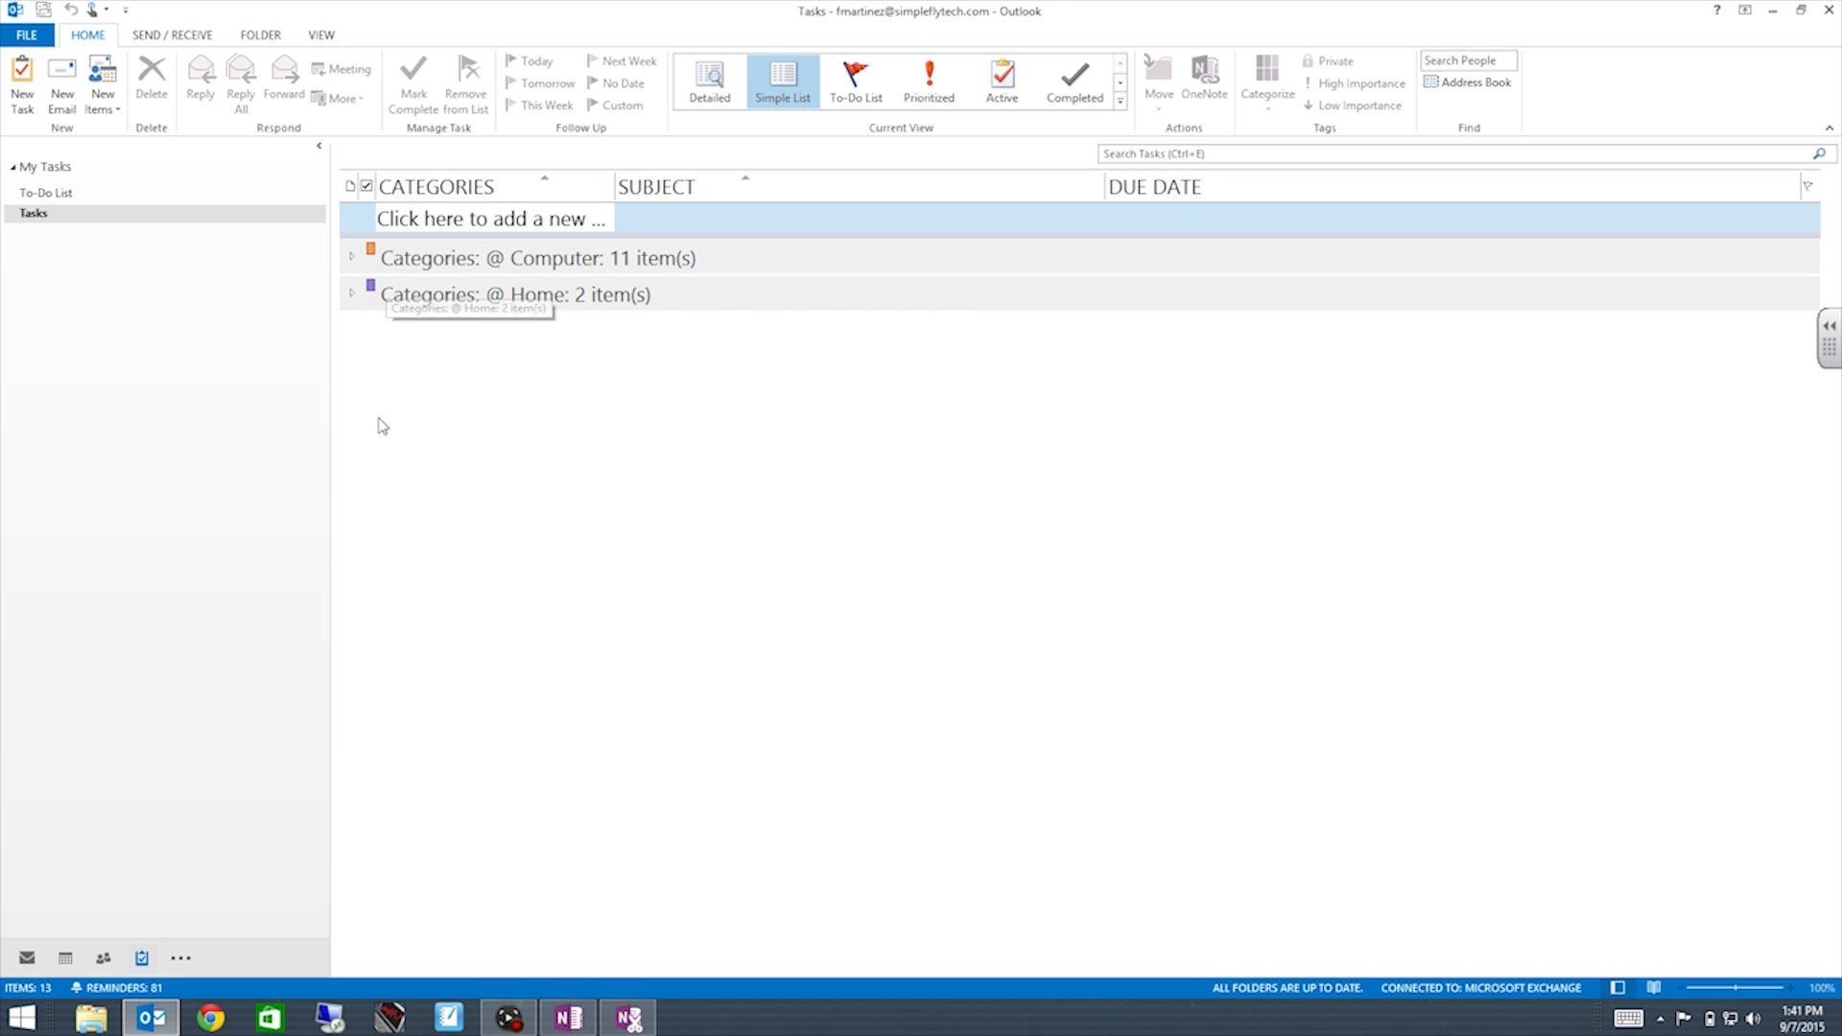
{"action": "mouse_move", "coordinate": [225, 279]}
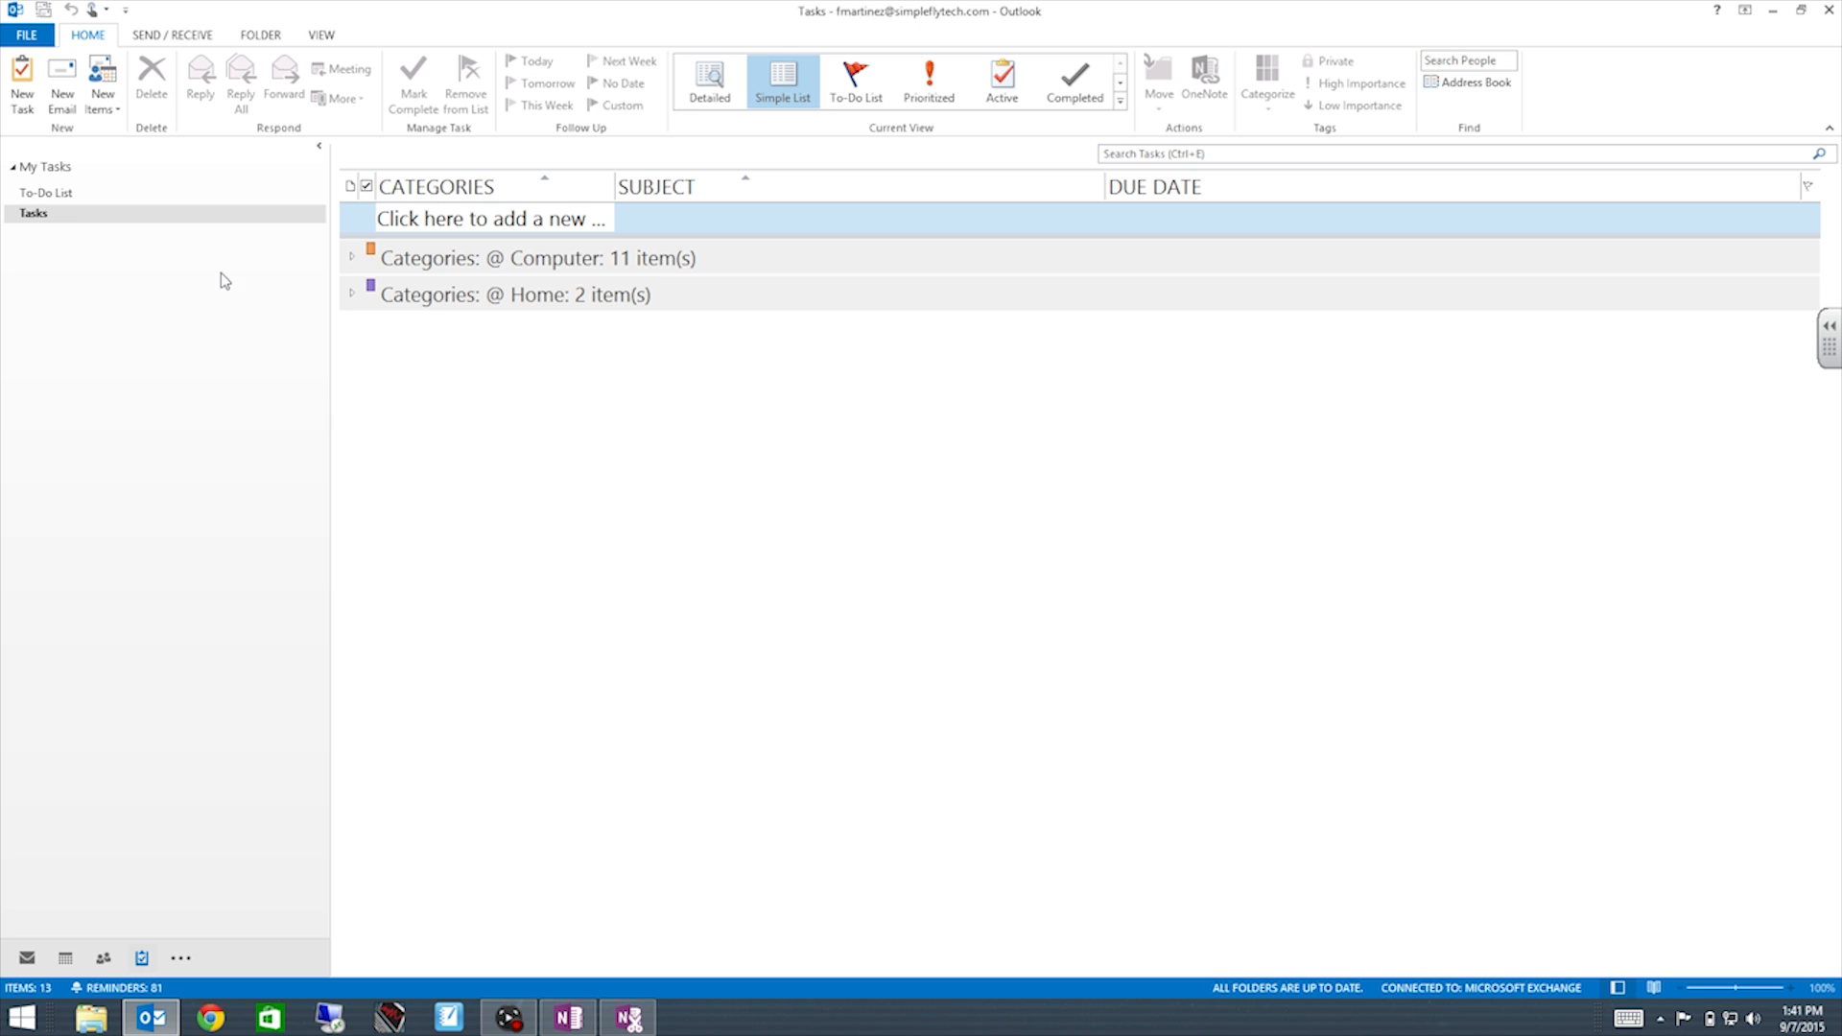
{"action": "mouse_move", "coordinate": [627, 221]}
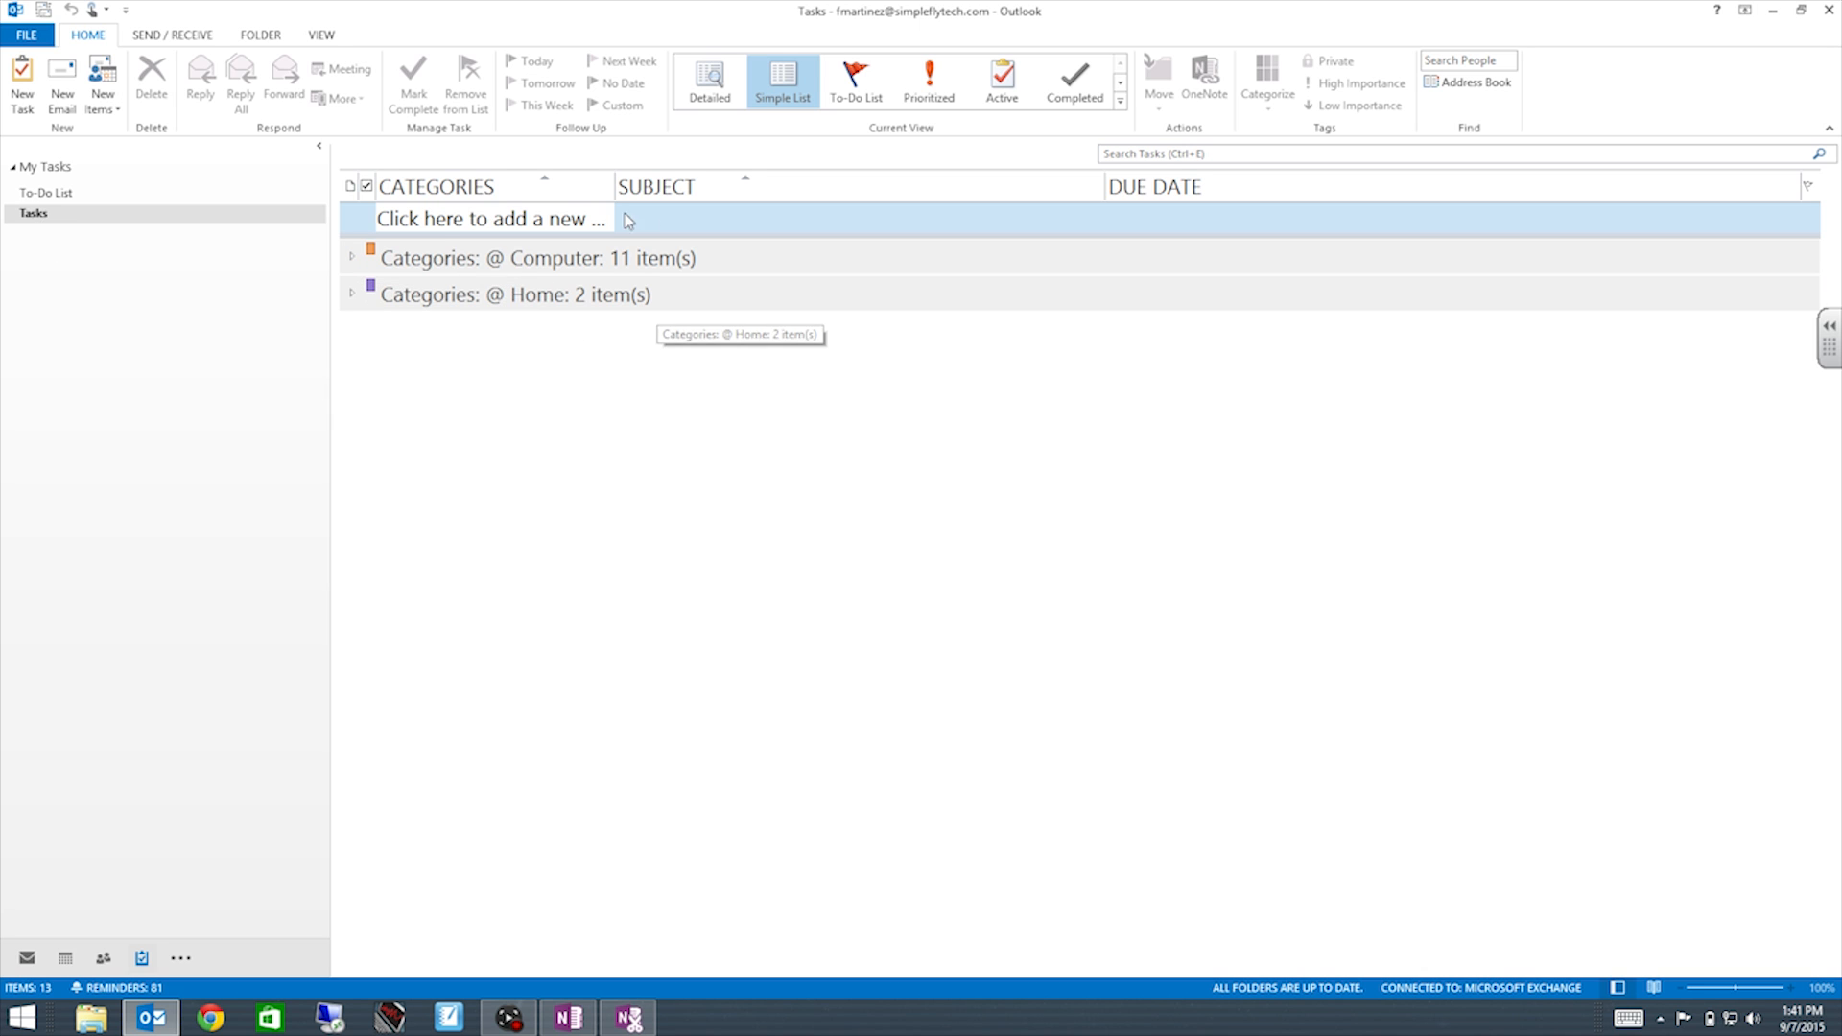
{"action": "mouse_move", "coordinate": [403, 357]}
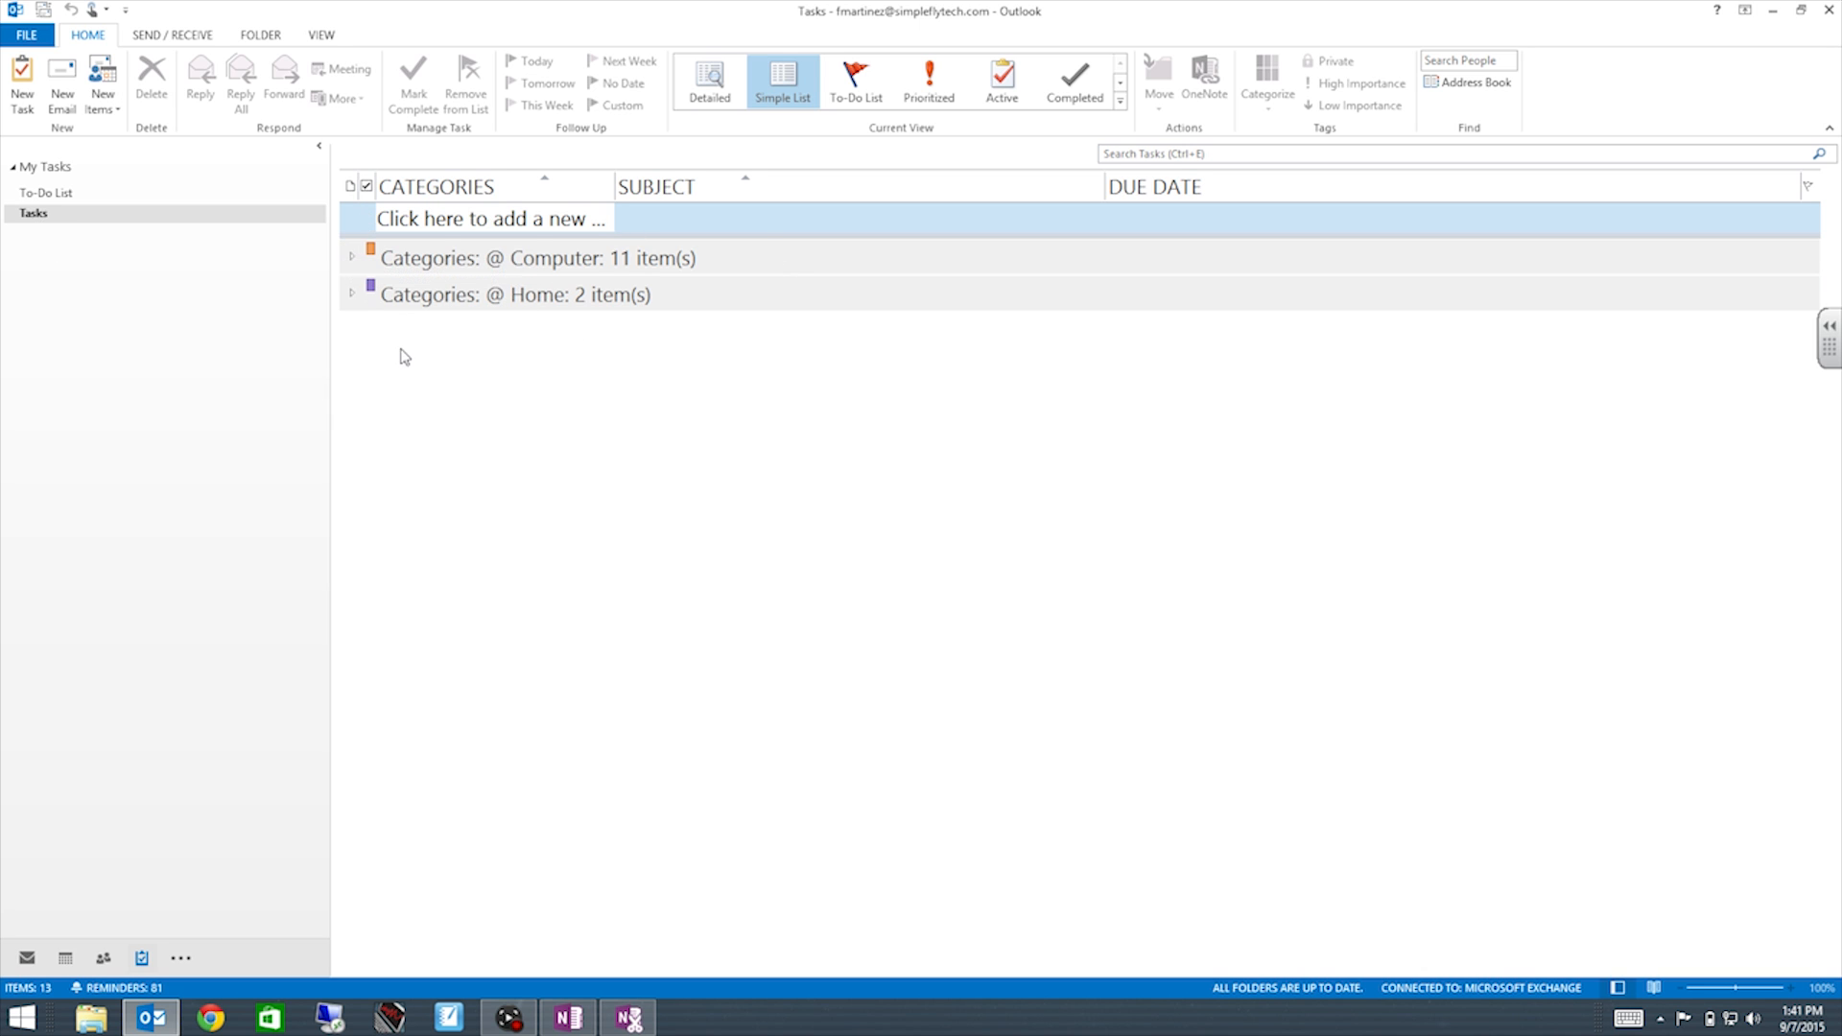
{"action": "mouse_move", "coordinate": [633, 458]}
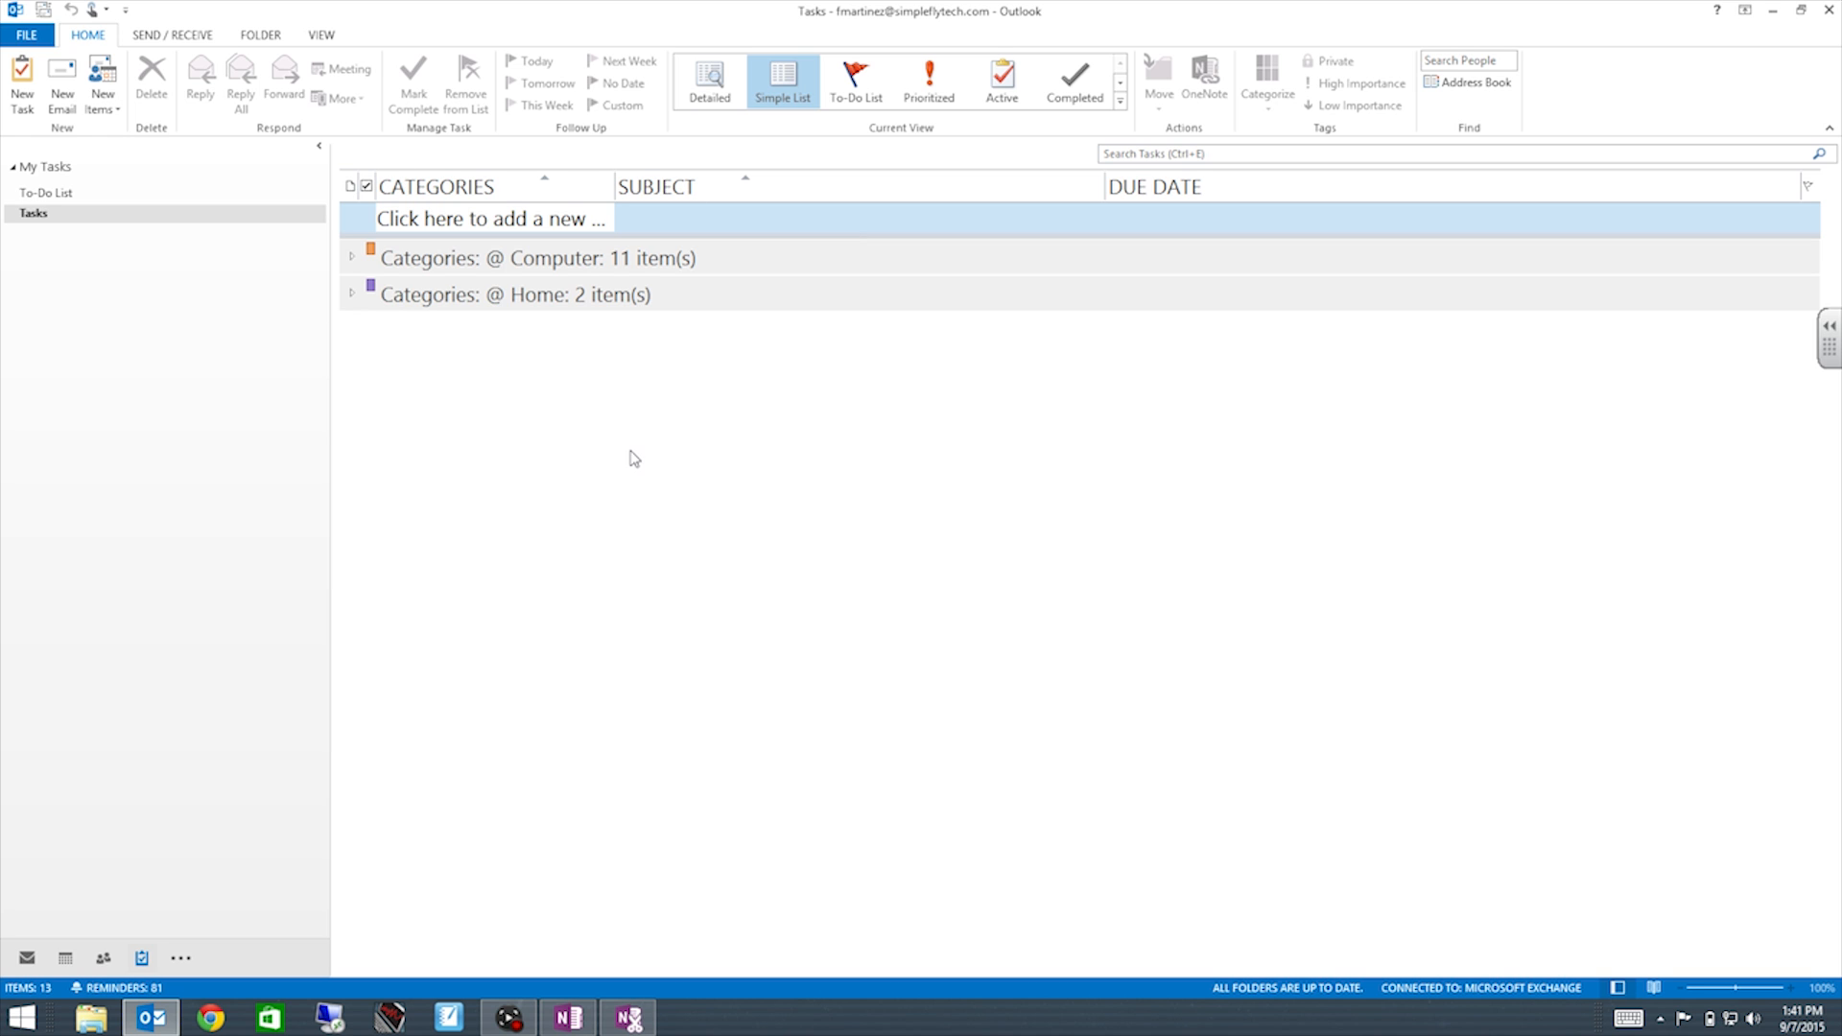
{"action": "mouse_move", "coordinate": [301, 240]}
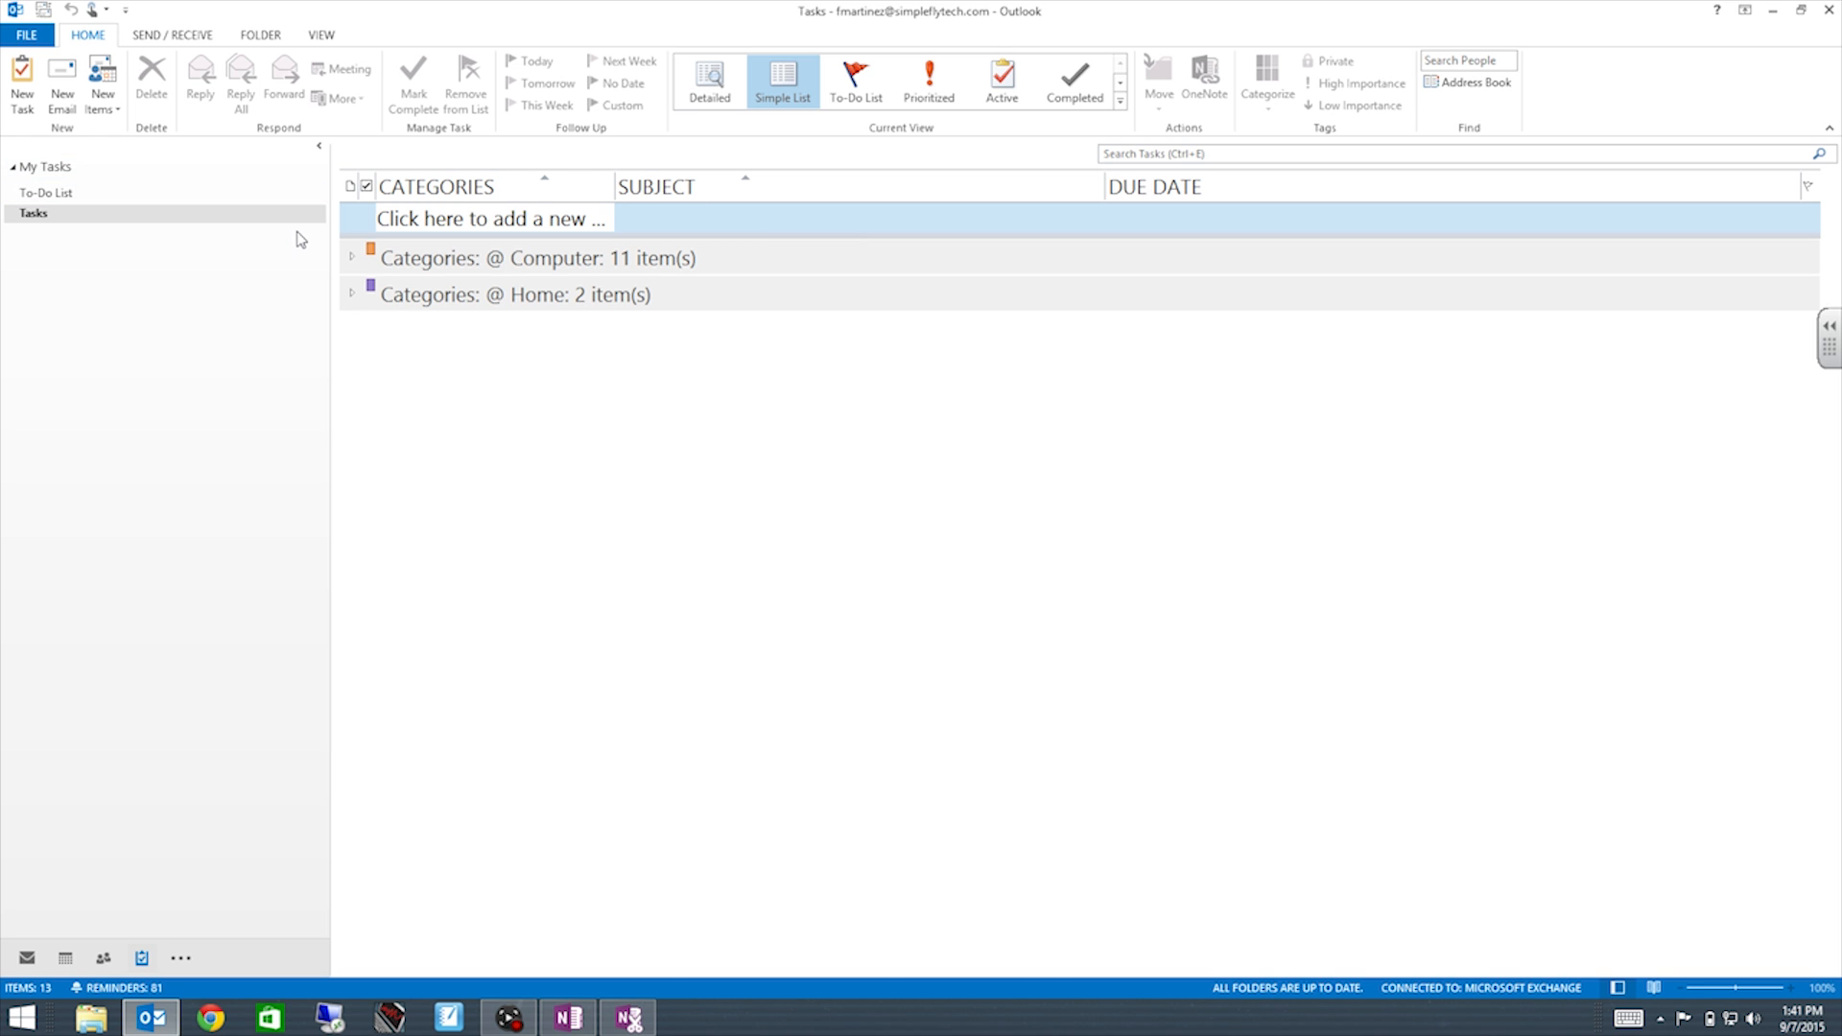
In the view's Group By settings choose Categories ascending with the field shown, and confirm.
{"action": "left_click", "coordinate": [320, 35]}
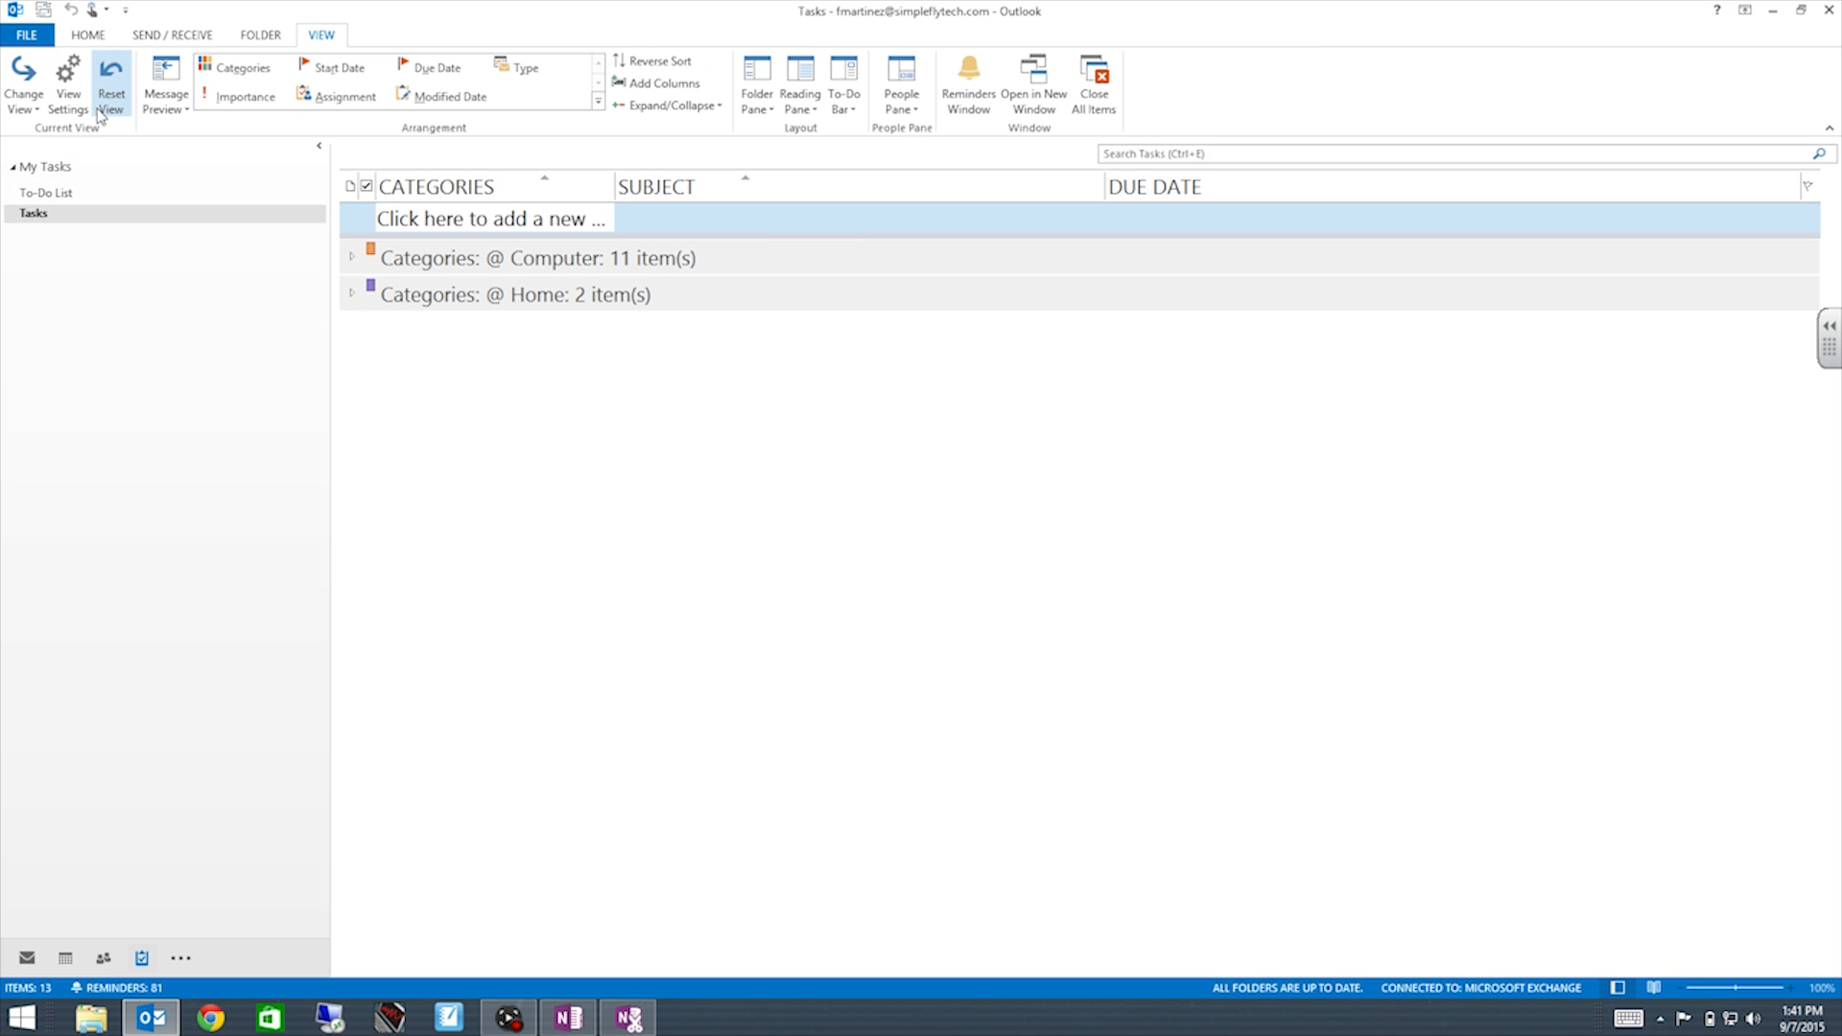
{"action": "left_click", "coordinate": [67, 84]}
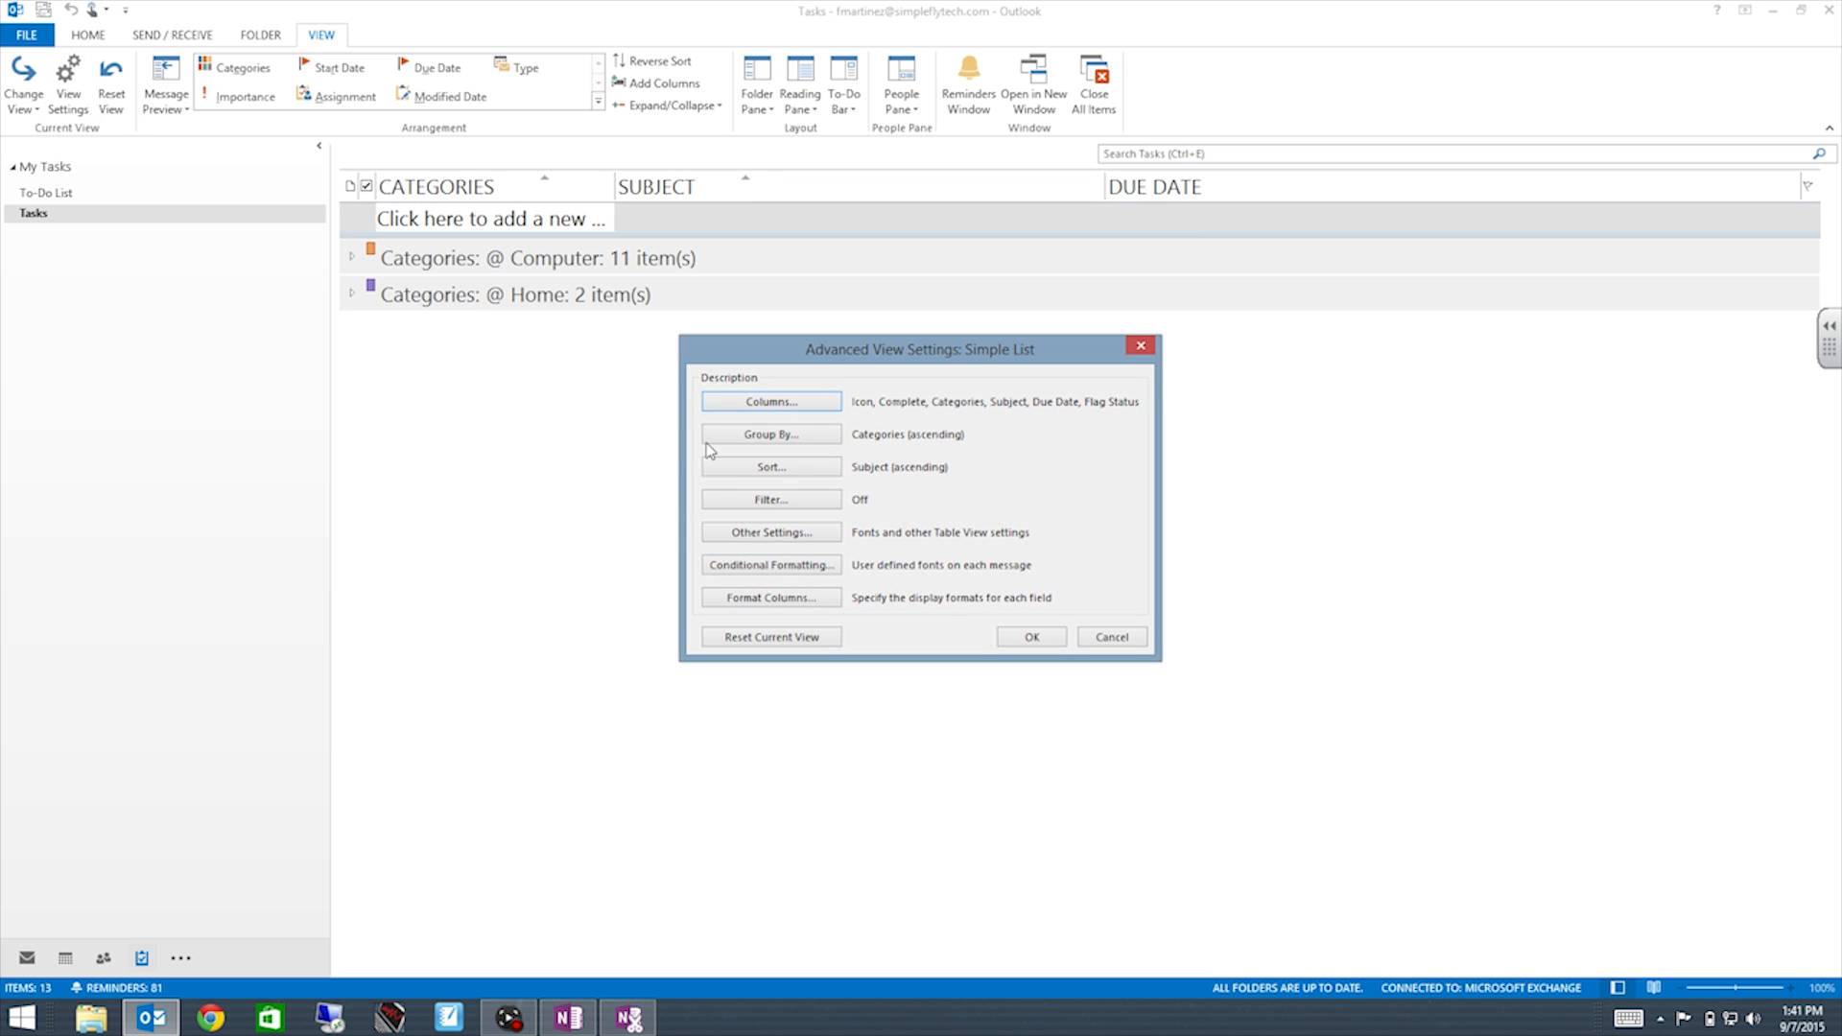
{"action": "mouse_move", "coordinate": [904, 519]}
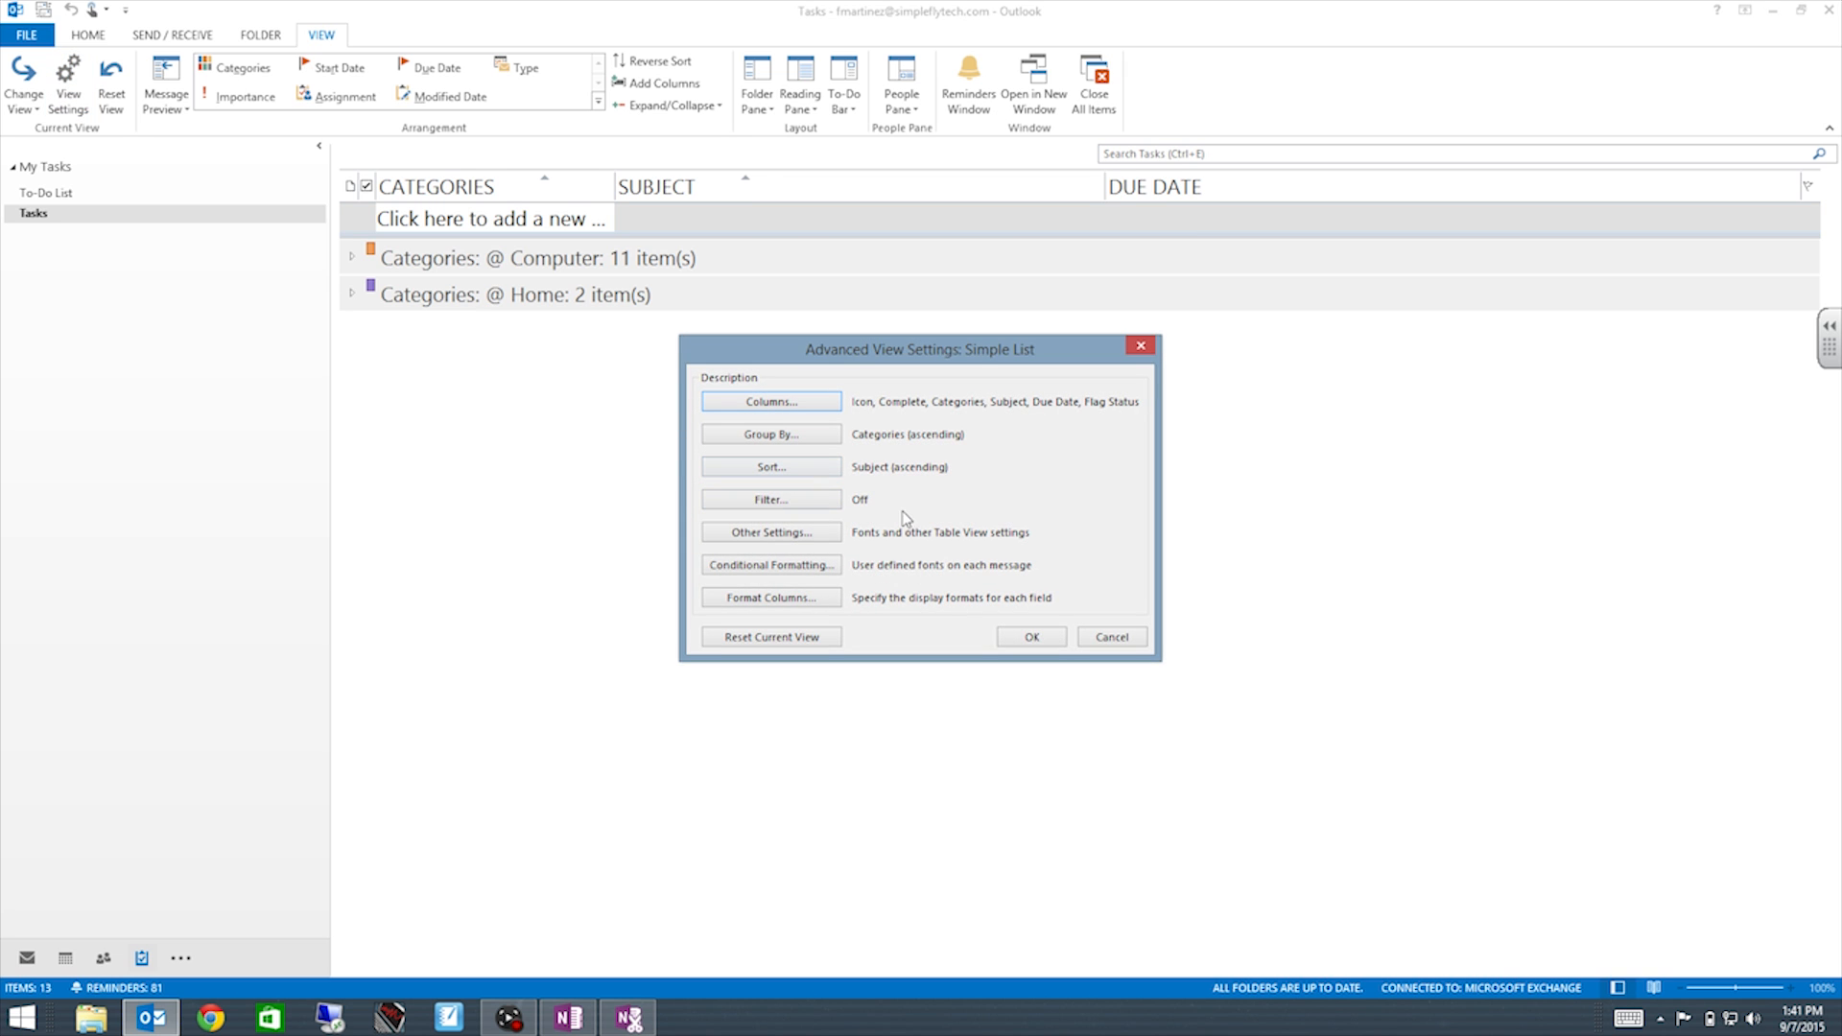
{"action": "mouse_move", "coordinate": [770, 434]}
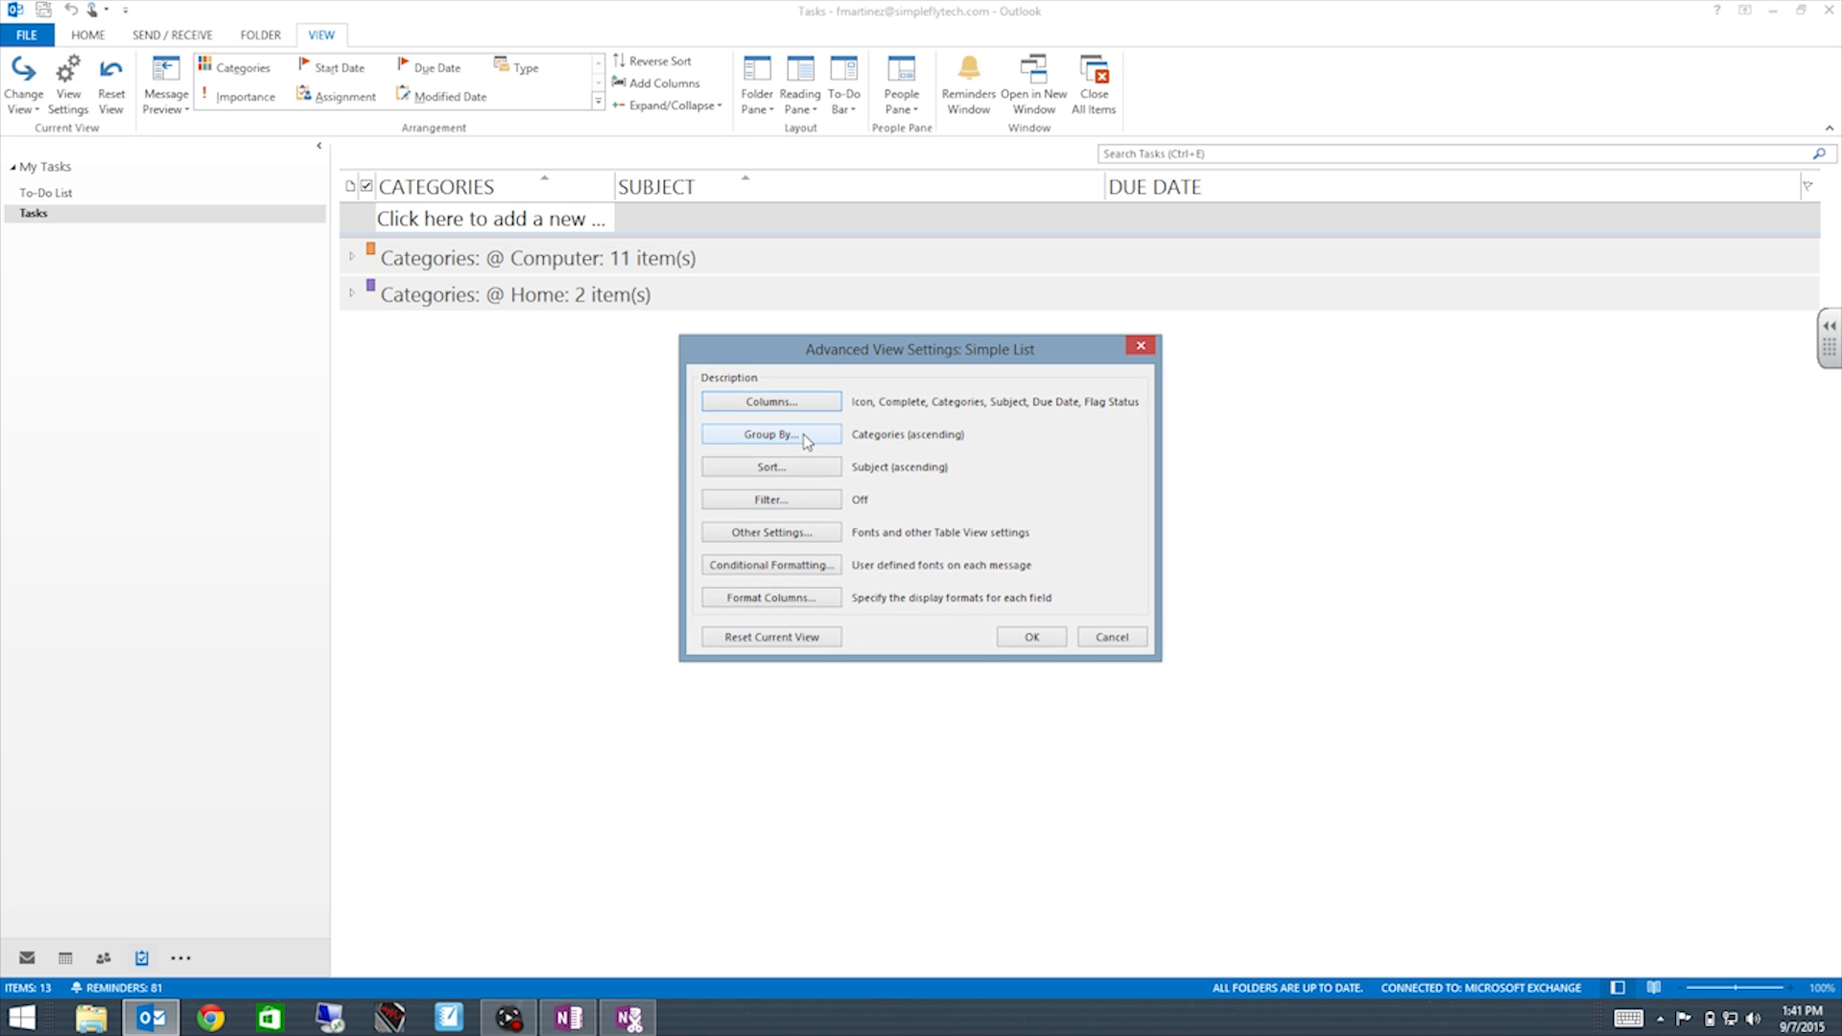
{"action": "left_click", "coordinate": [770, 434]}
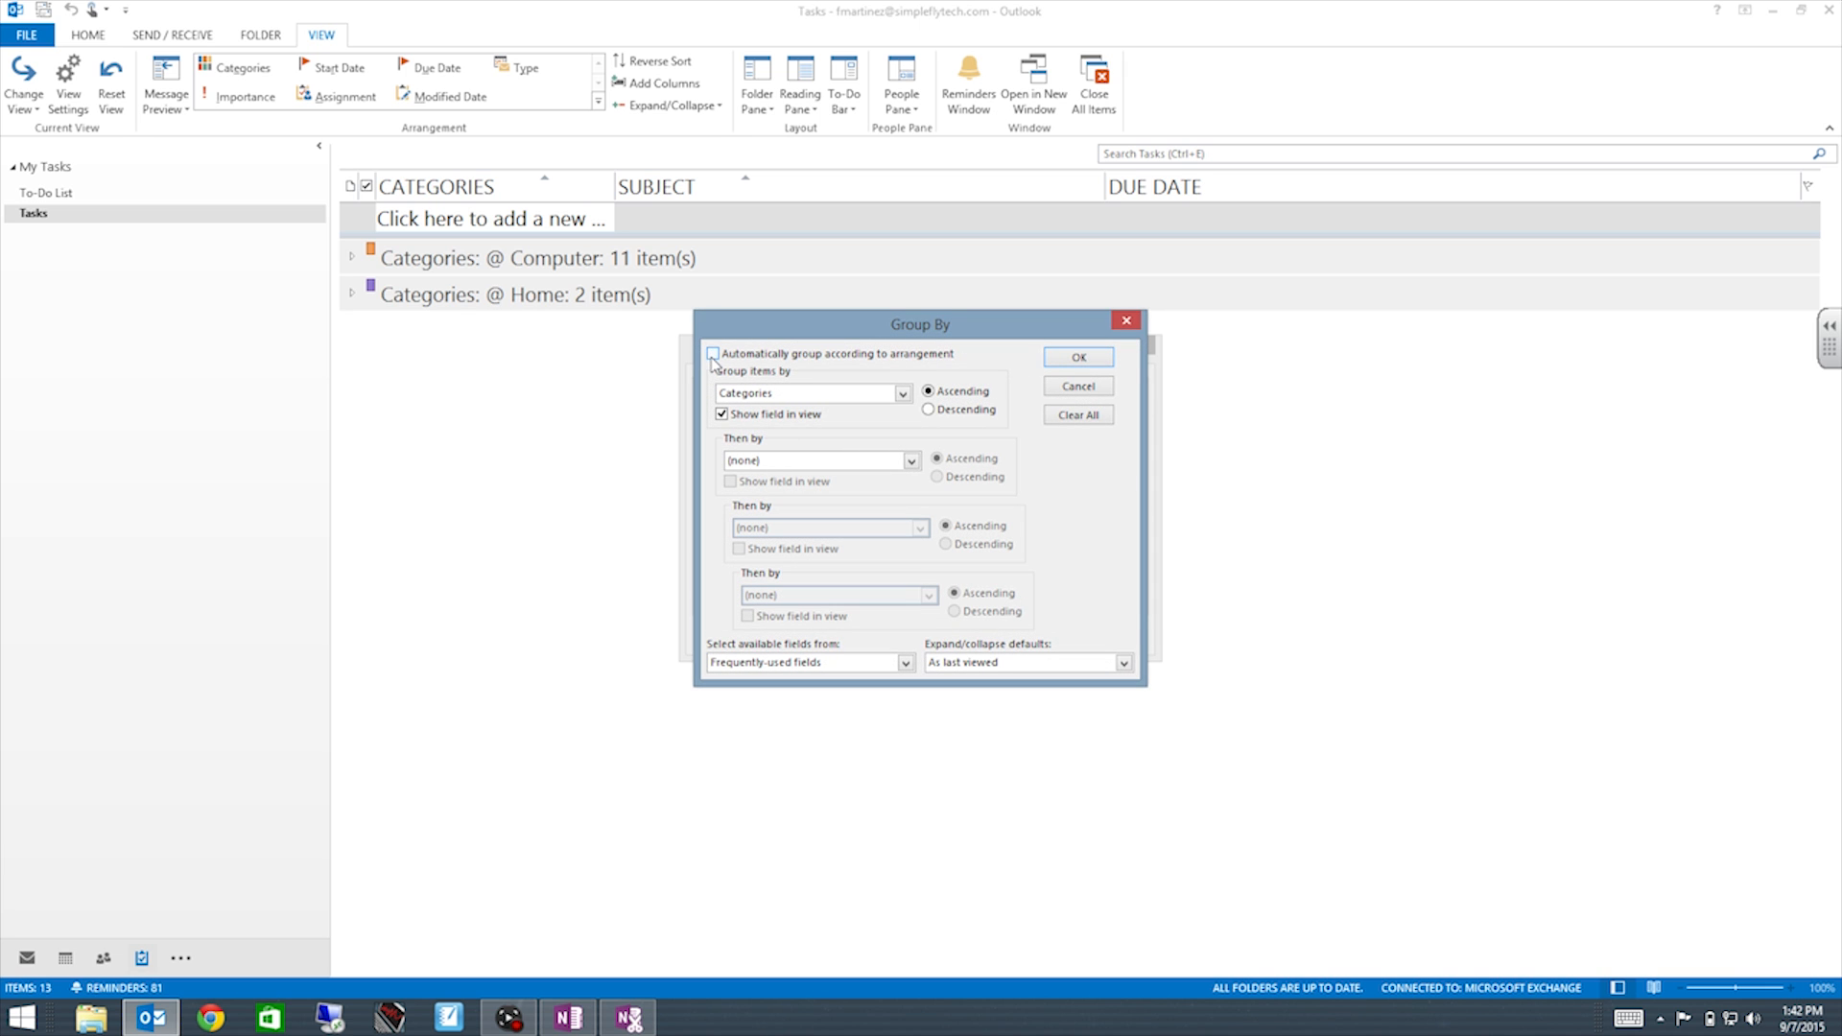
{"action": "left_click", "coordinate": [712, 354]}
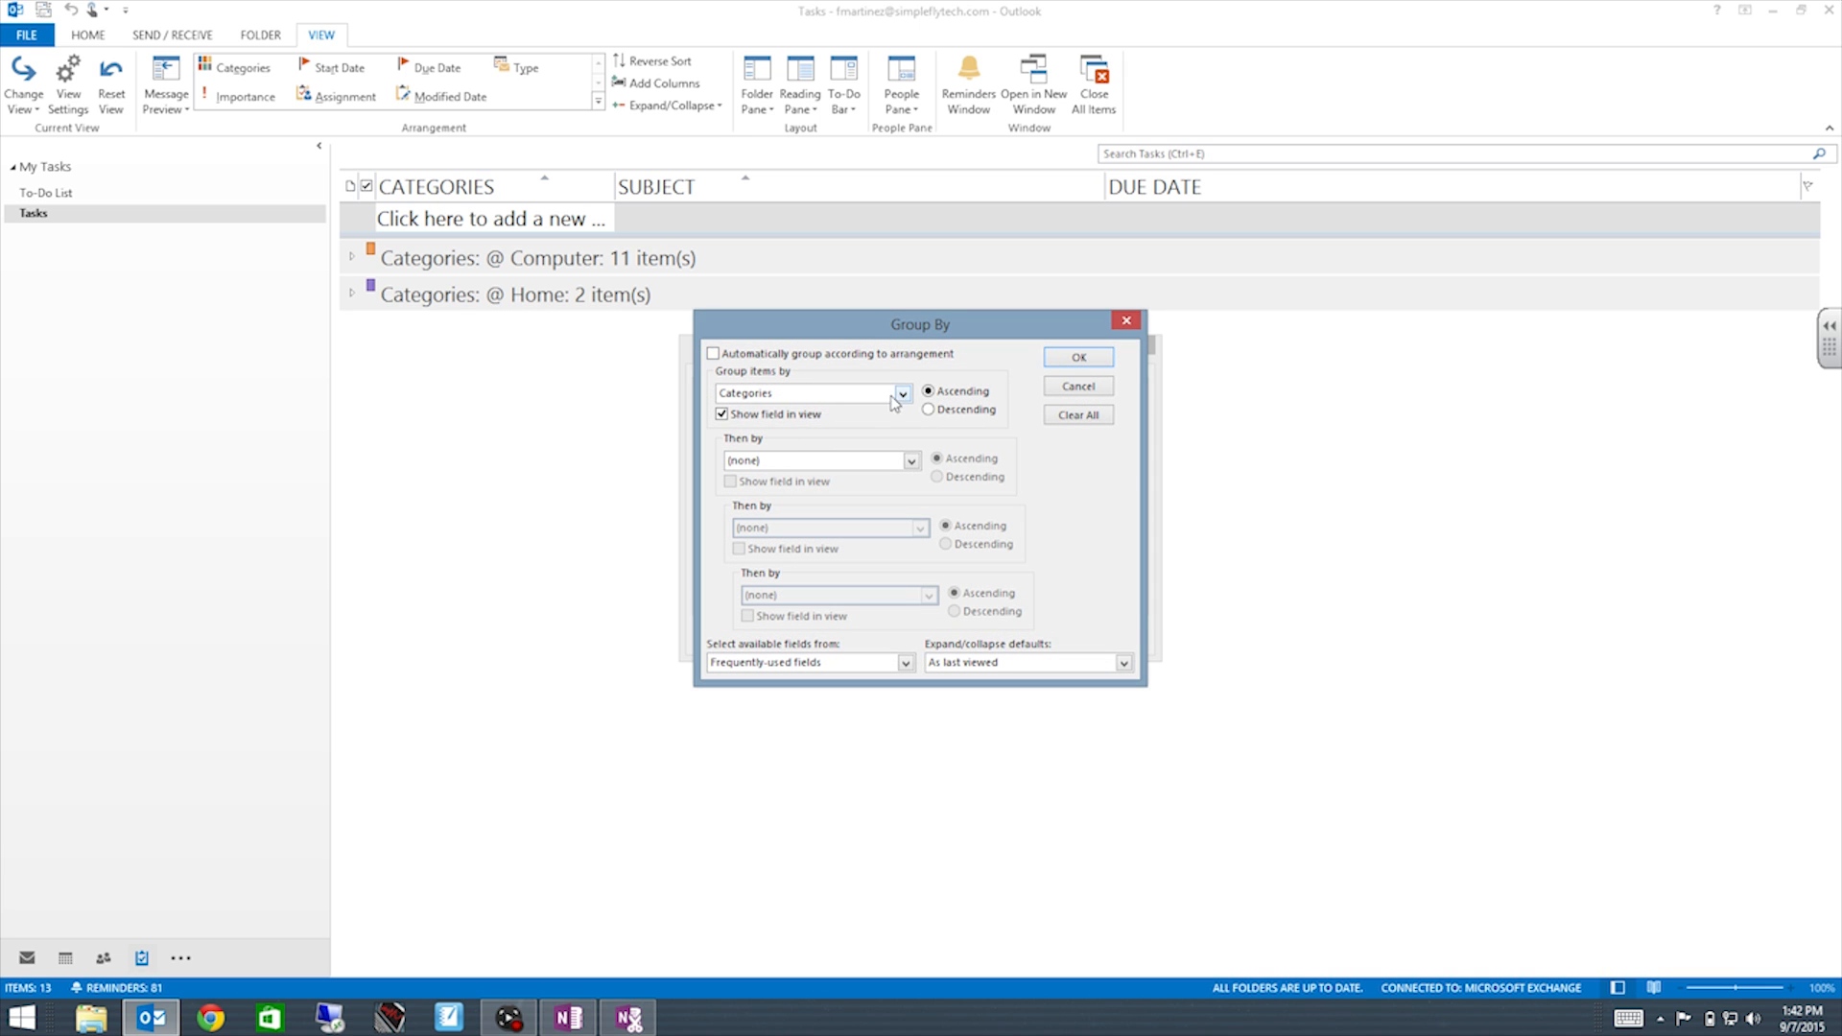
{"action": "mouse_move", "coordinate": [855, 420]}
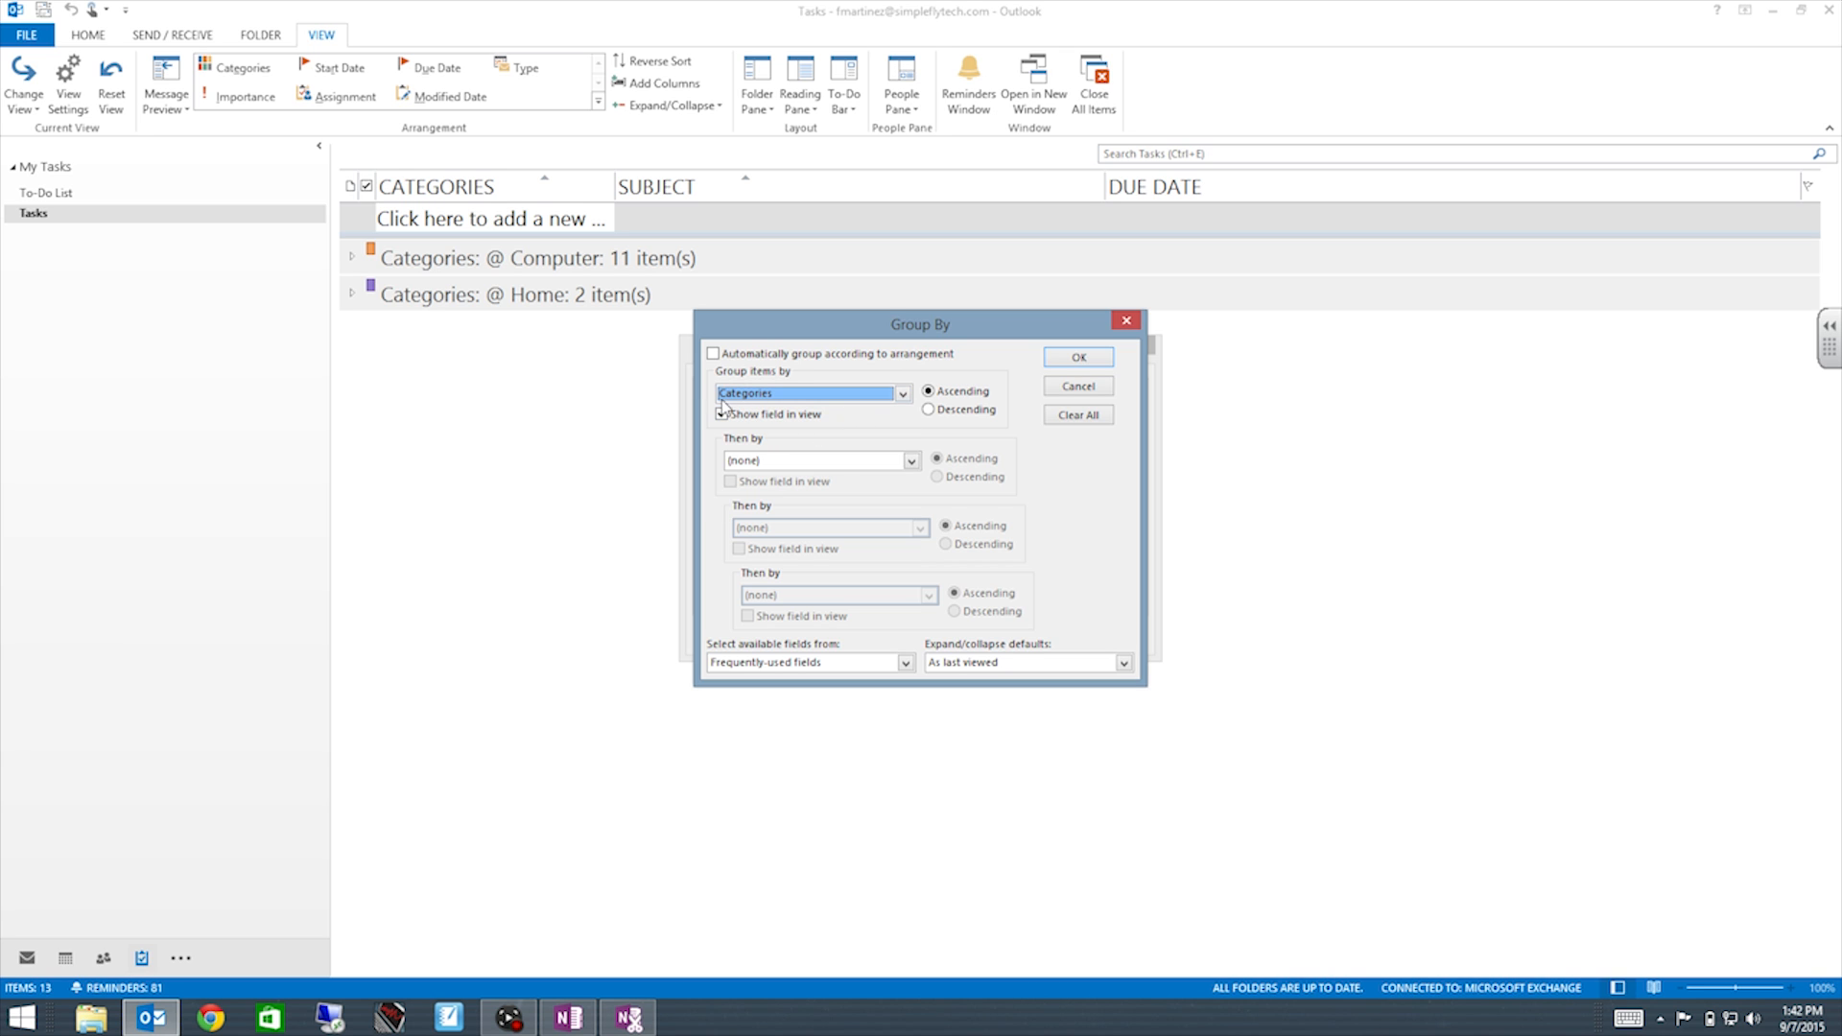
{"action": "left_click", "coordinate": [721, 414]}
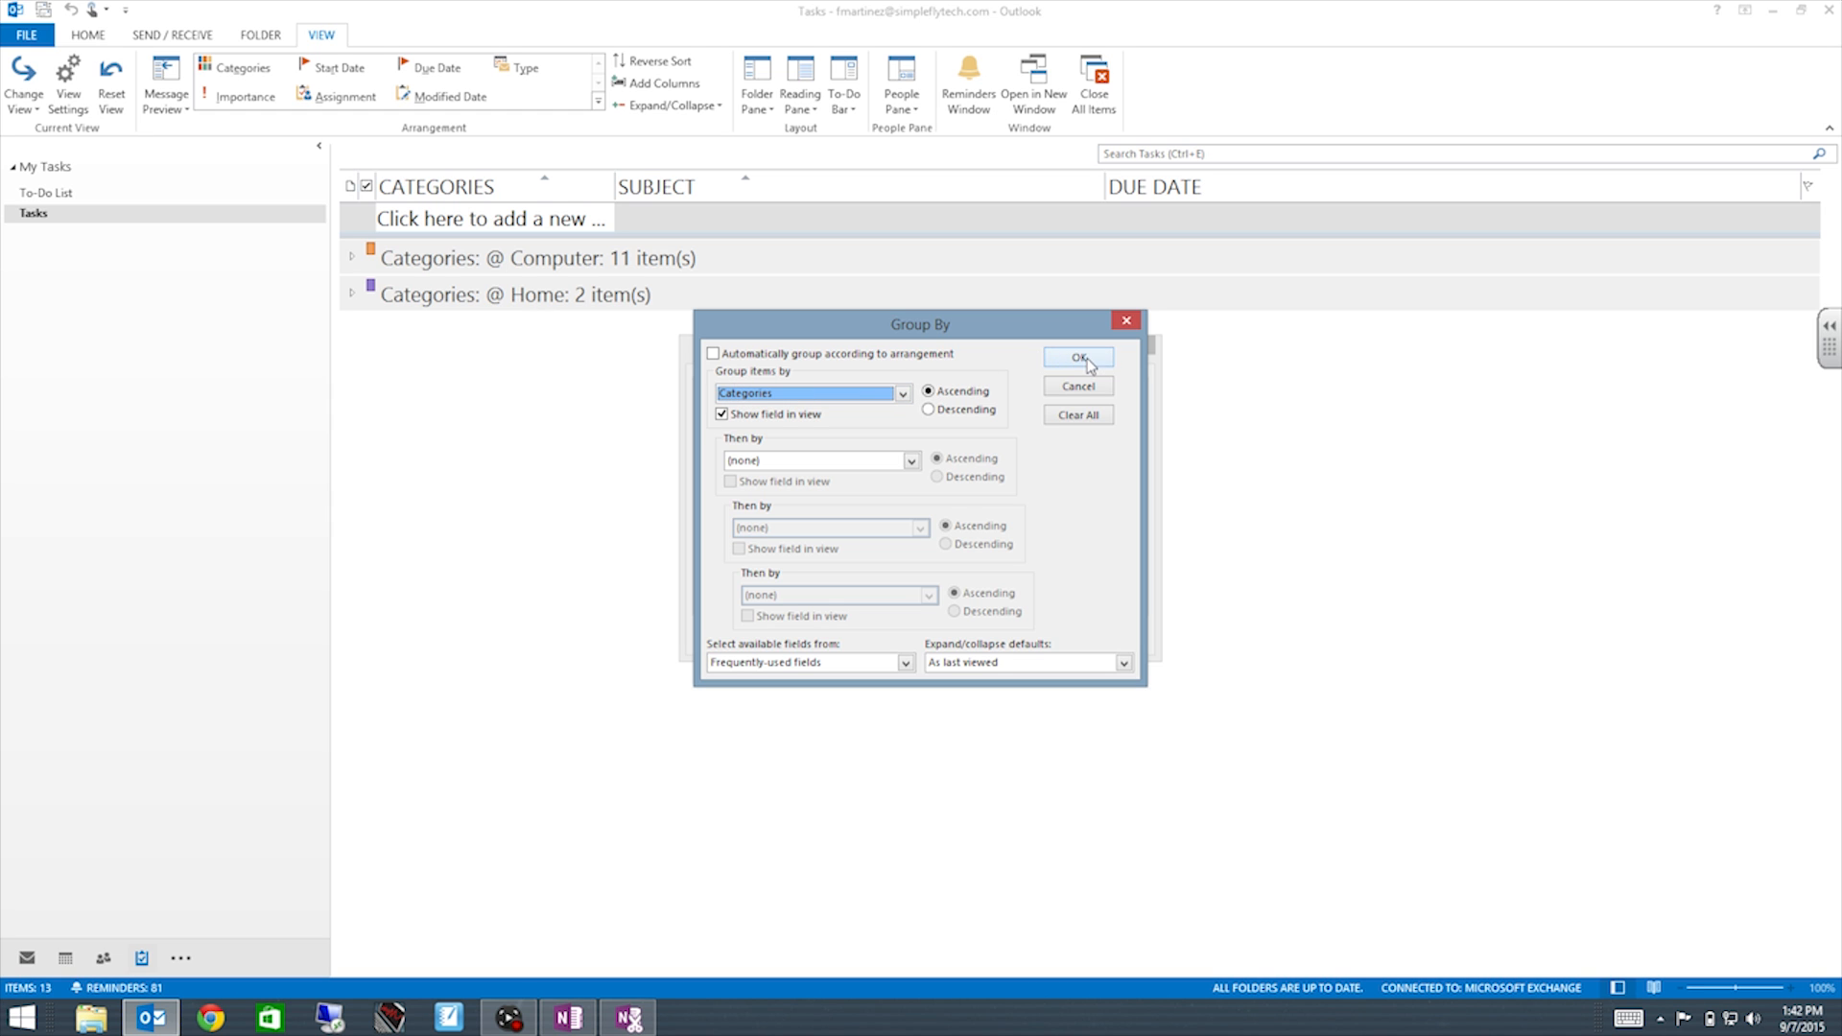
{"action": "left_click", "coordinate": [1079, 357]}
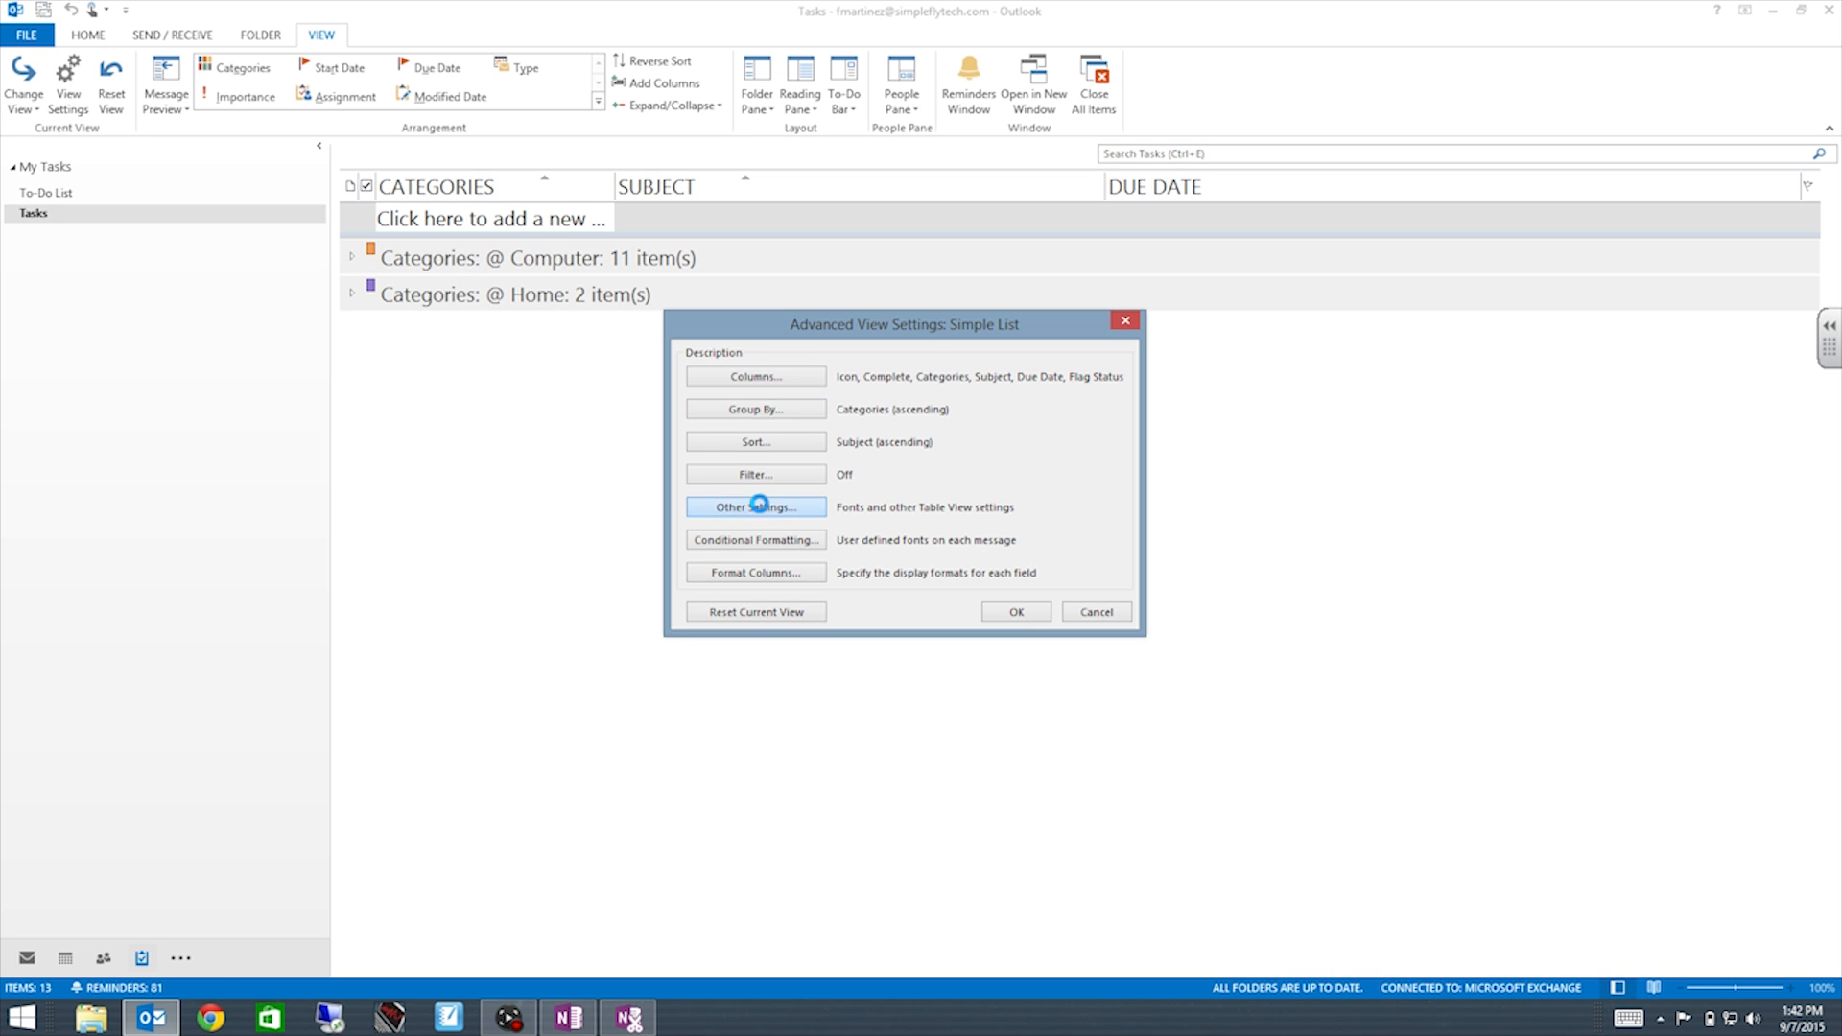
Review the column and row fonts in Other Settings, then close the Advanced View Settings.
{"action": "left_click", "coordinate": [756, 506]}
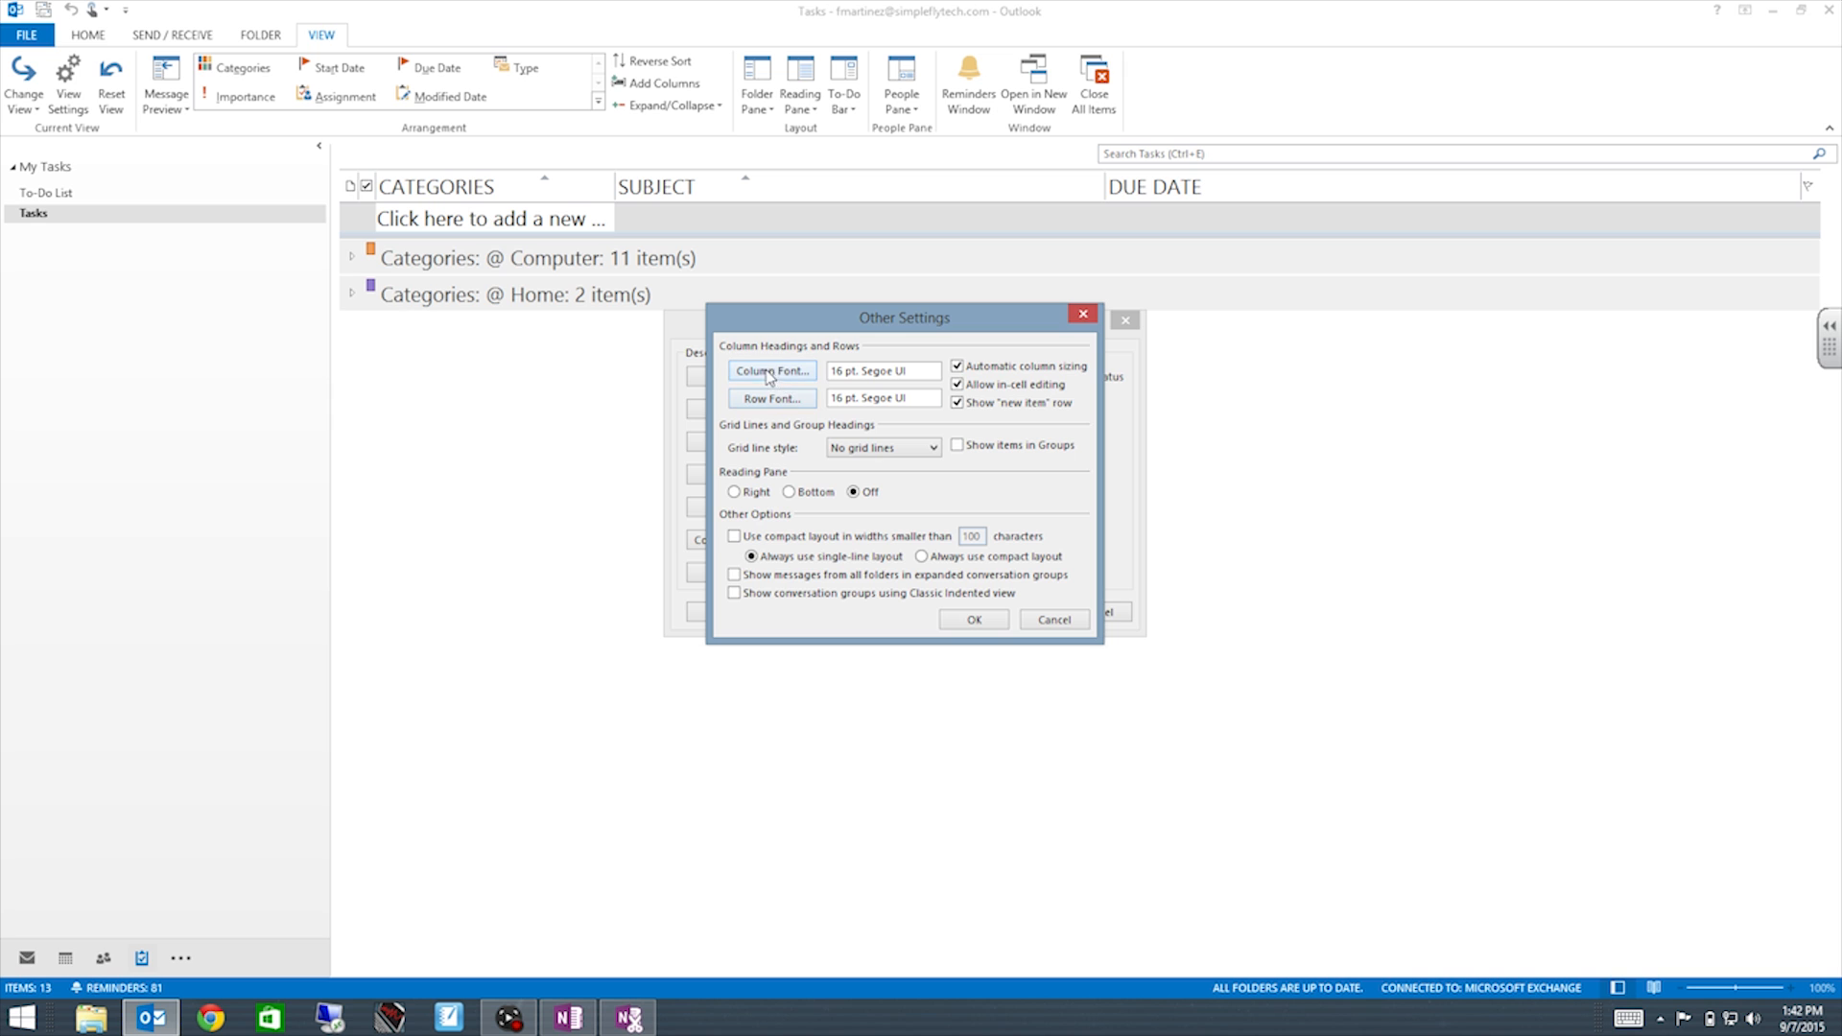
{"action": "left_click", "coordinate": [770, 371]}
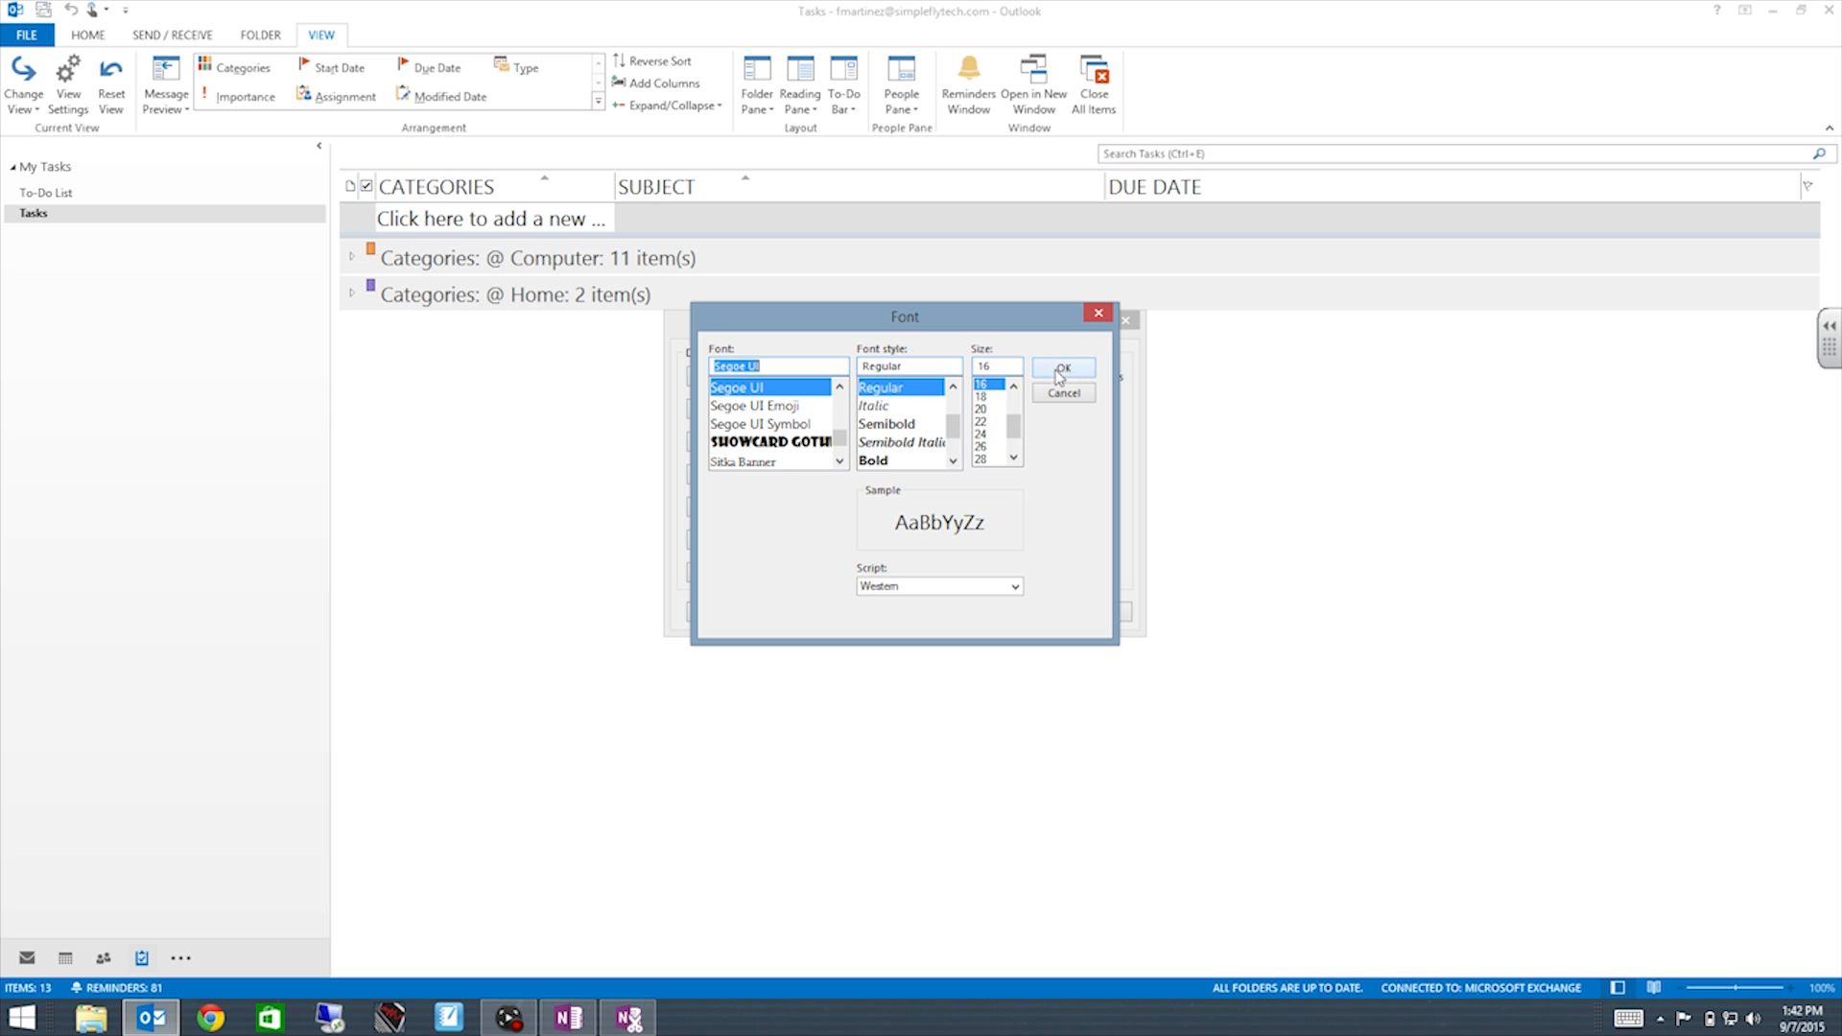
{"action": "left_click", "coordinate": [1061, 367]}
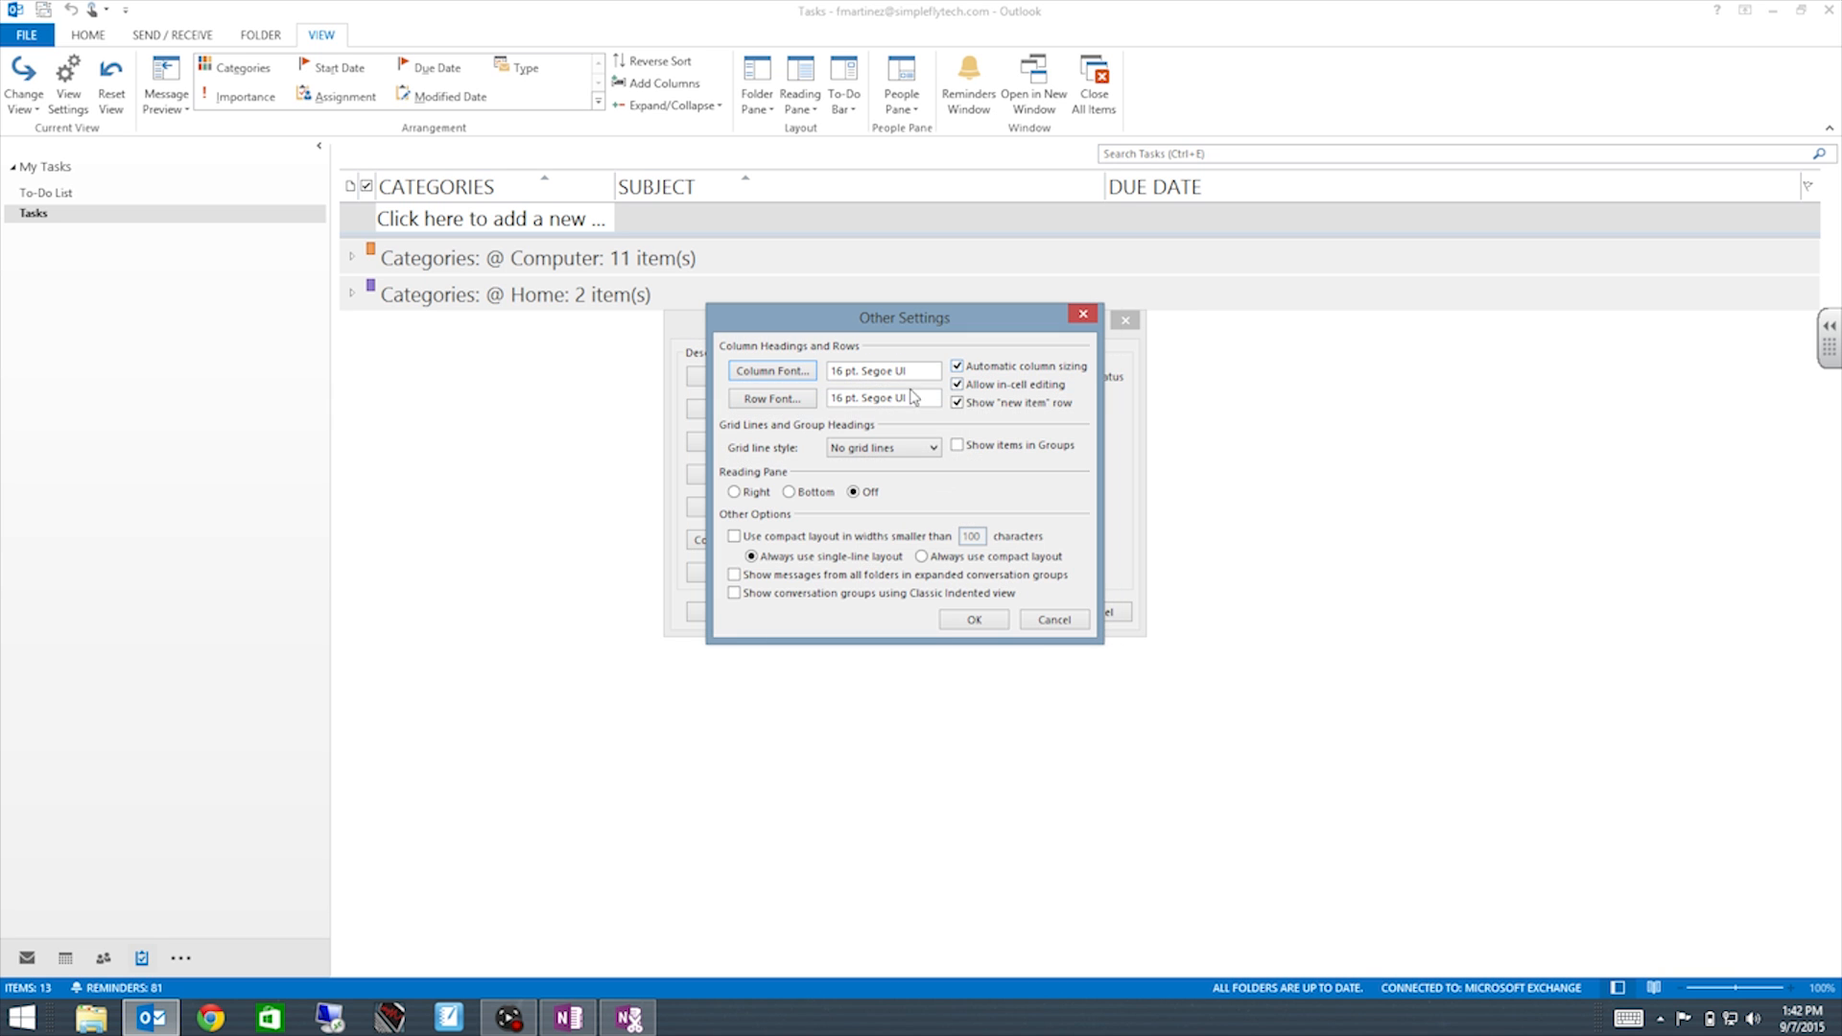
{"action": "left_click", "coordinate": [770, 371]}
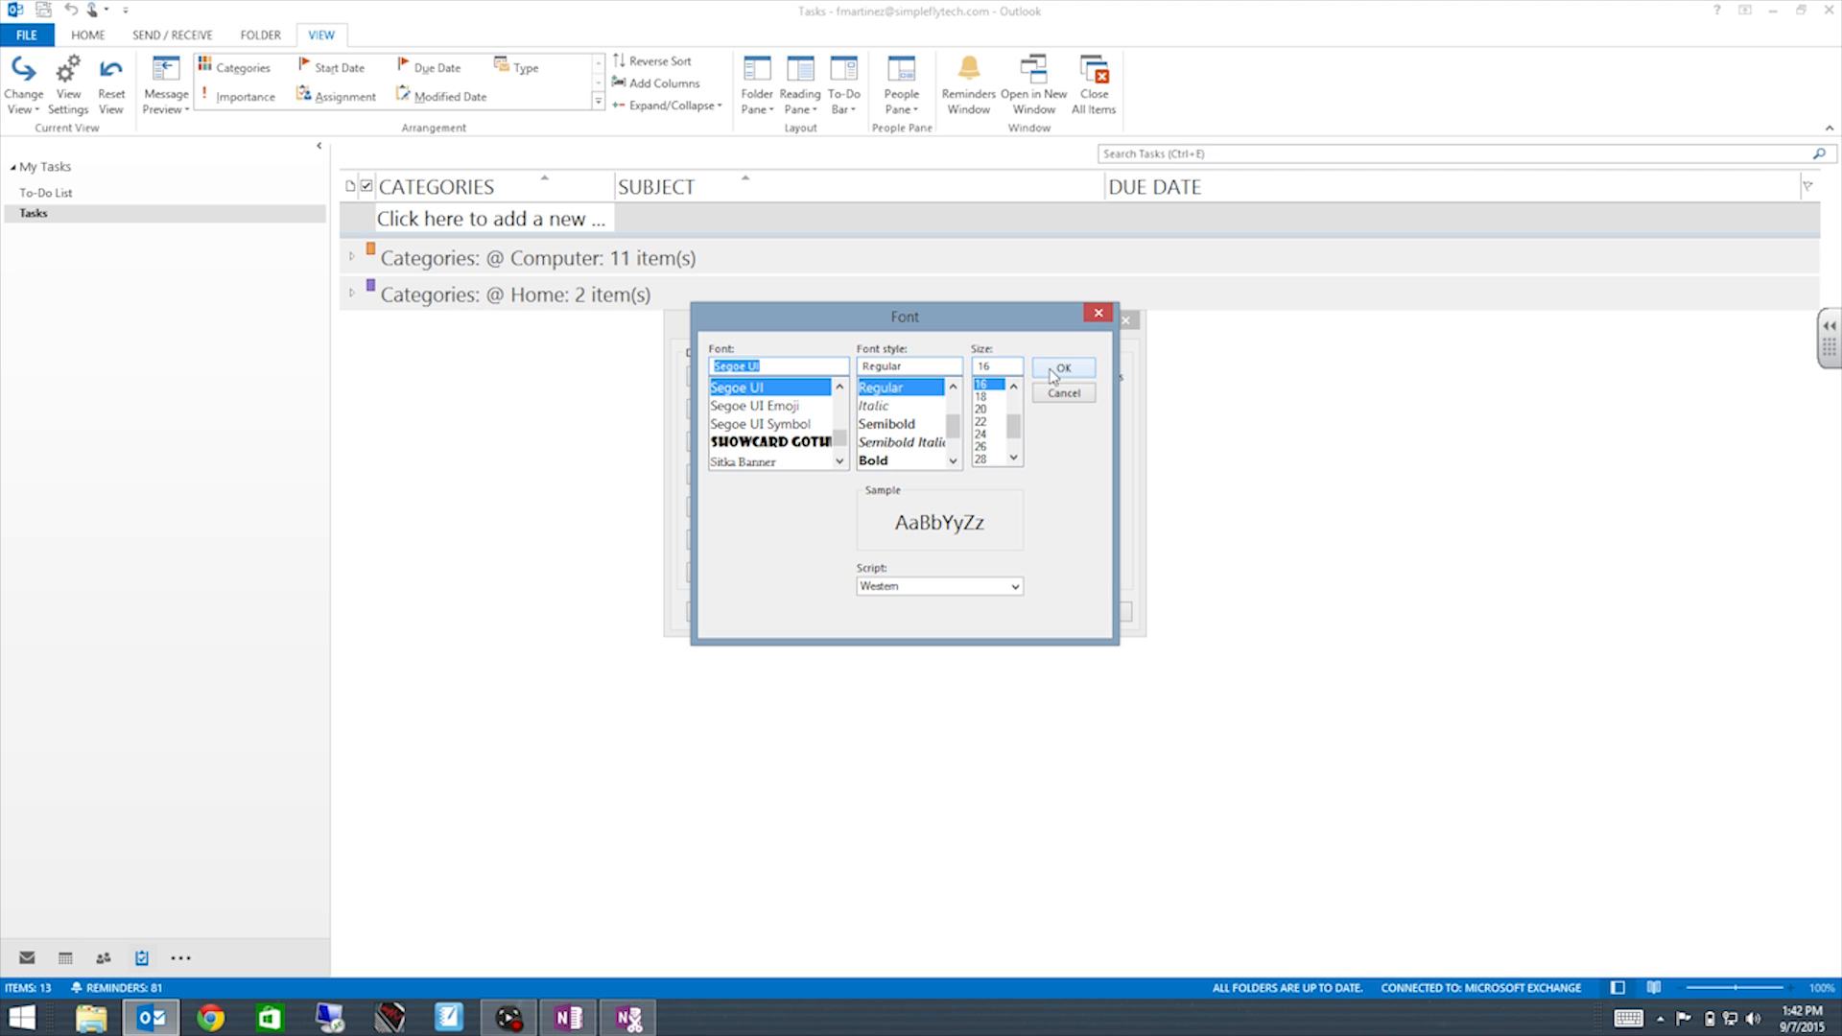
{"action": "left_click", "coordinate": [1063, 368]}
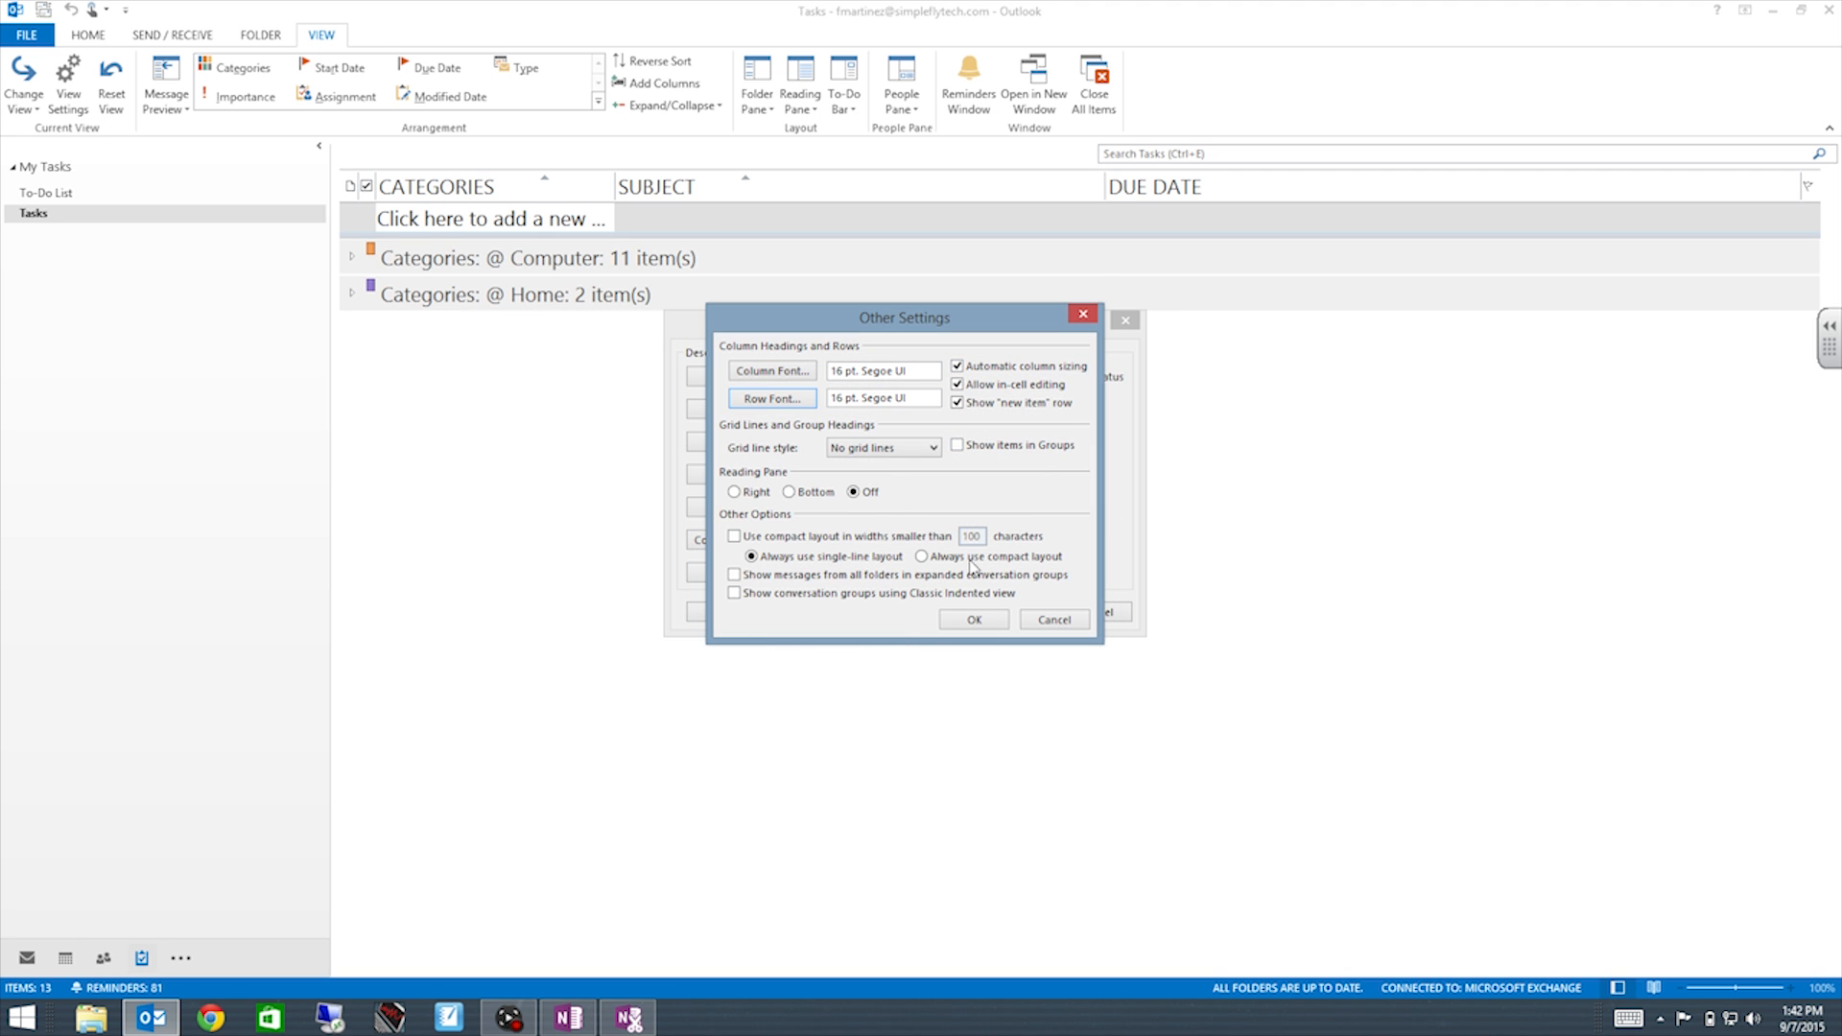
{"action": "left_click", "coordinate": [974, 619]}
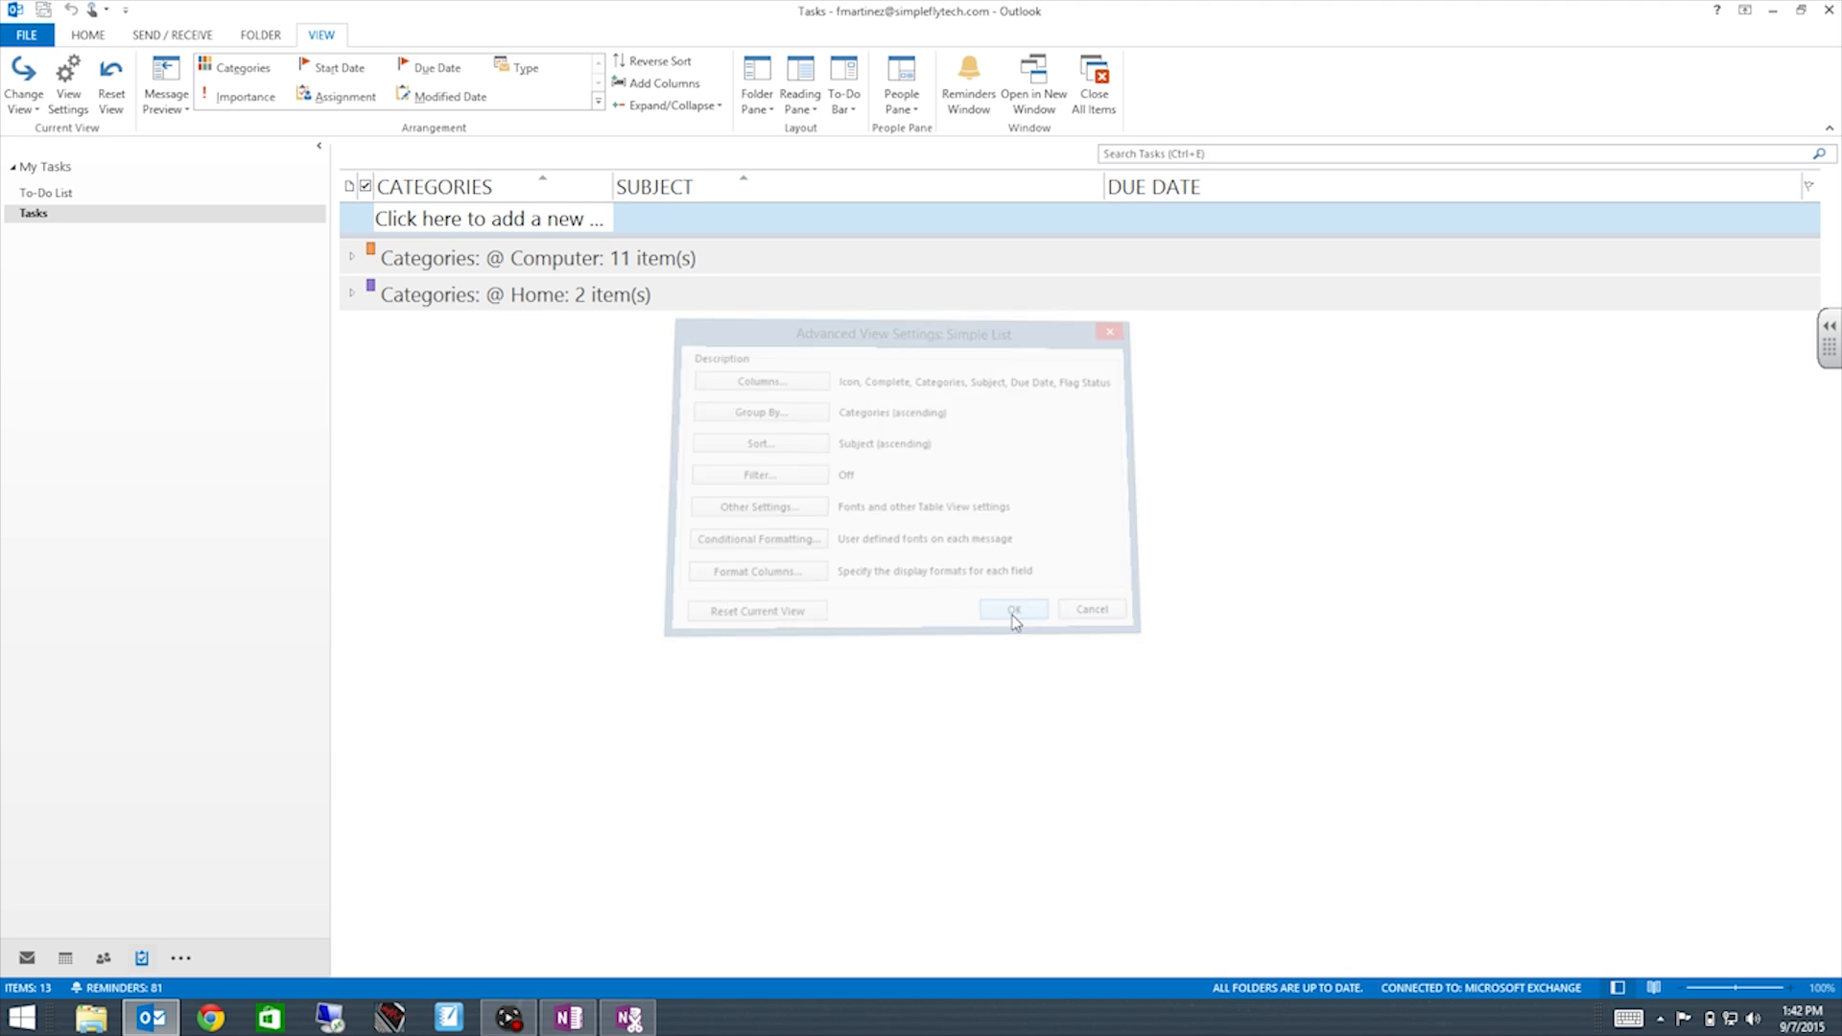
{"action": "left_click", "coordinate": [1013, 608]}
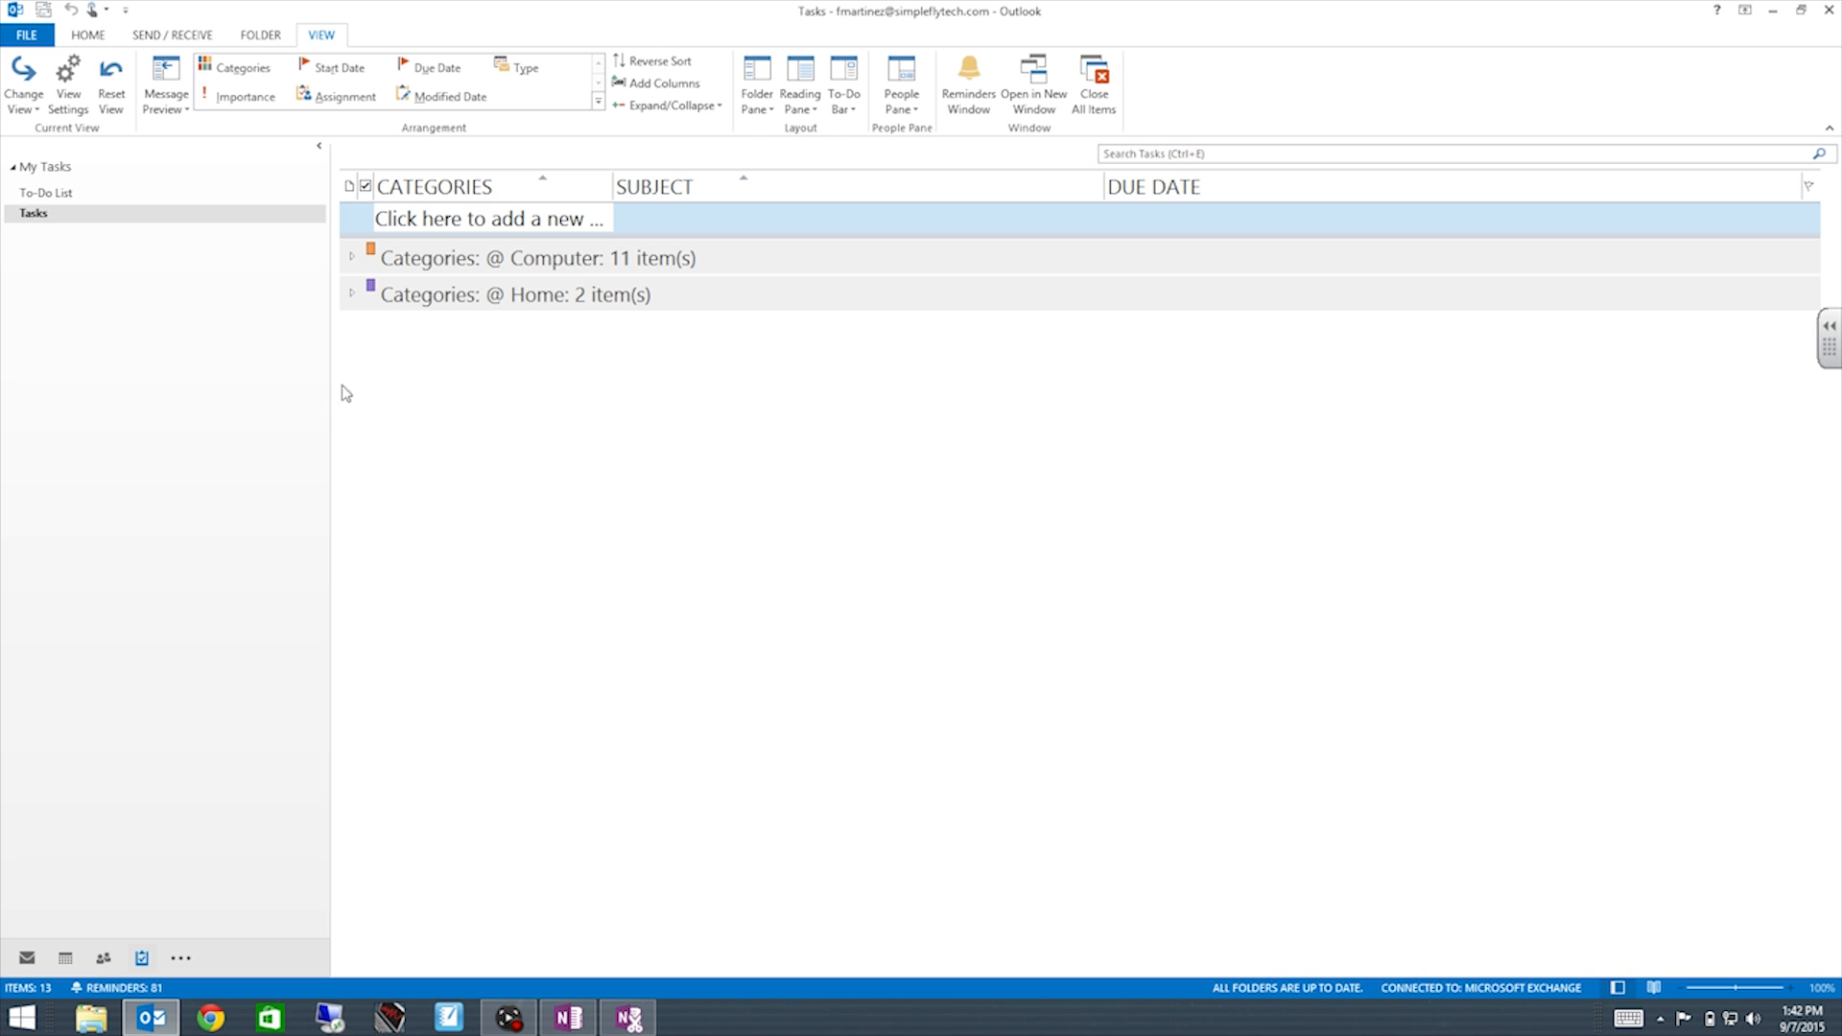
{"action": "mouse_move", "coordinate": [520, 426]}
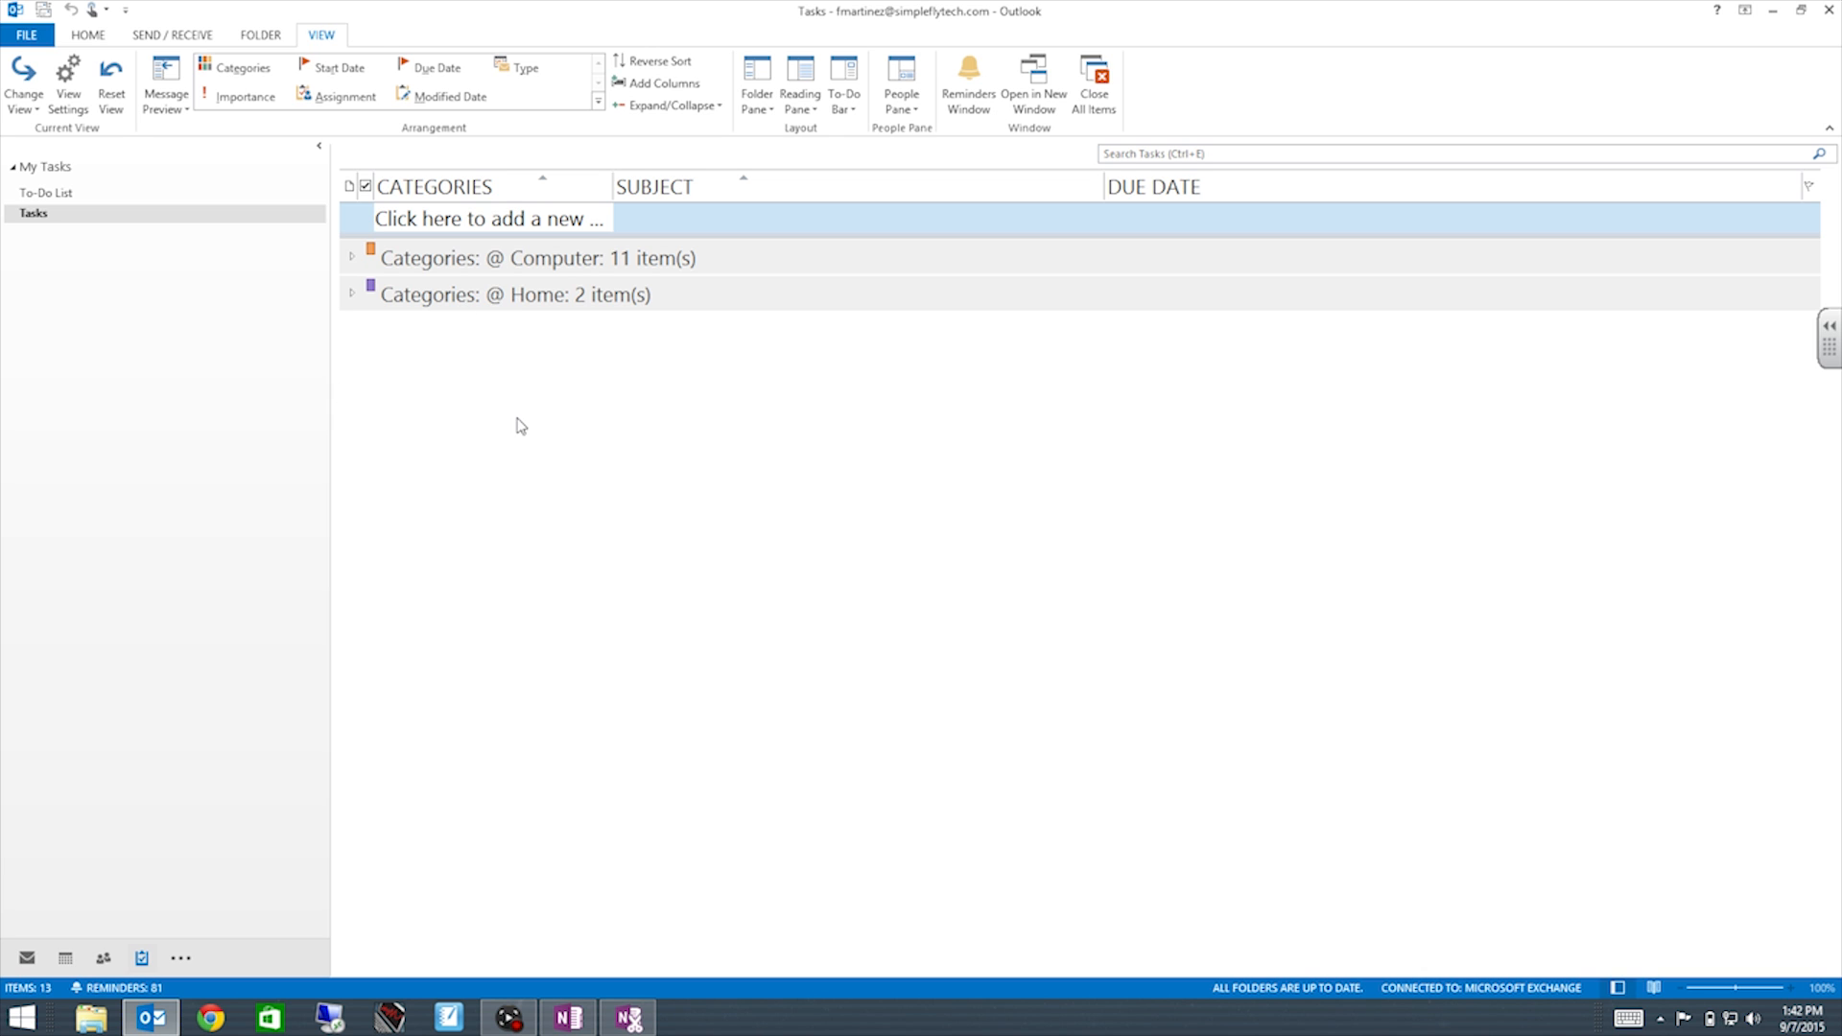
{"action": "mouse_move", "coordinate": [459, 286]}
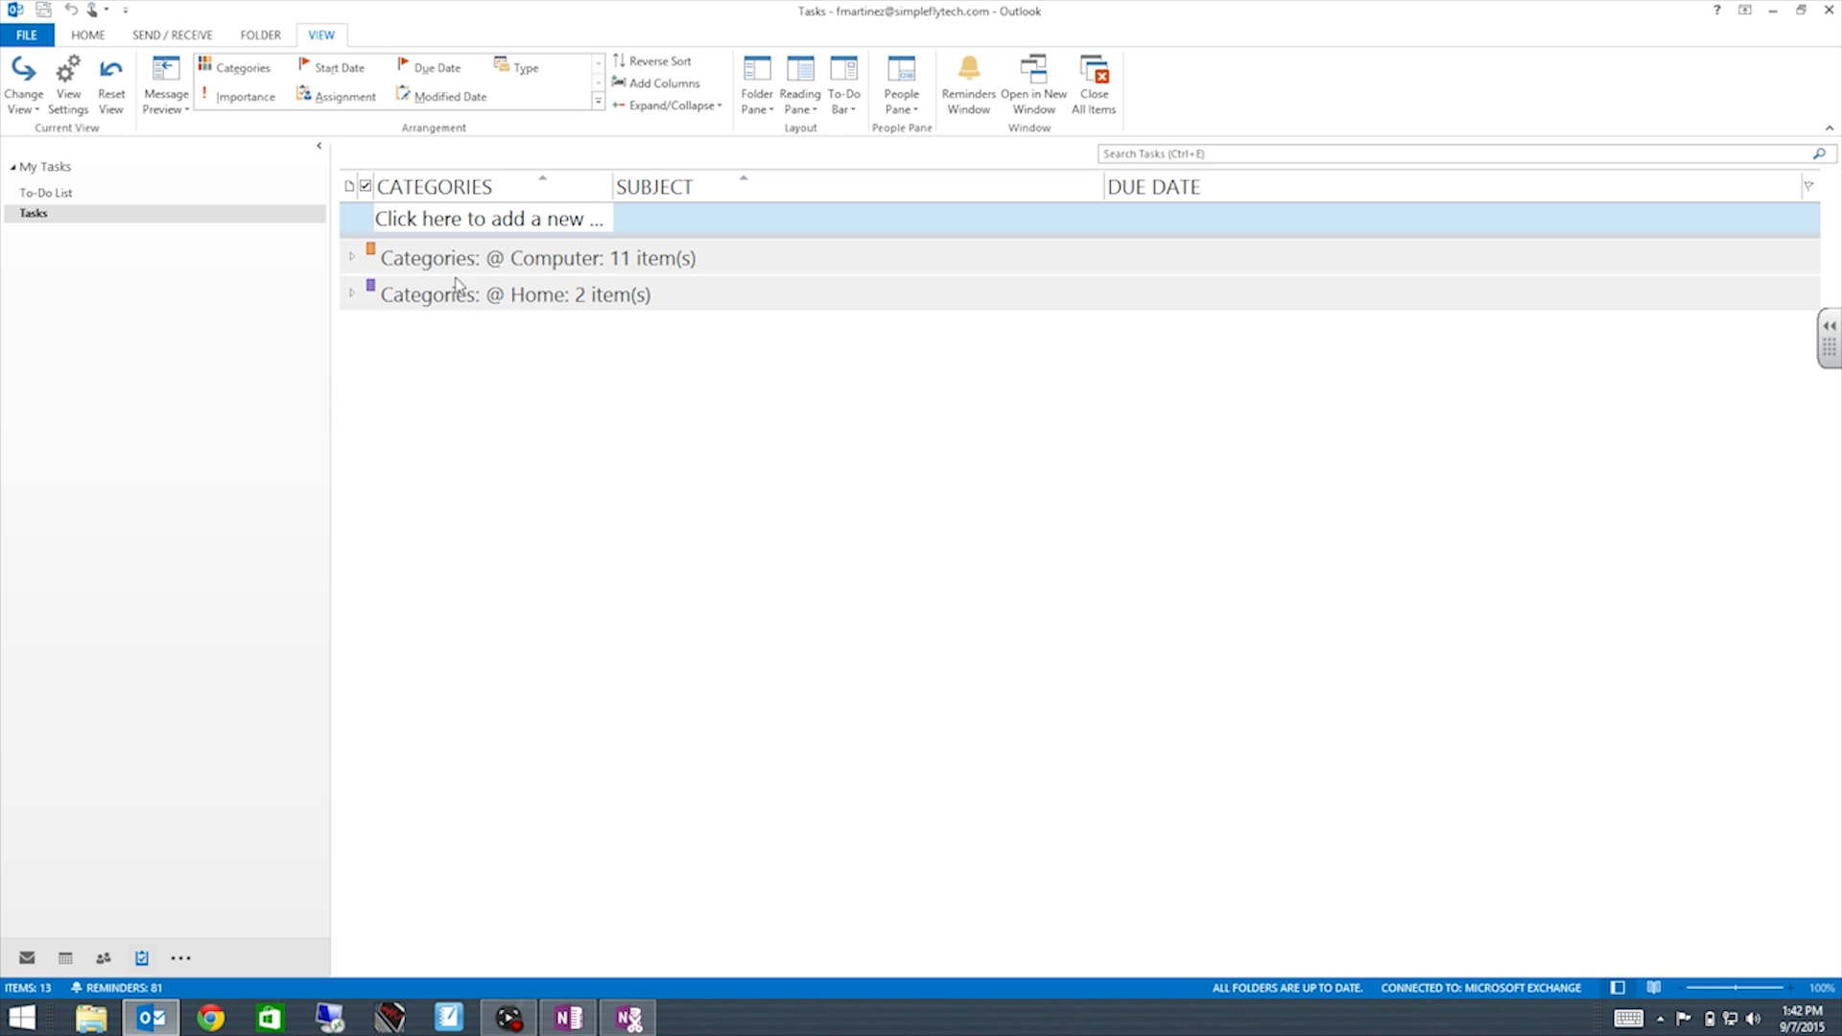
{"action": "mouse_move", "coordinate": [874, 937]}
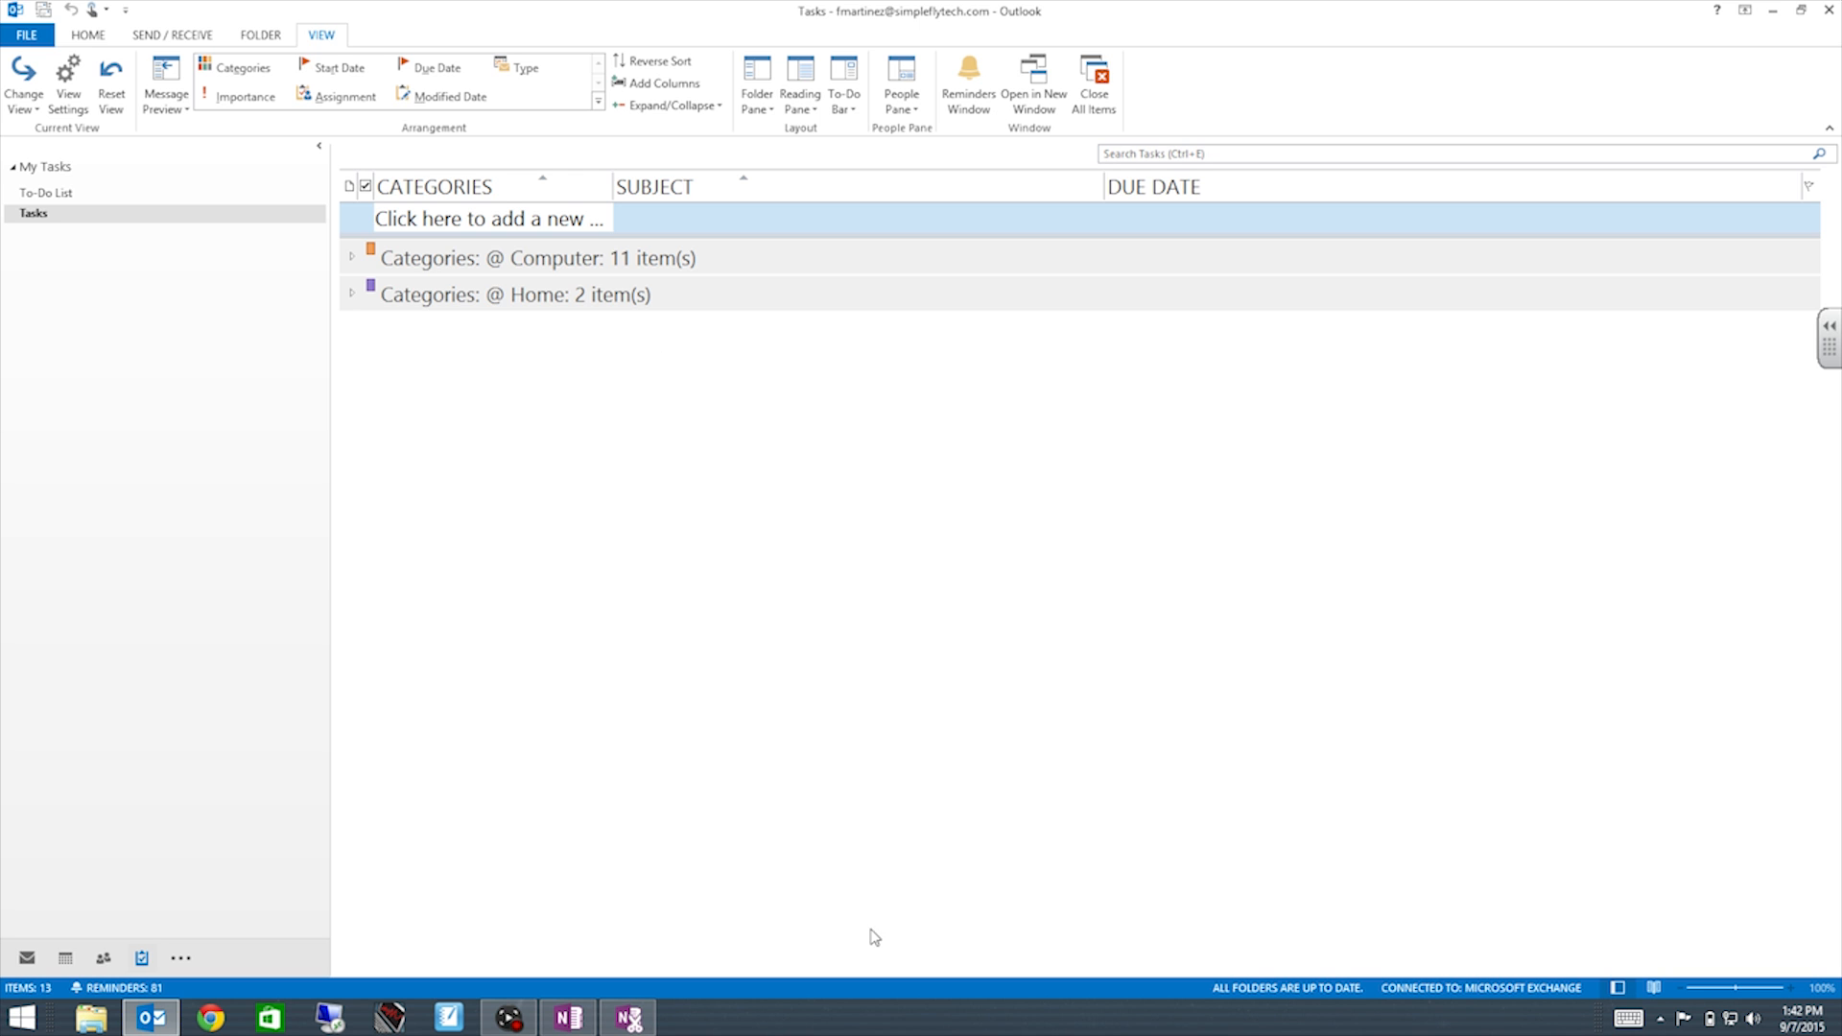
{"action": "mouse_move", "coordinate": [358, 292]}
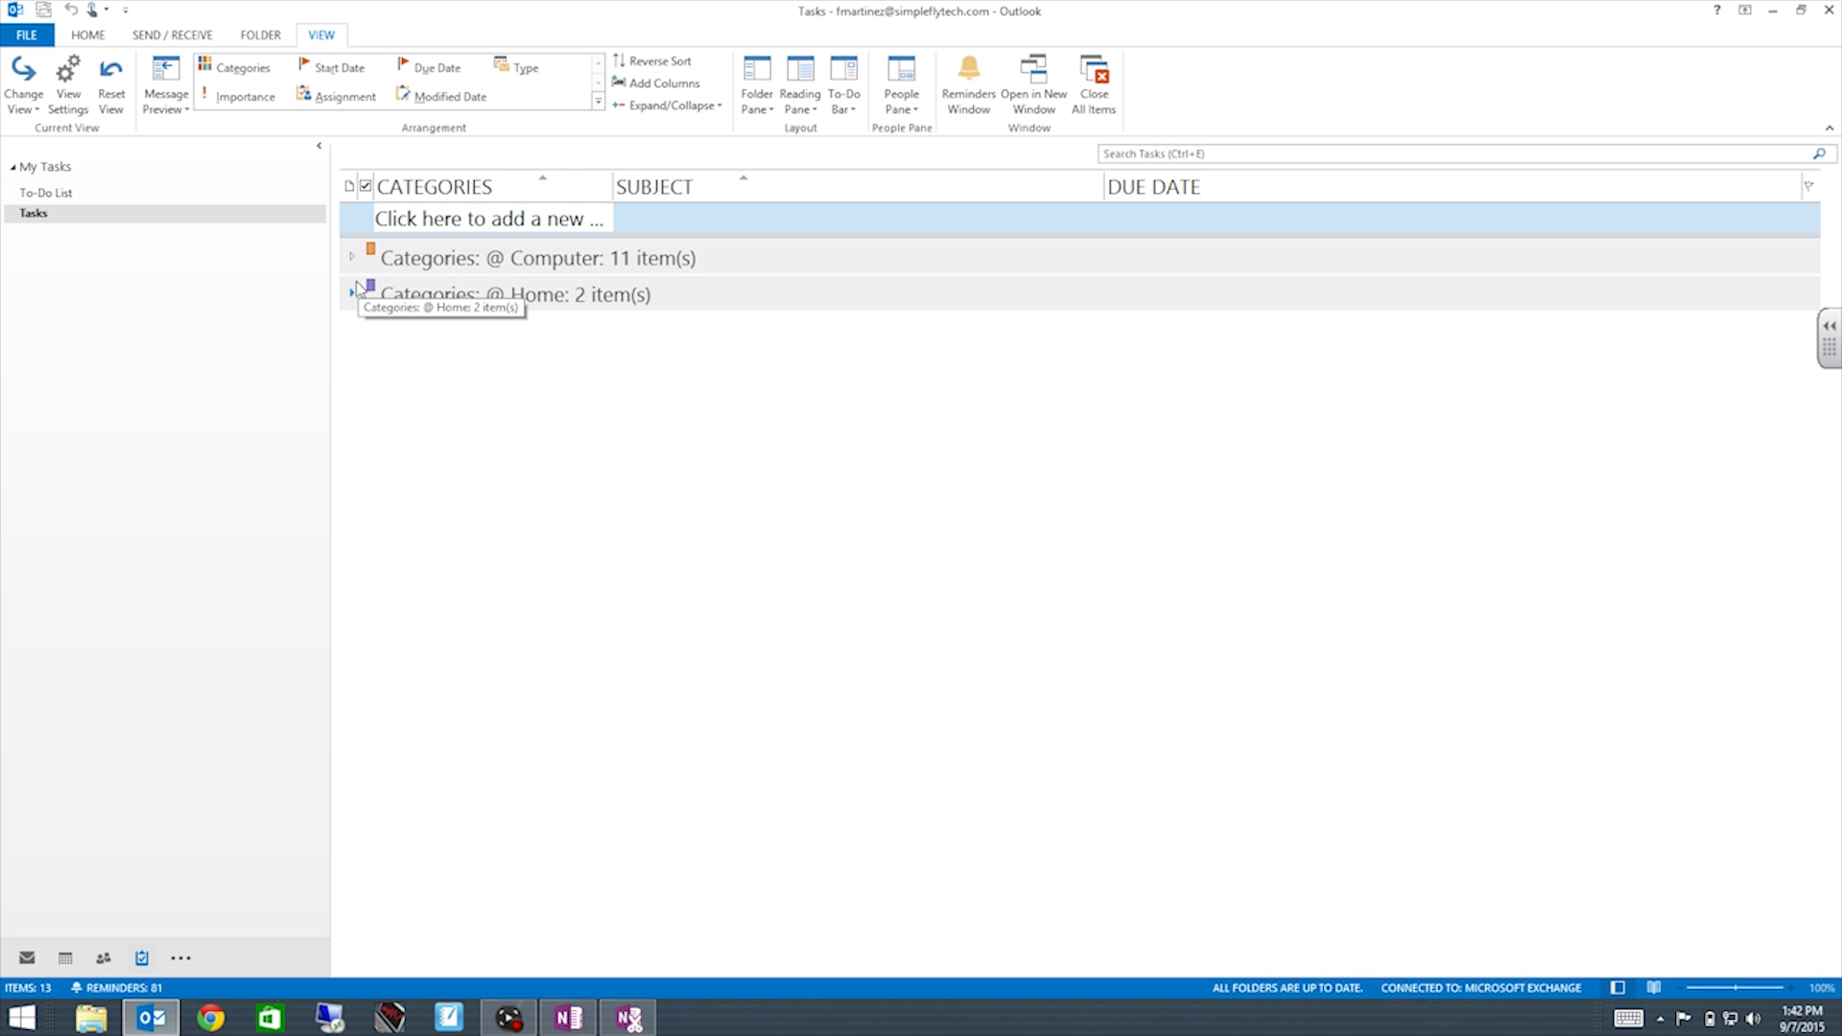
Expand the @ Computer group, open 'Research - Prices on iPads', and sort the tasks by due date.
{"action": "left_click", "coordinate": [351, 257]}
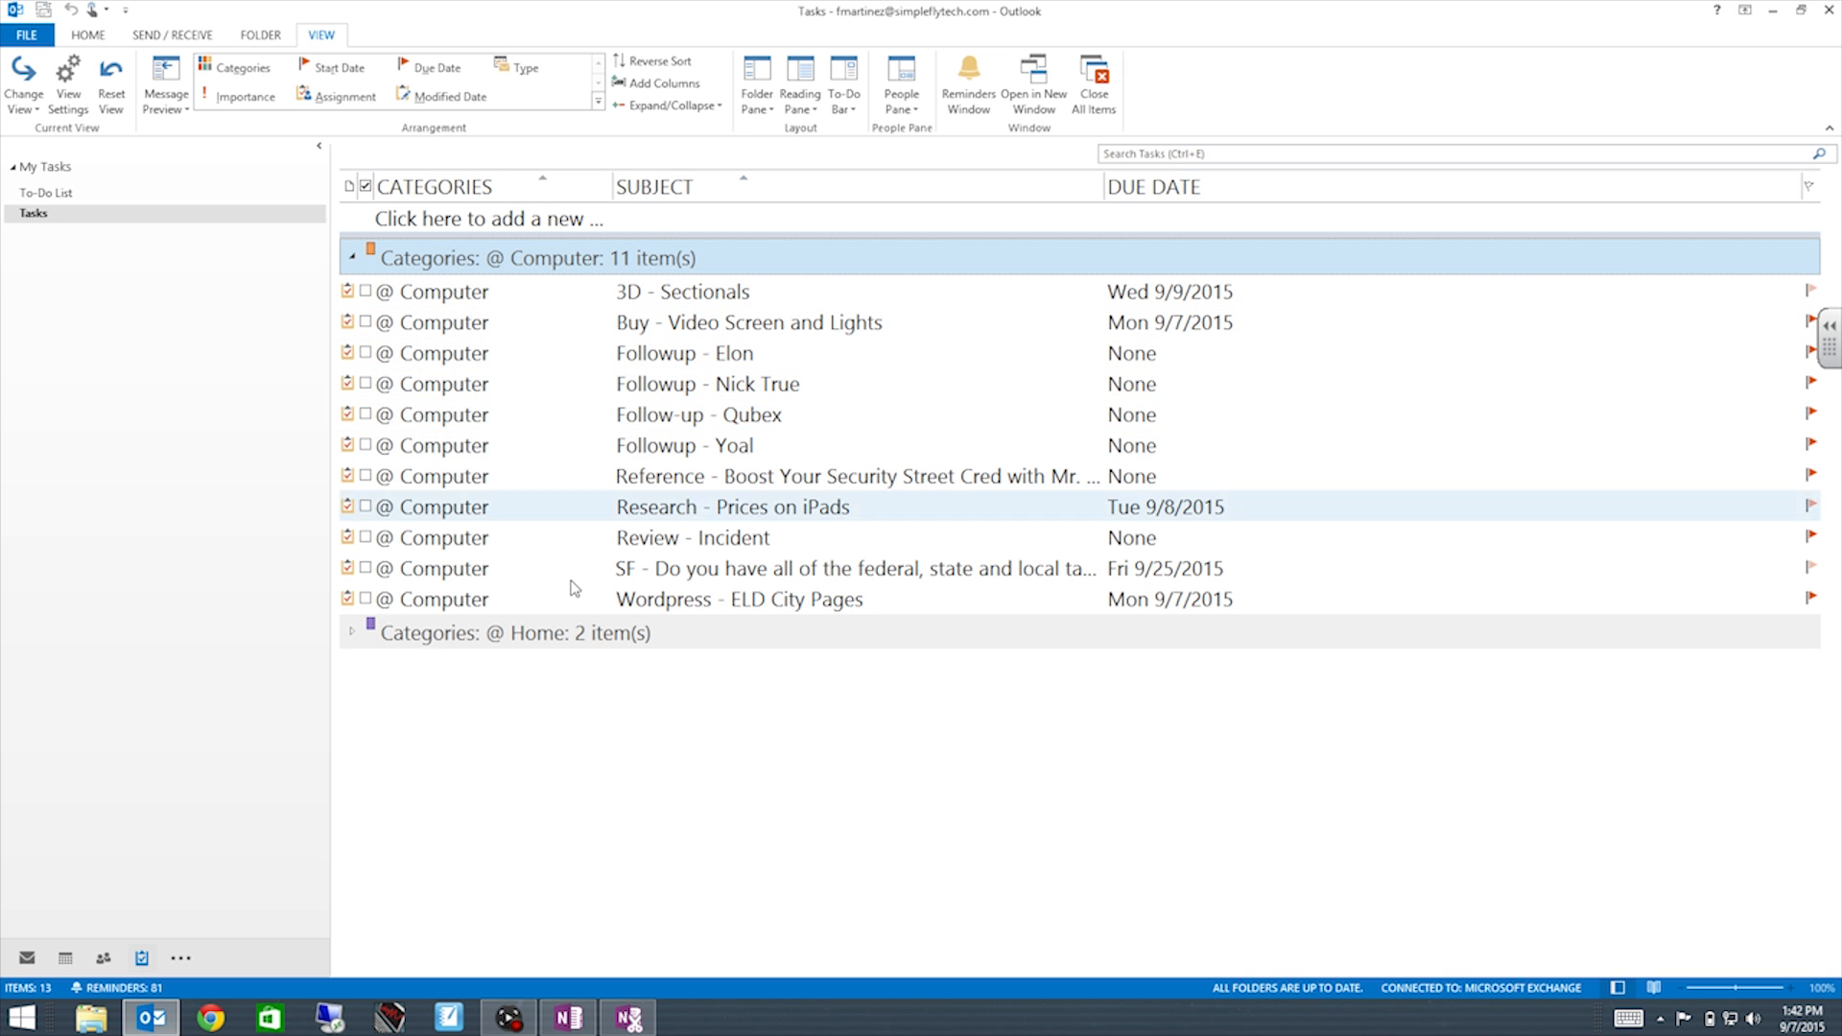
{"action": "left_click", "coordinate": [698, 415]}
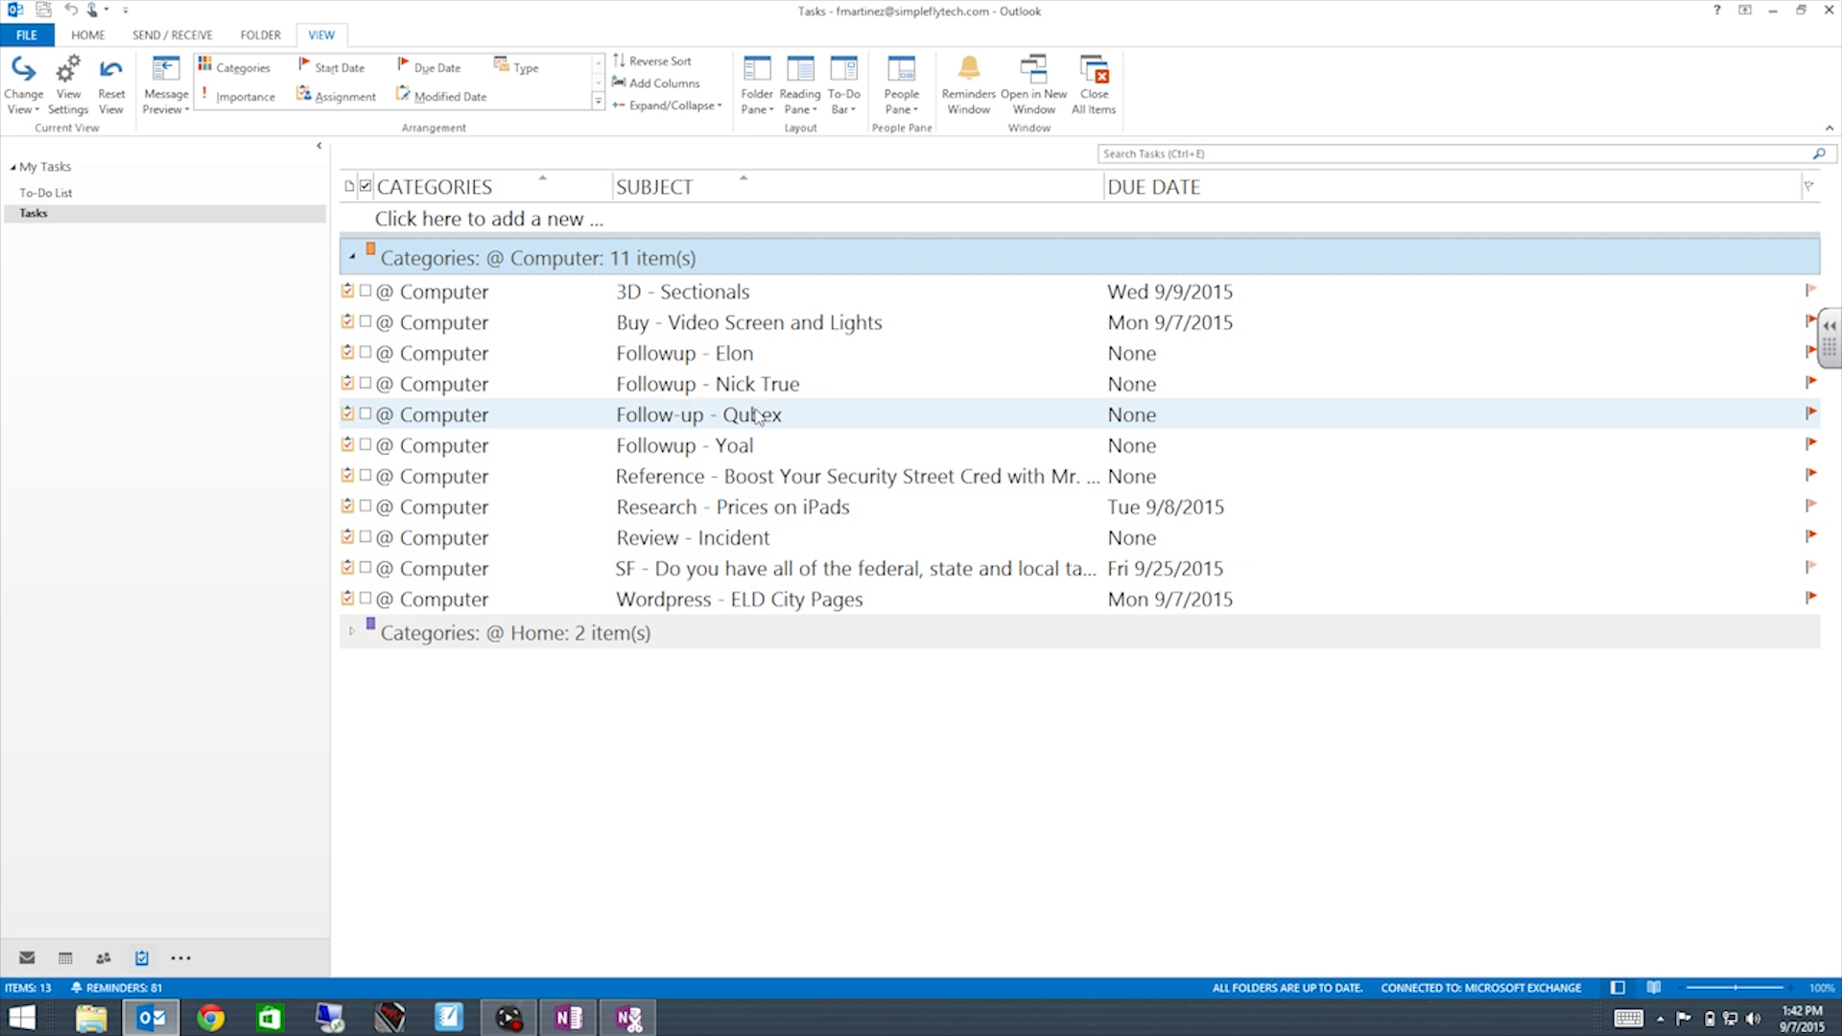
{"action": "left_click", "coordinate": [733, 506]}
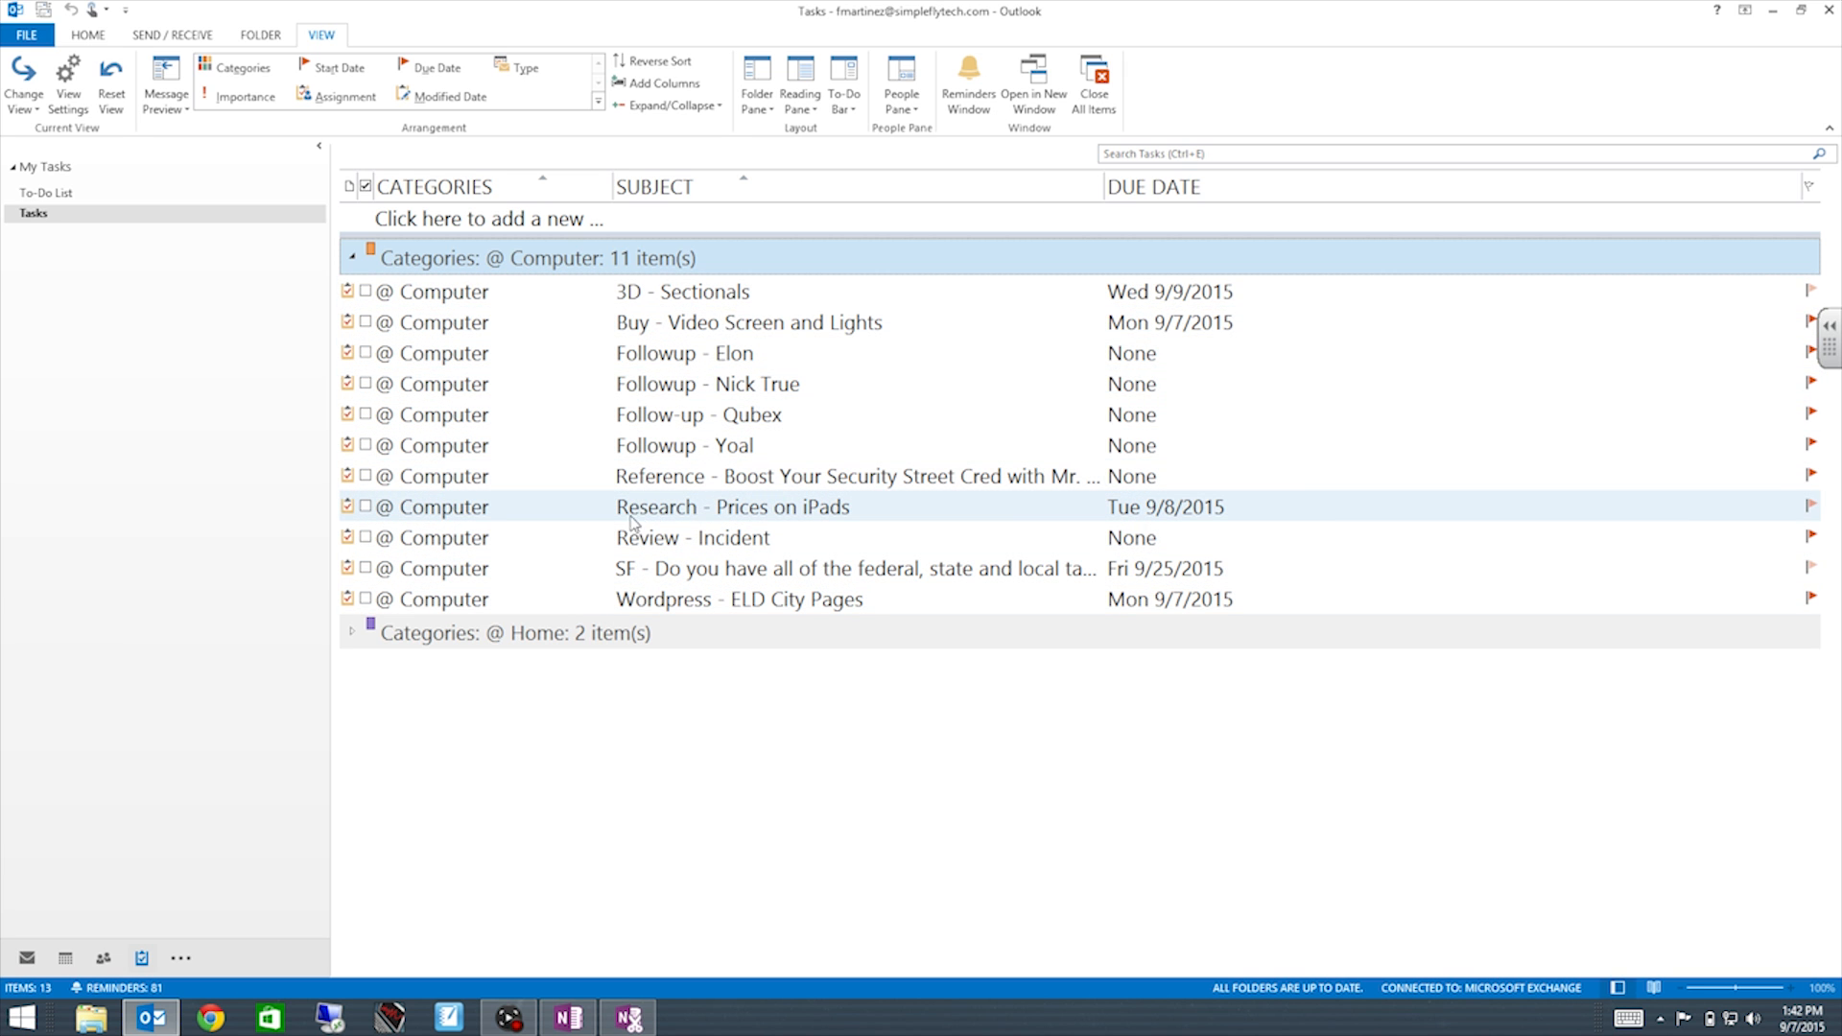
{"action": "double_click", "coordinate": [733, 506]}
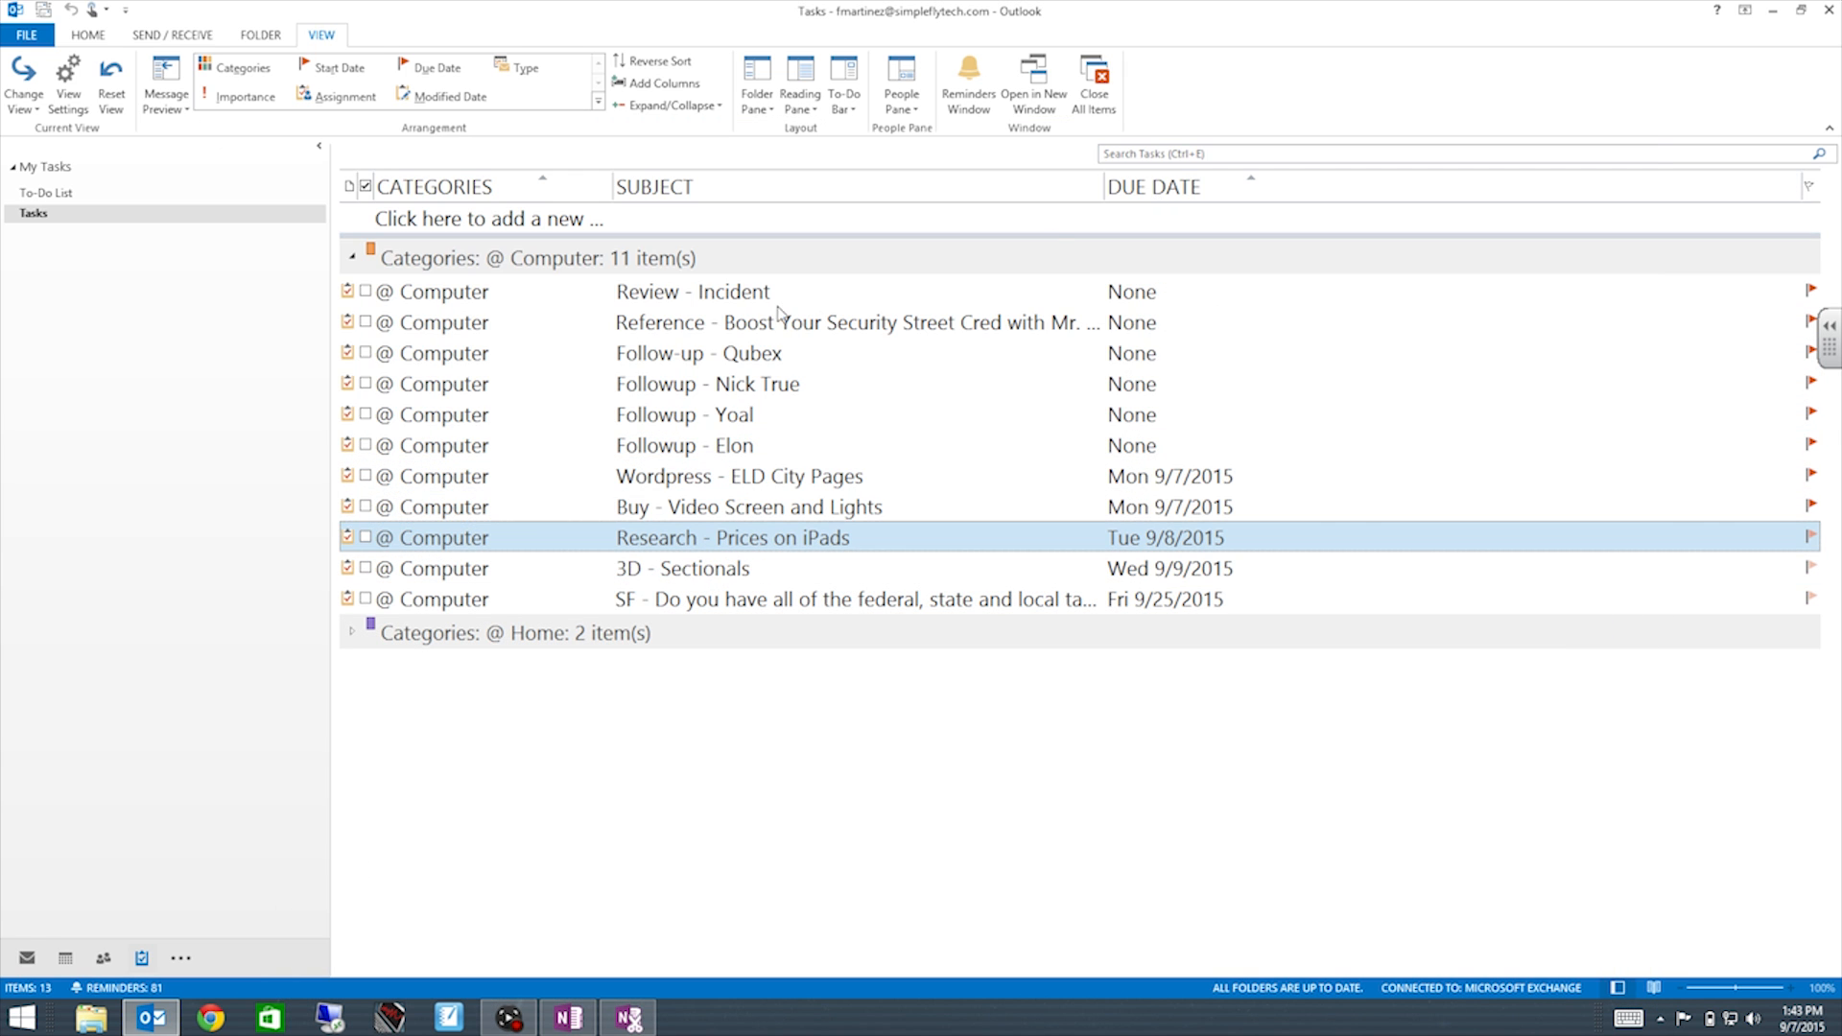
{"action": "left_click", "coordinate": [654, 187]}
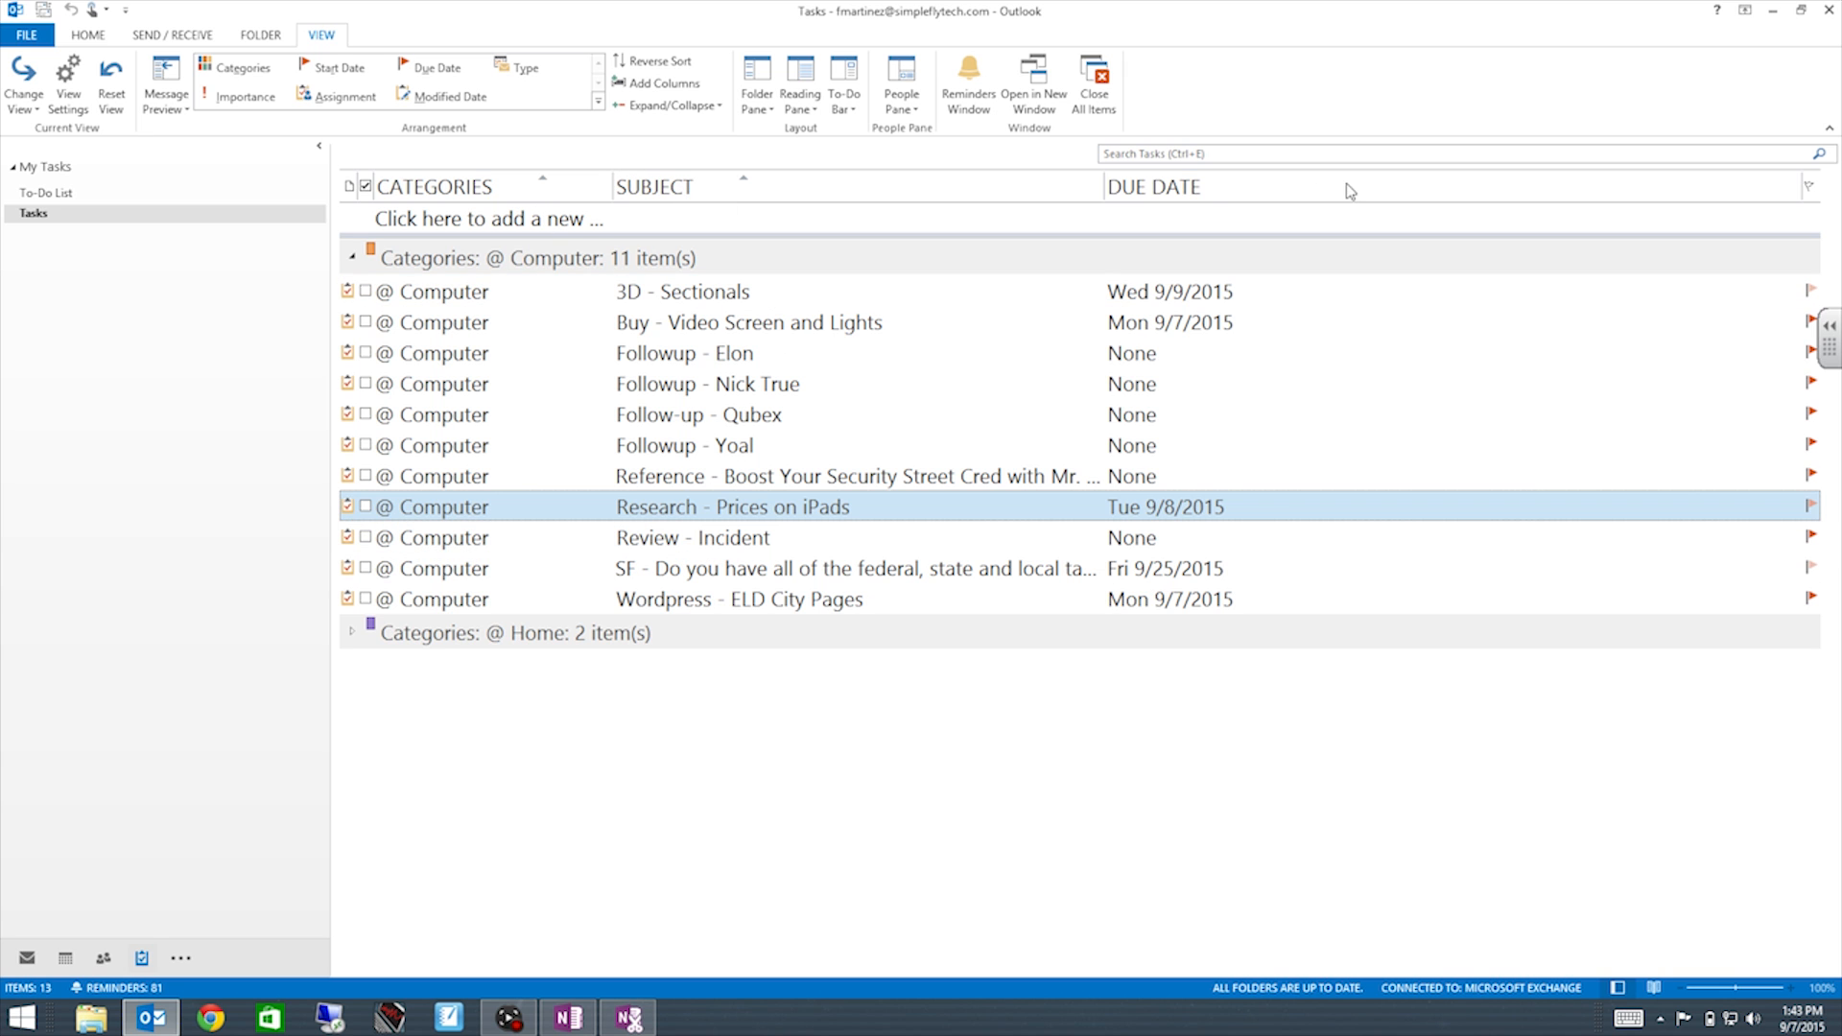
{"action": "left_click", "coordinate": [1152, 187]}
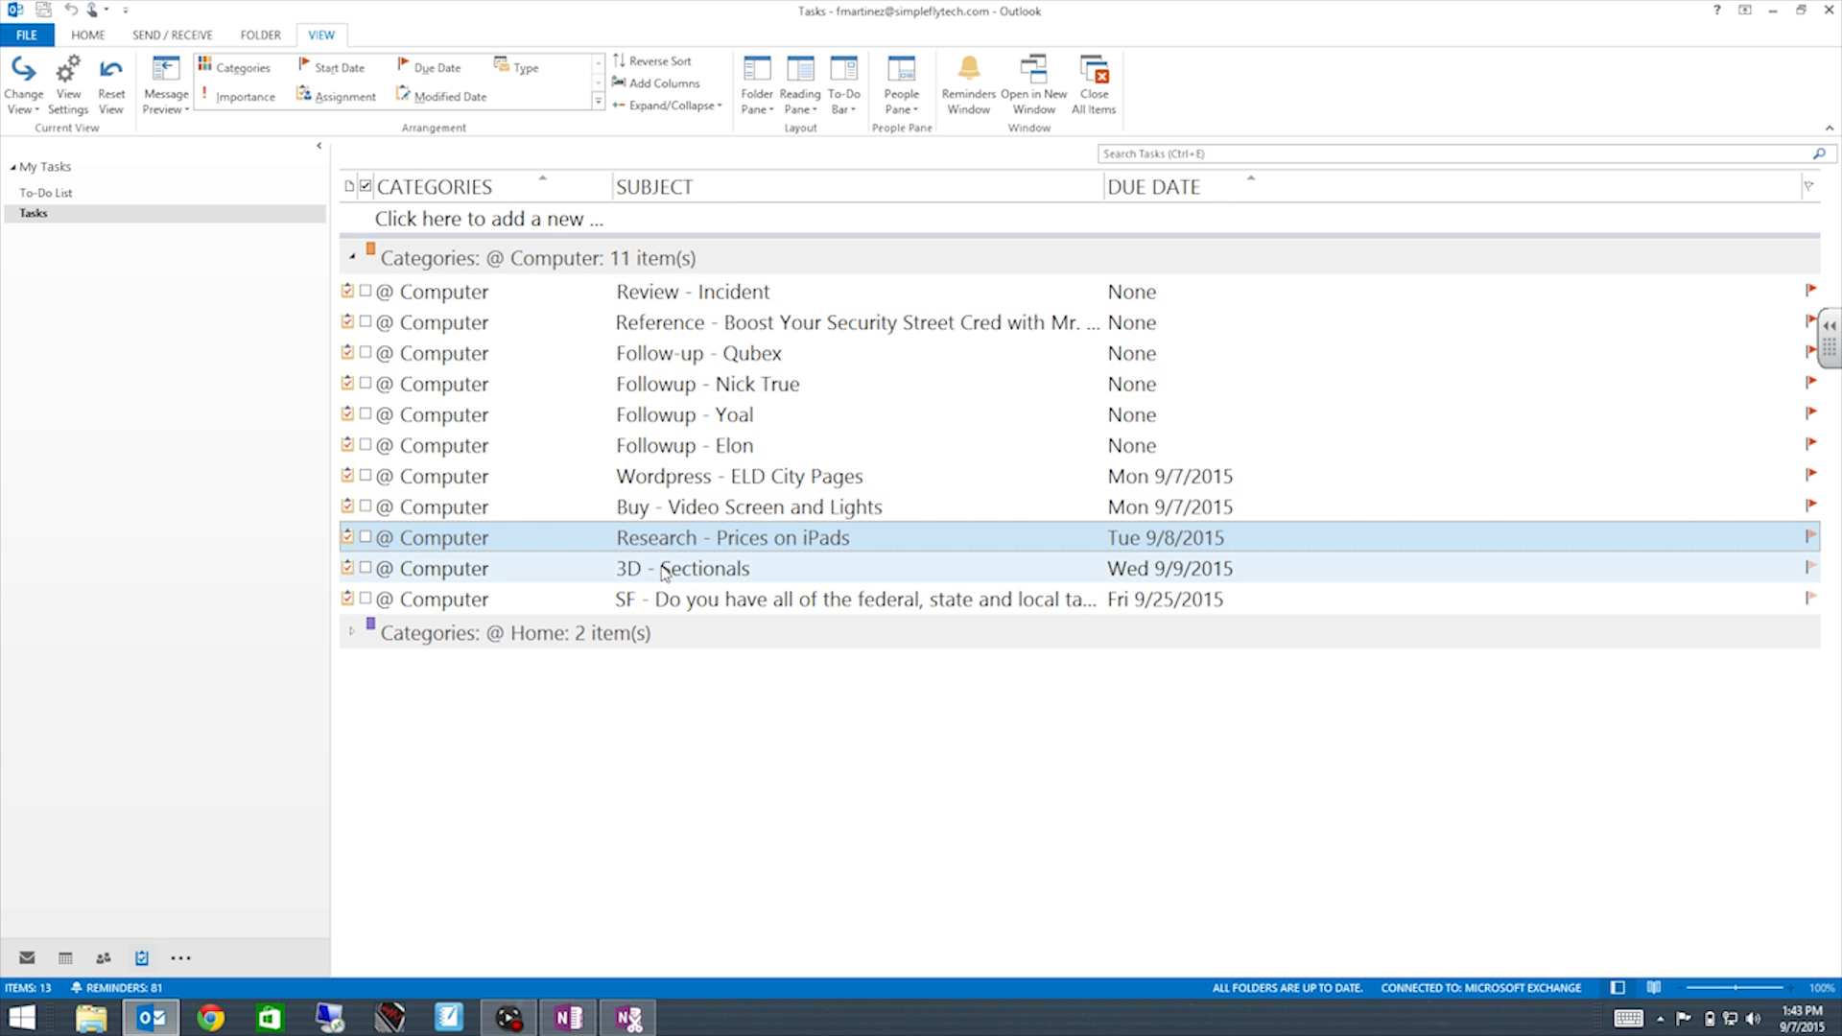
{"action": "left_click", "coordinate": [565, 1017]}
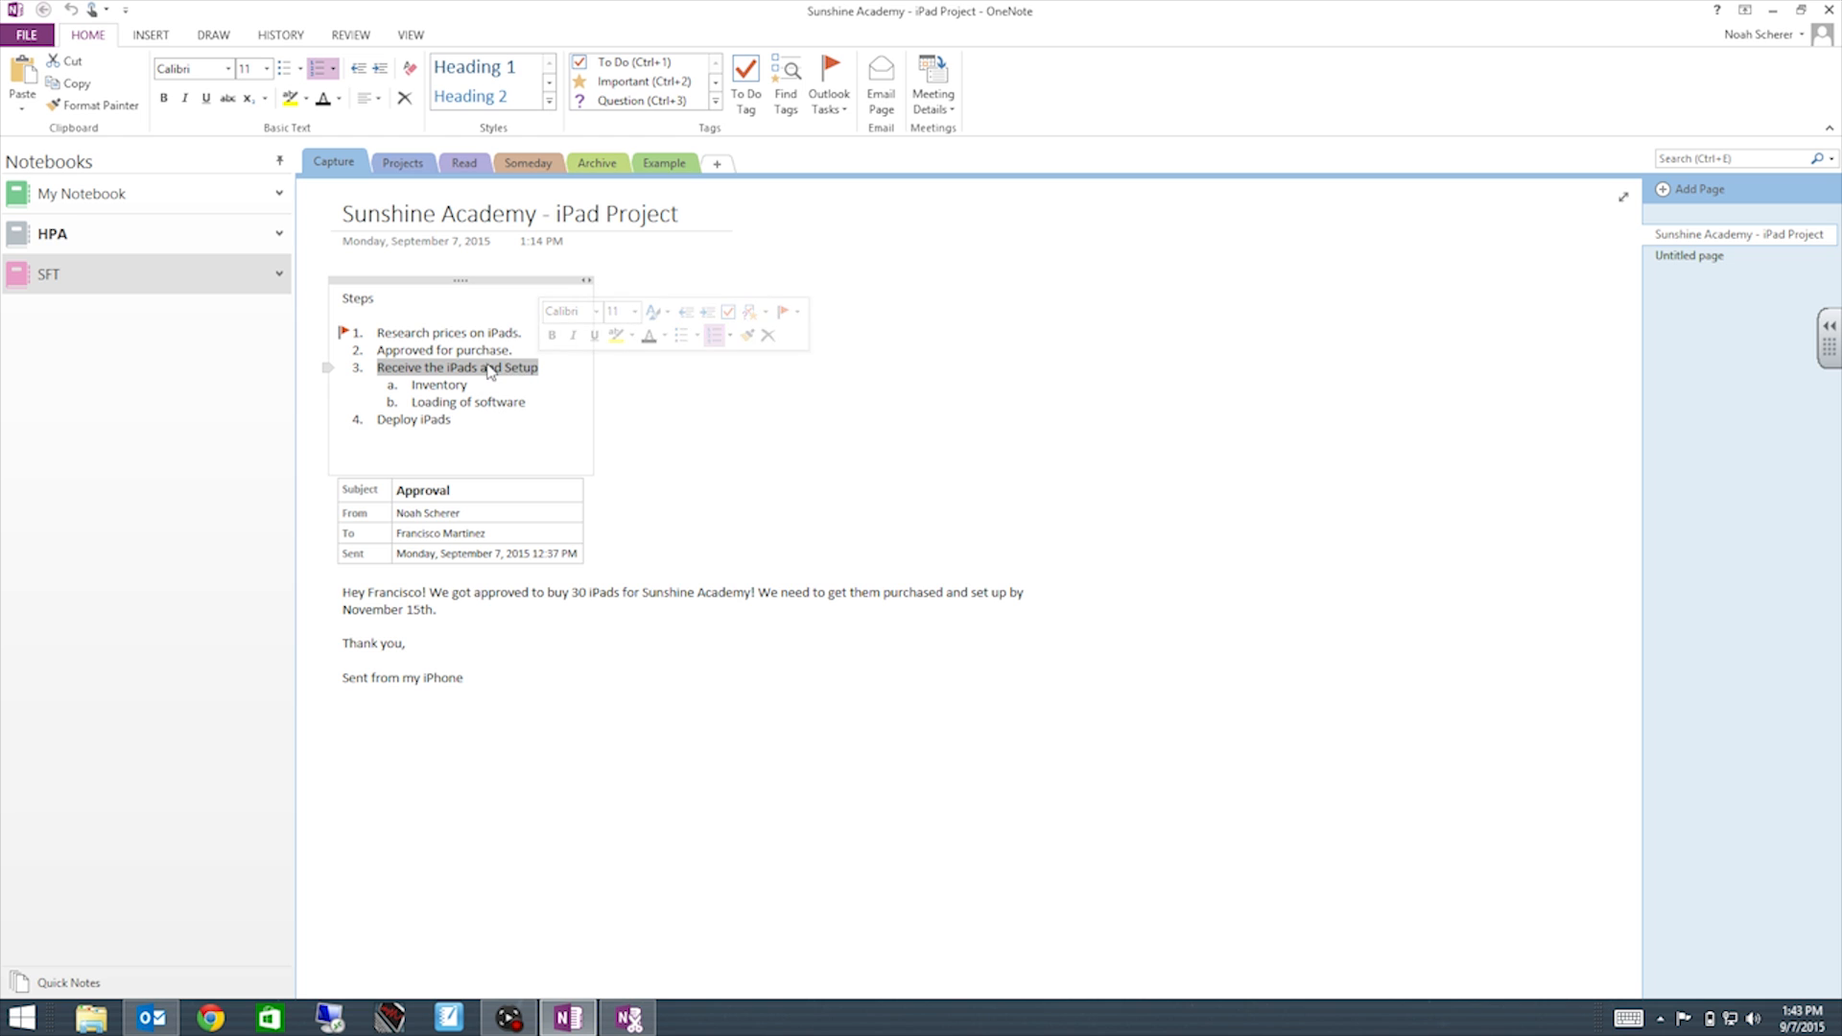
Make the 'Receive the iPads and Setup' step an Outlook task with No Date.
{"action": "right_click", "coordinate": [423, 366]}
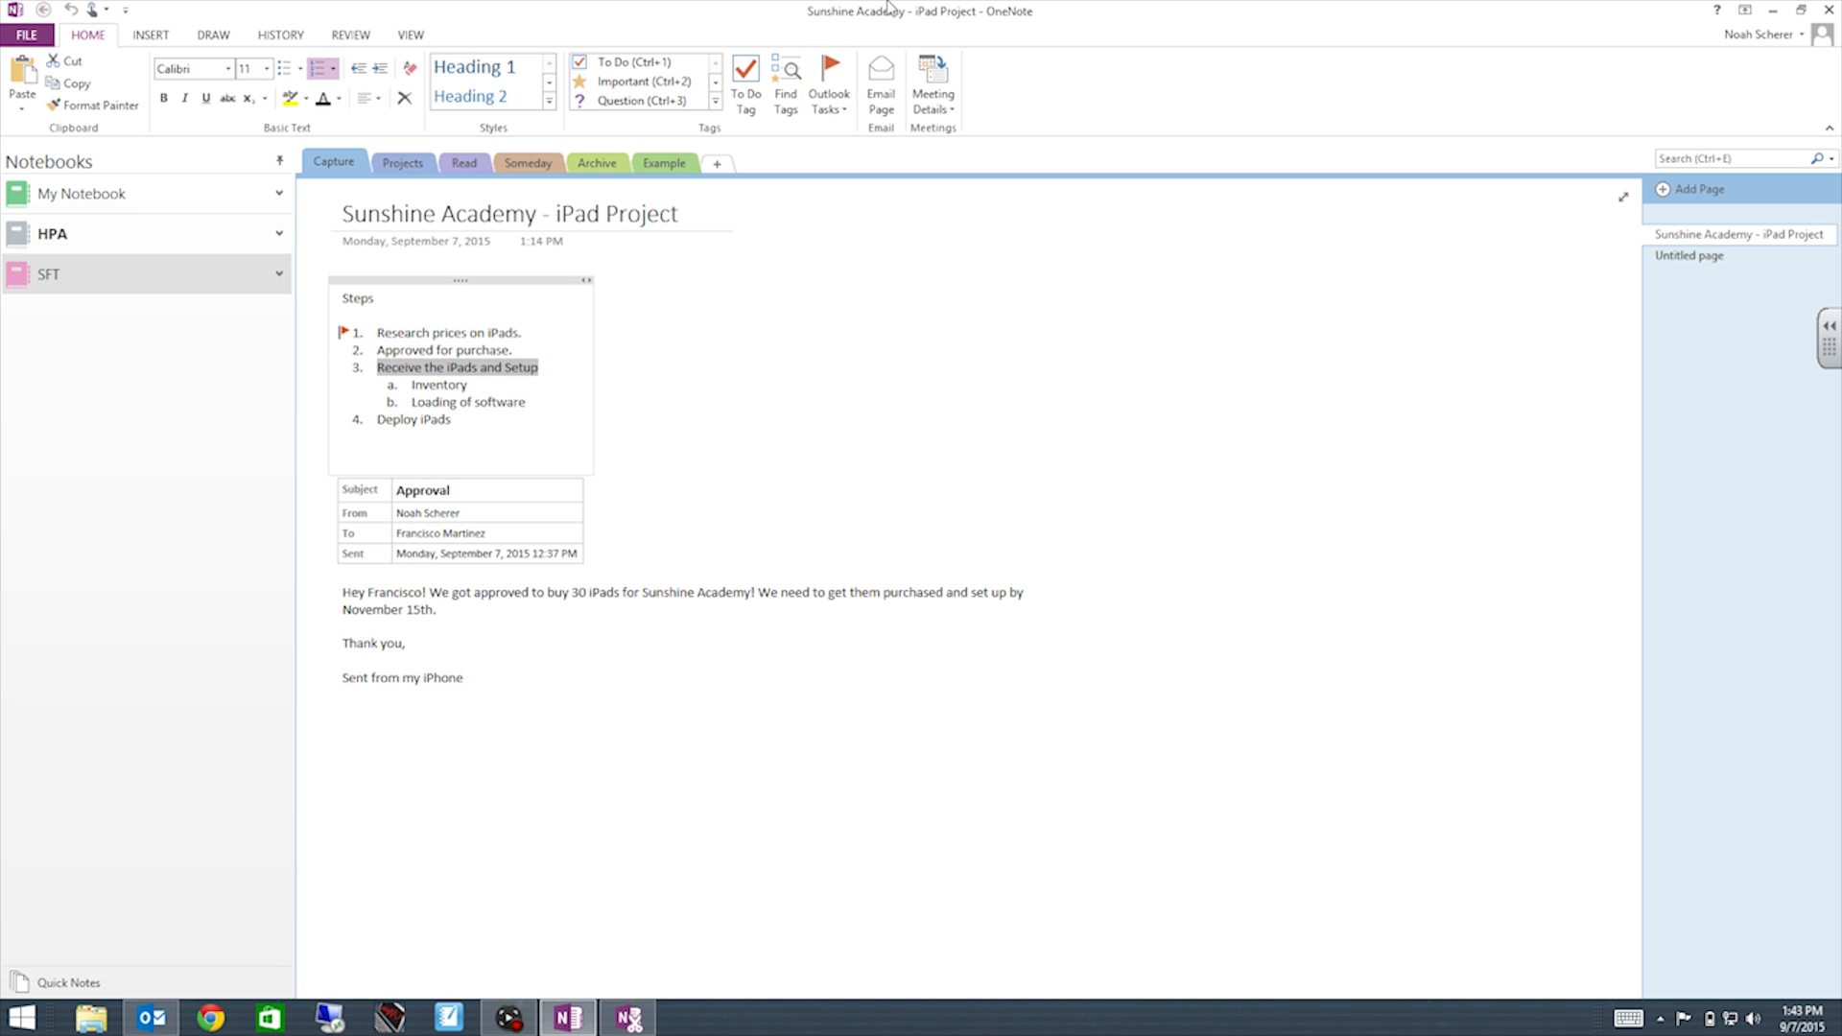
{"action": "left_click", "coordinate": [828, 83]}
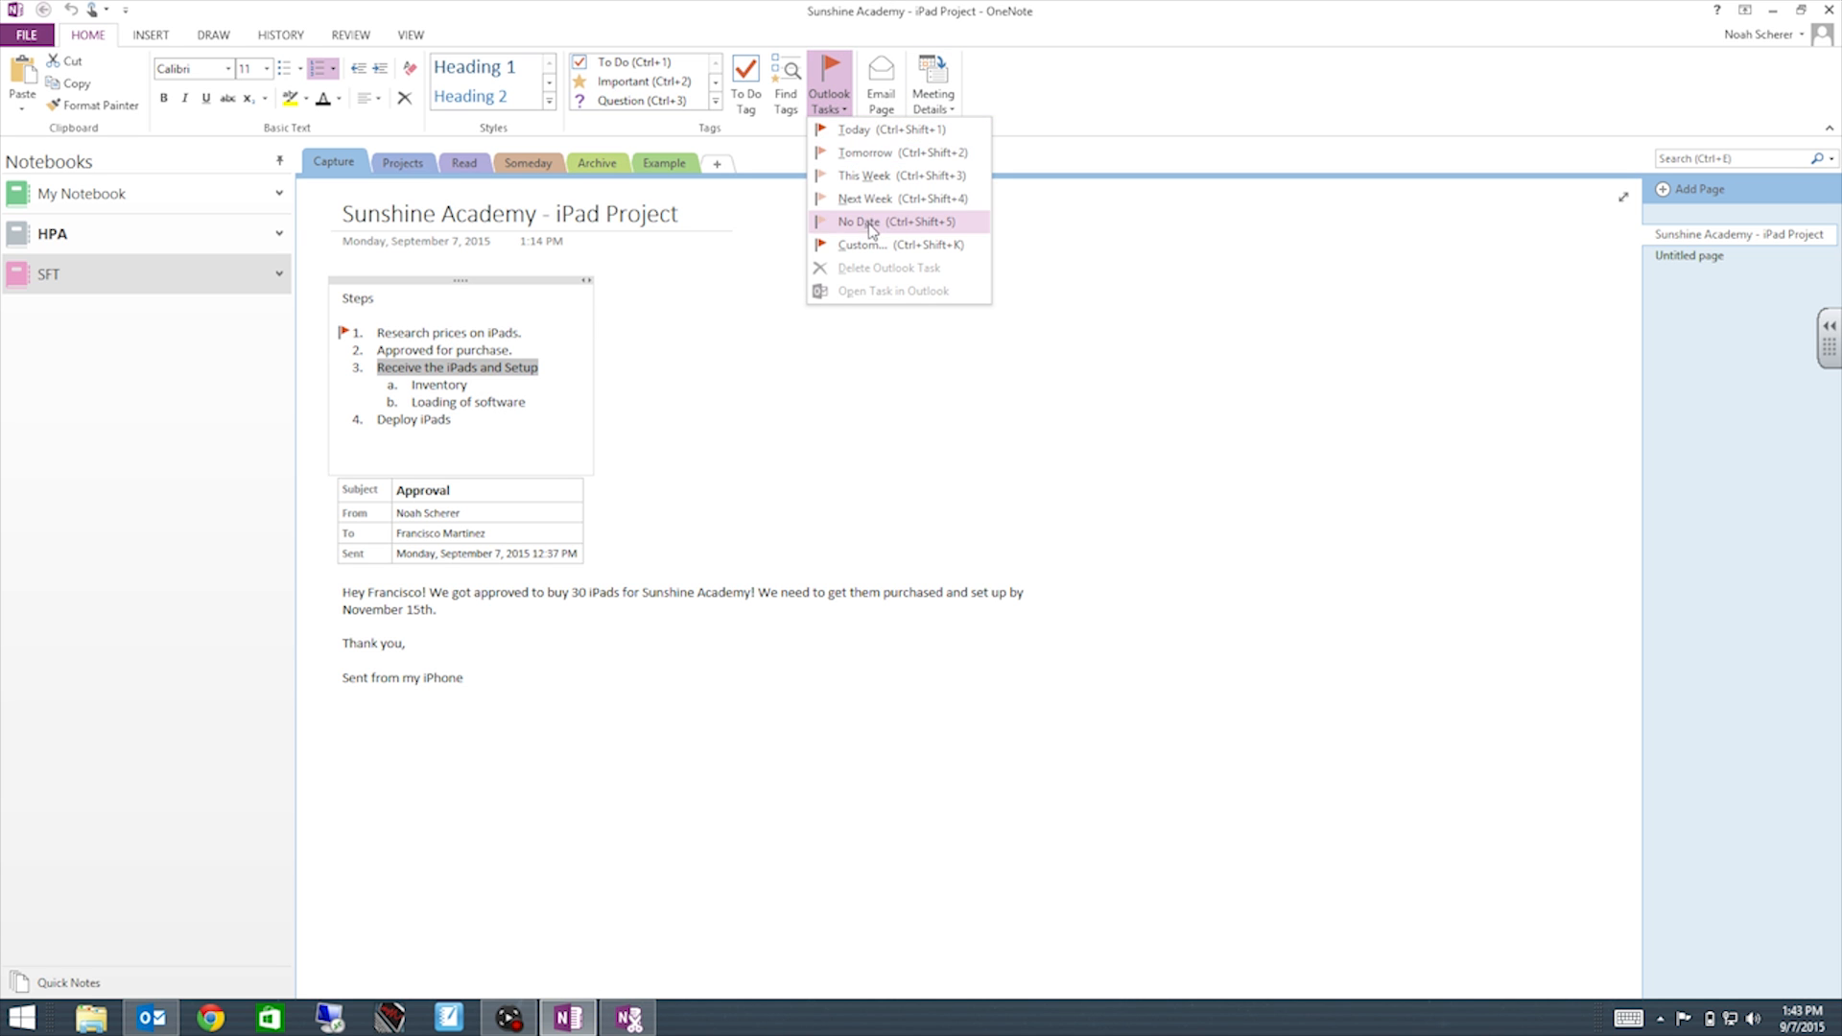
{"action": "left_click", "coordinate": [859, 222]}
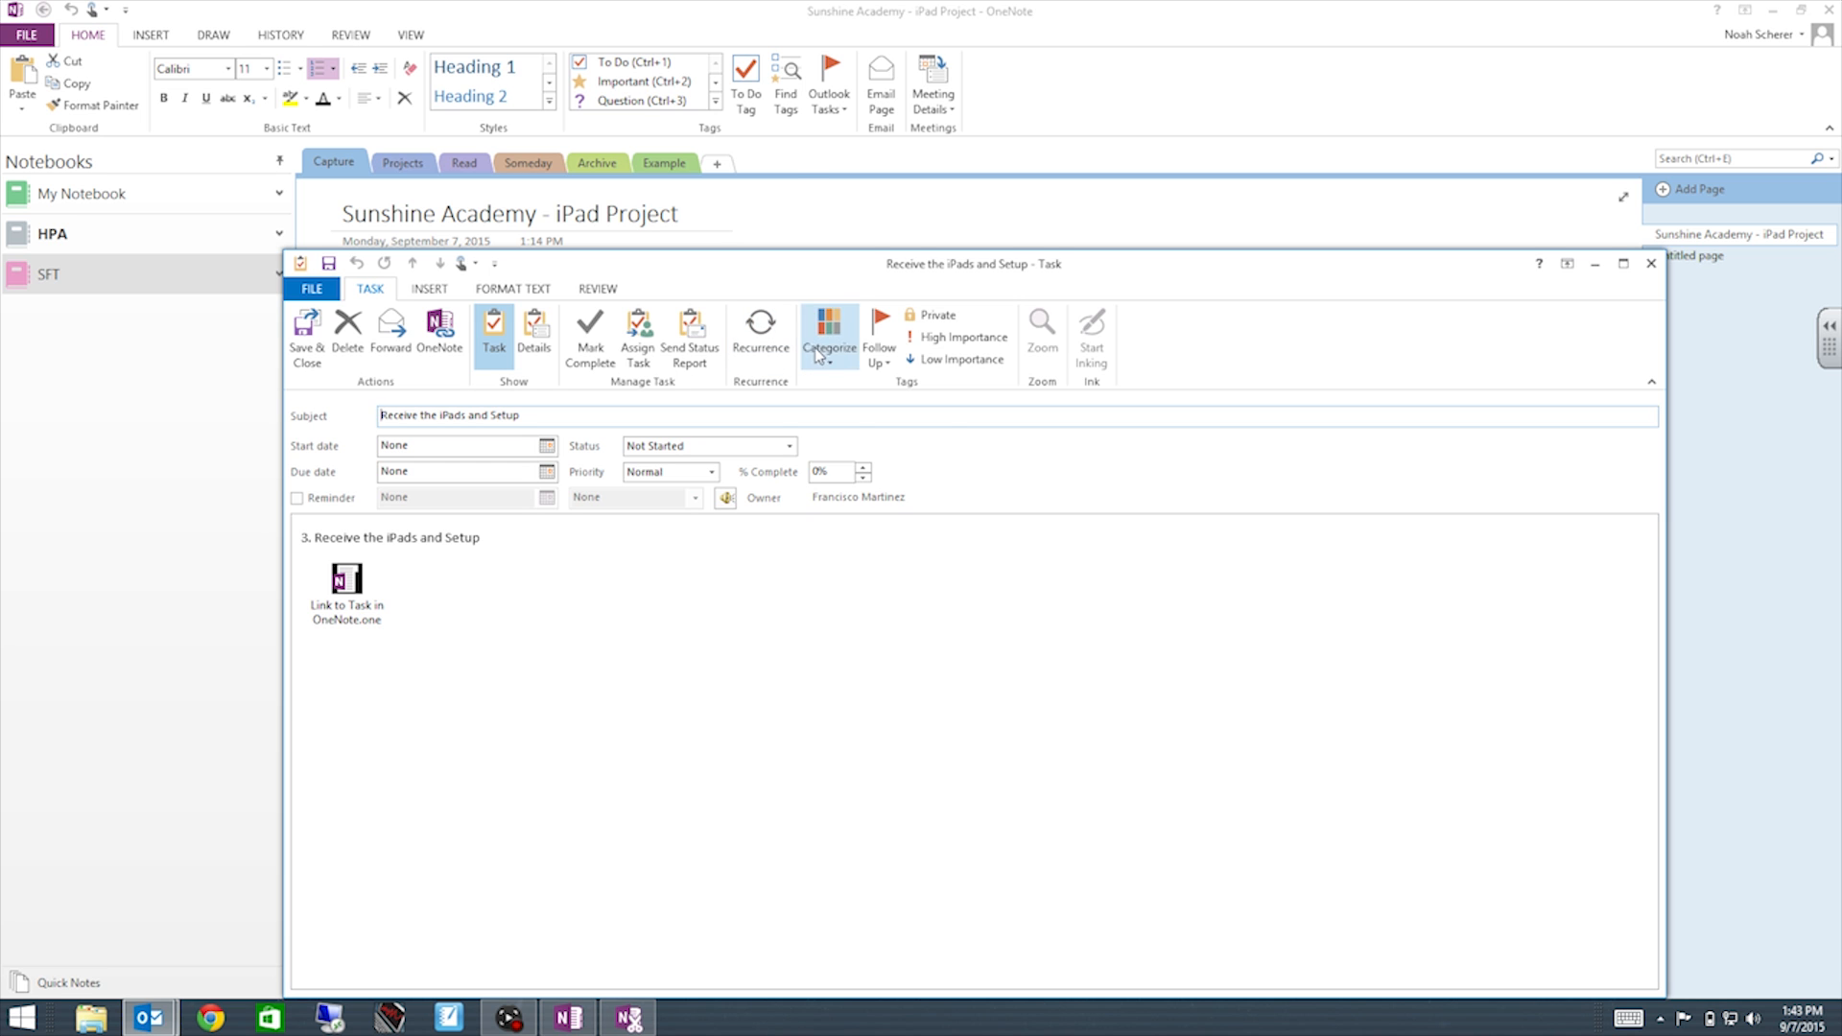
Create a new green category named '@ SA' and apply it to the task.
{"action": "left_click", "coordinate": [829, 335]}
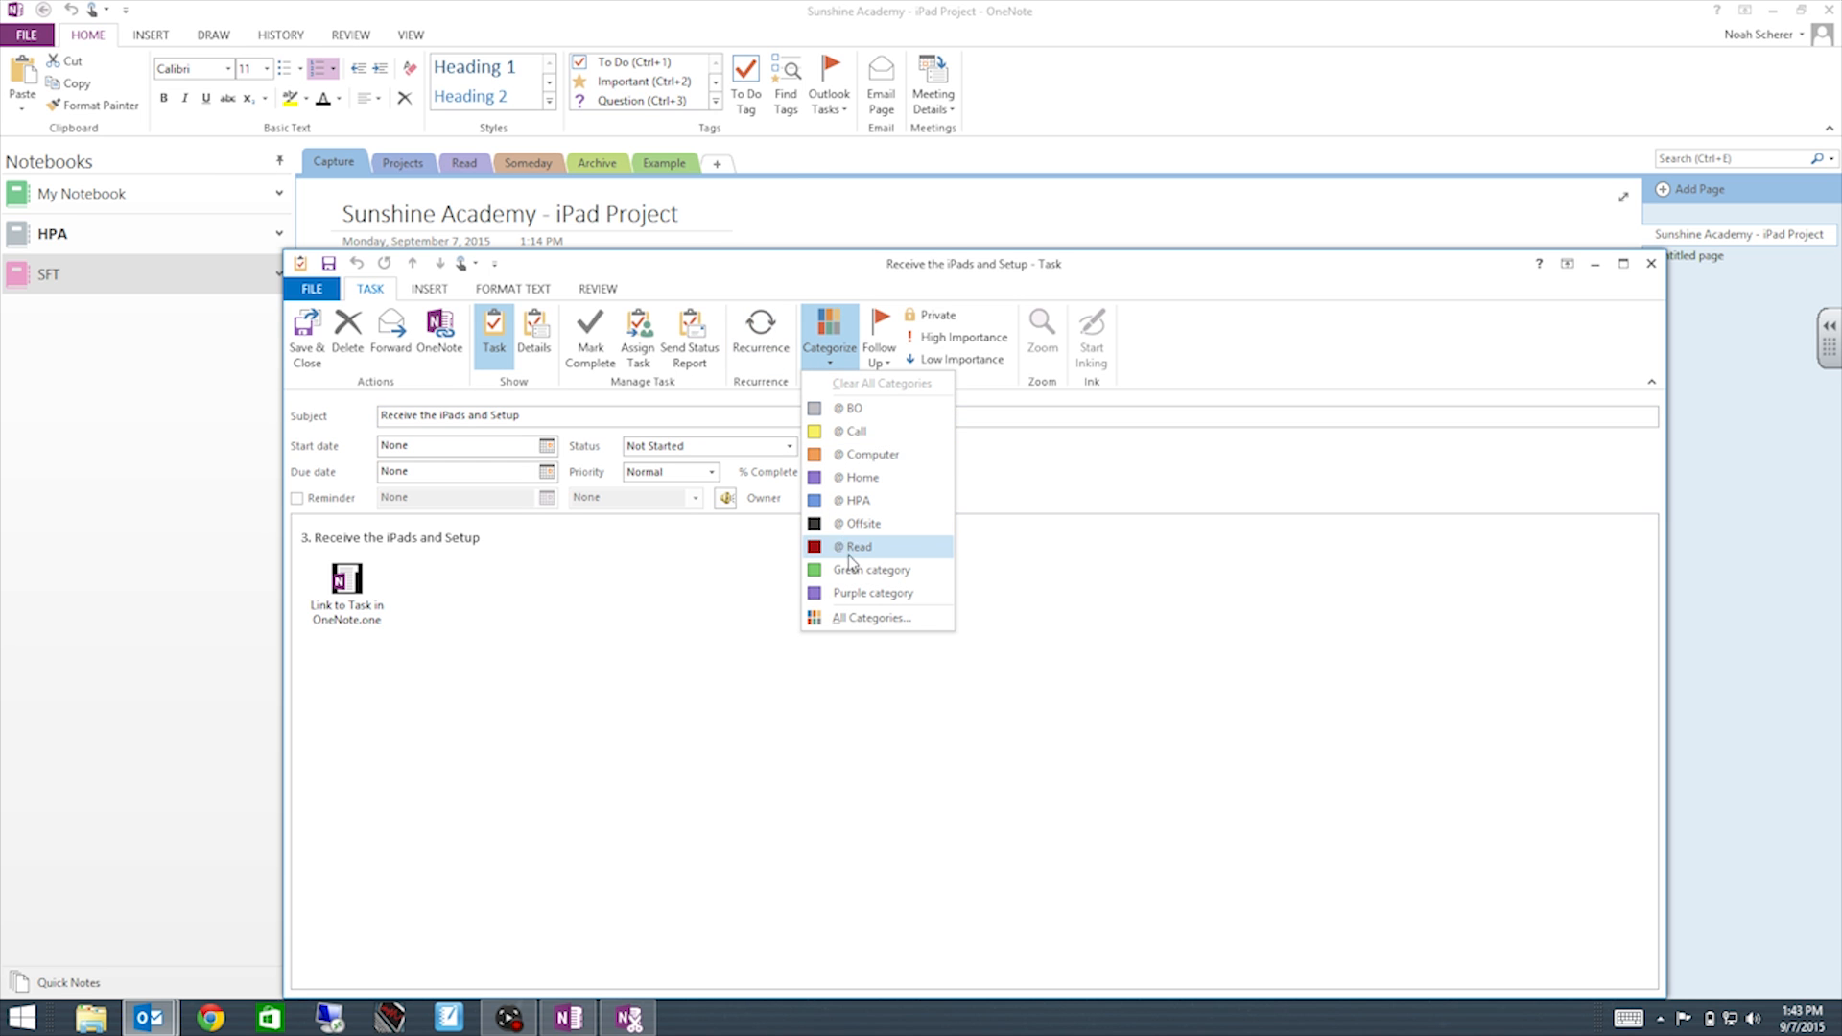
{"action": "left_click", "coordinate": [869, 618]}
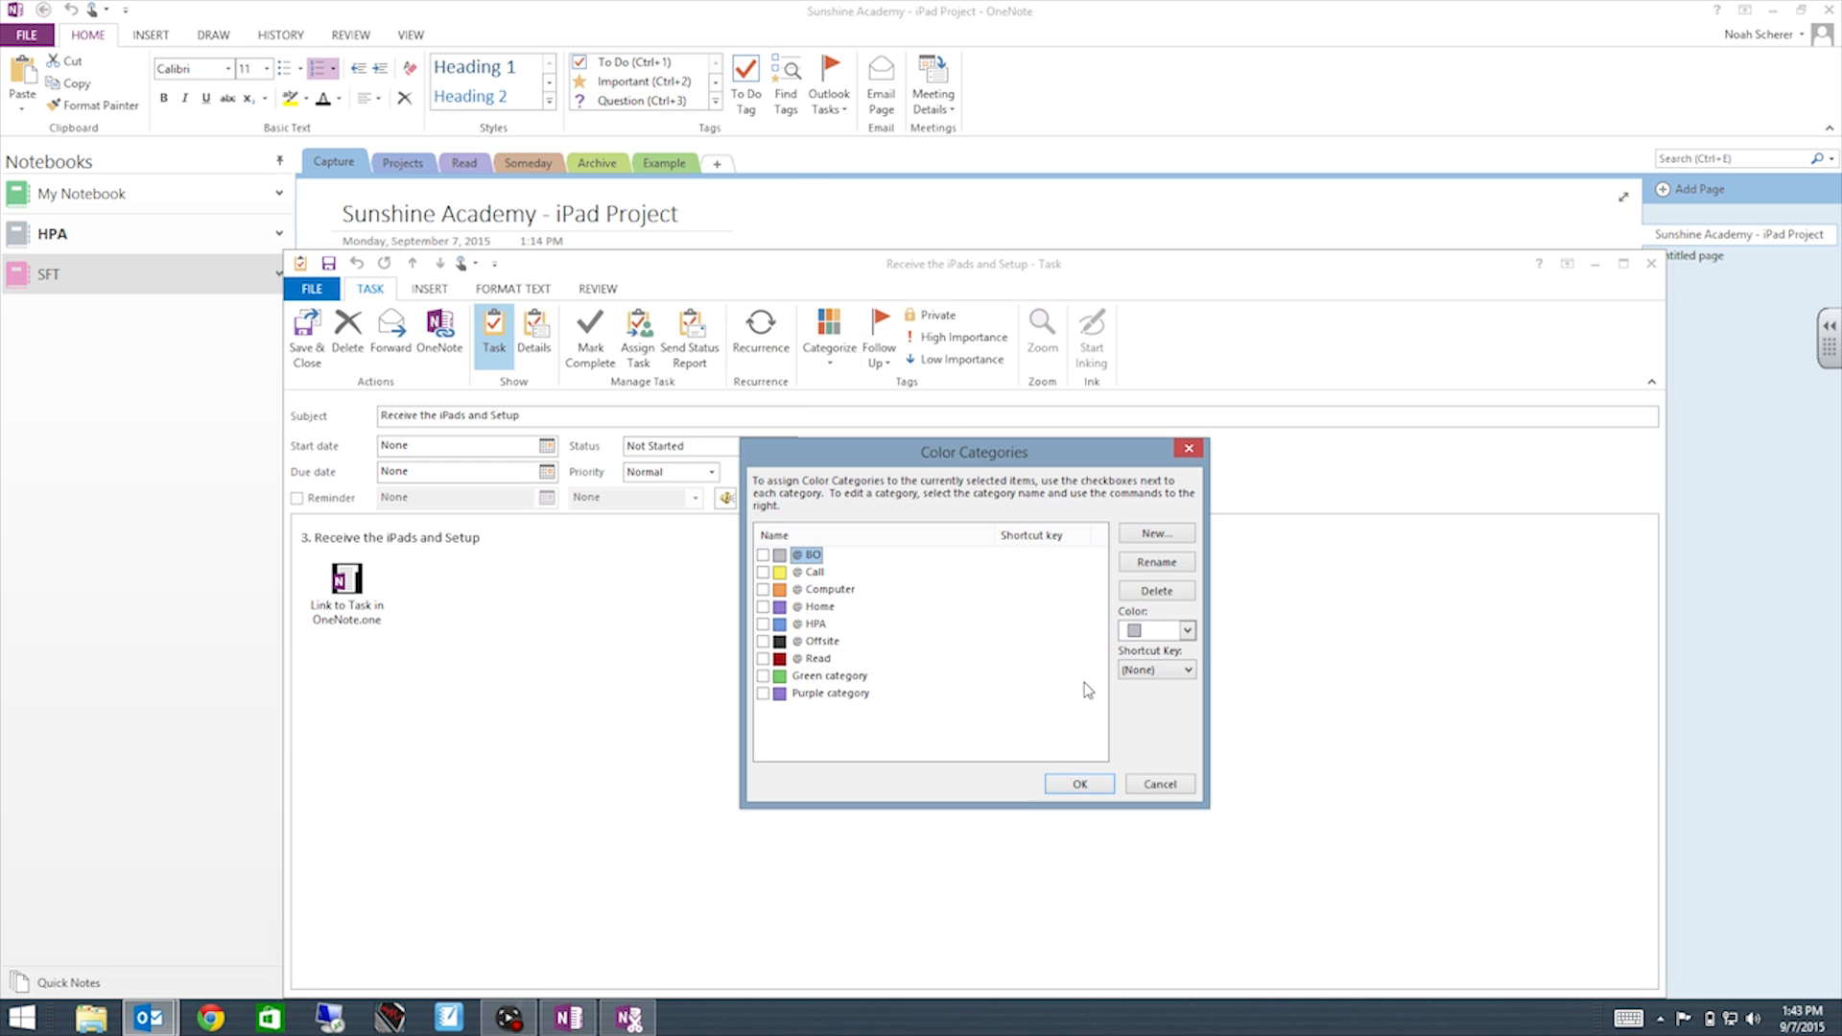
{"action": "left_click", "coordinate": [1155, 533]}
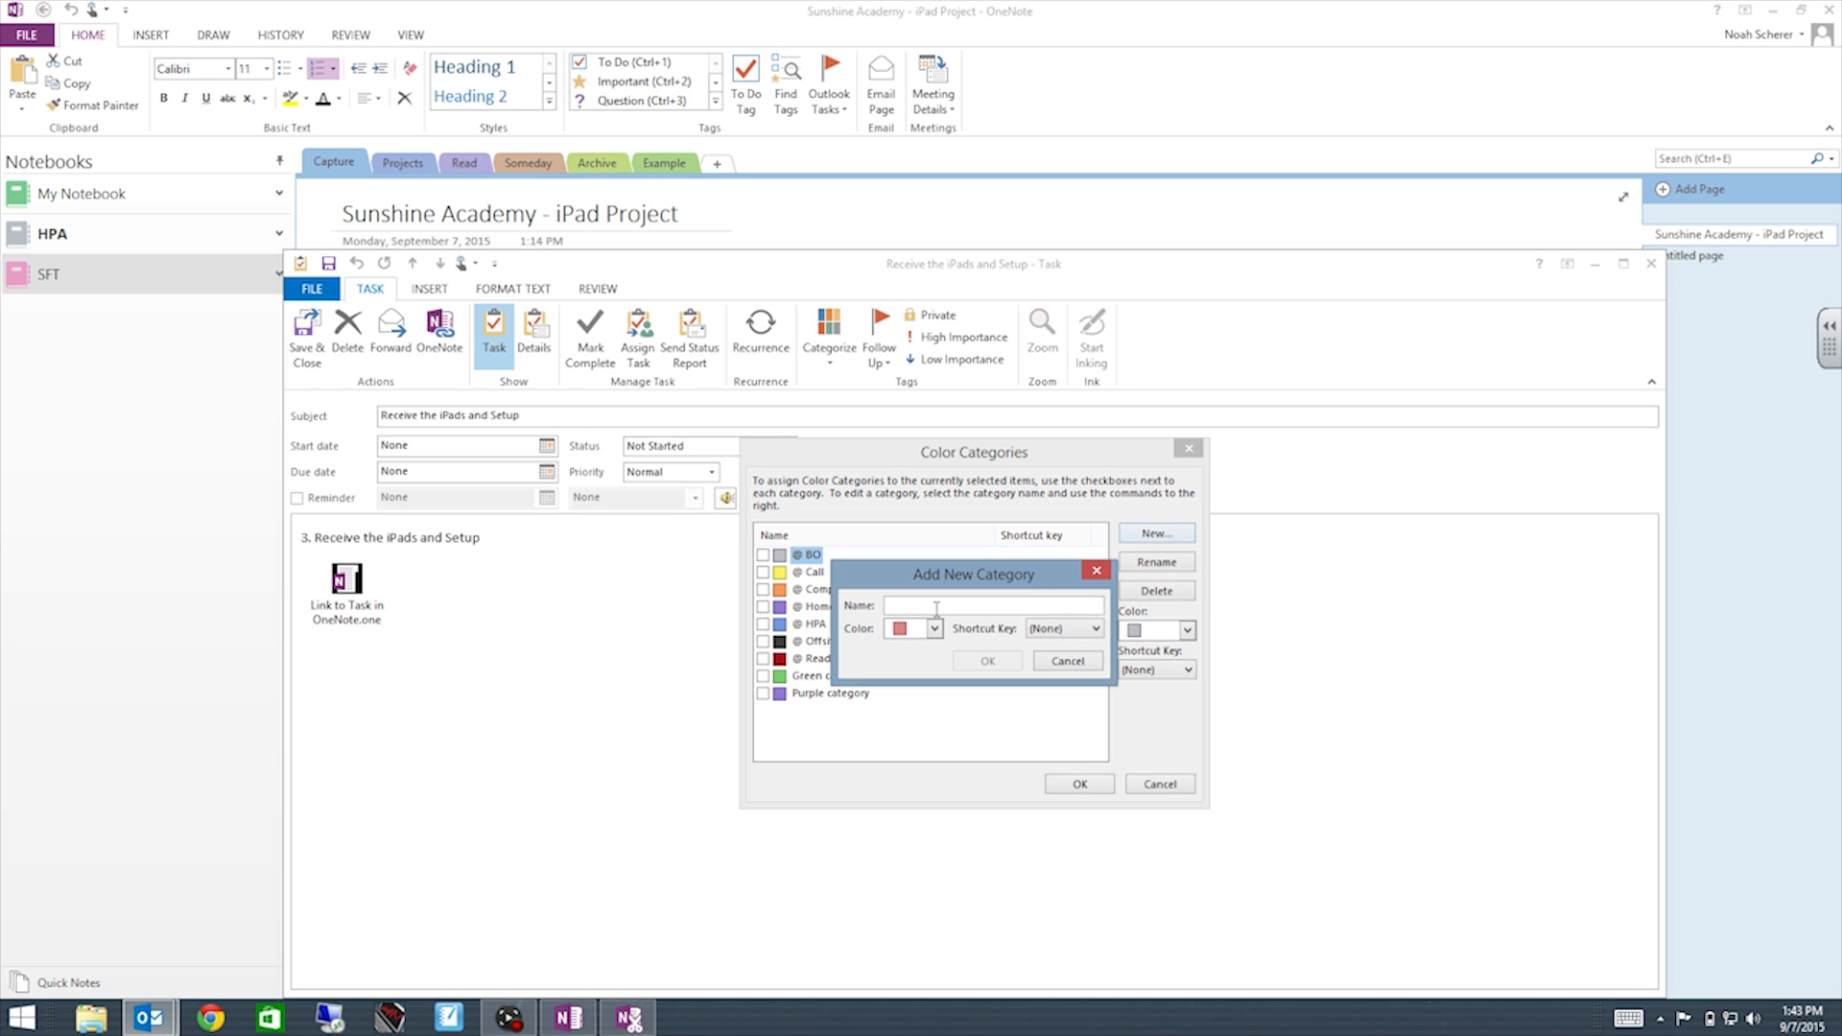
{"action": "left_click_drag", "start_coordinate": [973, 573], "coordinate": [1153, 660]}
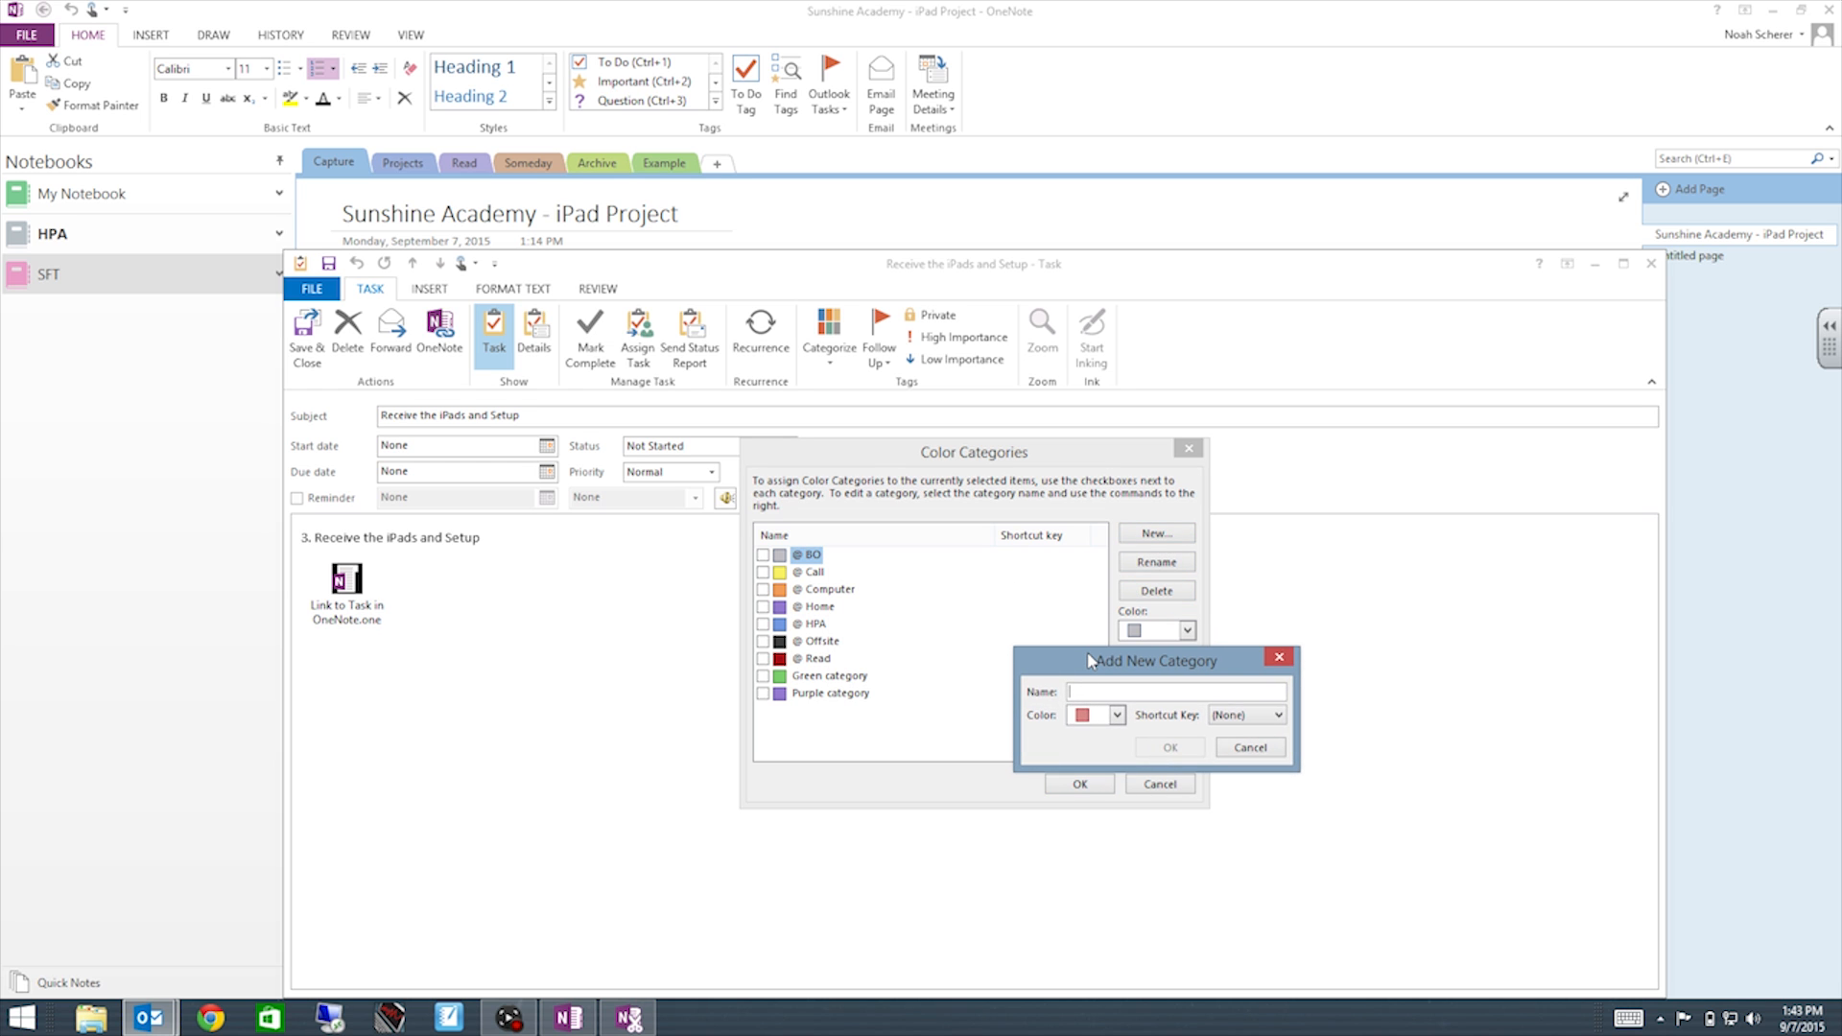
{"action": "type", "text": "@"}
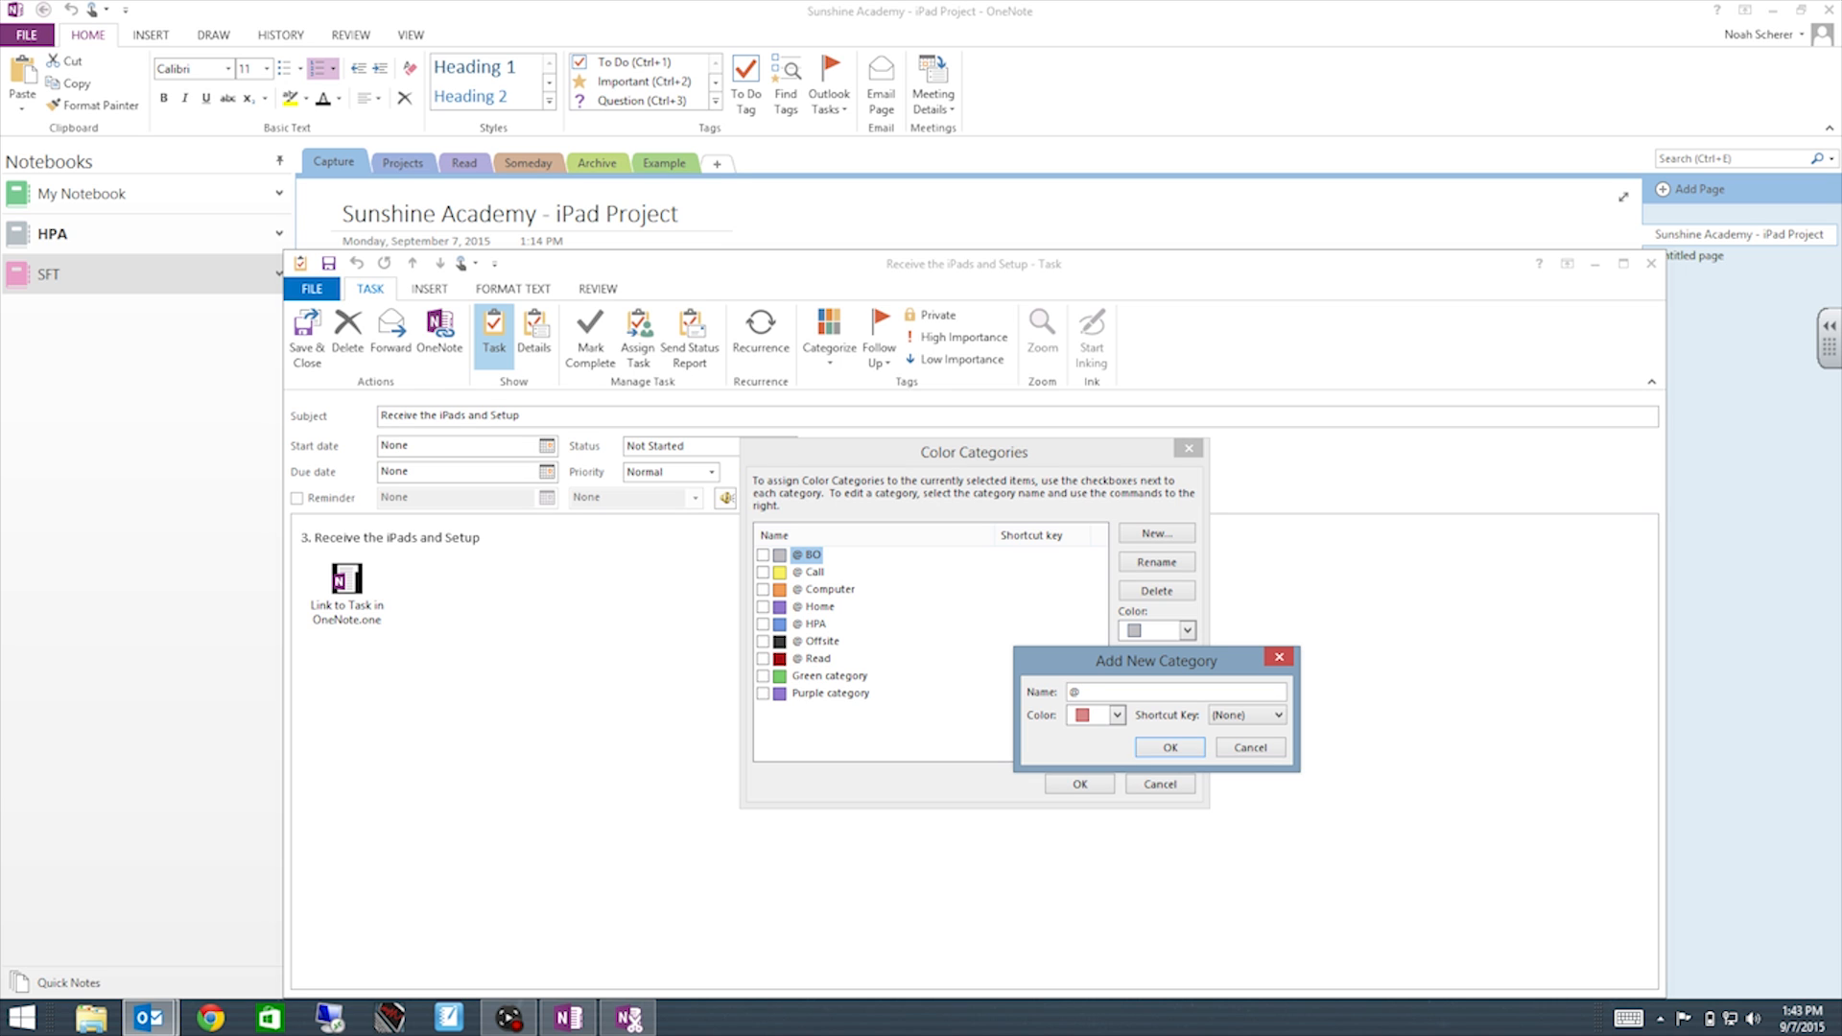
{"action": "type", "text": "SAS+"}
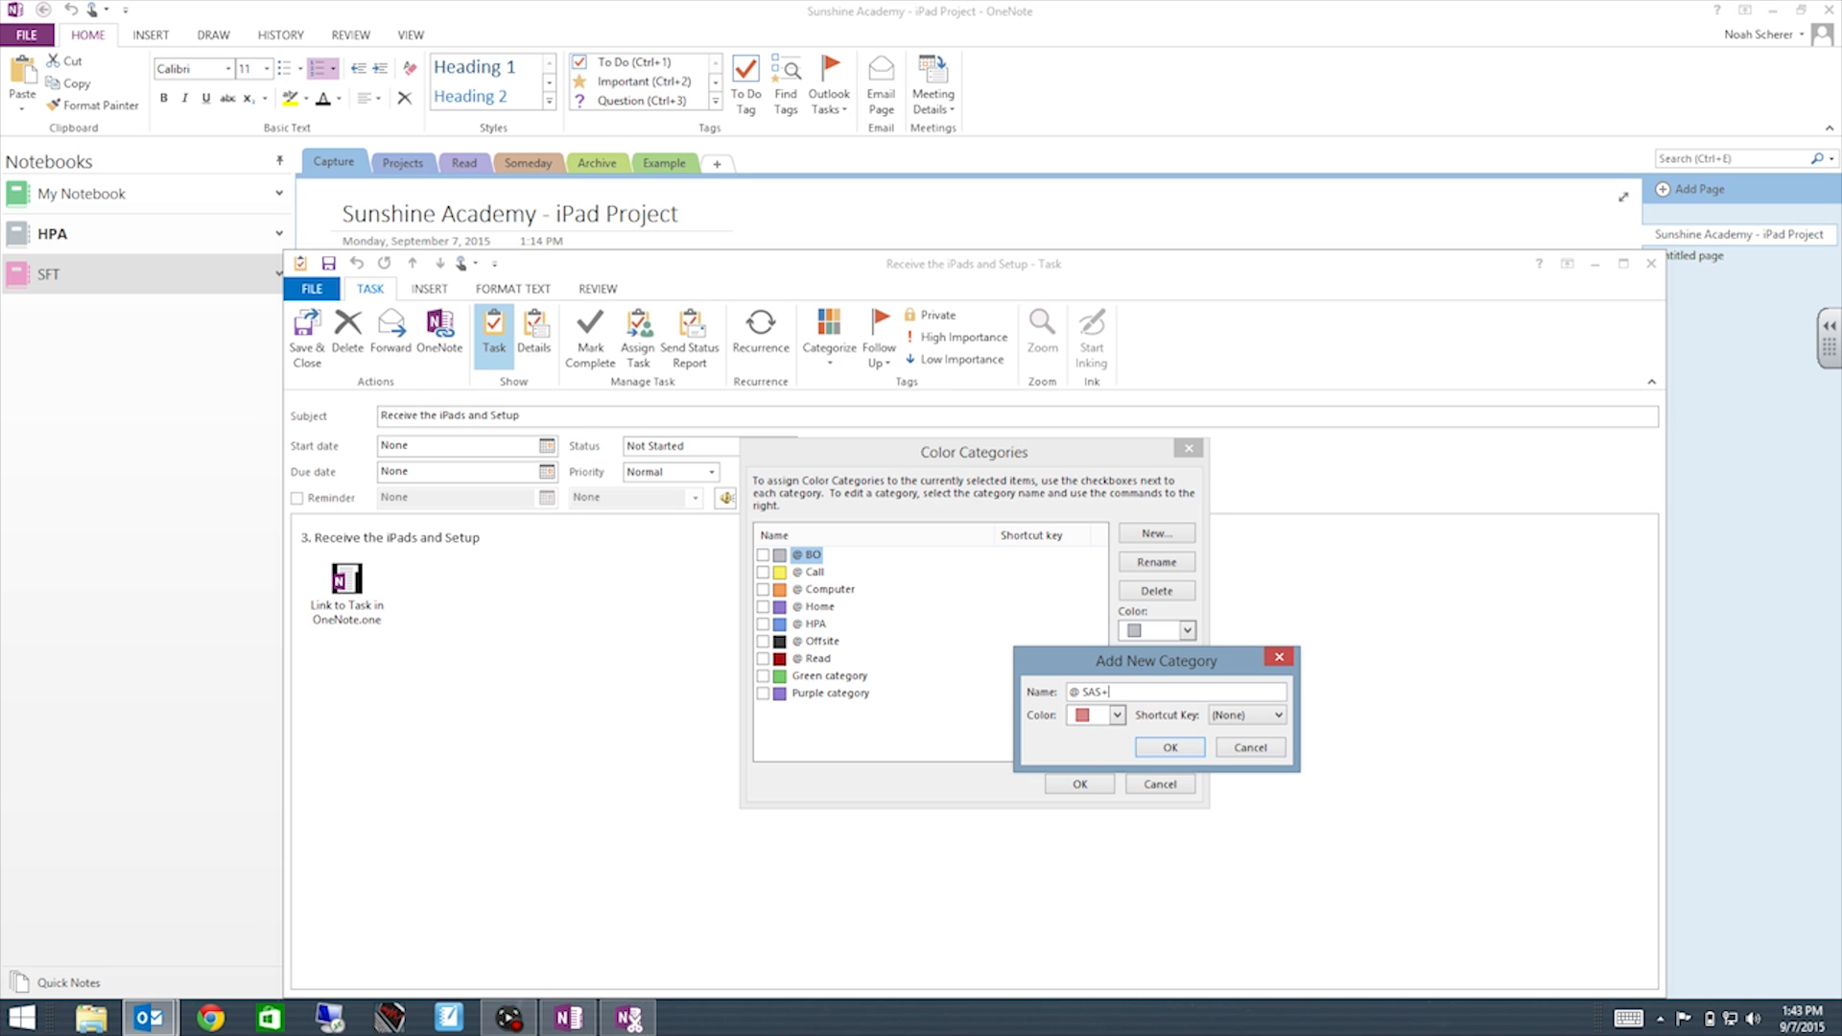
{"action": "key", "text": "BackSpace"}
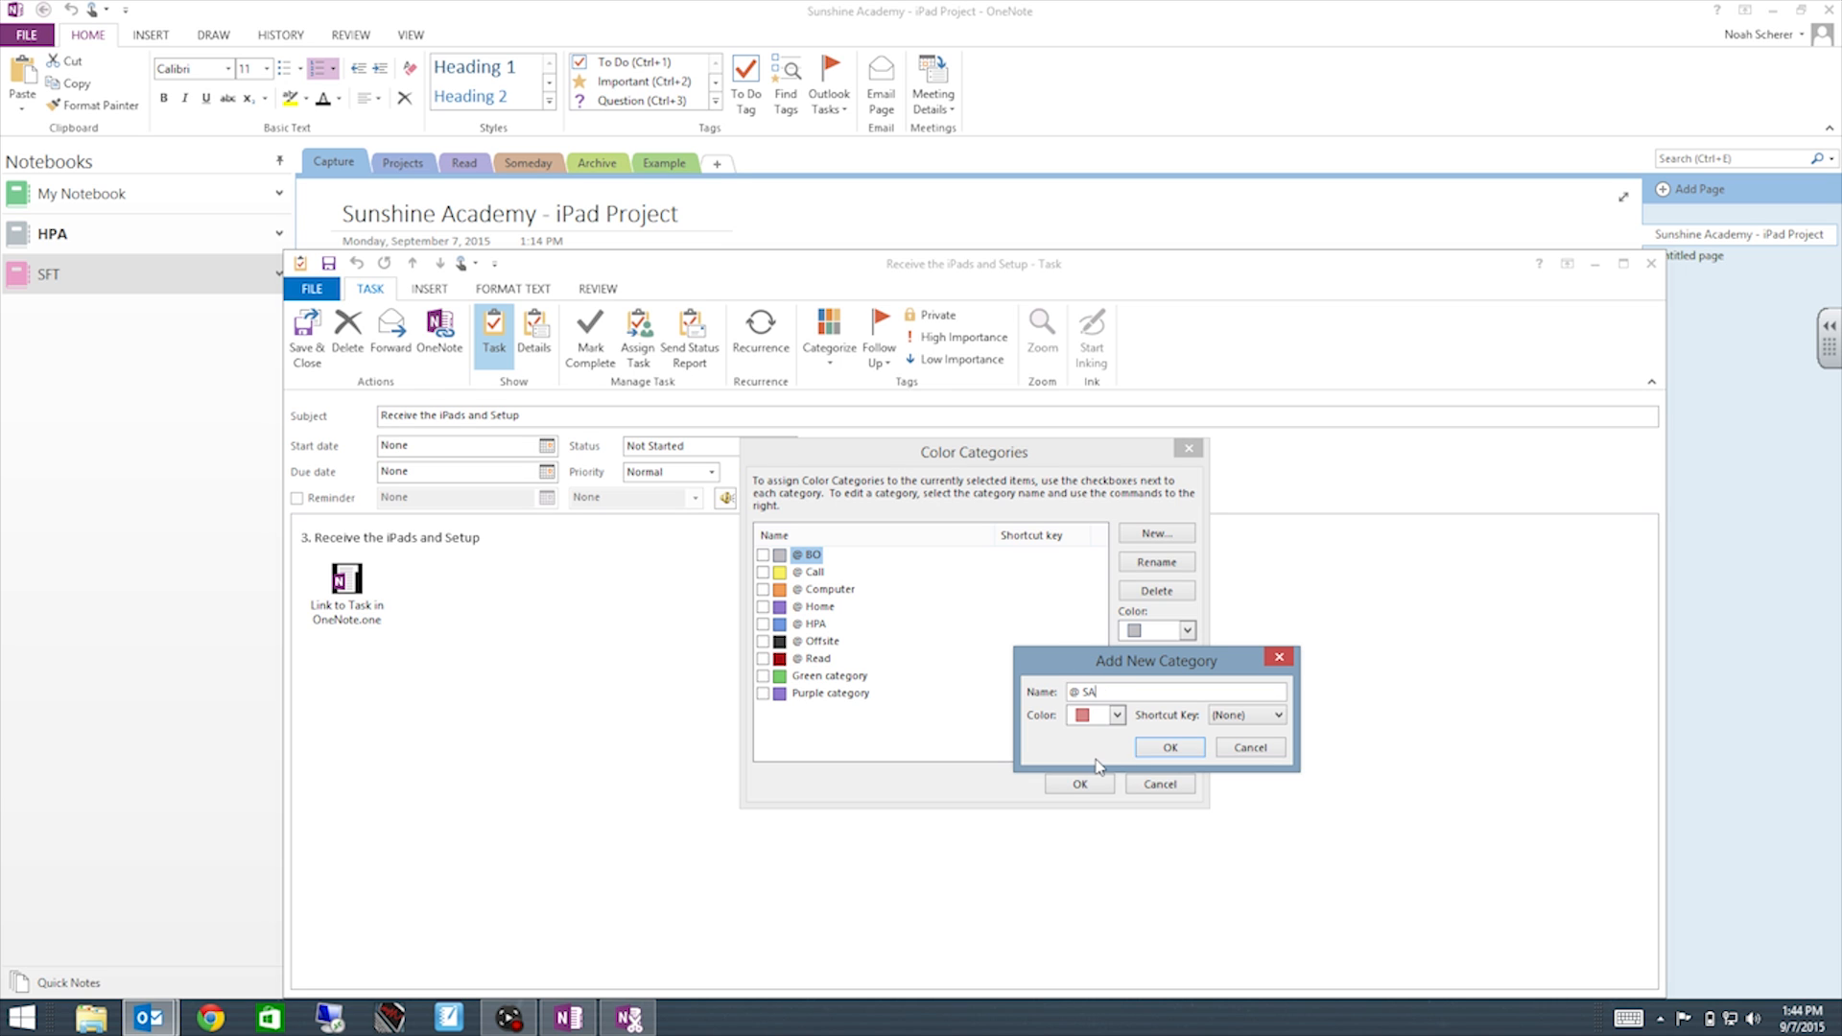
{"action": "left_click", "coordinate": [1117, 714]}
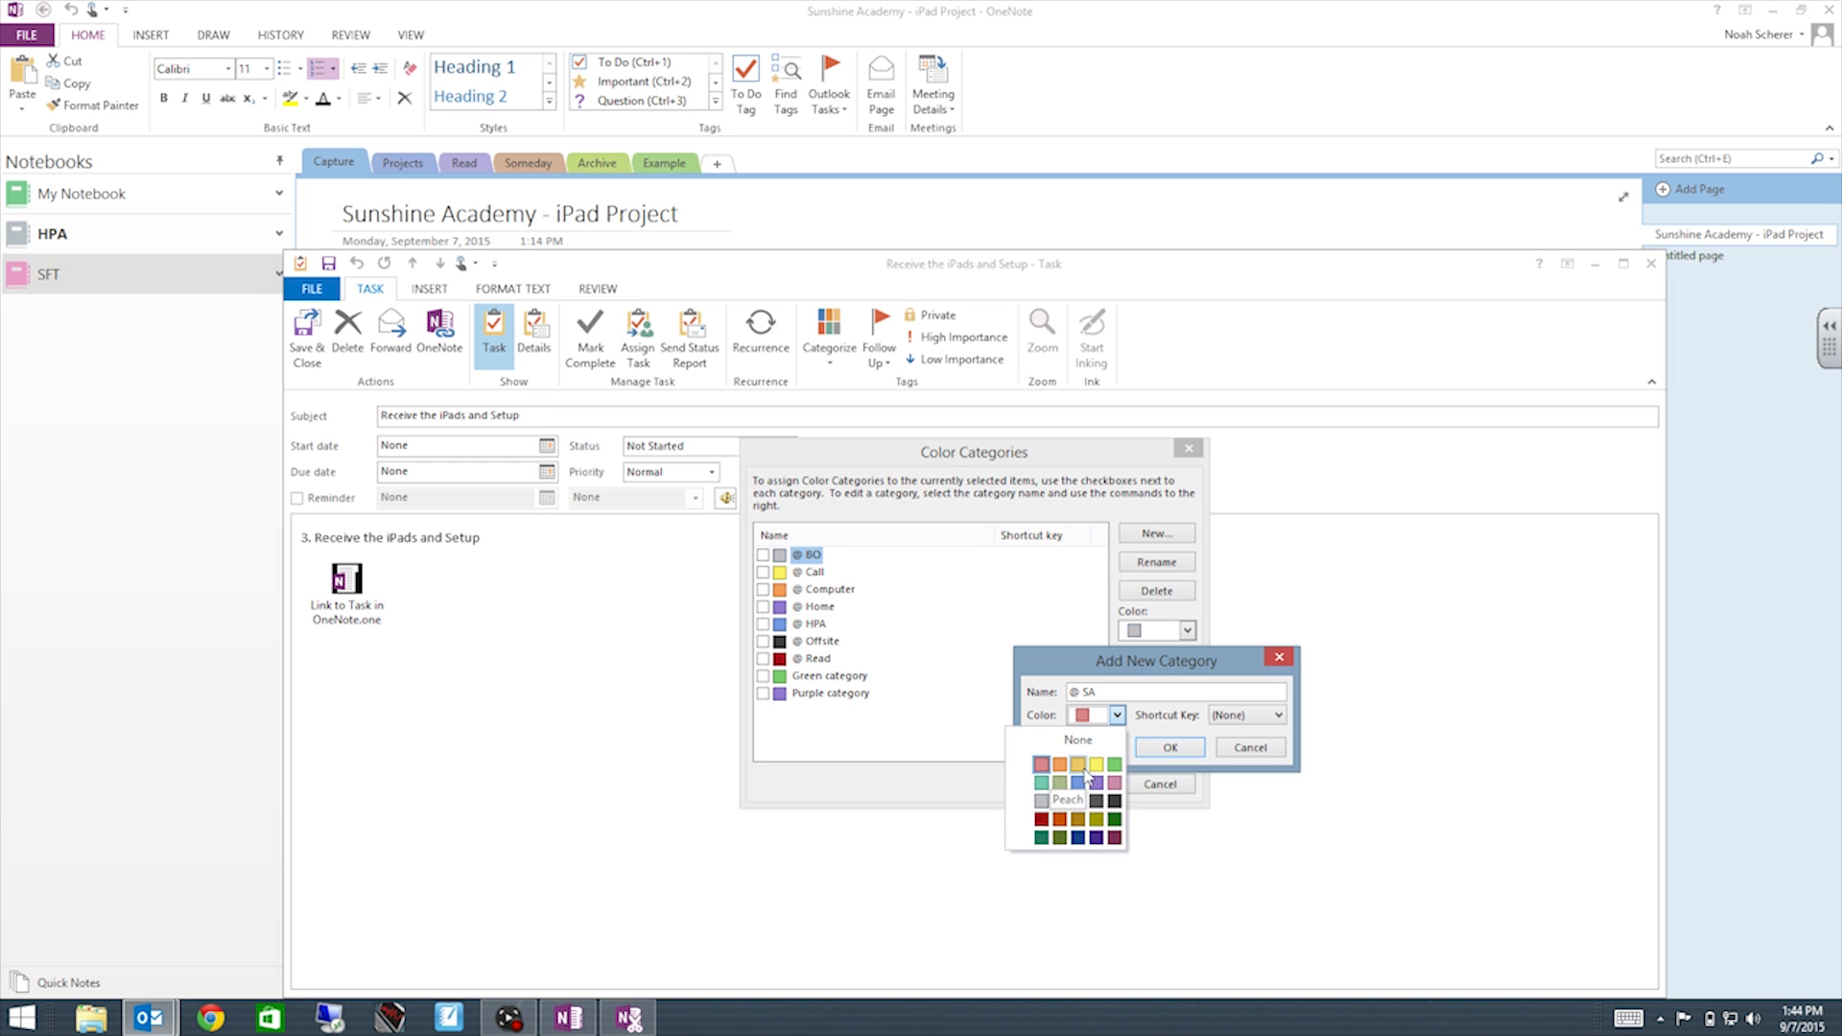
{"action": "mouse_move", "coordinate": [1090, 780]}
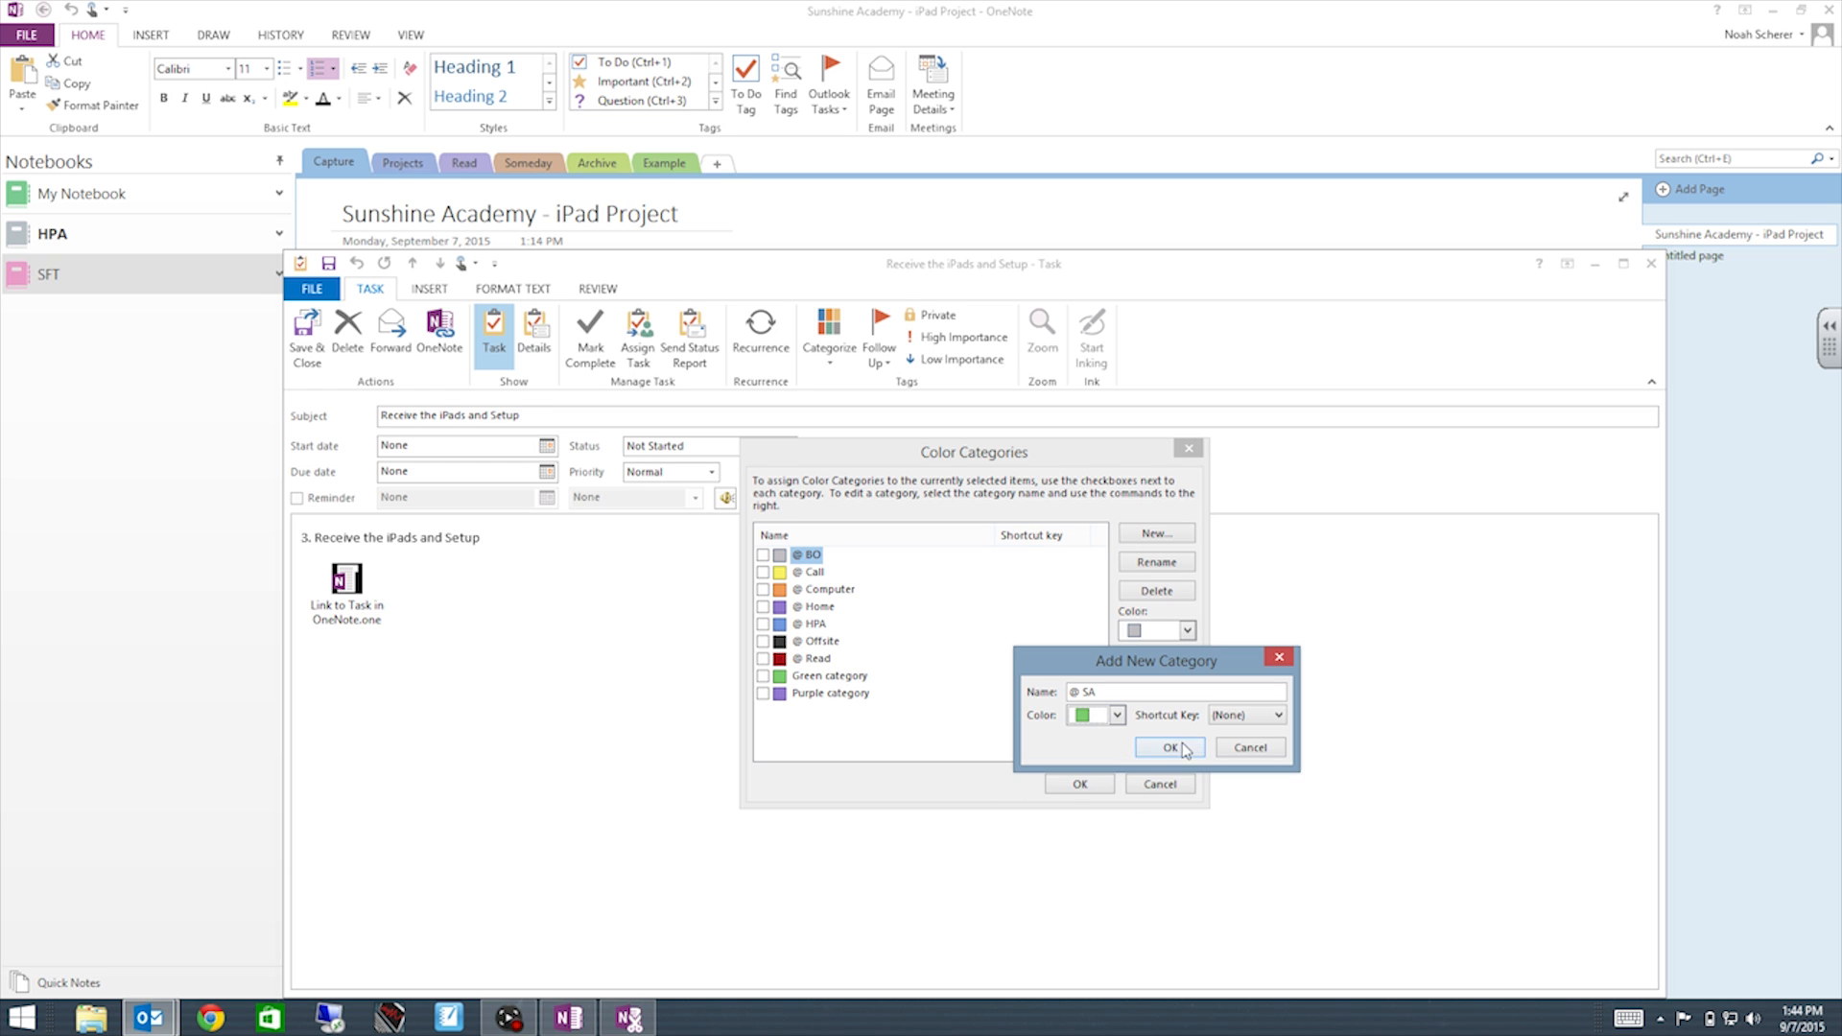
{"action": "left_click", "coordinate": [1167, 748]}
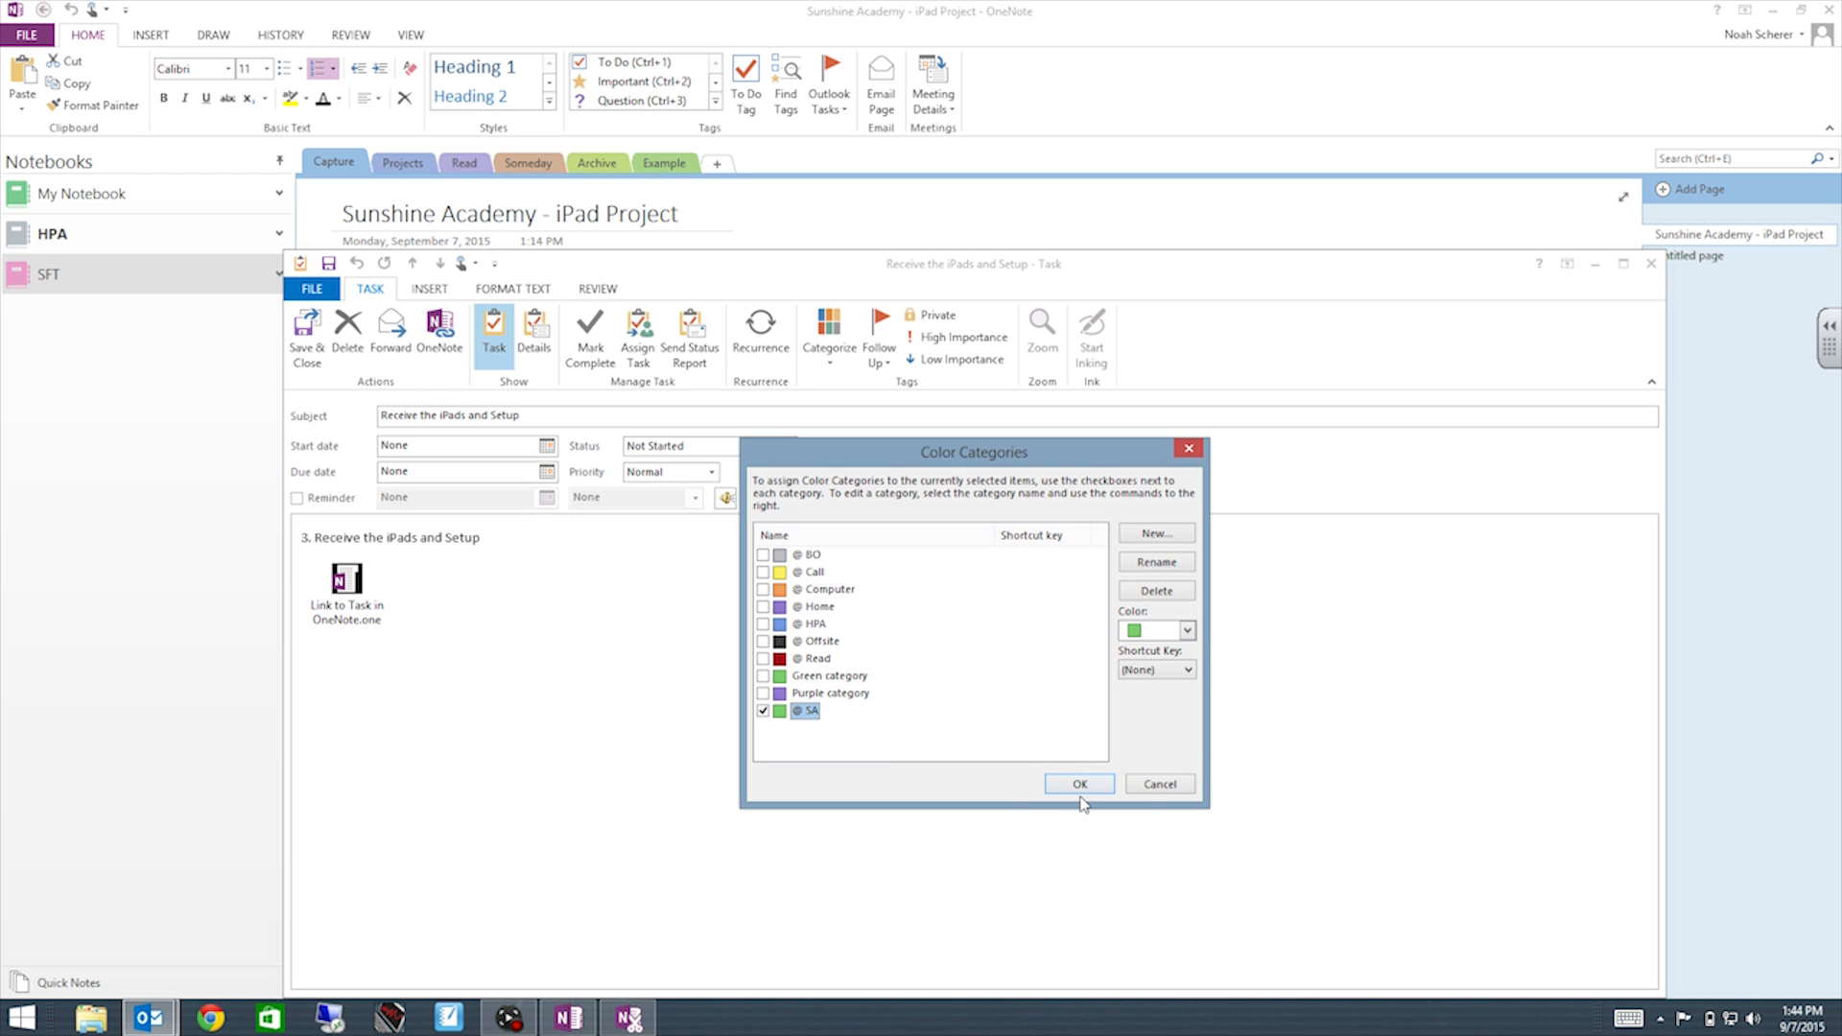
{"action": "left_click", "coordinate": [1078, 784]}
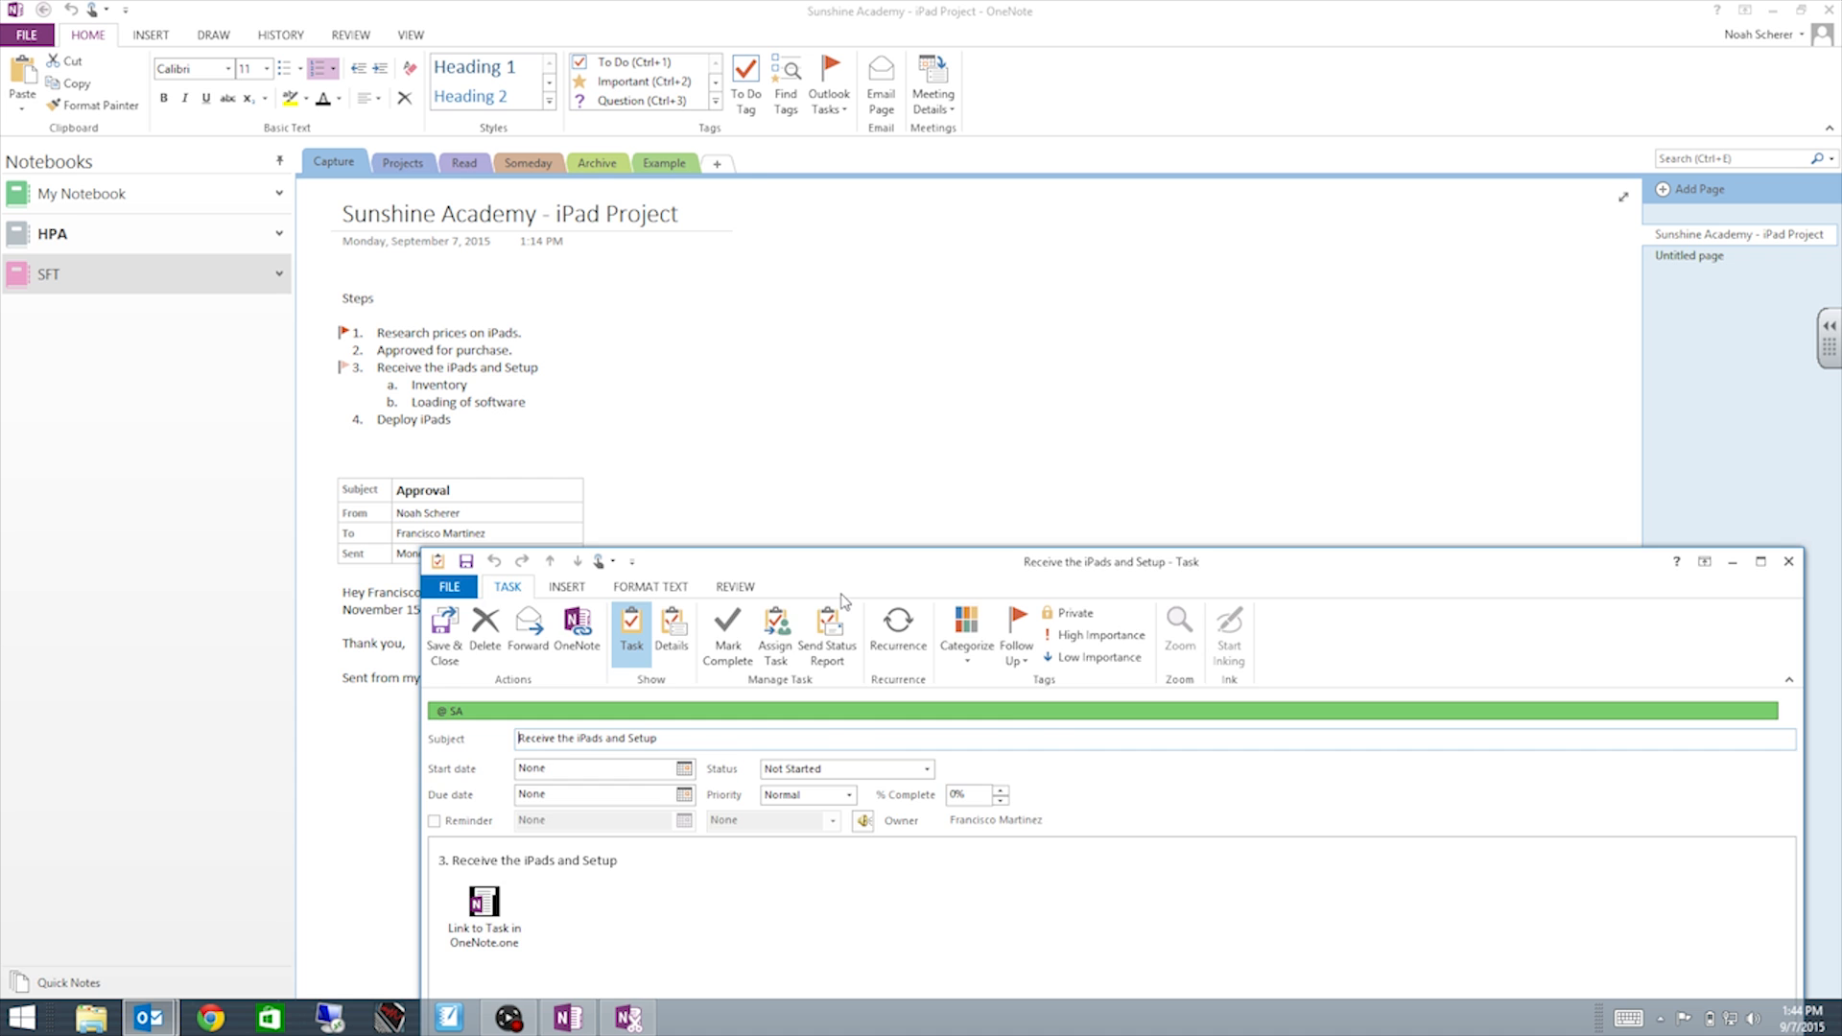
Make the task due Thu 9/24/2015 with a reminder, then save and close it.
{"action": "left_click_drag", "start_coordinate": [1110, 561], "coordinate": [1037, 444]}
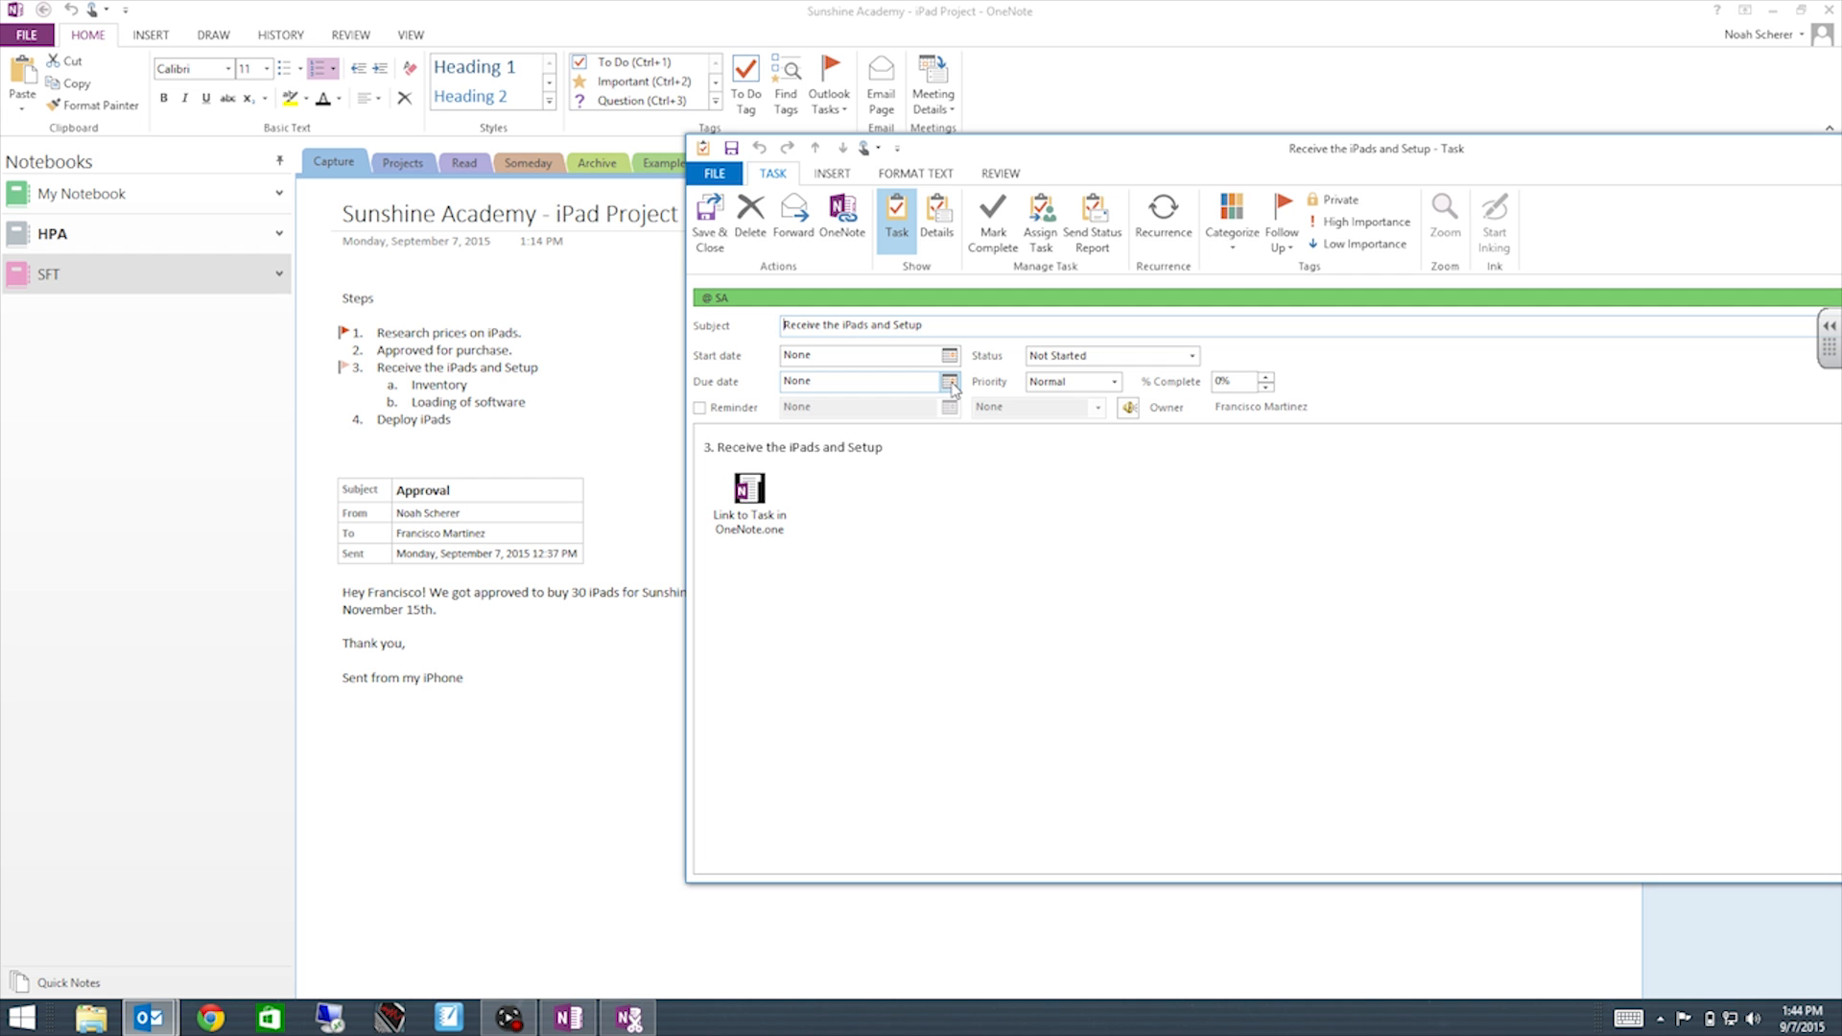
{"action": "left_click", "coordinate": [708, 217]}
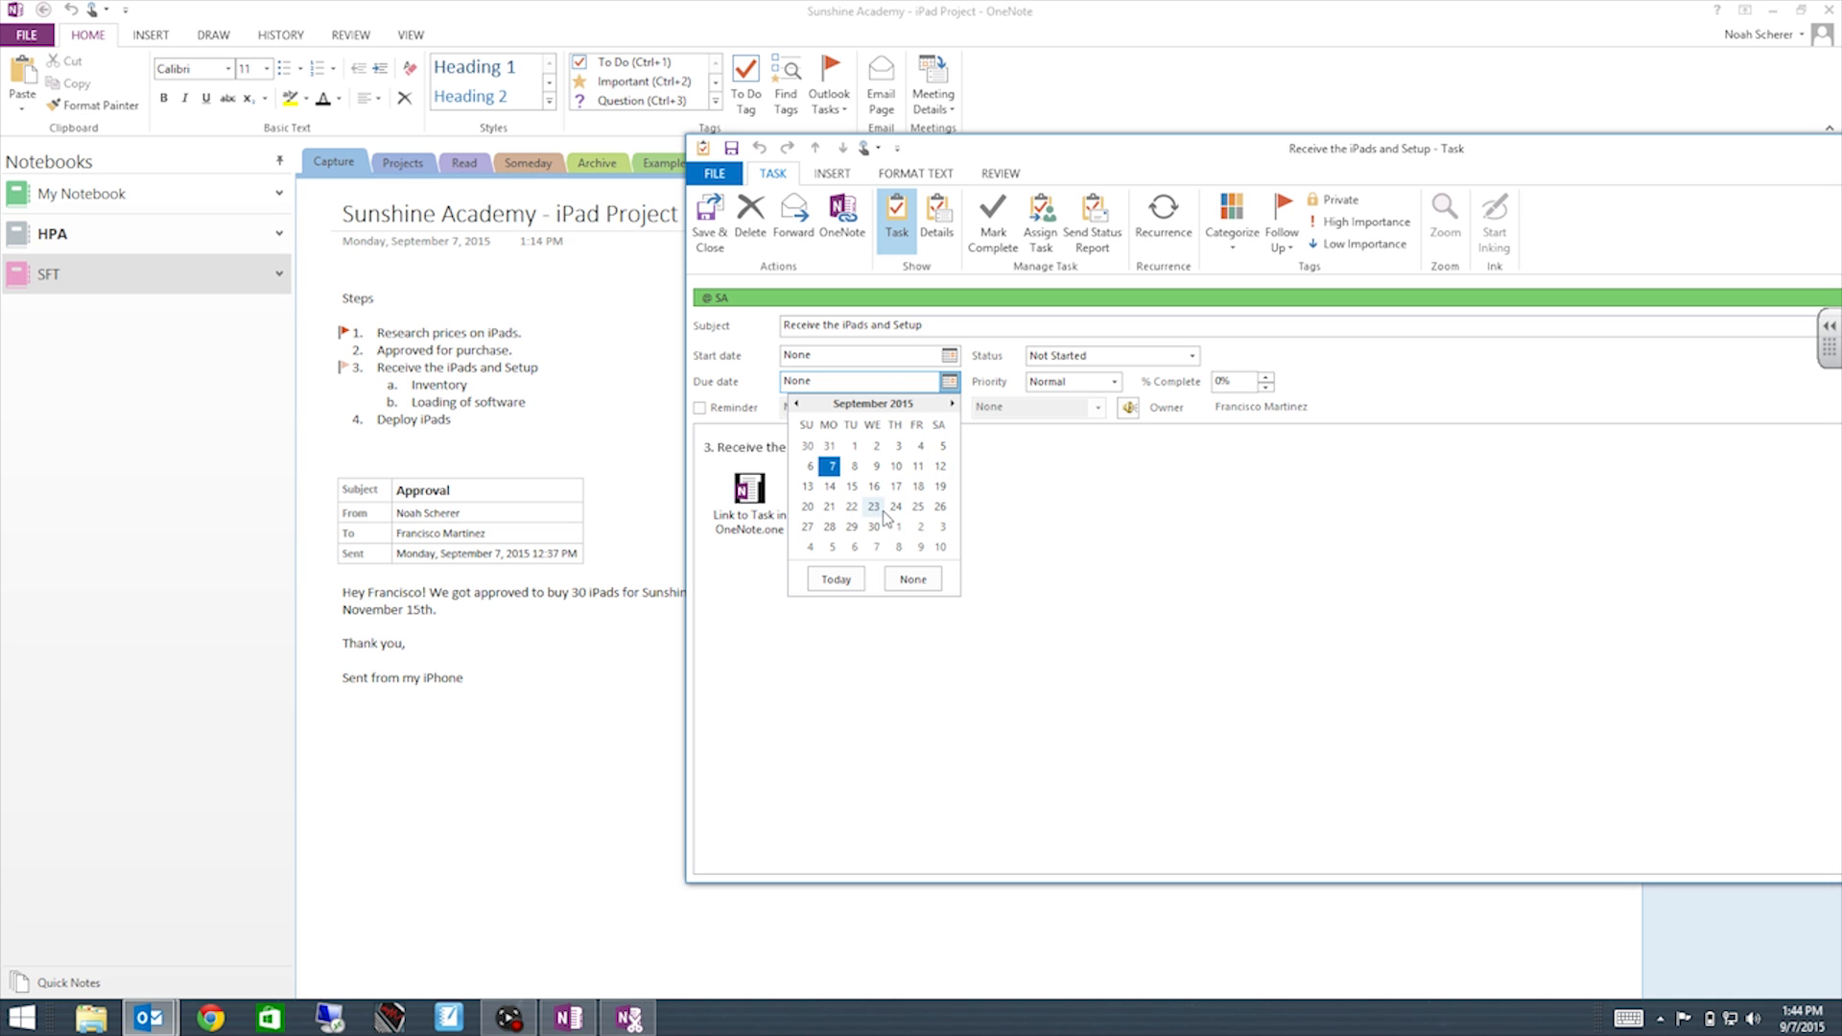
{"action": "left_click", "coordinate": [895, 506]}
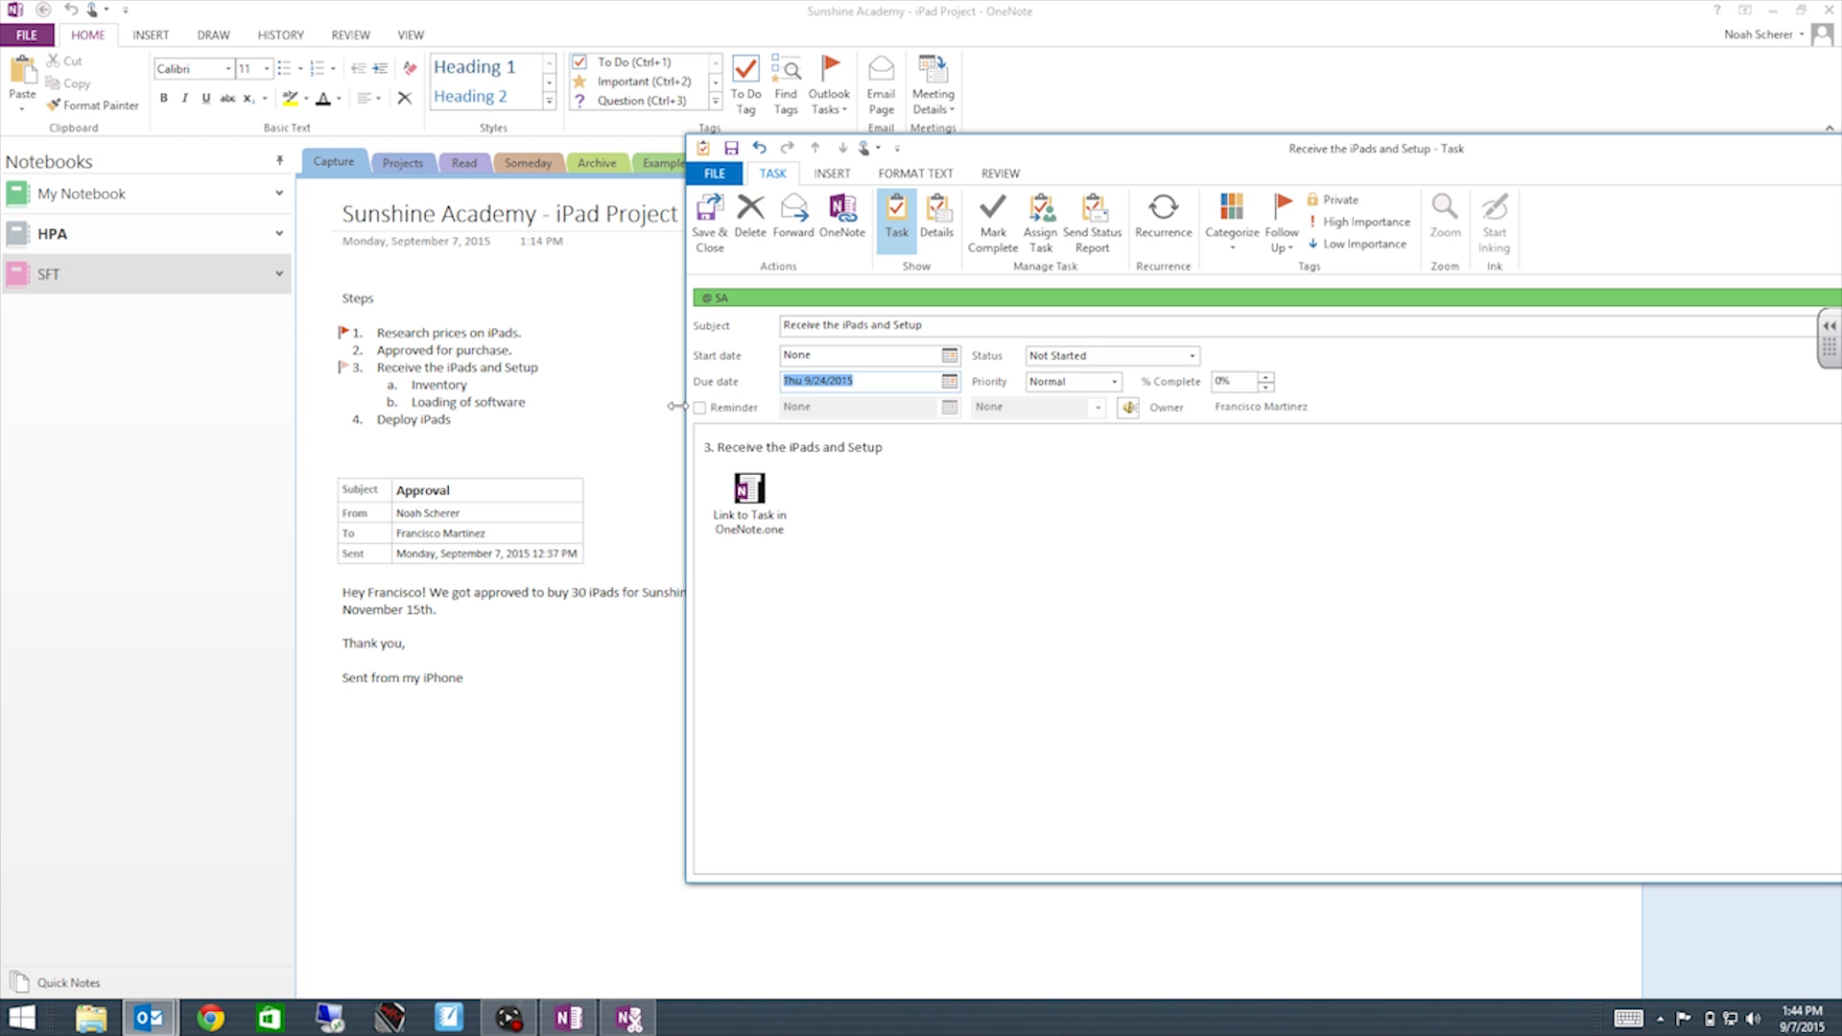
{"action": "left_click", "coordinate": [700, 407]}
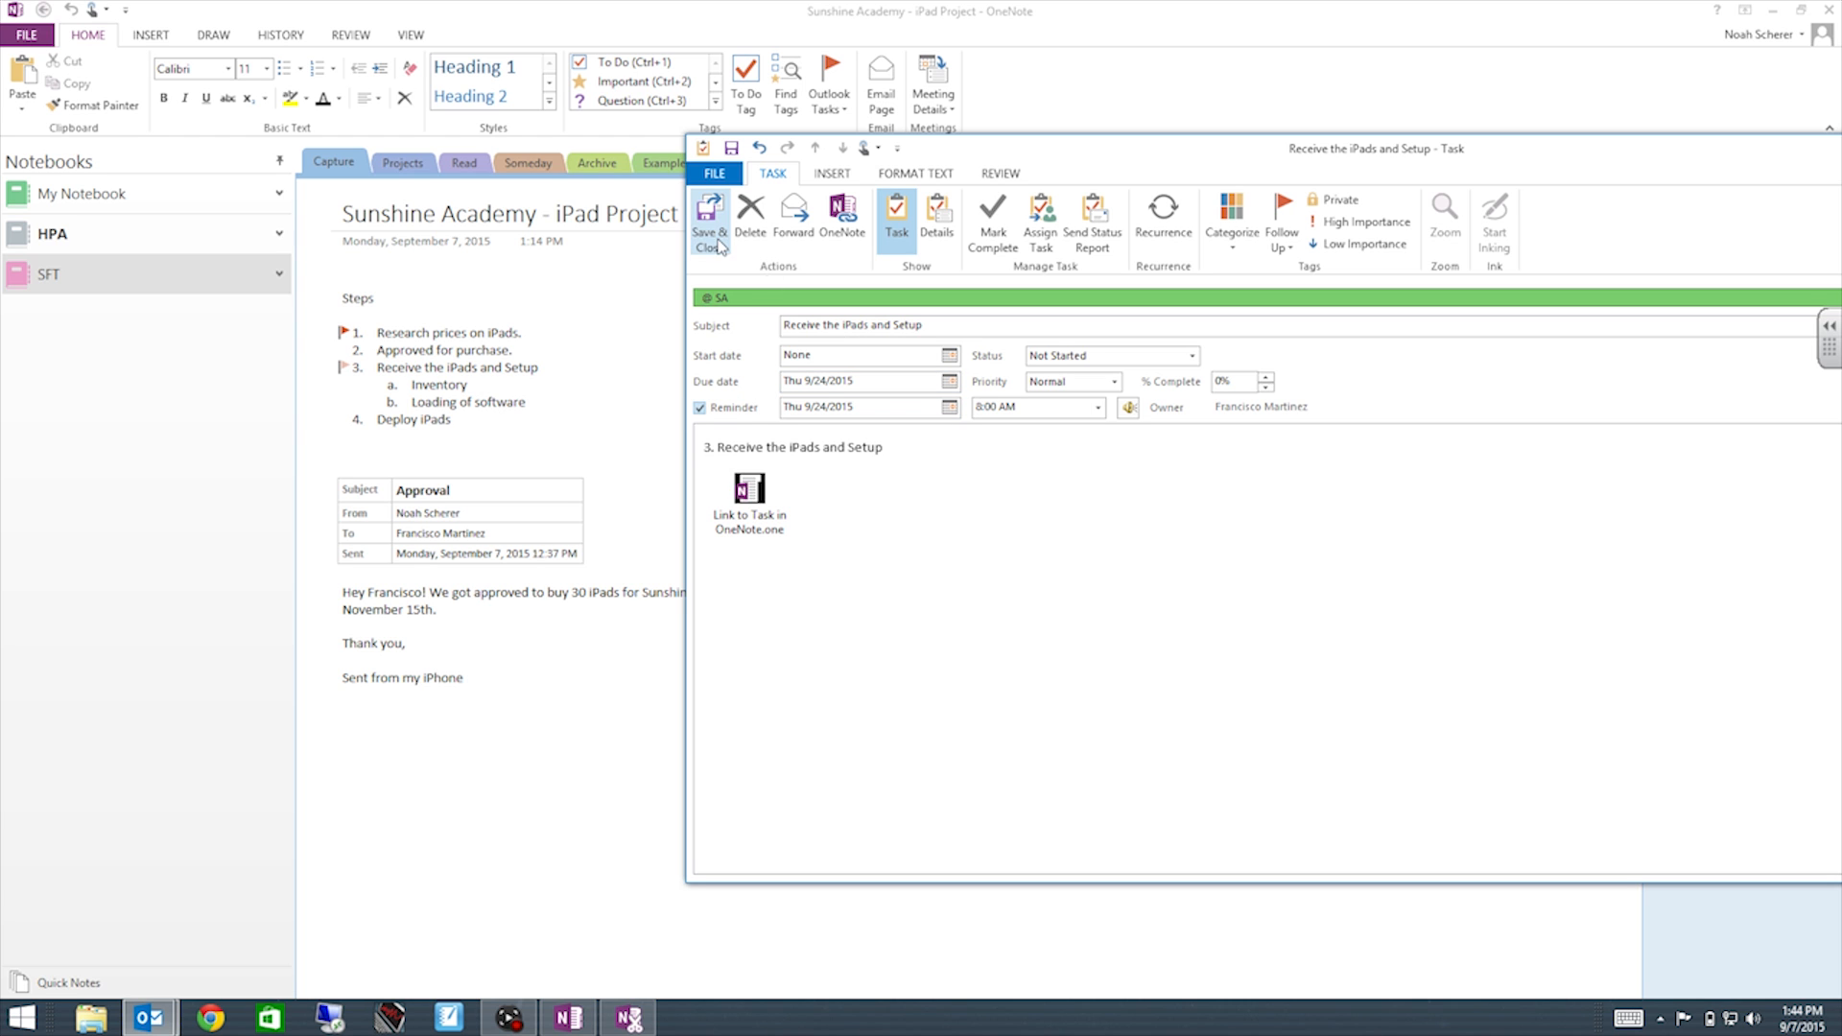
{"action": "left_click", "coordinate": [710, 220]}
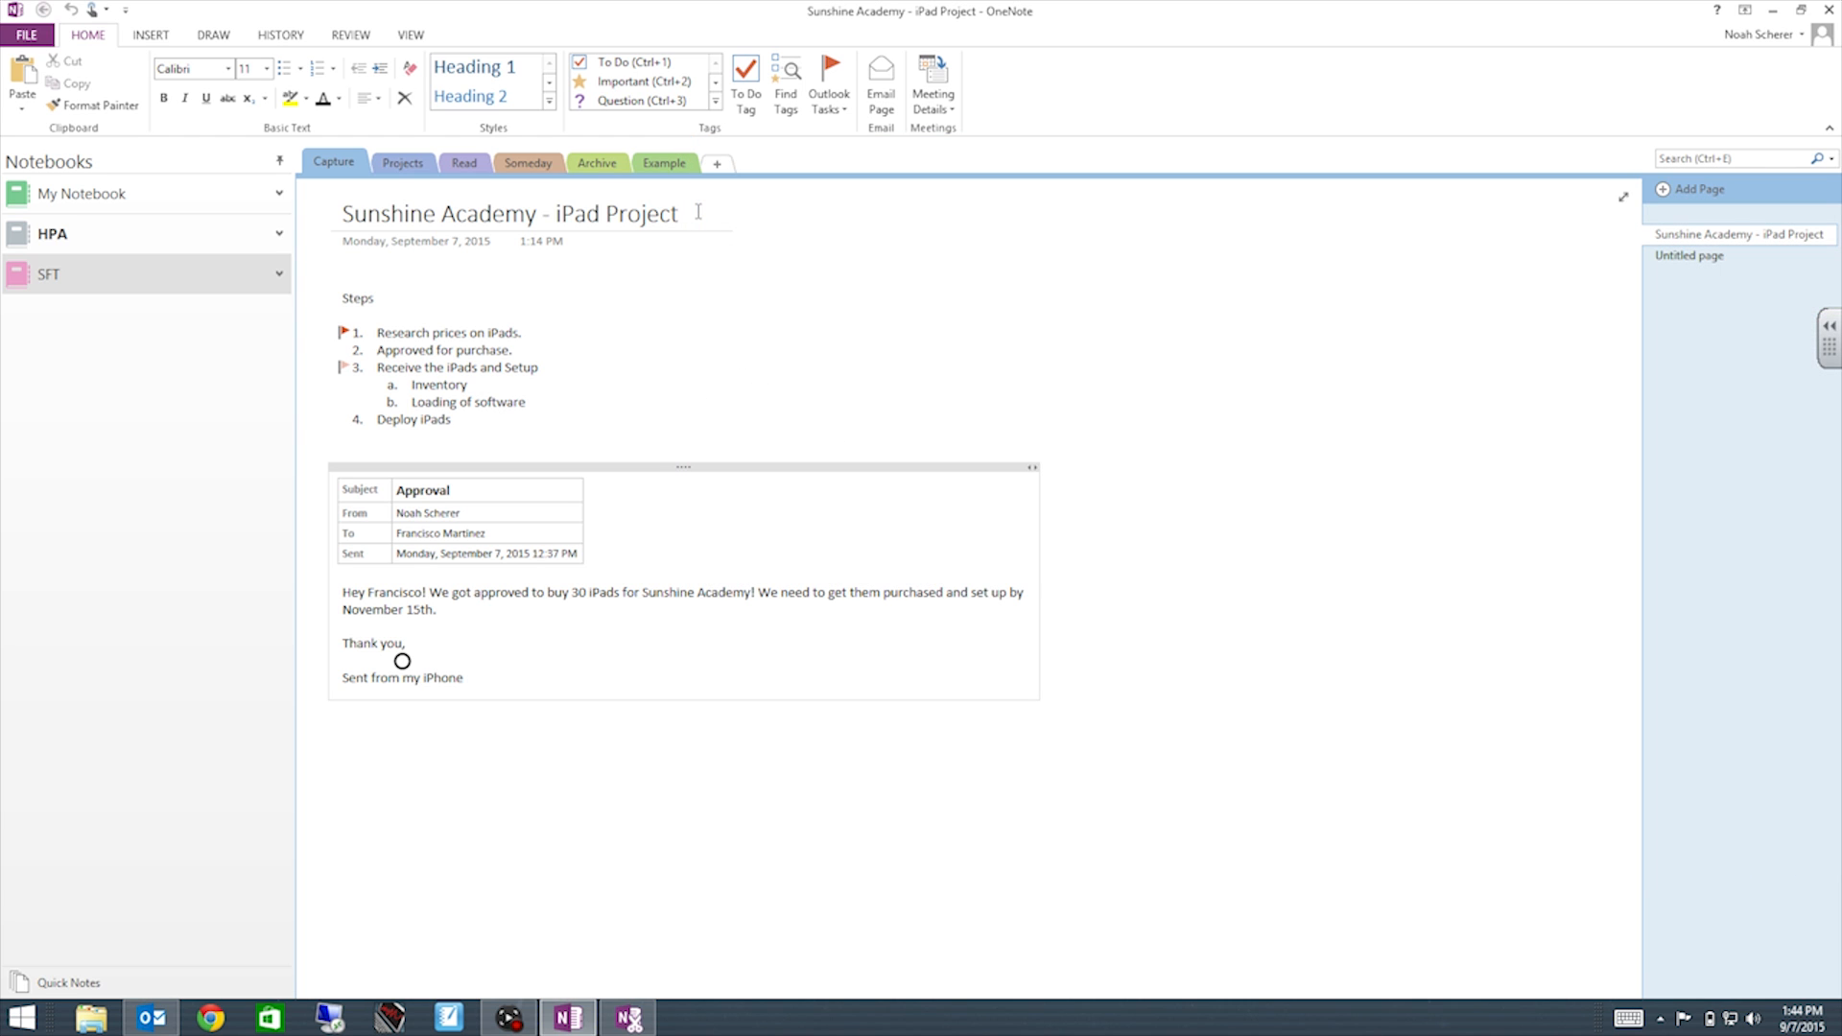
In Outlook's task list, rename the @ SA task to 'Receive - iPads and Setup'.
{"action": "left_click", "coordinate": [150, 1017]}
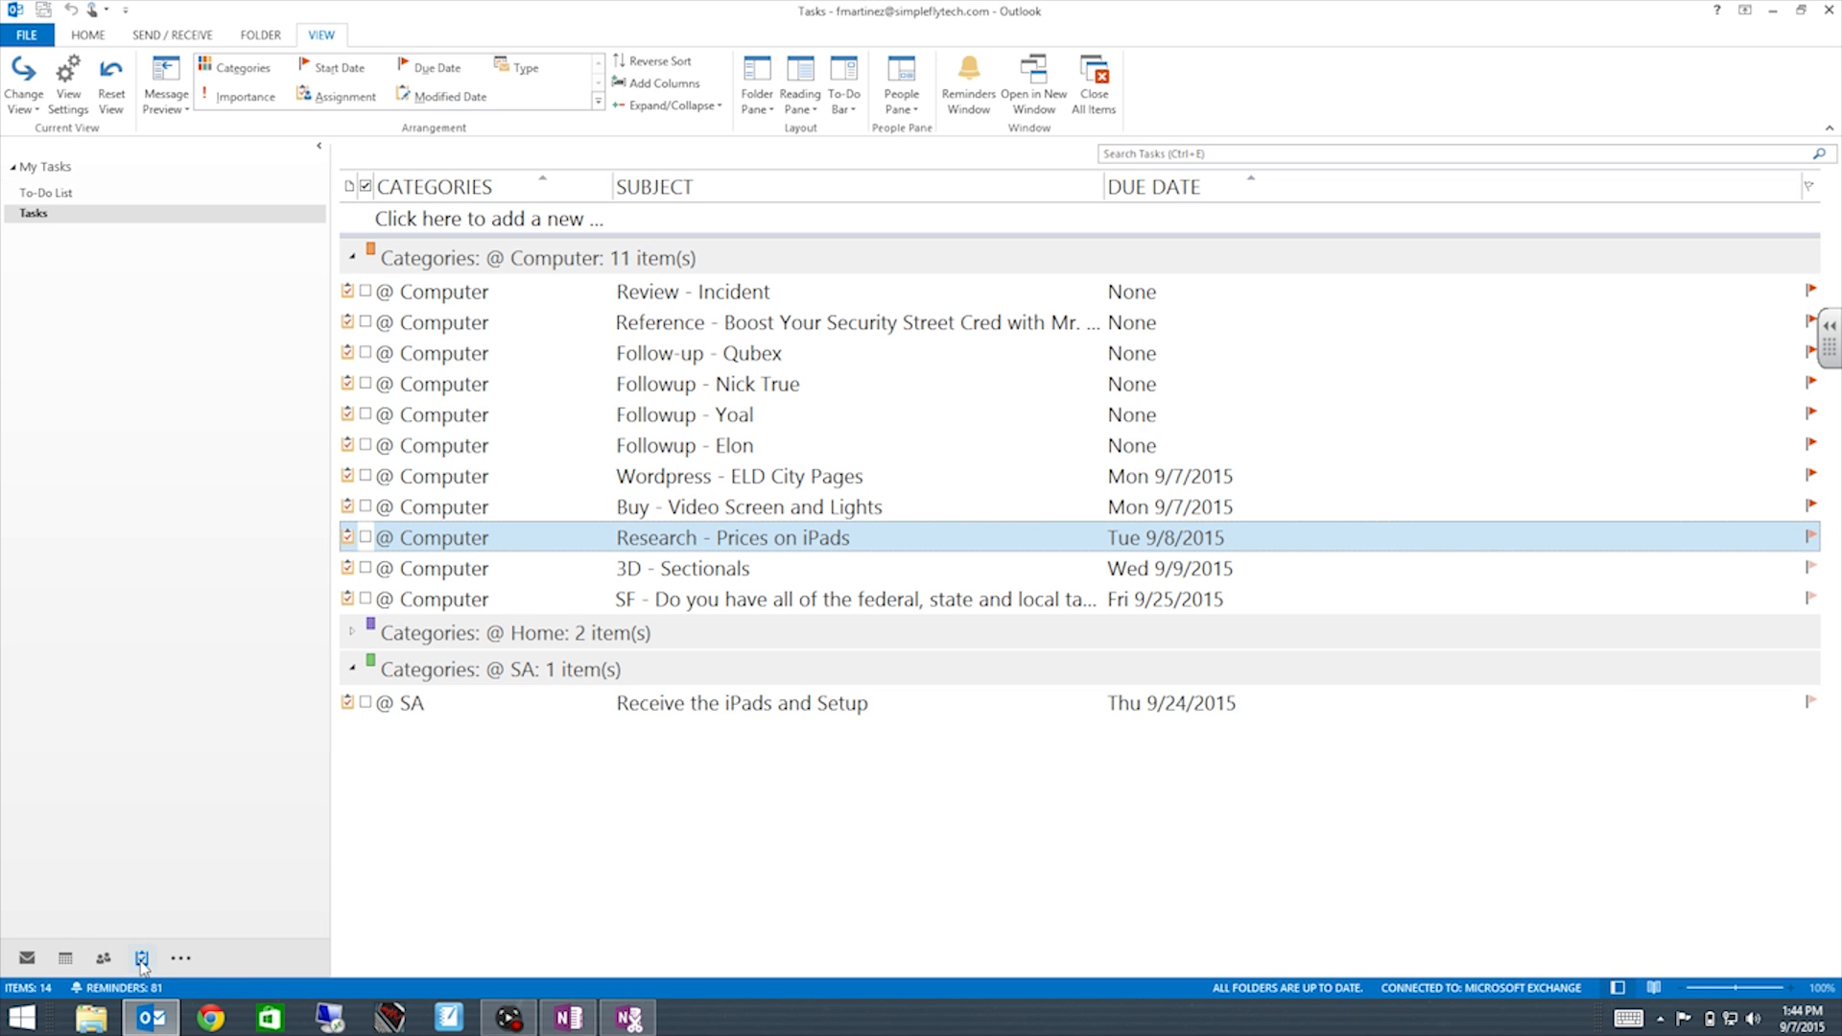
{"action": "left_click", "coordinate": [351, 257]}
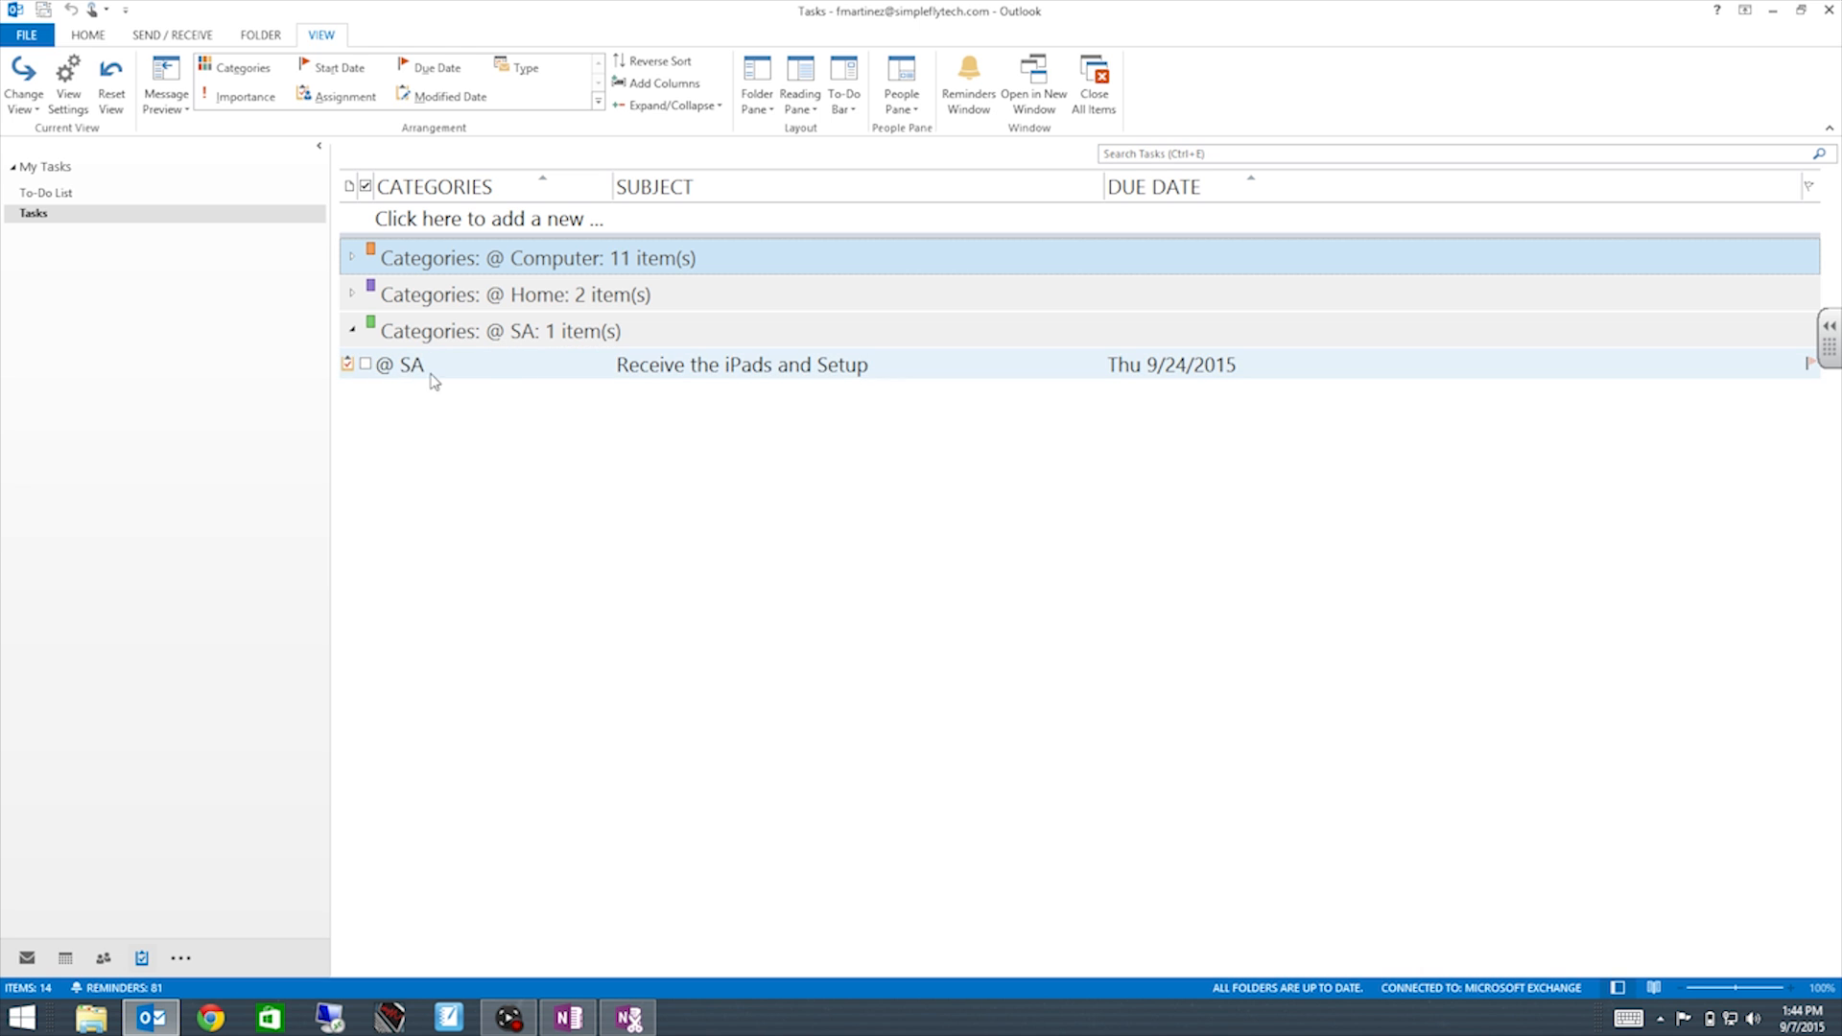
{"action": "mouse_move", "coordinate": [690, 378]}
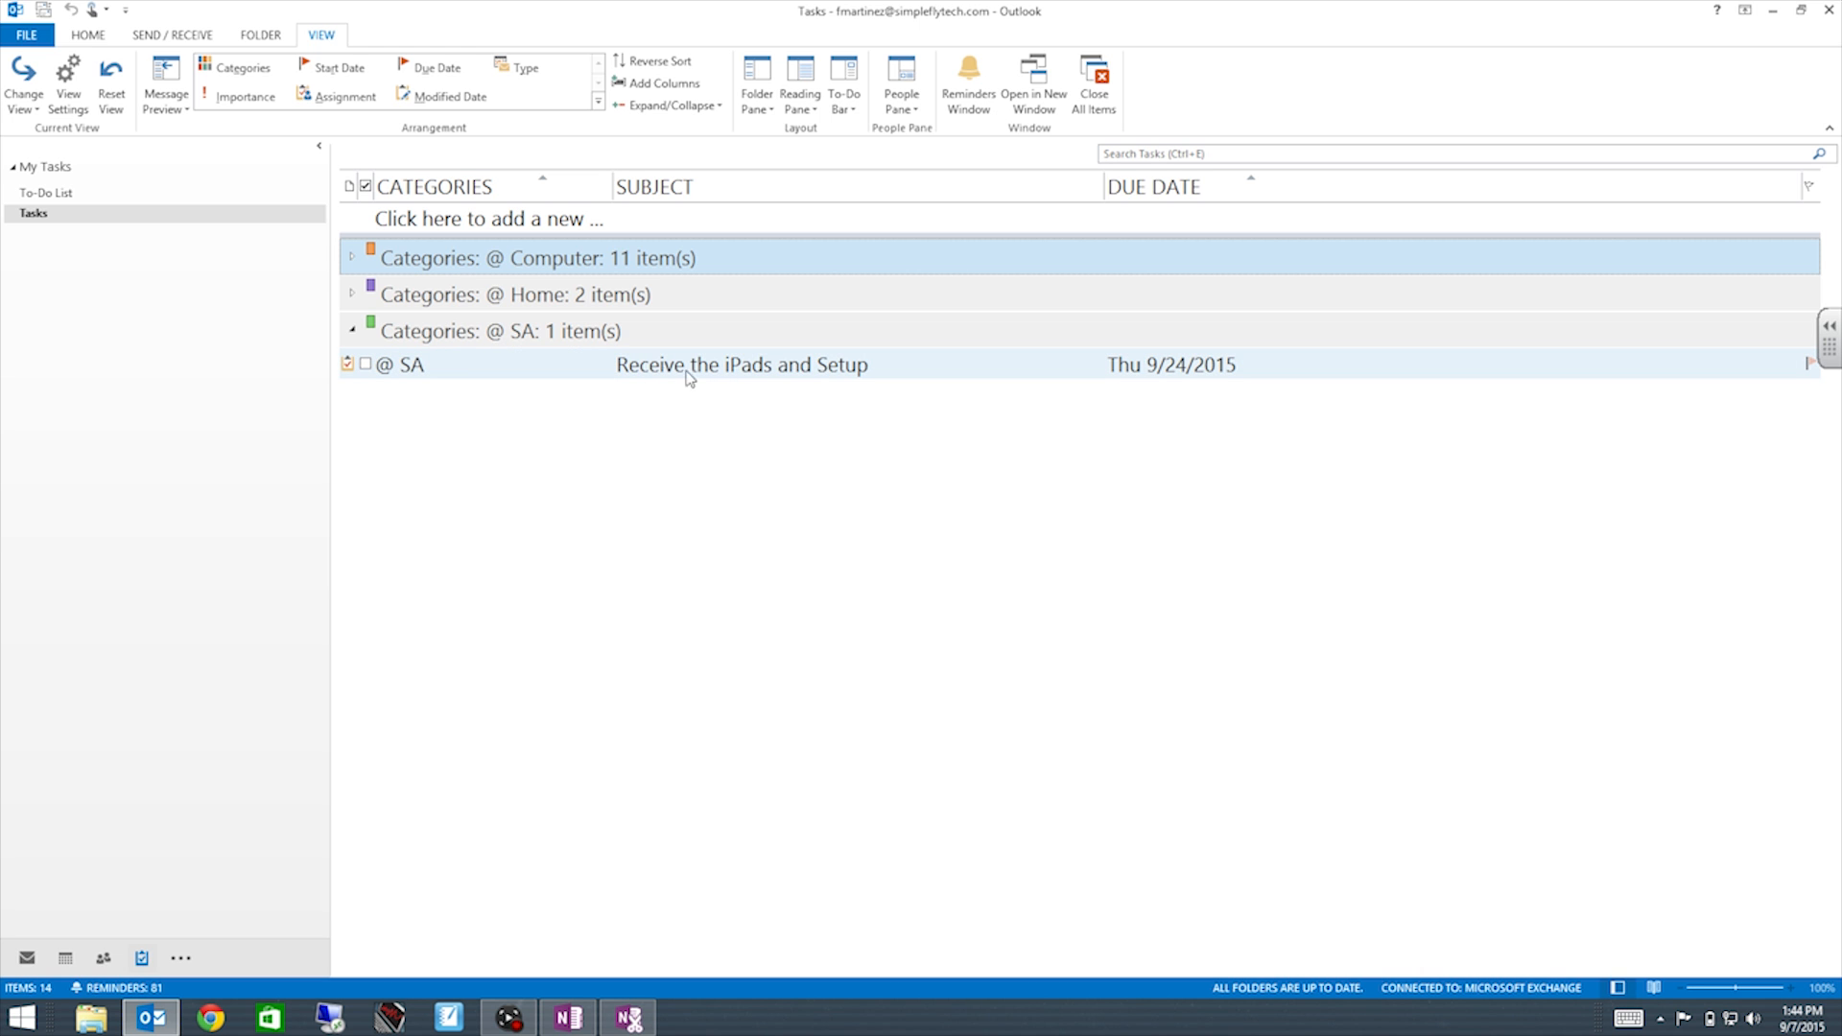
{"action": "left_click", "coordinate": [742, 364]}
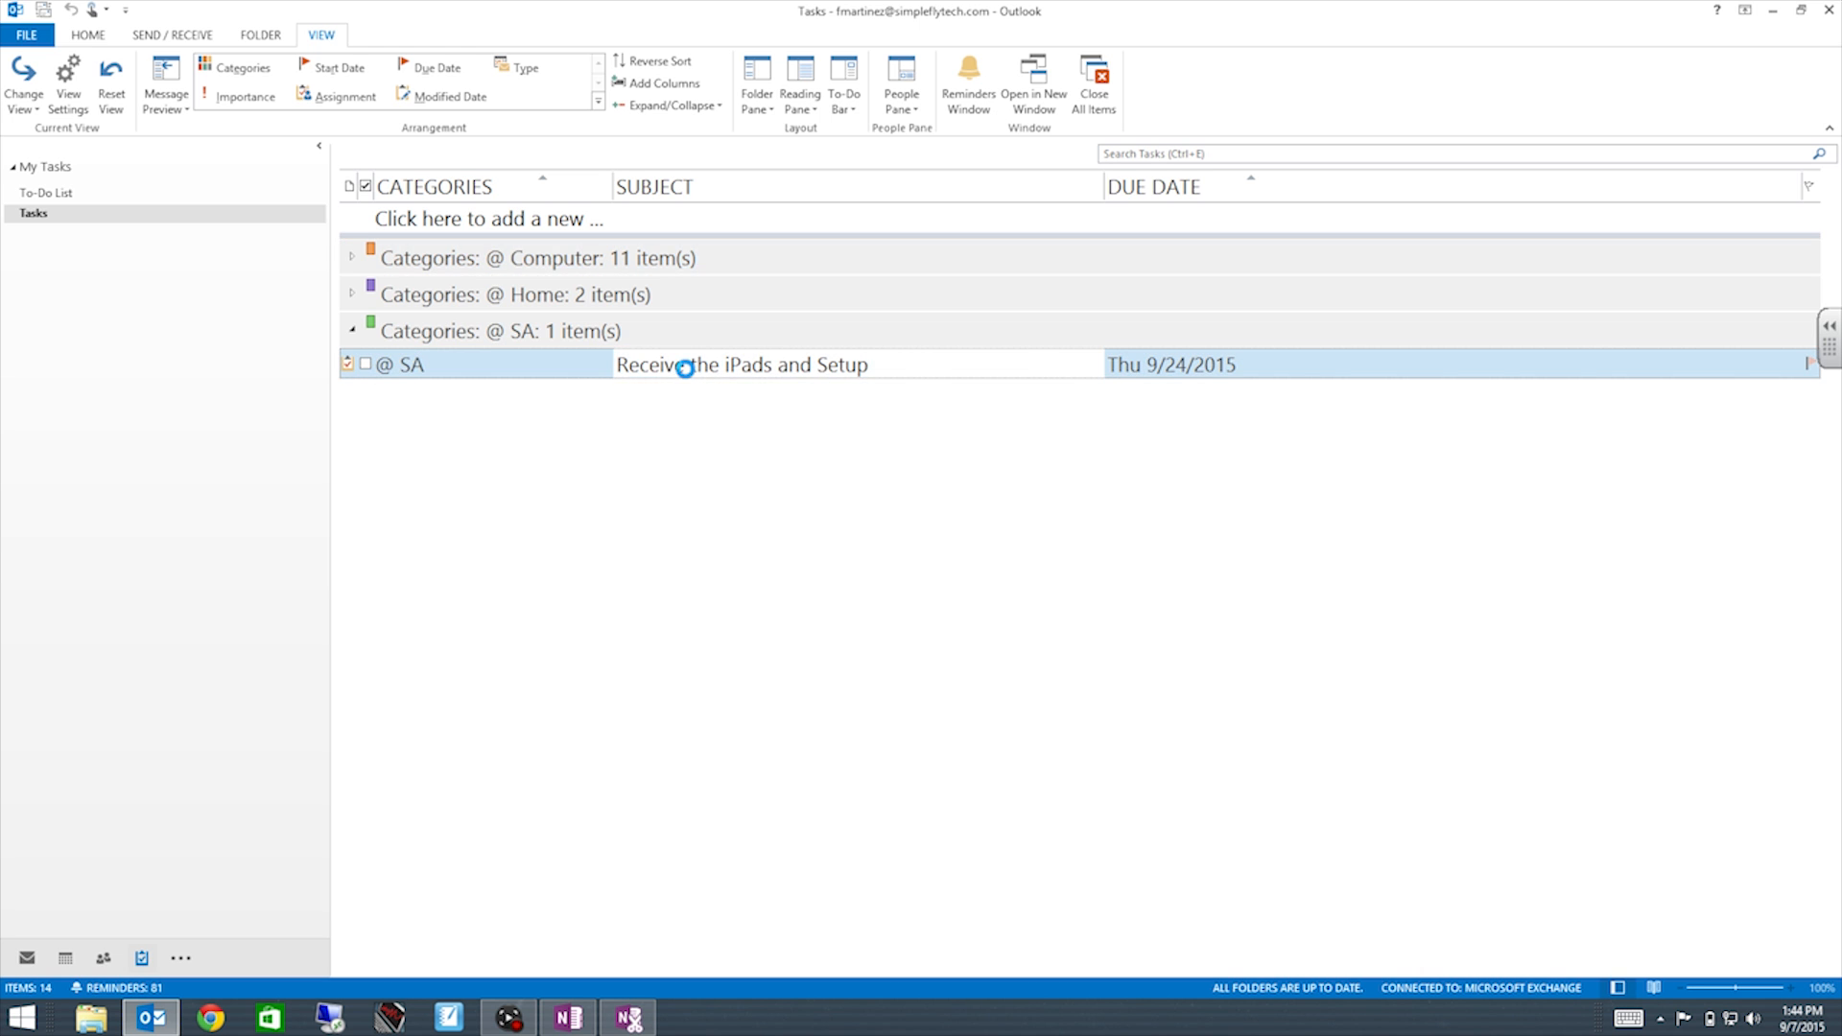
{"action": "double_click", "coordinate": [741, 365]}
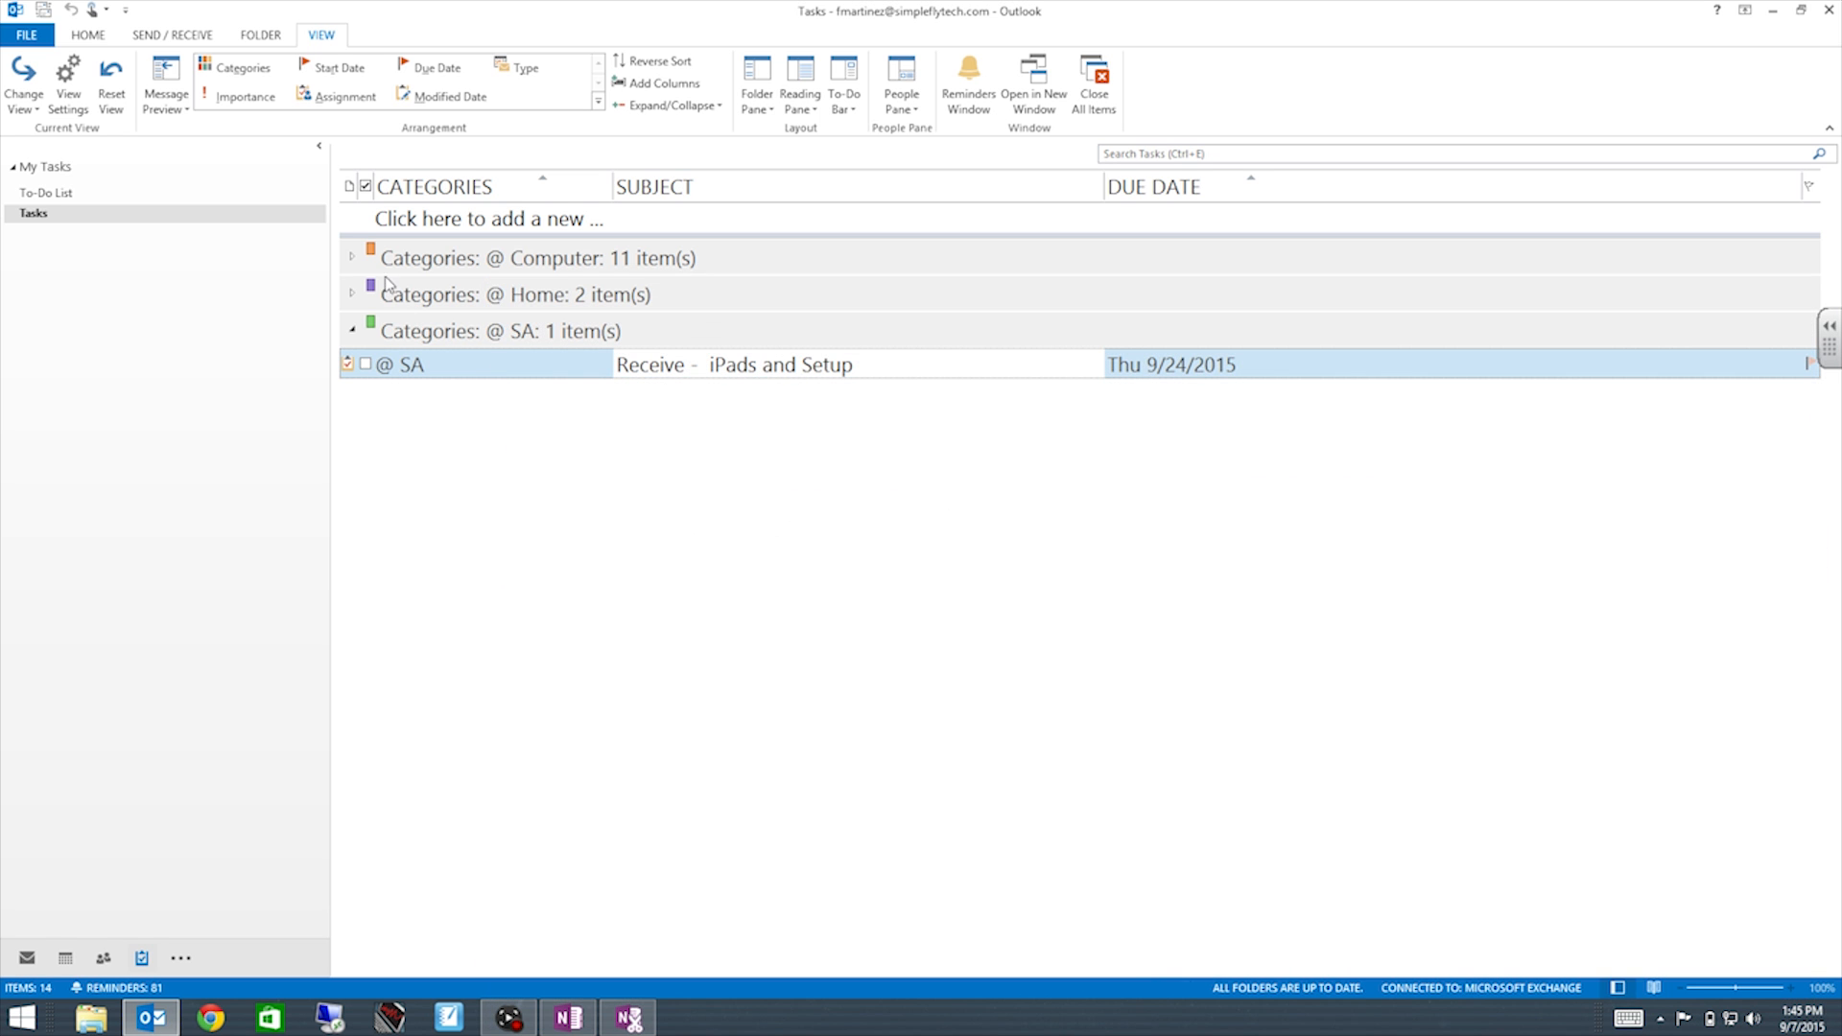
{"action": "left_click", "coordinate": [350, 257]}
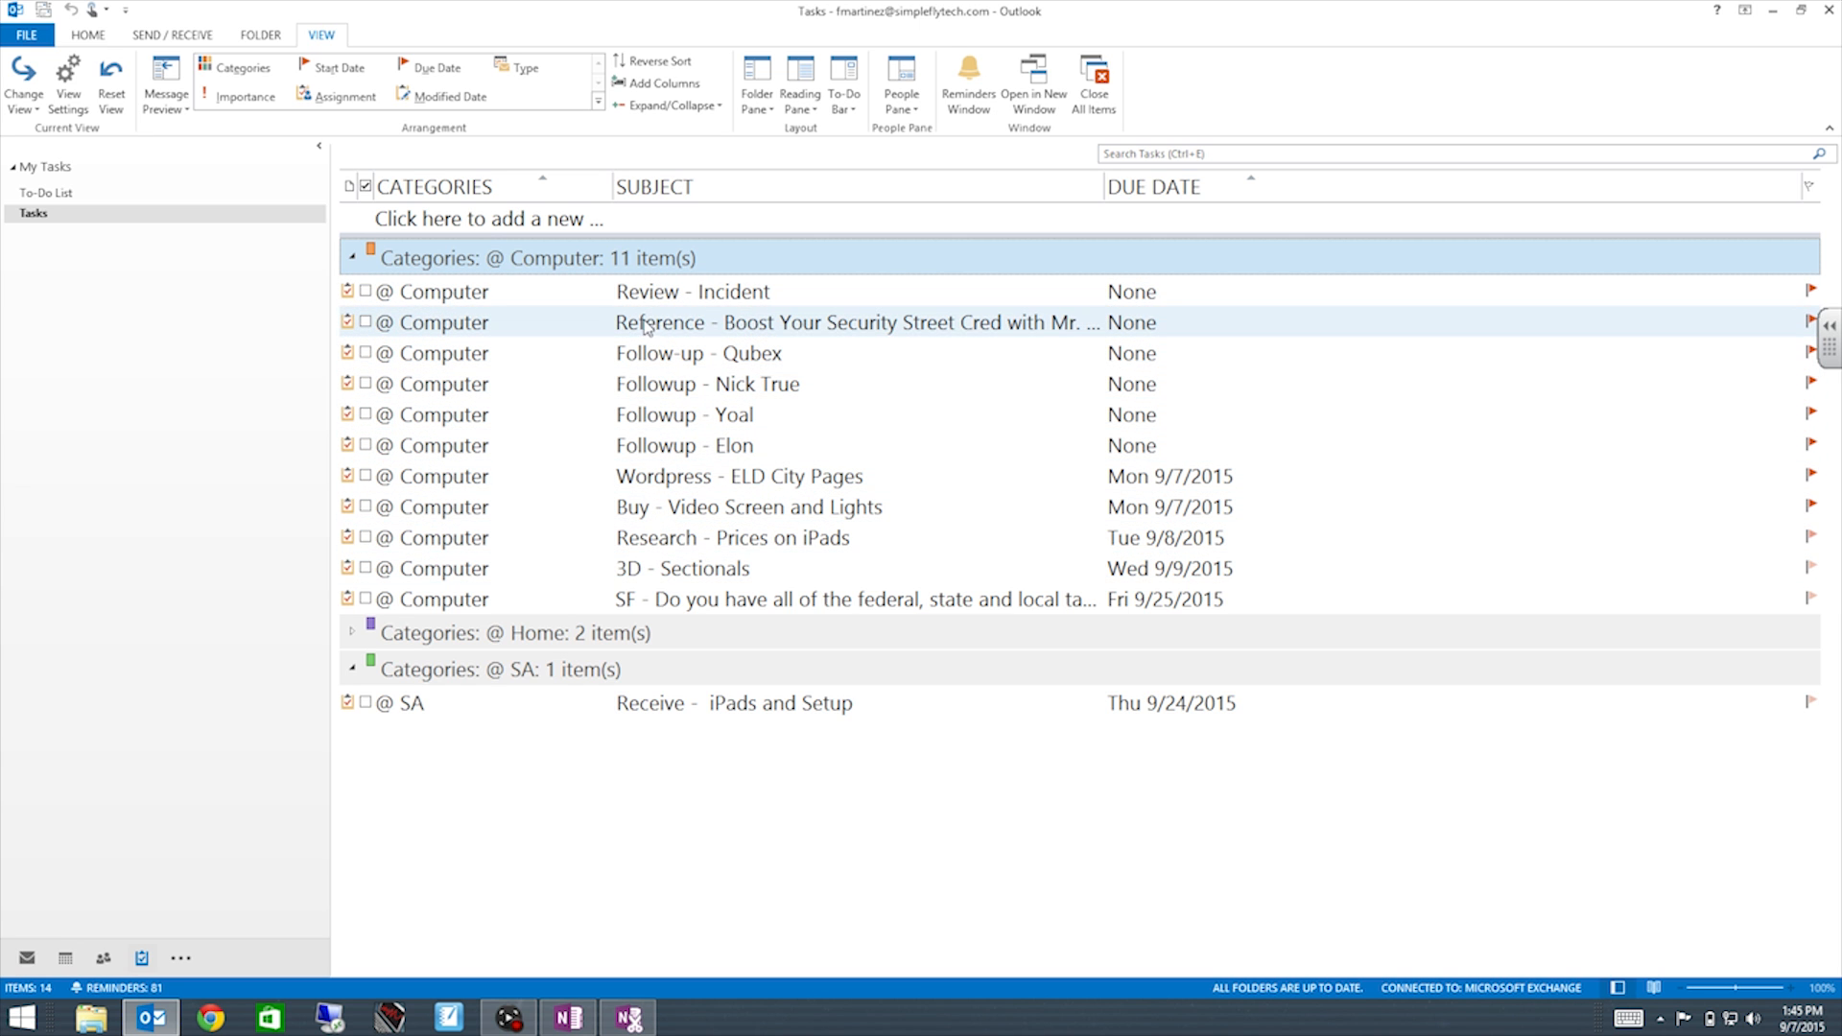
Collapse the @ Computer and @ SA task groups, briefly expanding then re-collapsing @ Home.
{"action": "left_click", "coordinate": [682, 569]}
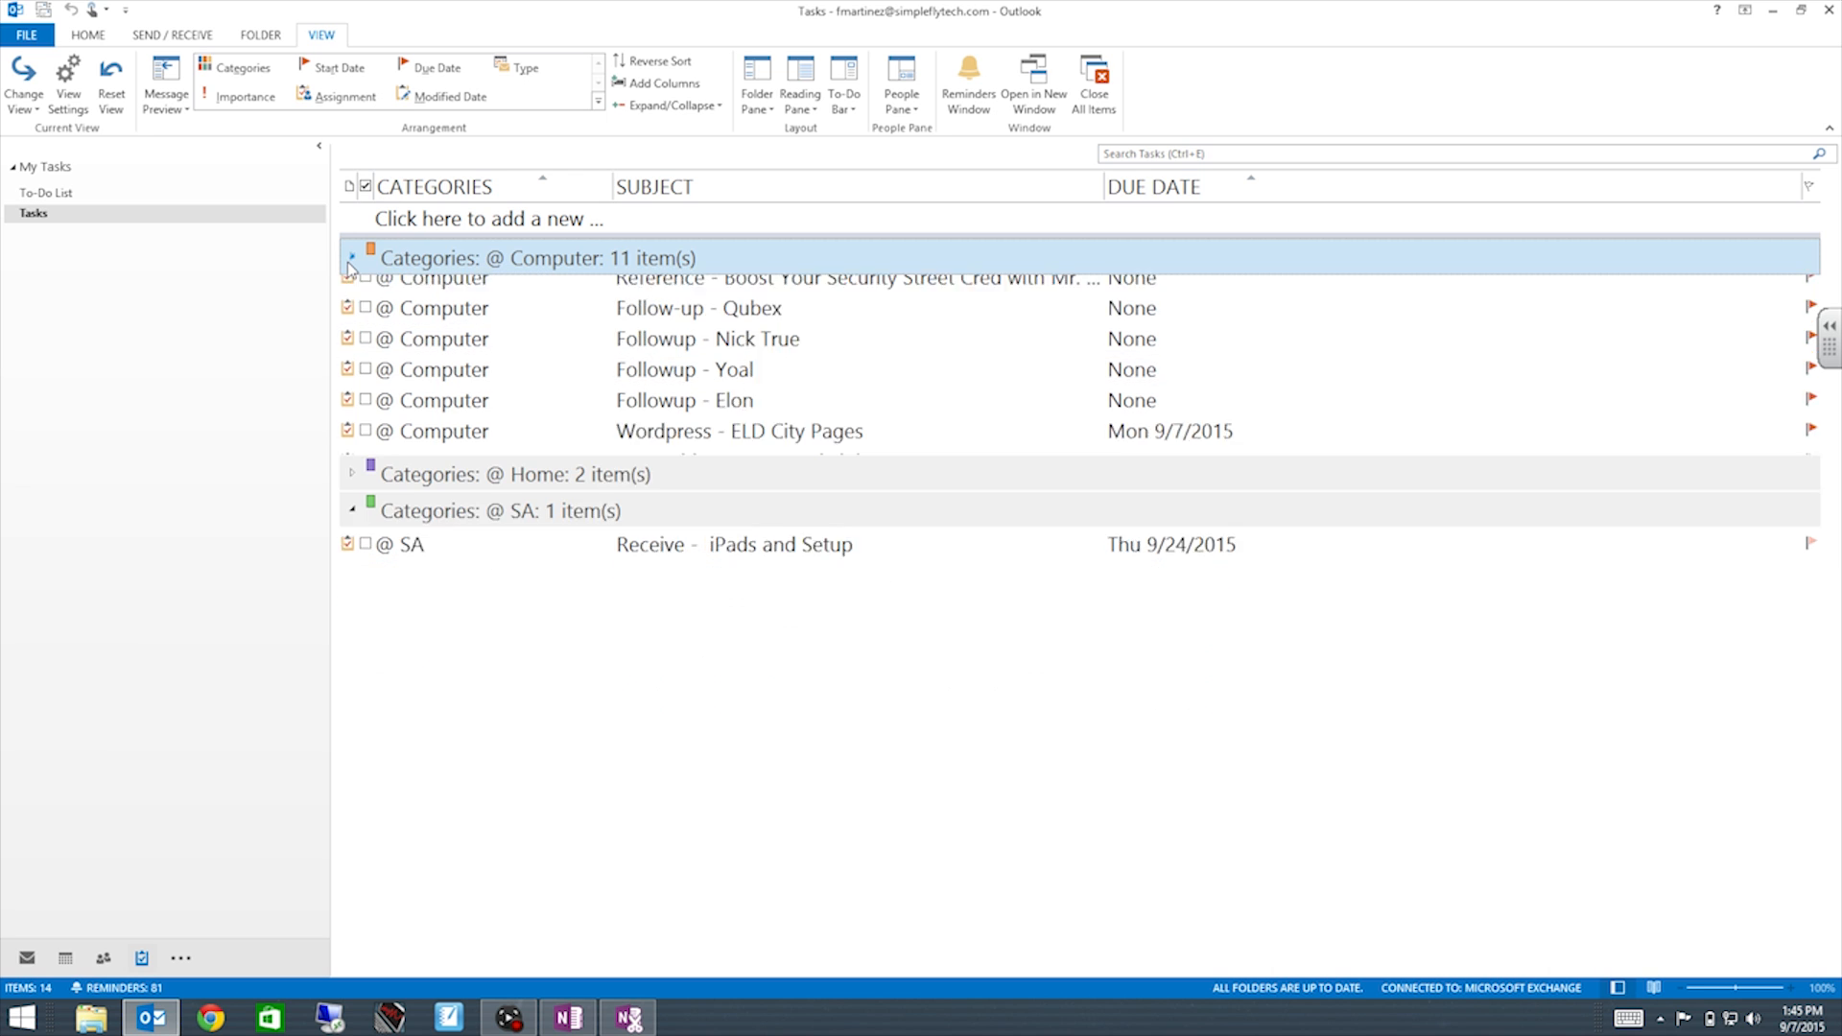
{"action": "left_click", "coordinate": [351, 257]}
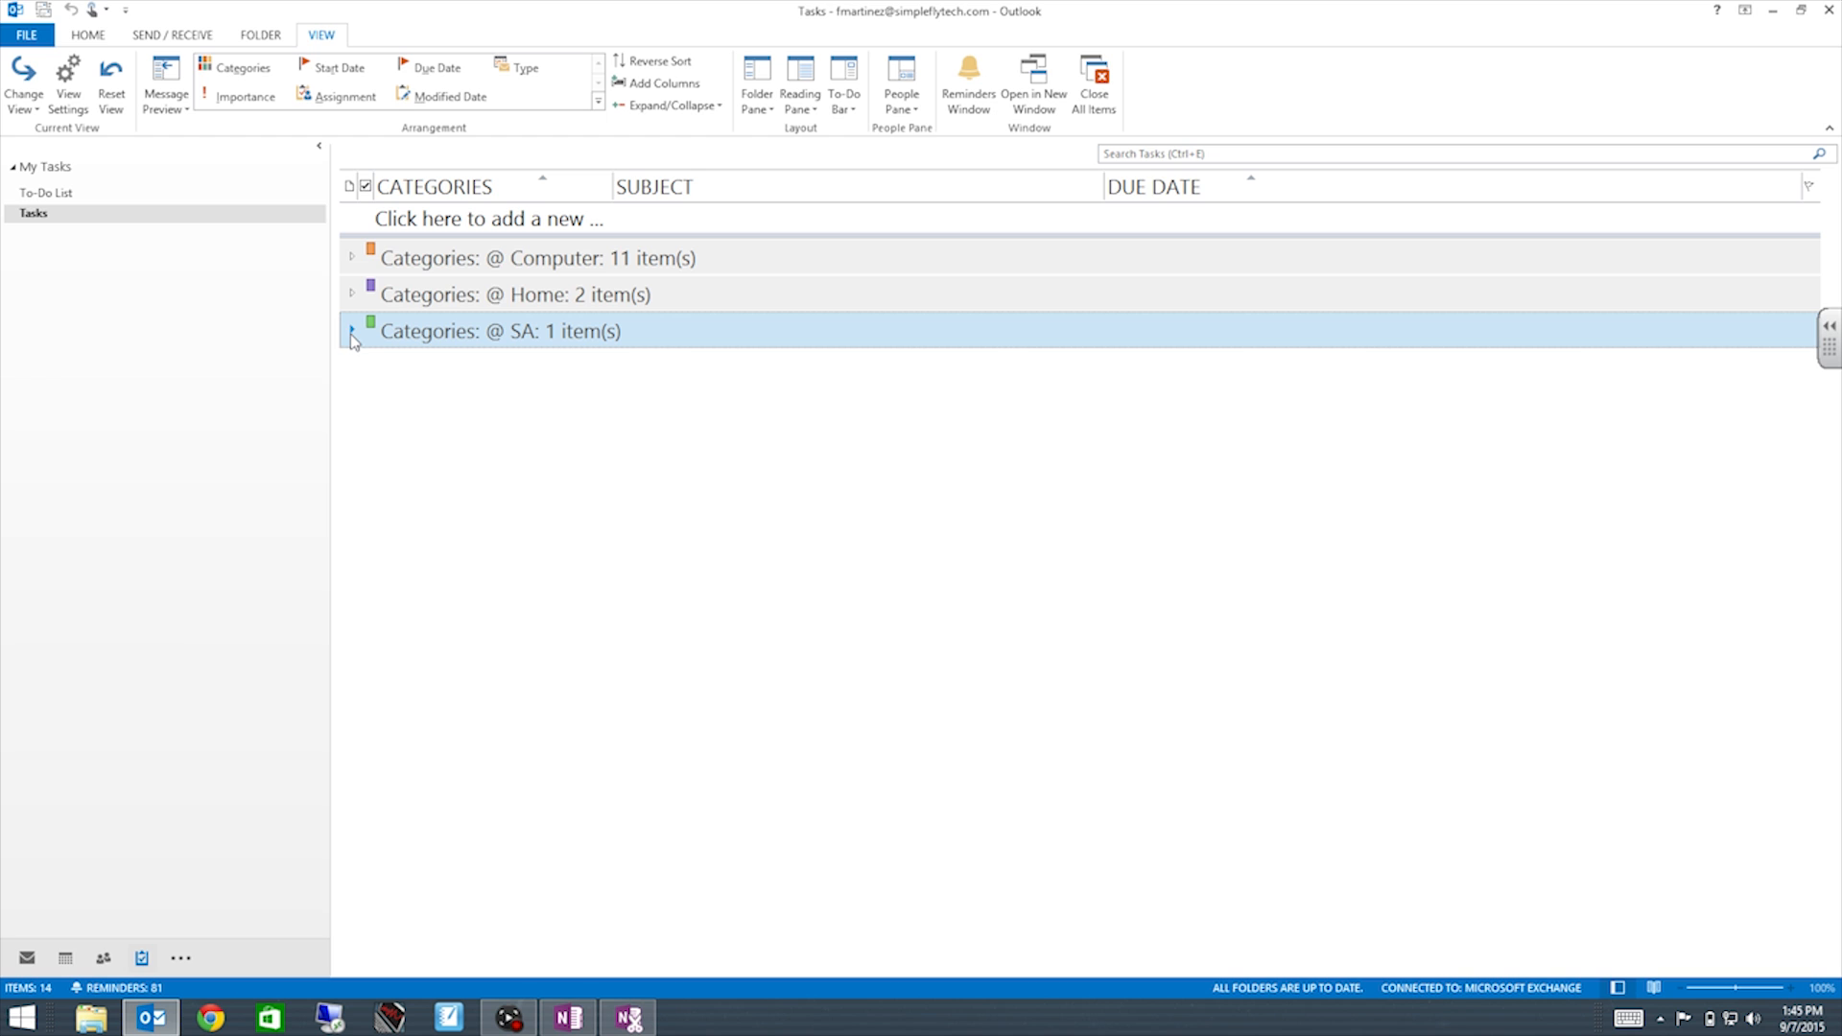
{"action": "mouse_move", "coordinate": [462, 308]}
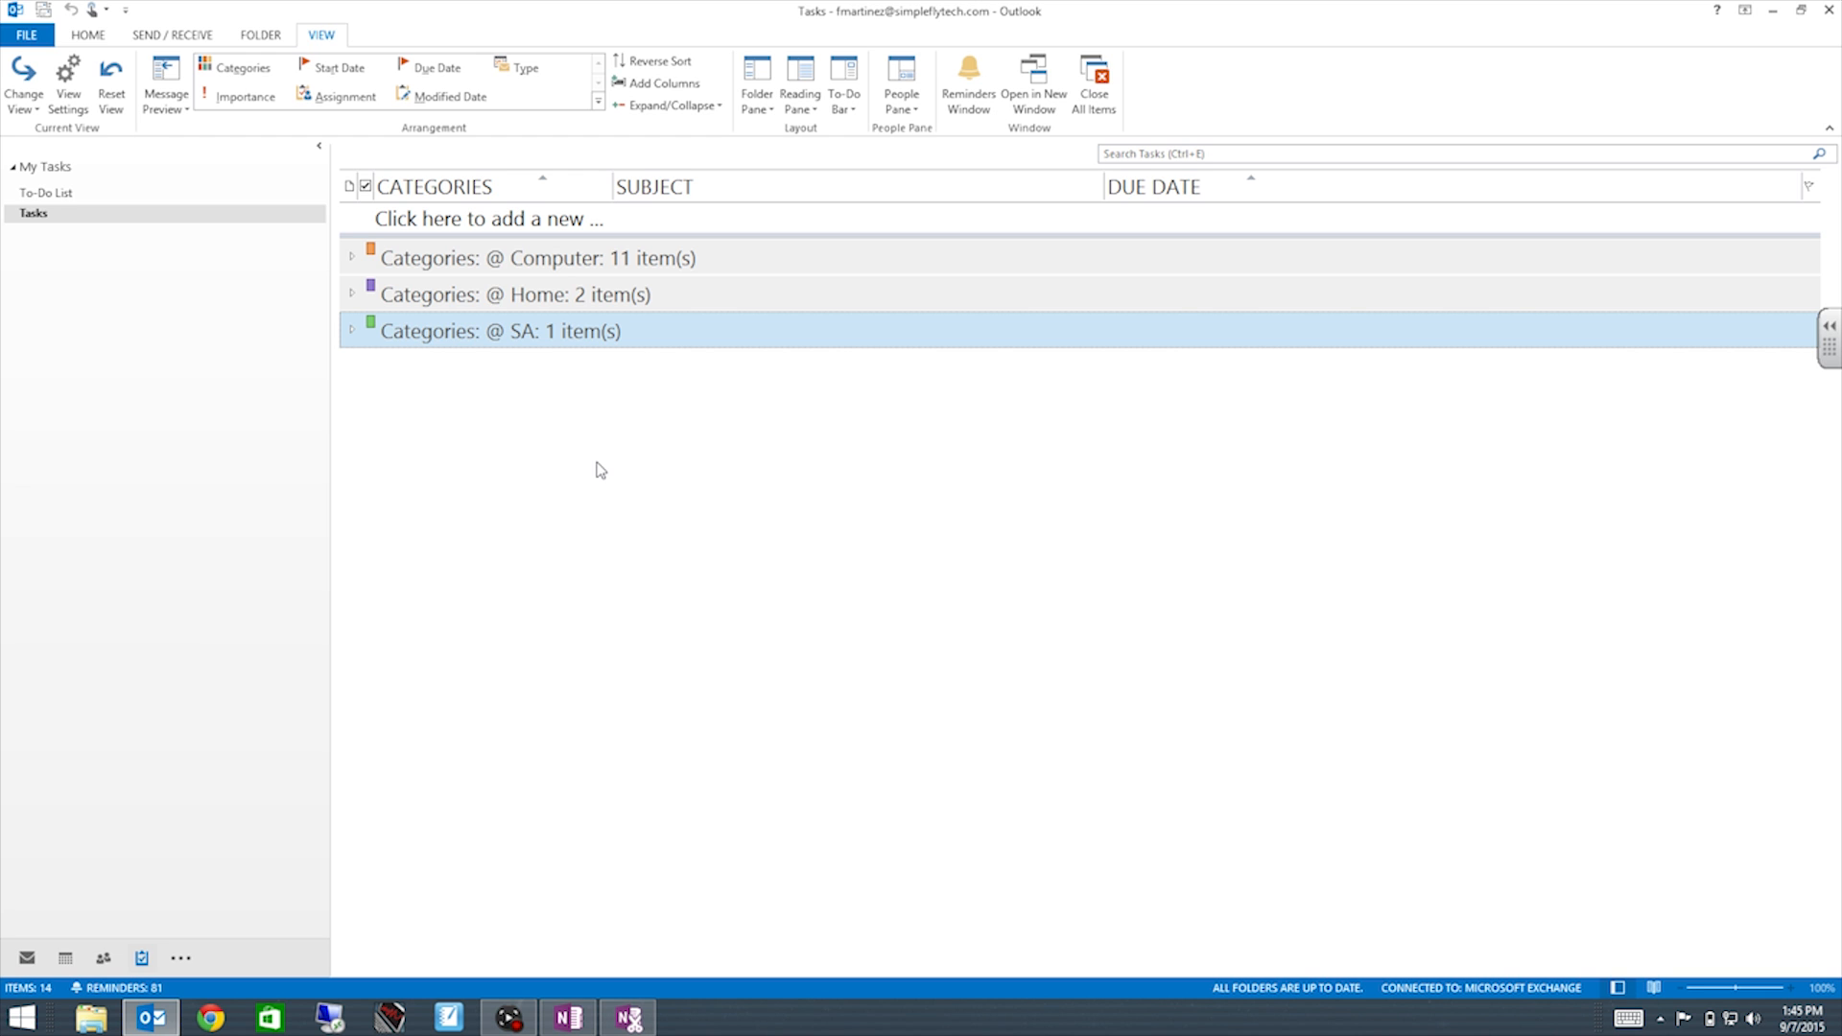
{"action": "mouse_move", "coordinate": [538, 314]}
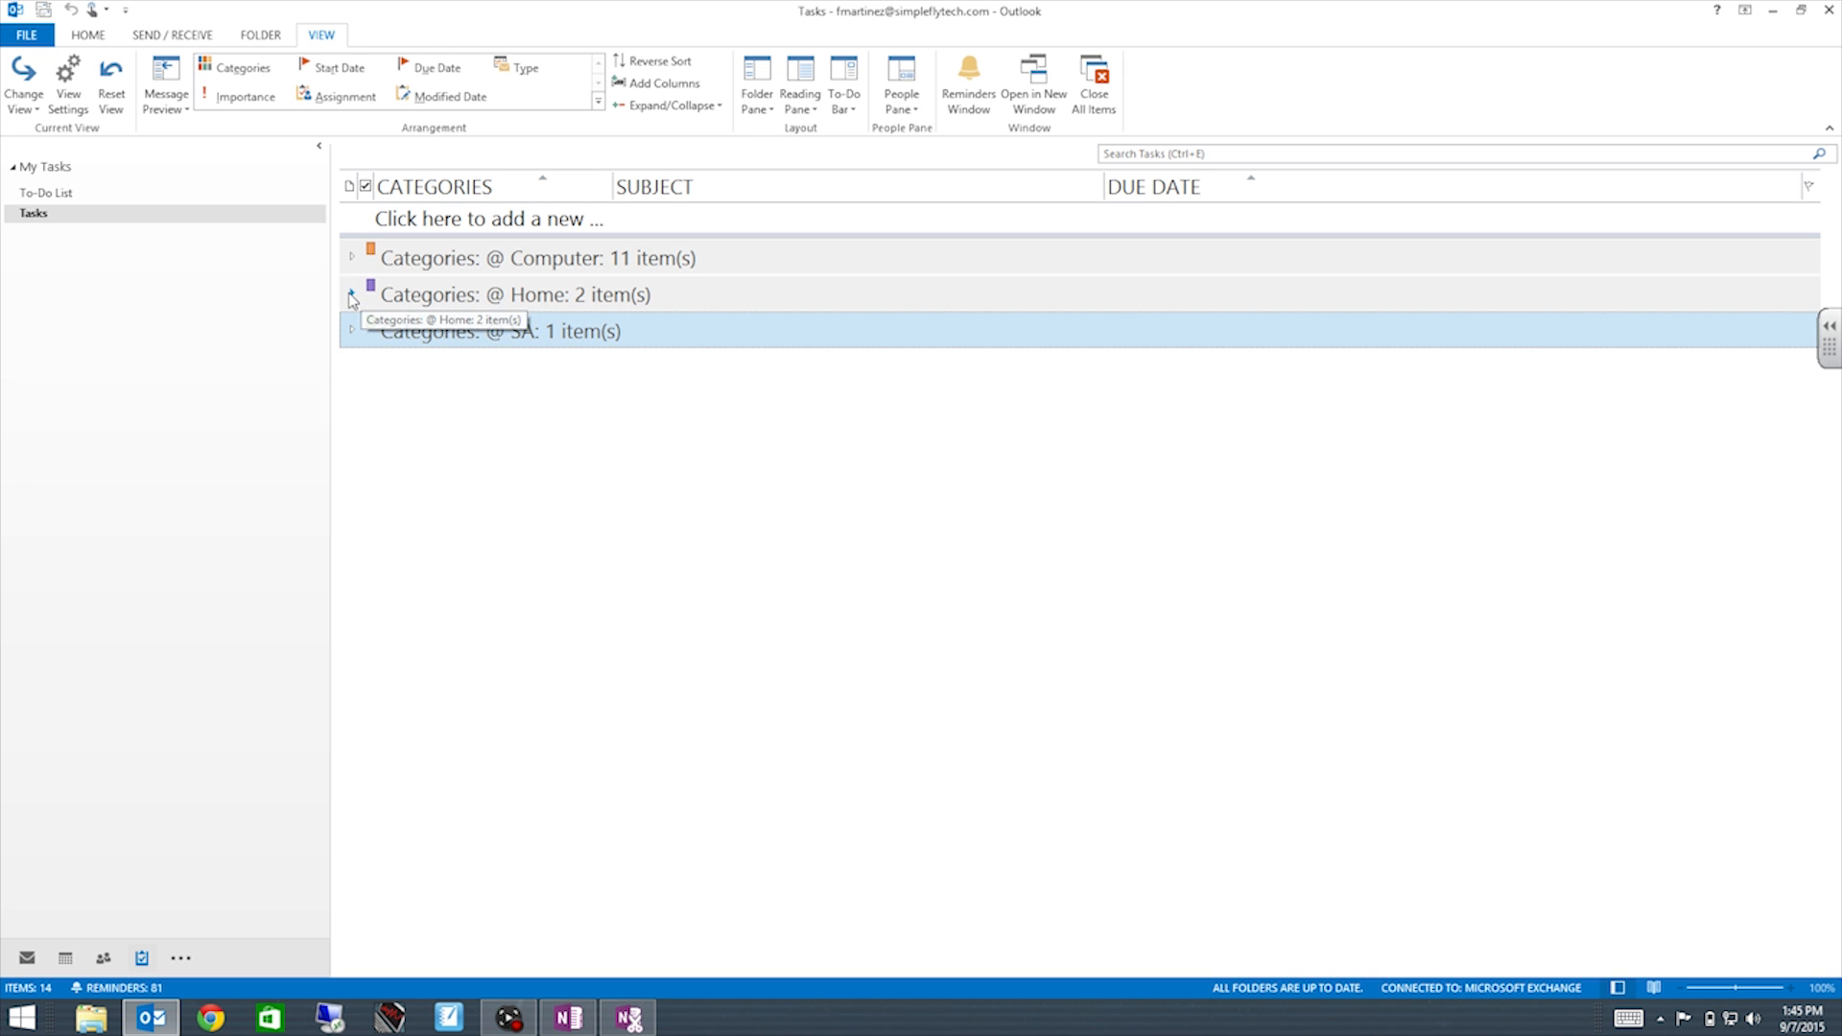
{"action": "left_click", "coordinate": [351, 294]}
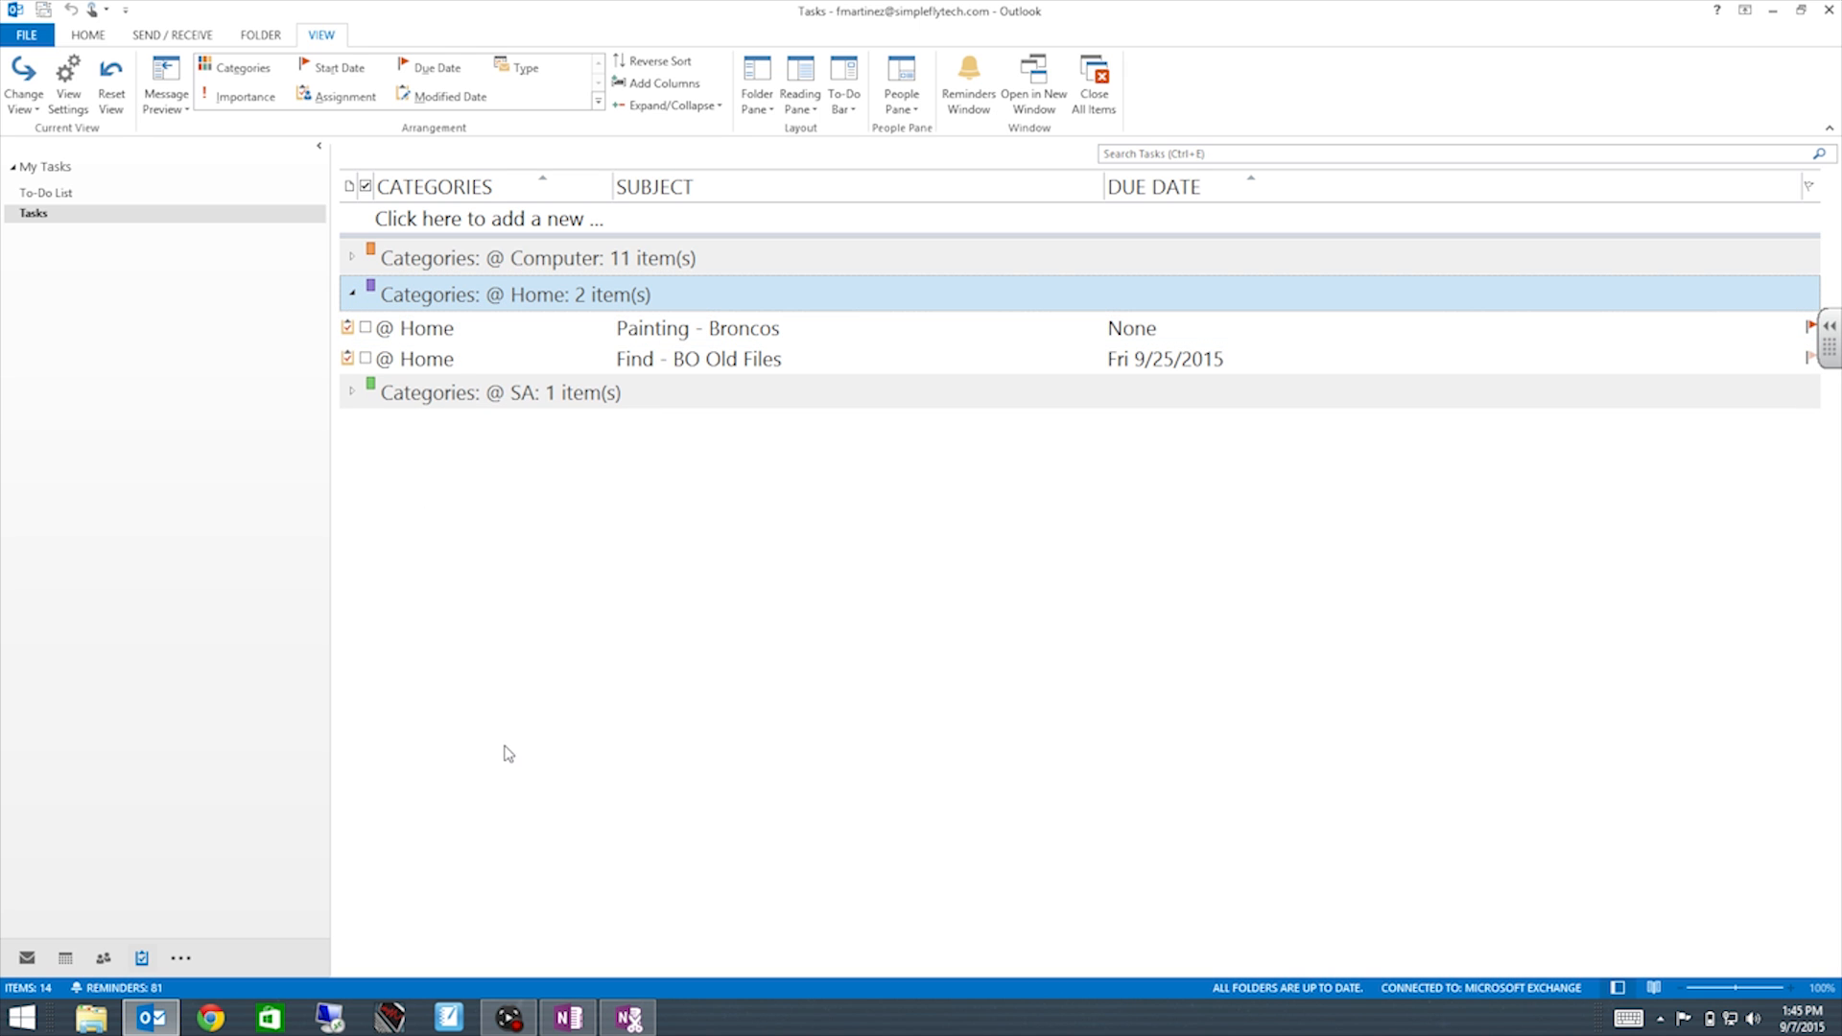
{"action": "mouse_move", "coordinate": [473, 328]}
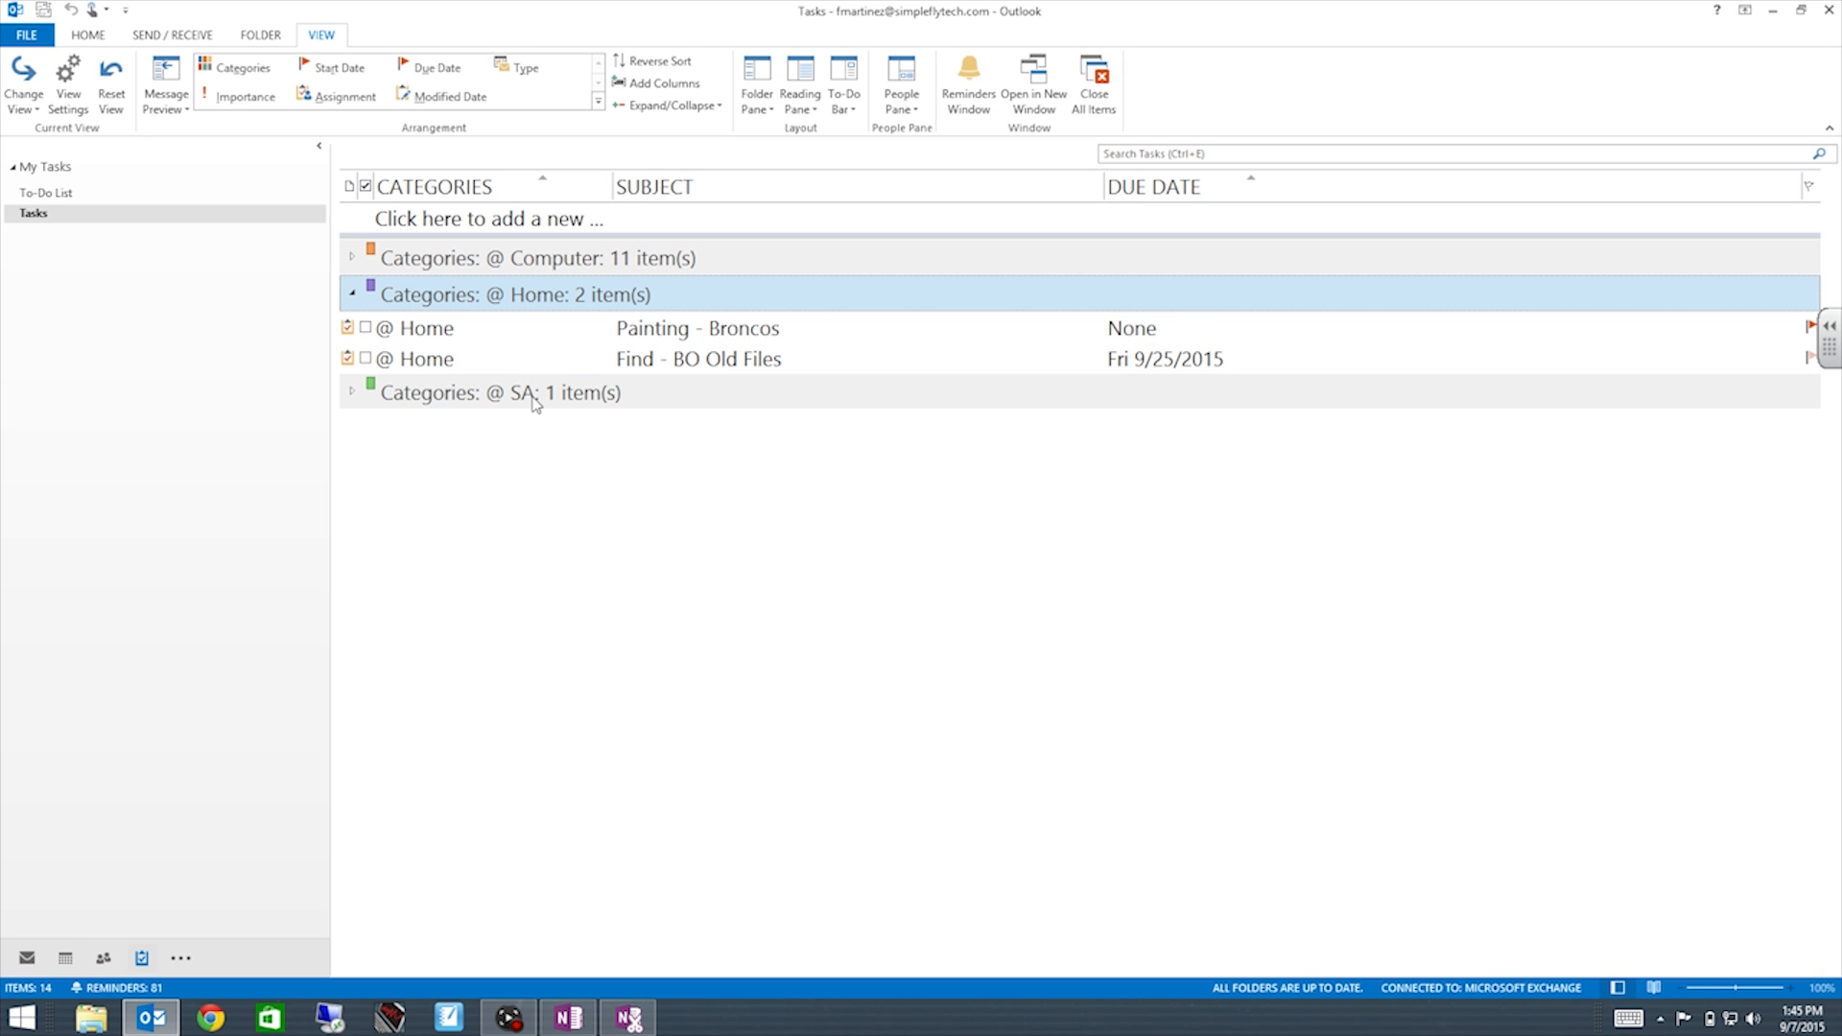
{"action": "mouse_move", "coordinate": [530, 392]}
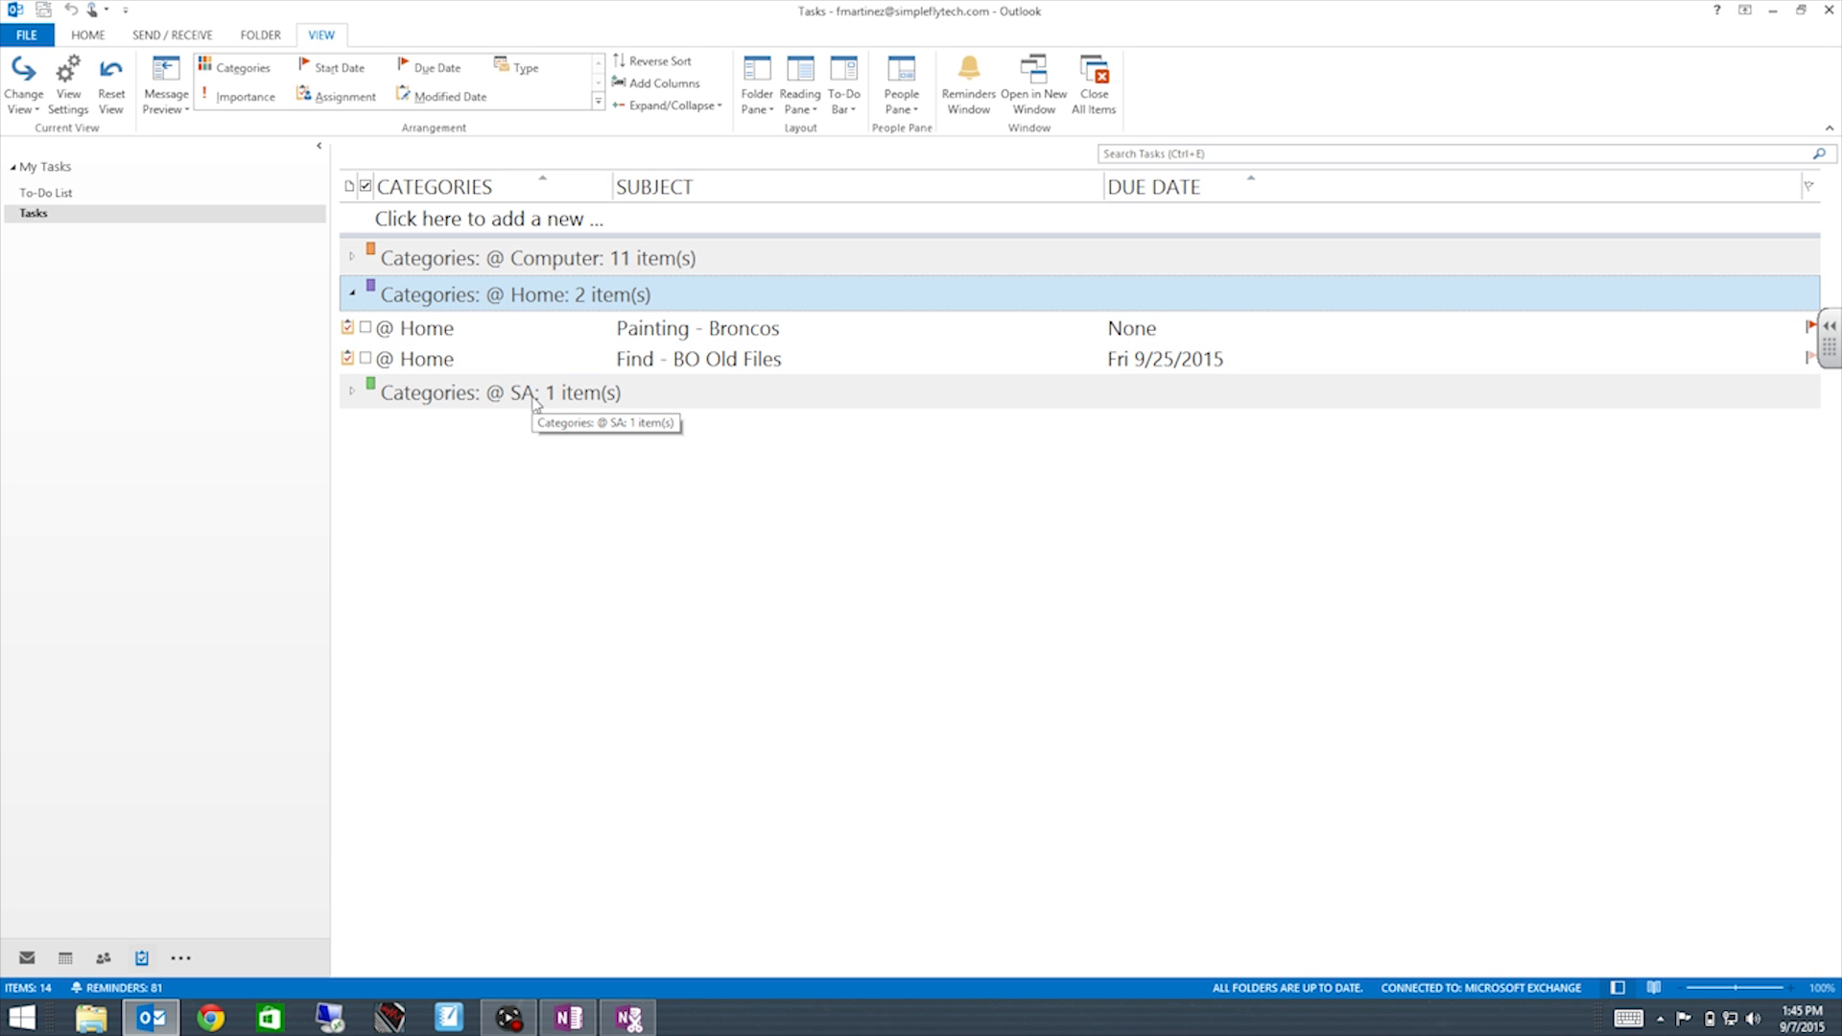
{"action": "left_click", "coordinate": [351, 294]}
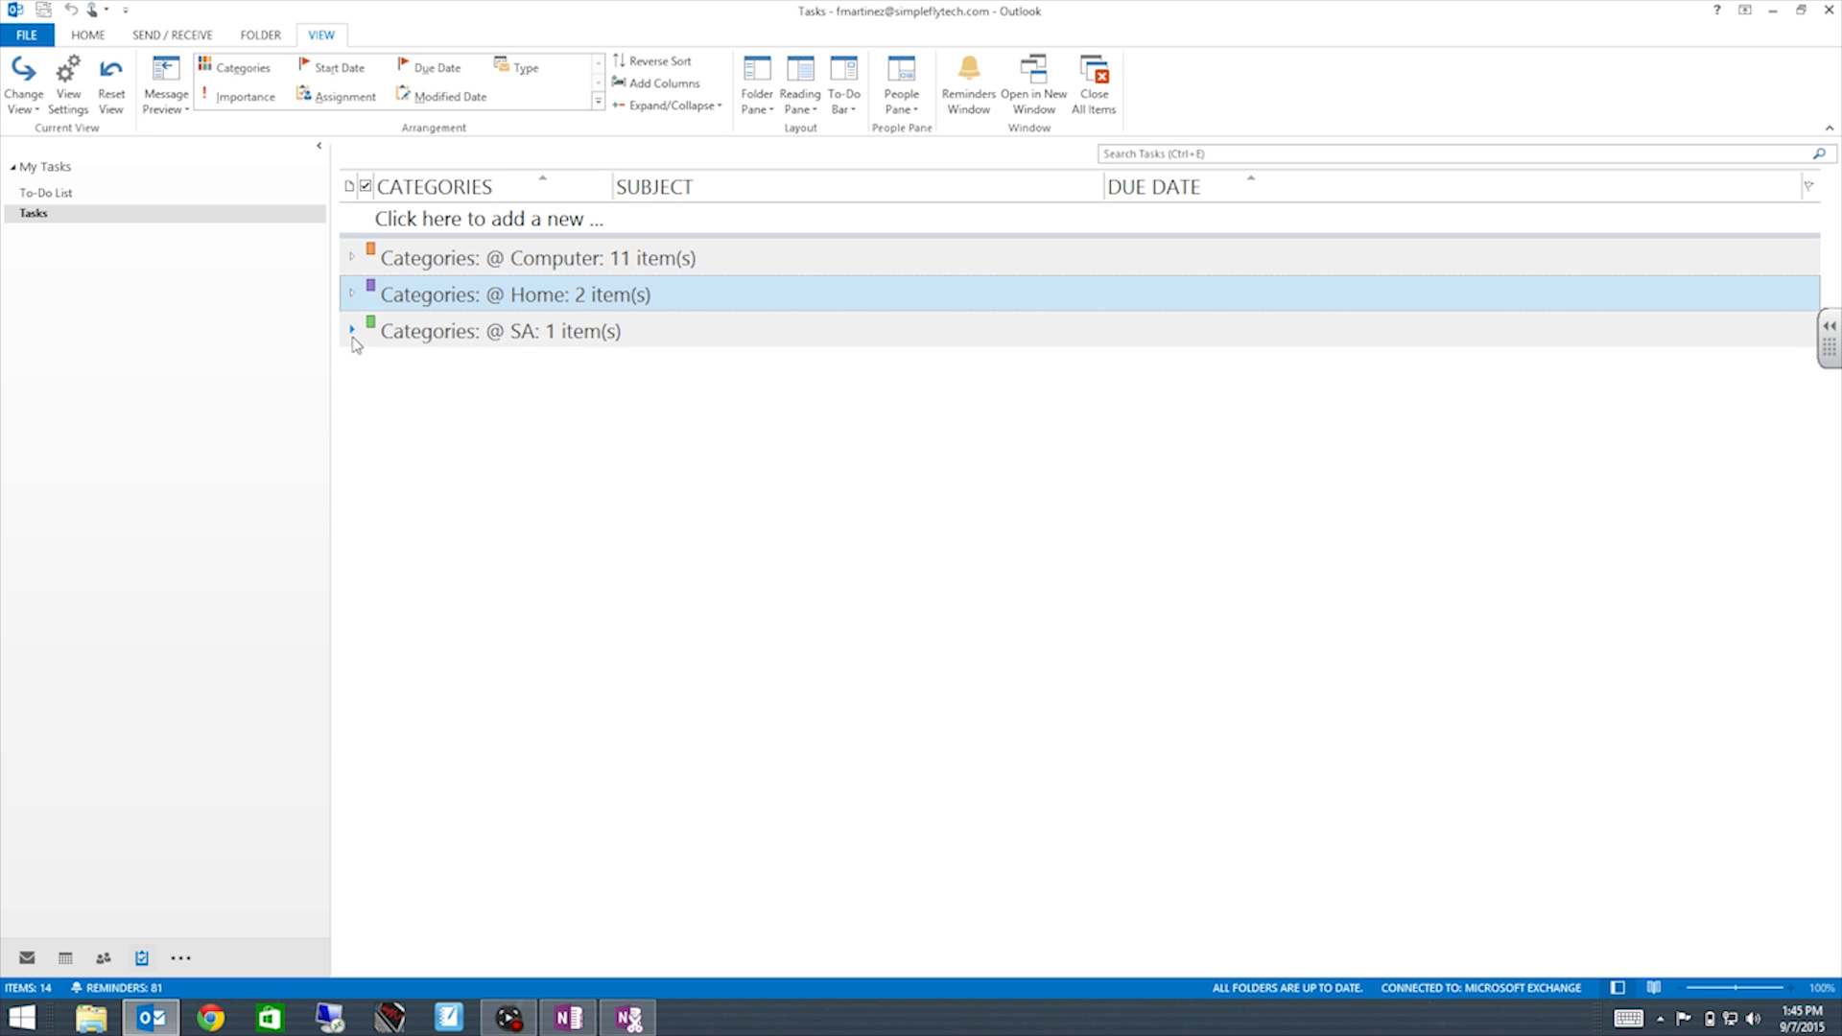
Toggle the @ SA and @ Computer groups, leaving all three collapsed to their counts (11, 2, 1).
{"action": "left_click", "coordinate": [351, 331]}
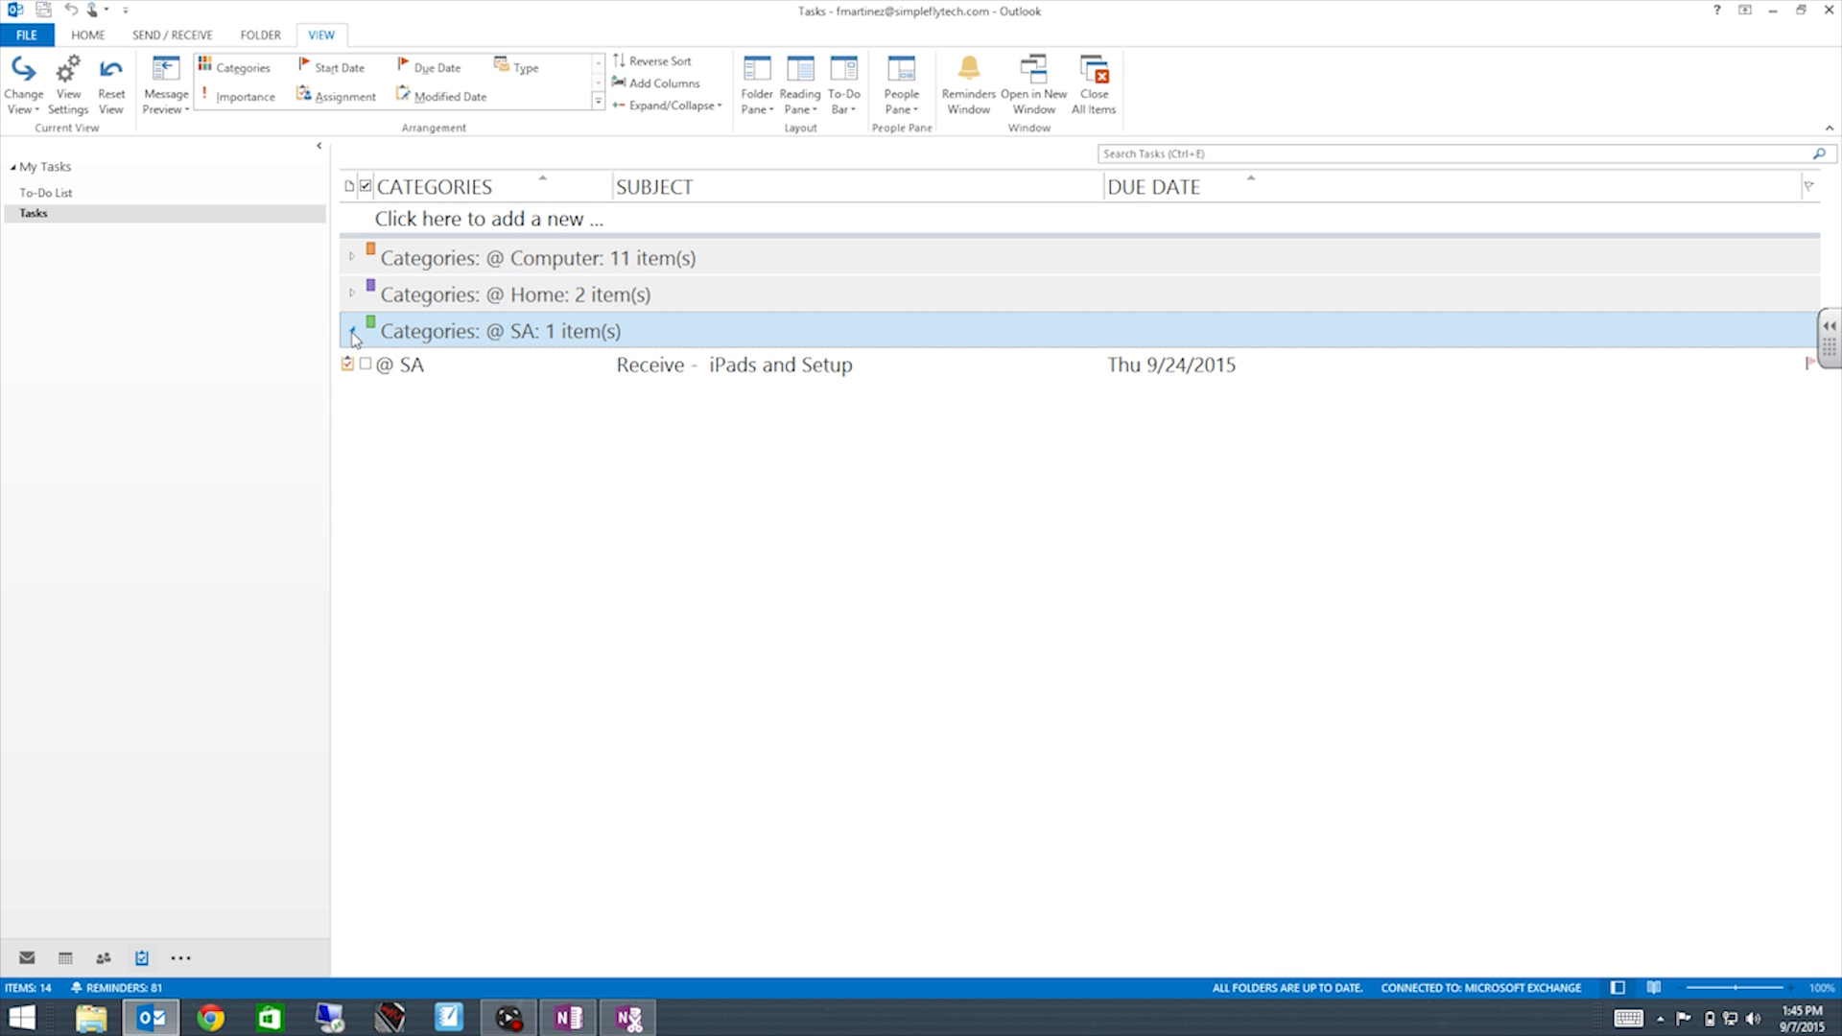
{"action": "left_click", "coordinate": [350, 294]}
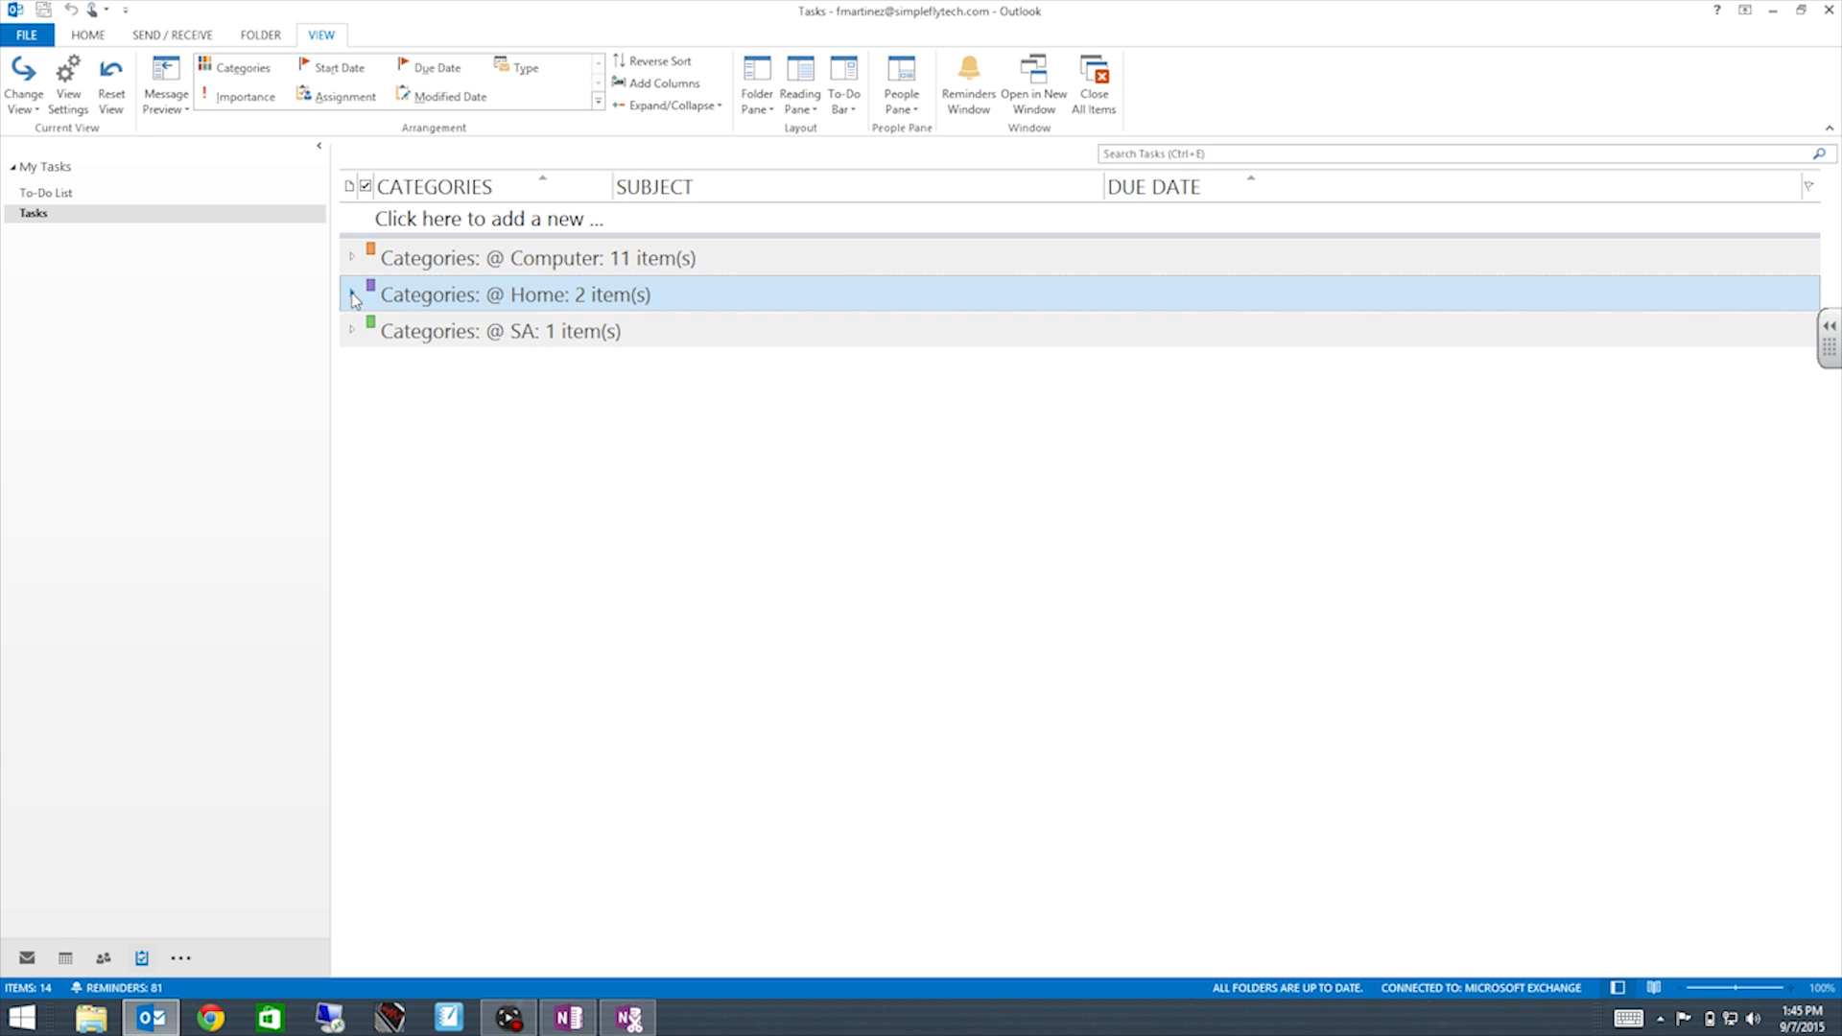
{"action": "left_click", "coordinate": [534, 257]}
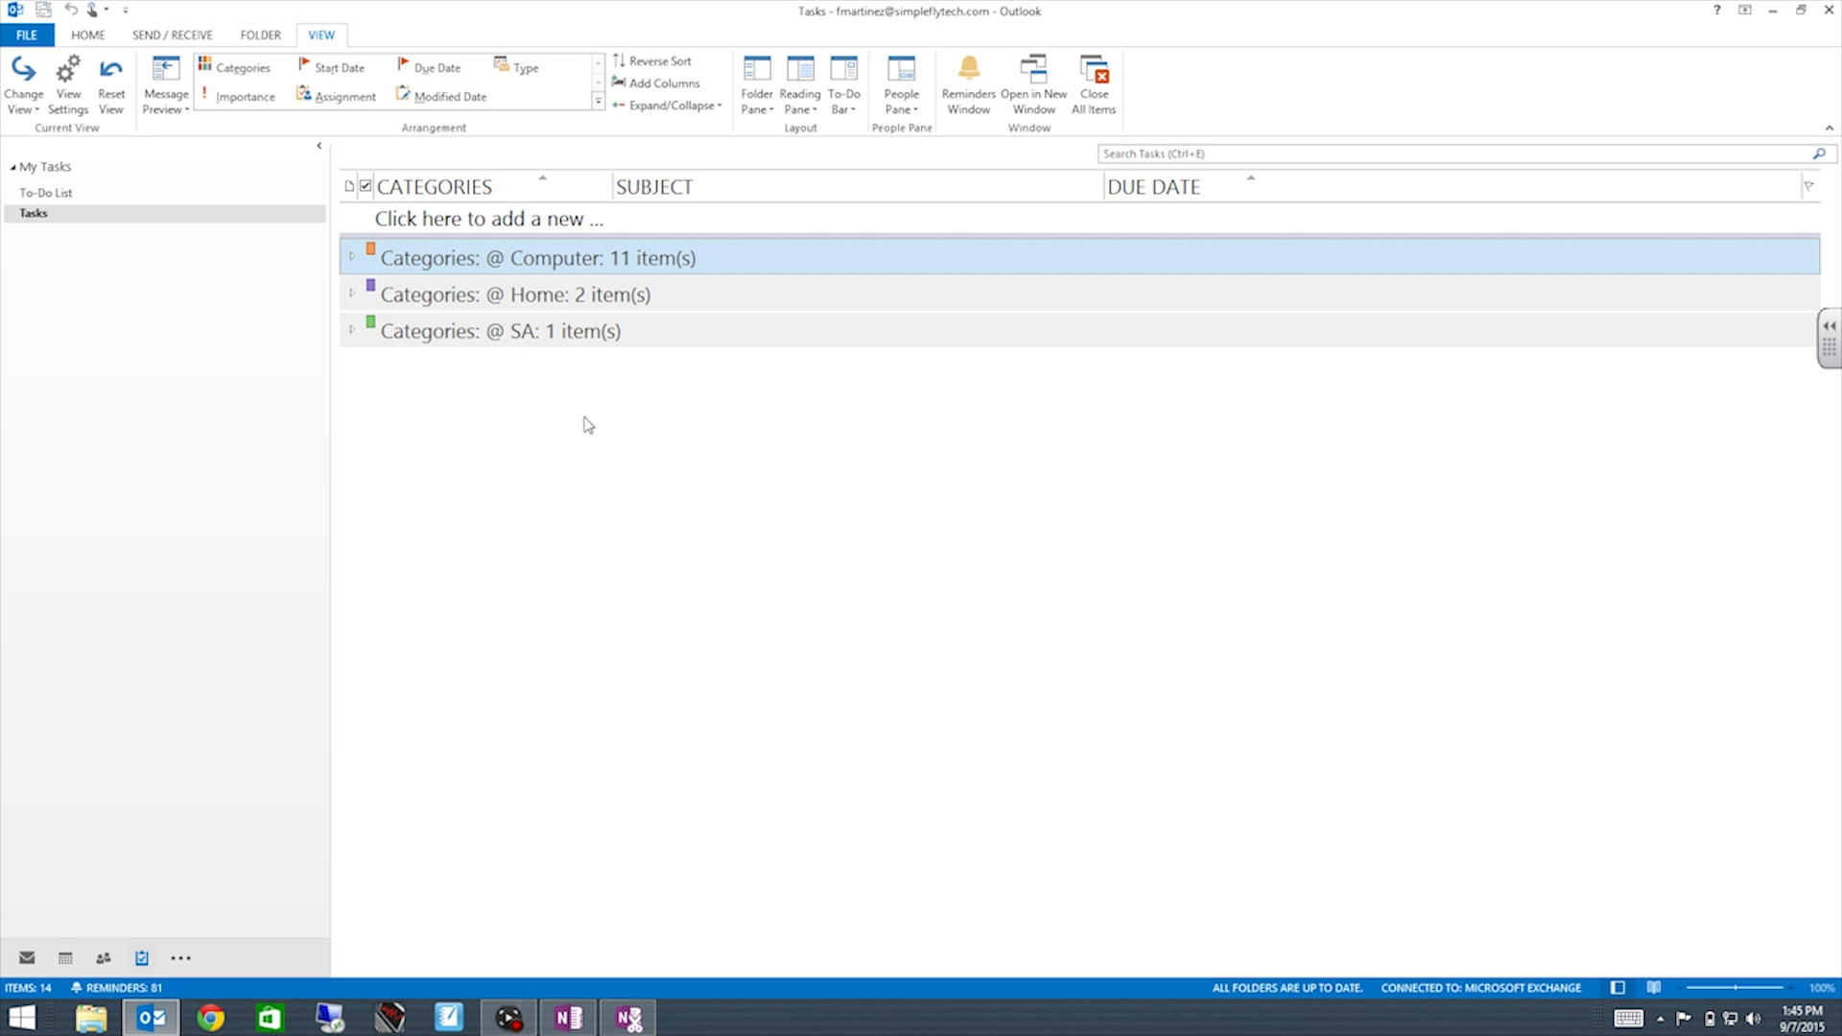
{"action": "mouse_move", "coordinate": [575, 560]}
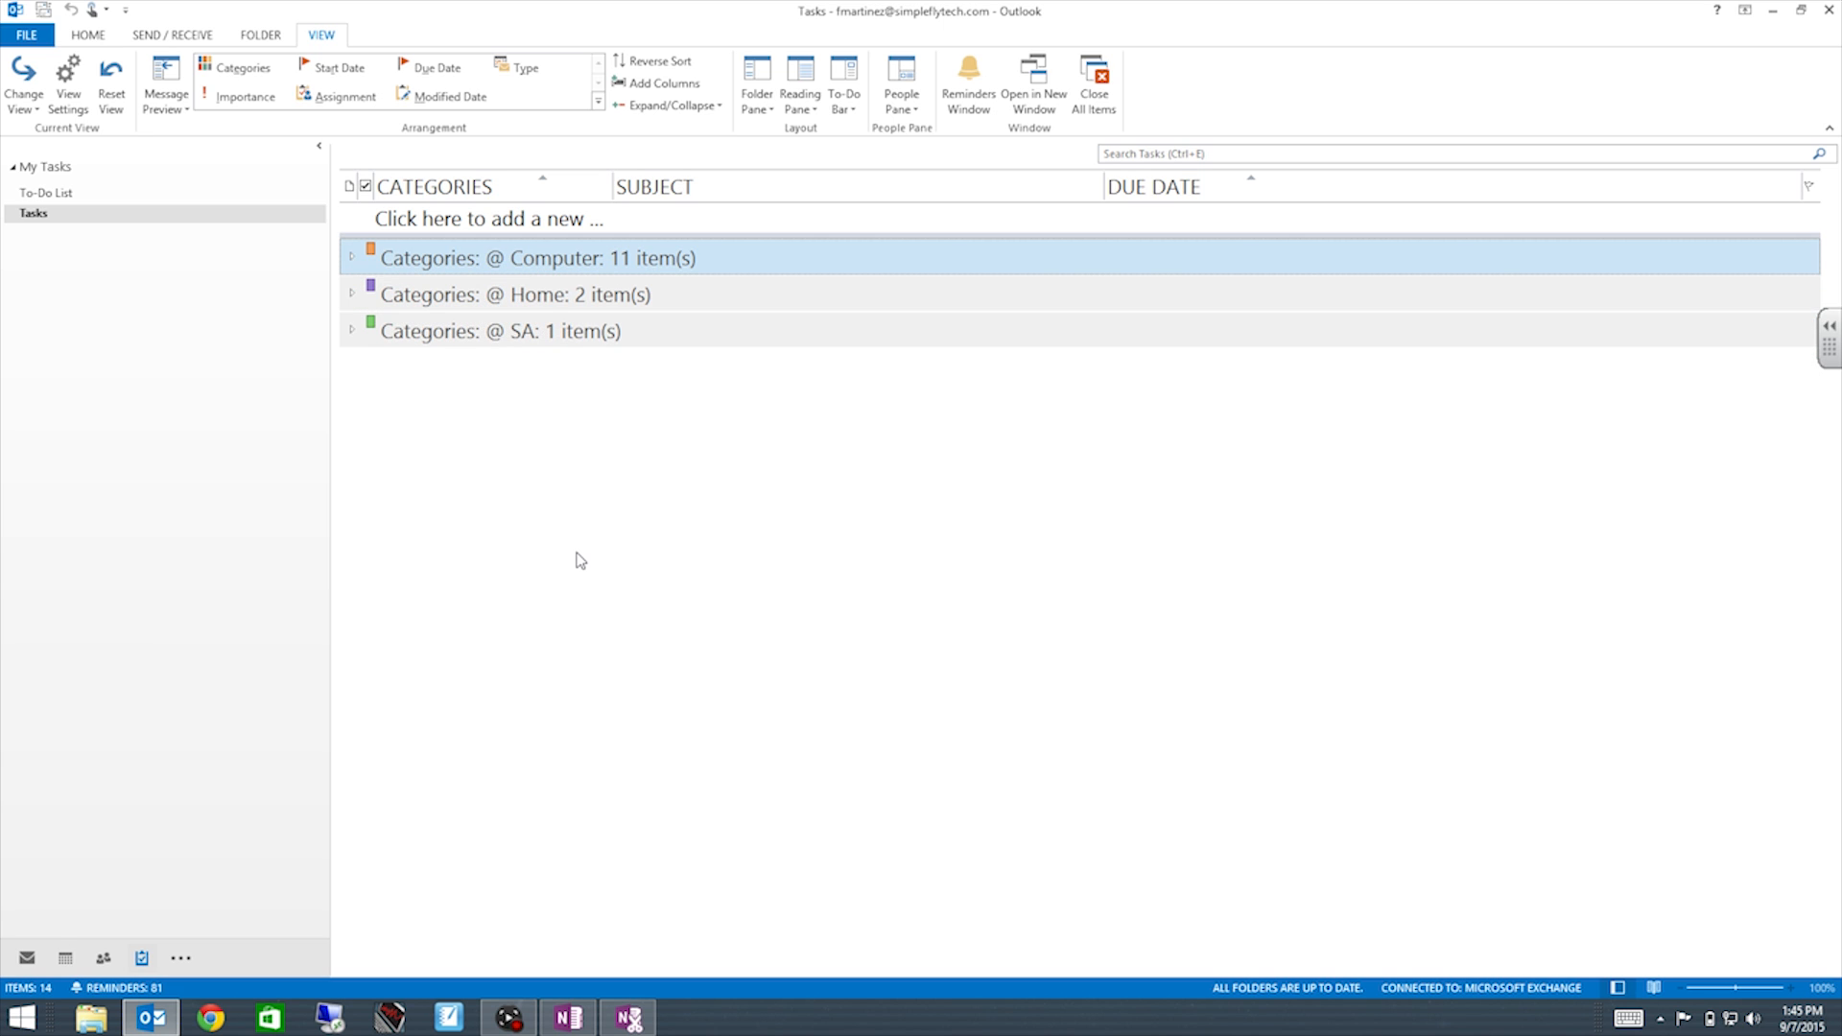
{"action": "mouse_move", "coordinate": [514, 488]}
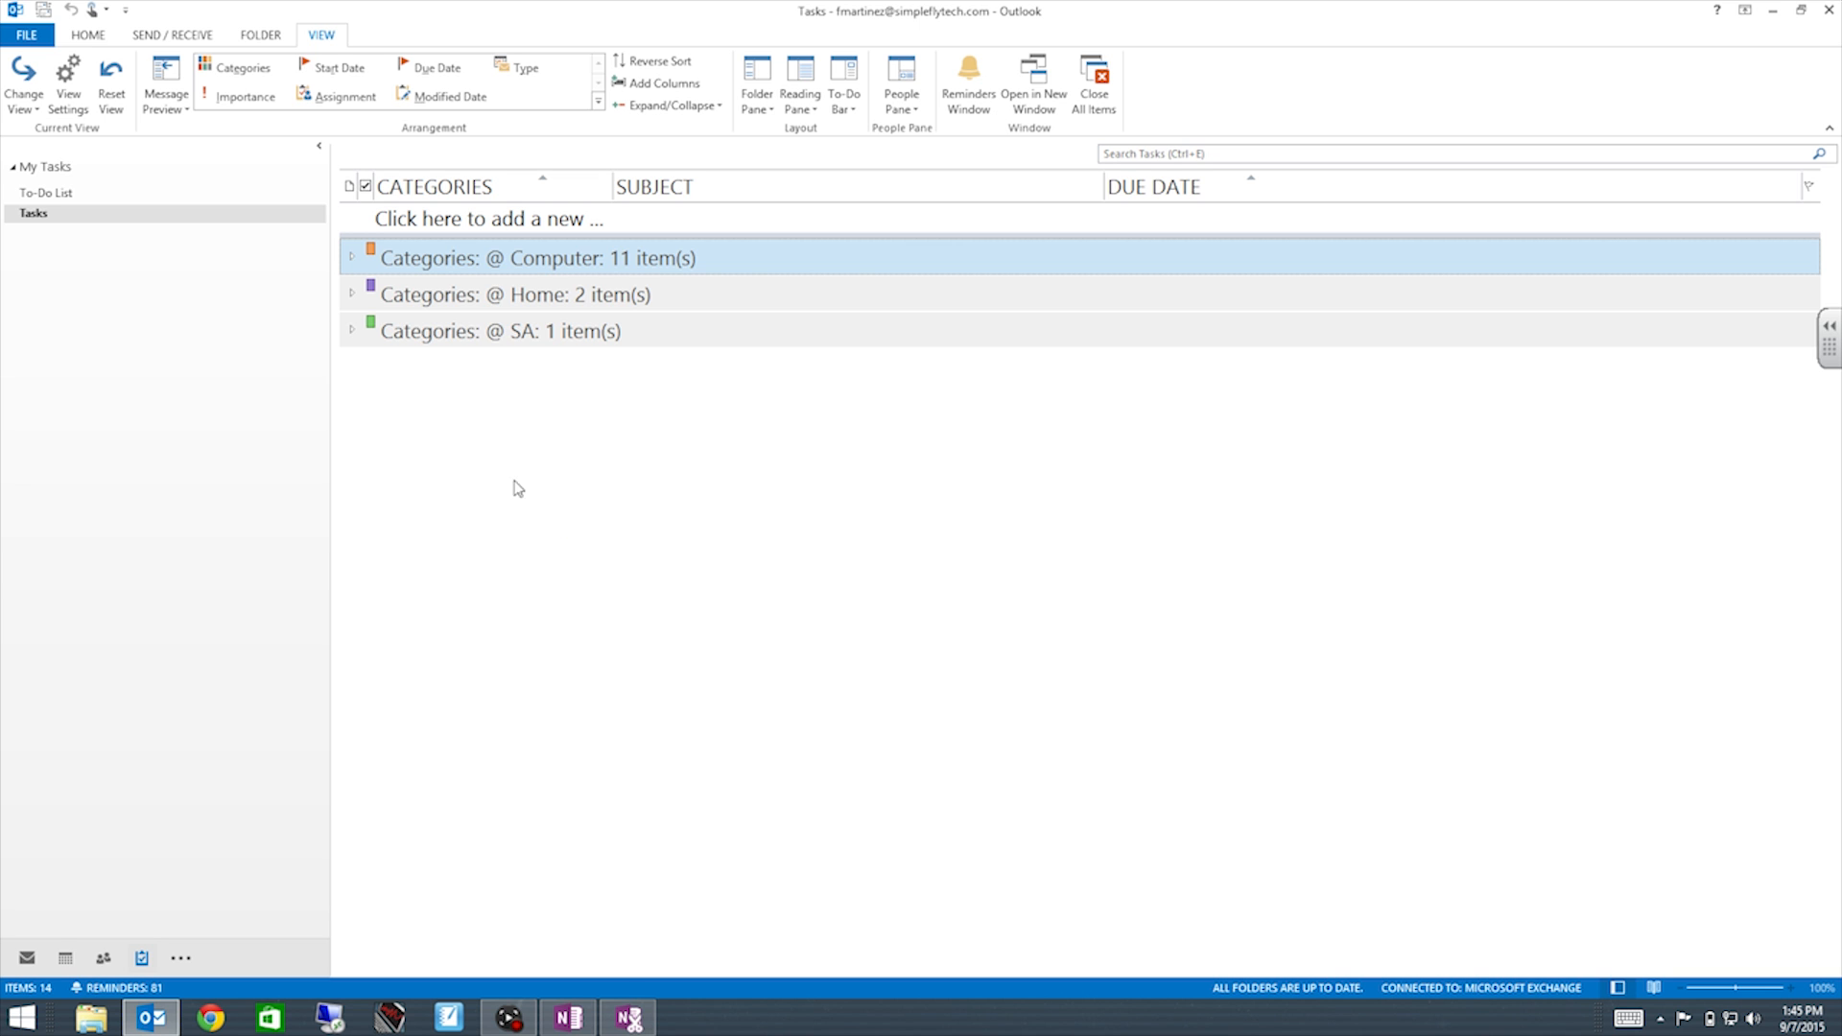
{"action": "left_click", "coordinate": [352, 257]}
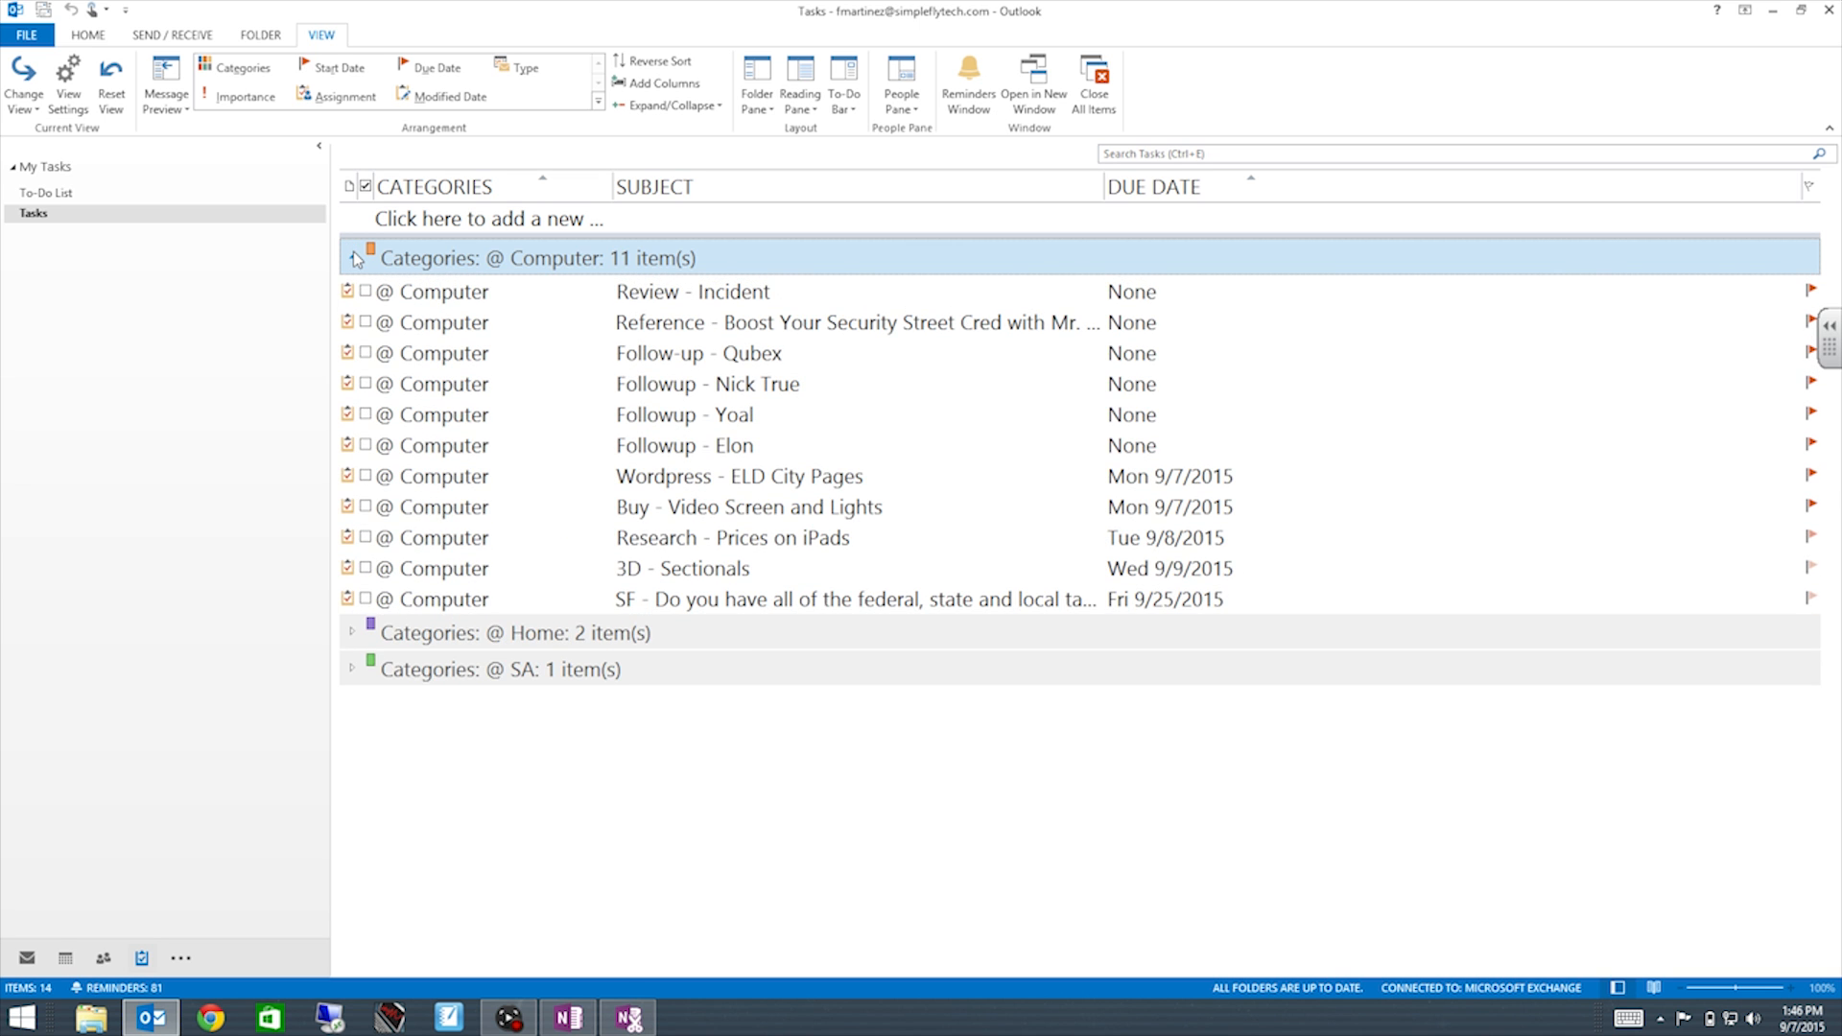
{"action": "left_click", "coordinate": [352, 257]}
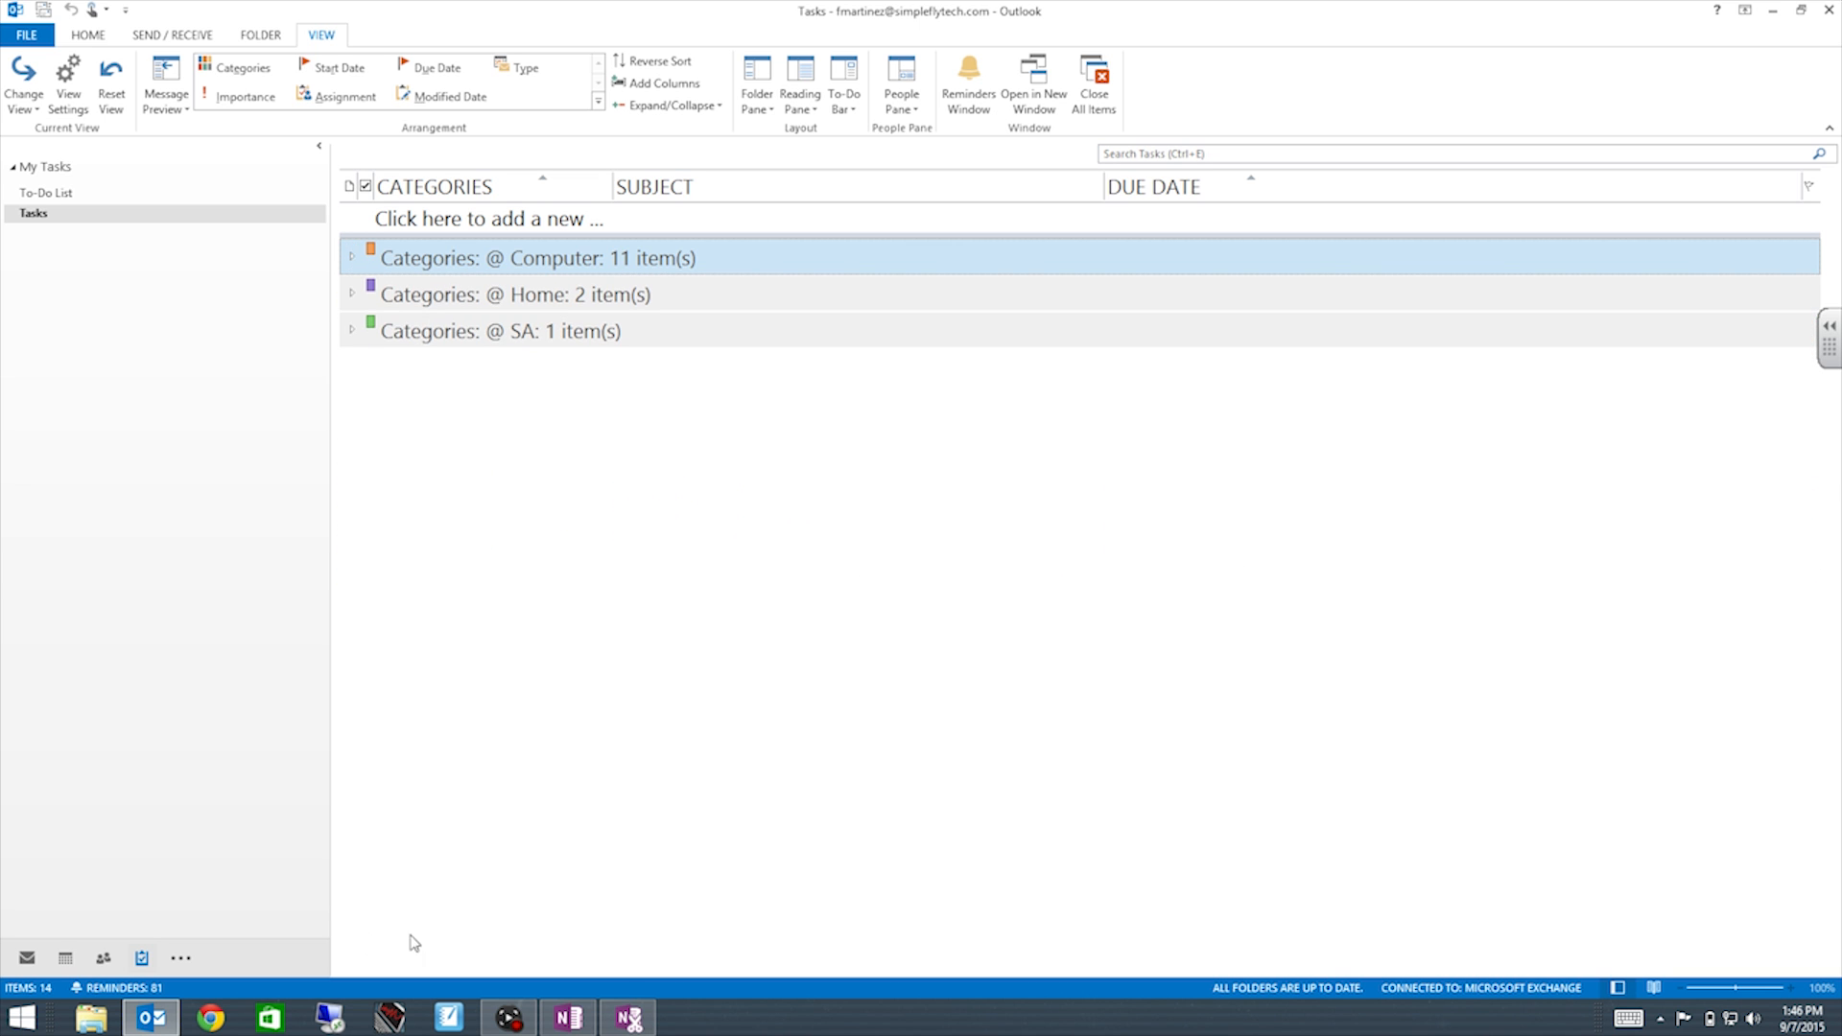
{"action": "mouse_move", "coordinate": [122, 853]}
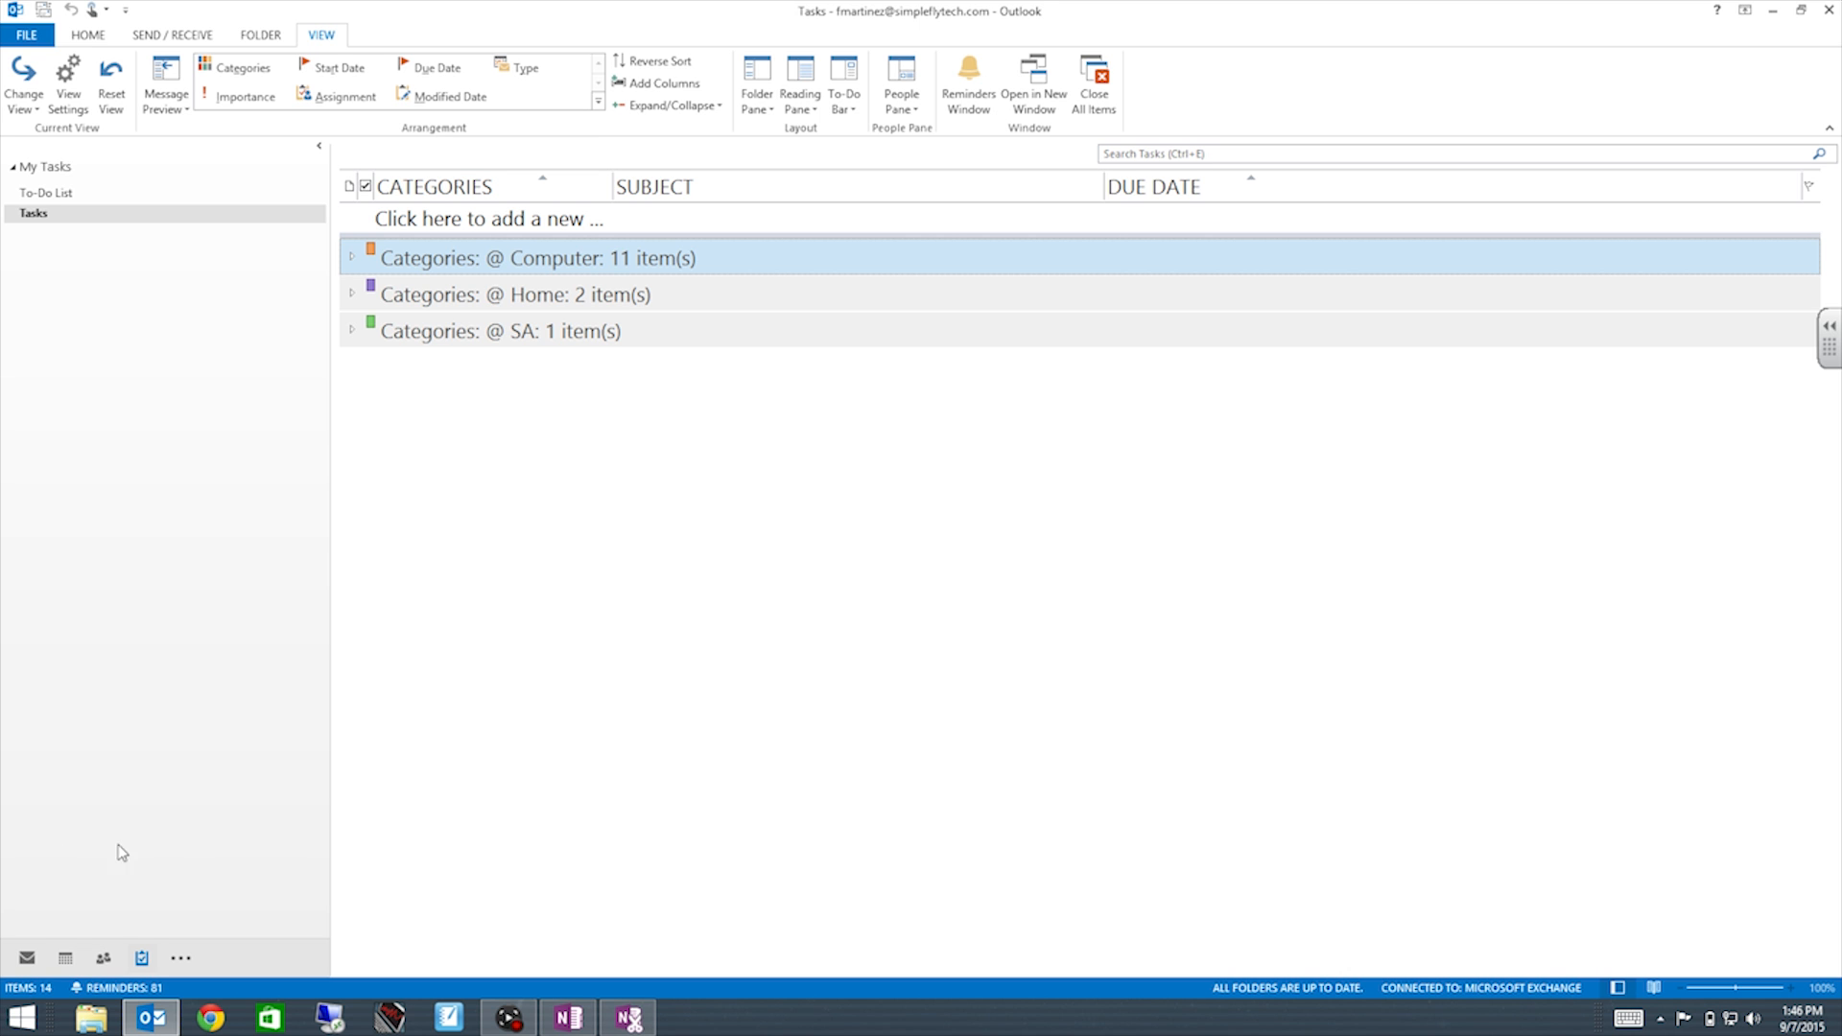
Switch from Tasks to the Calendar and view the week of September 6–12, 2015.
{"action": "left_click", "coordinate": [73, 960]}
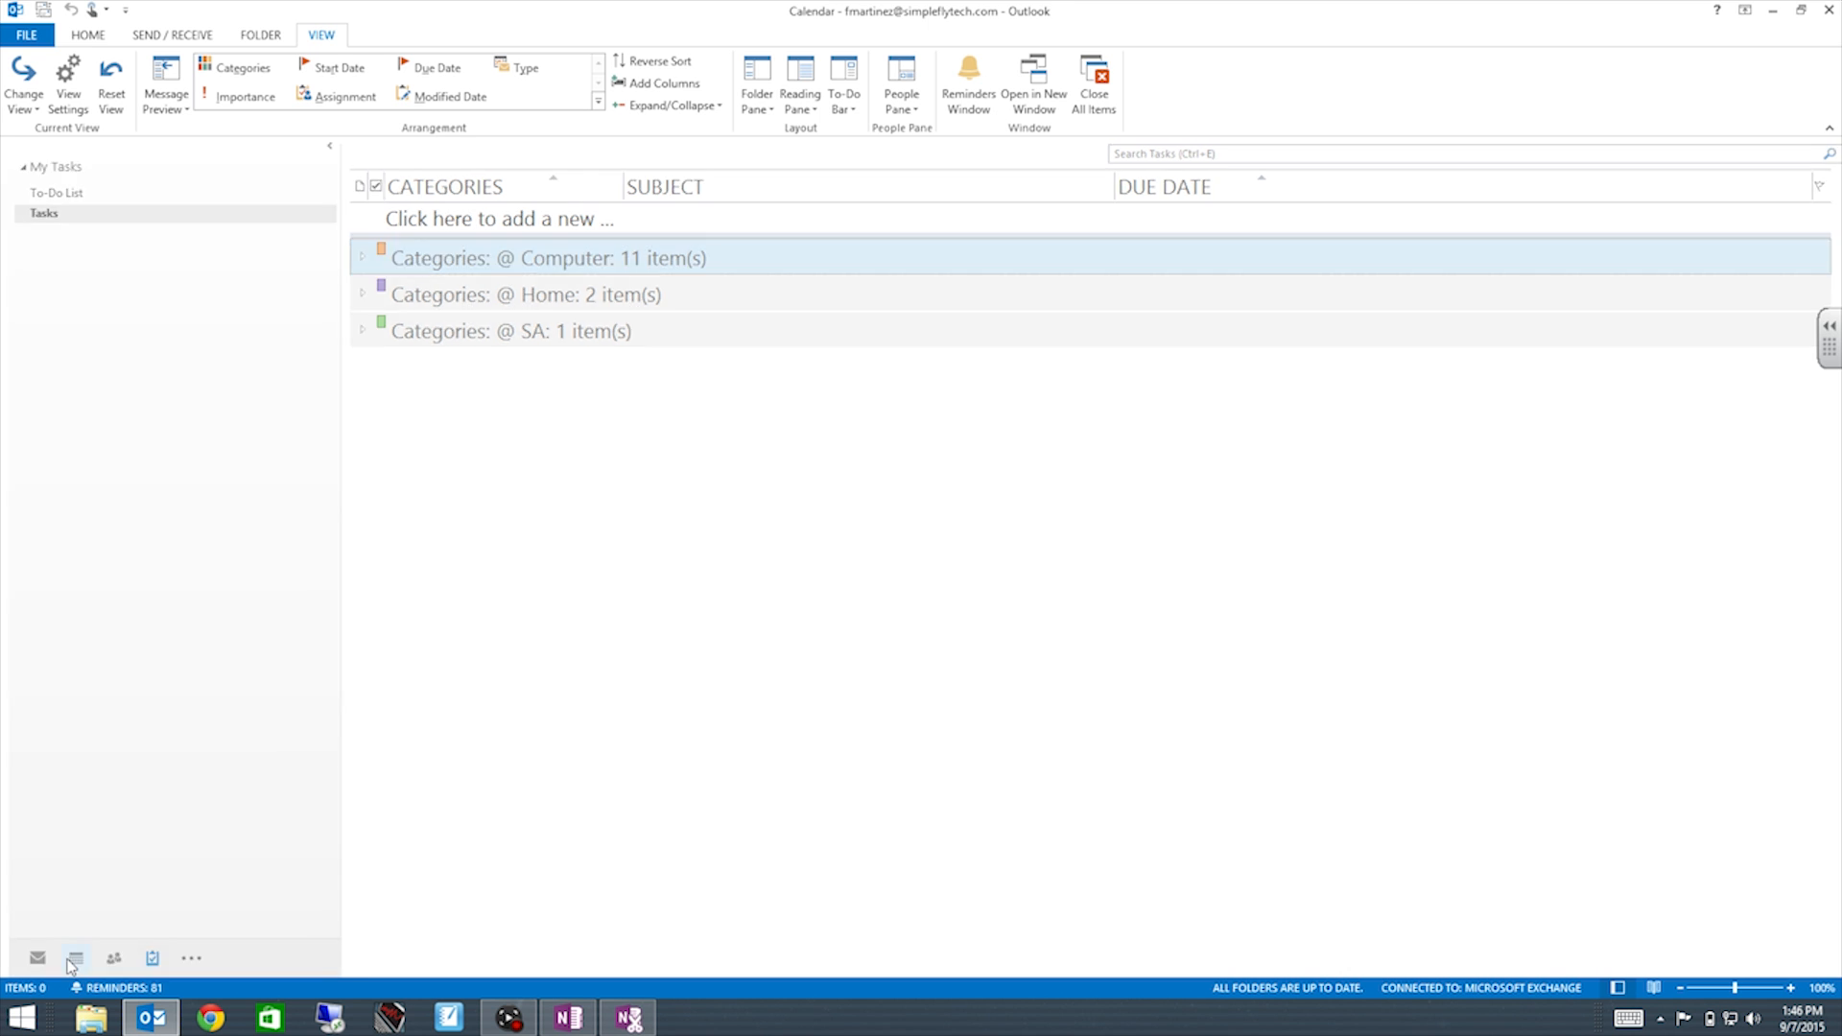
{"action": "left_click", "coordinate": [66, 960]}
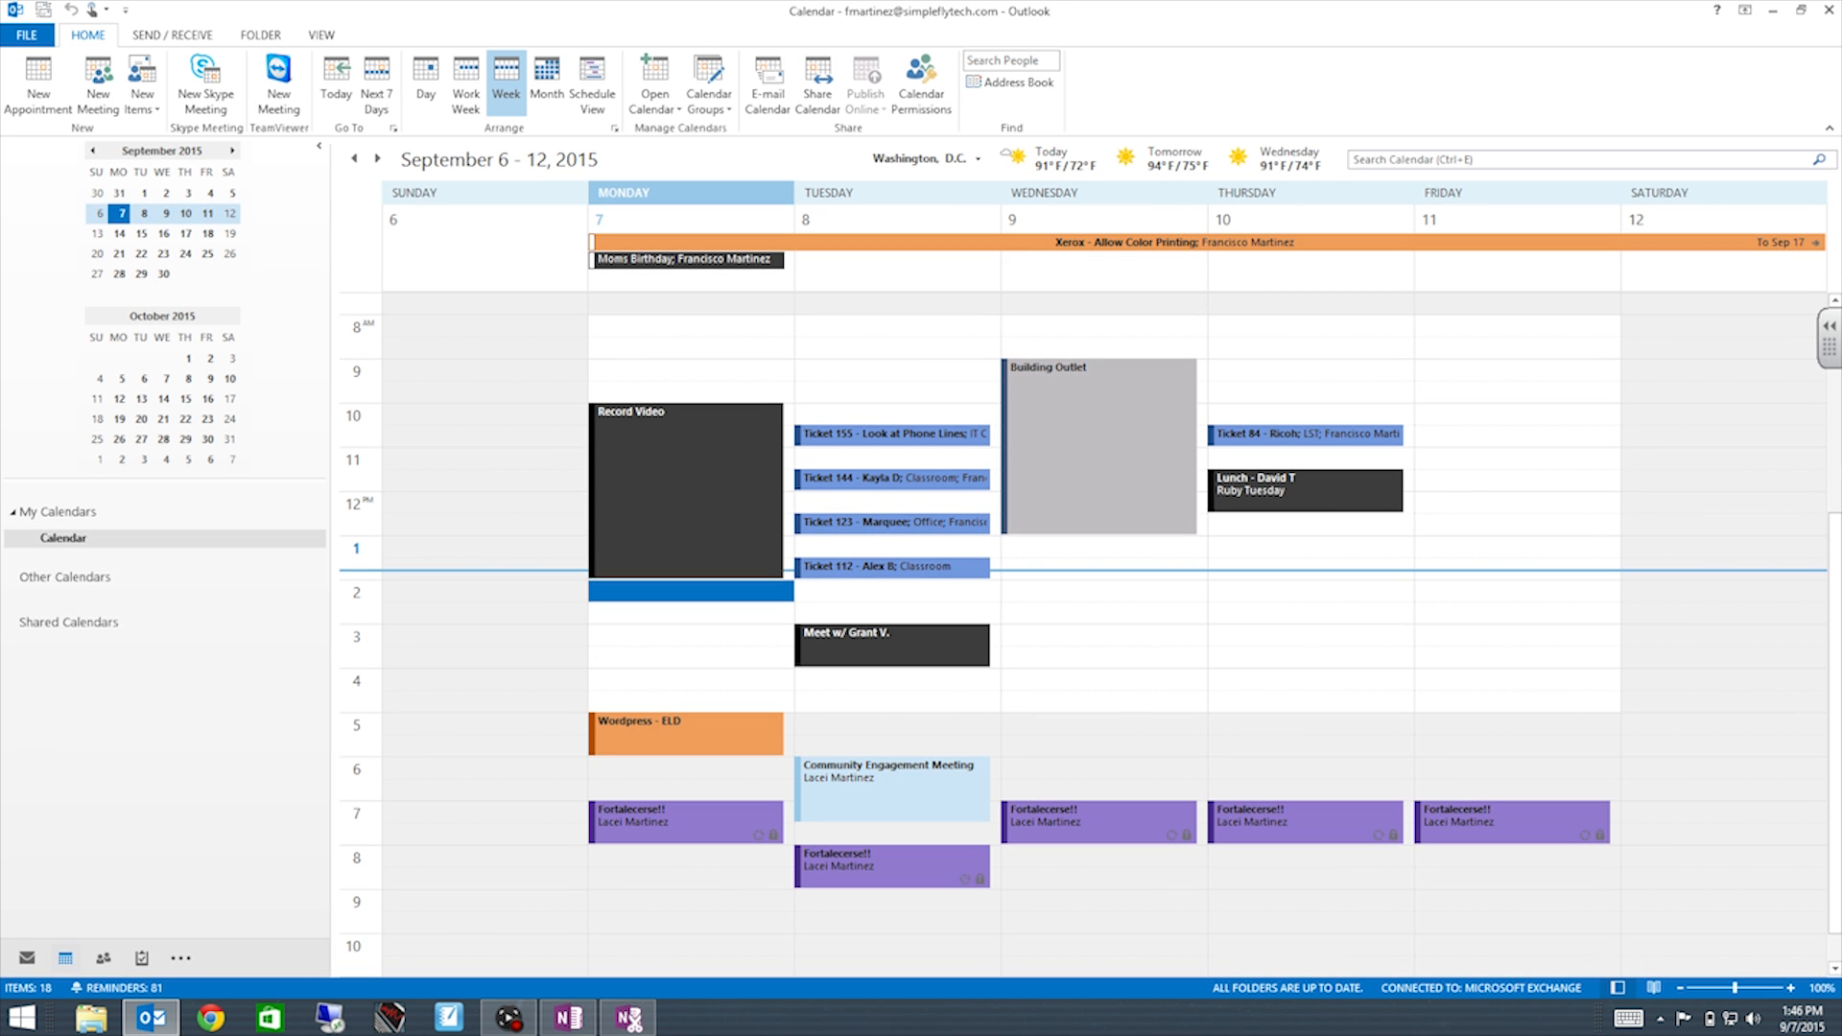
{"action": "scroll", "scroll_direction": "down", "scroll_amount": 3}
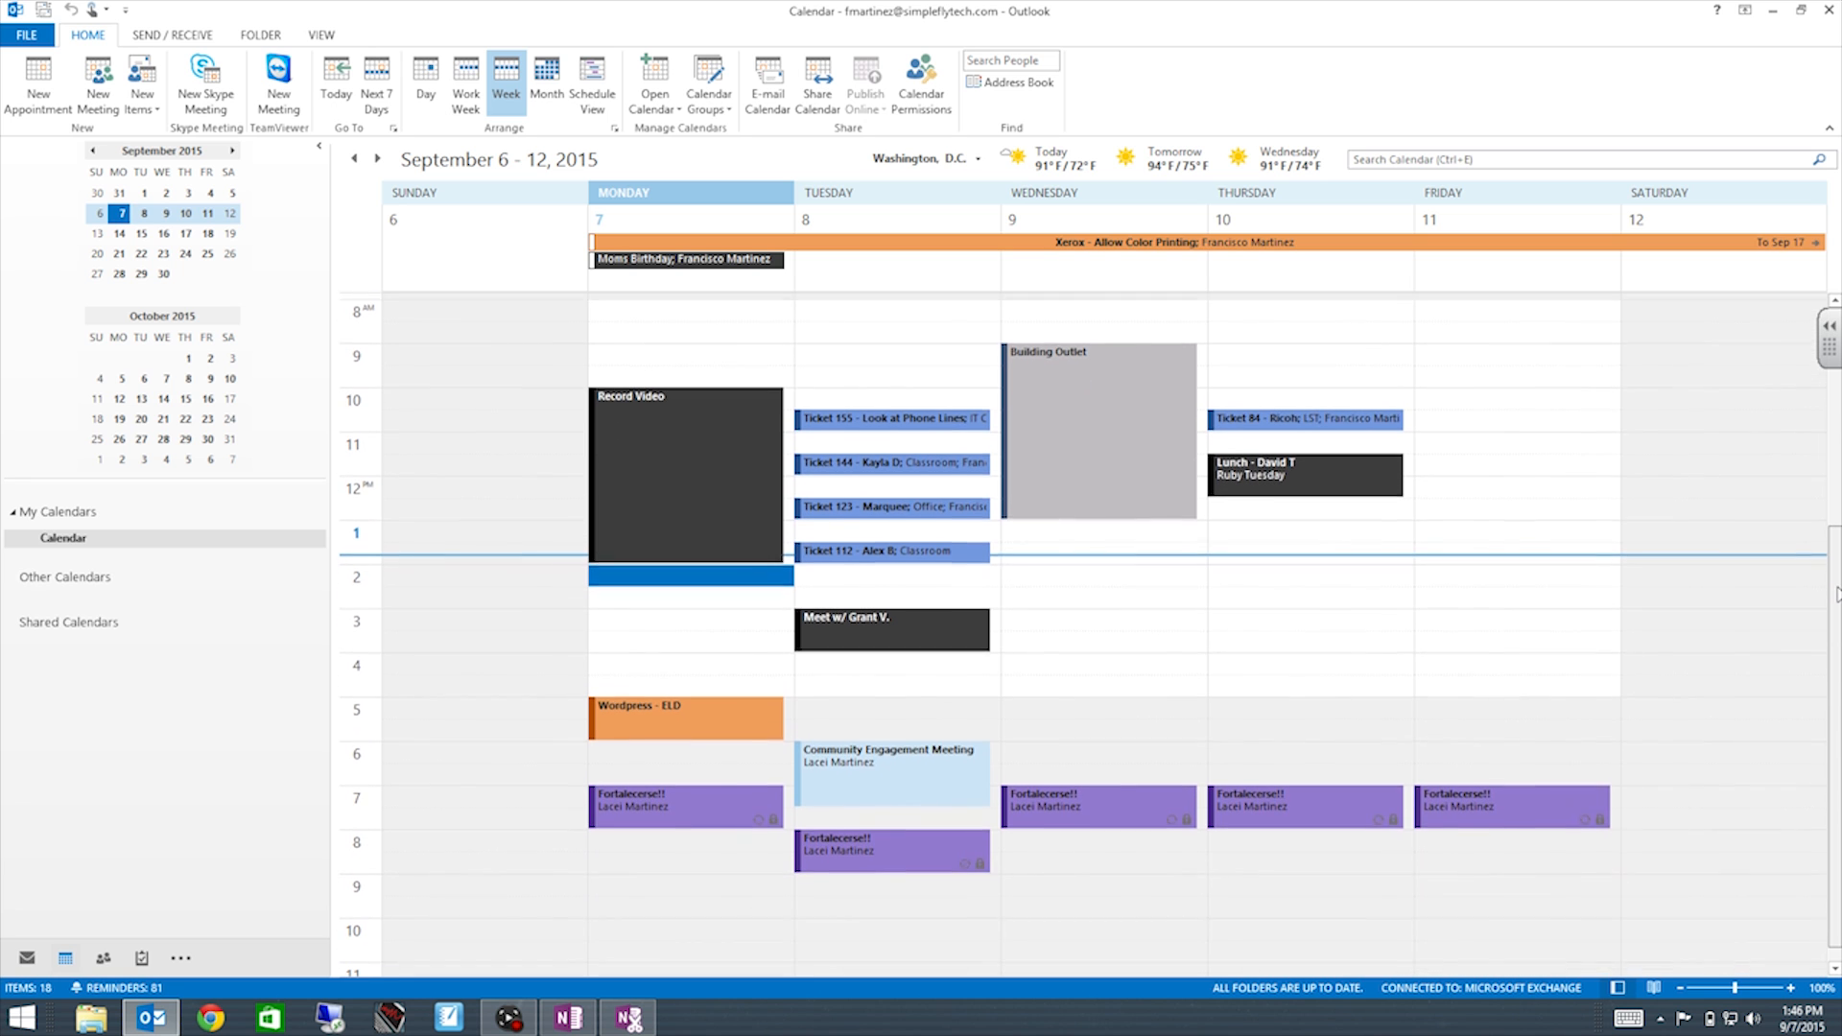
{"action": "scroll", "scroll_direction": "down", "scroll_amount": 3}
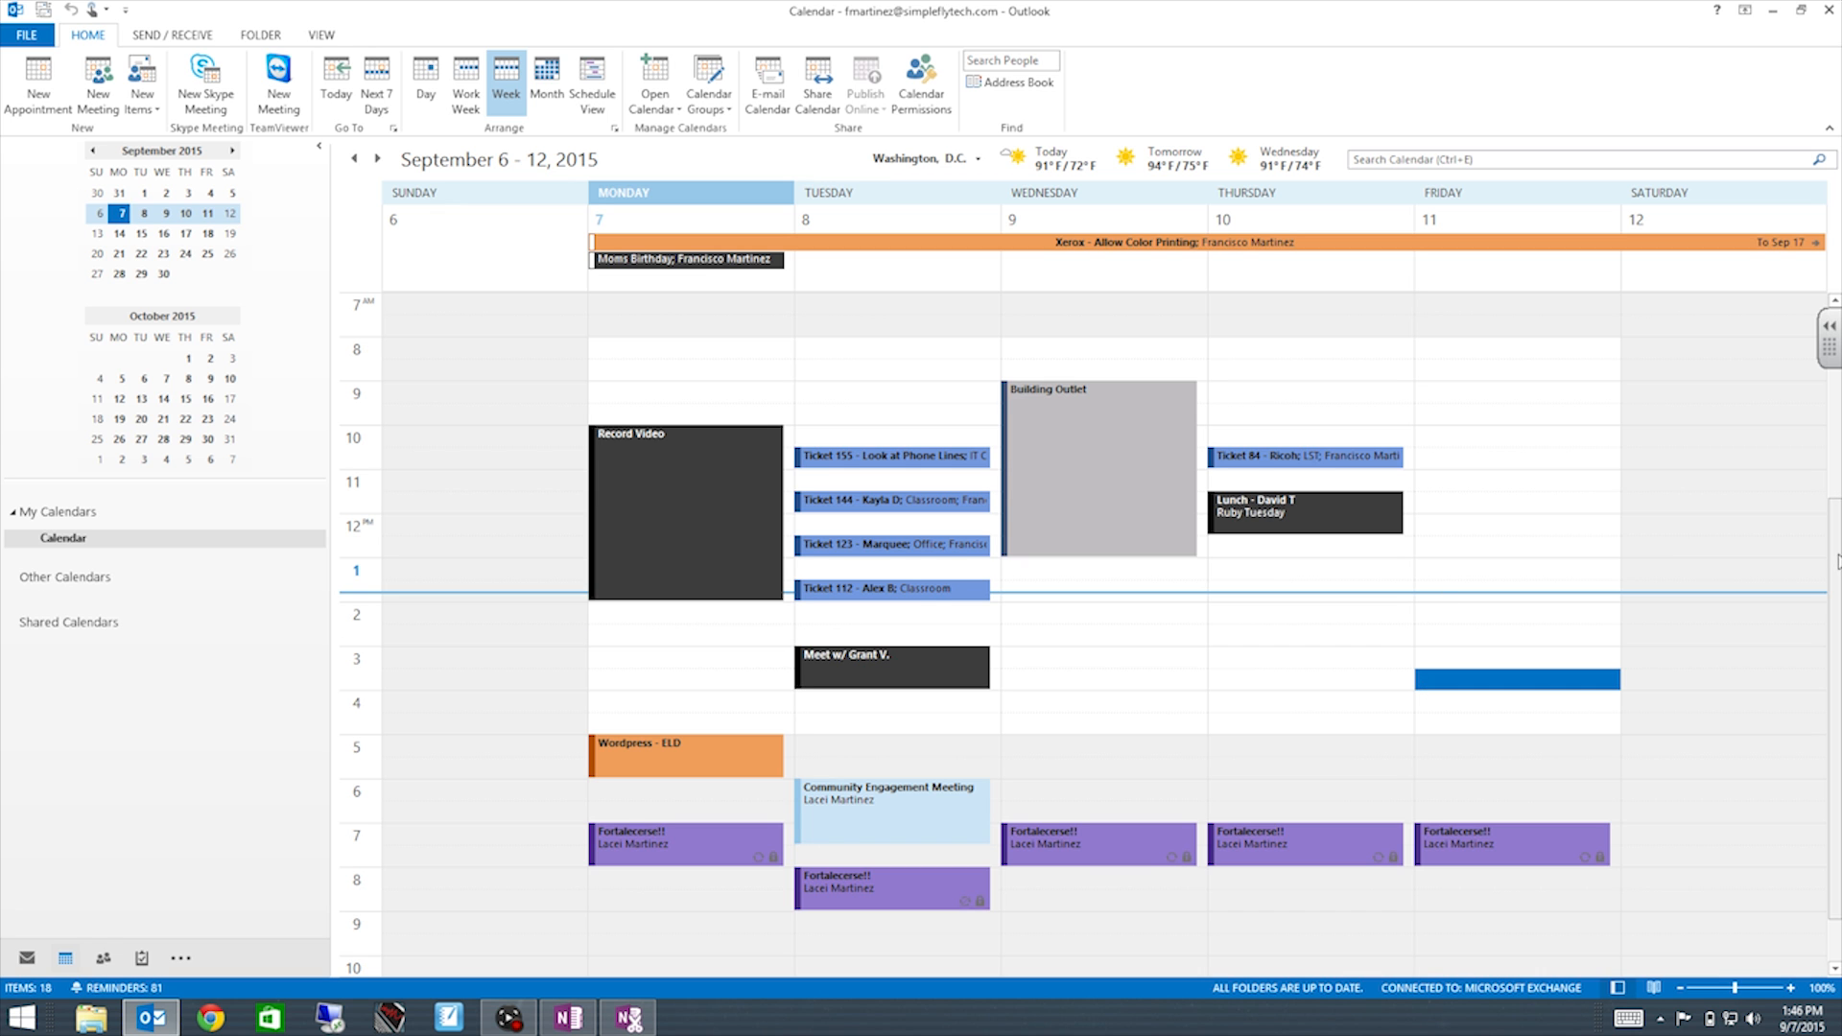
{"action": "mouse_move", "coordinate": [1811, 560]}
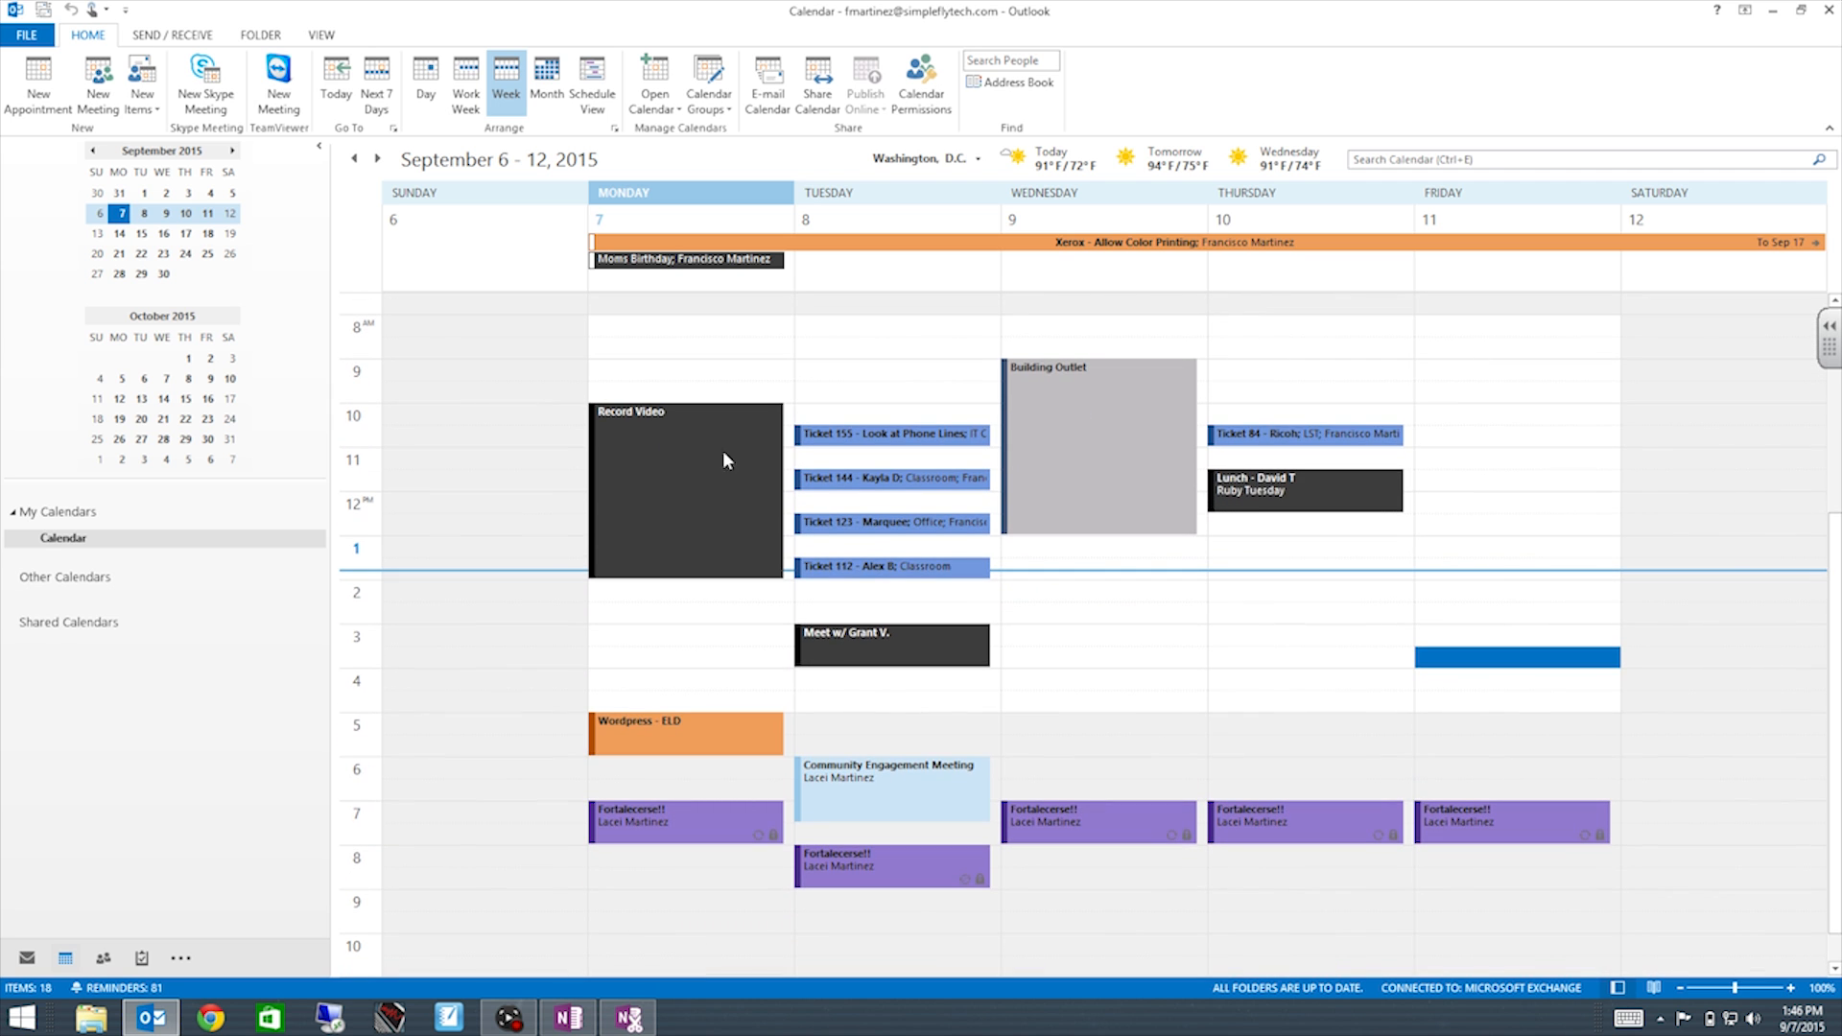
{"action": "mouse_move", "coordinate": [772, 470]}
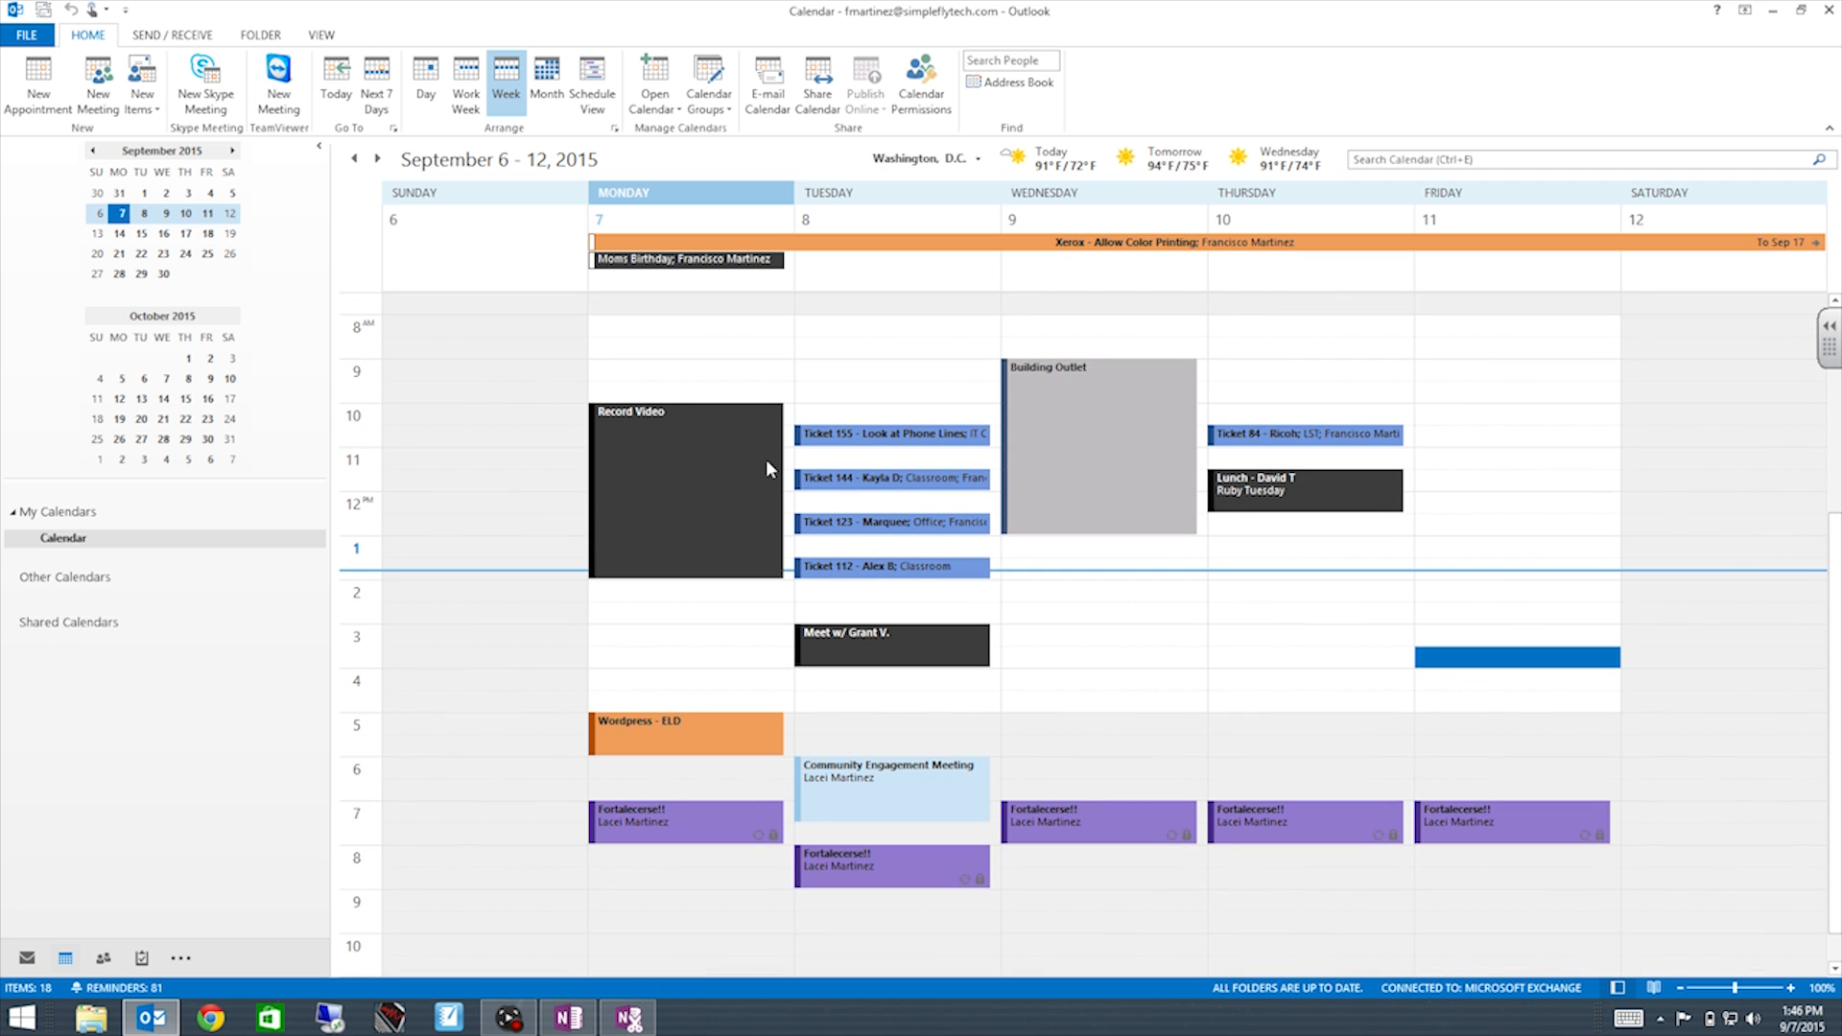
{"action": "mouse_move", "coordinate": [628, 483]}
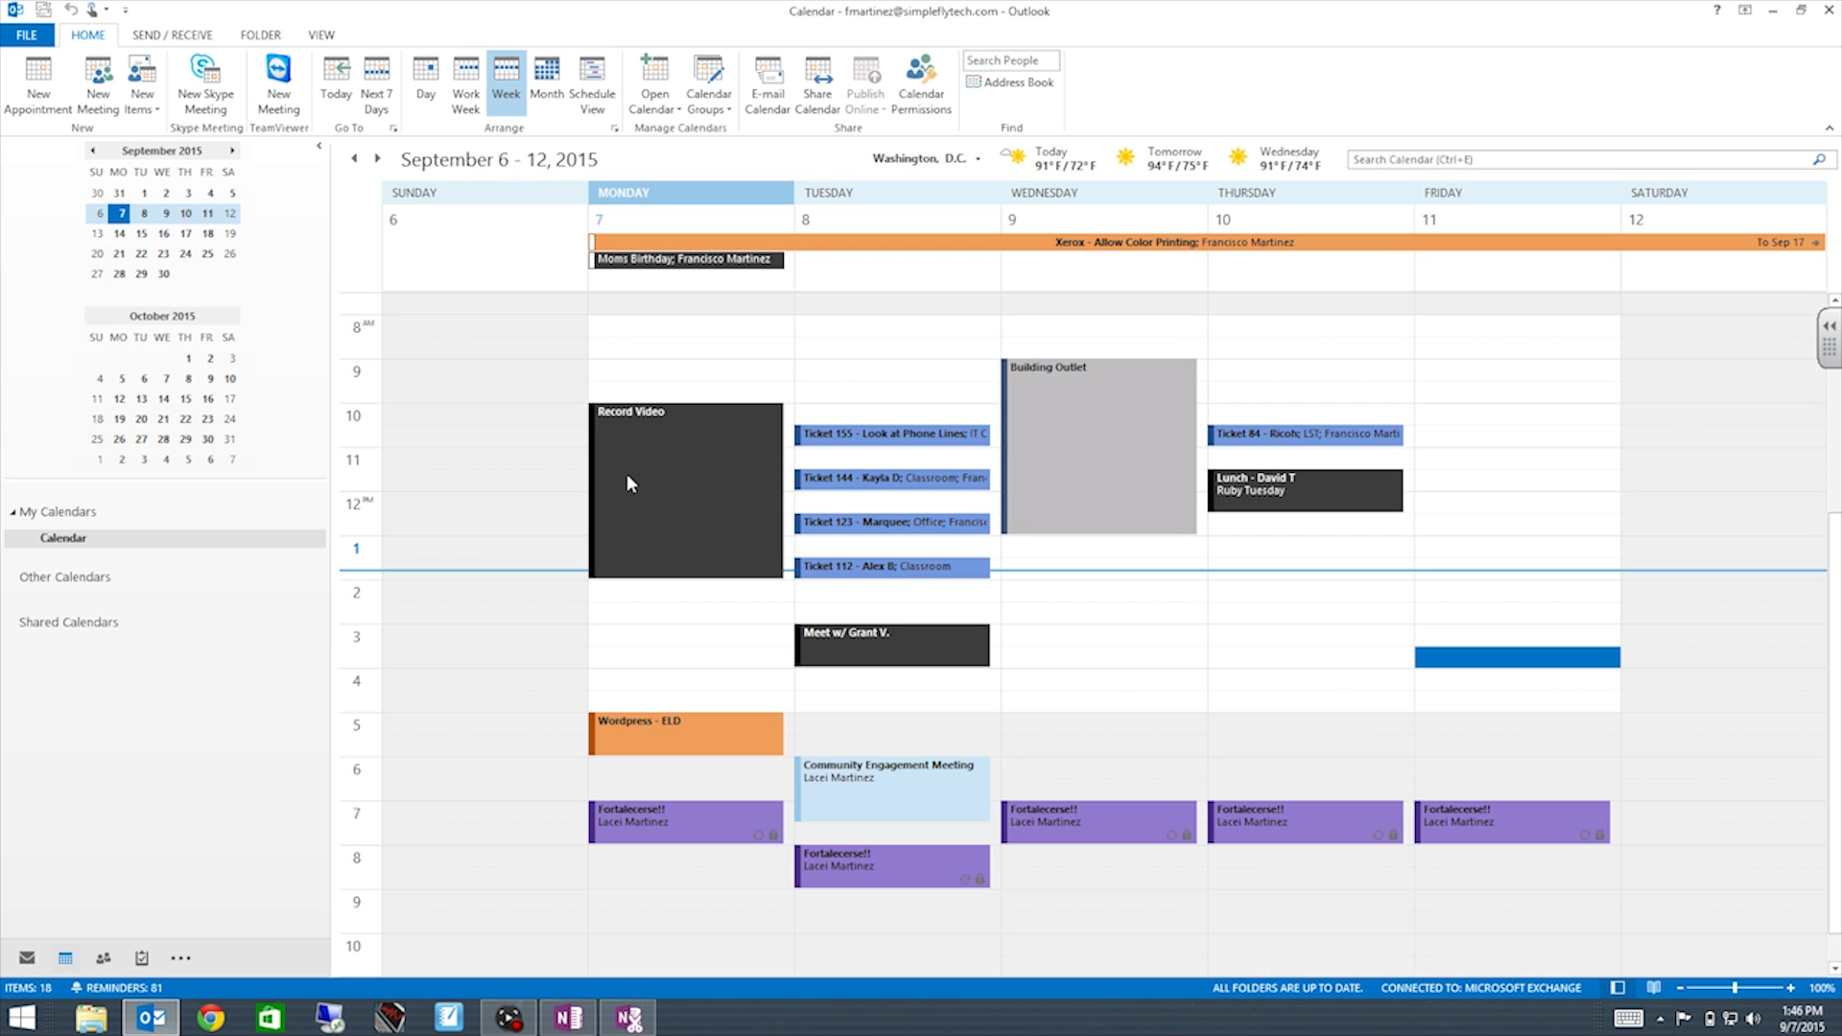
{"action": "mouse_move", "coordinate": [673, 823]}
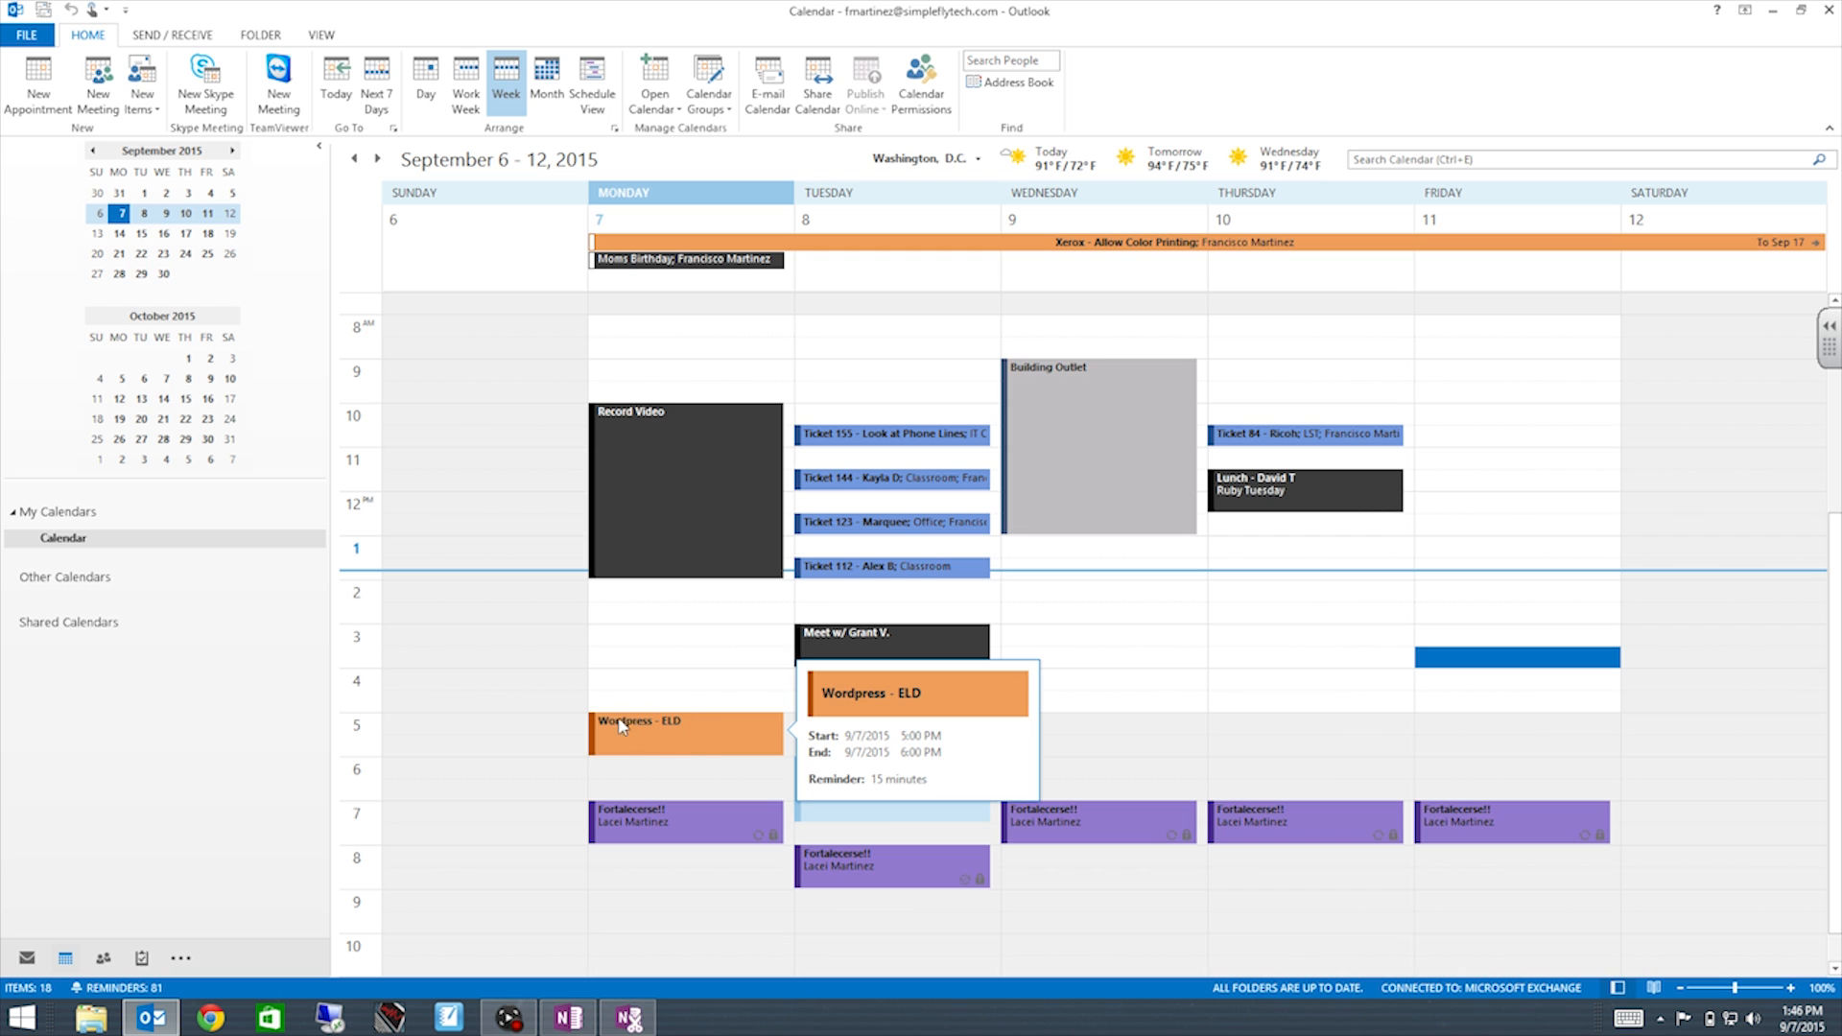
{"action": "mouse_move", "coordinate": [705, 821]}
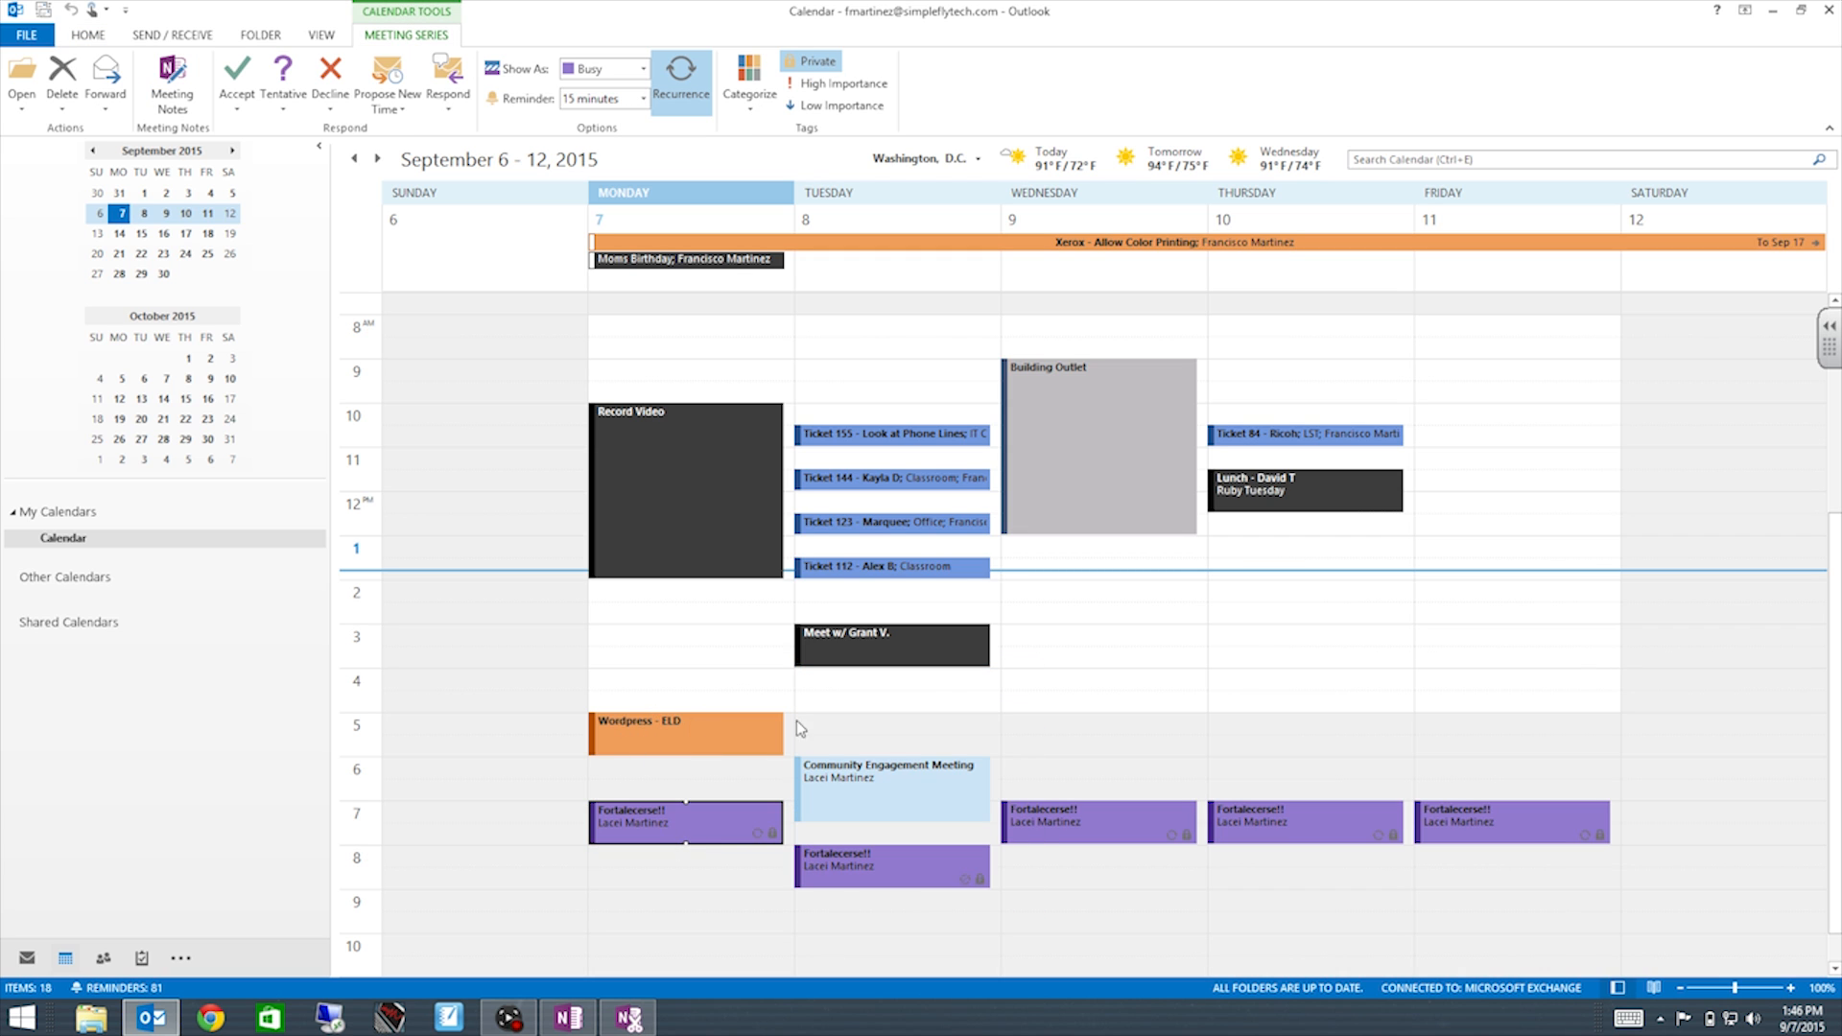
{"action": "left_click", "coordinate": [87, 34]}
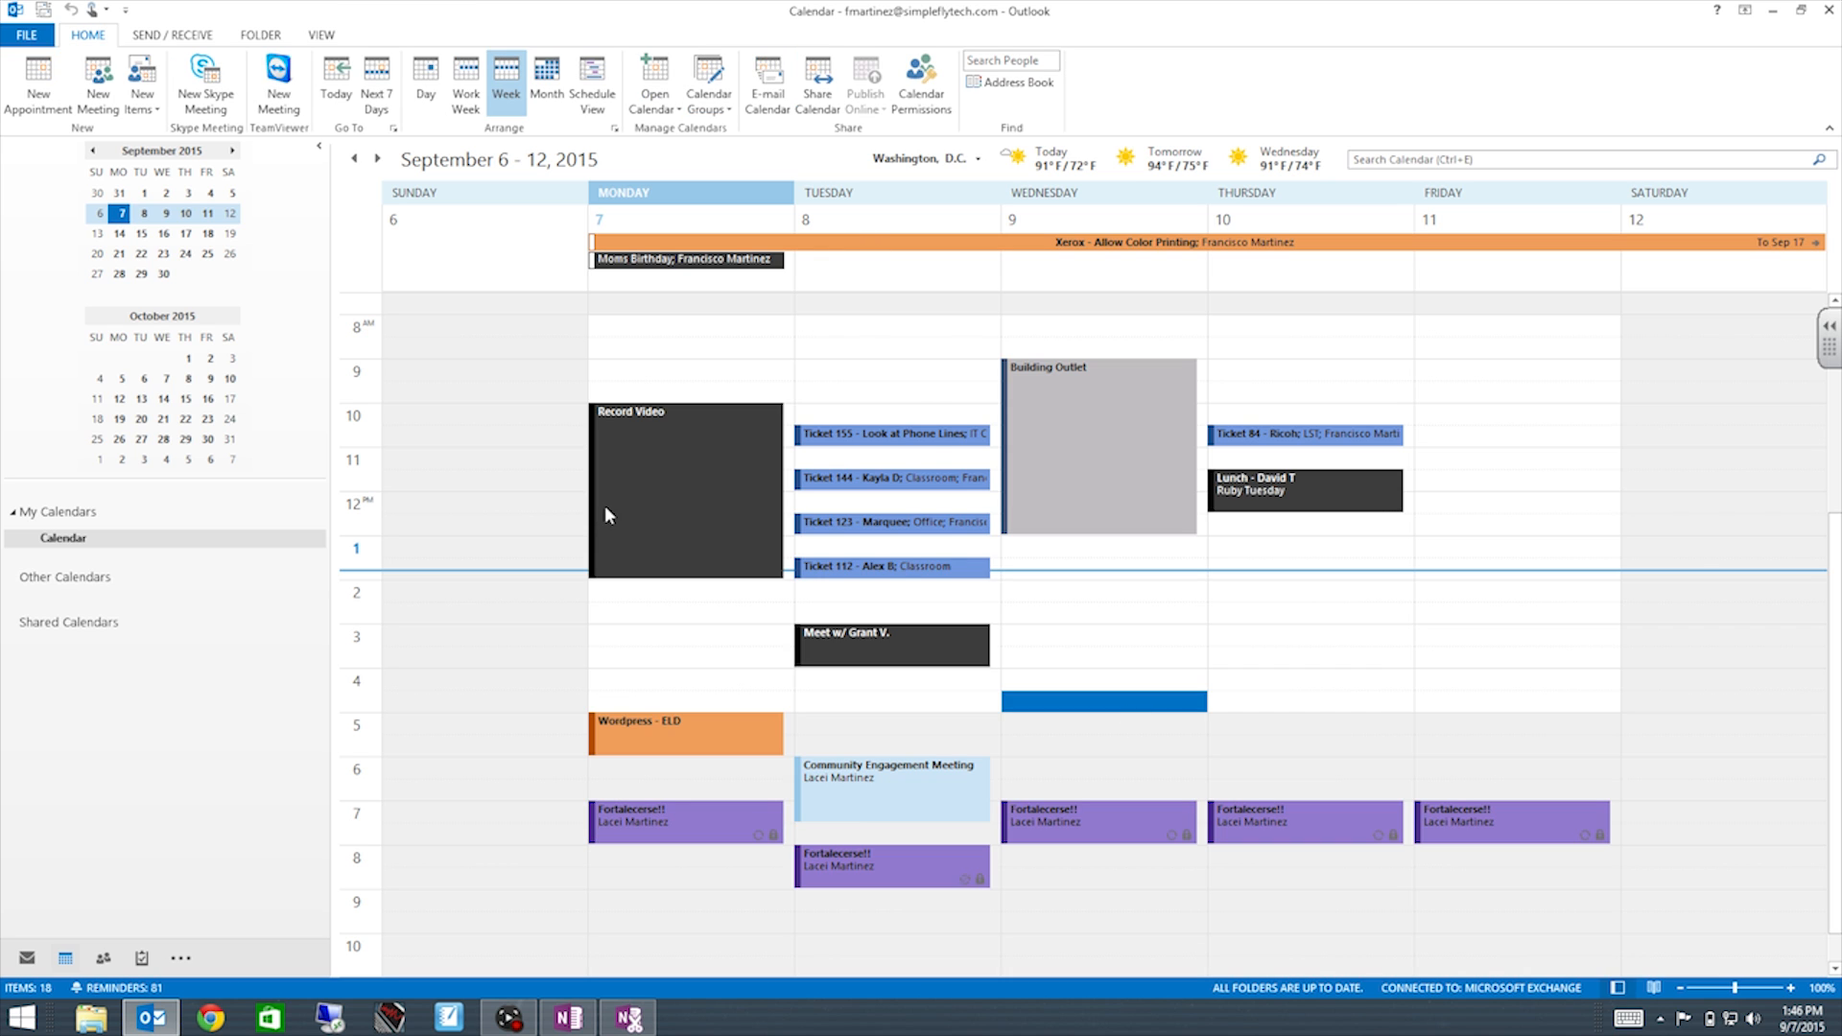
{"action": "mouse_move", "coordinate": [846, 438]}
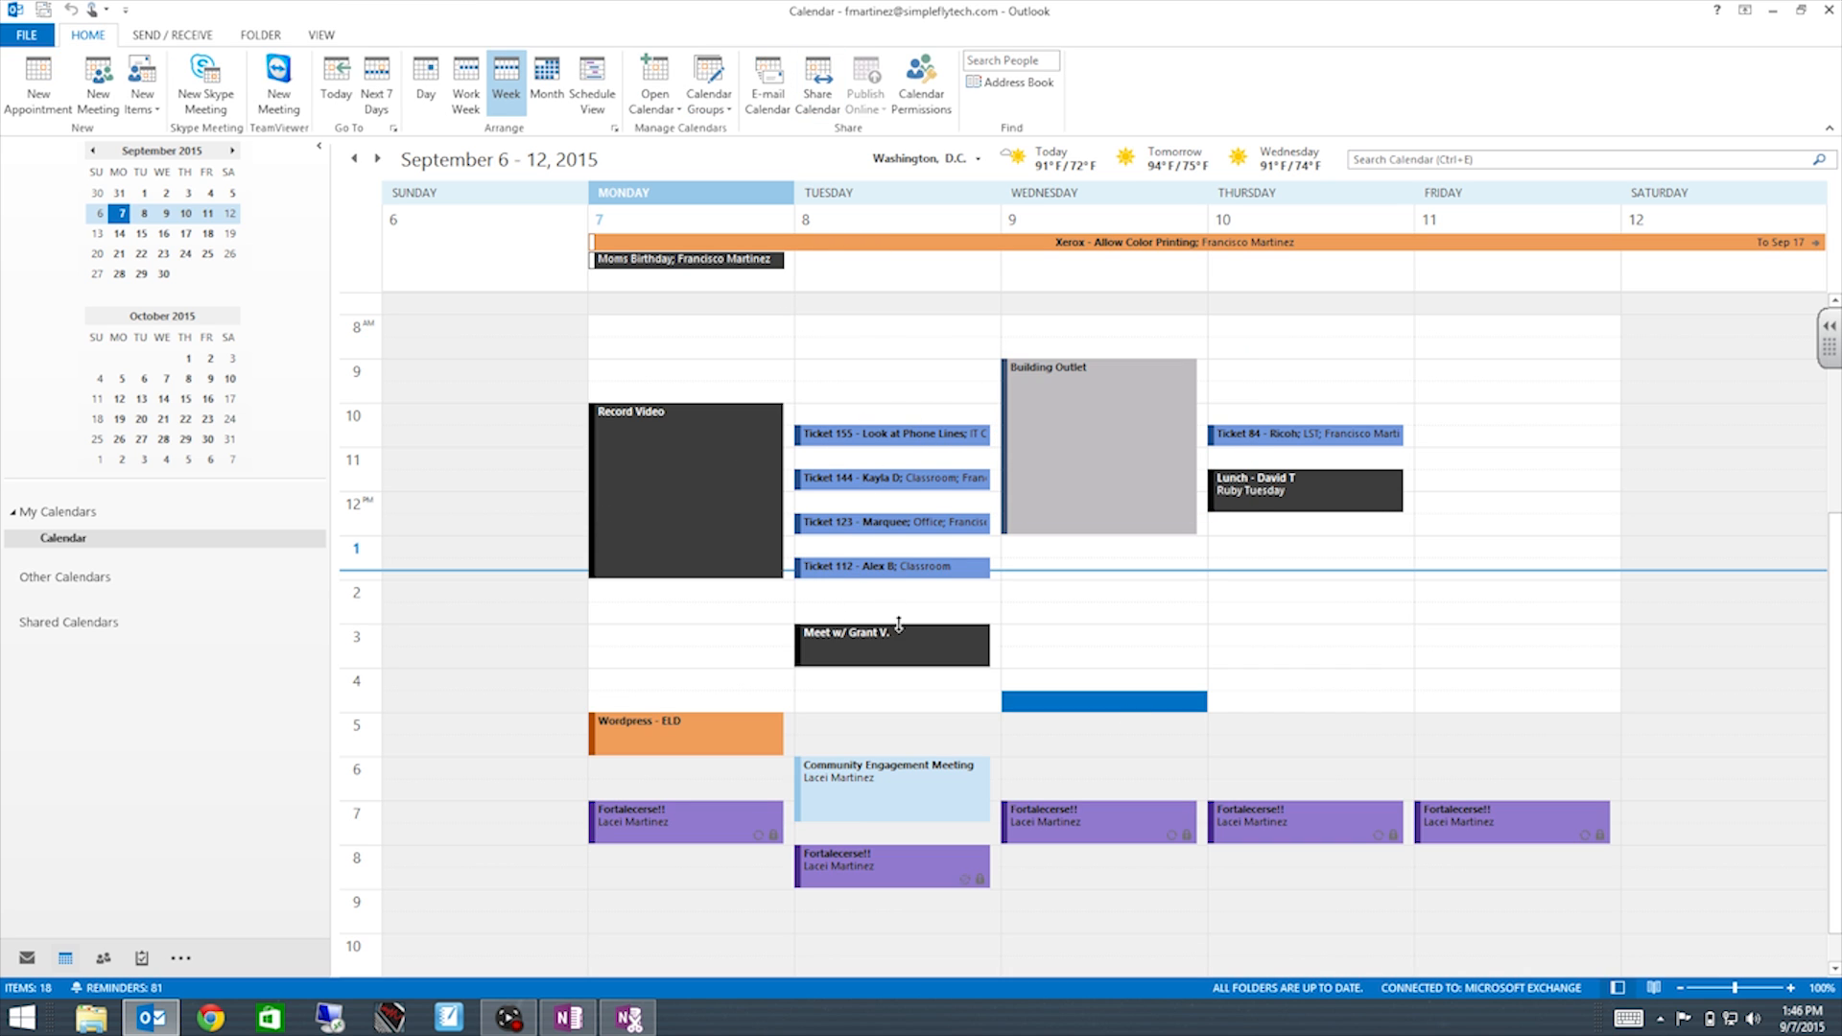
{"action": "mouse_move", "coordinate": [881, 599]}
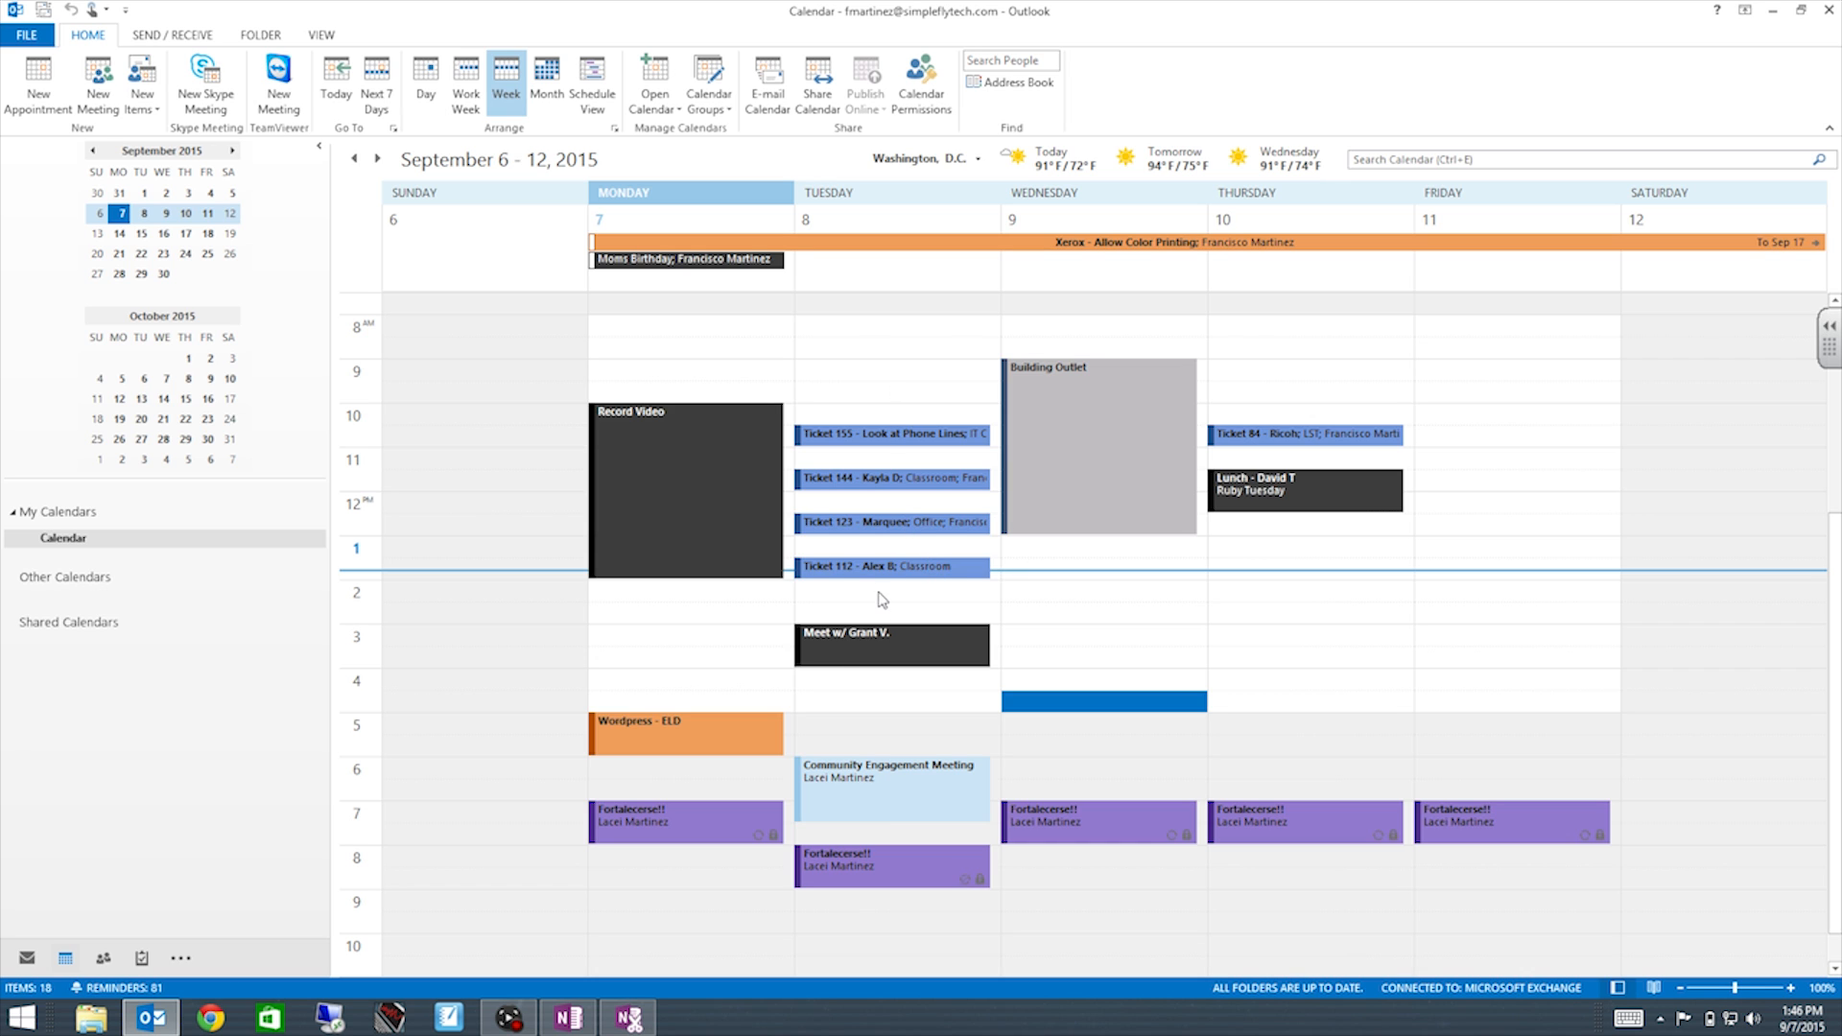
{"action": "mouse_move", "coordinate": [852, 644]}
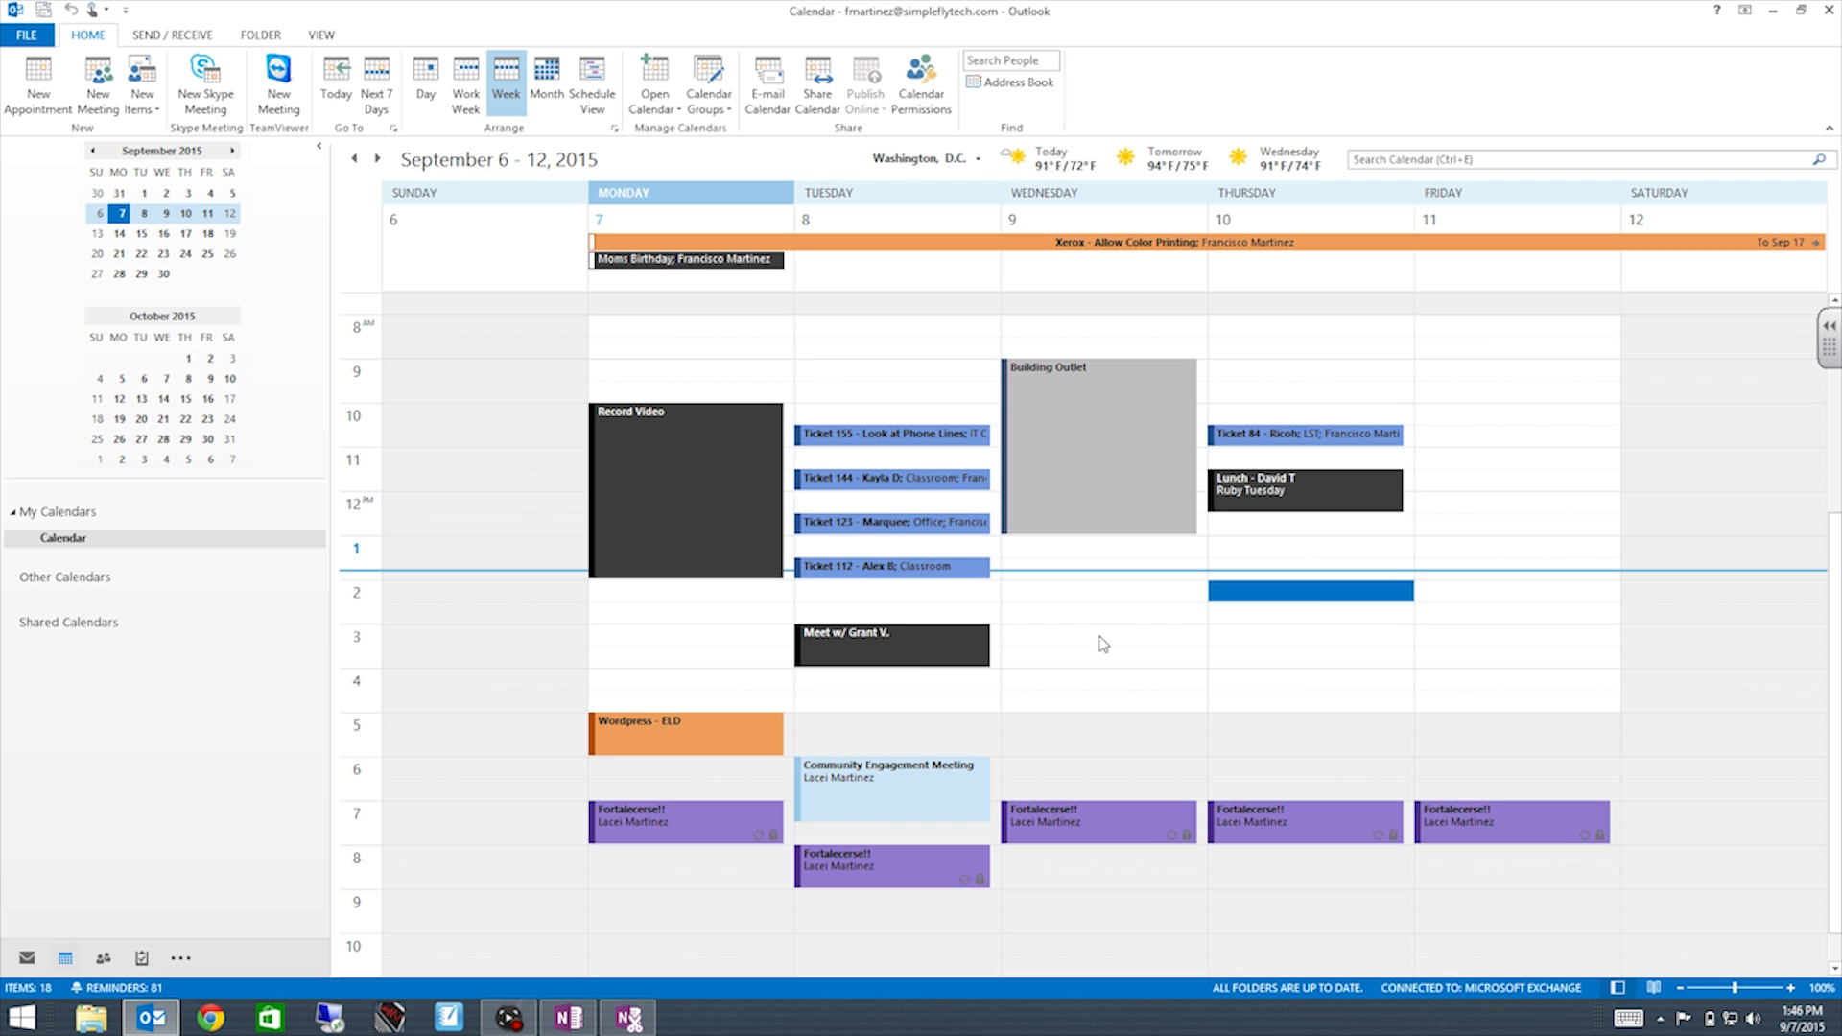
{"action": "mouse_move", "coordinate": [1057, 607]}
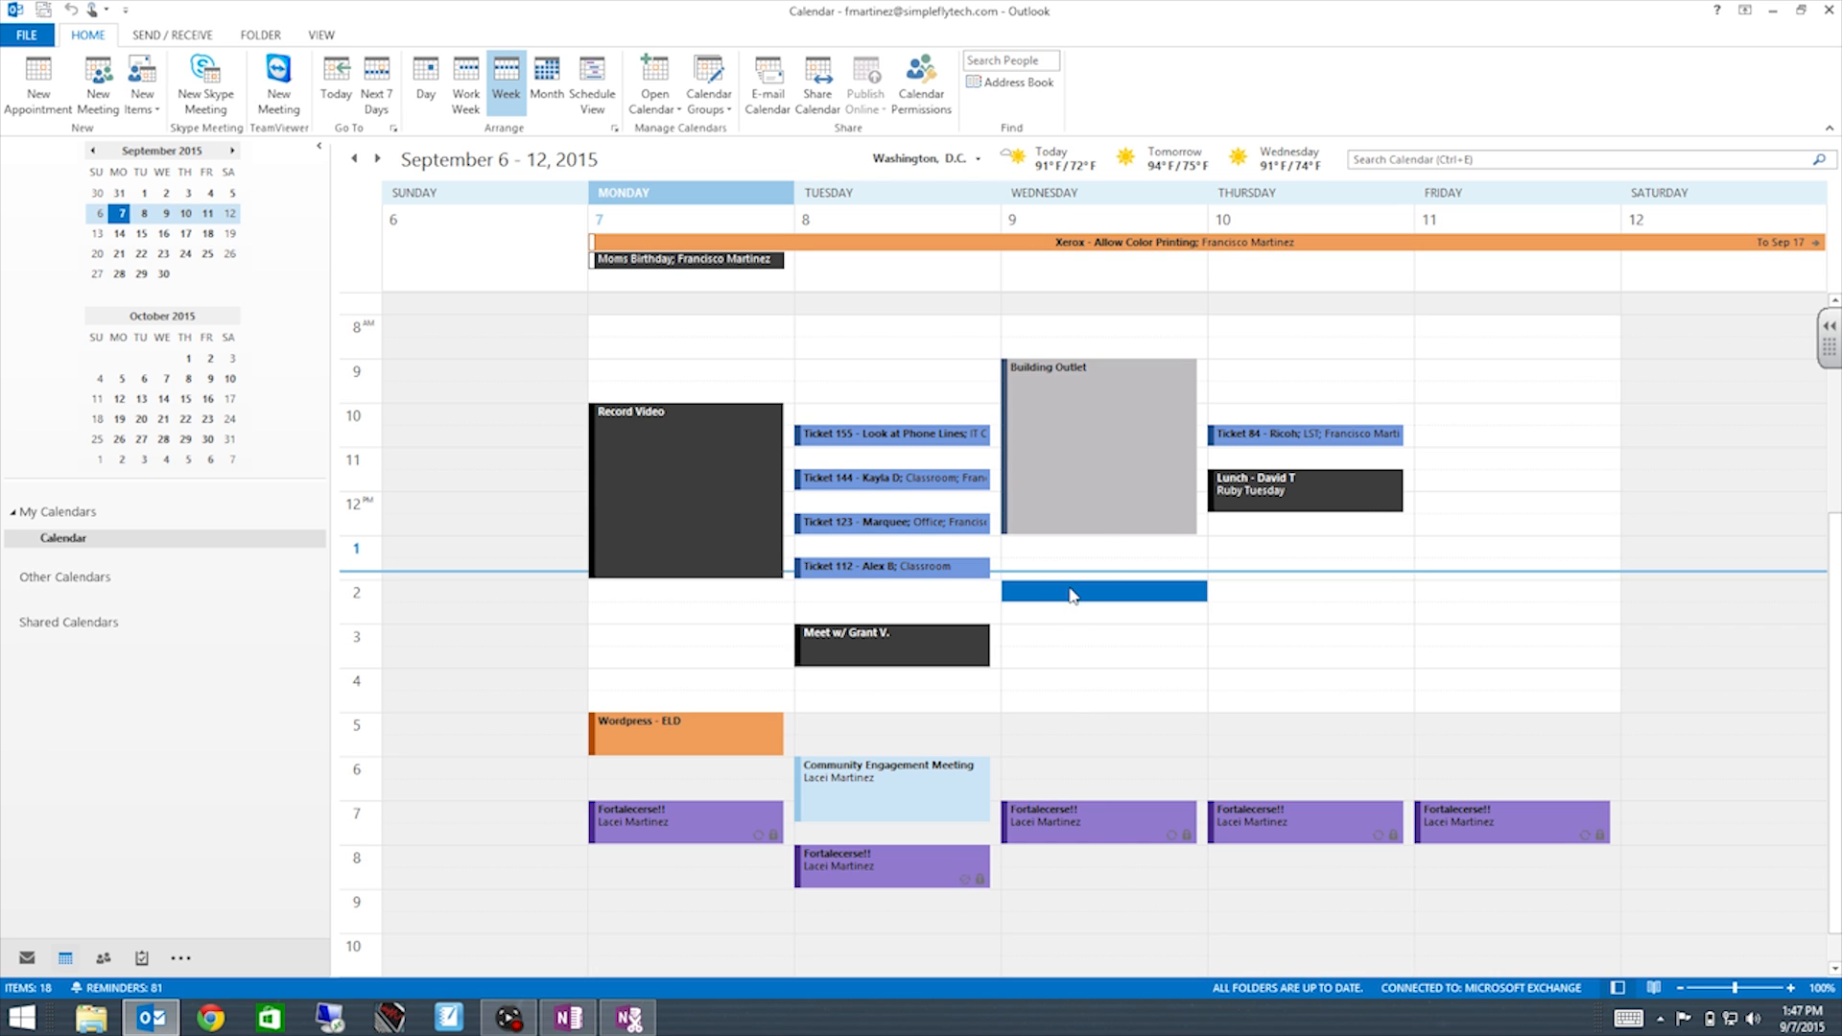
{"action": "right_click", "coordinate": [1074, 596]}
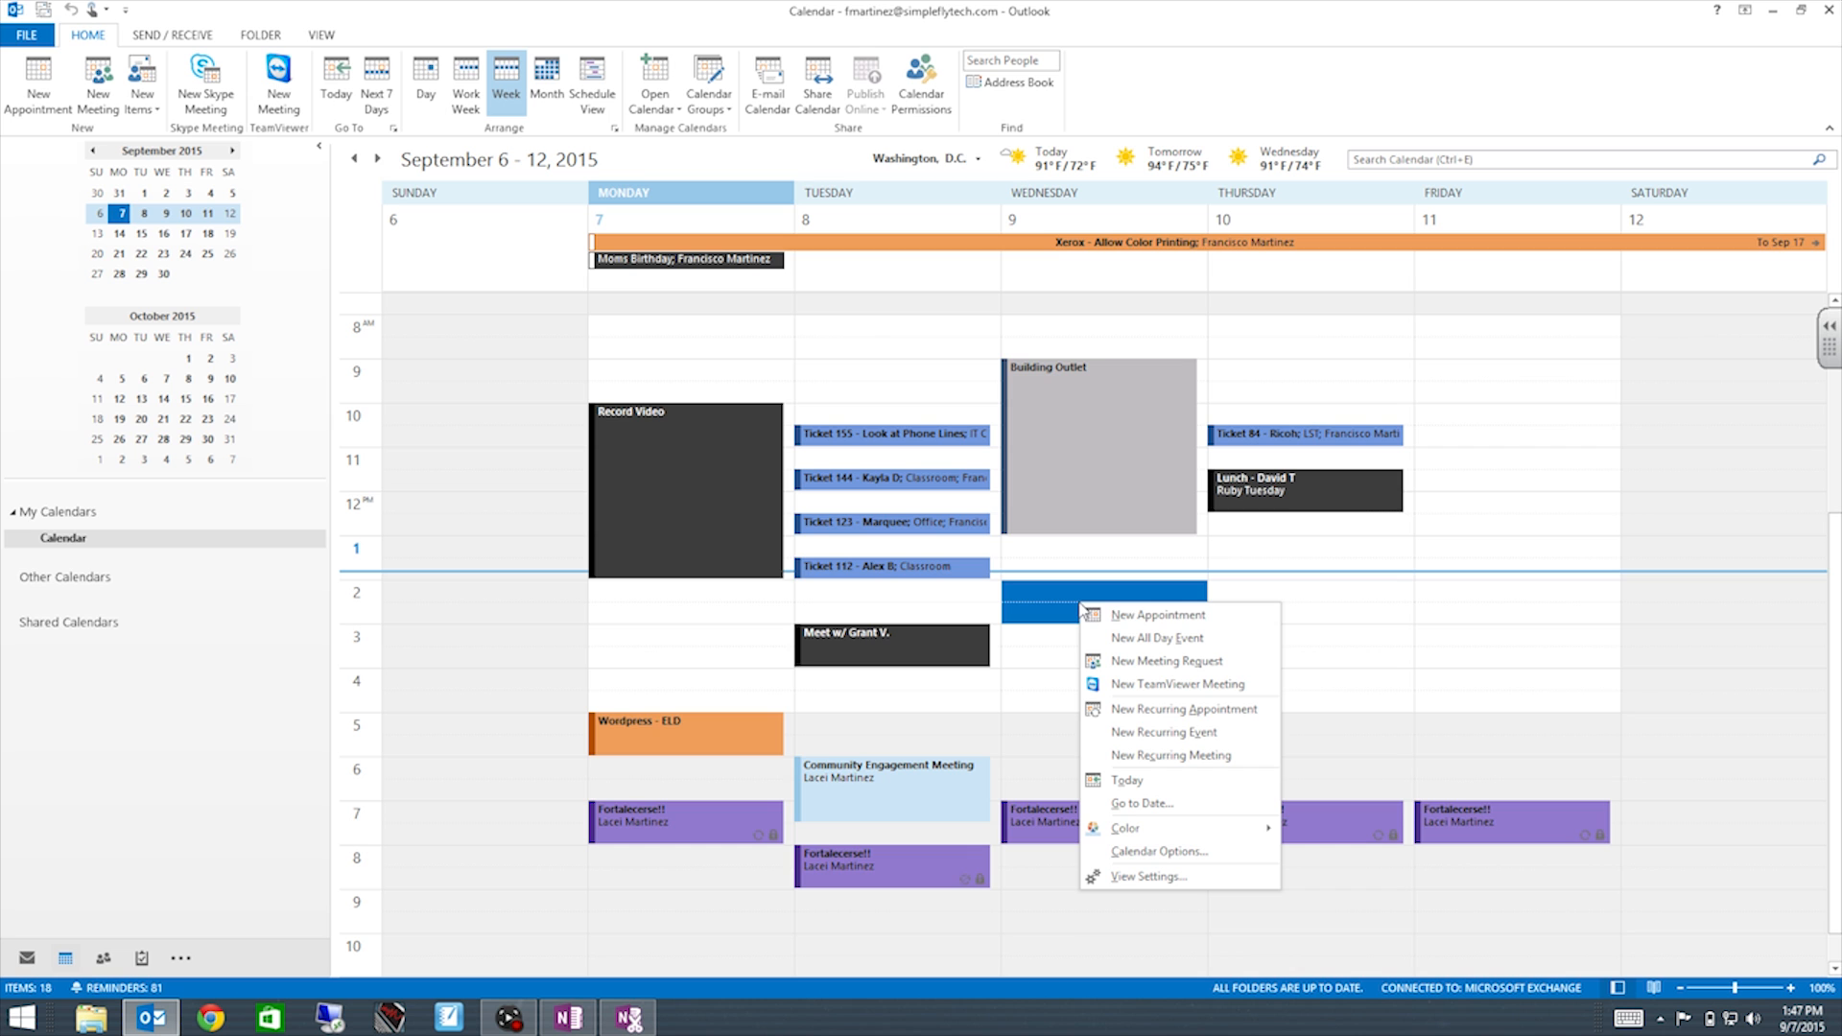
{"action": "left_click", "coordinate": [1158, 613]}
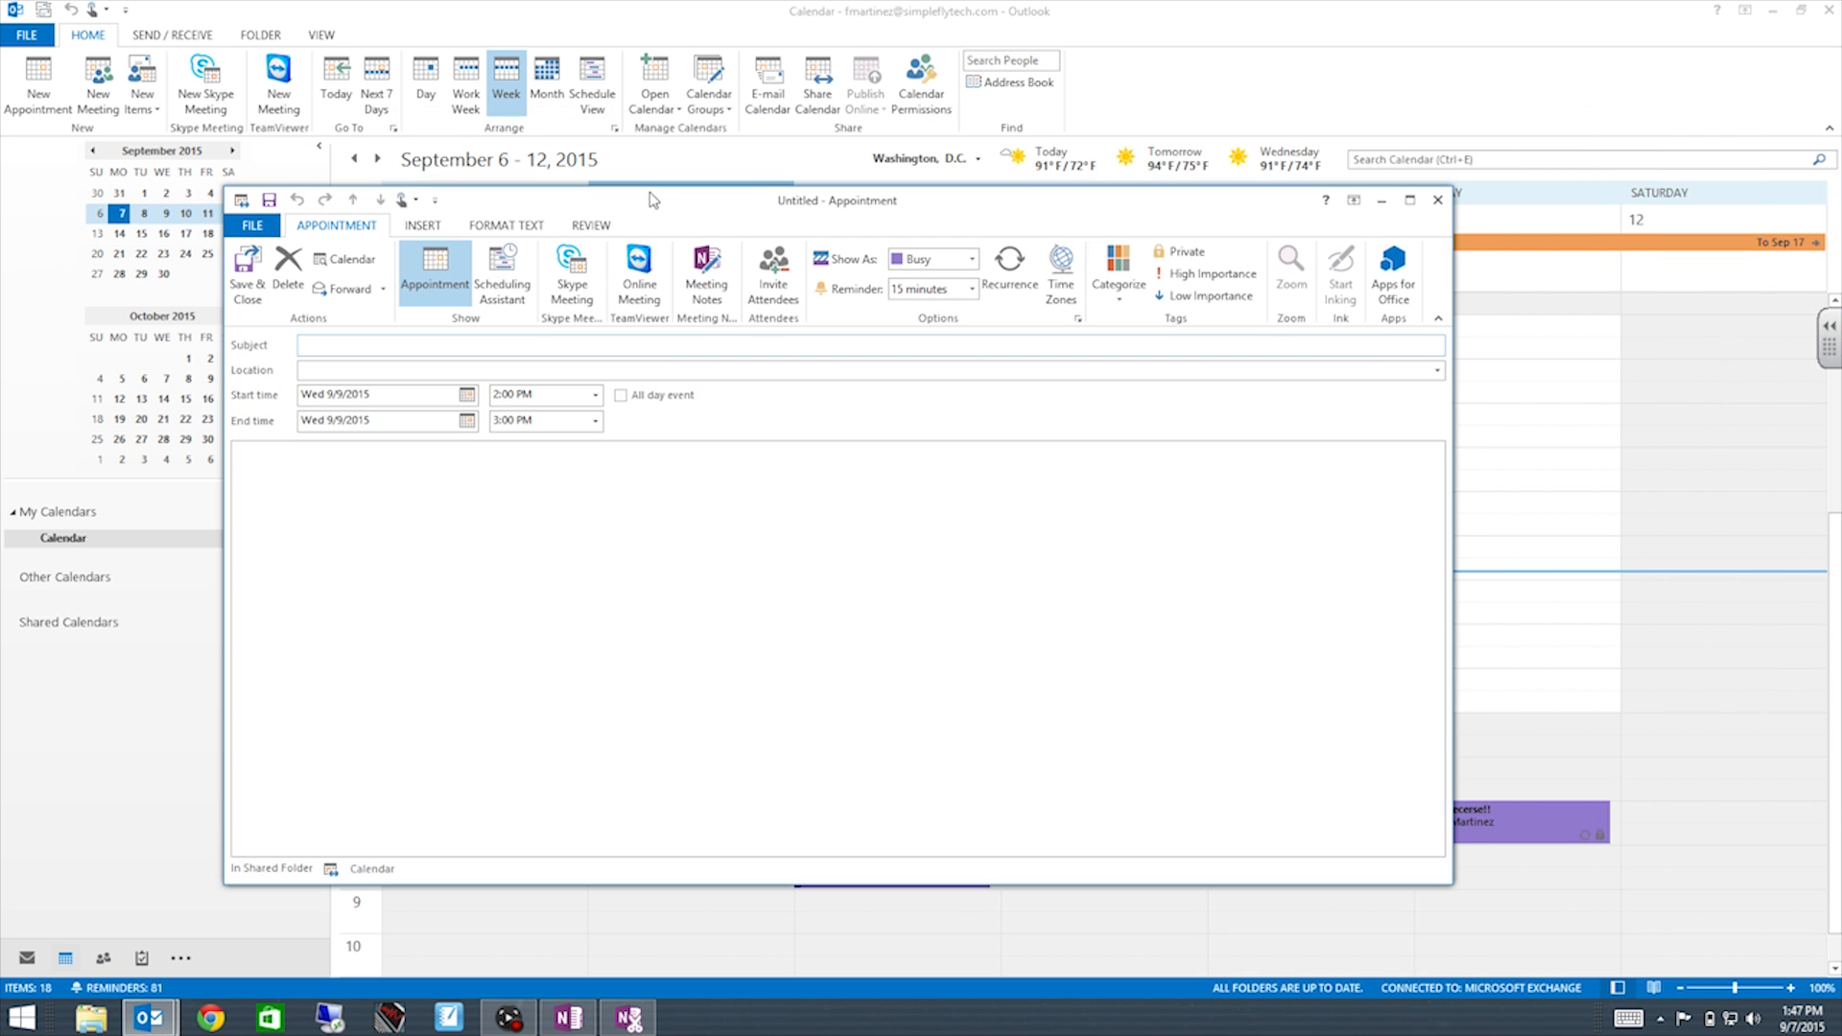
{"action": "left_click", "coordinate": [1117, 276]}
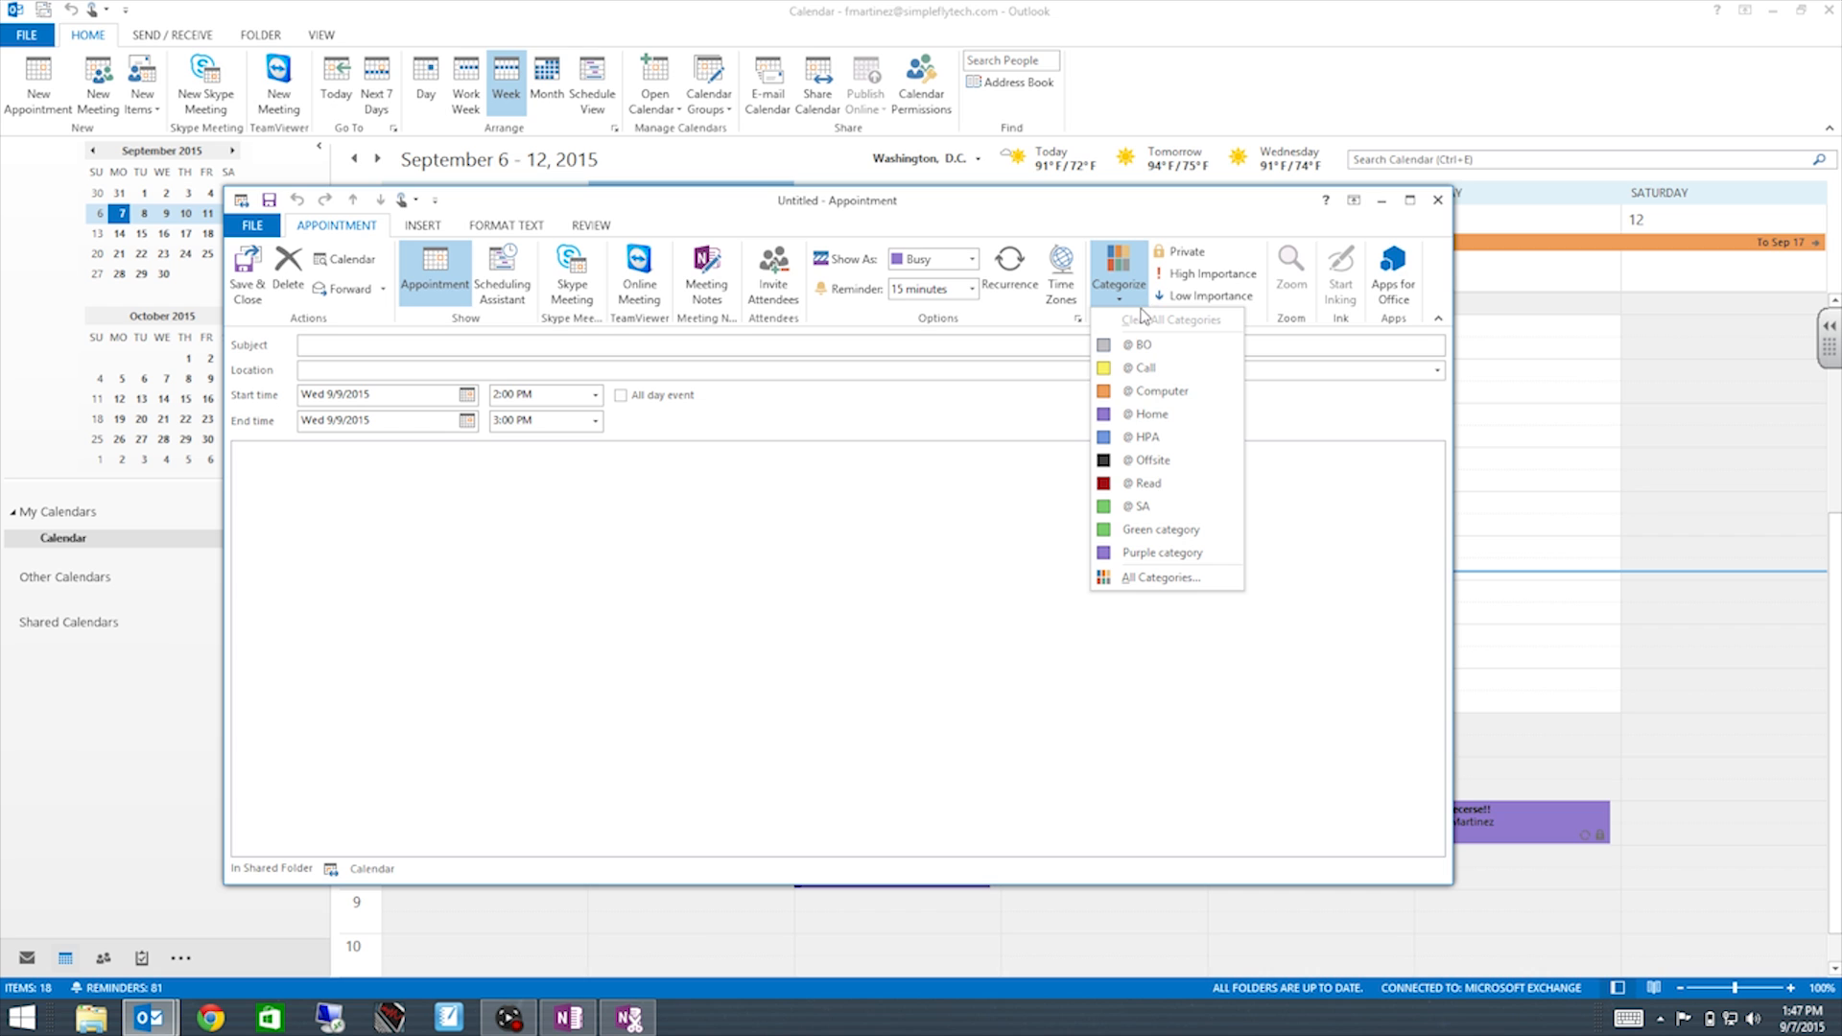
{"action": "left_click", "coordinate": [1145, 367]}
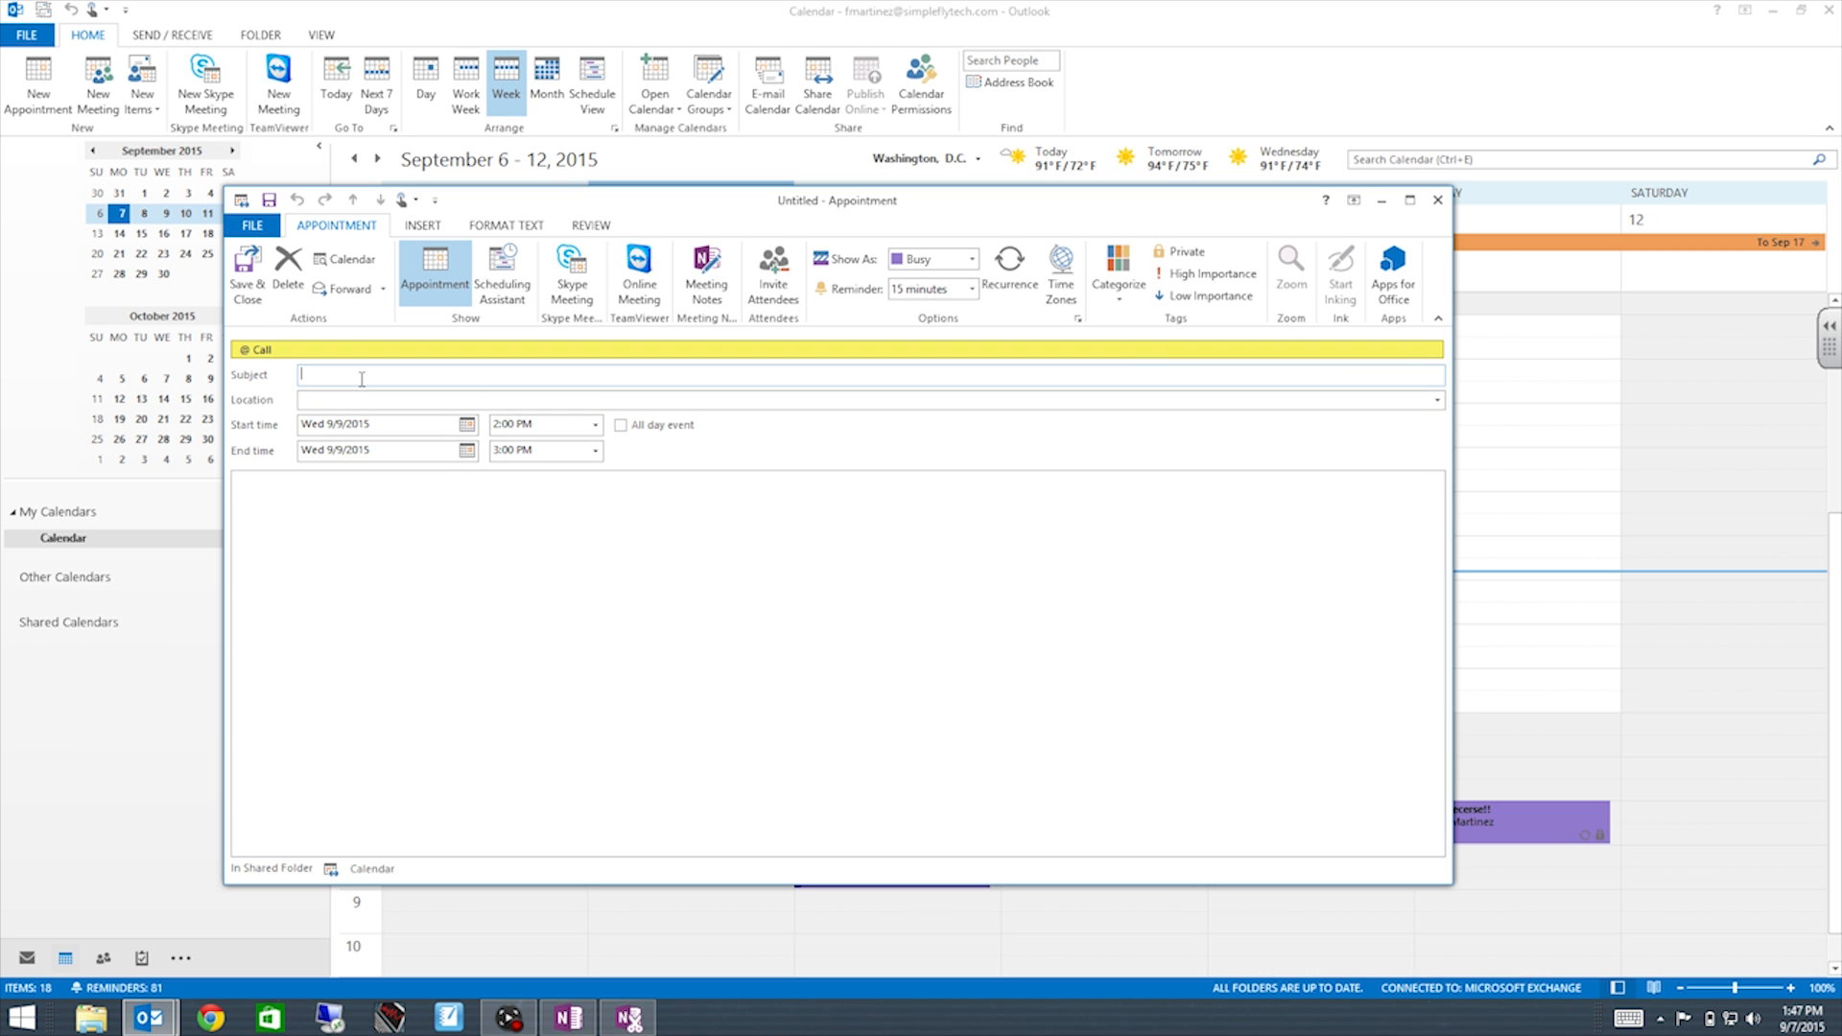
Enter subject 'Call - Noah' and note 'Talk about future projects.', then save and close.
{"action": "type", "text": "Call - Noah"}
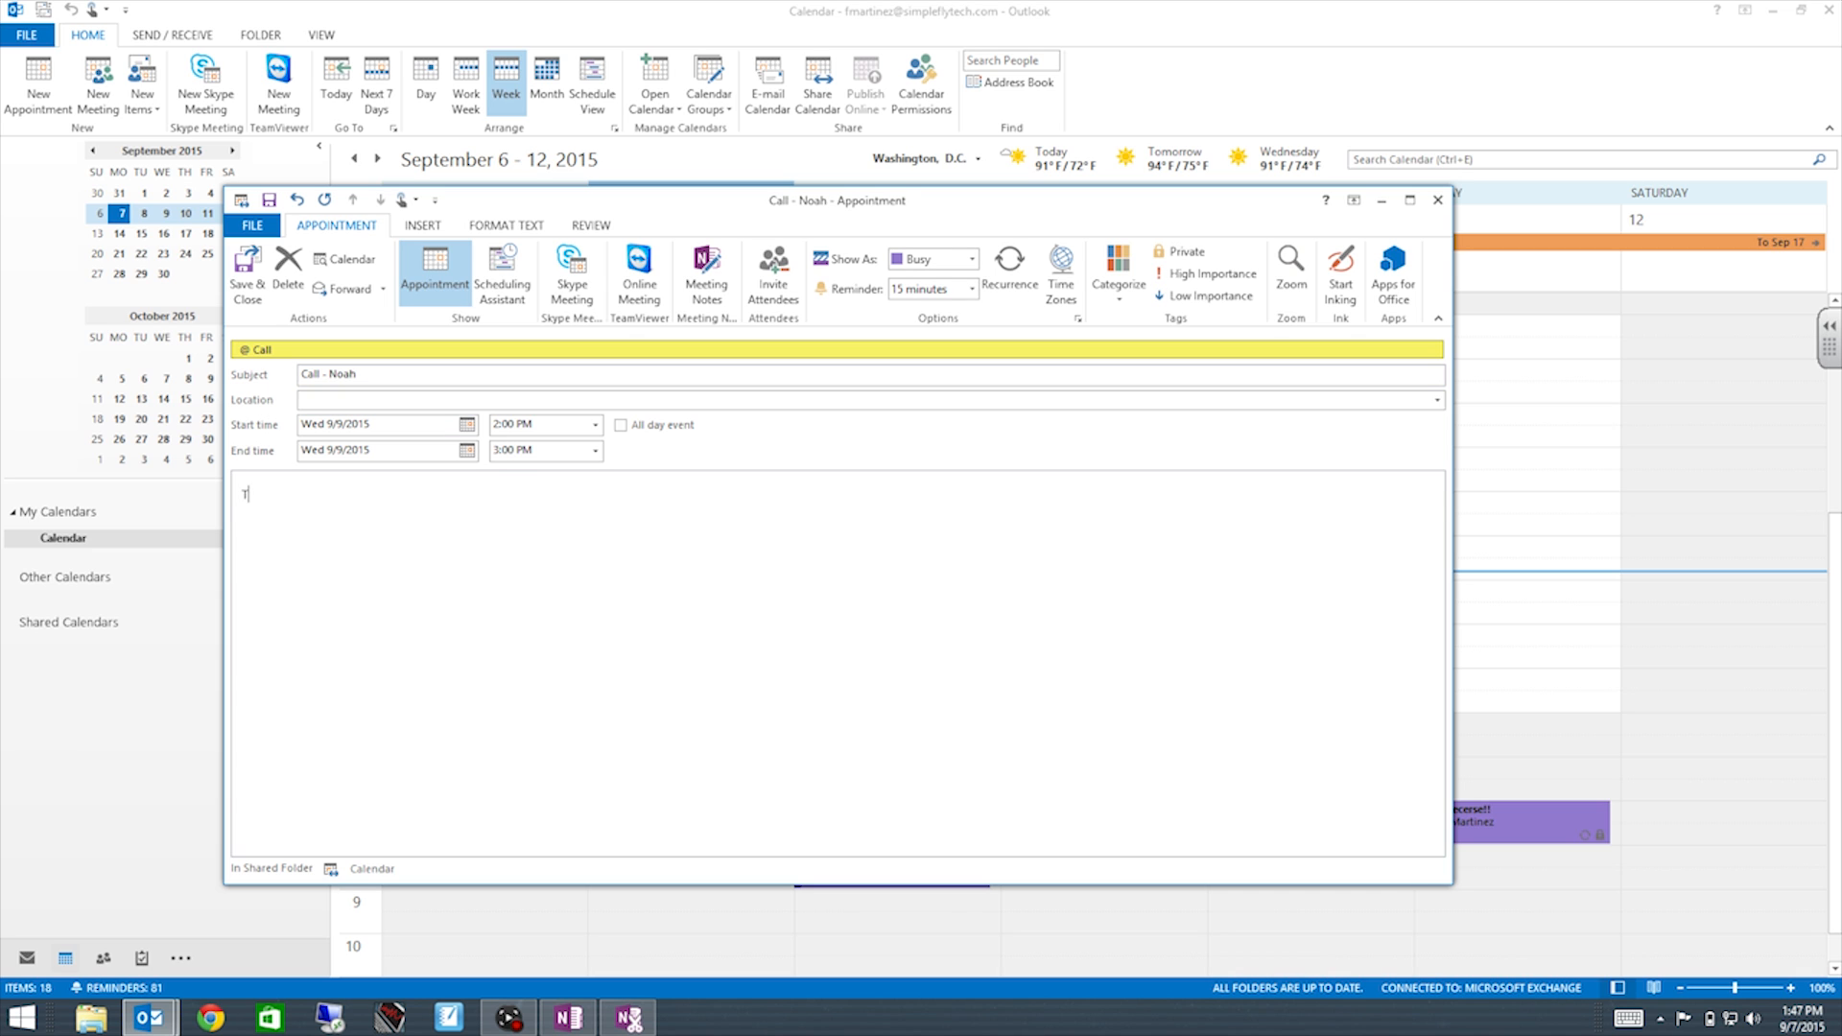
{"action": "type", "text": "alk about"}
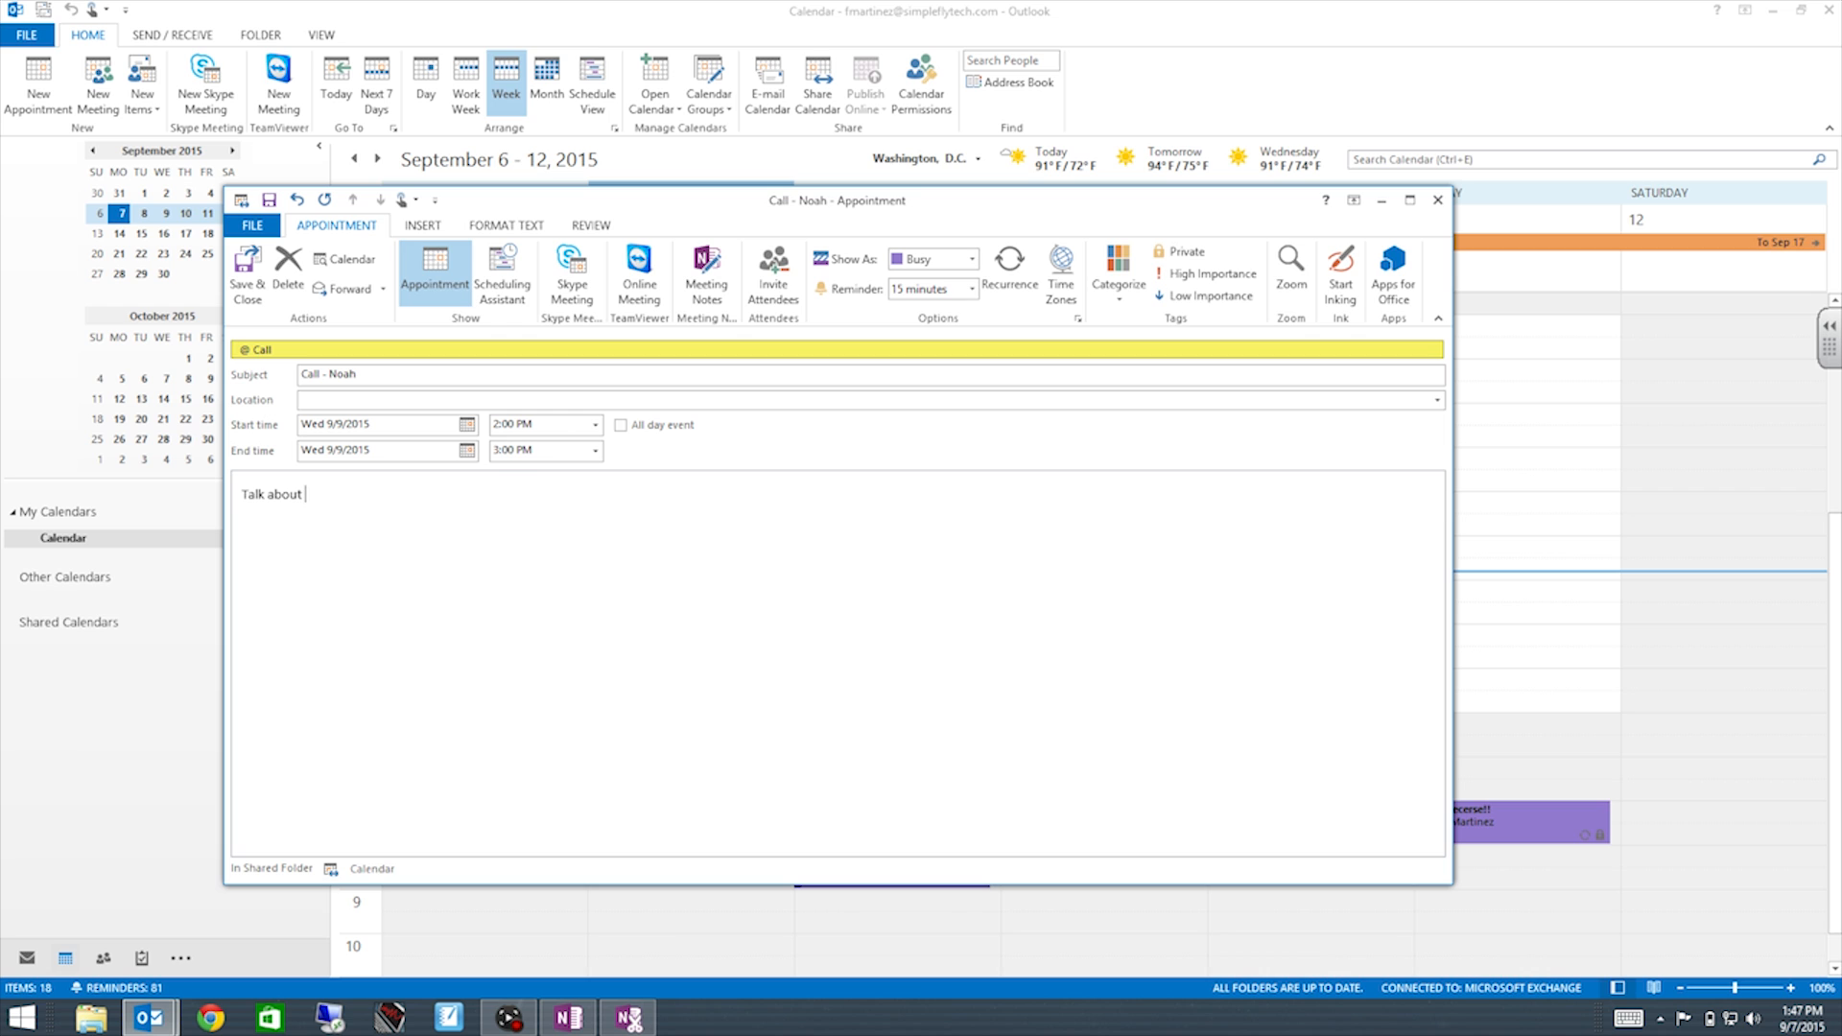
{"action": "type", "text": "future"}
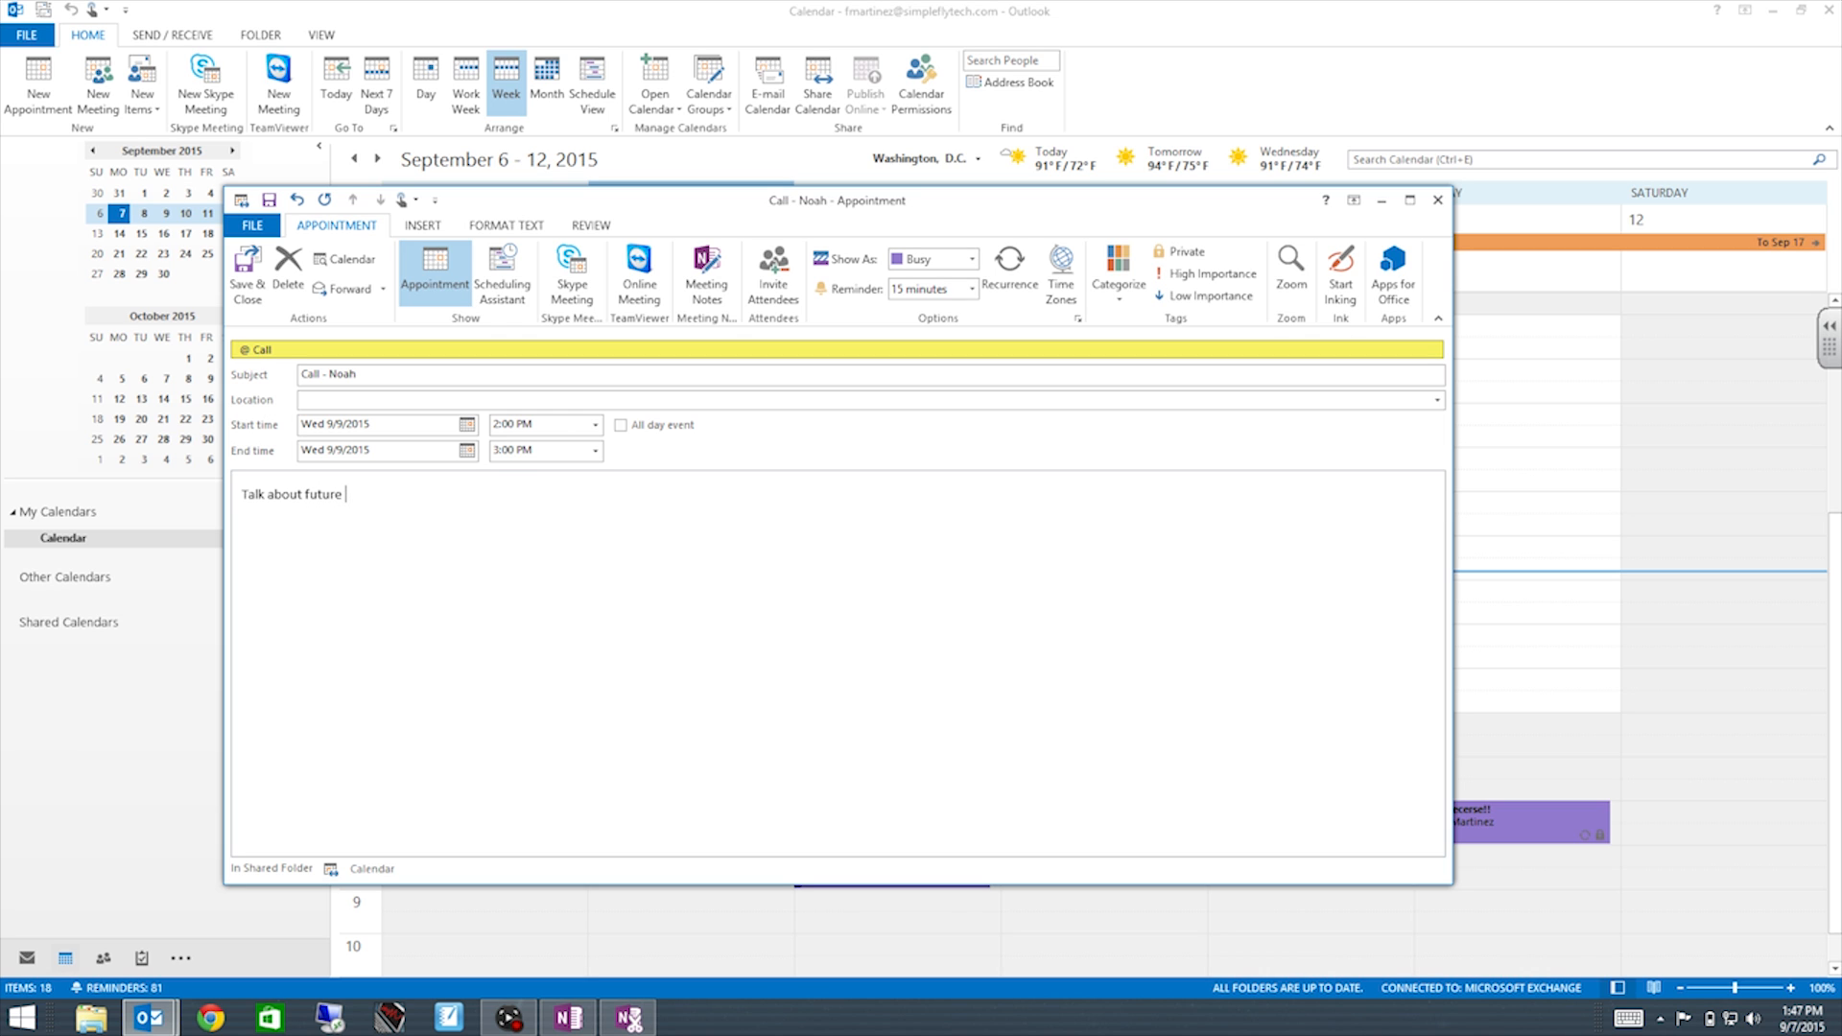
{"action": "type", "text": "proje"}
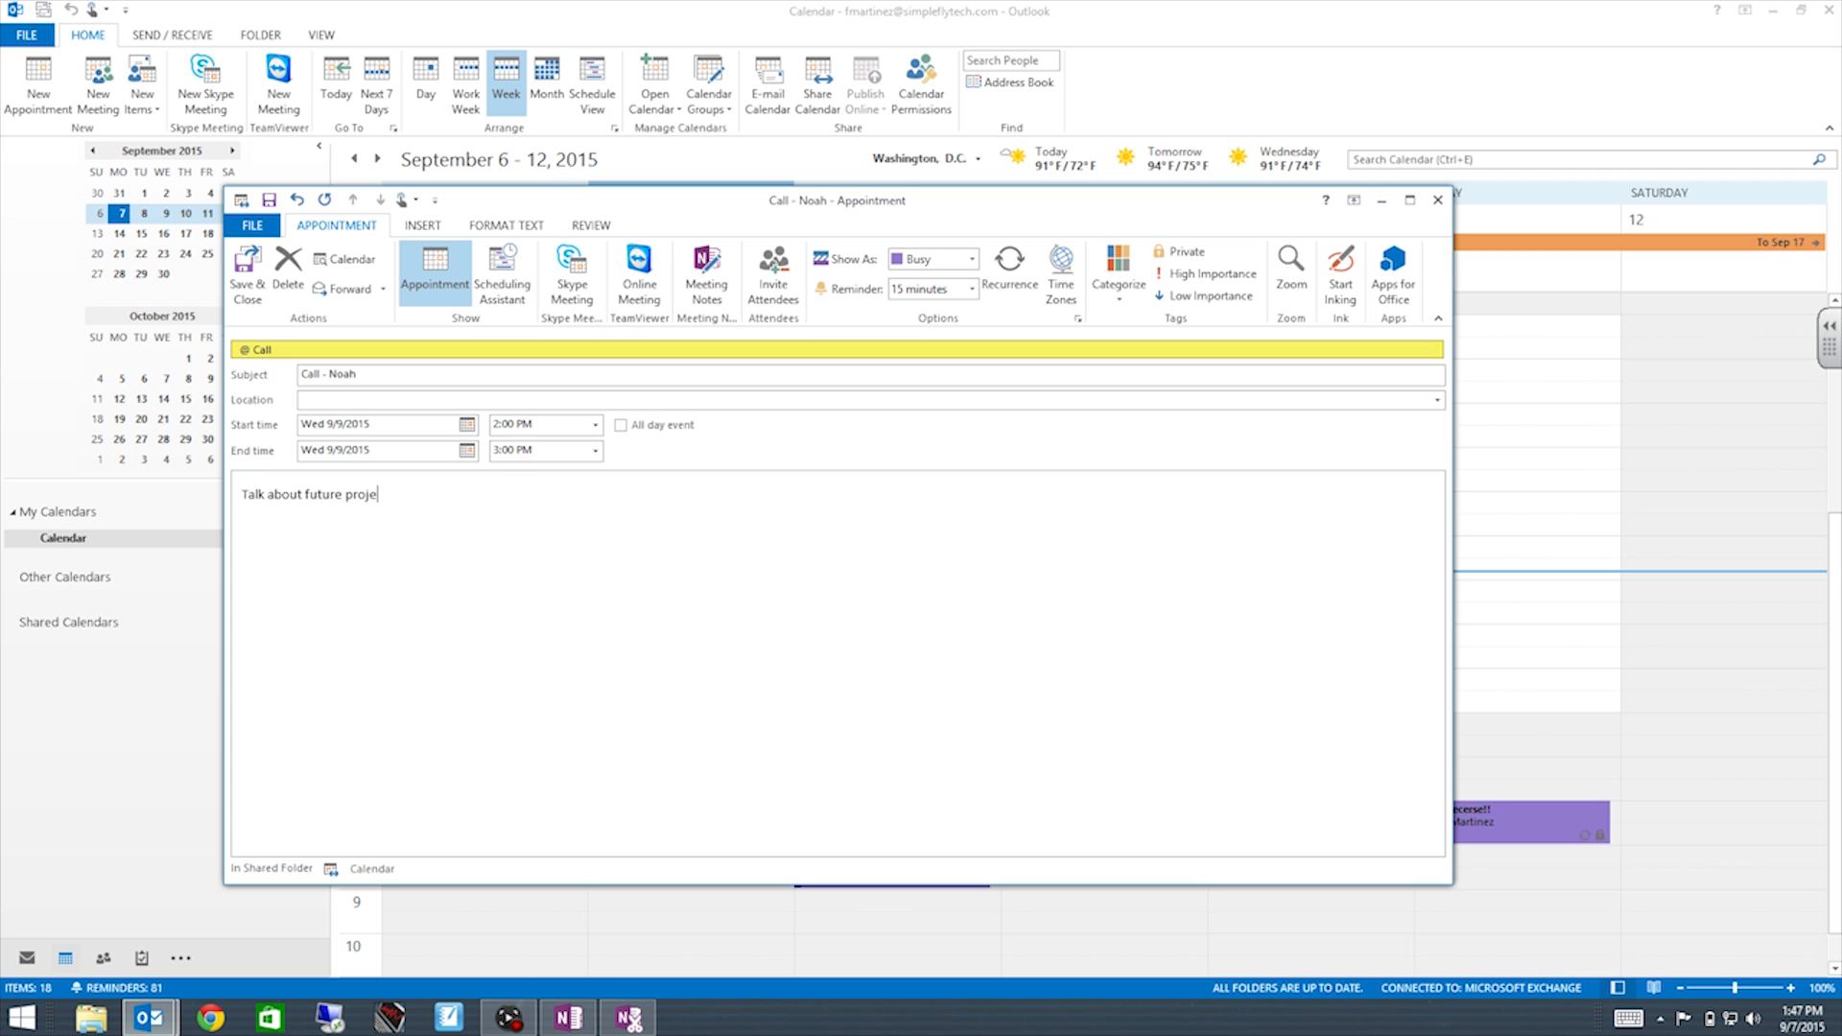
{"action": "type", "text": "cts."}
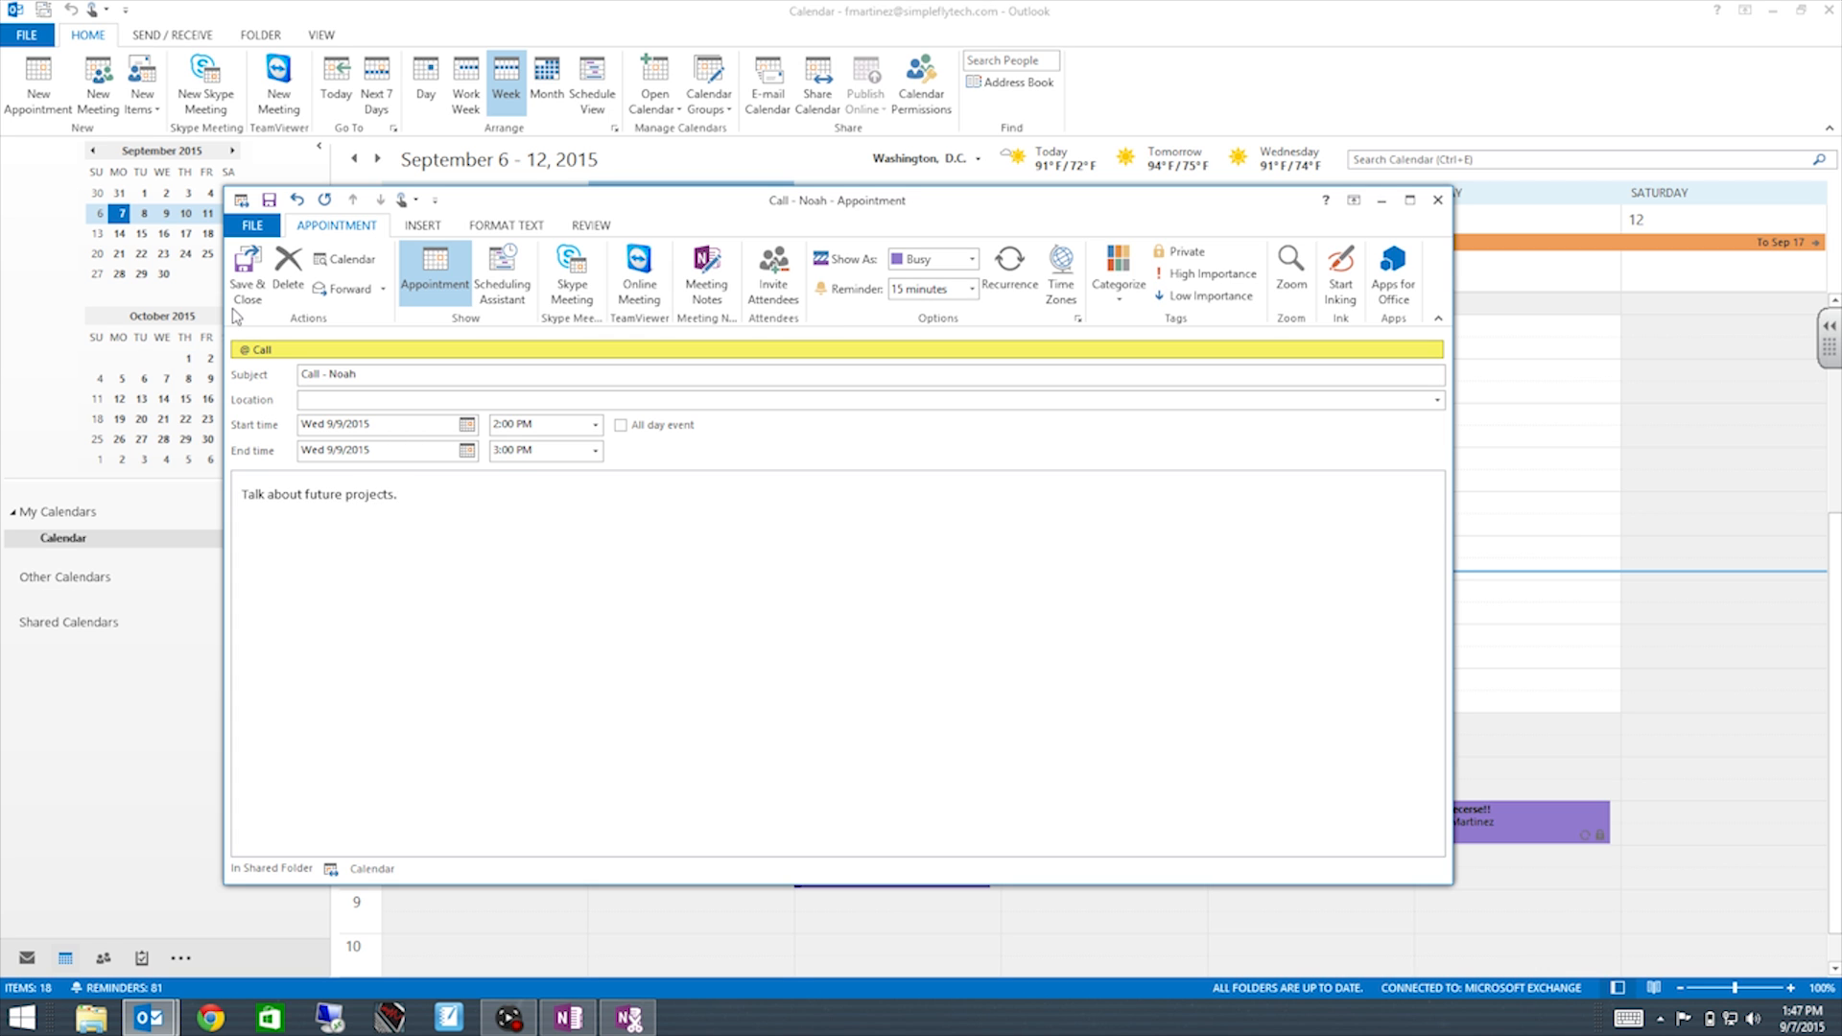
{"action": "left_click", "coordinate": [247, 276]}
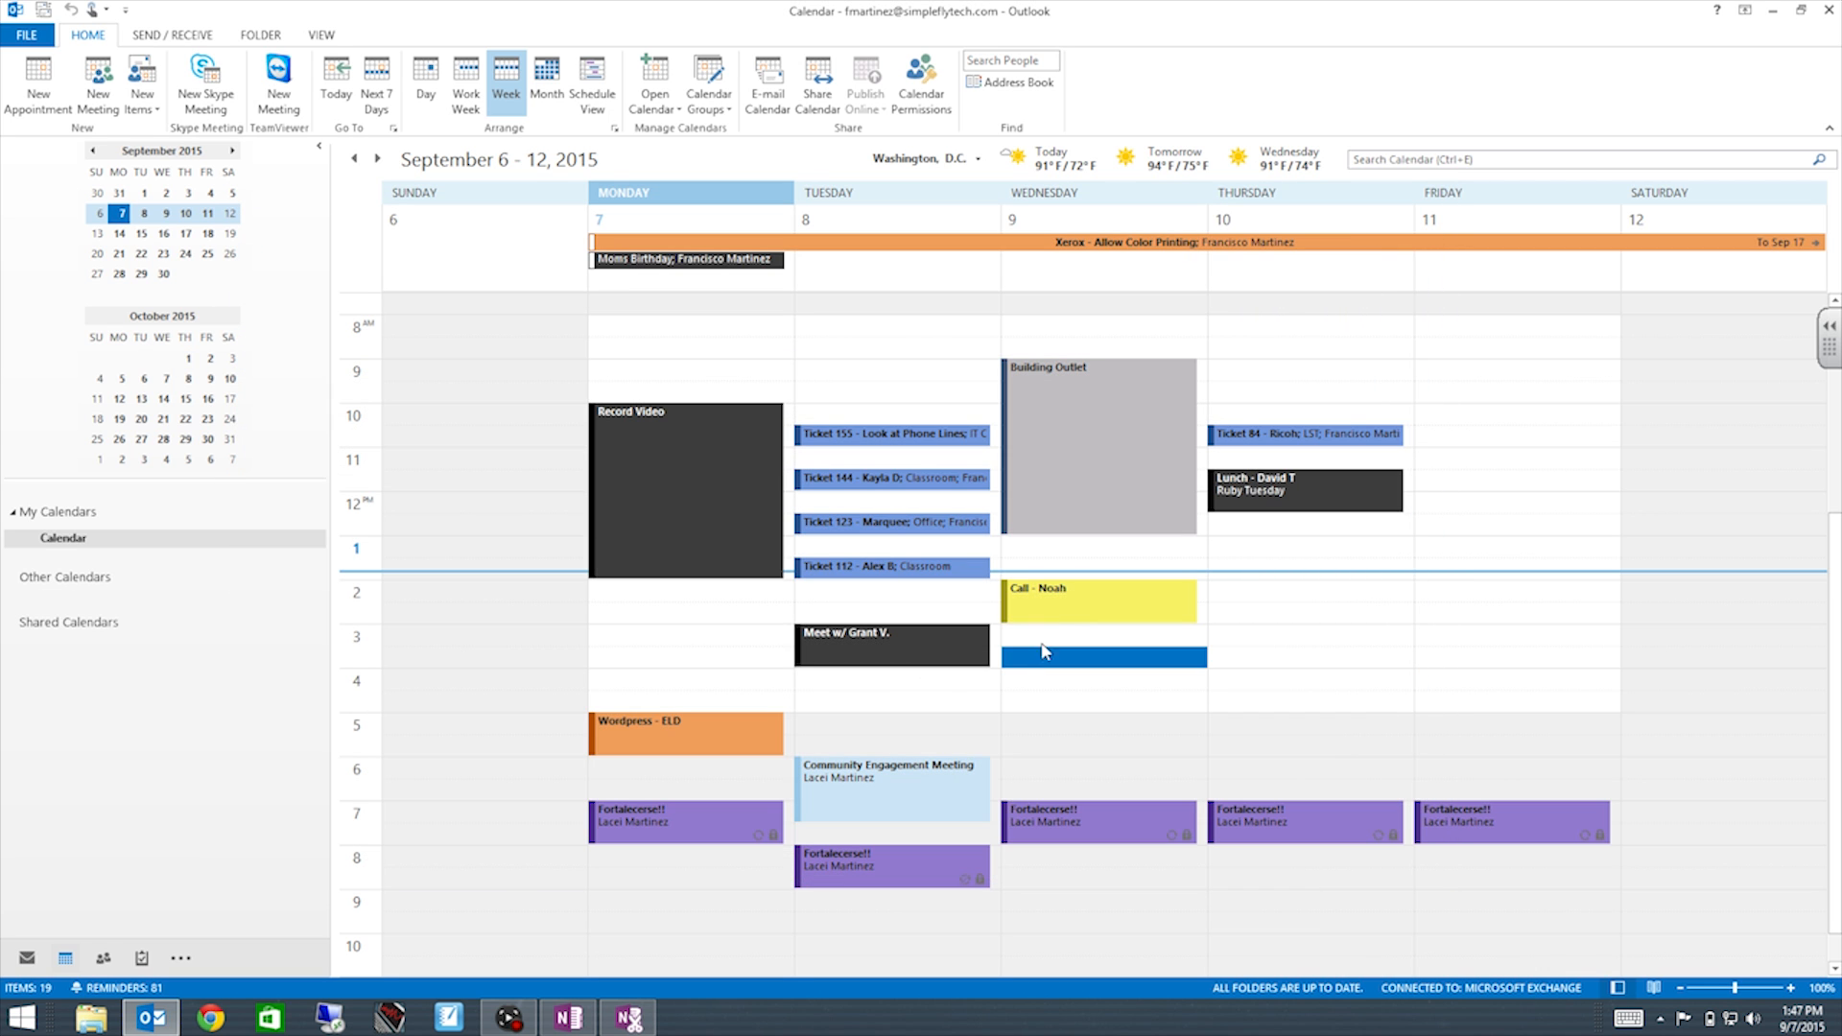
Switch the calendar to the Work Week view showing September 7–11.
{"action": "left_click", "coordinate": [1092, 593]}
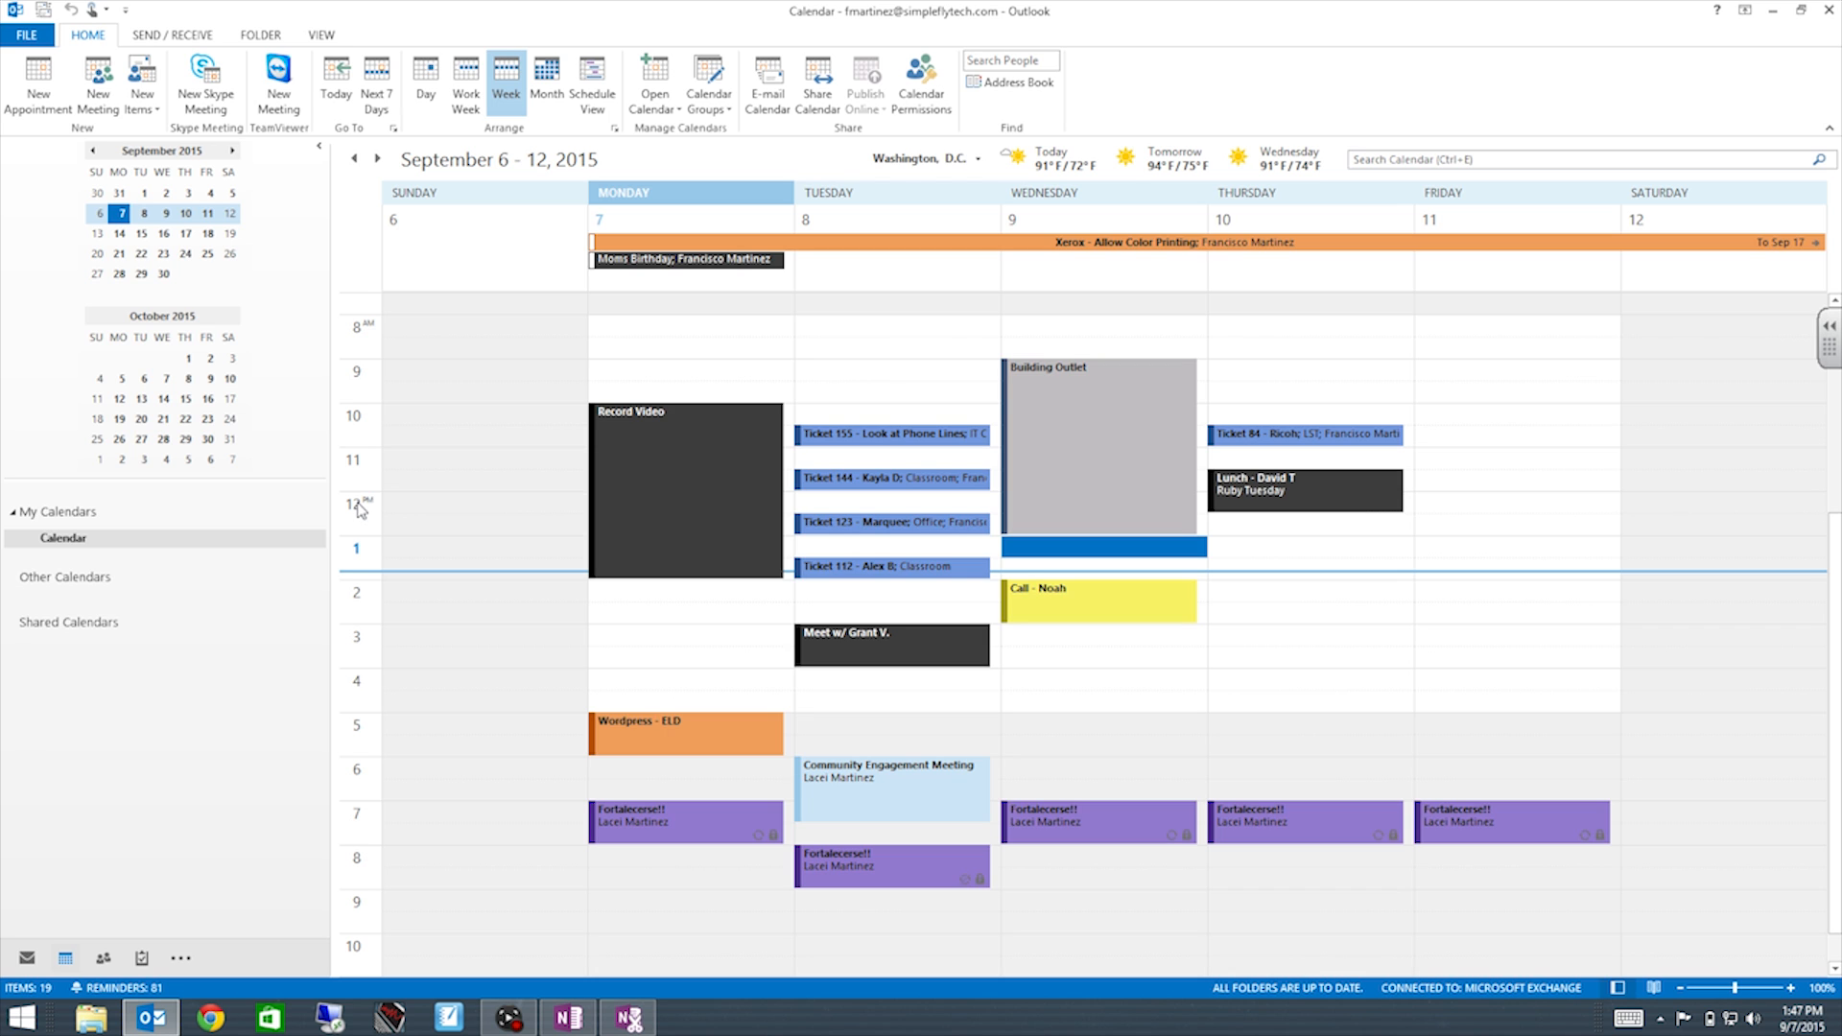
{"action": "left_click", "coordinate": [465, 88]}
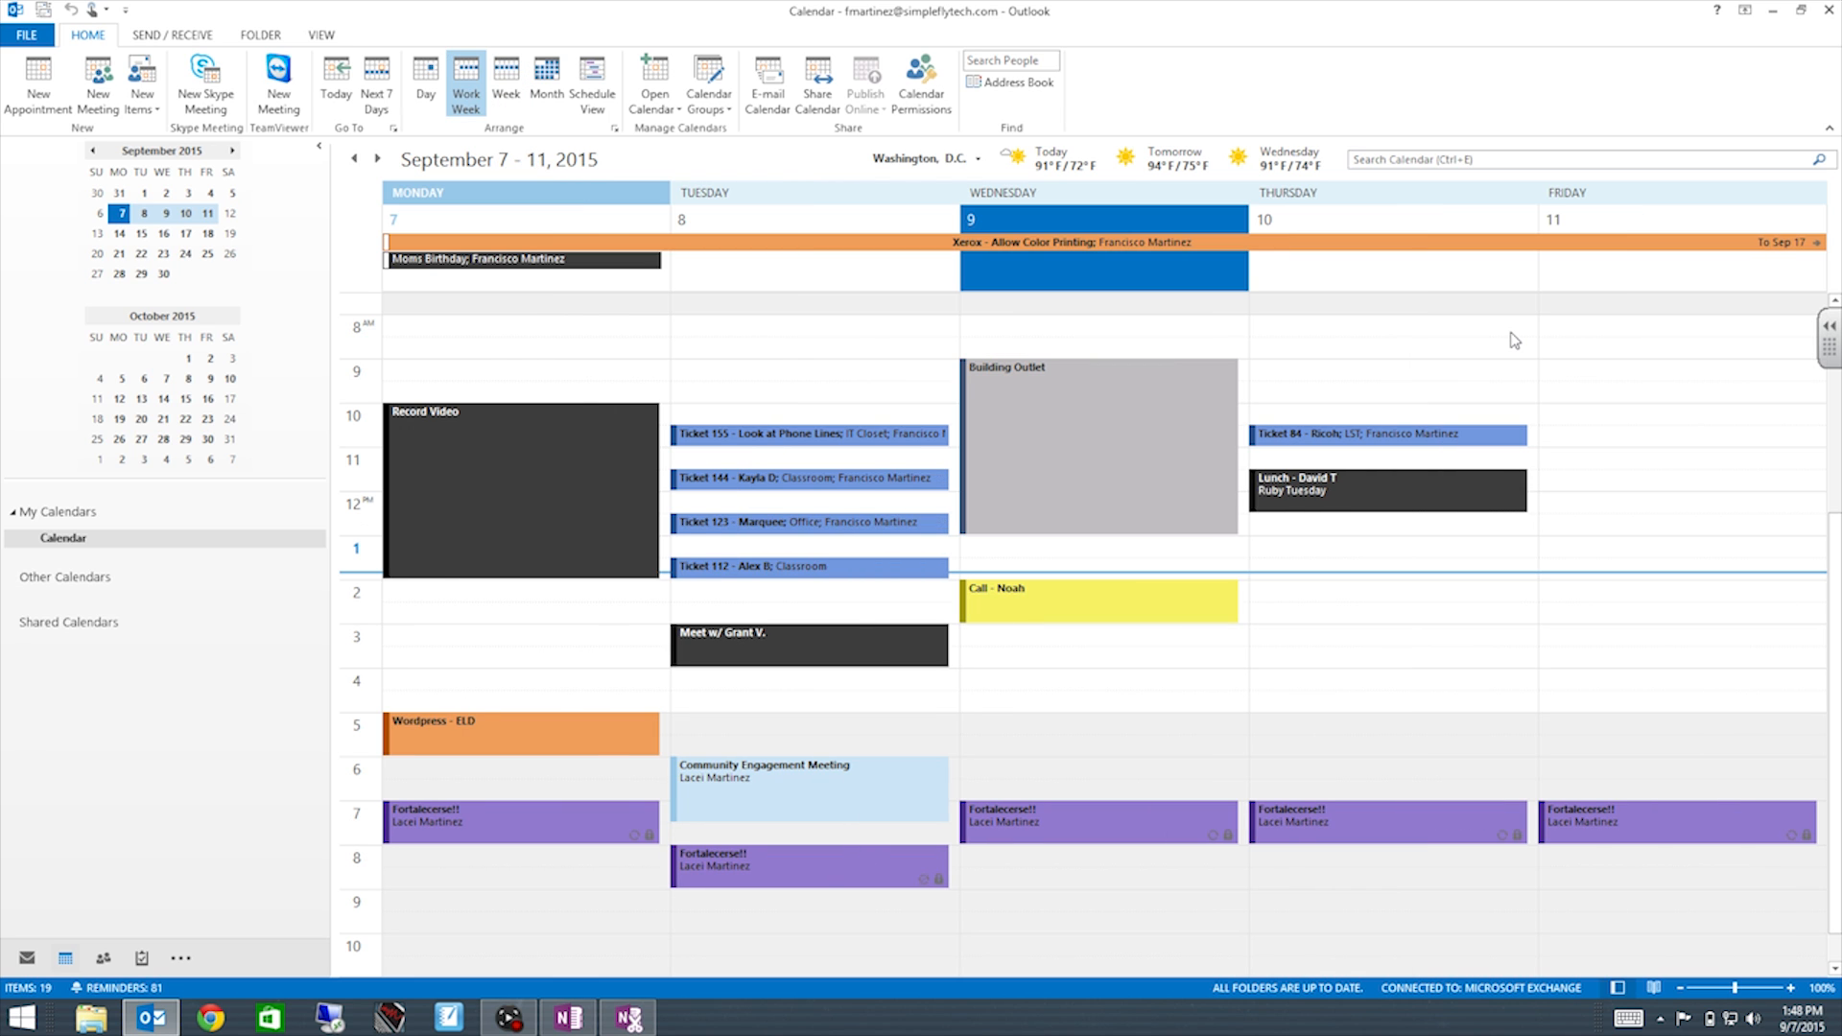